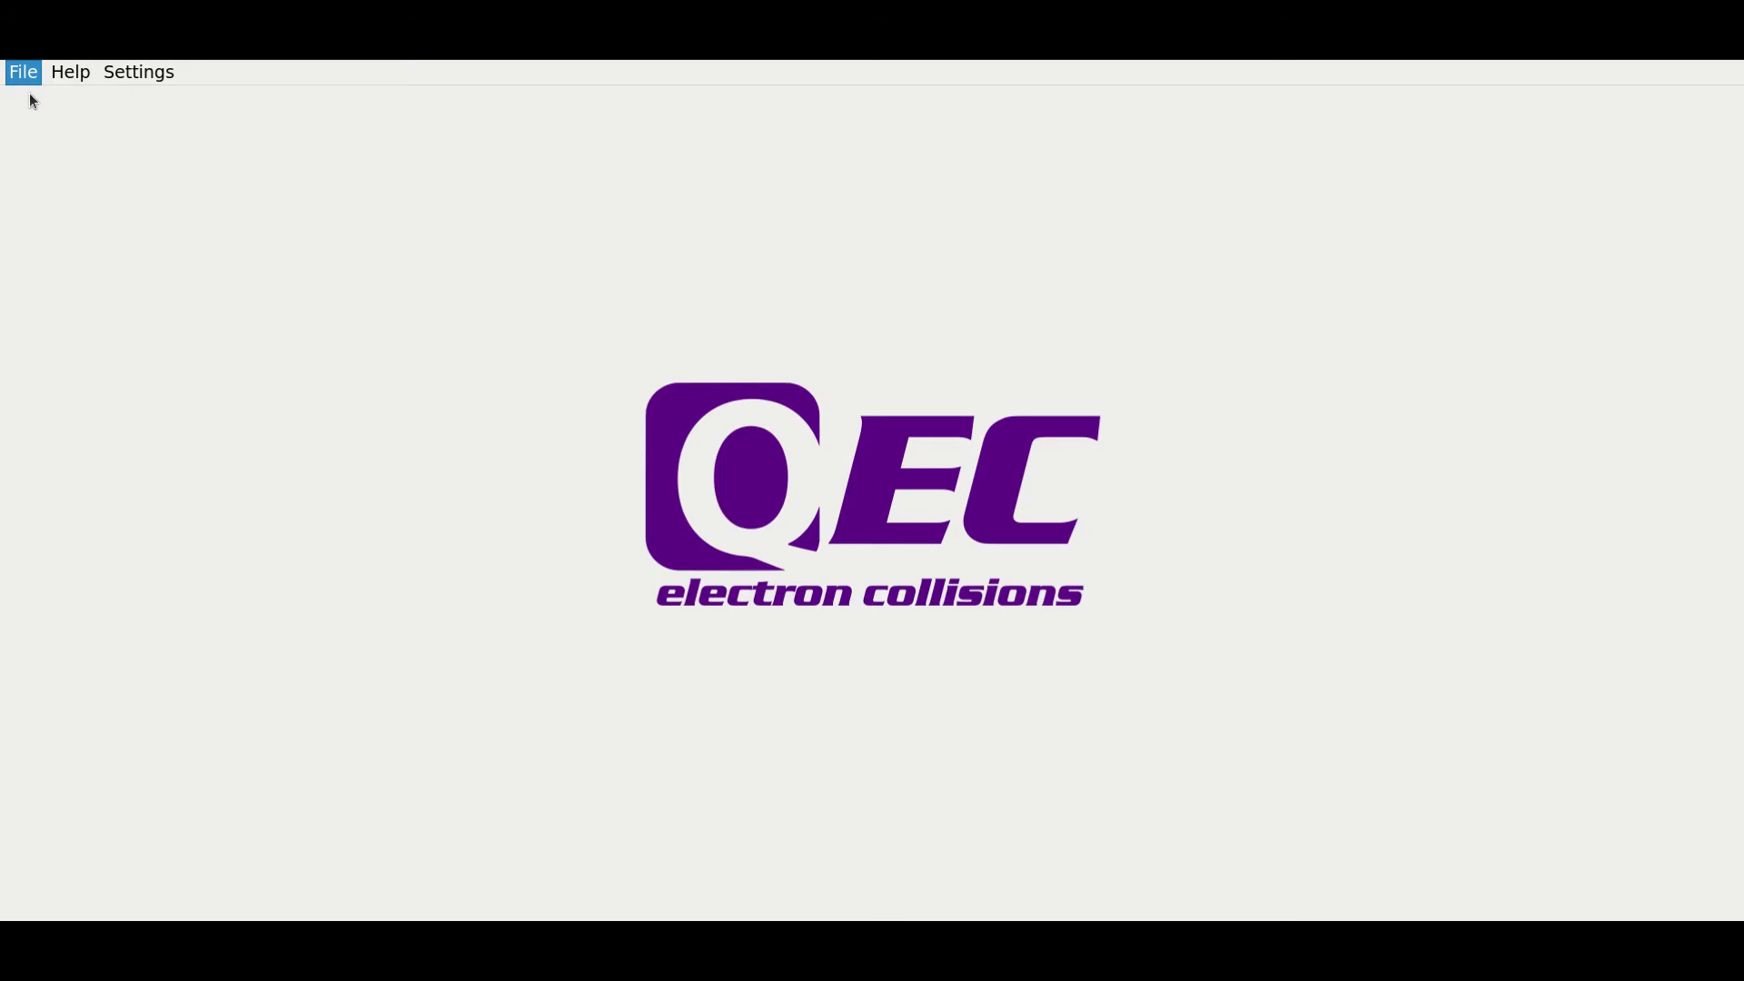
- Start a new, empty molecule setup from the File menu
{"action": "left_click", "coordinate": [21, 71]}
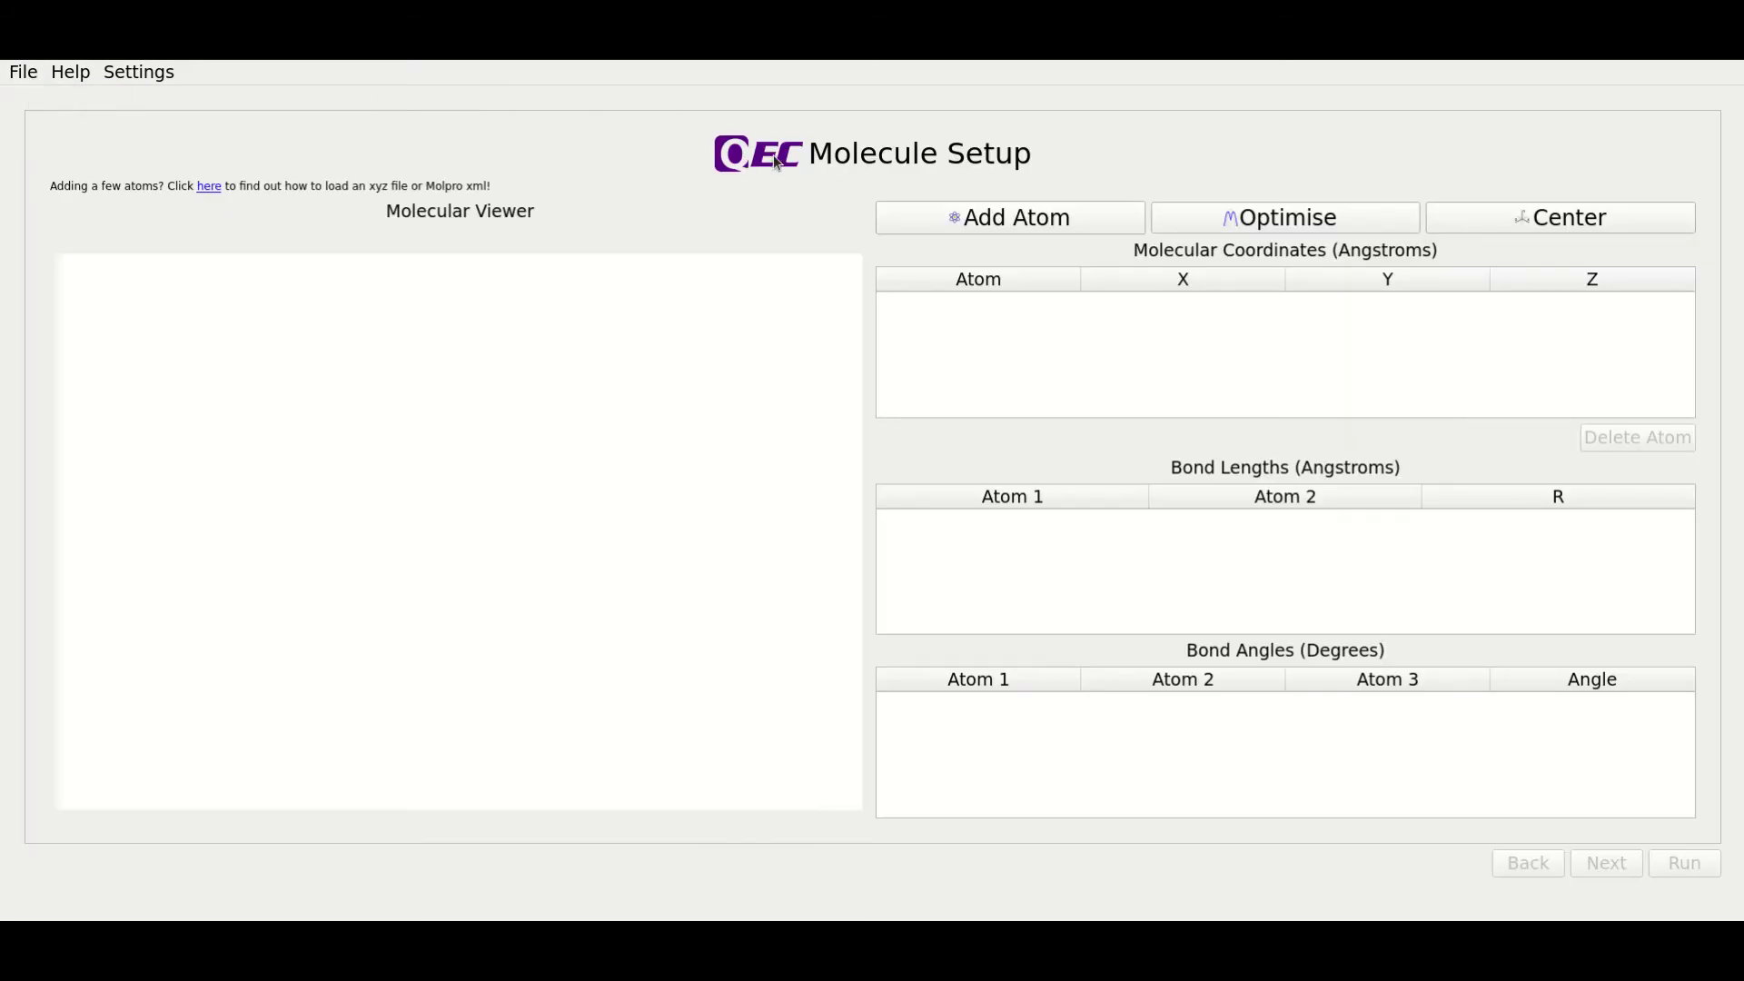
{"action": "mouse_move", "coordinate": [1015, 181]}
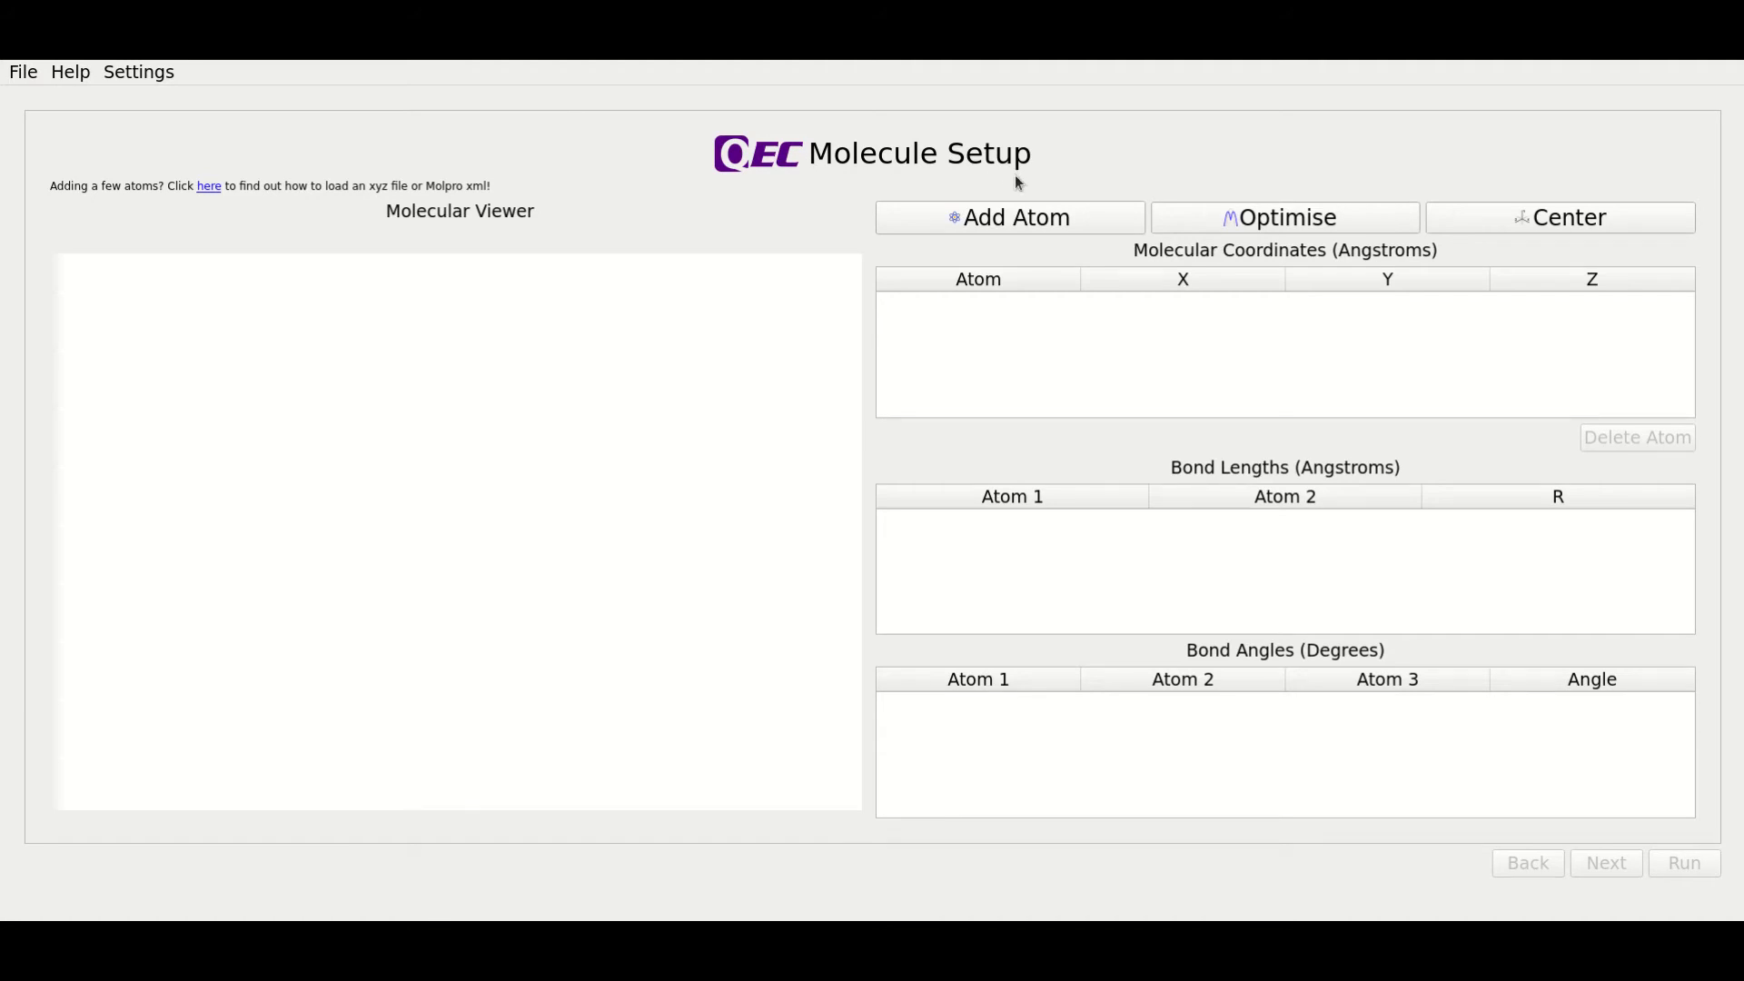
{"action": "mouse_move", "coordinate": [1032, 286]}
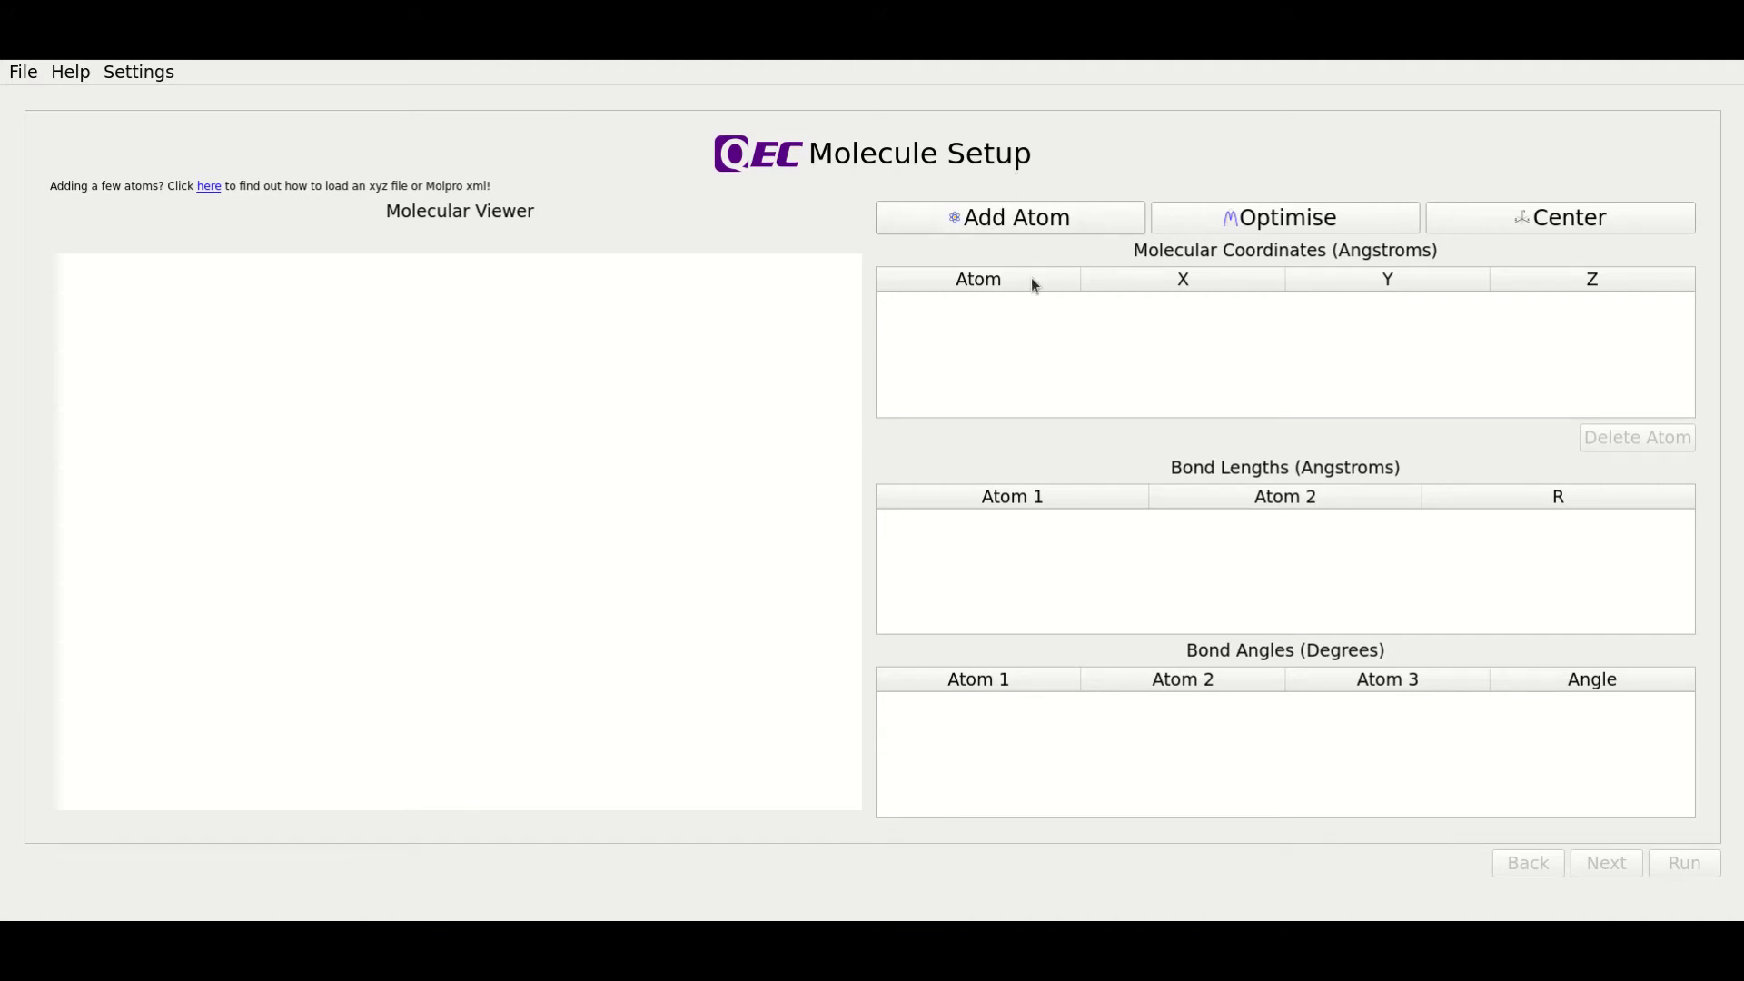
- Add a hydrogen atom at coordinates (0.8, 0.0, 0.45)
{"action": "left_click", "coordinate": [1009, 217]}
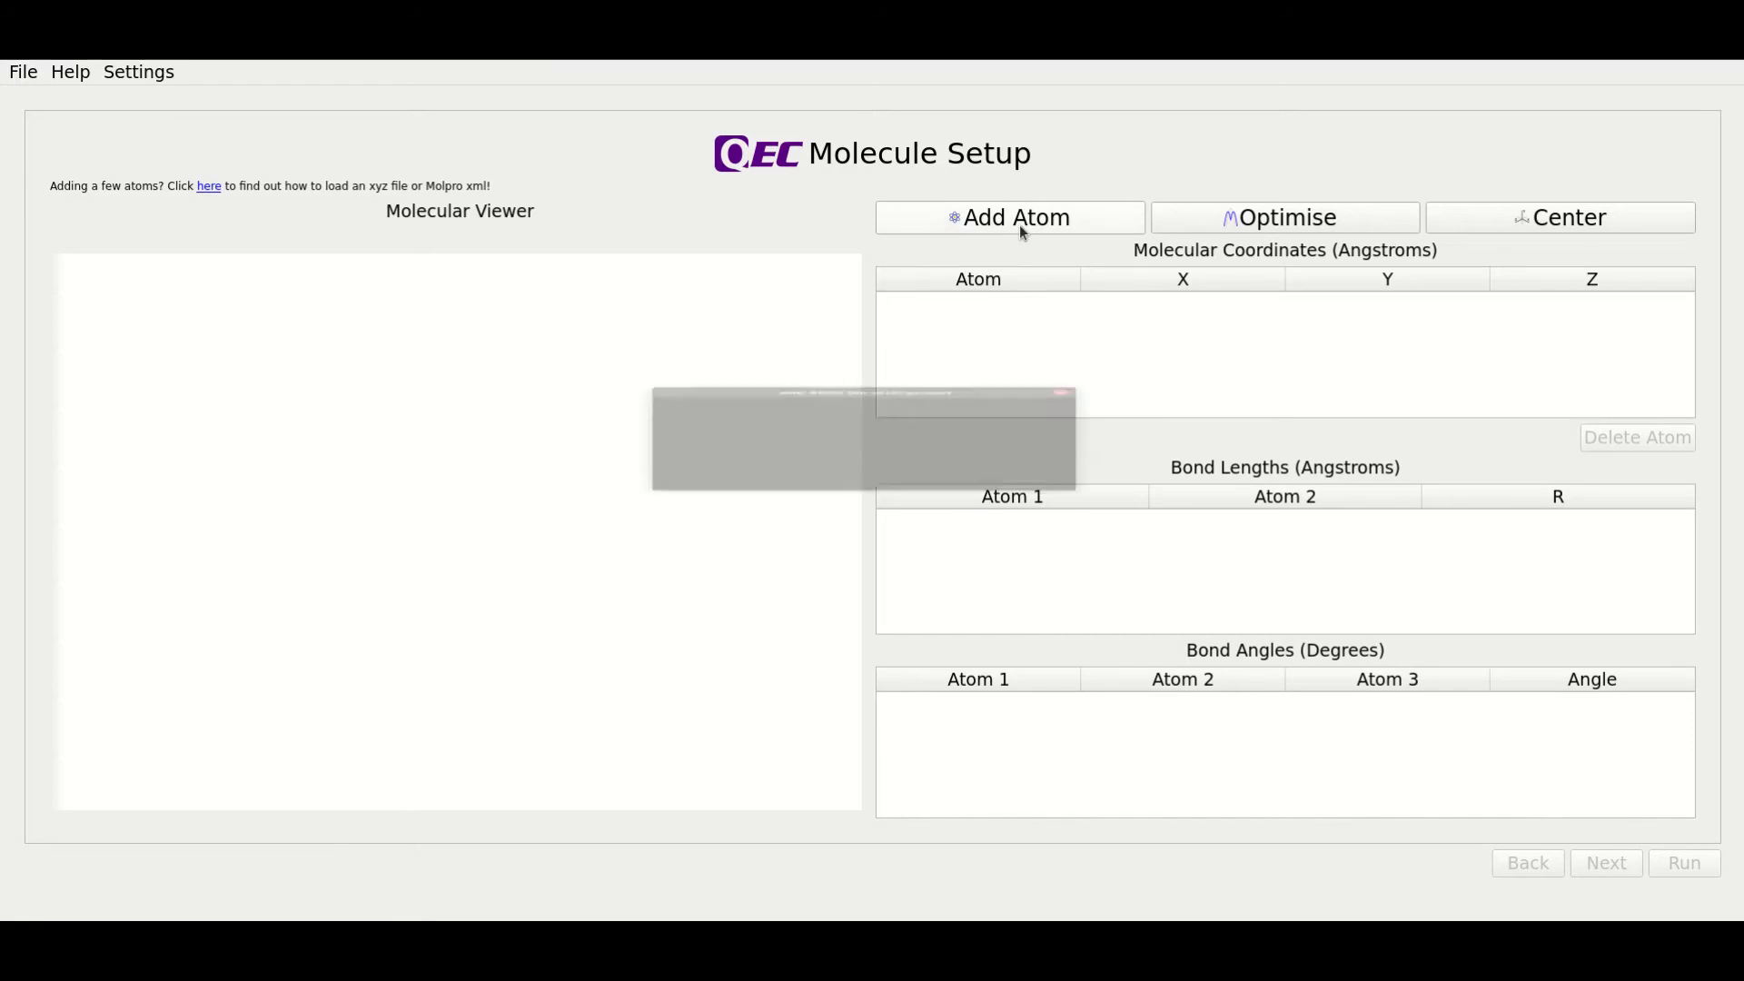
{"action": "left_click", "coordinate": [1009, 217]}
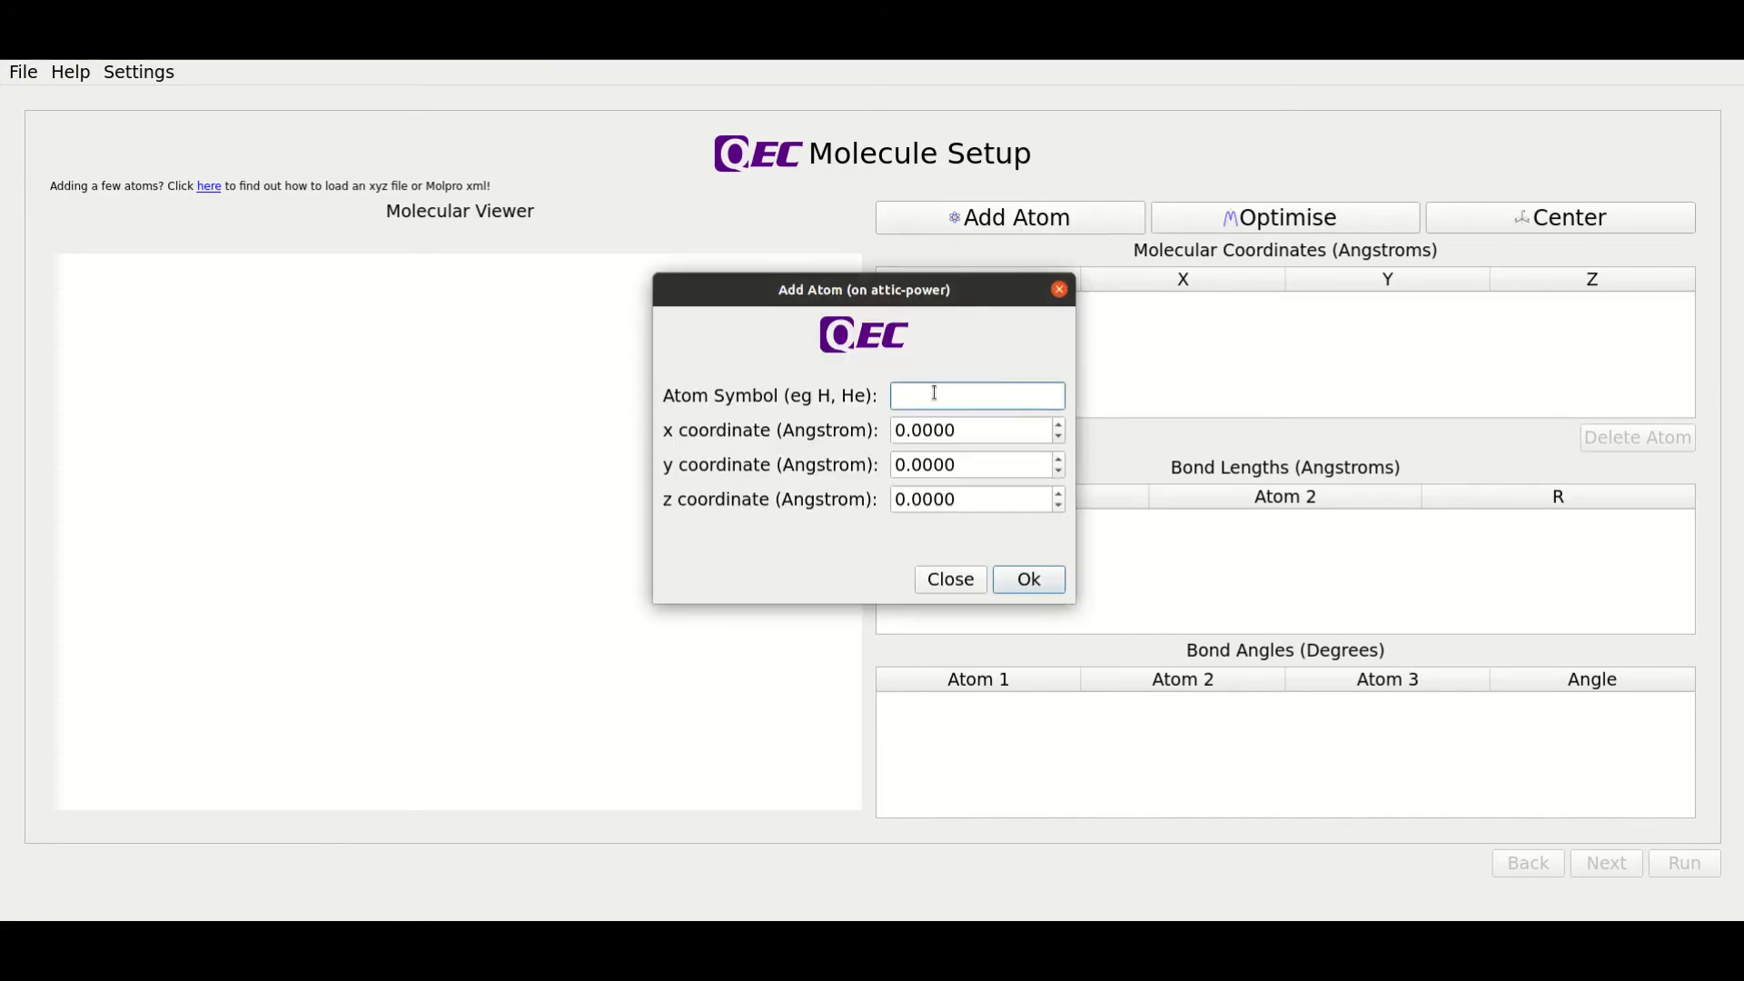
{"action": "type", "text": "H"}
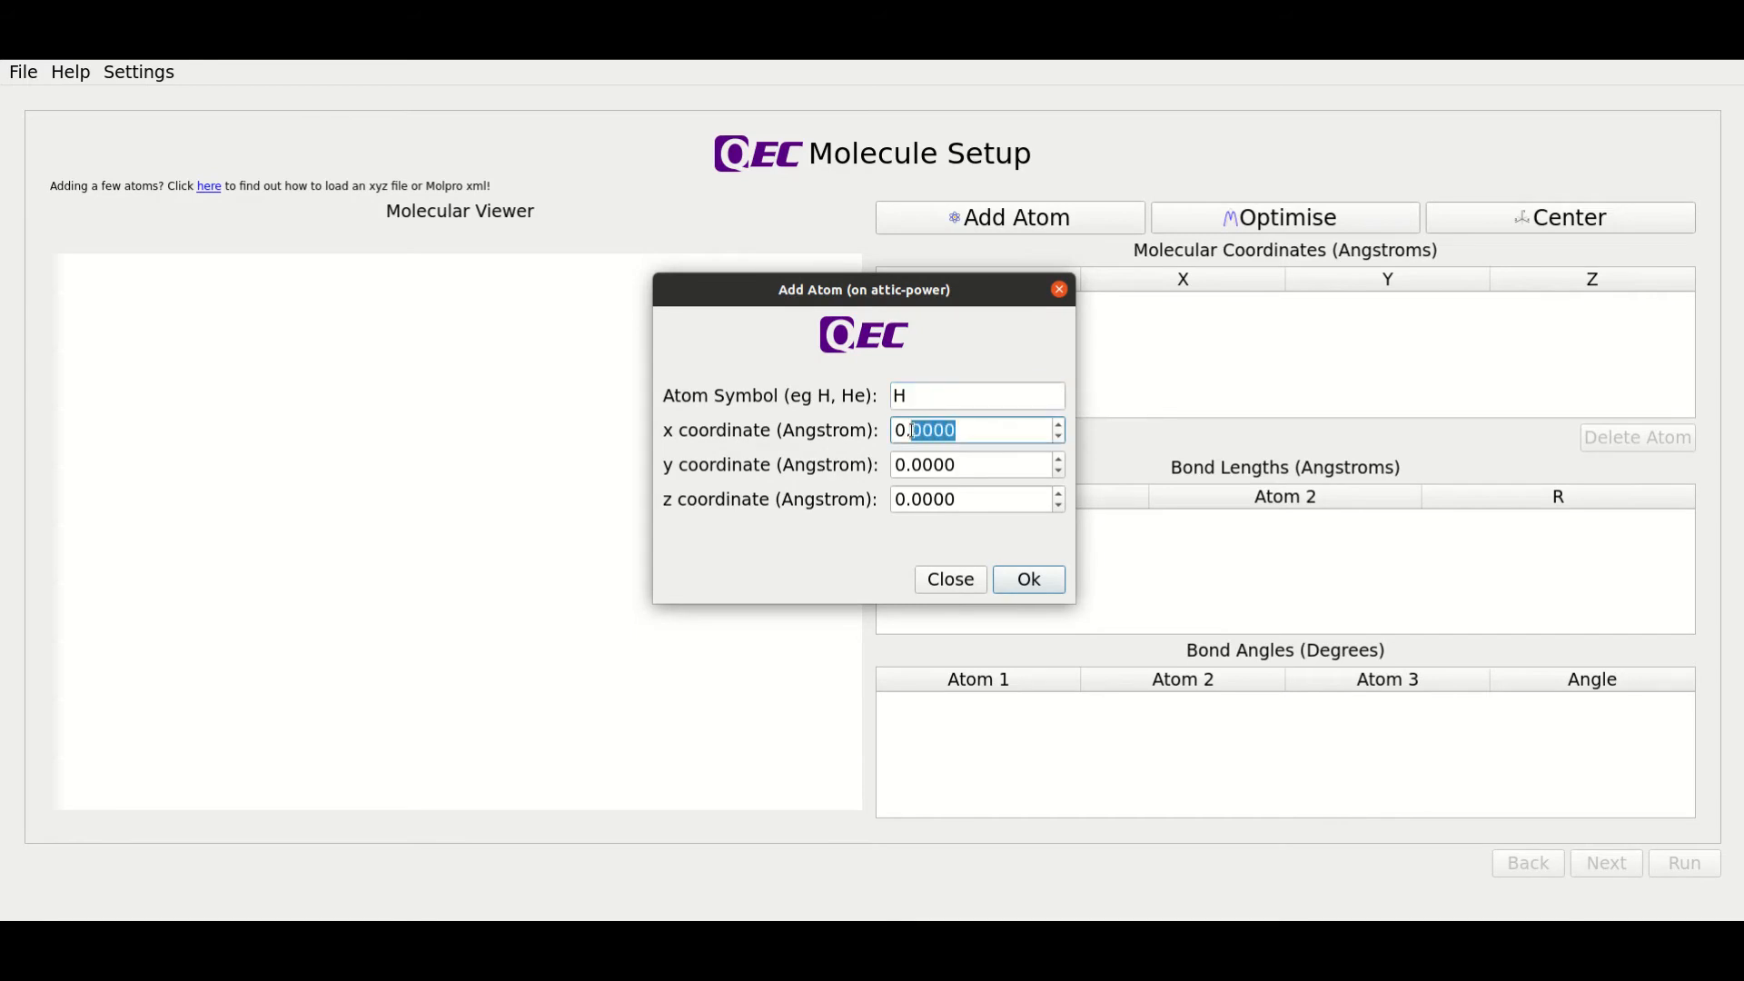
{"action": "type", "text": "0.8000"}
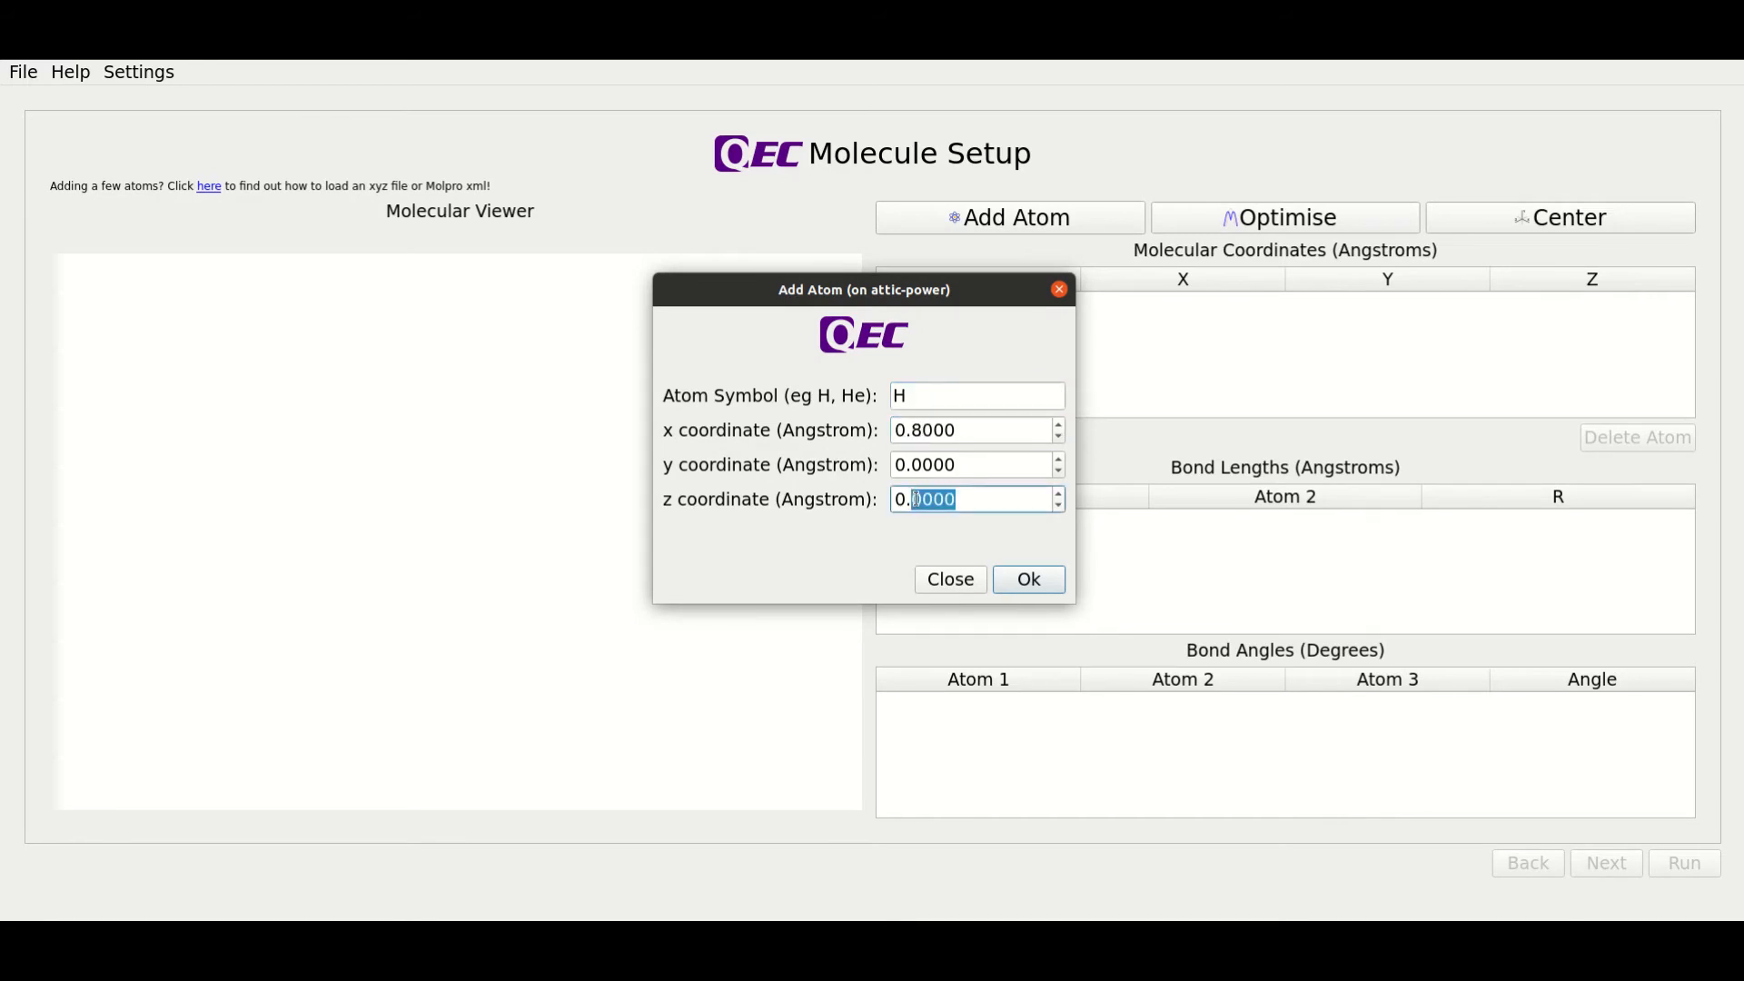
{"action": "type", "text": "0.45"}
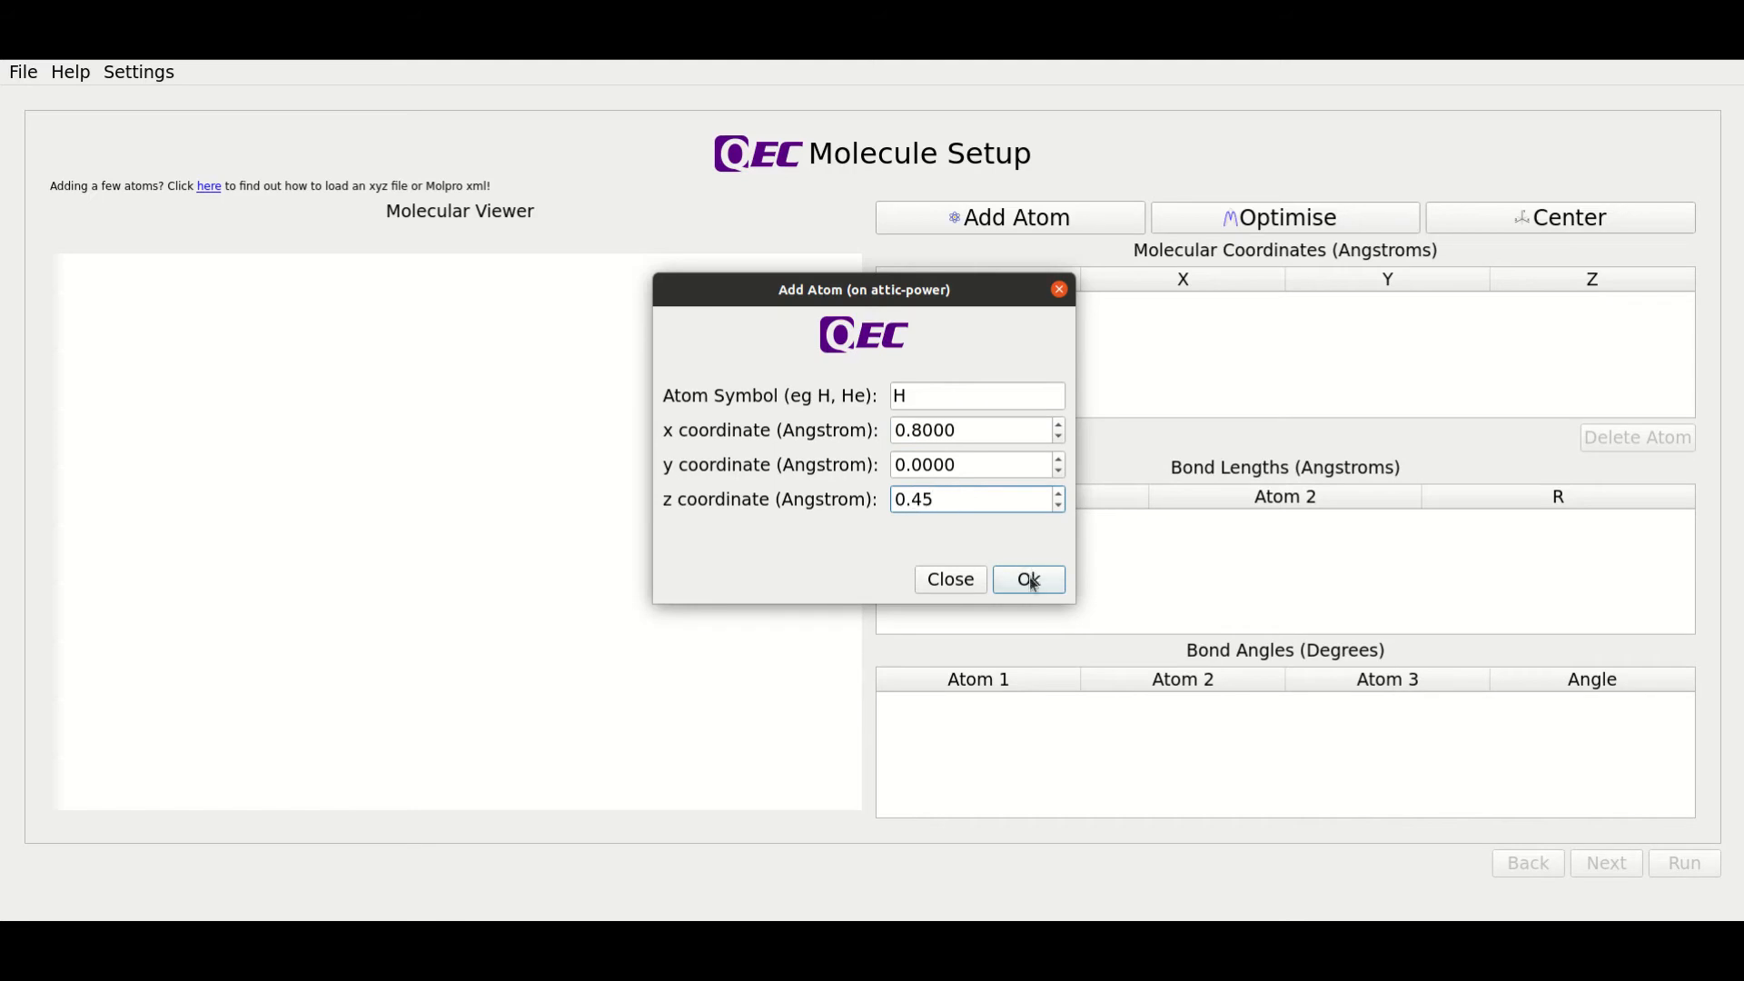
{"action": "left_click", "coordinate": [1026, 578]}
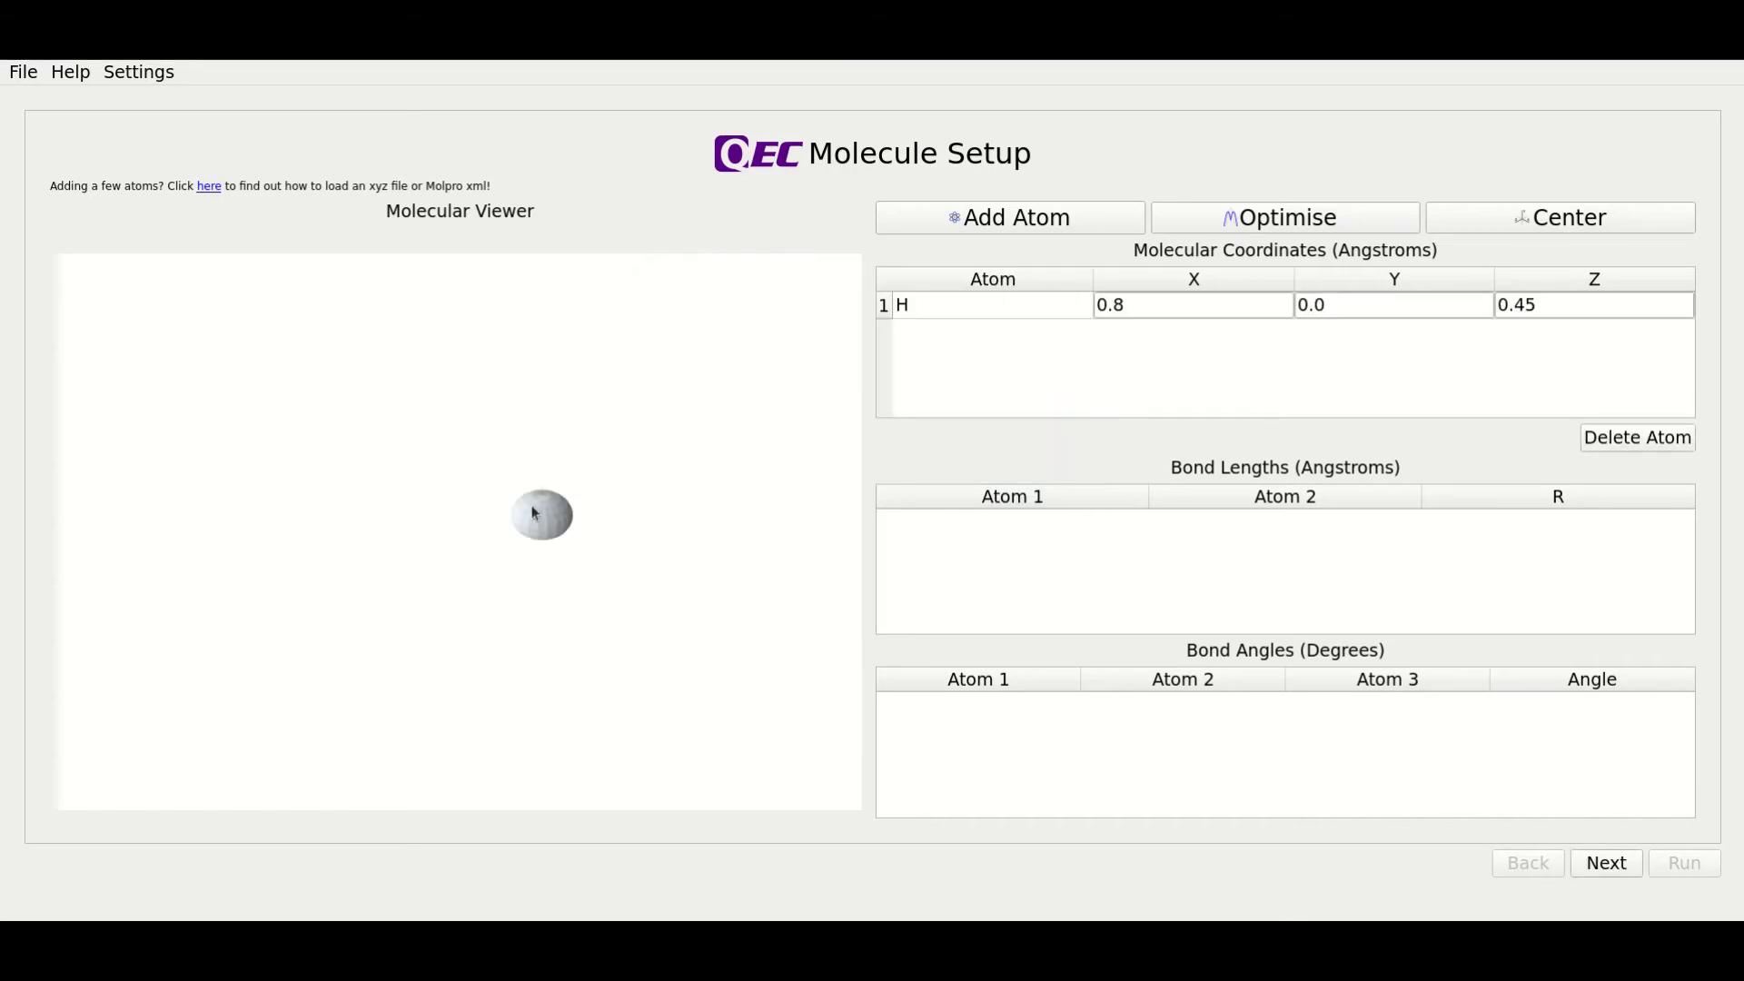
{"action": "mouse_move", "coordinate": [1099, 234]}
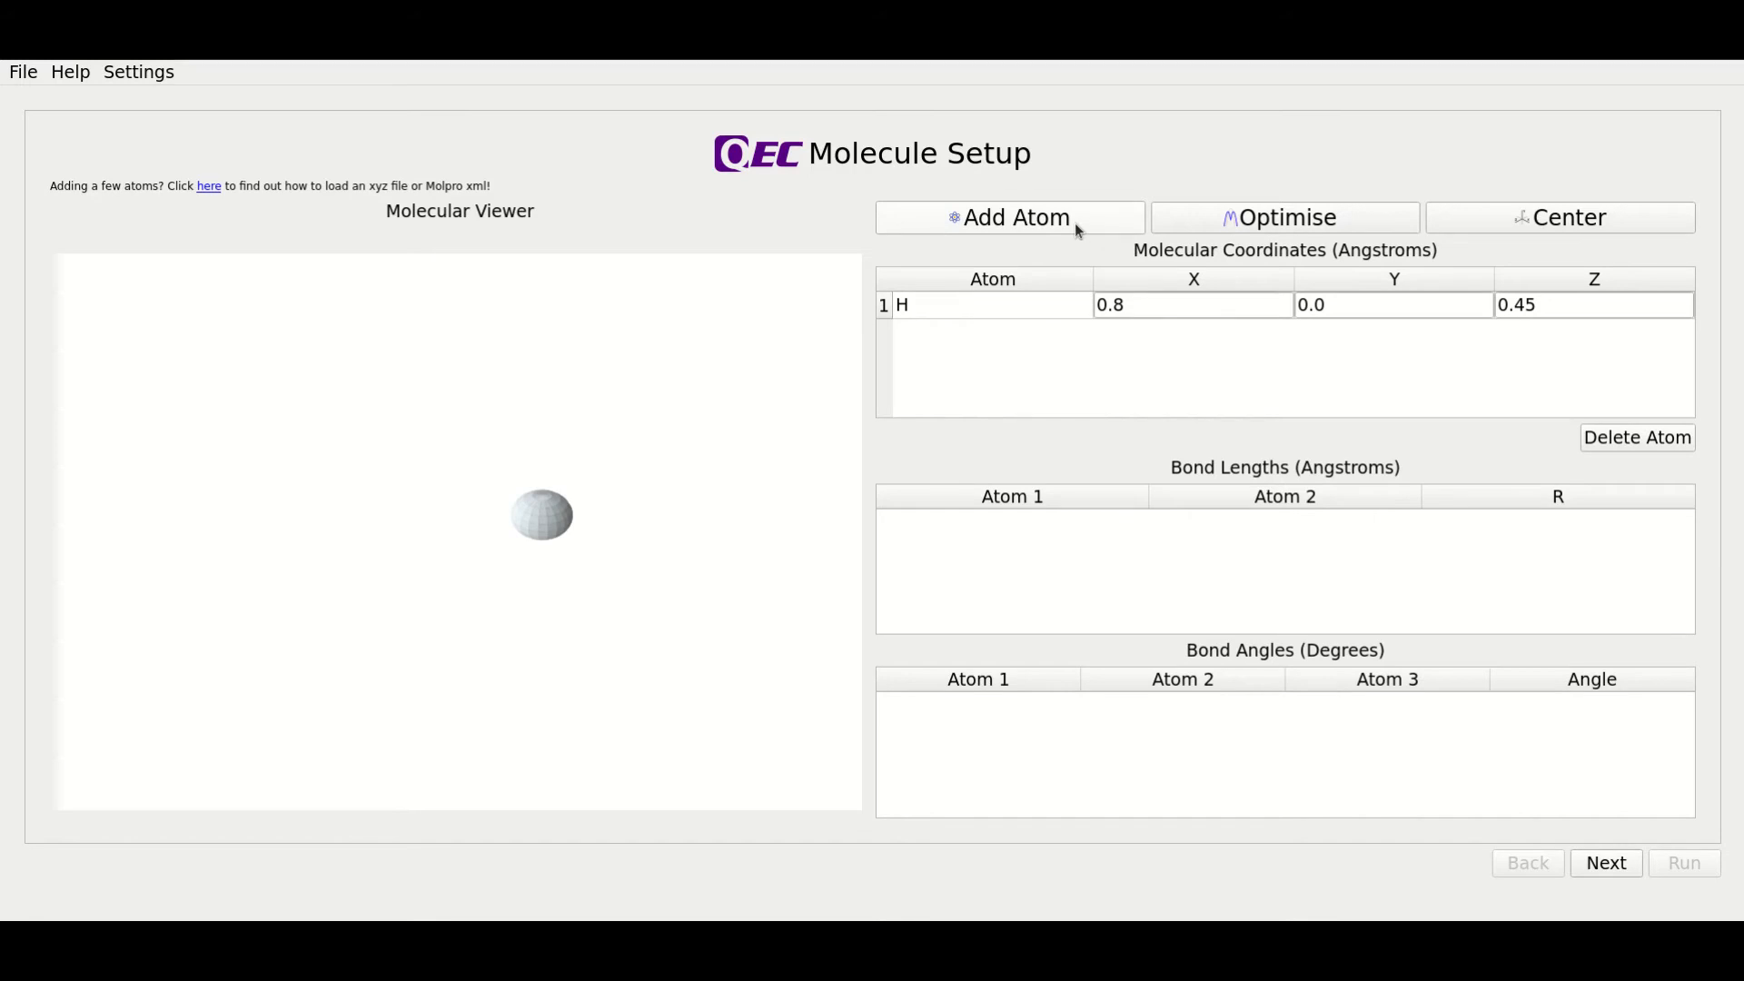
- Add an oxygen atom at coordinates (0.0, 0.0, -0.15)
{"action": "left_click", "coordinate": [1008, 217]}
{"action": "type", "text": "O"}
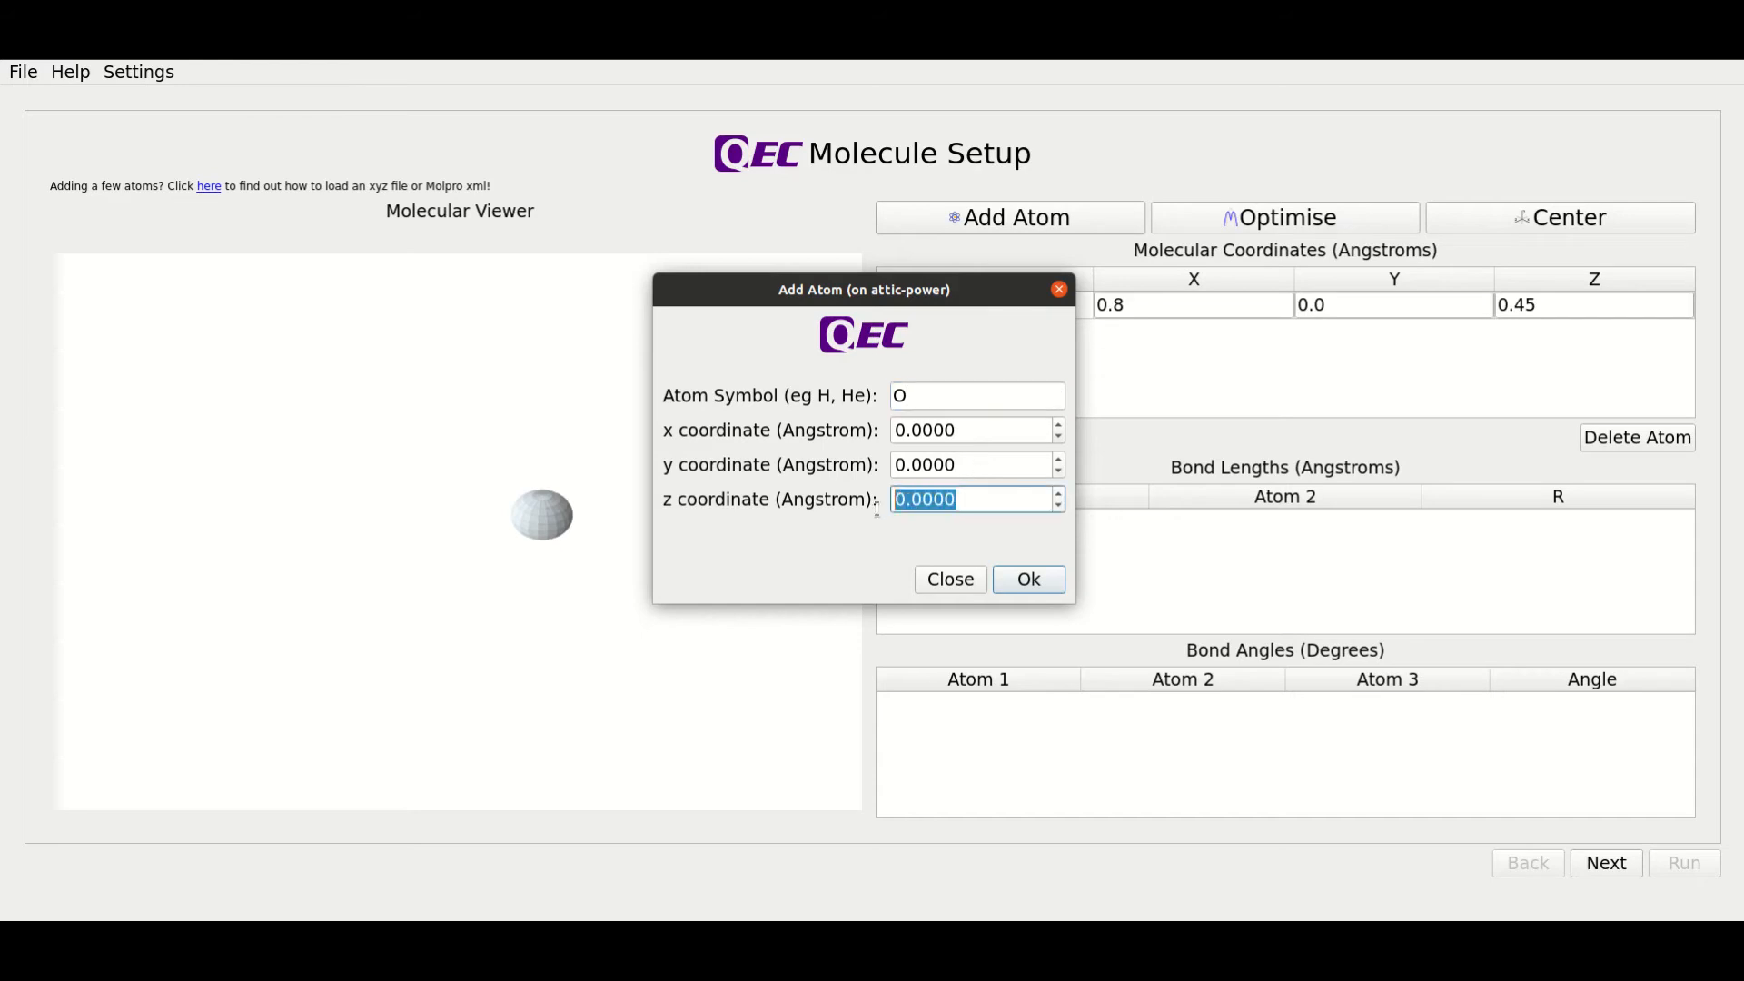
{"action": "type", "text": "-0.15"}
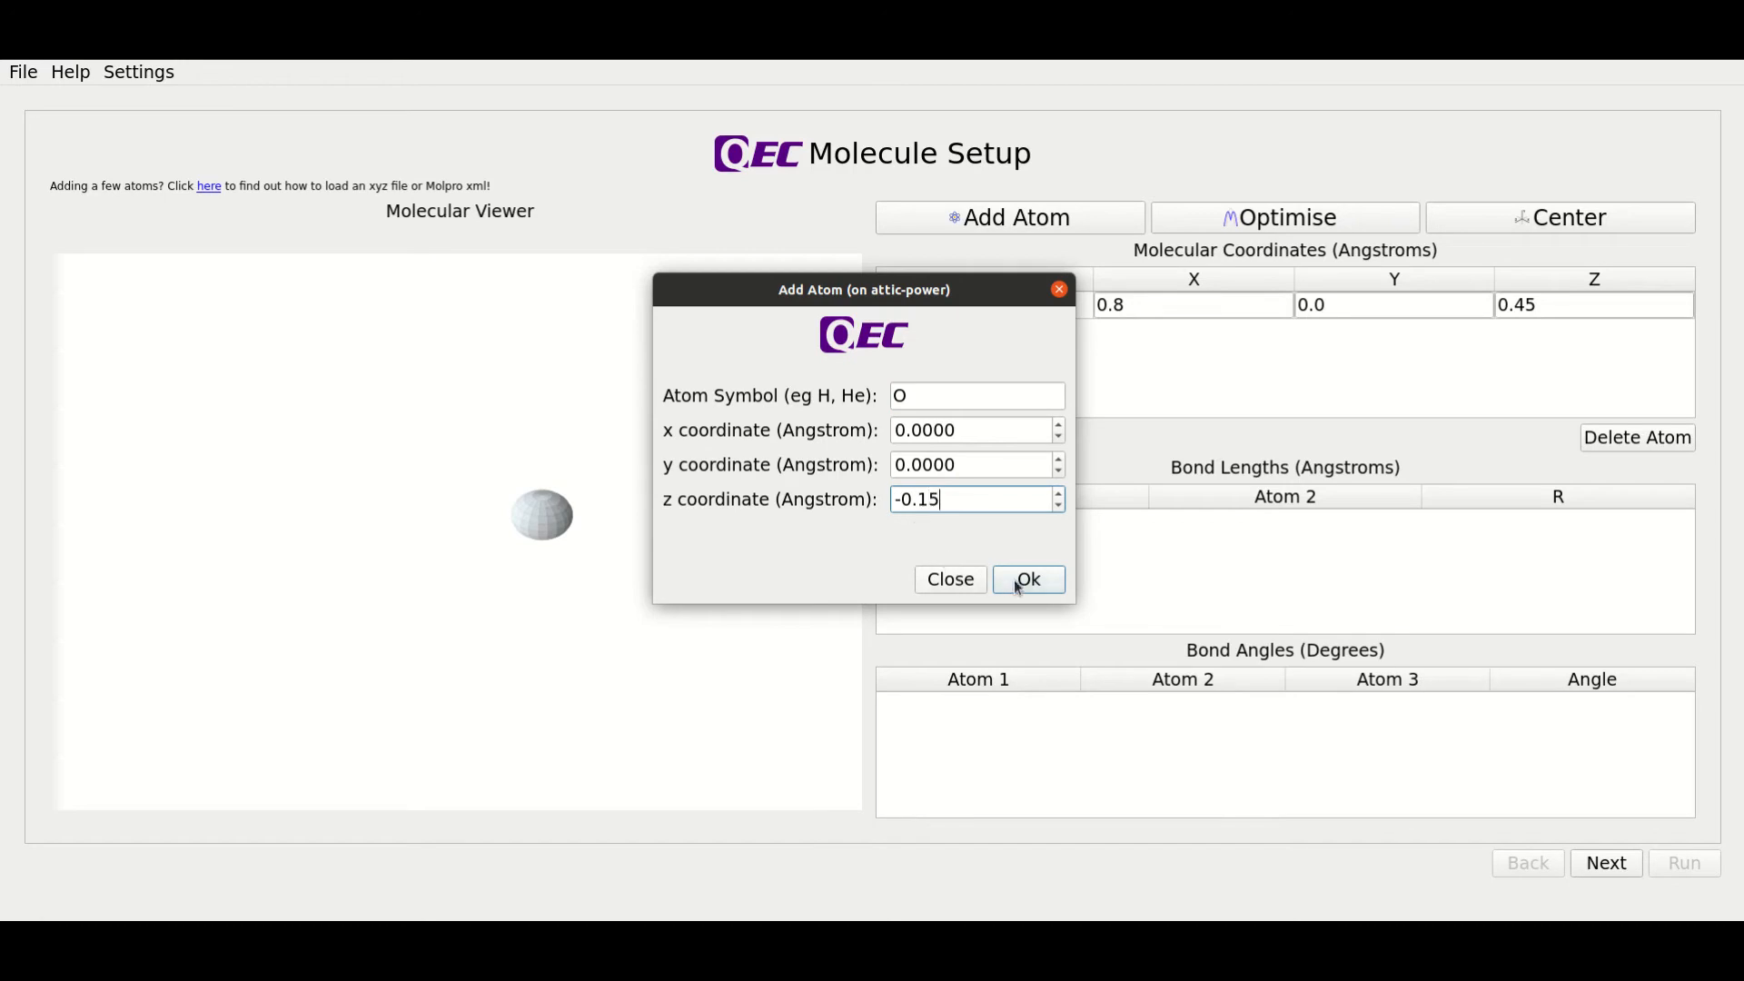
{"action": "left_click", "coordinate": [1025, 578]}
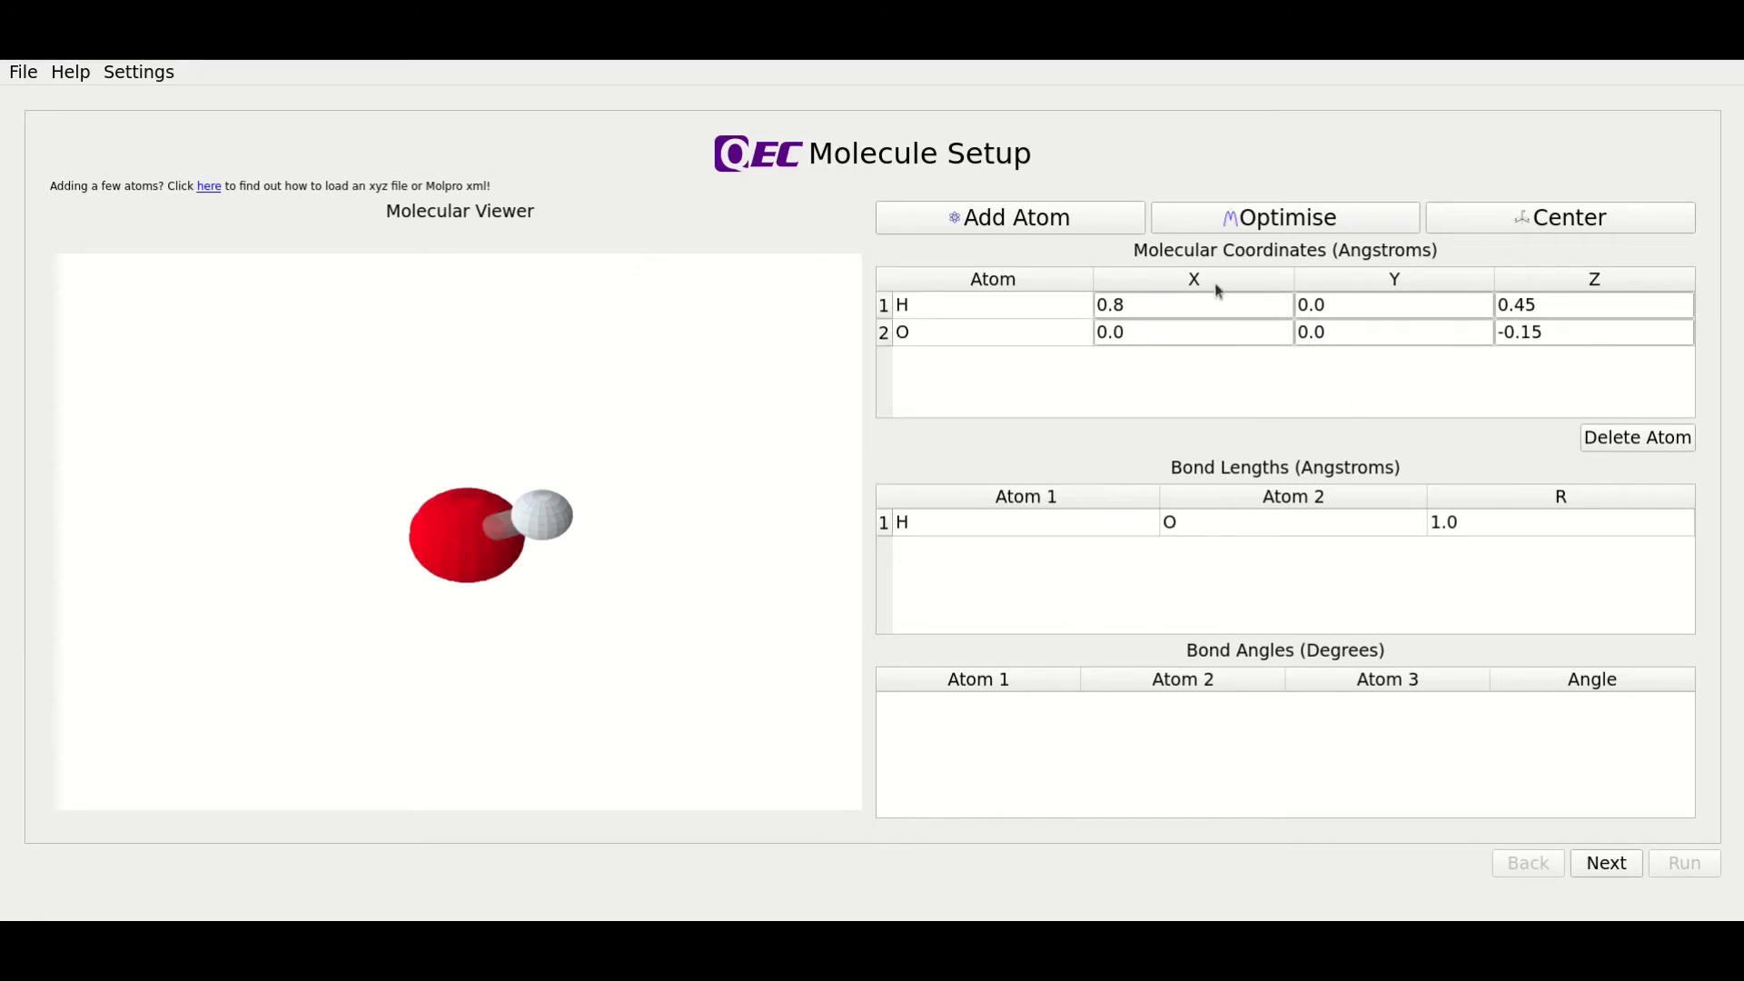
{"action": "mouse_move", "coordinate": [1253, 334]}
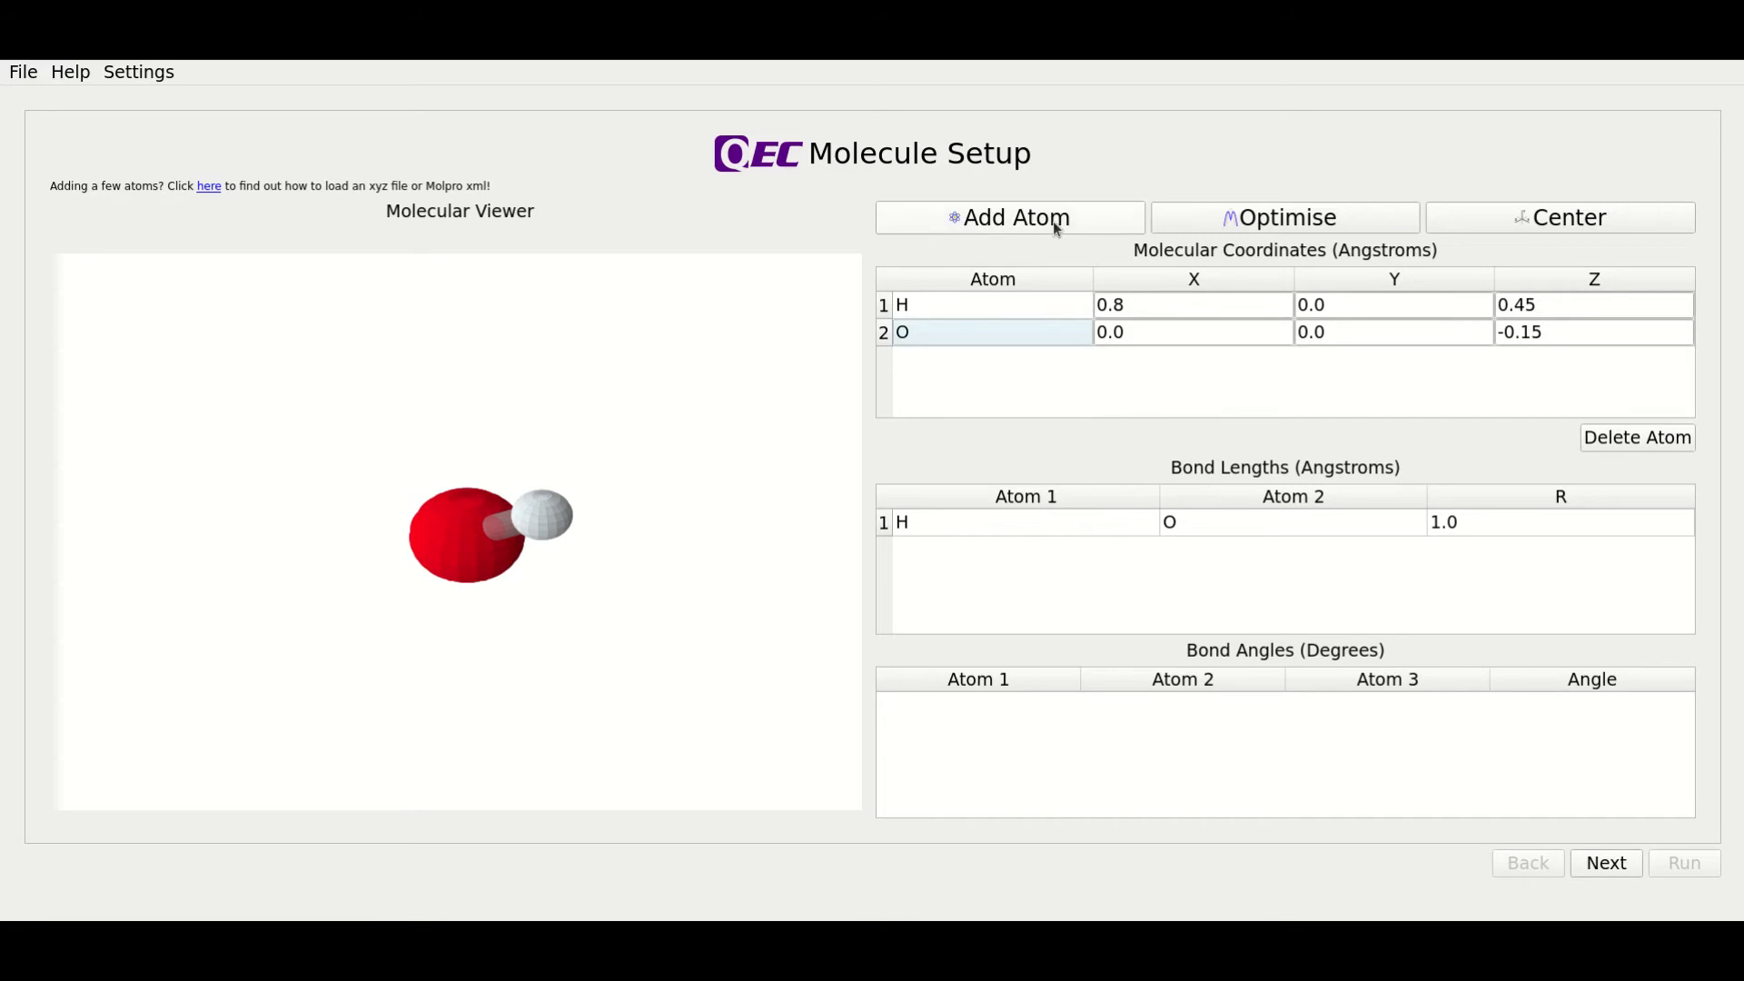
- Add the second hydrogen at (-0.8, 0.0, 0.45), giving two 1.0 Å O–H bonds
{"action": "left_click", "coordinate": [1008, 217]}
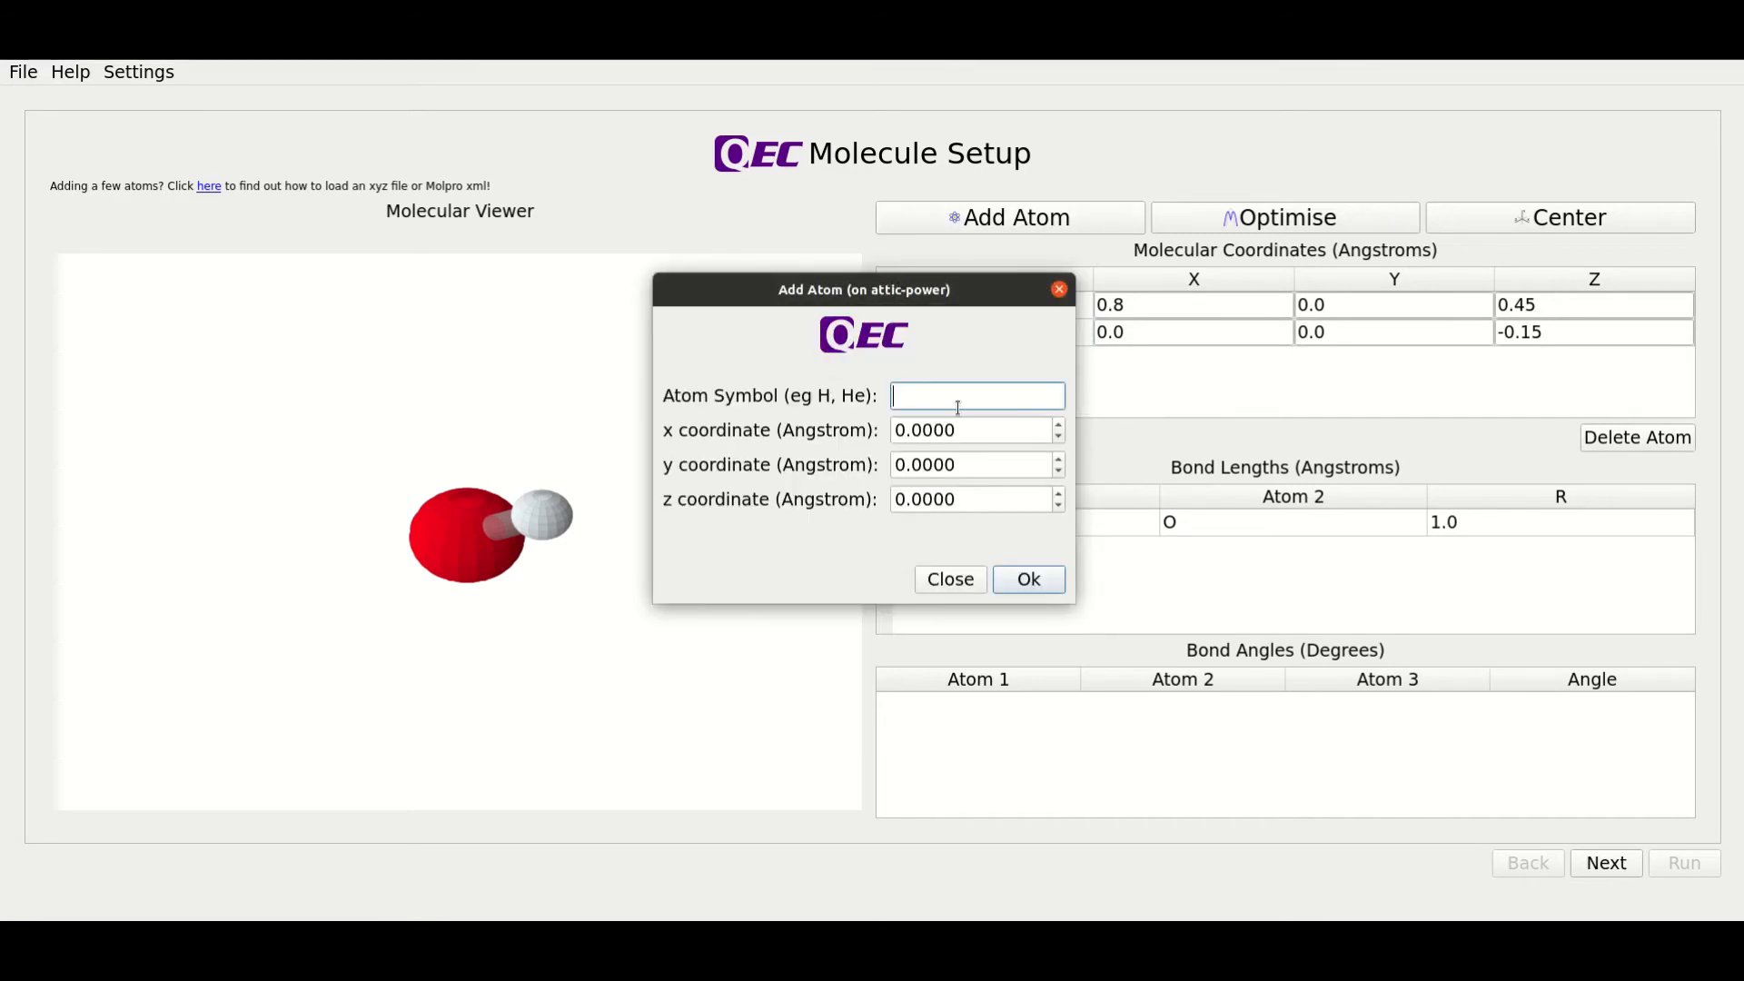
{"action": "type", "text": "H"}
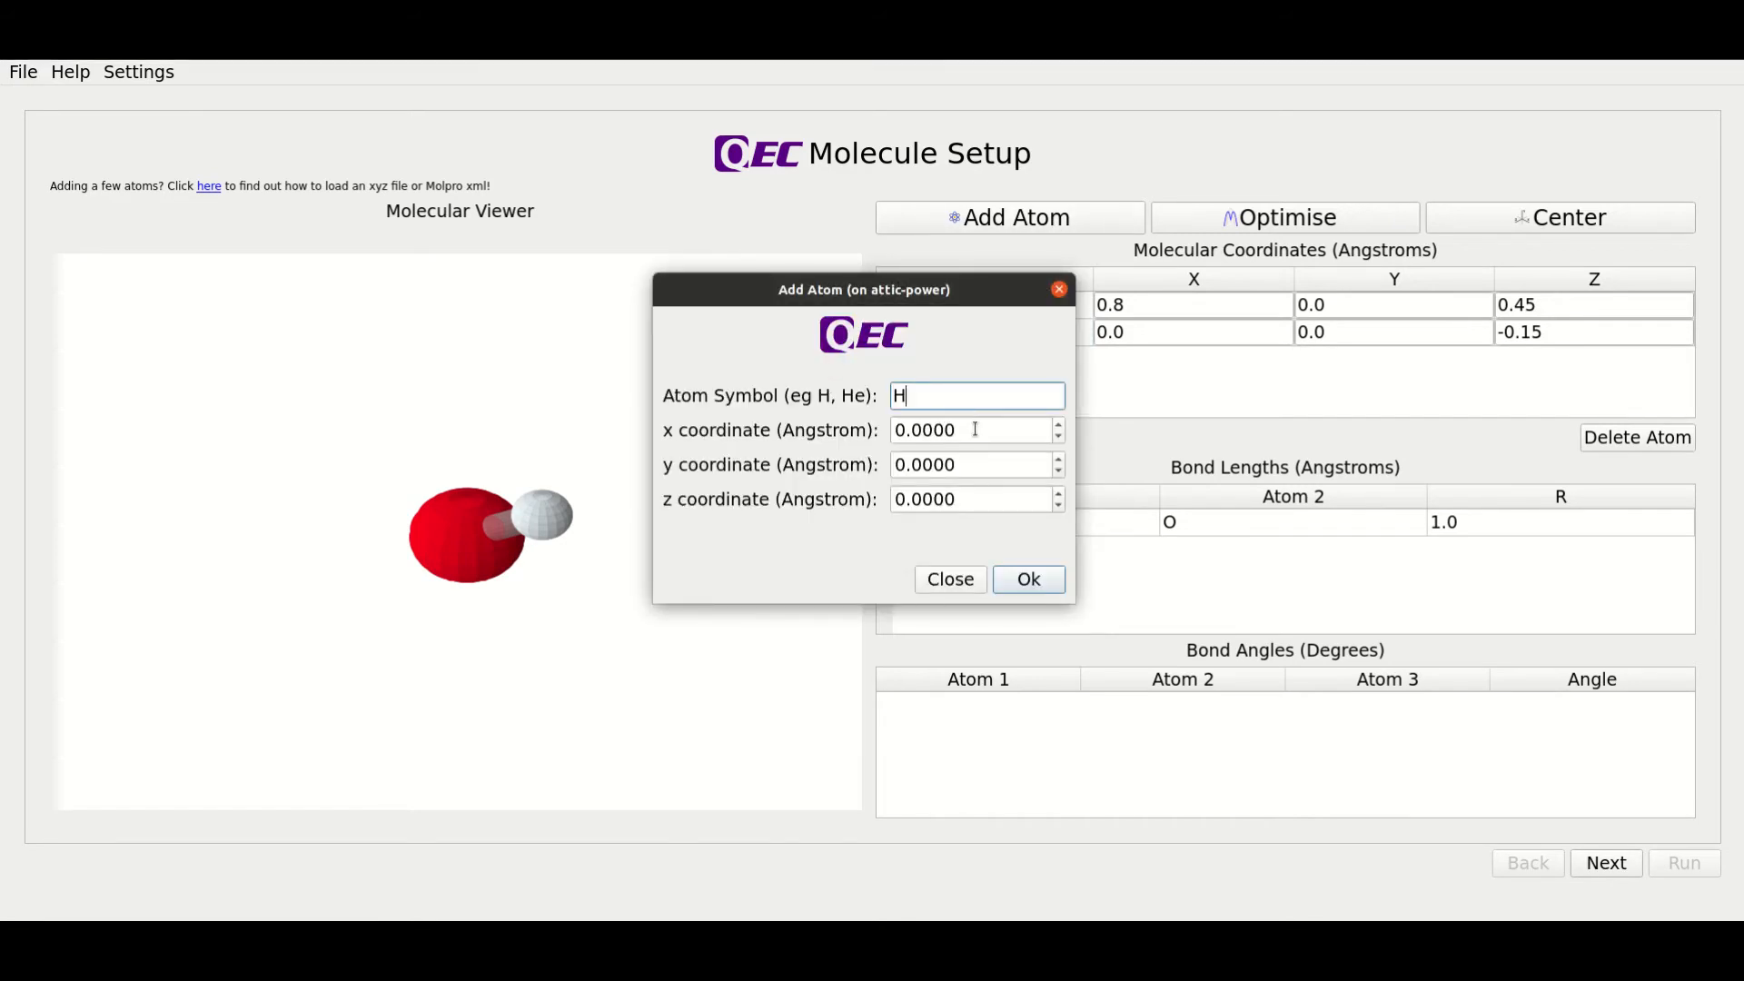
{"action": "left_click", "coordinate": [967, 431]}
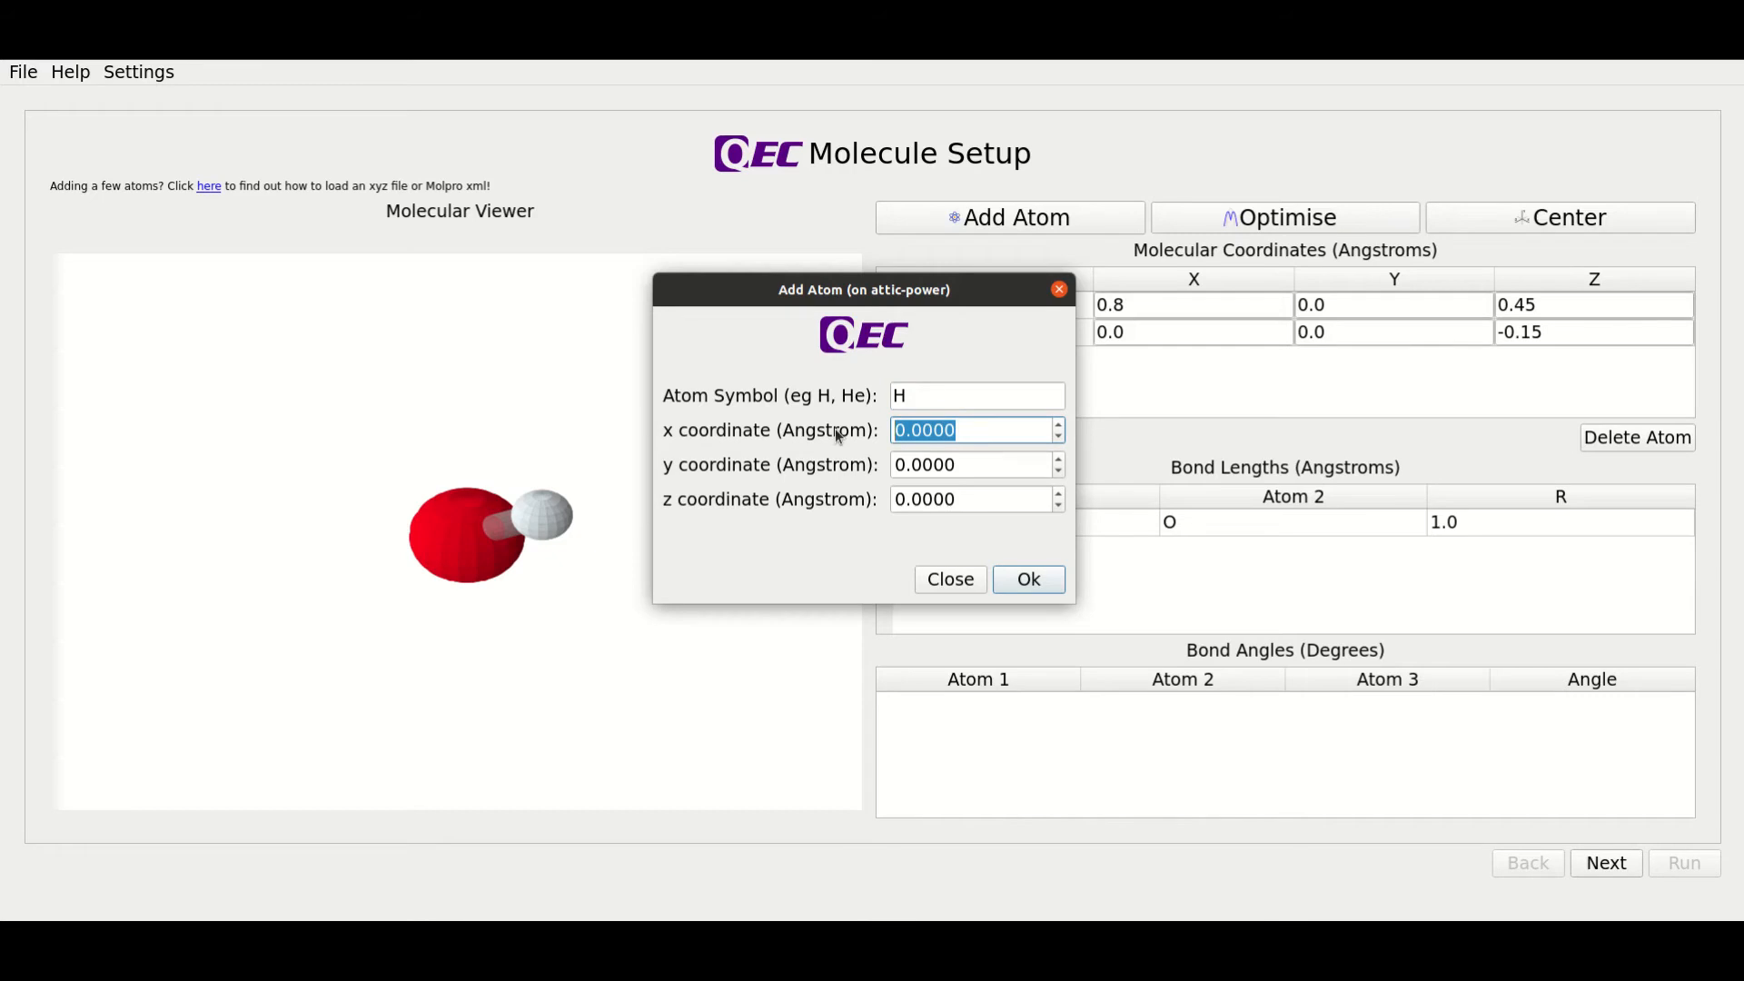
{"action": "type", "text": "-0.8"}
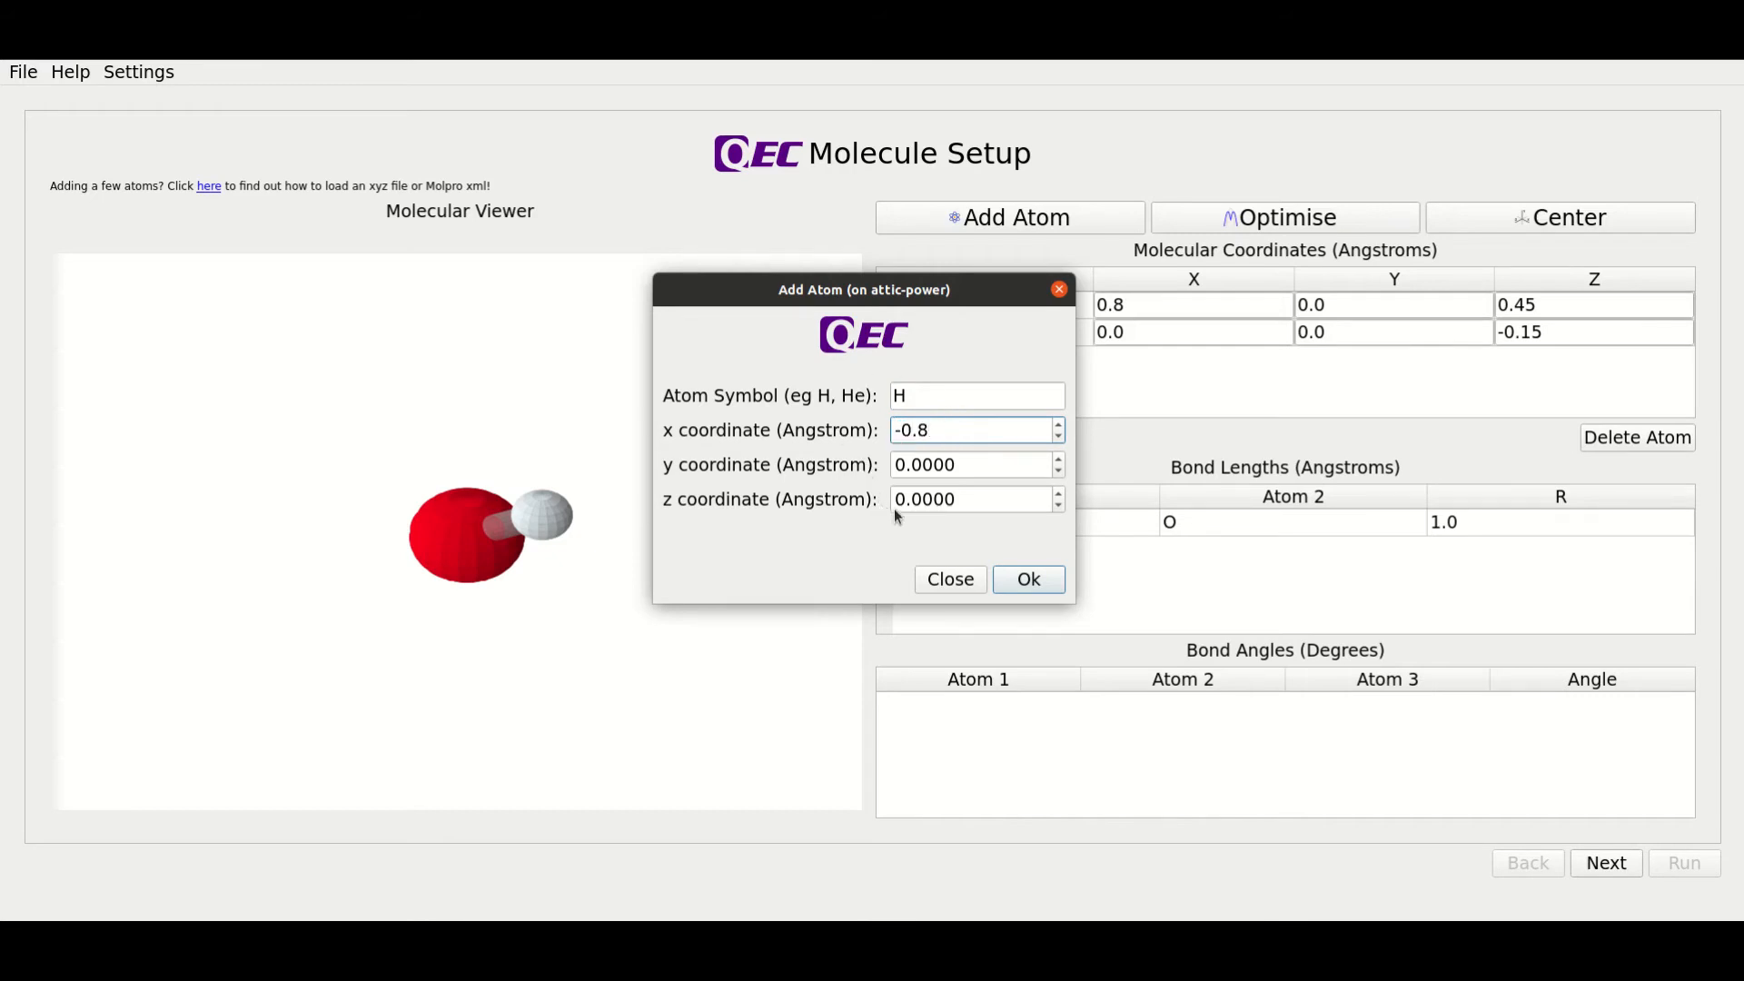
{"action": "left_click", "coordinate": [976, 499]}
{"action": "type", "text": "0.45"}
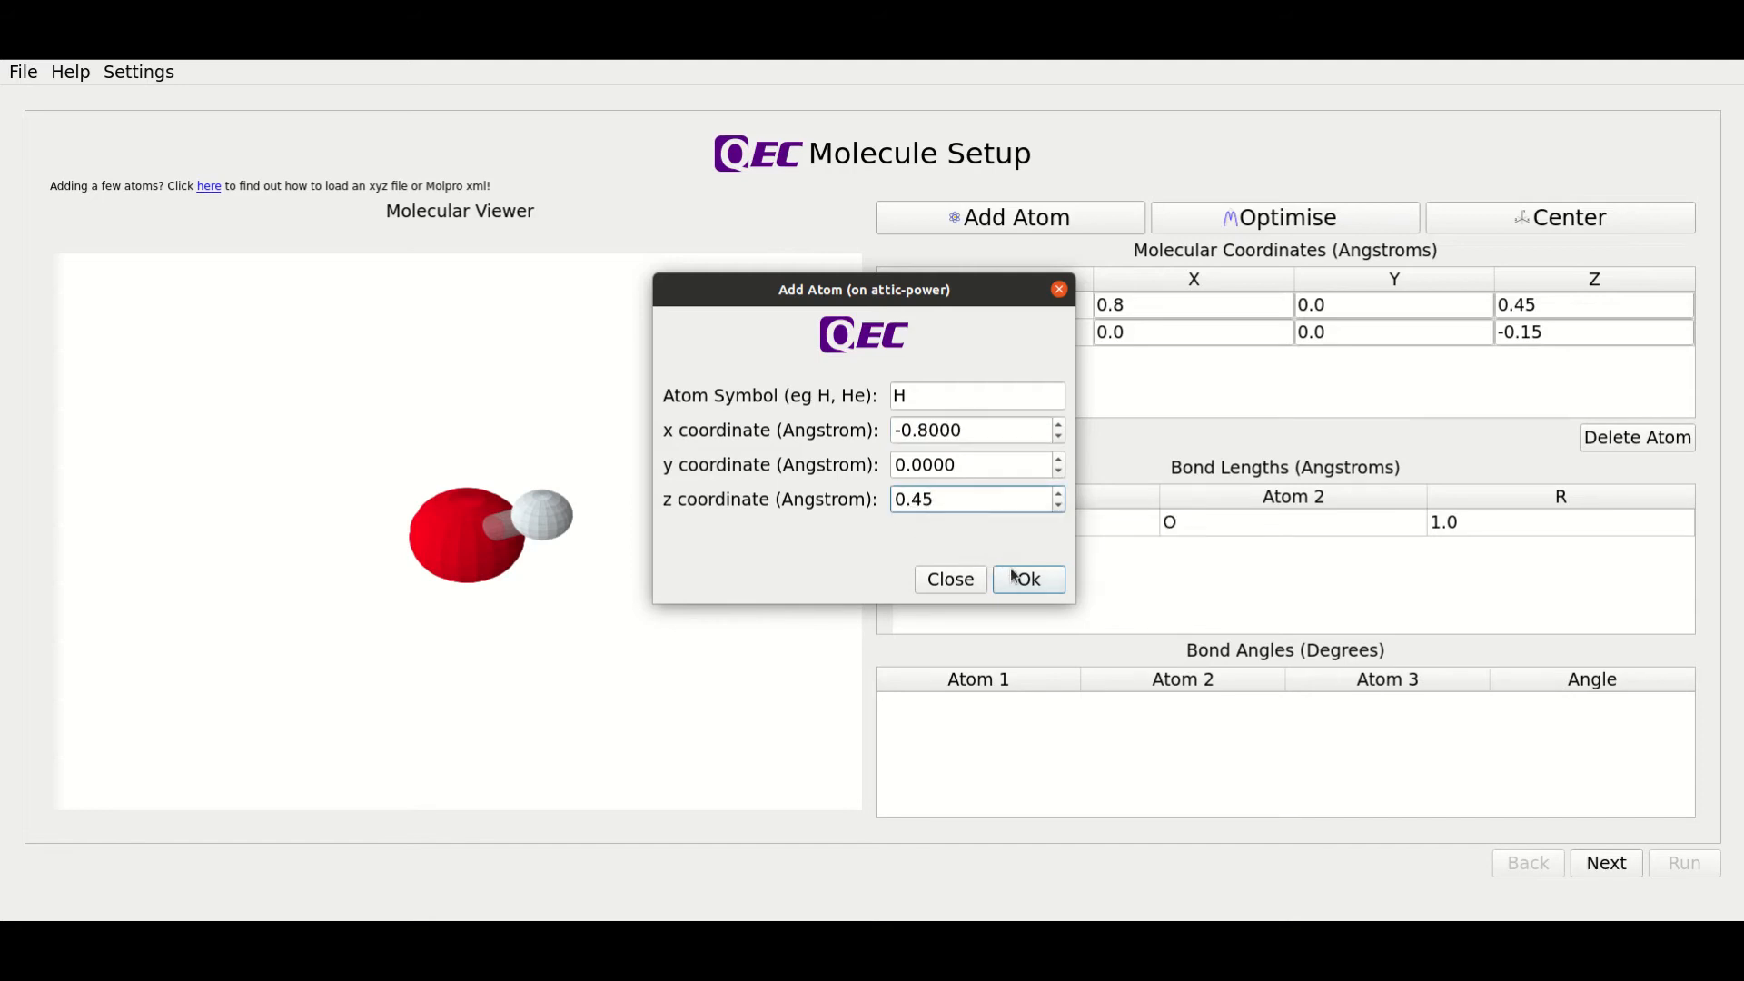
{"action": "left_click", "coordinate": [1026, 579]}
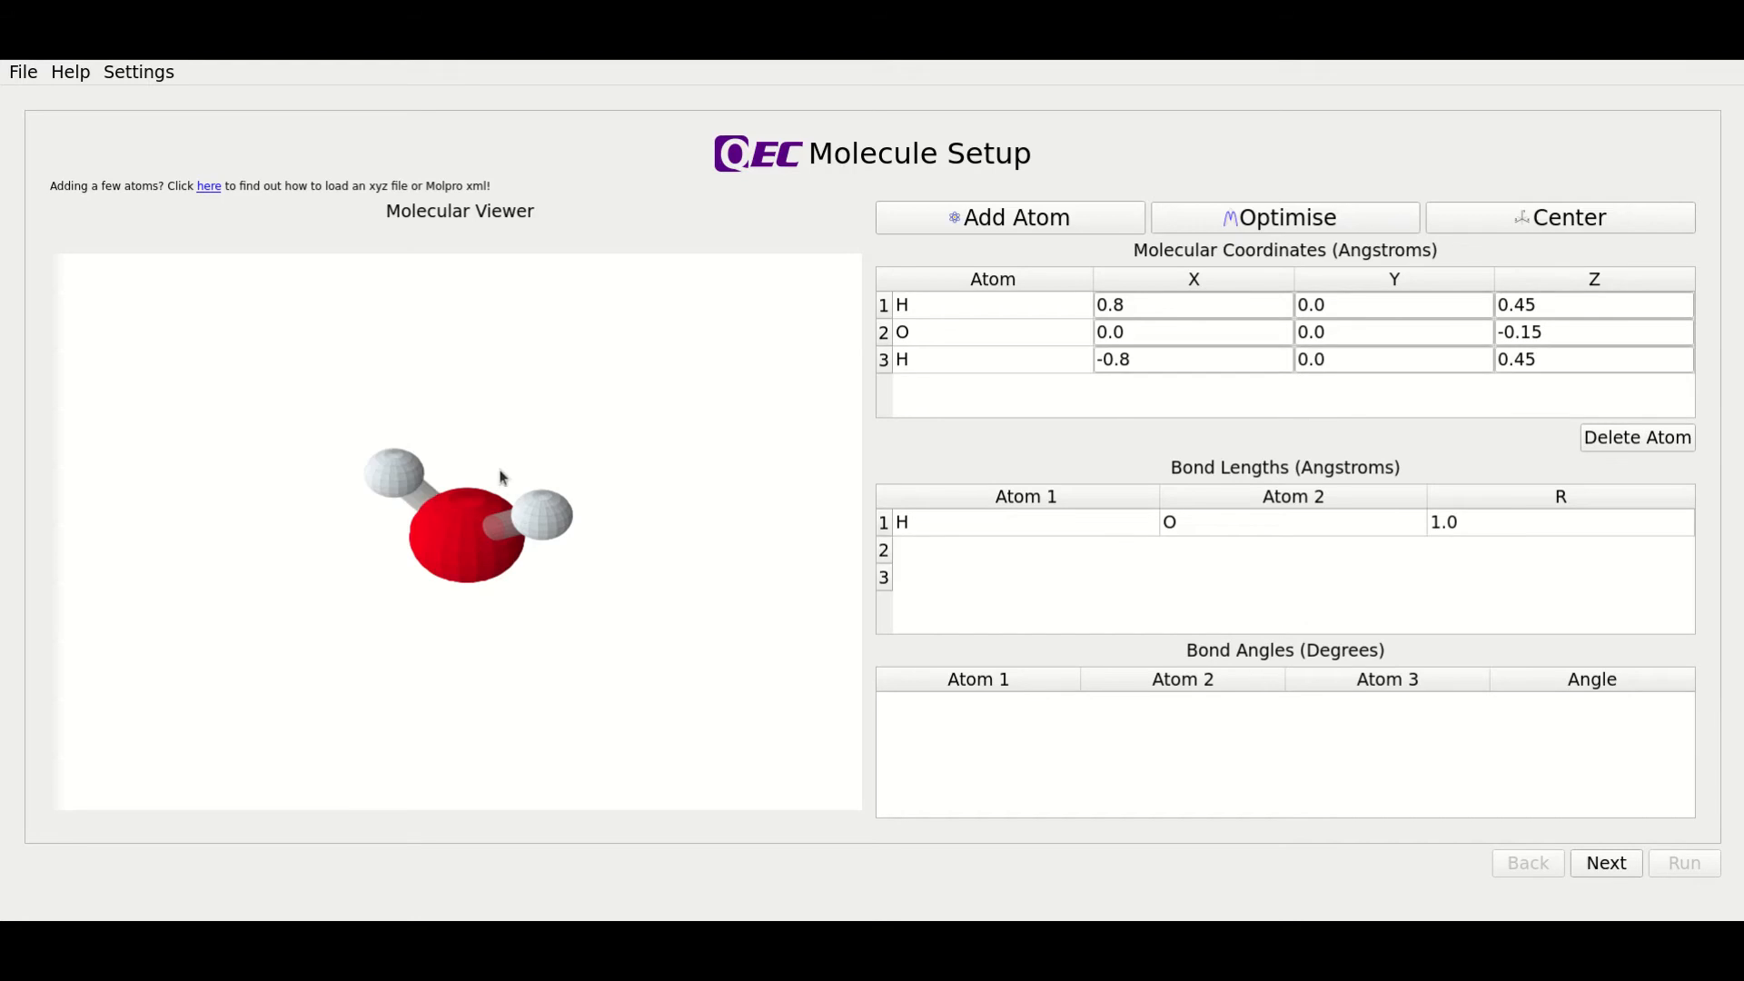
{"action": "left_click", "coordinate": [1283, 217]}
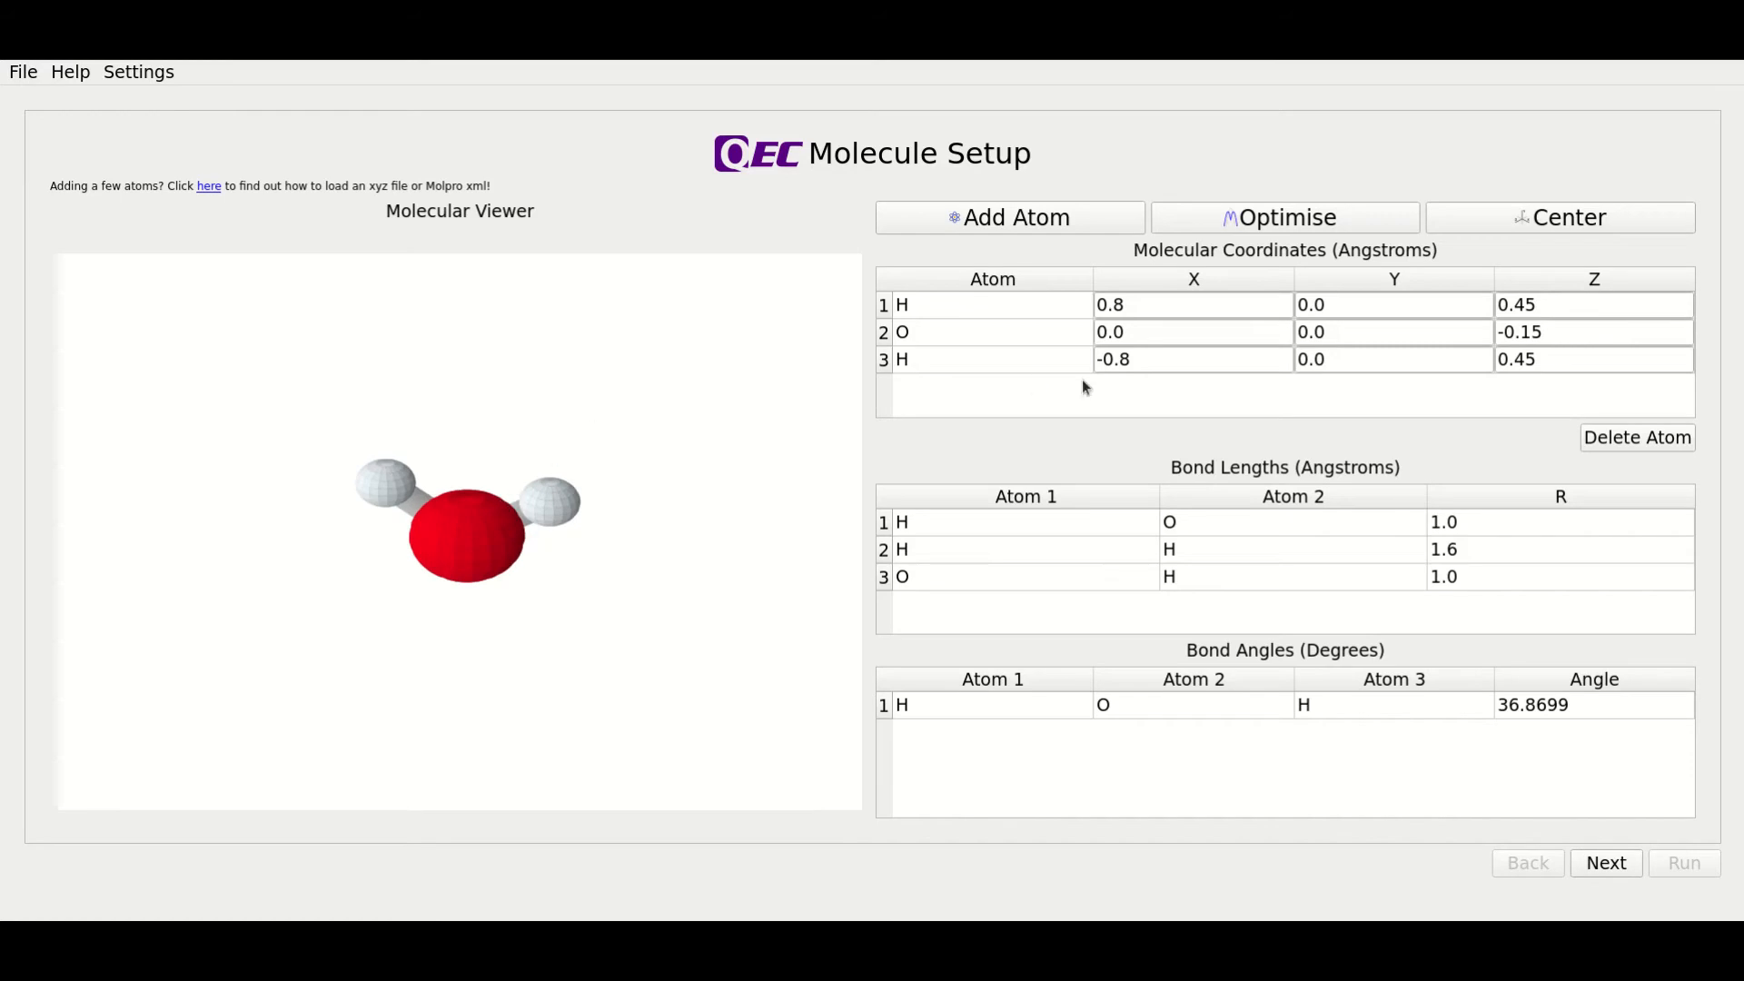
{"action": "left_click", "coordinate": [1394, 358]}
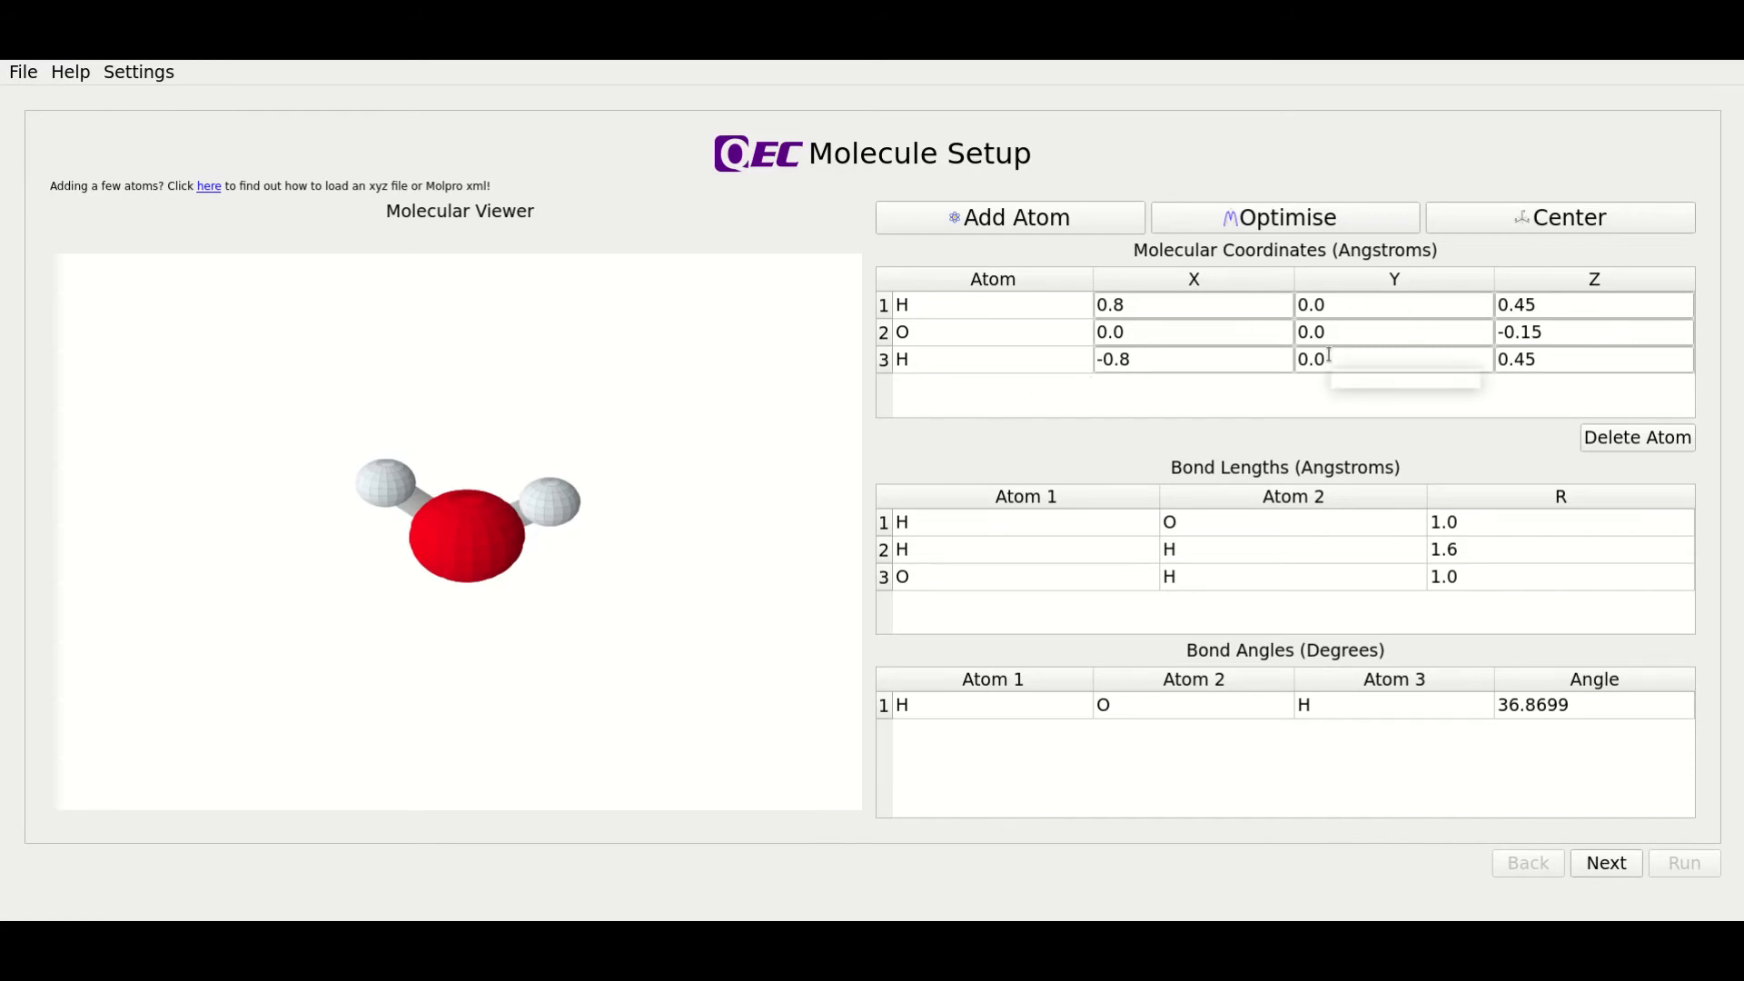
{"action": "mouse_move", "coordinate": [1327, 397]}
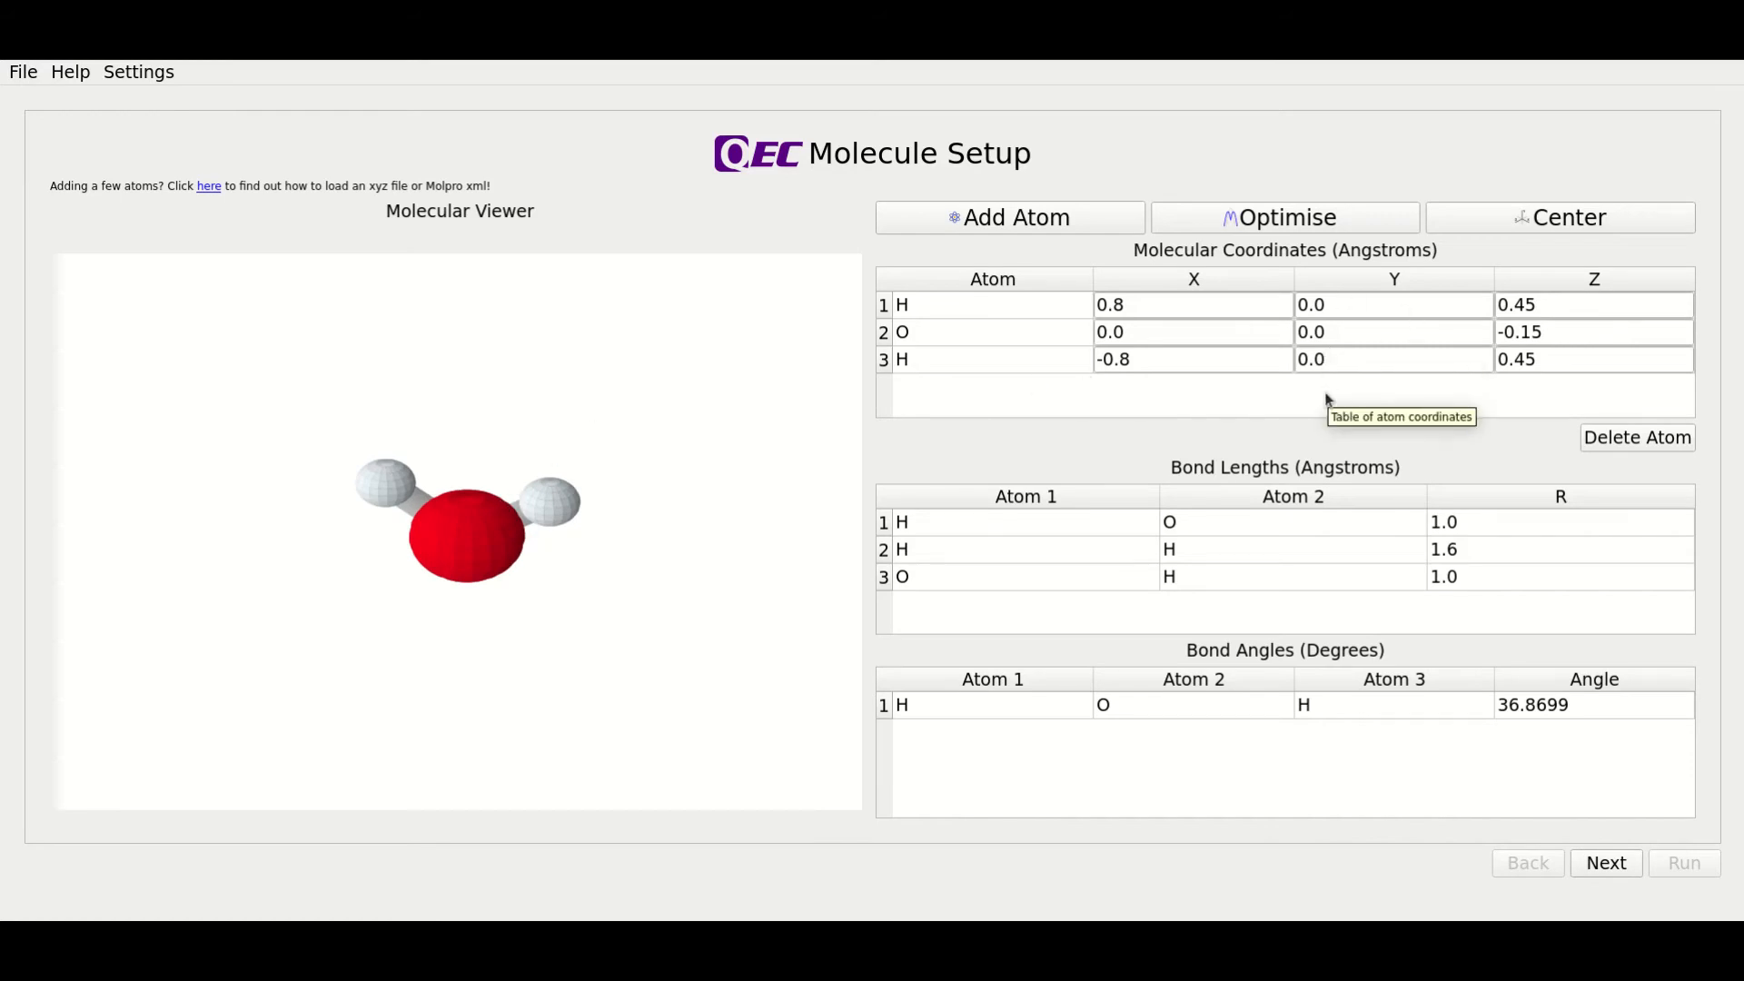
{"action": "mouse_move", "coordinate": [1326, 401]}
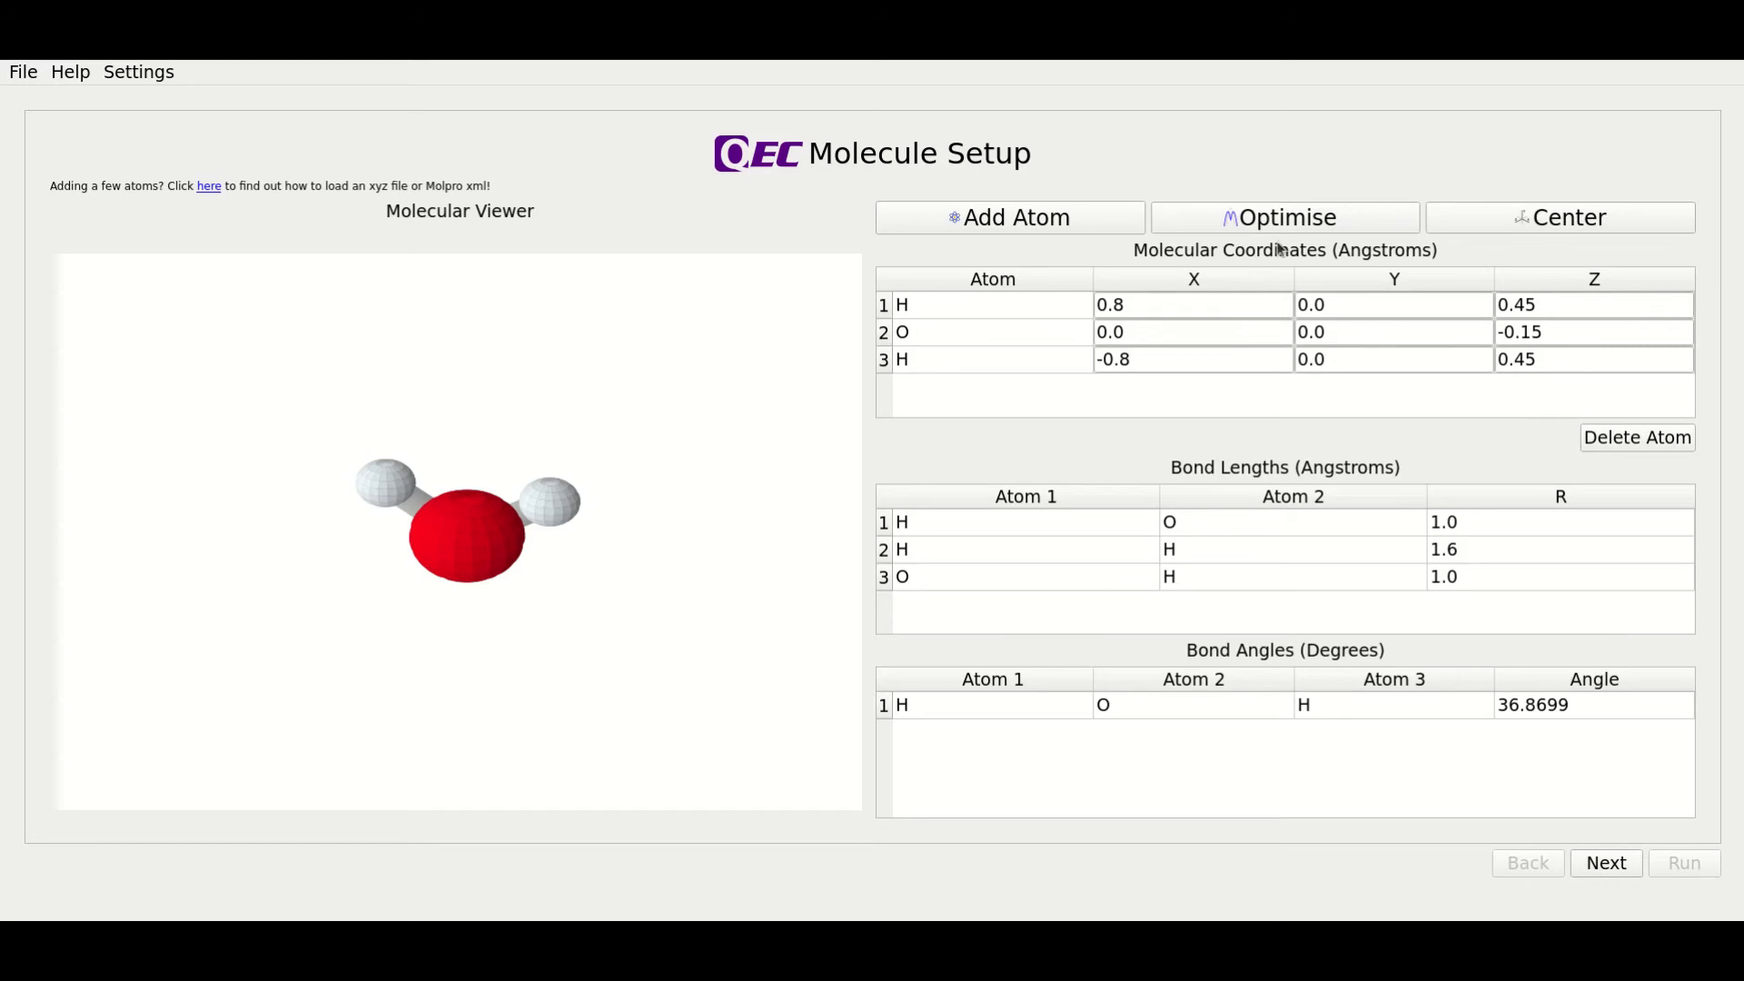
{"action": "mouse_move", "coordinate": [1302, 243]}
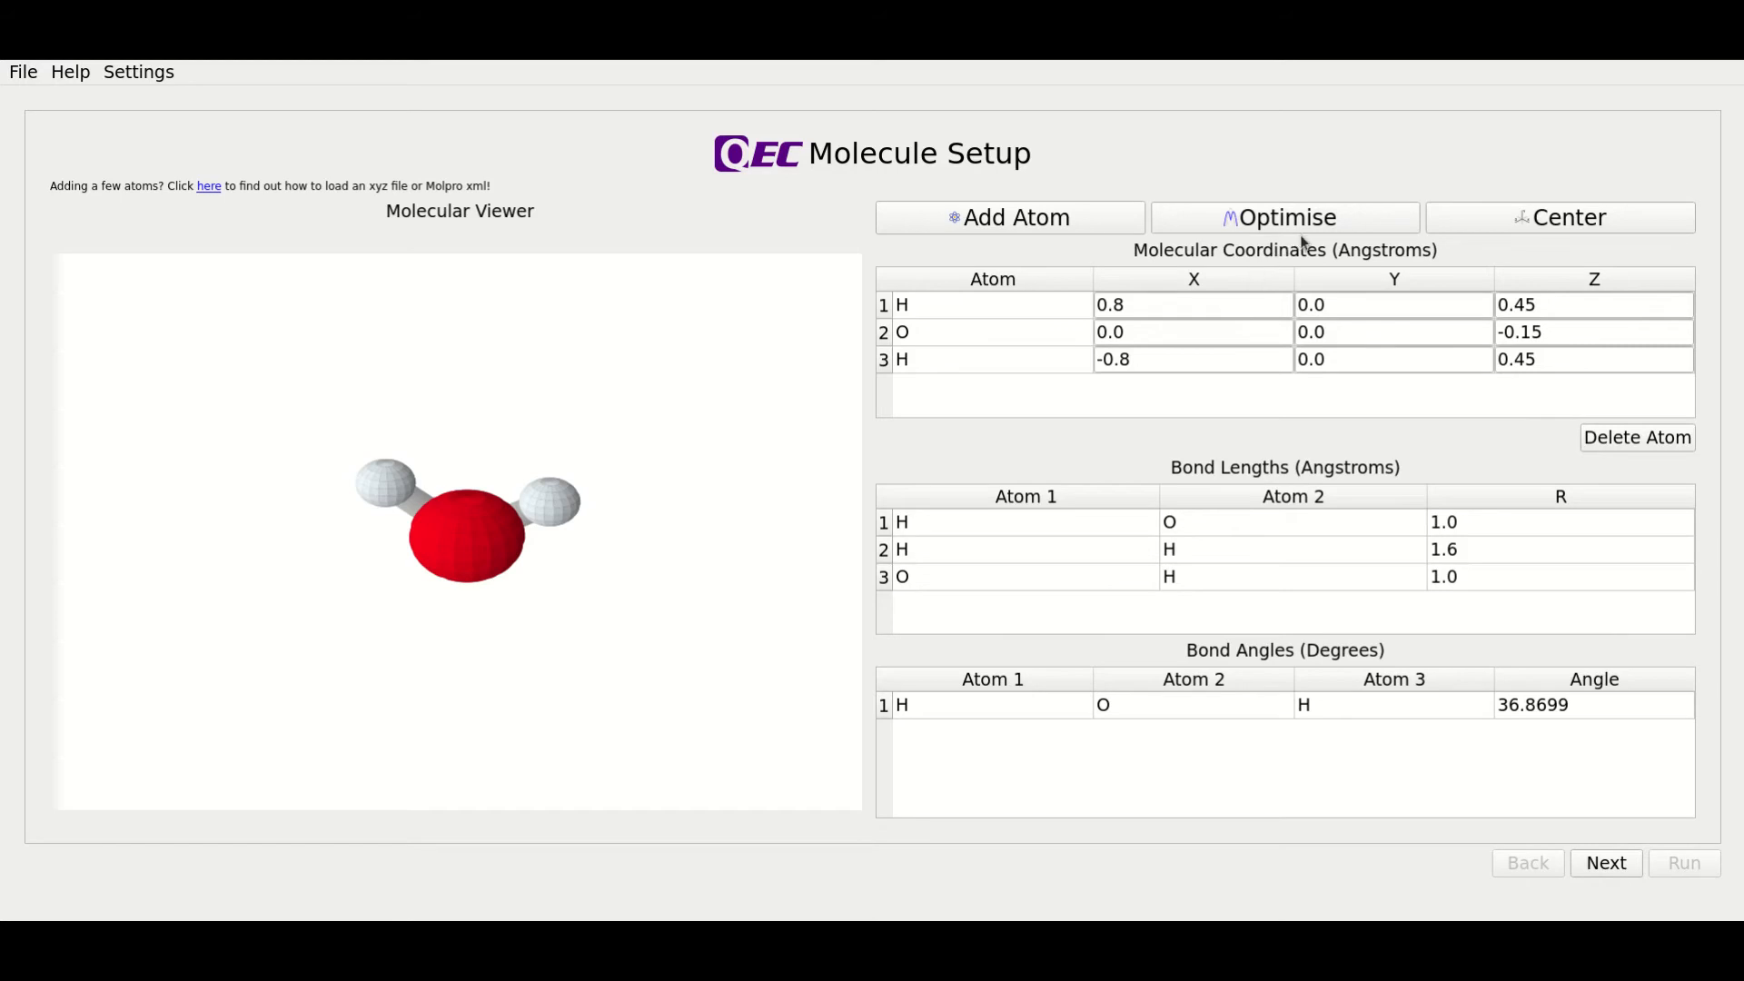
{"action": "mouse_move", "coordinate": [1293, 231]}
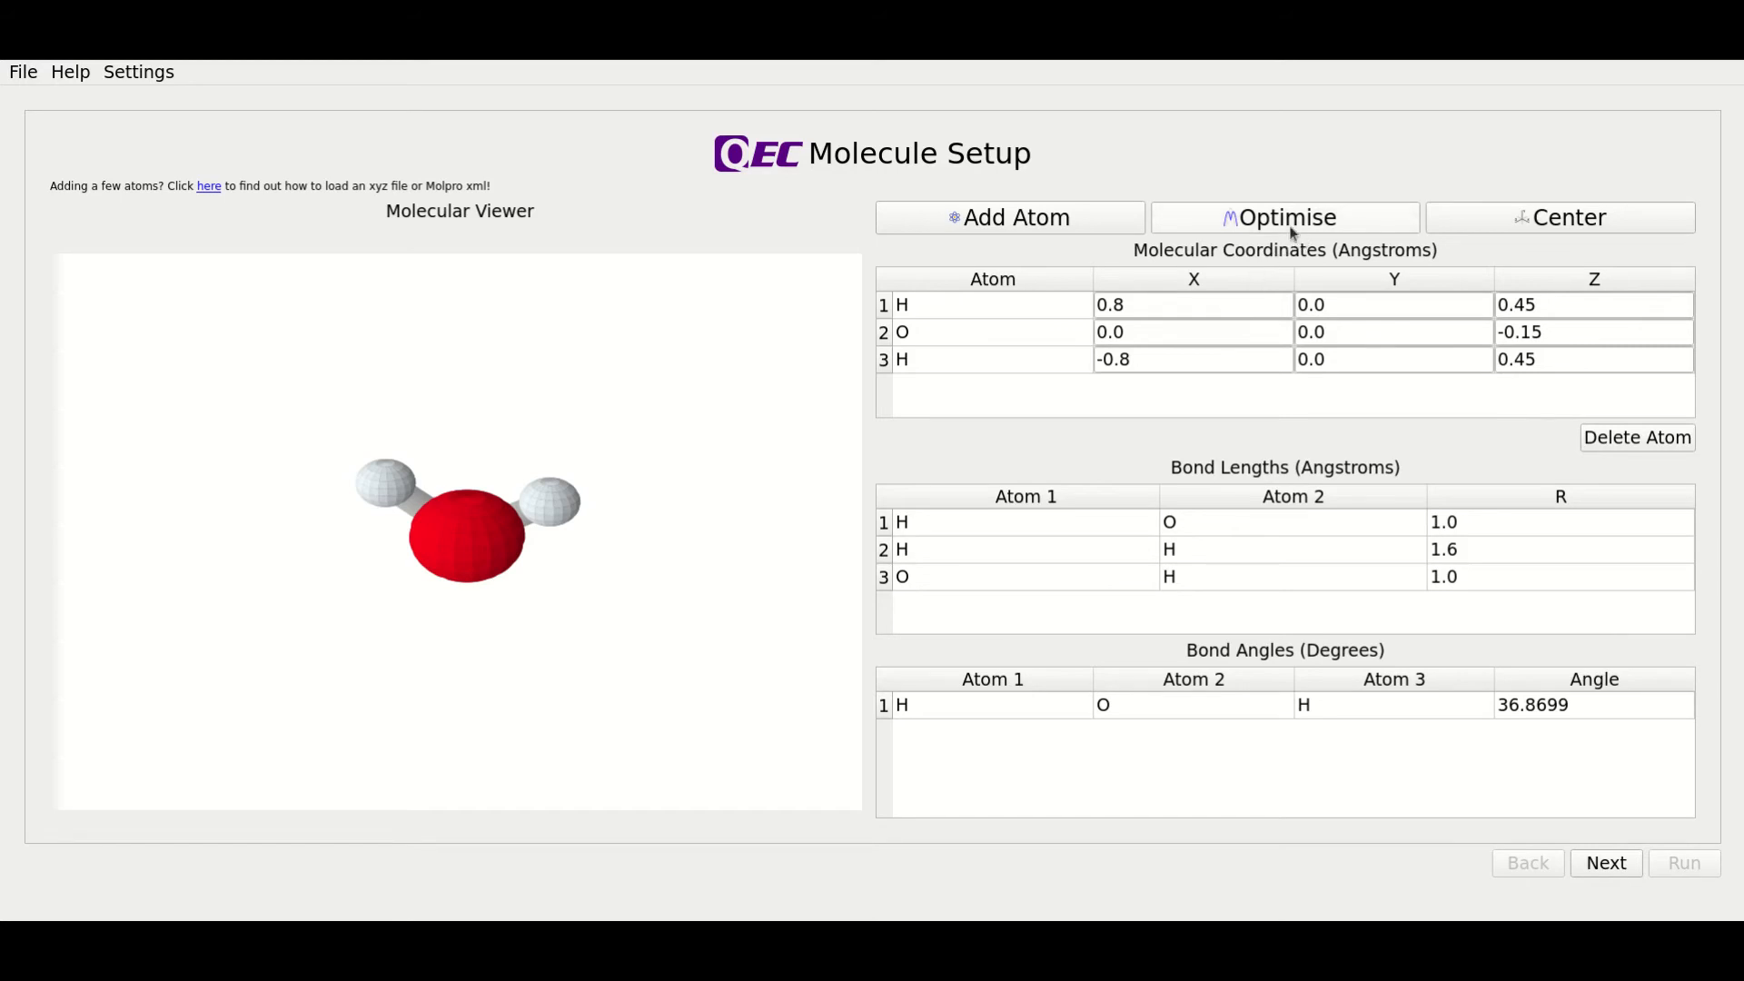
- Run the Molpro geometry optimisation using the HF method with the cc-pVDZ basis
{"action": "left_click", "coordinate": [1283, 217]}
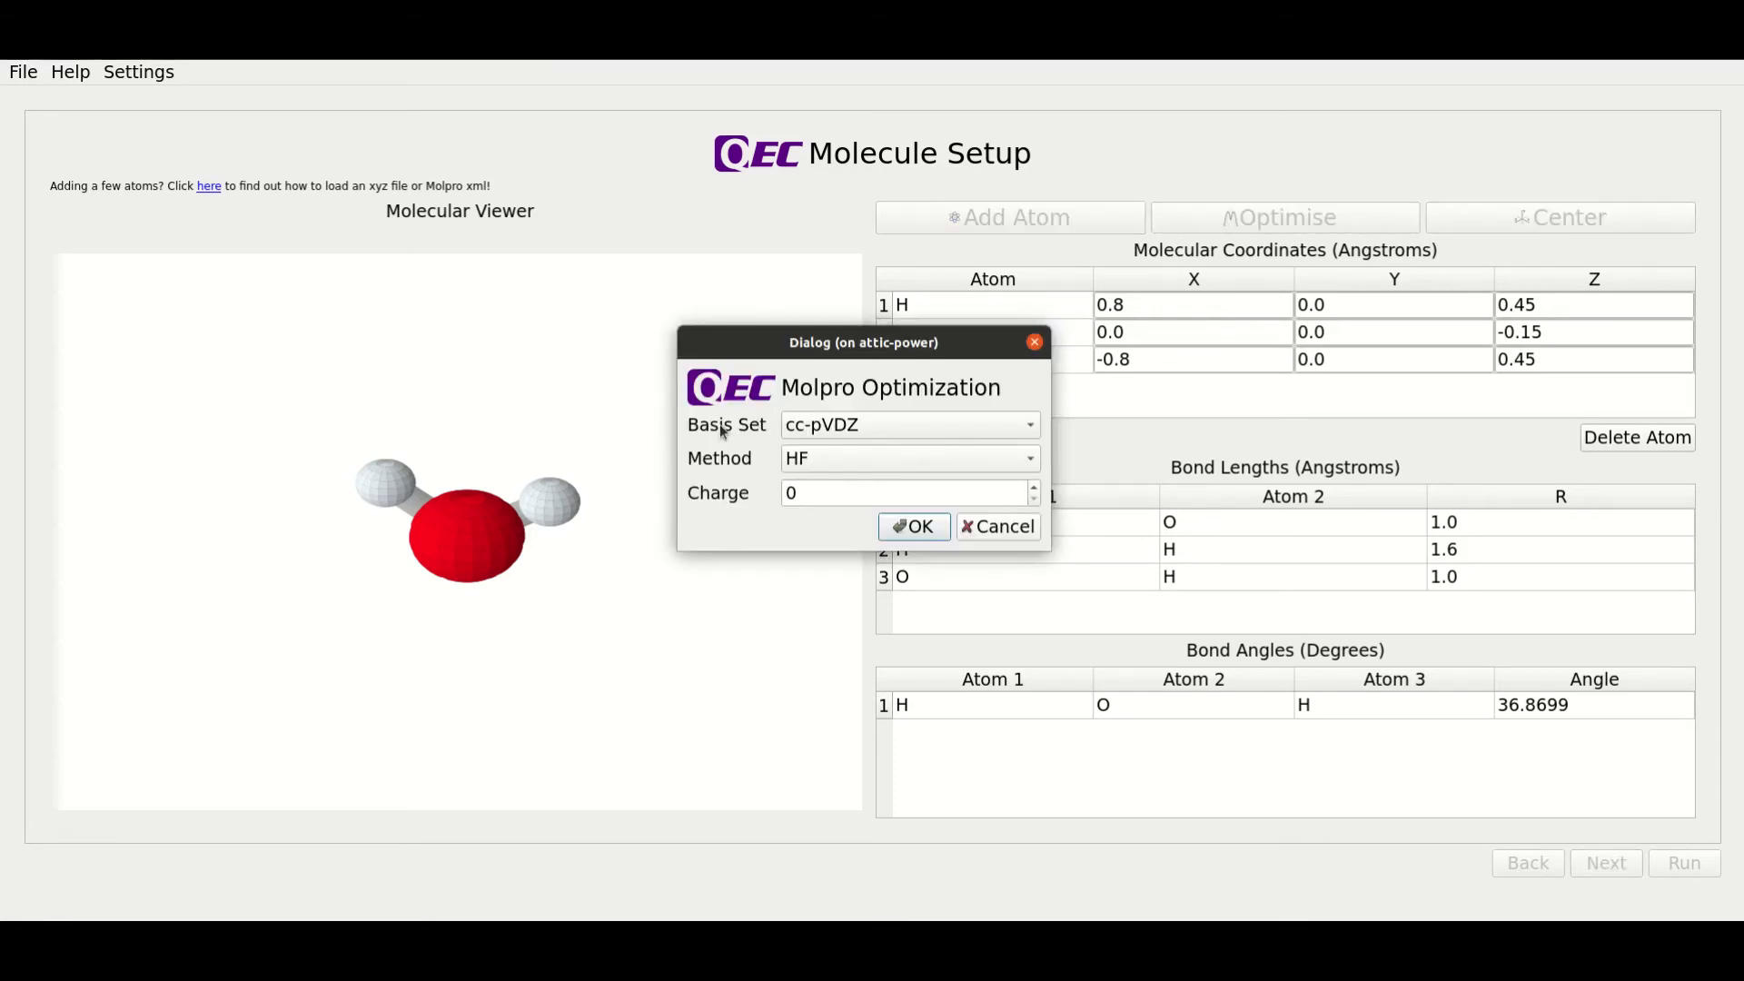
{"action": "mouse_move", "coordinate": [764, 433]}
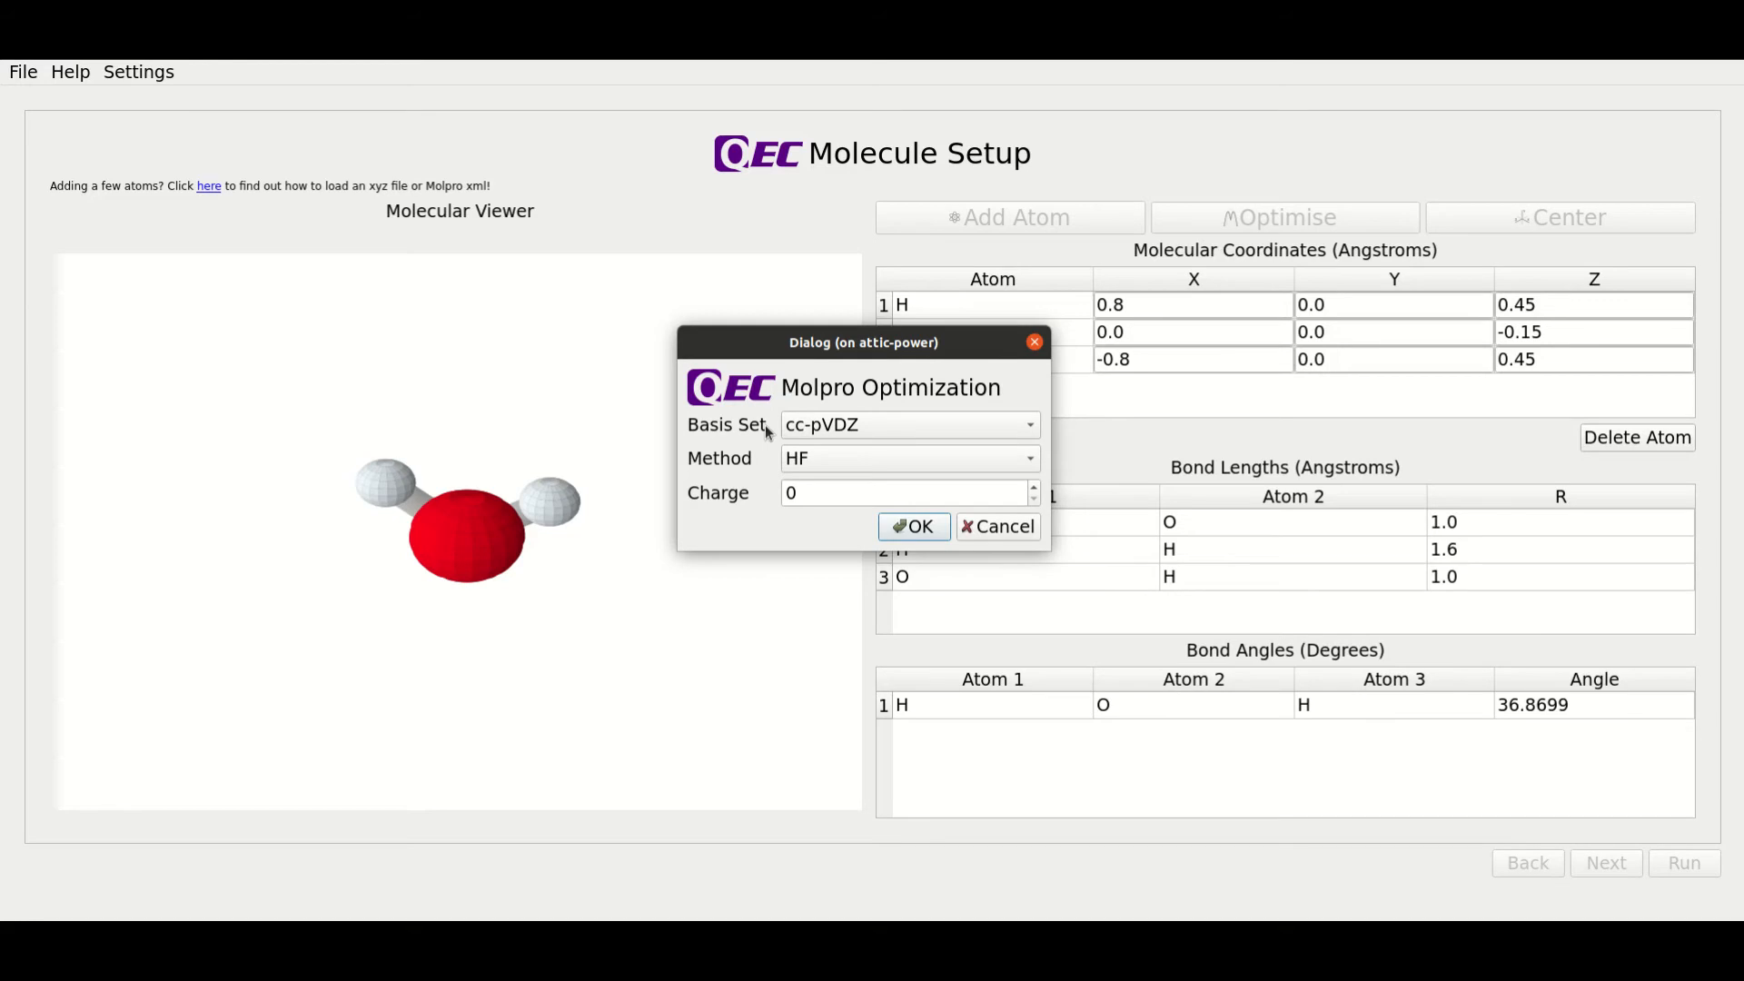
{"action": "mouse_move", "coordinate": [732, 470]}
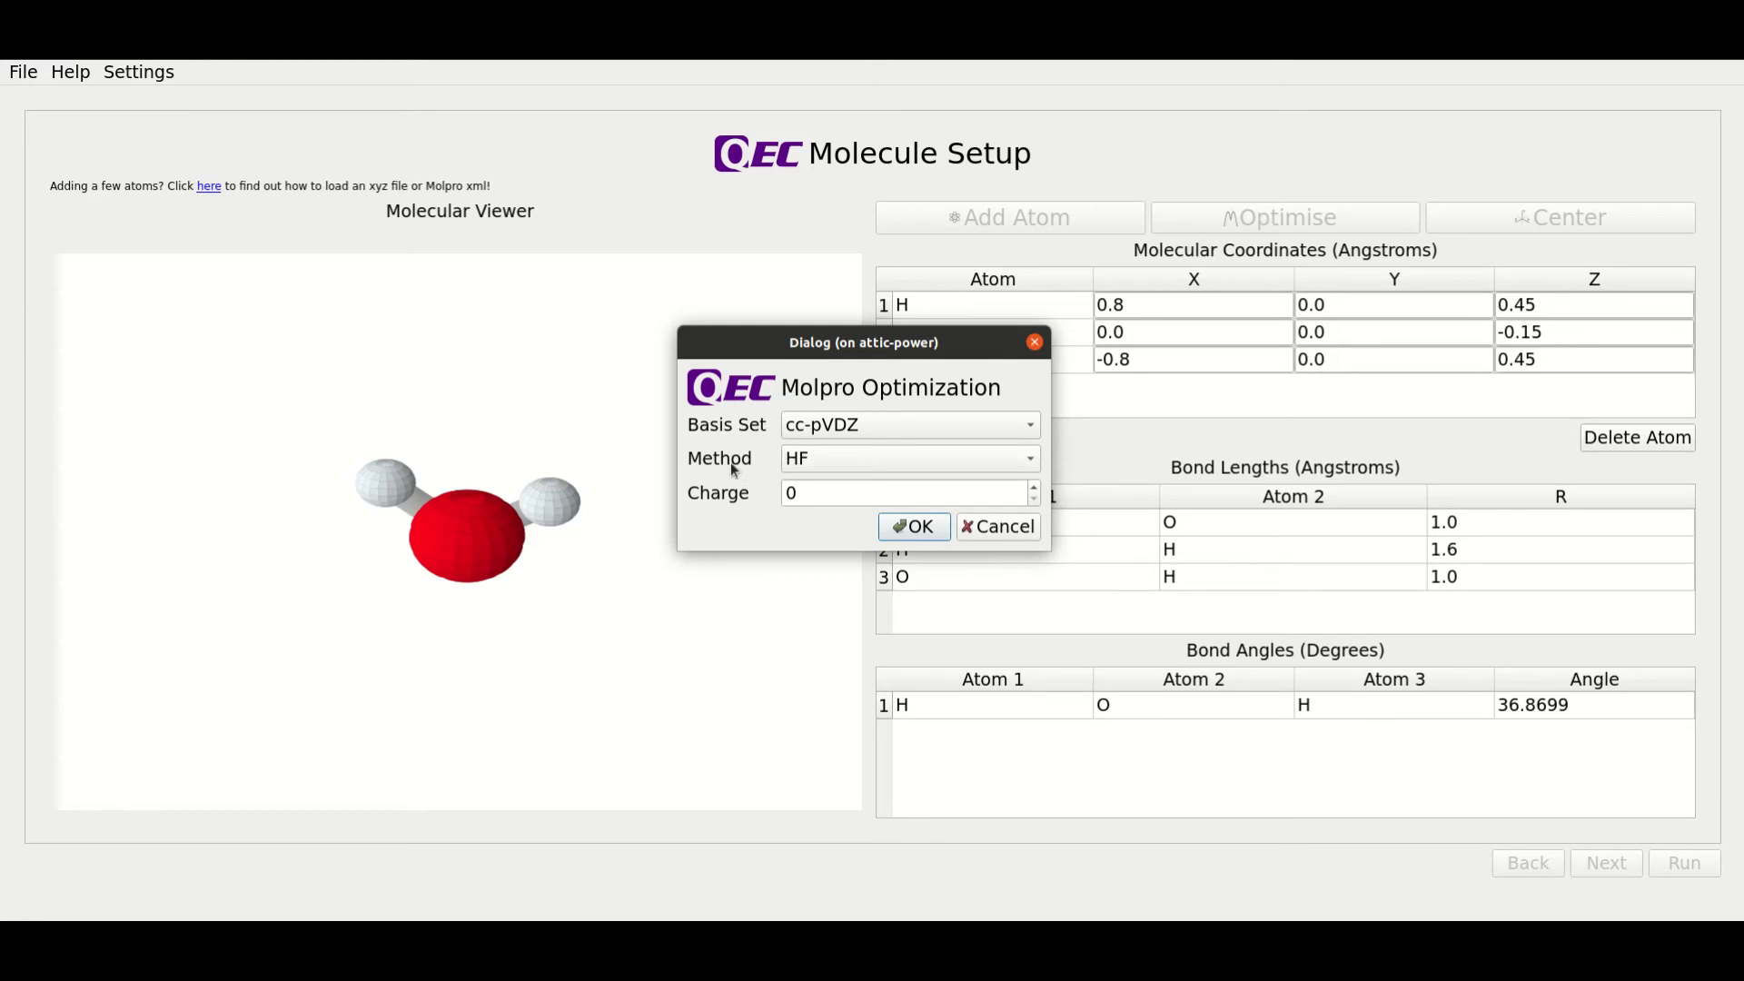
{"action": "mouse_move", "coordinate": [732, 469]}
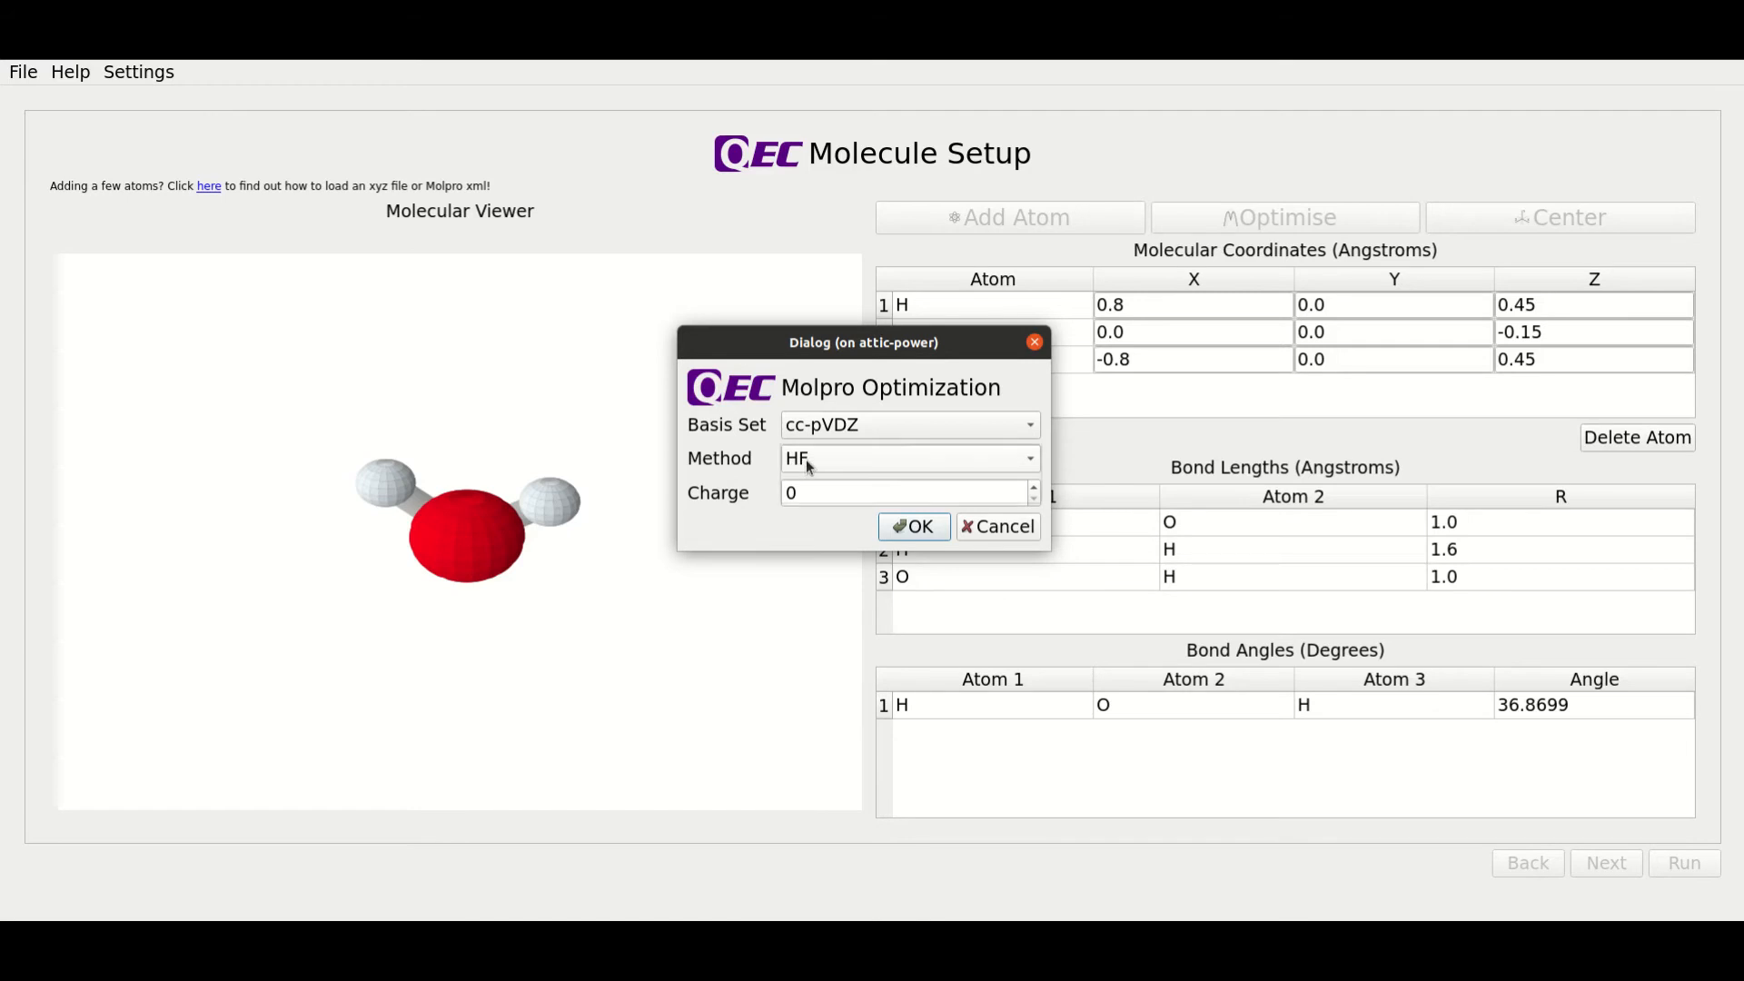
{"action": "left_click", "coordinate": [907, 457]}
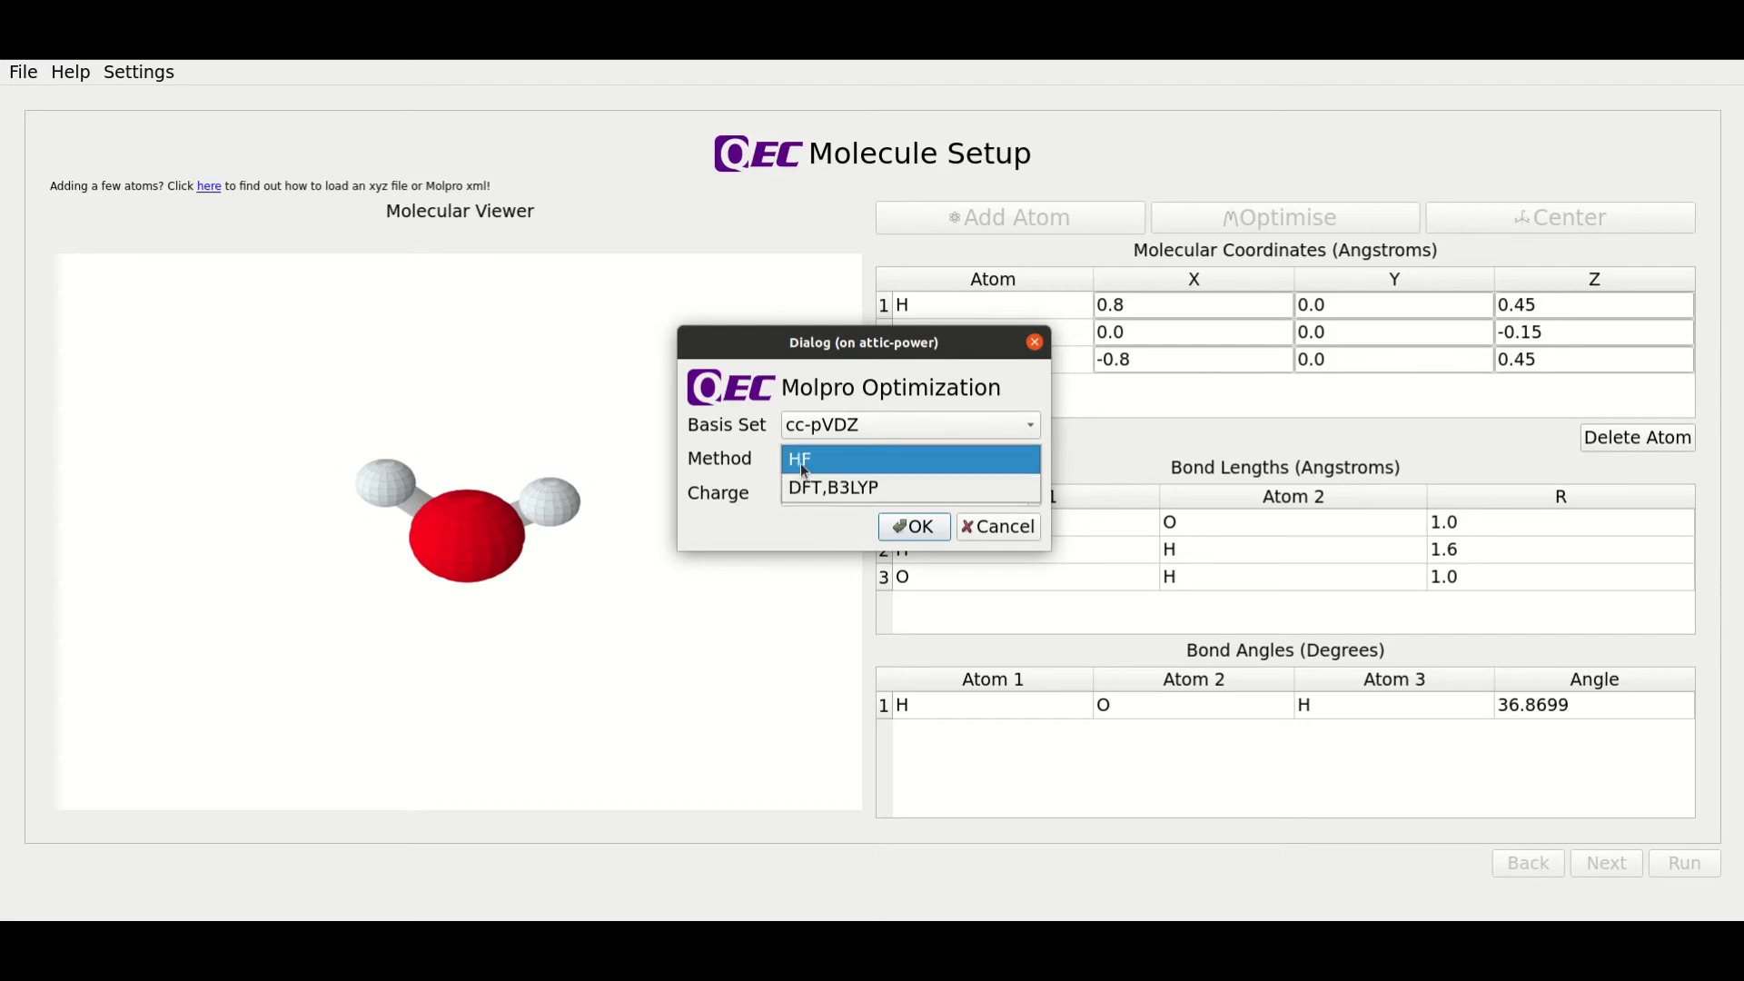
{"action": "left_click", "coordinate": [798, 457]}
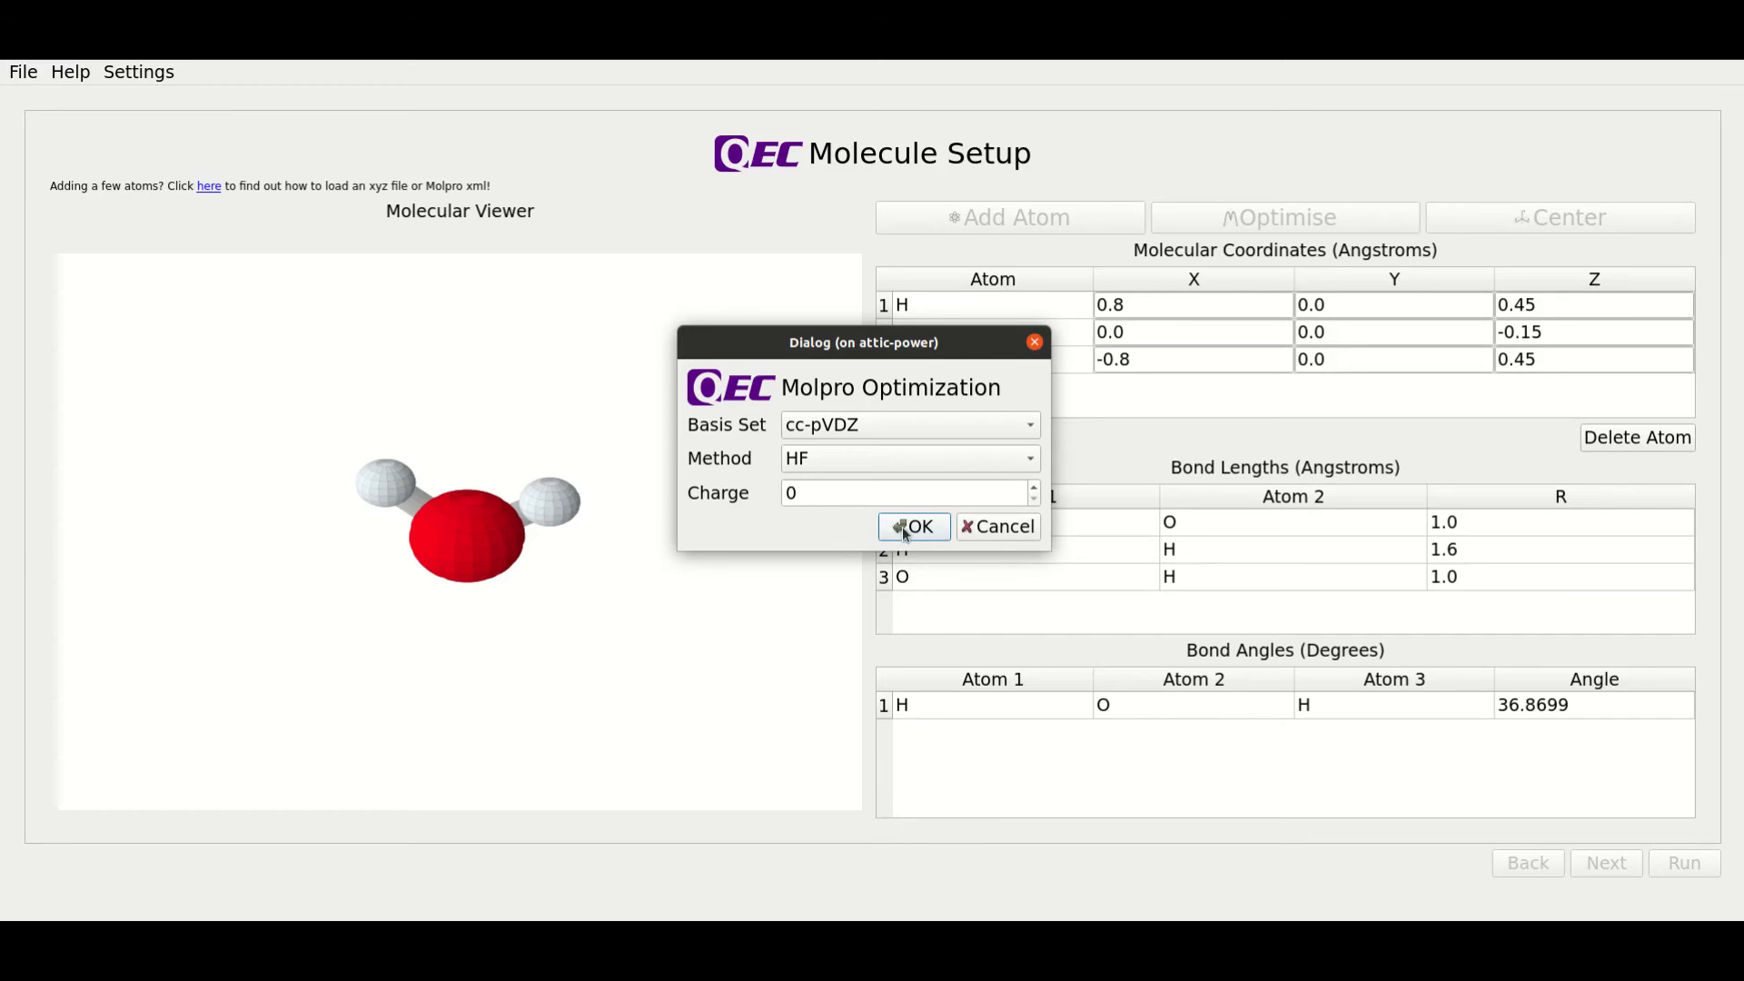
{"action": "left_click", "coordinate": [912, 526]}
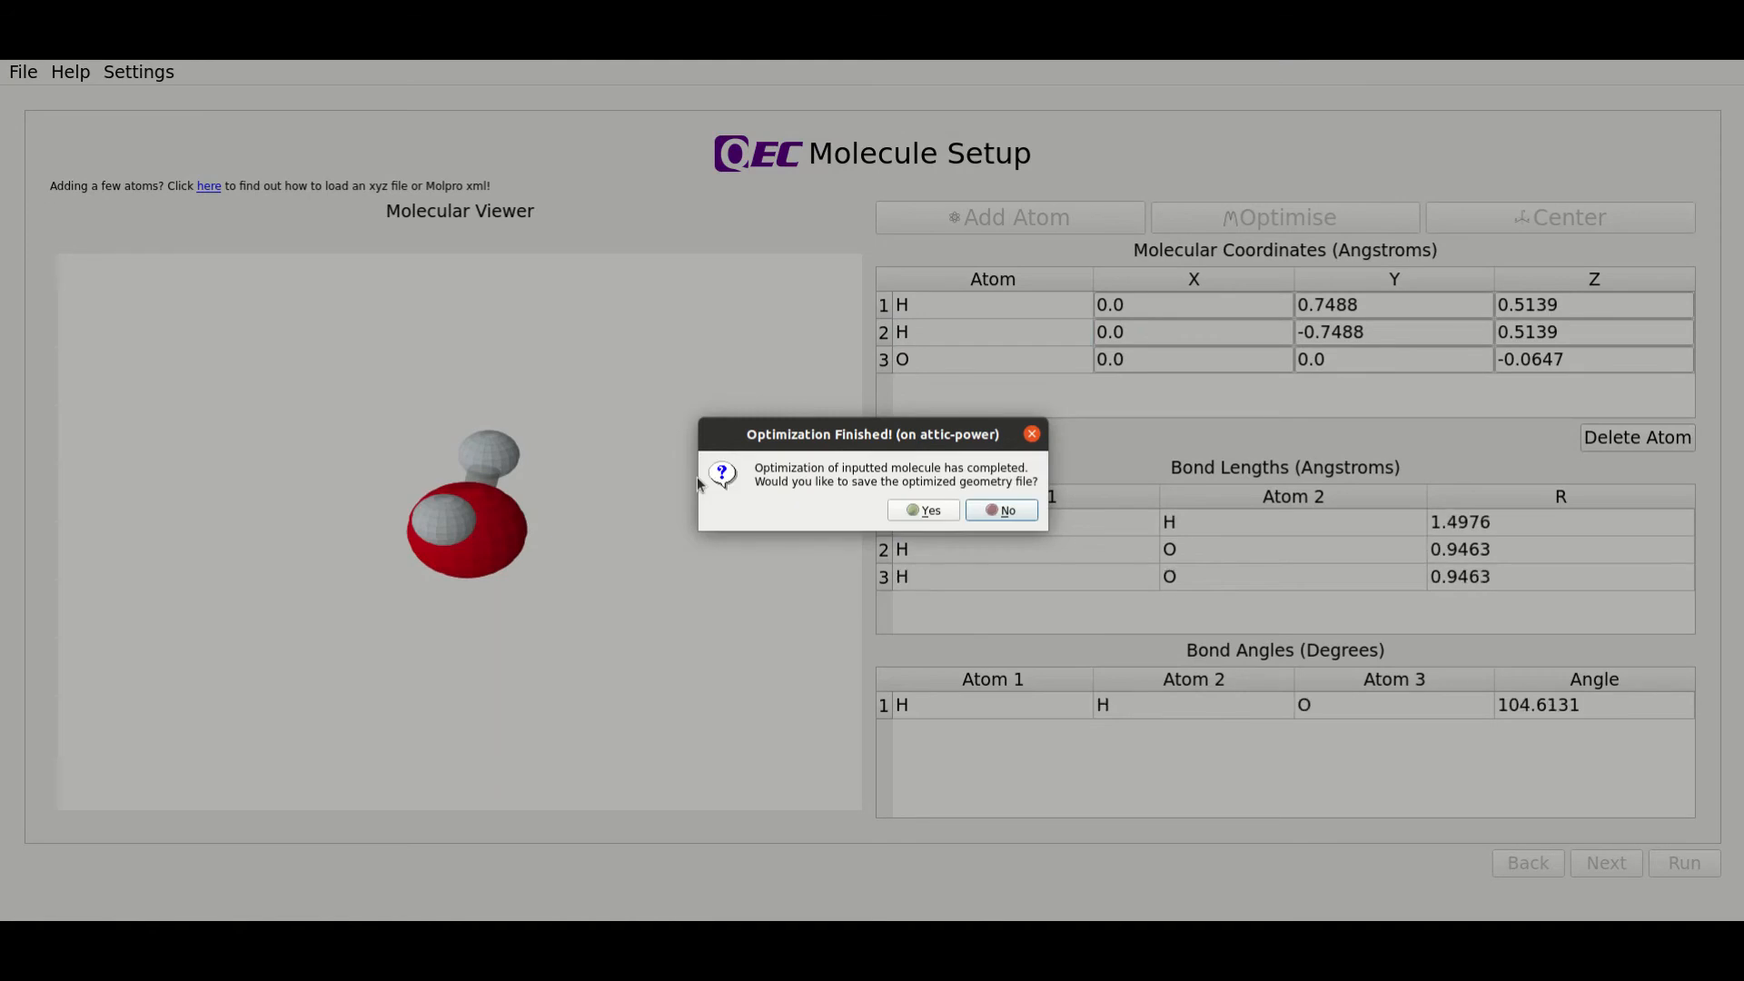
{"action": "mouse_move", "coordinate": [926, 467]}
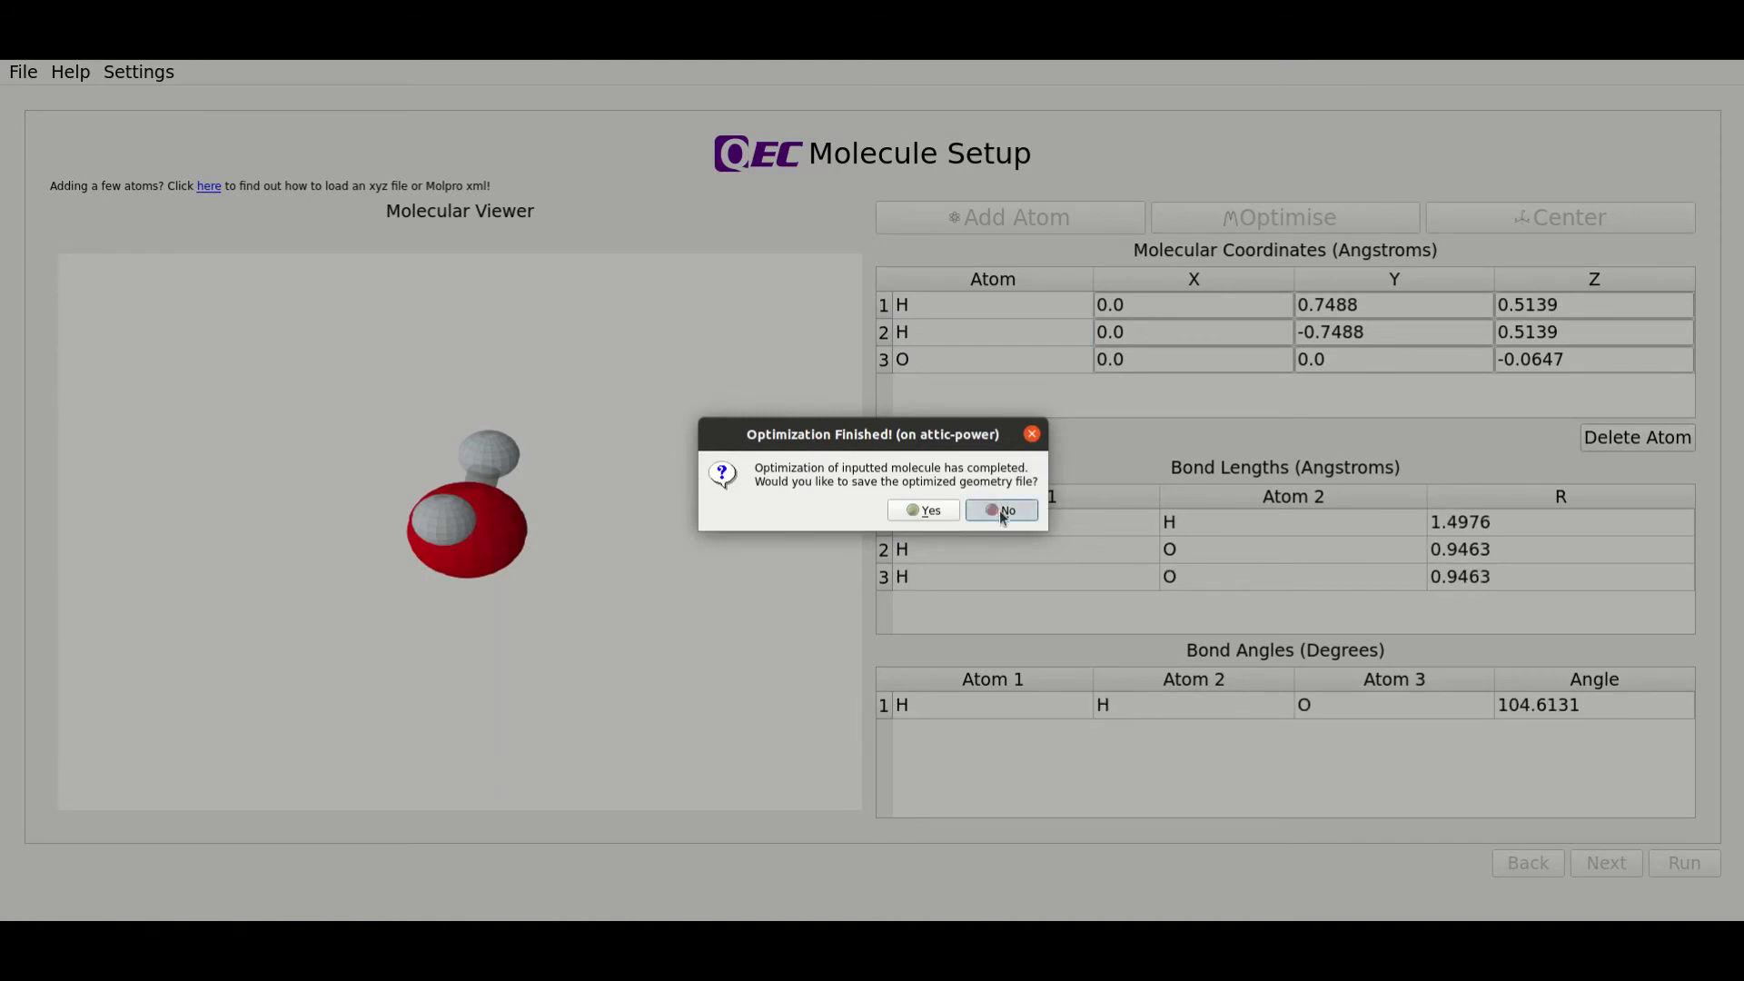
- Skip saving the optimised geometry and review hydrogen coordinates (y = ±0.7488, z = 0.5139)
{"action": "left_click", "coordinate": [1000, 510]}
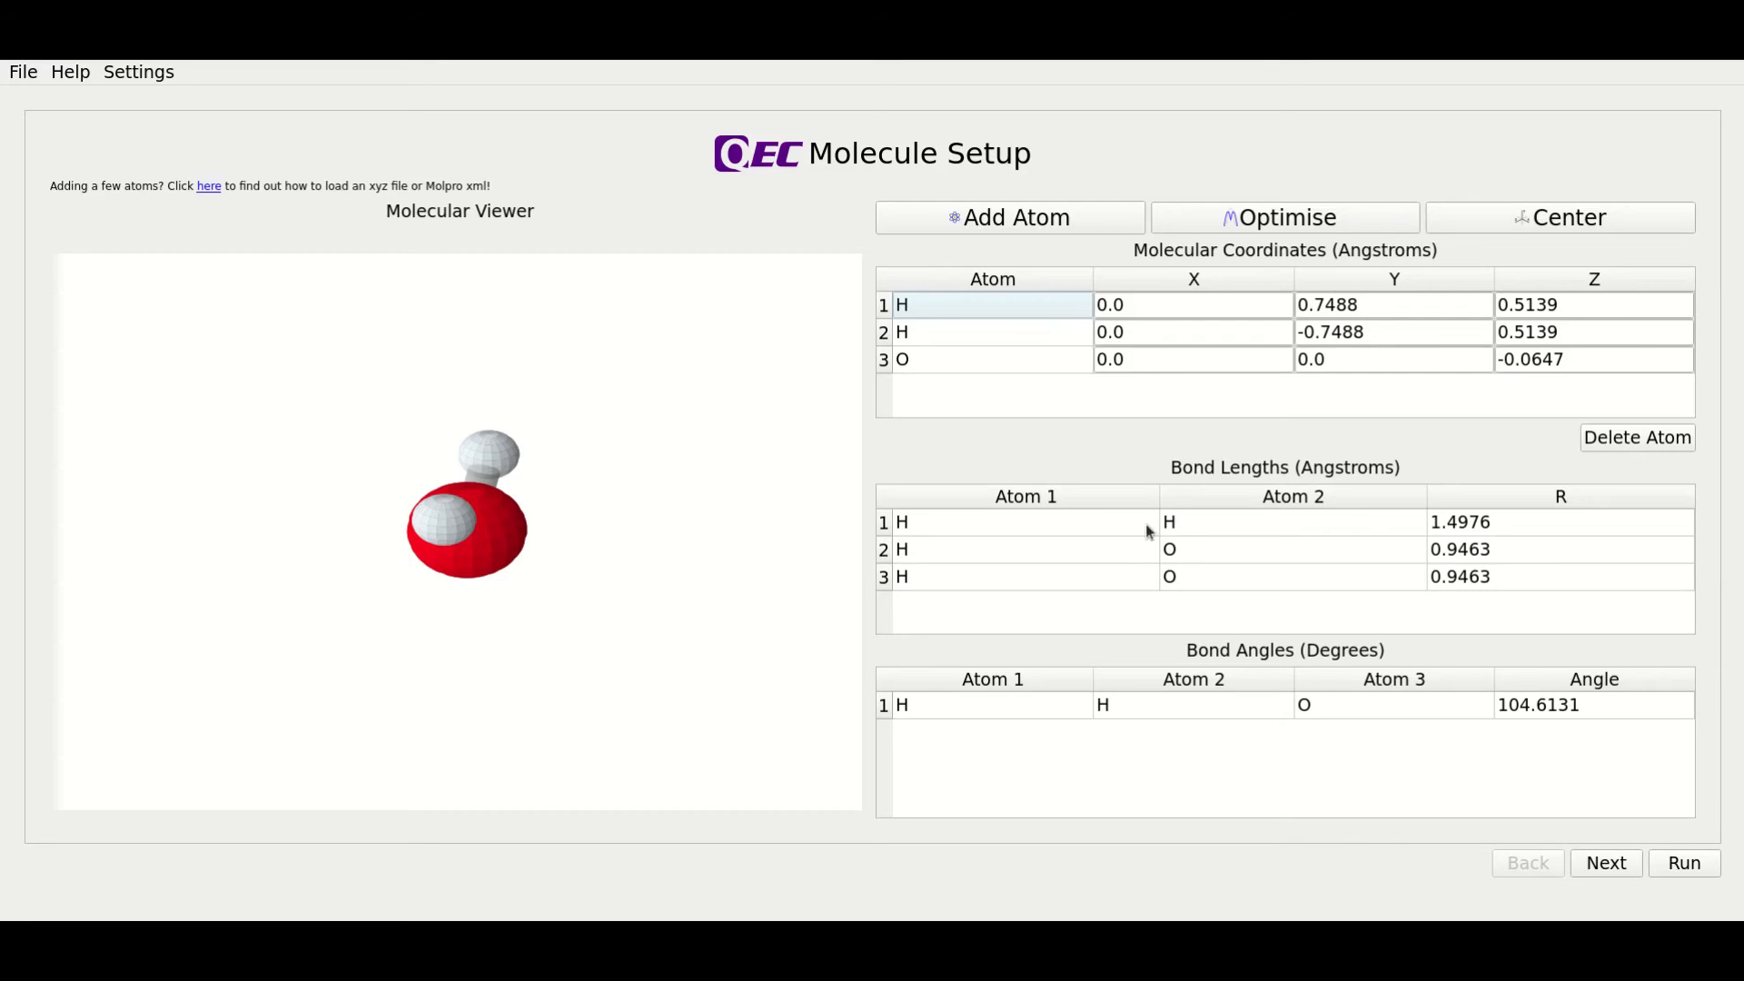
{"action": "mouse_move", "coordinate": [1447, 581]}
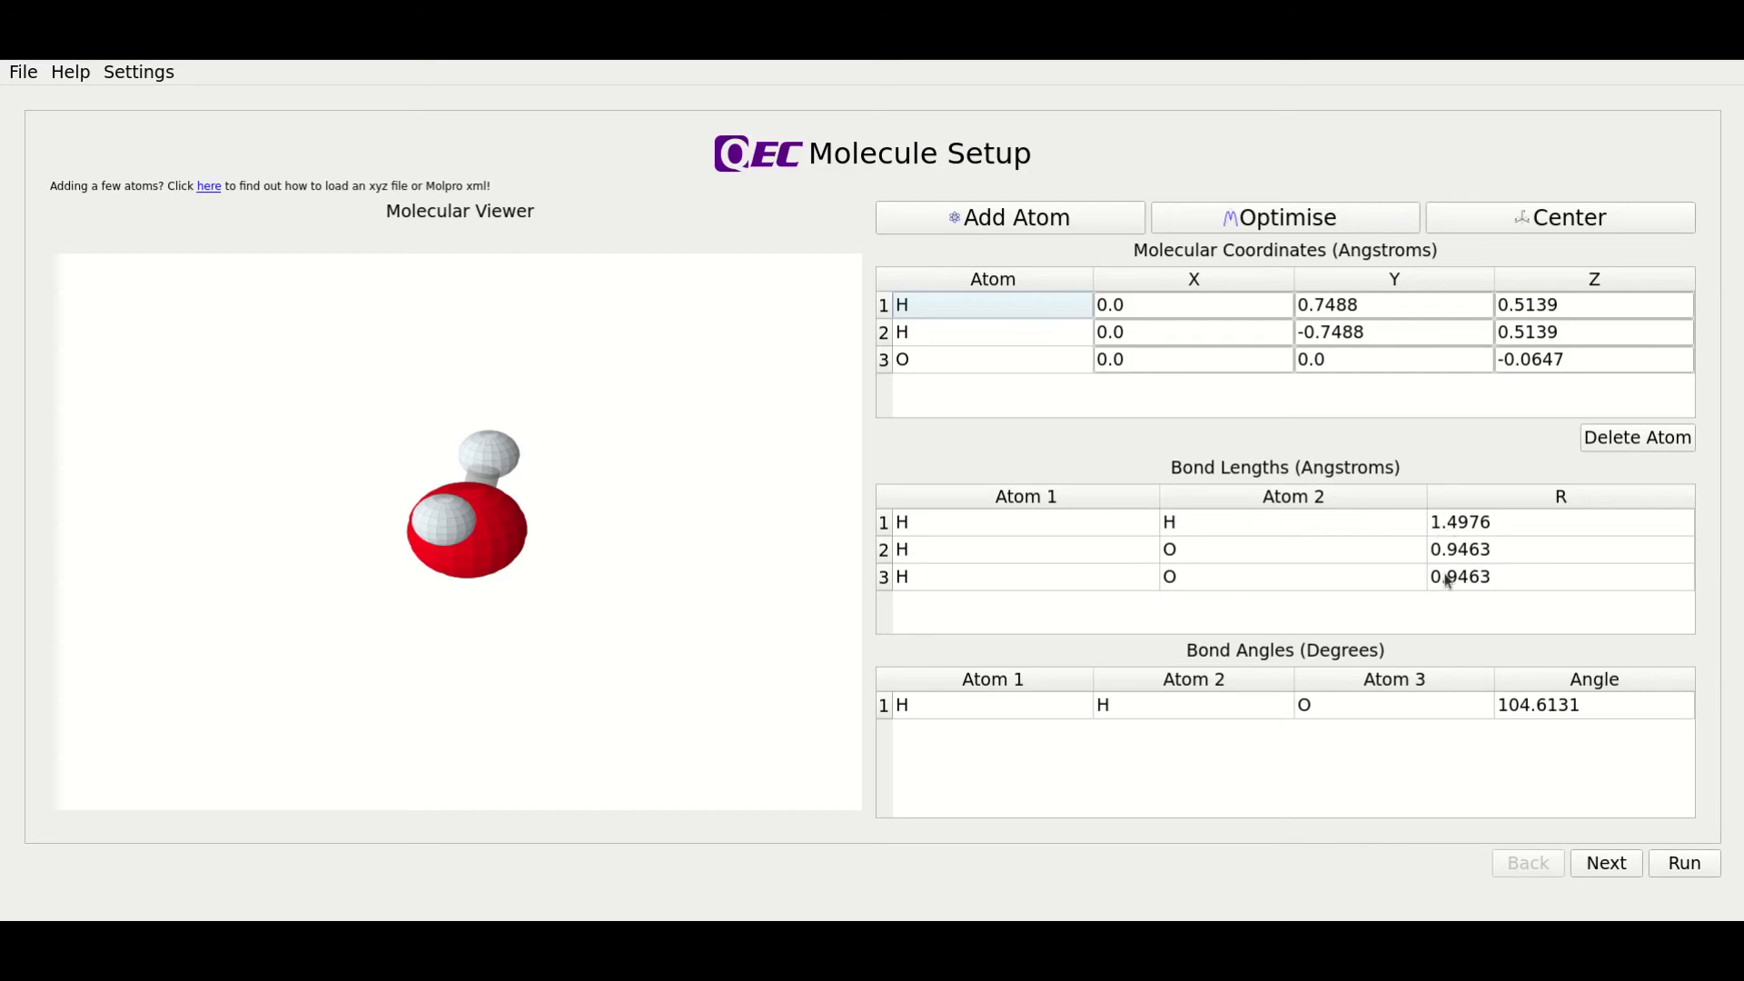
{"action": "mouse_move", "coordinate": [1540, 712]}
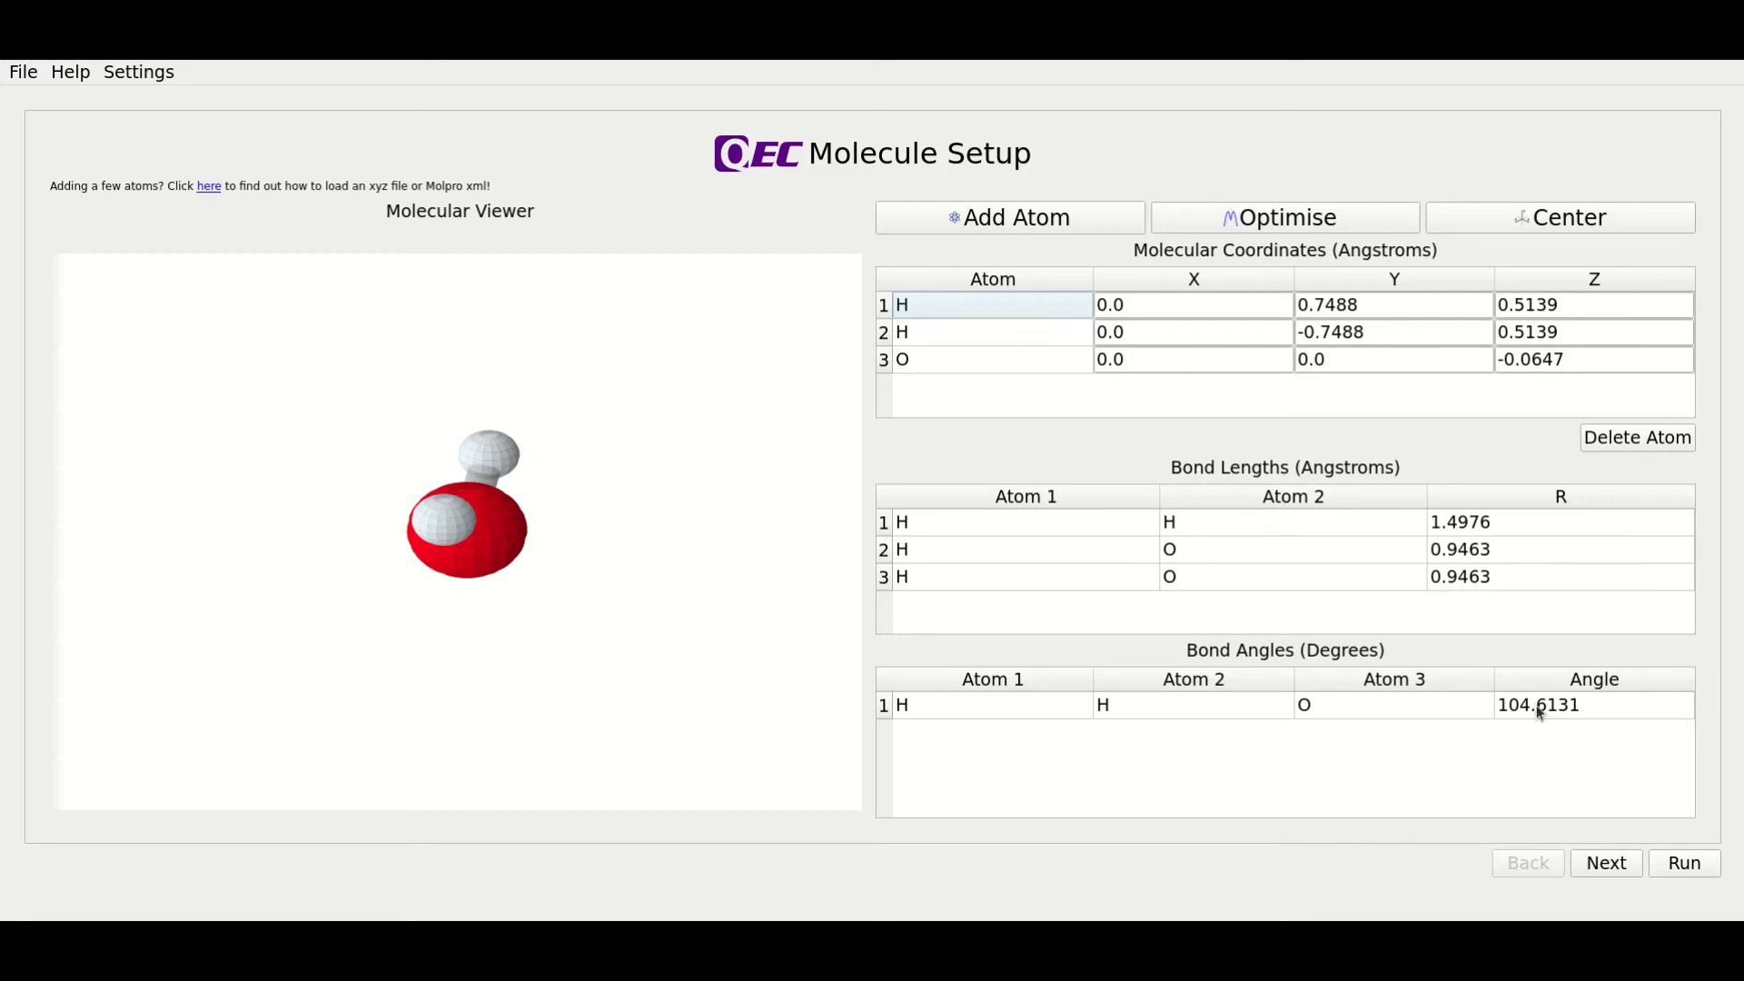
{"action": "mouse_move", "coordinate": [701, 620]}
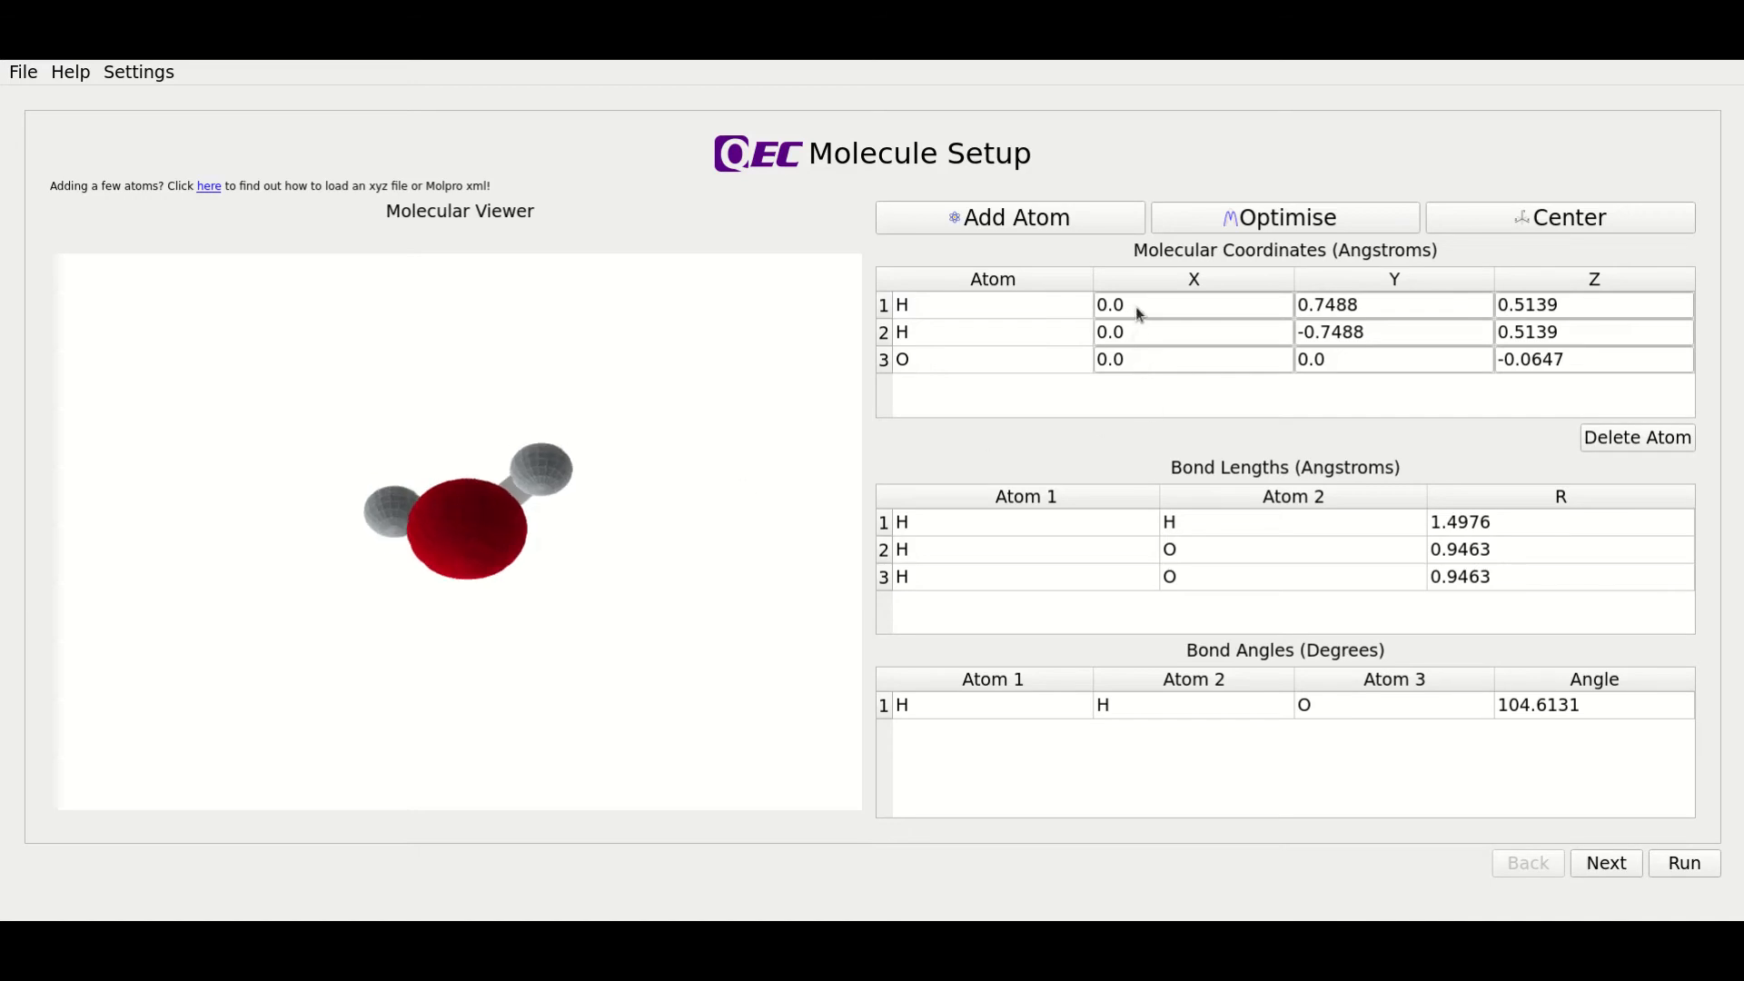
{"action": "left_click", "coordinate": [1392, 303]}
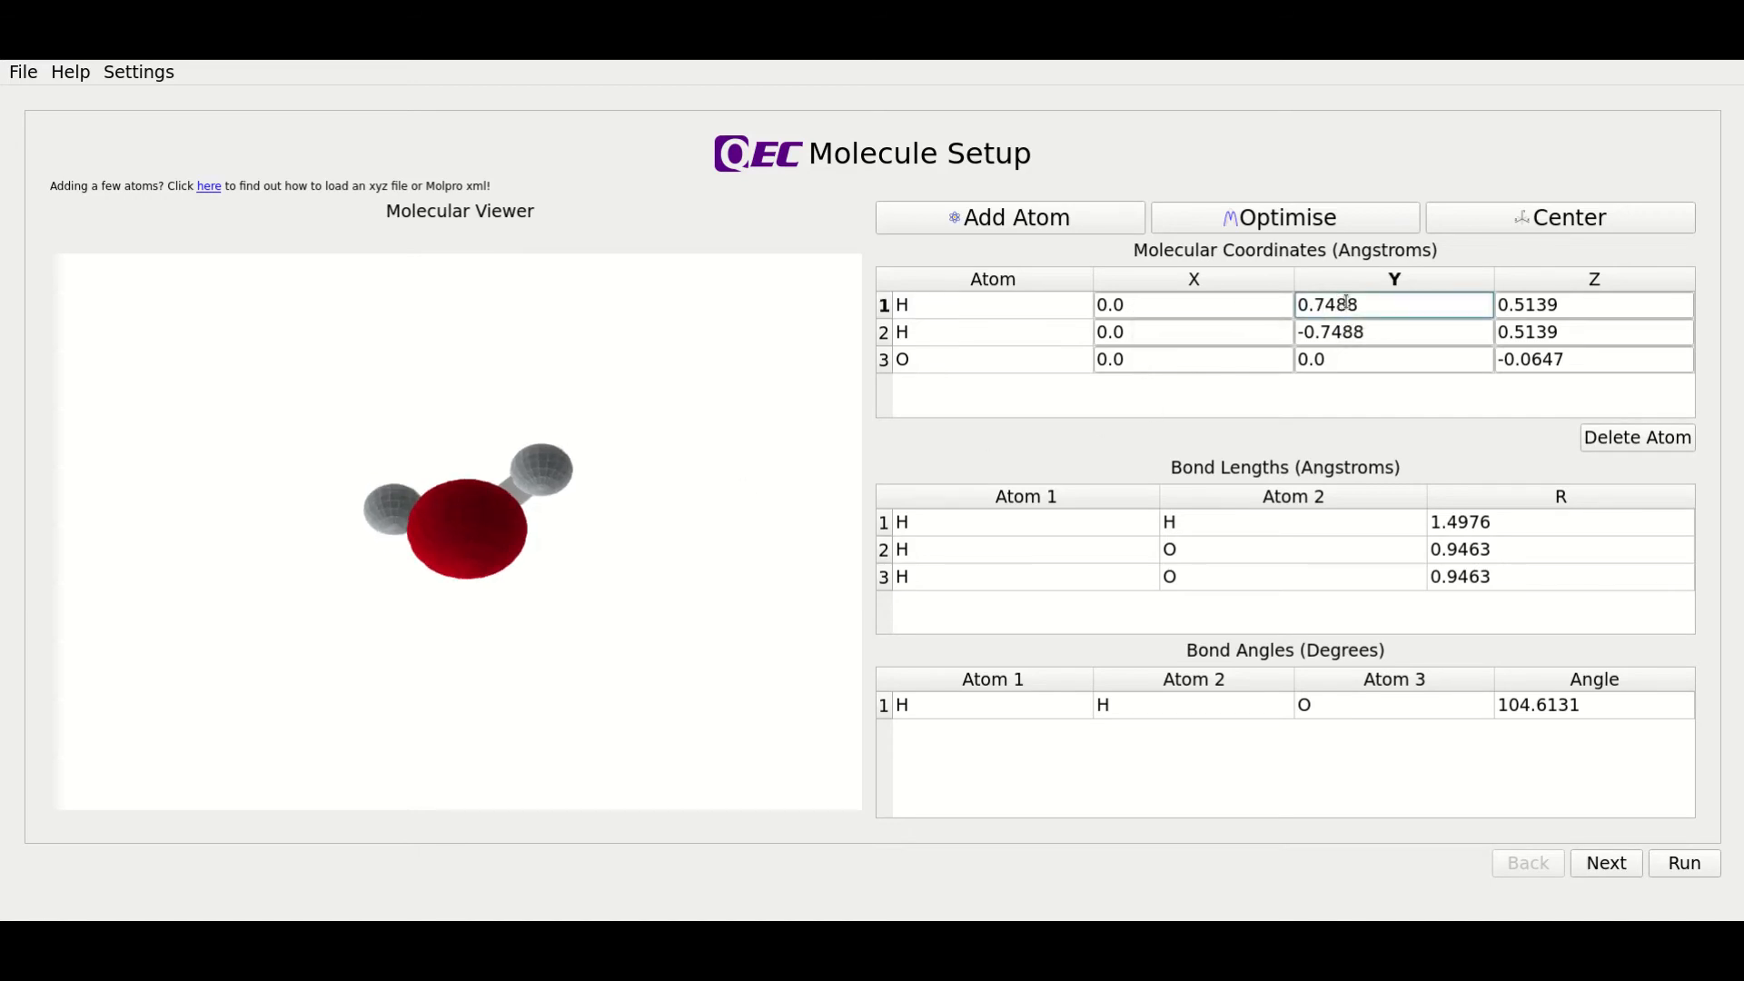
{"action": "mouse_move", "coordinate": [1190, 305]}
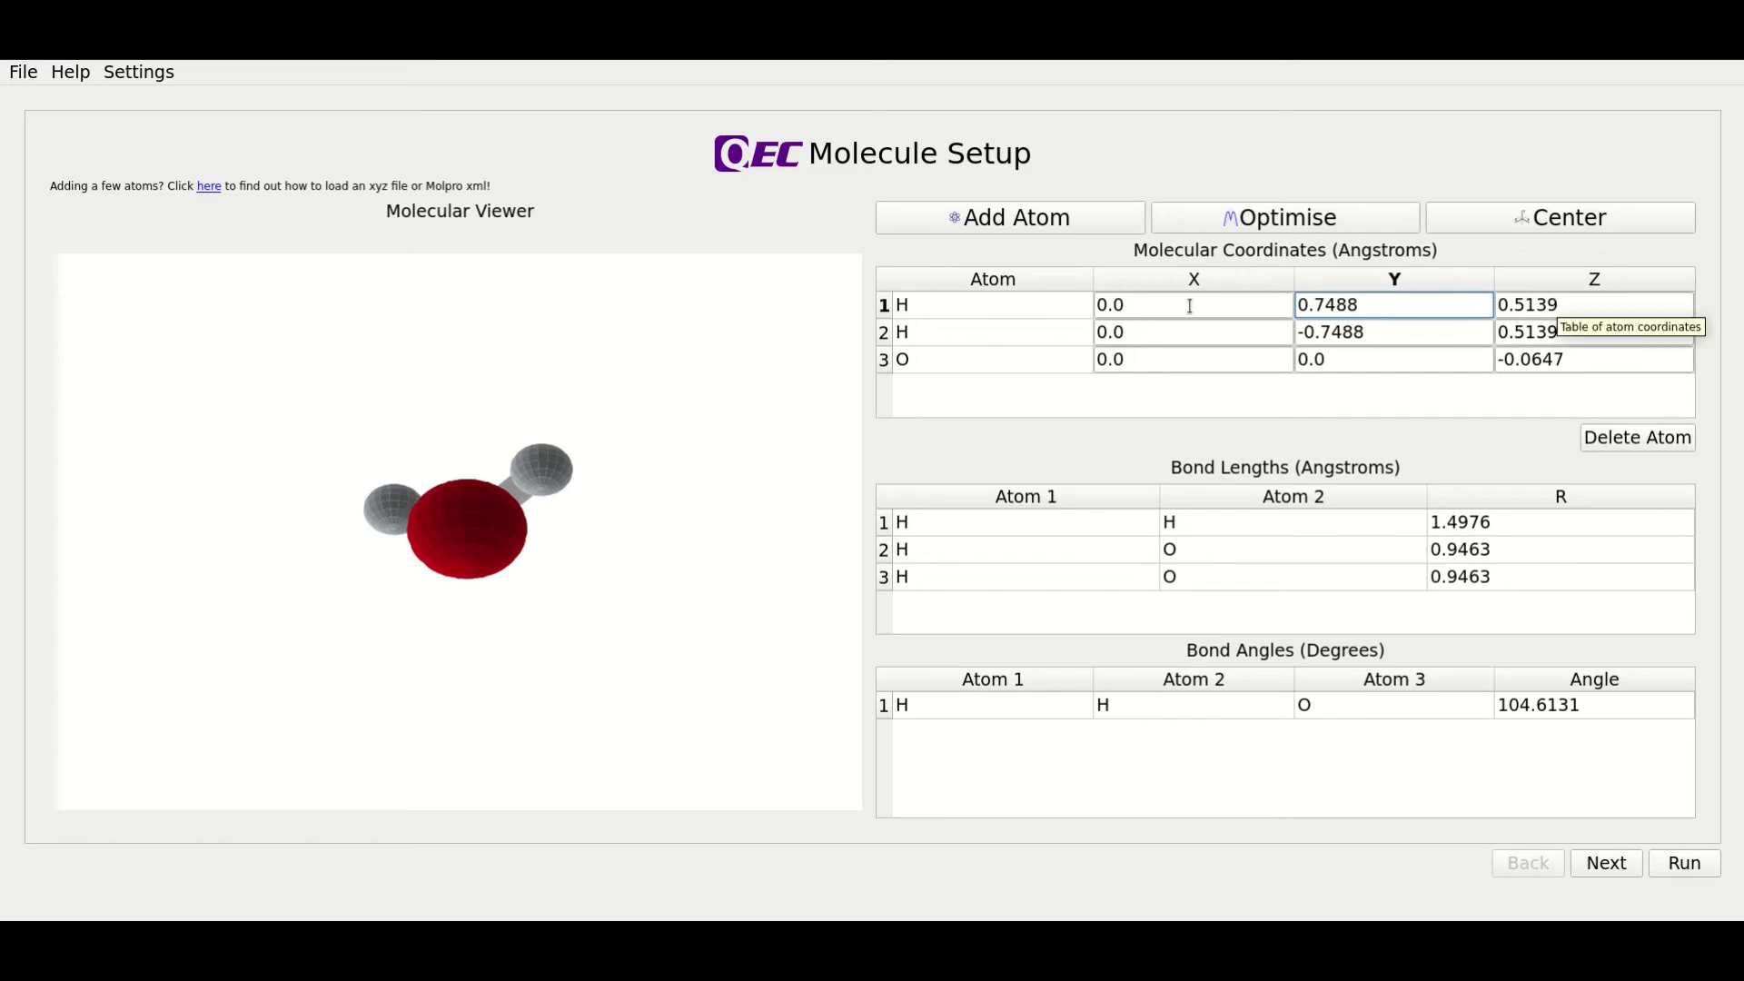
{"action": "left_click", "coordinate": [1190, 303]}
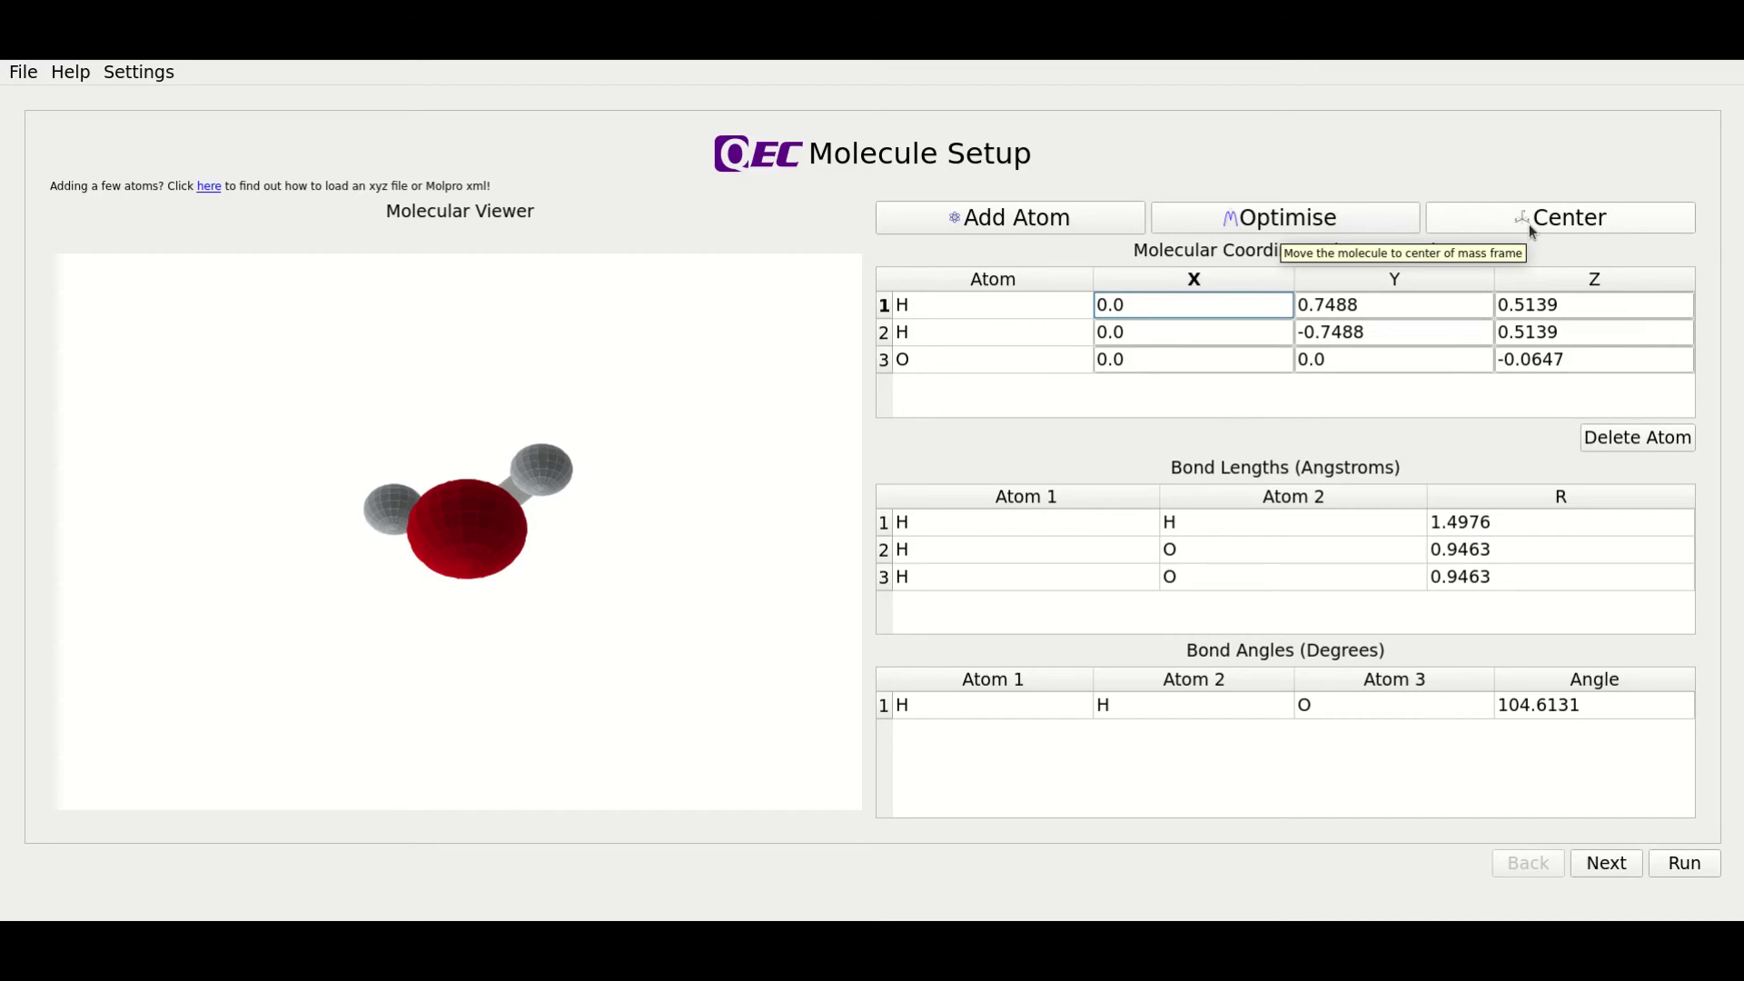
{"action": "mouse_move", "coordinate": [796, 437]}
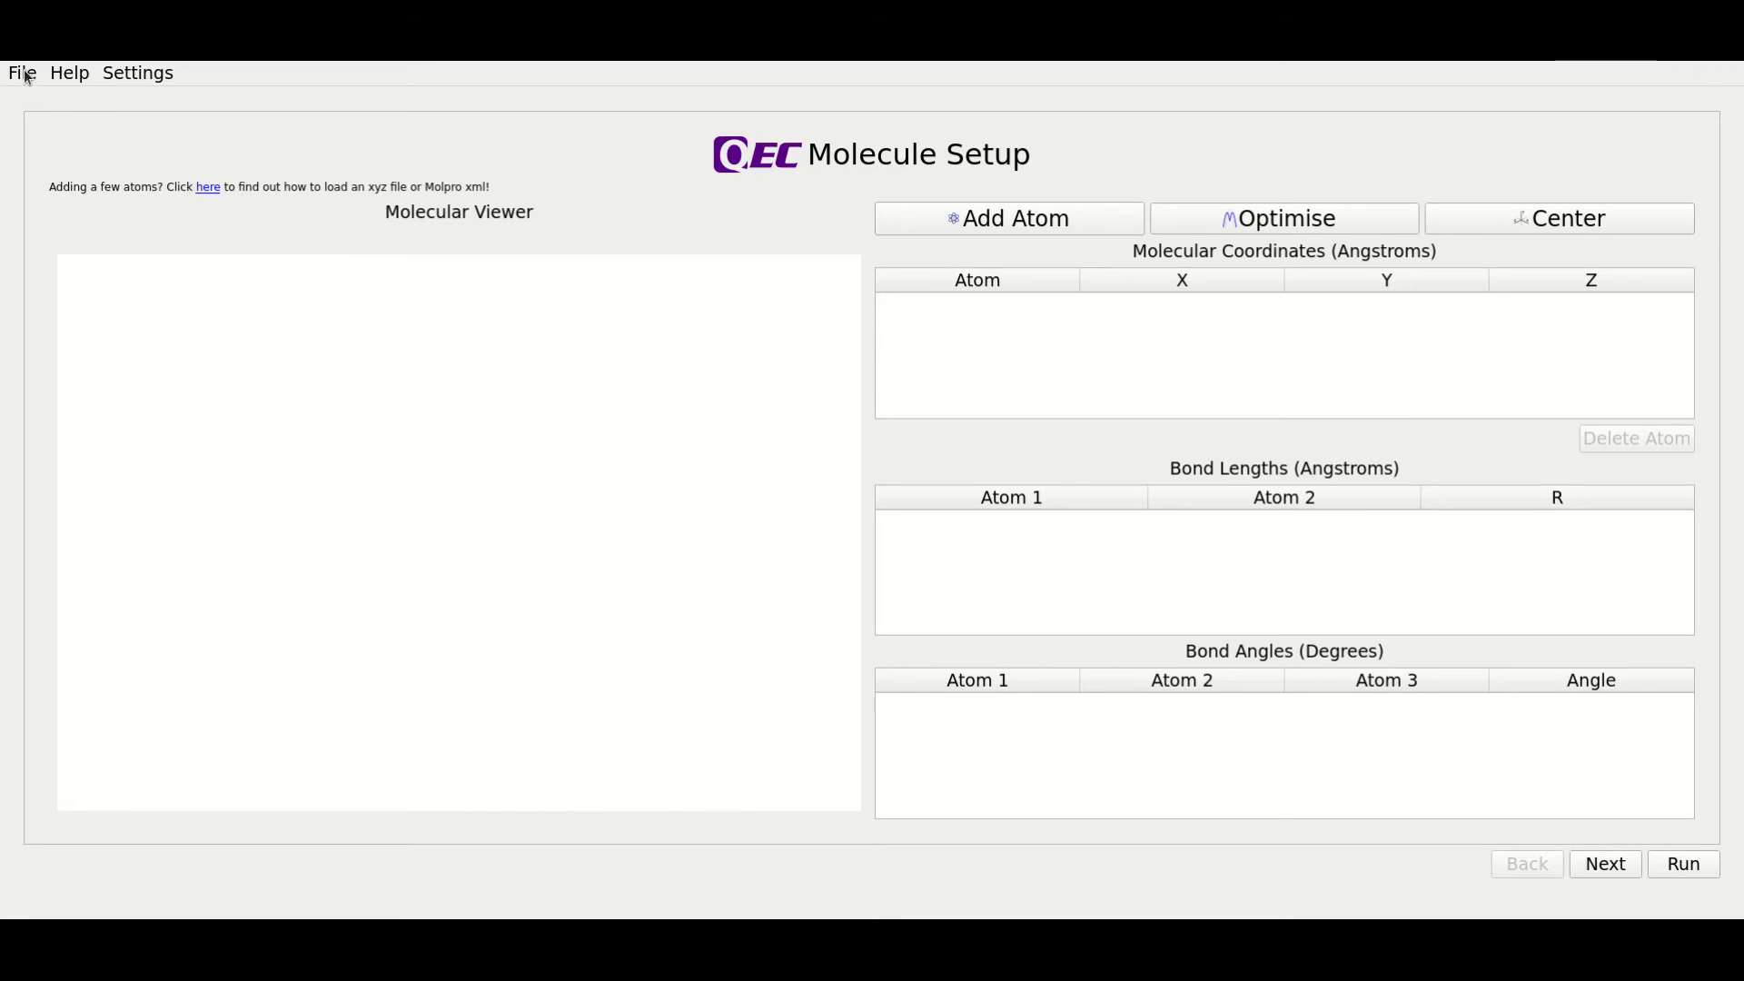
{"action": "mouse_move", "coordinate": [22, 80]}
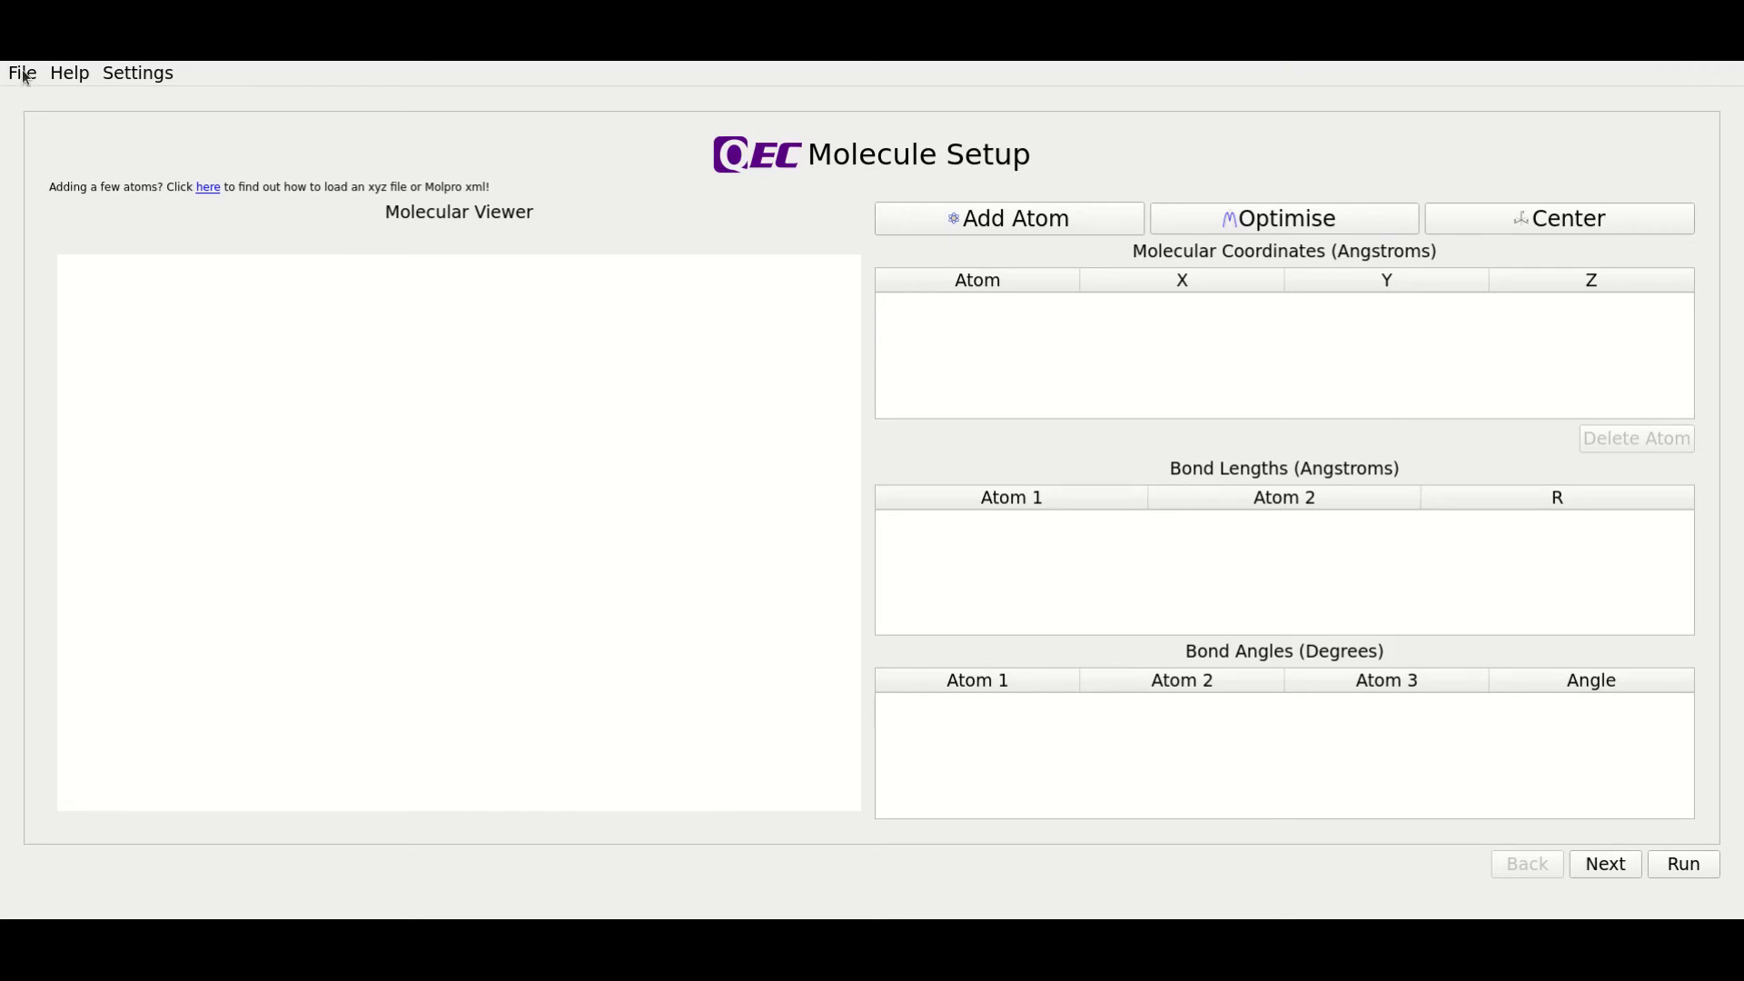
- Start a new molecule and confirm clearing all existing molecule data
{"action": "left_click", "coordinate": [20, 73]}
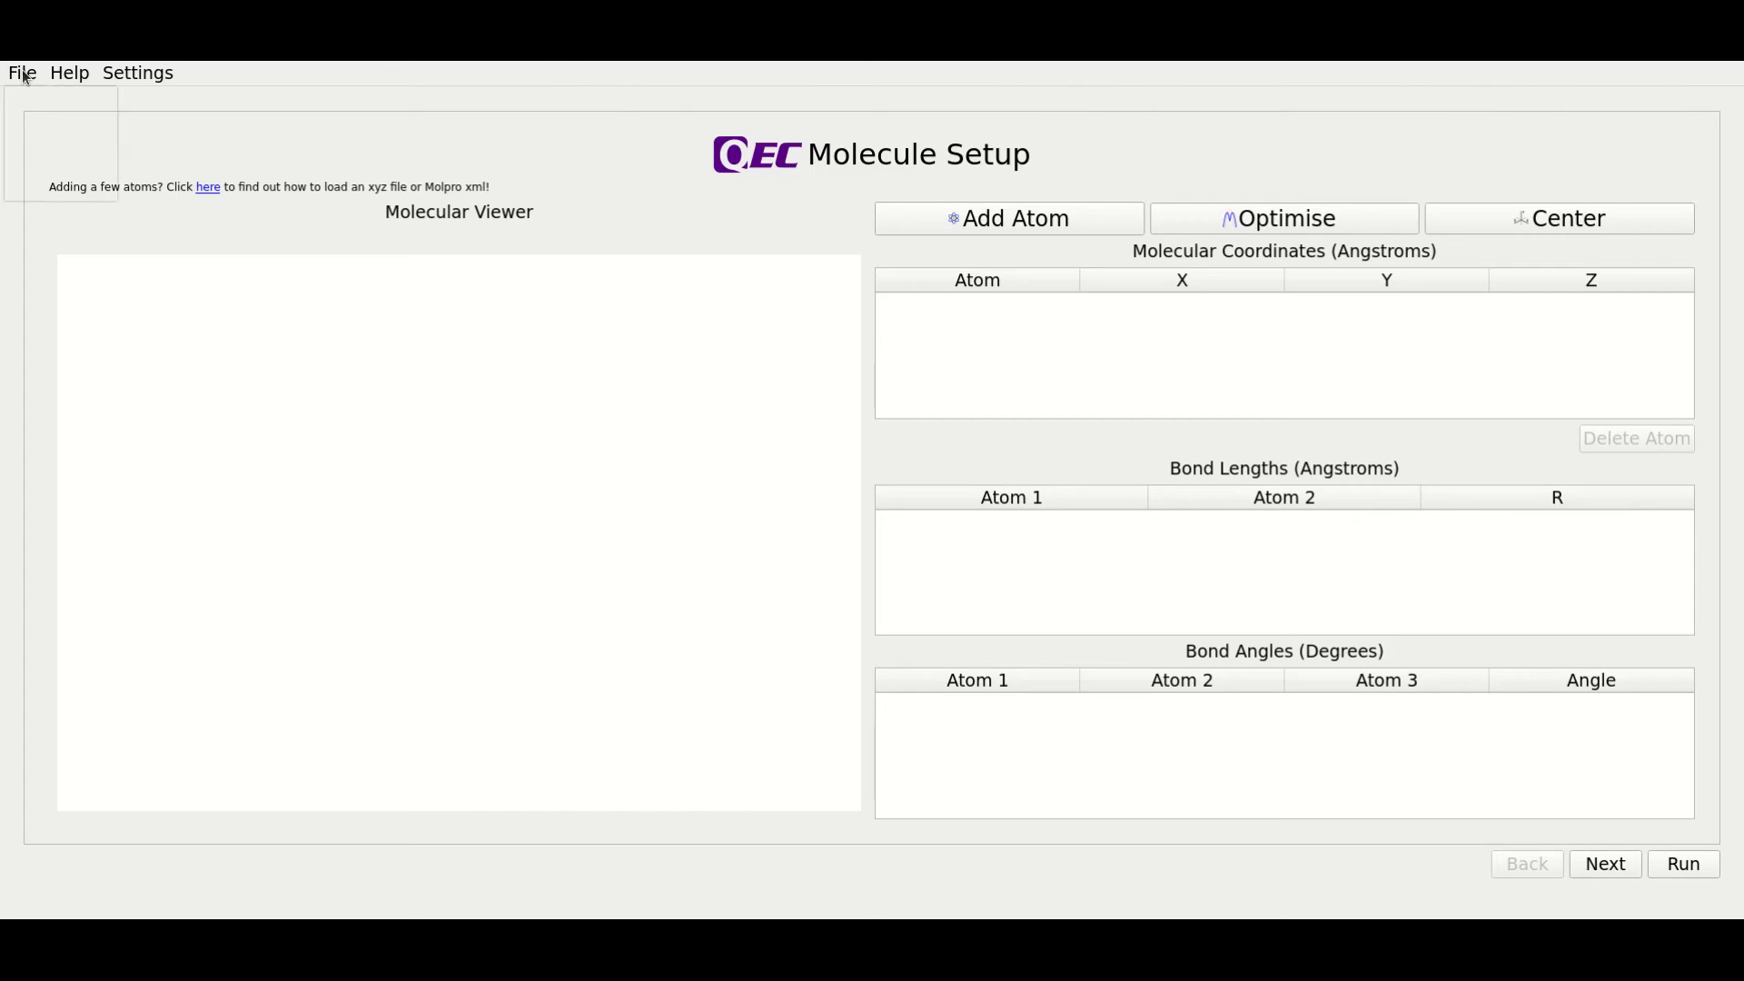
{"action": "left_click", "coordinate": [20, 73]}
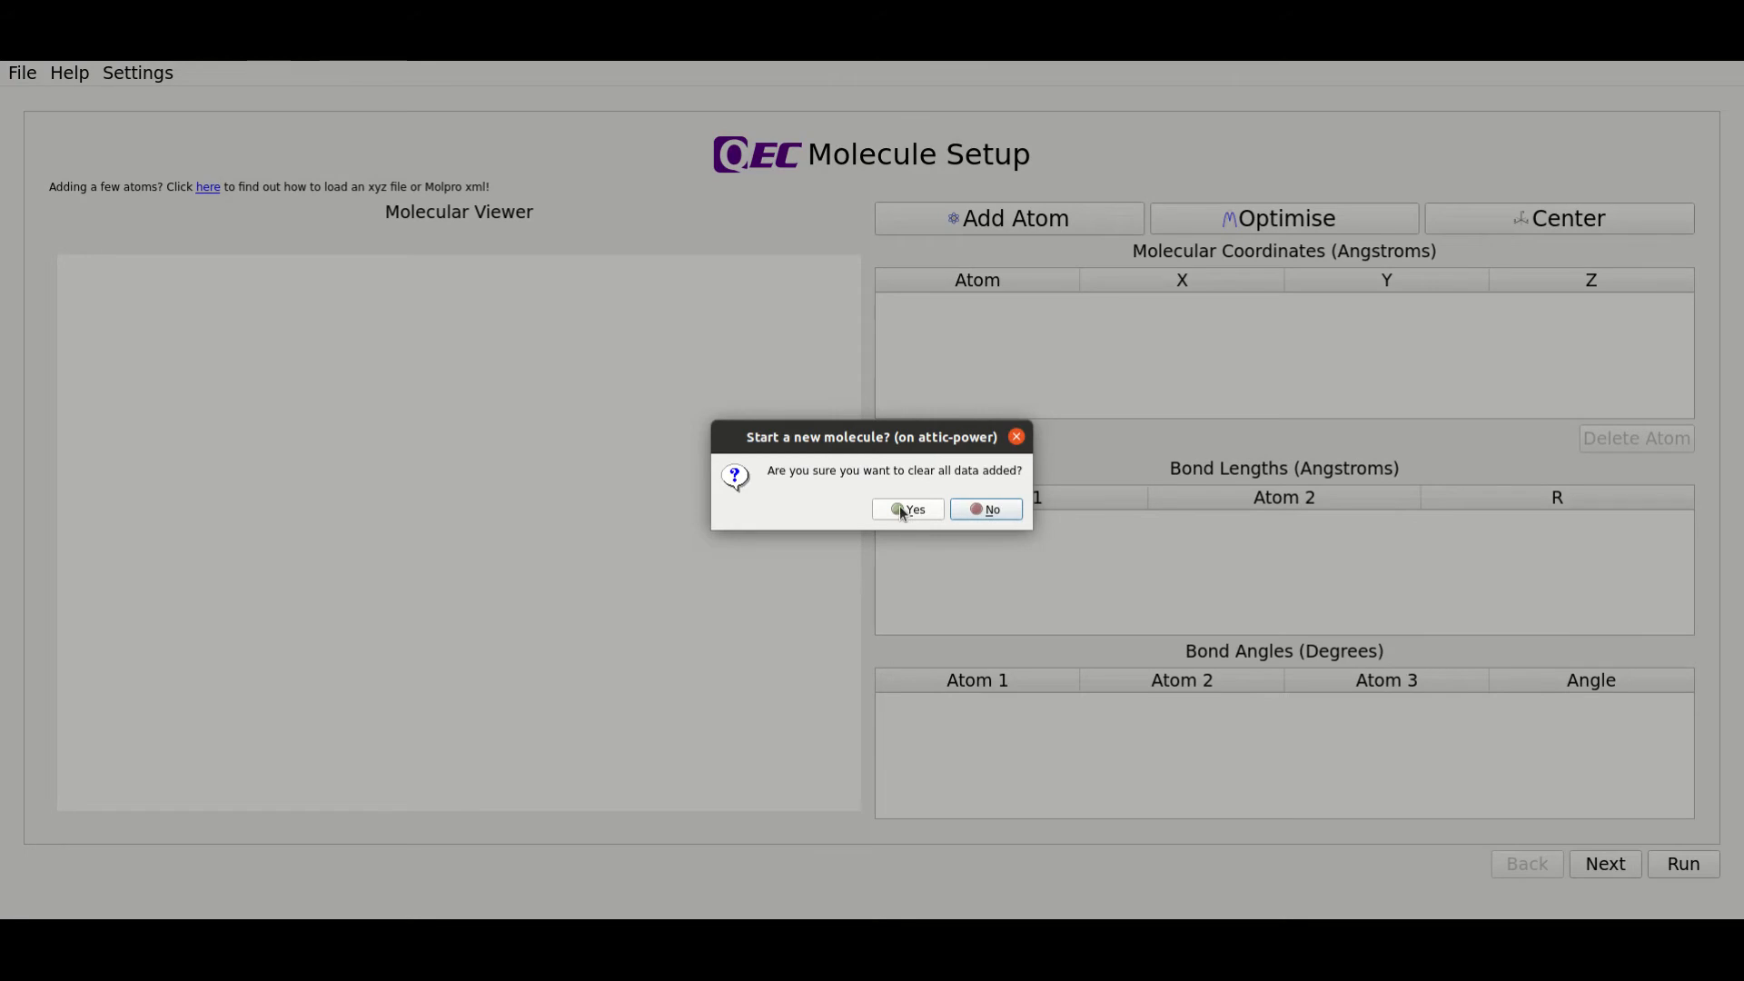
{"action": "left_click", "coordinate": [905, 509]}
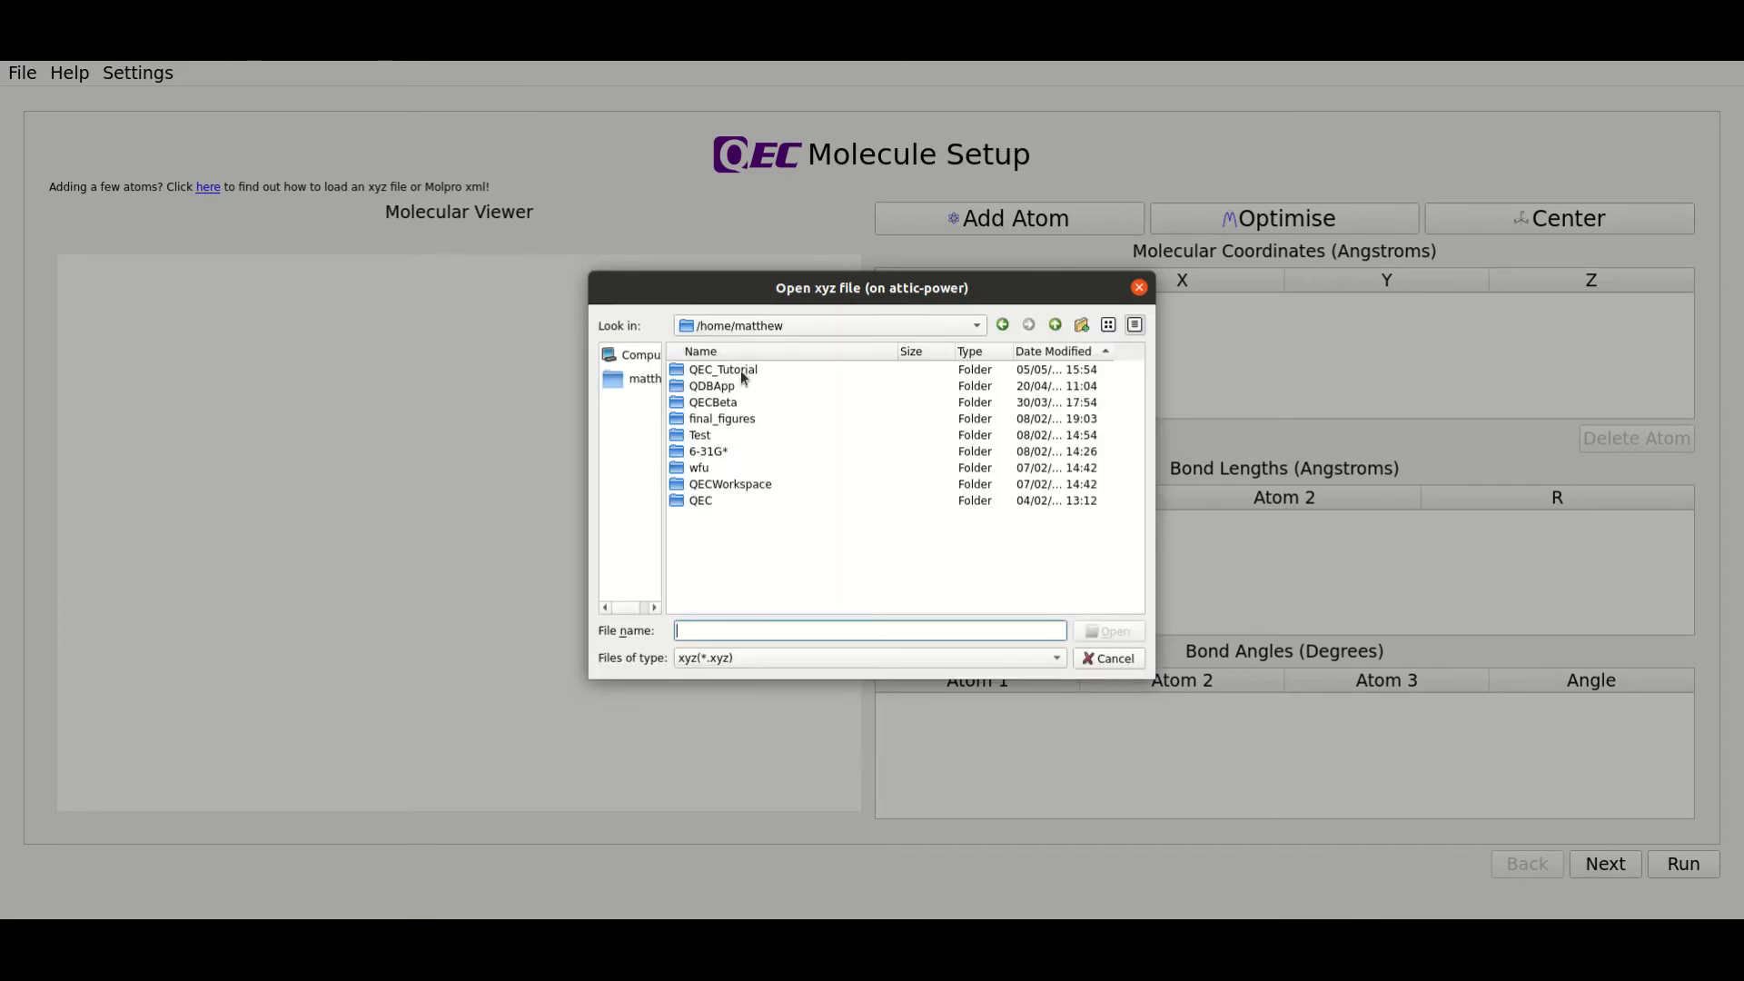
- Select water.xyz from the QEC_Tutorial > My_Structures folder
{"action": "double_click", "coordinate": [722, 369]}
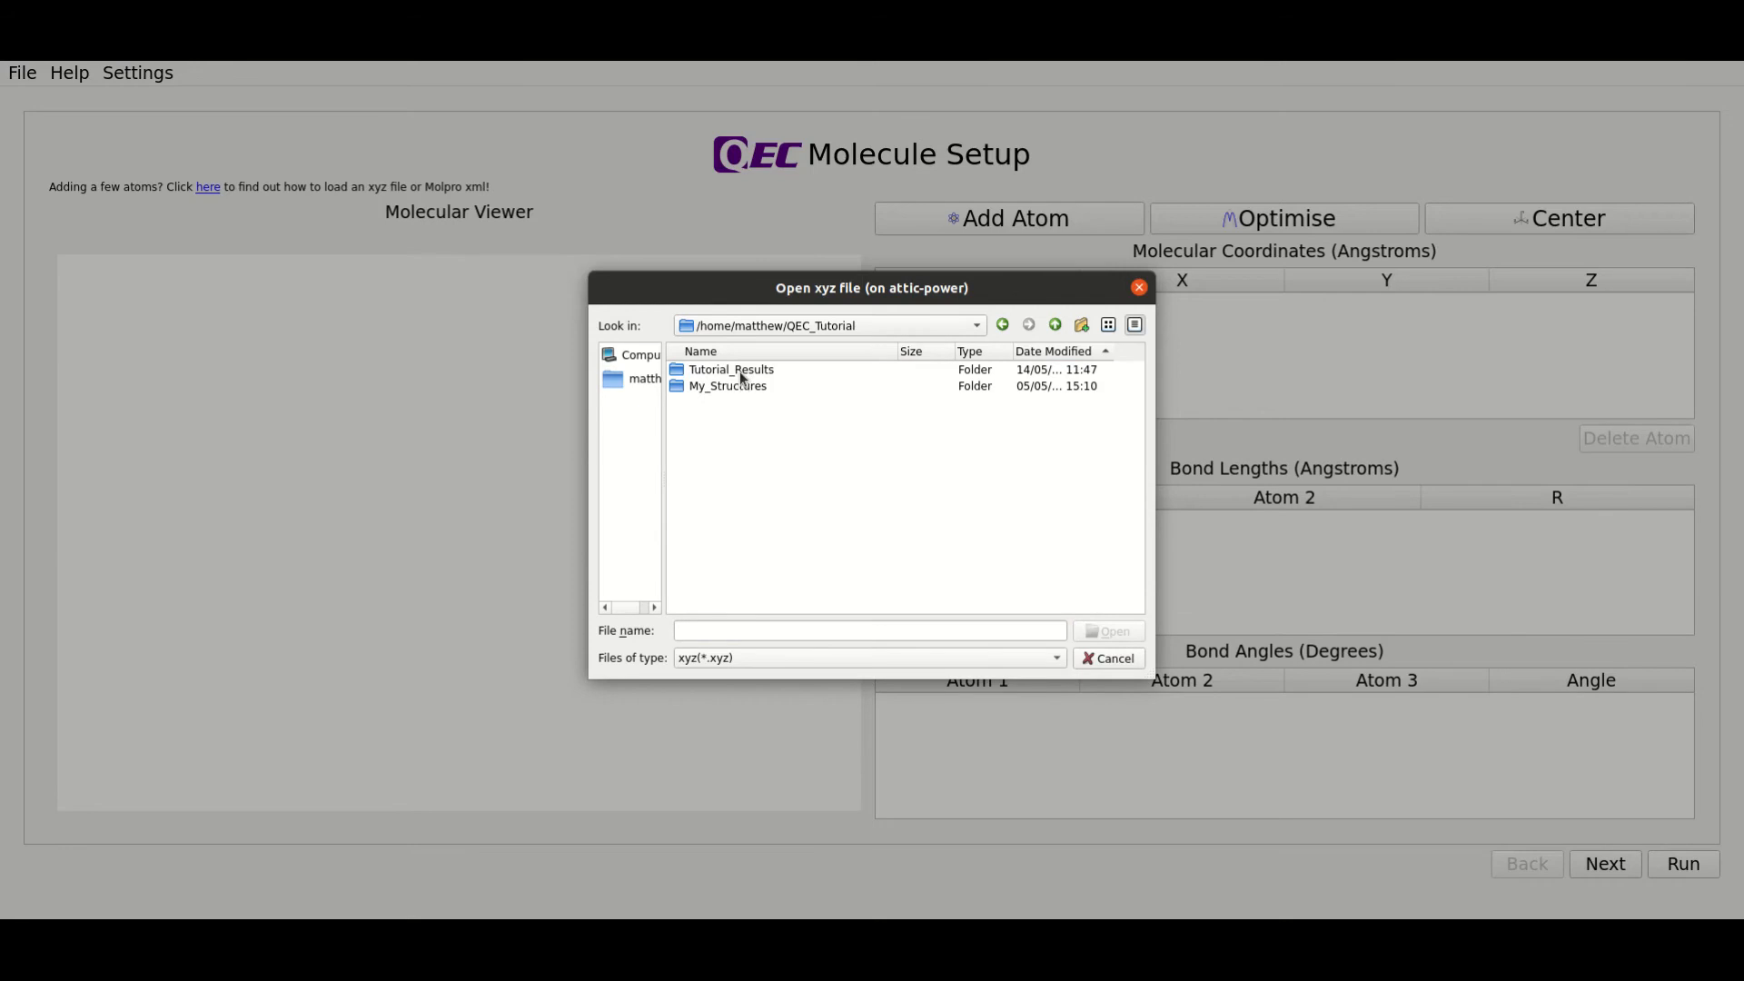
{"action": "double_click", "coordinate": [727, 385]}
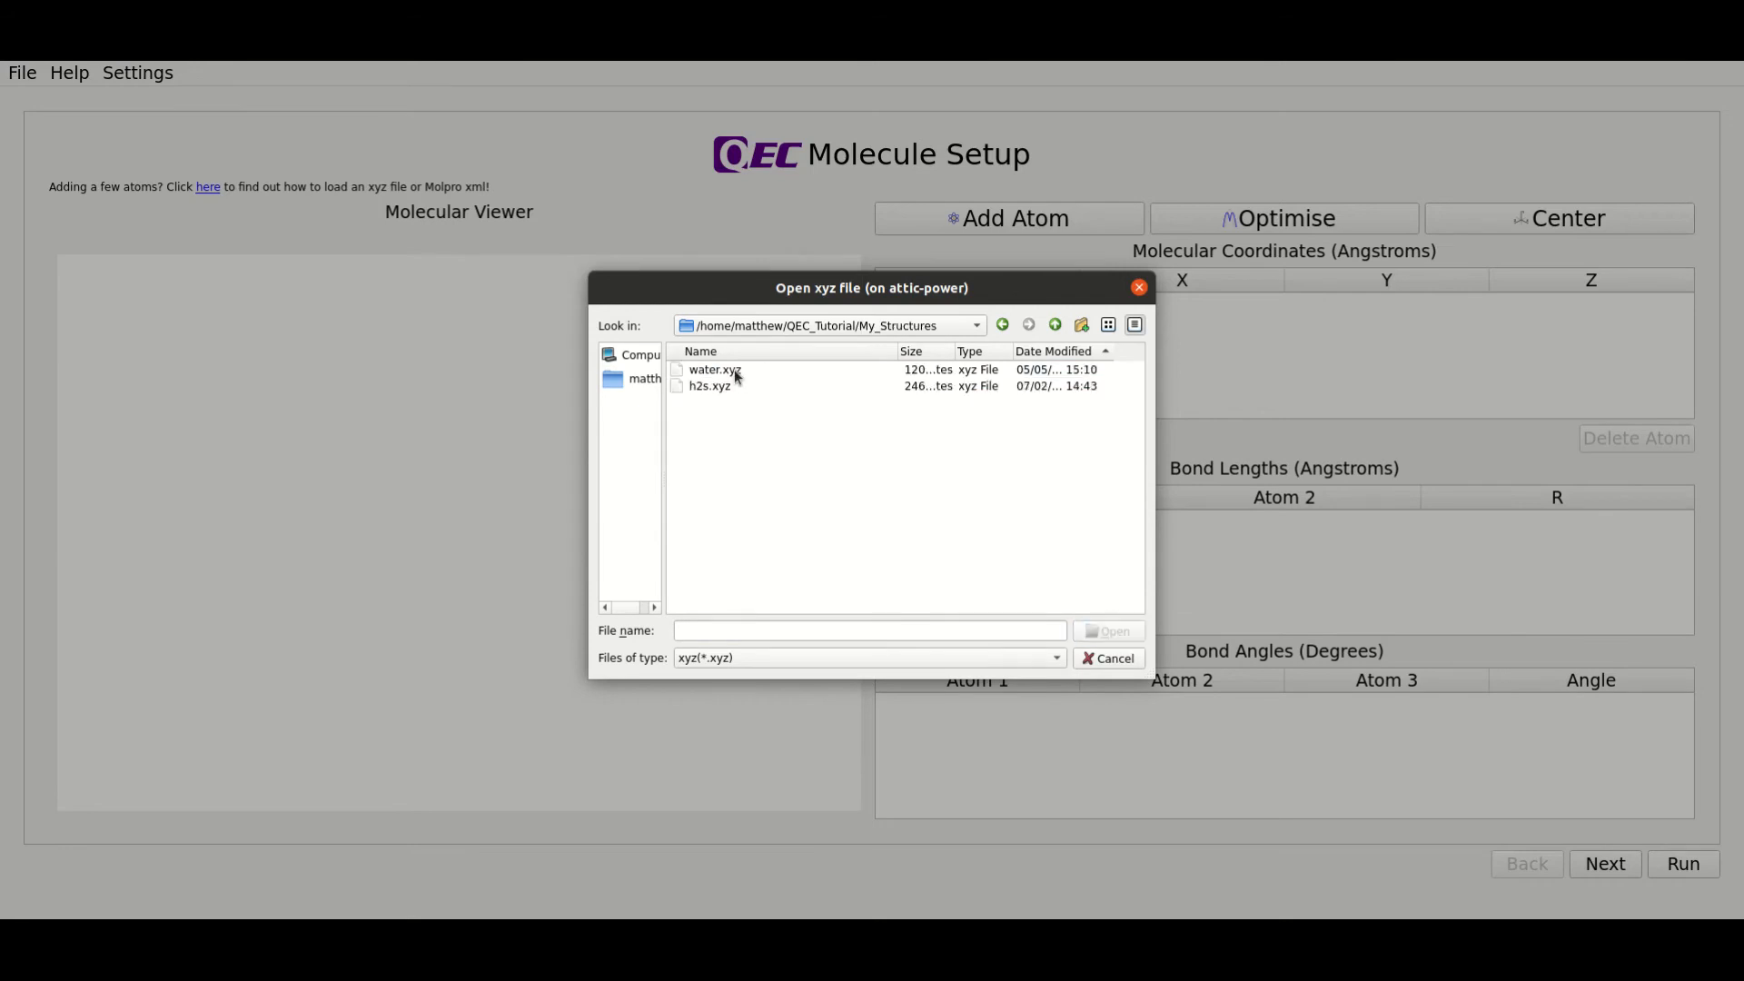
{"action": "left_click", "coordinate": [714, 368]}
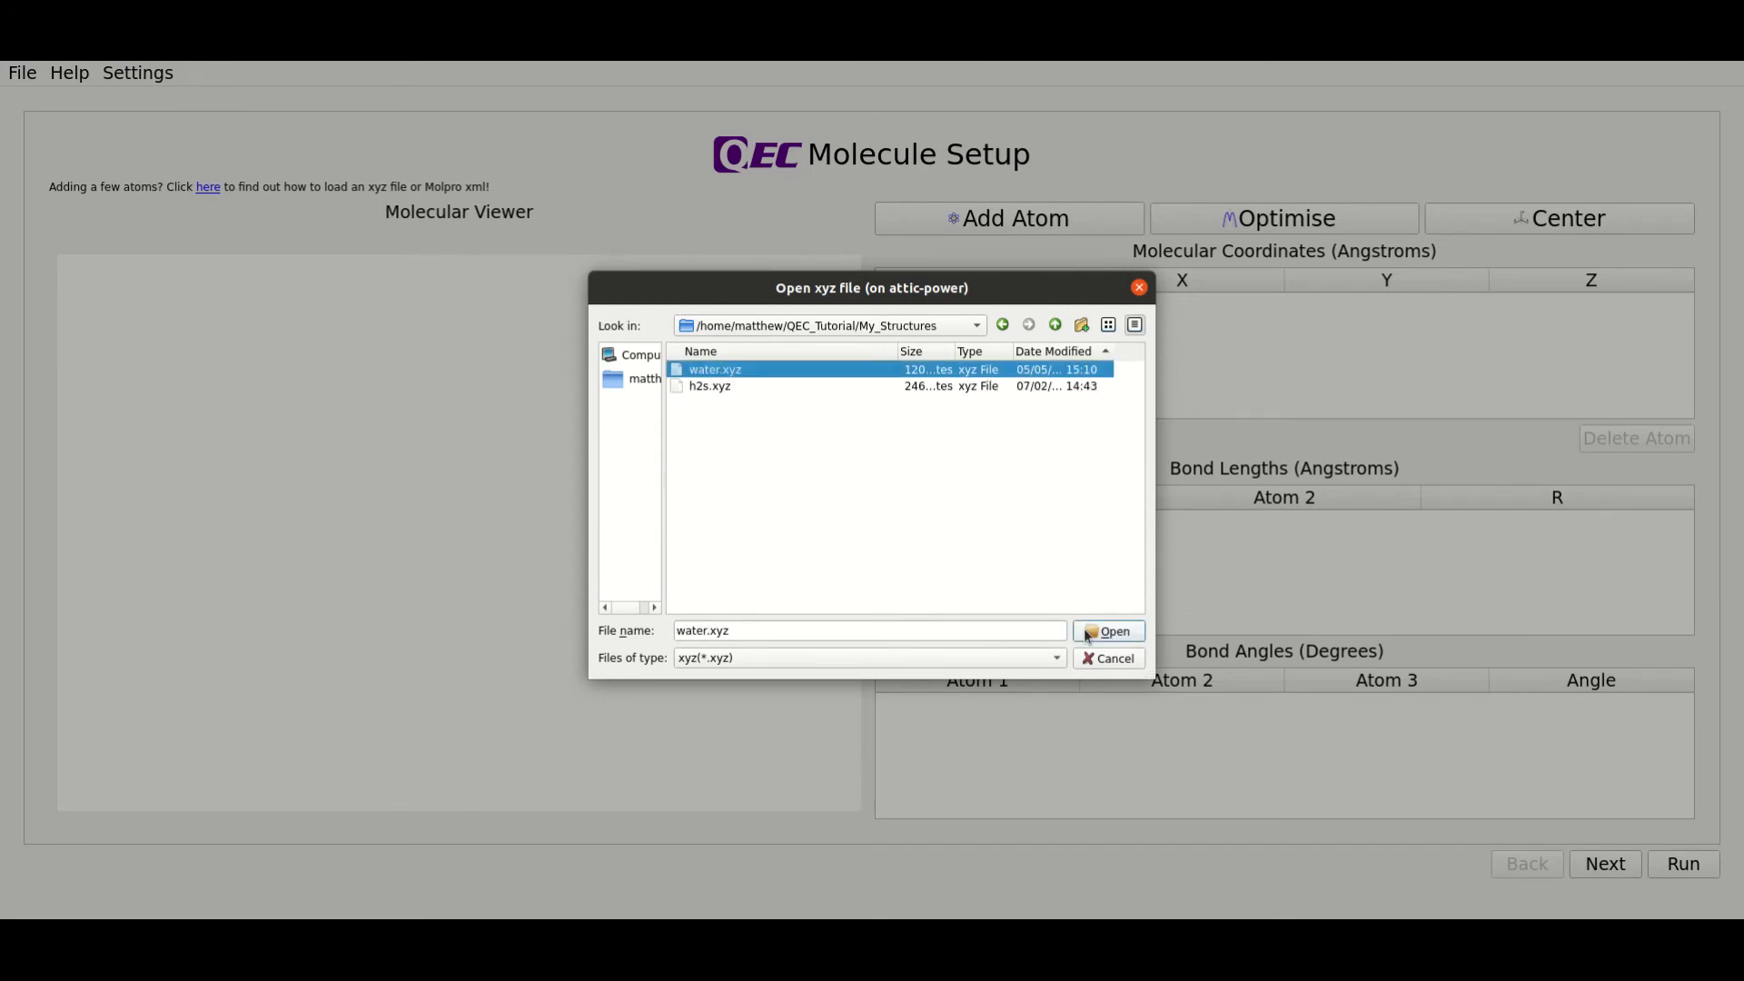
- Load water.xyz, listing oxygen at the origin and hydrogens at x = 0.7586, z = ±0.5043
{"action": "left_click", "coordinate": [1108, 631]}
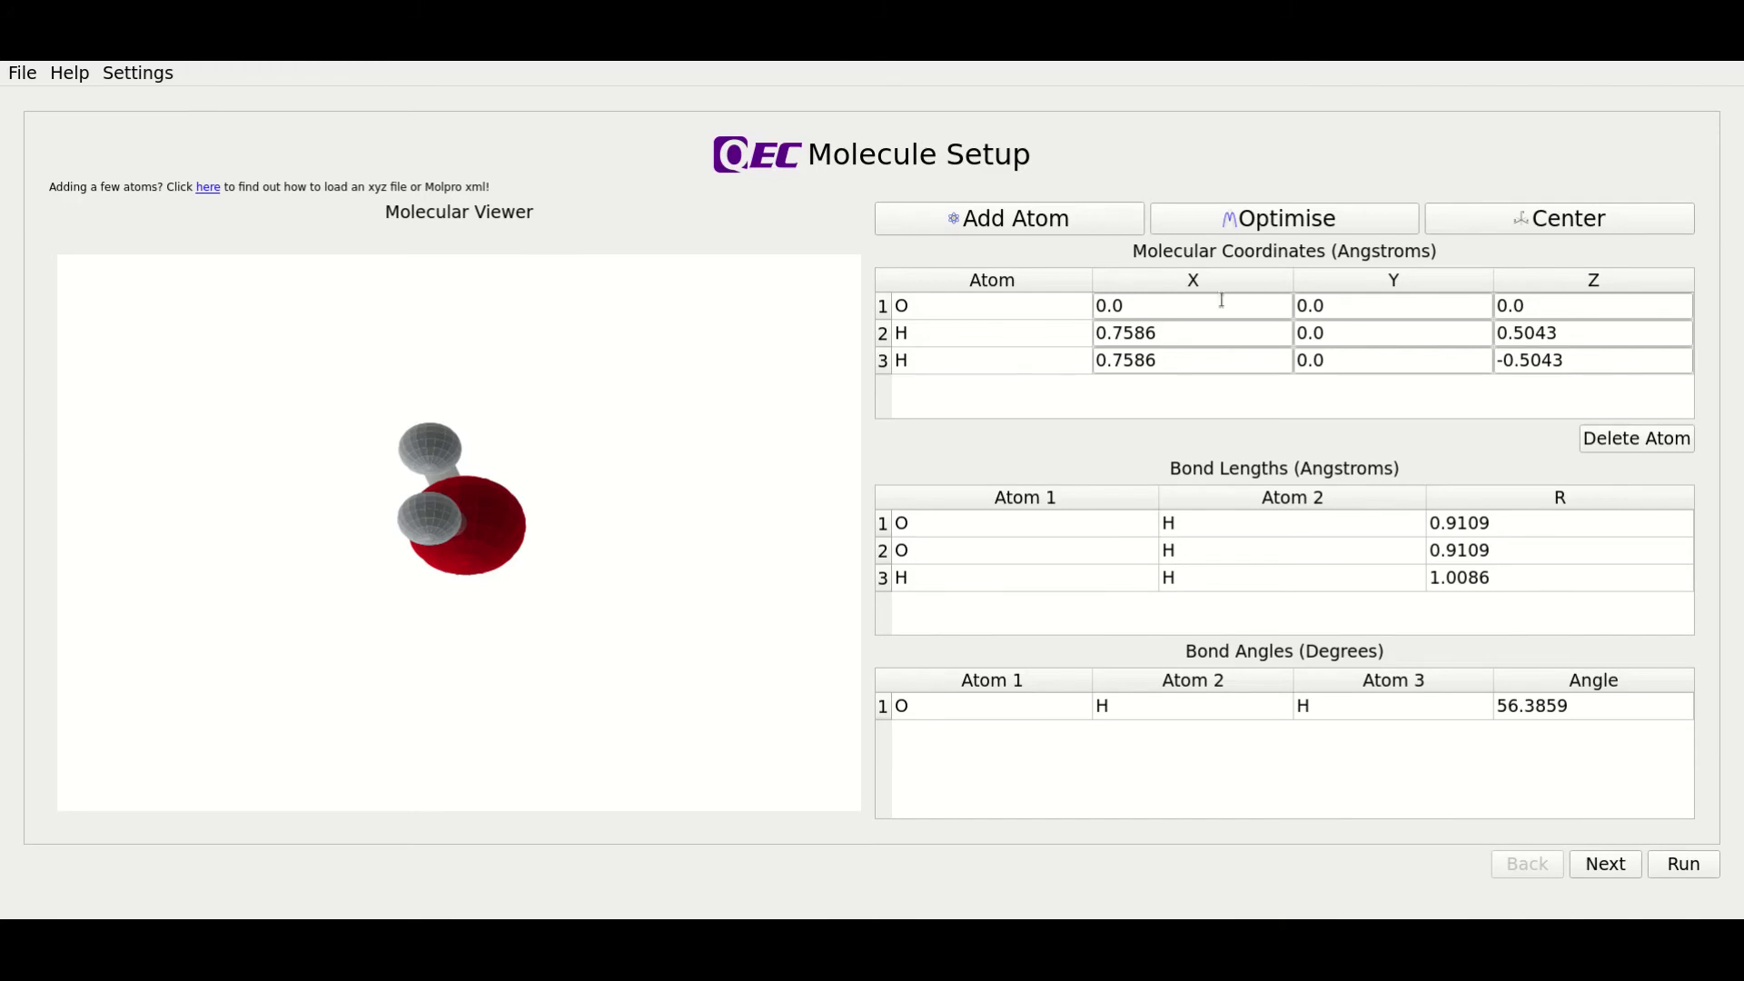
{"action": "mouse_move", "coordinate": [1273, 234]}
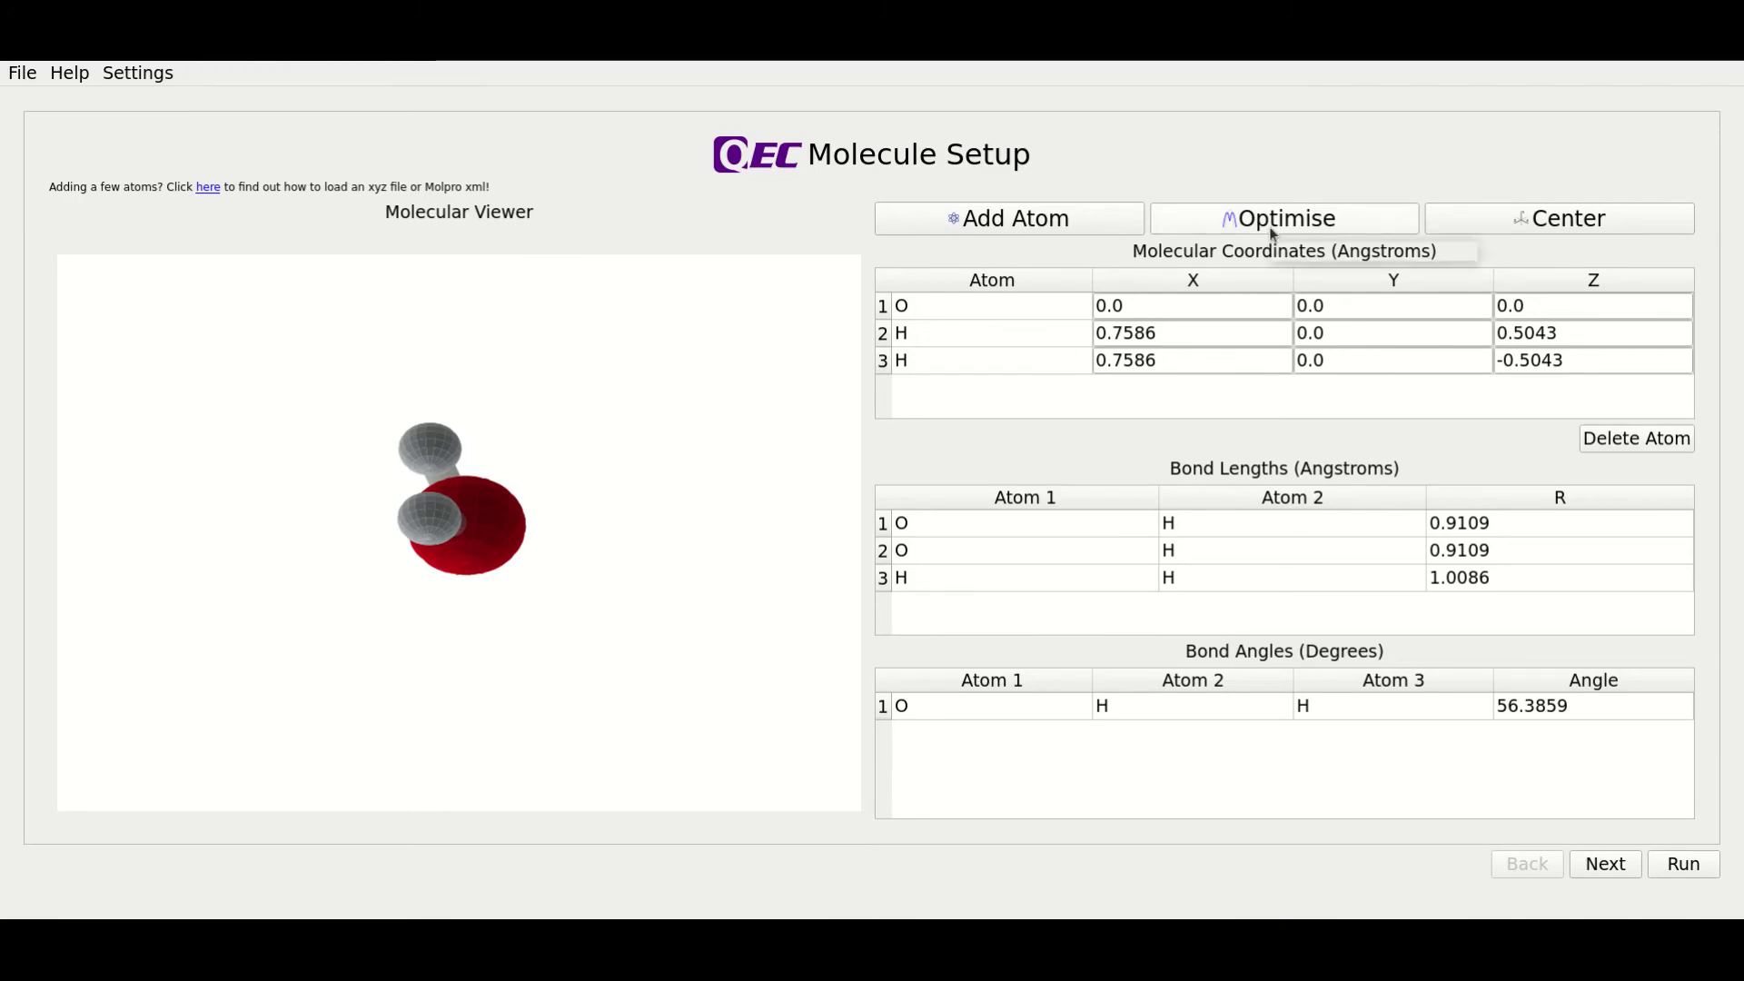
- Optimise water with DFT,B3LYP and the 6-311G basis, declining to save the geometry
{"action": "left_click", "coordinate": [1282, 218]}
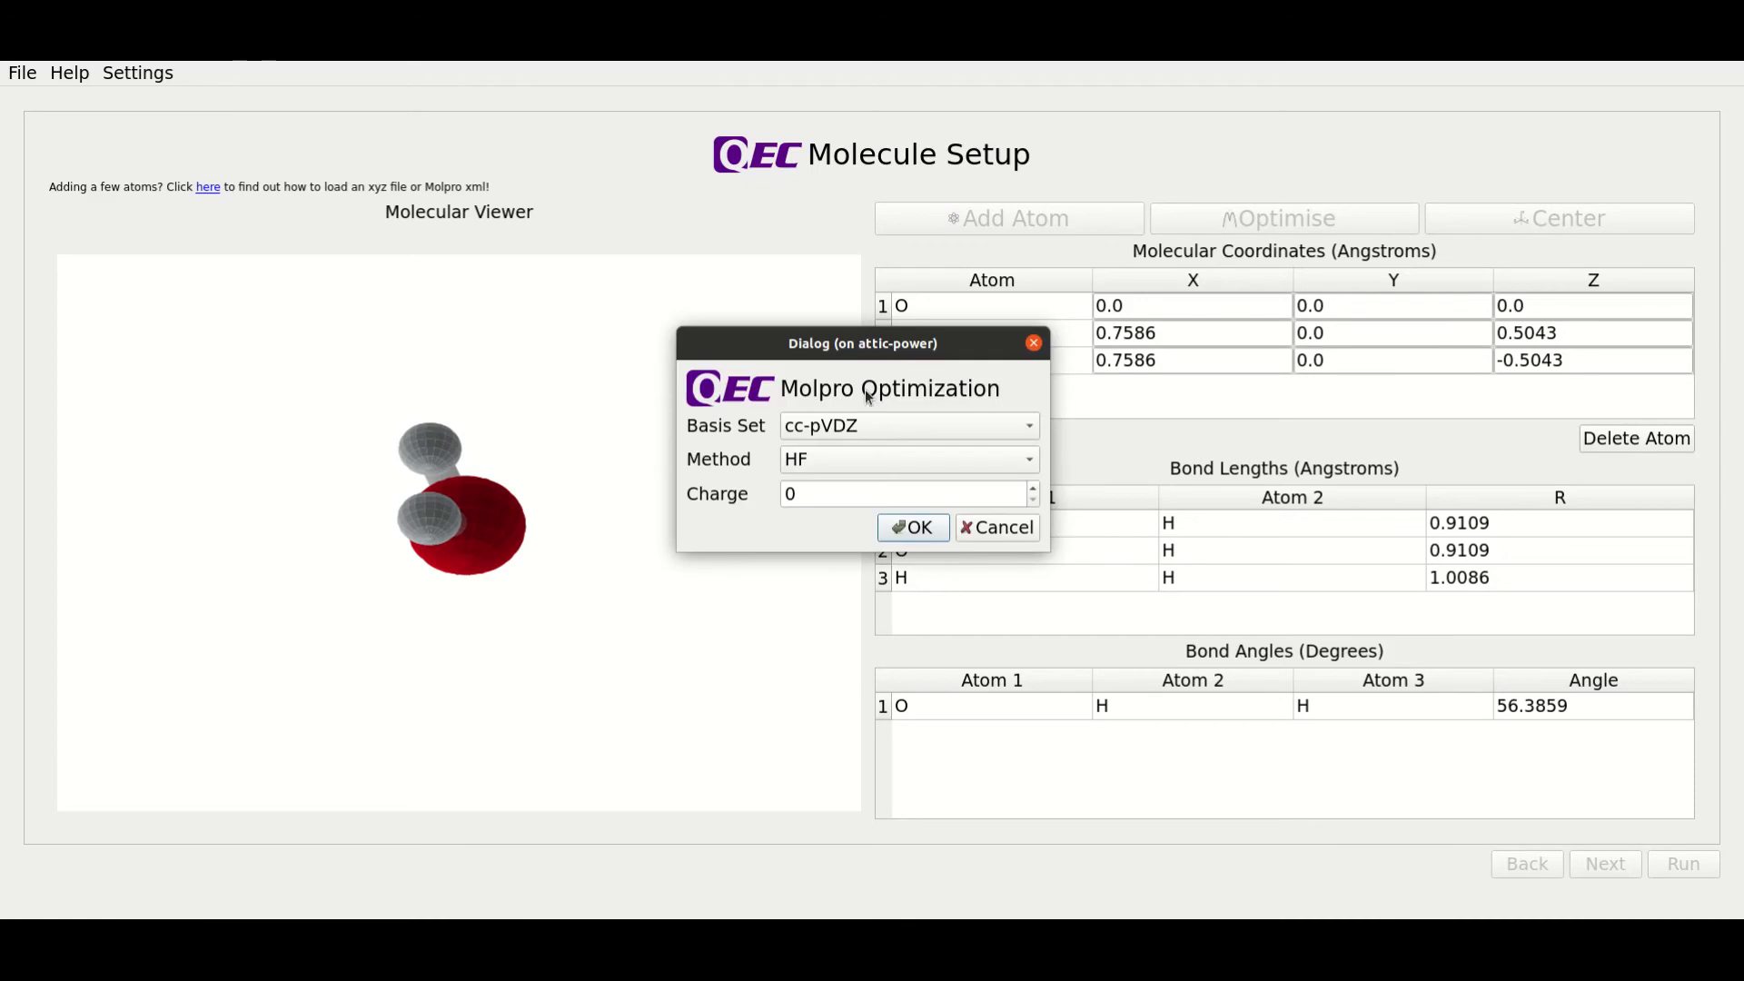
{"action": "left_click", "coordinate": [906, 425]}
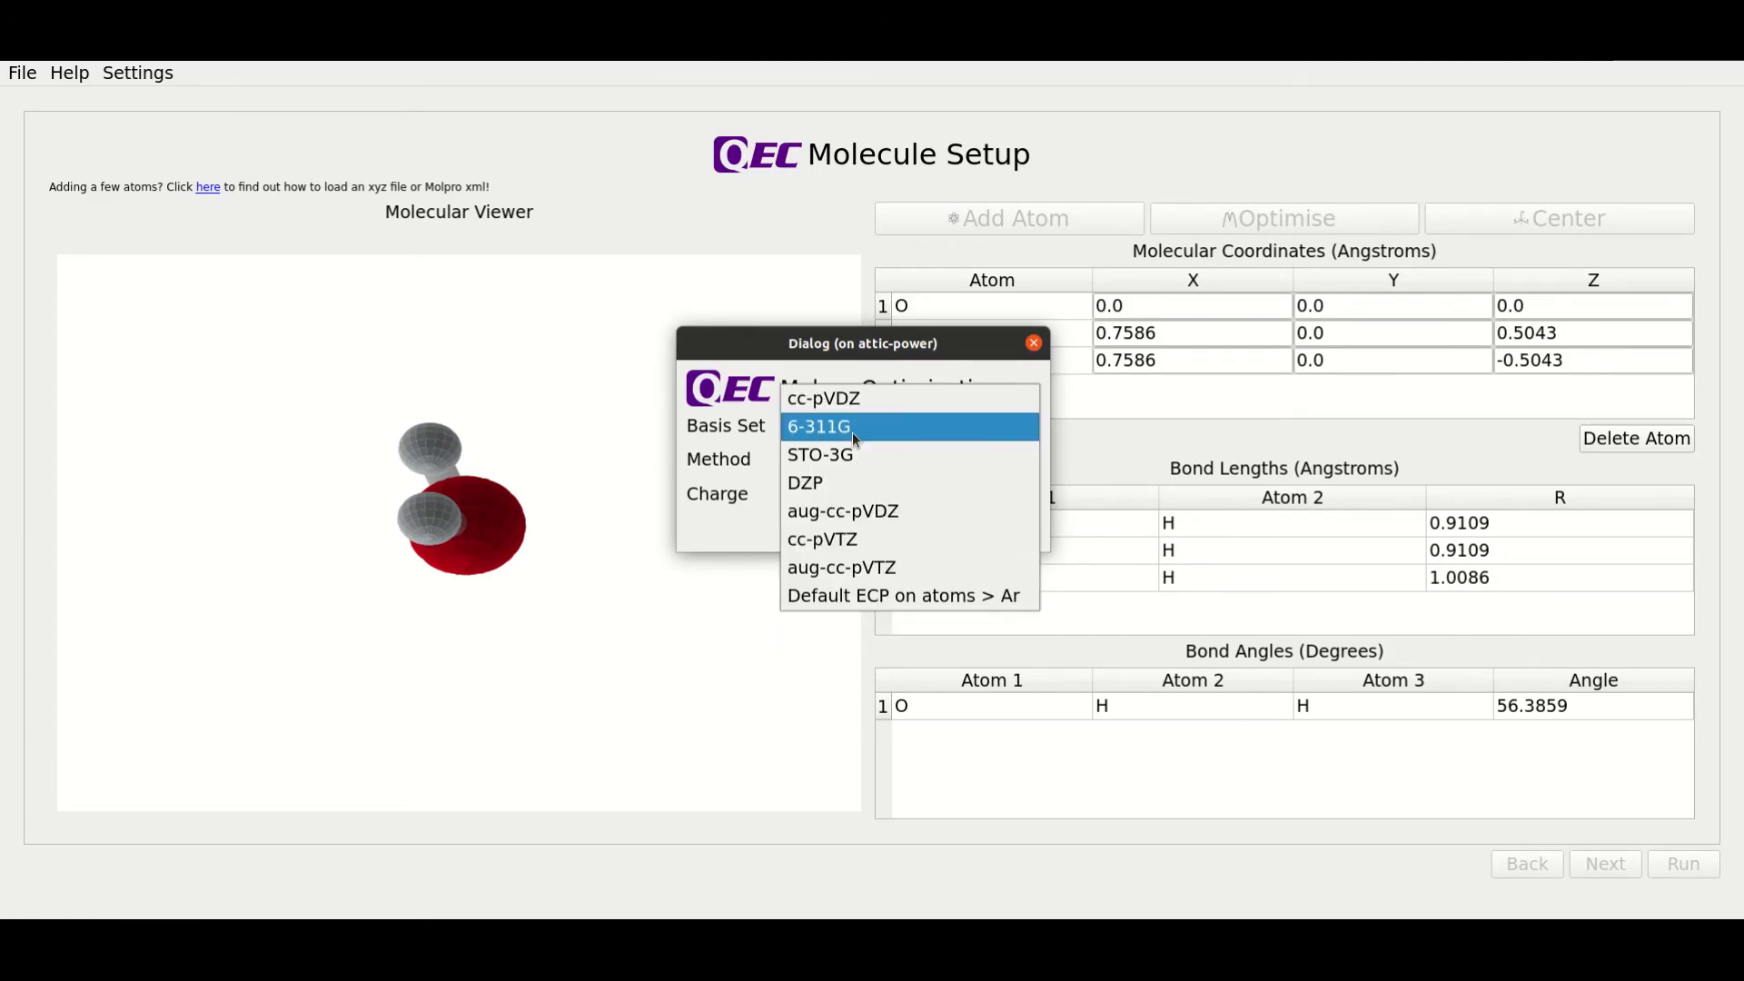
{"action": "left_click", "coordinate": [818, 426]}
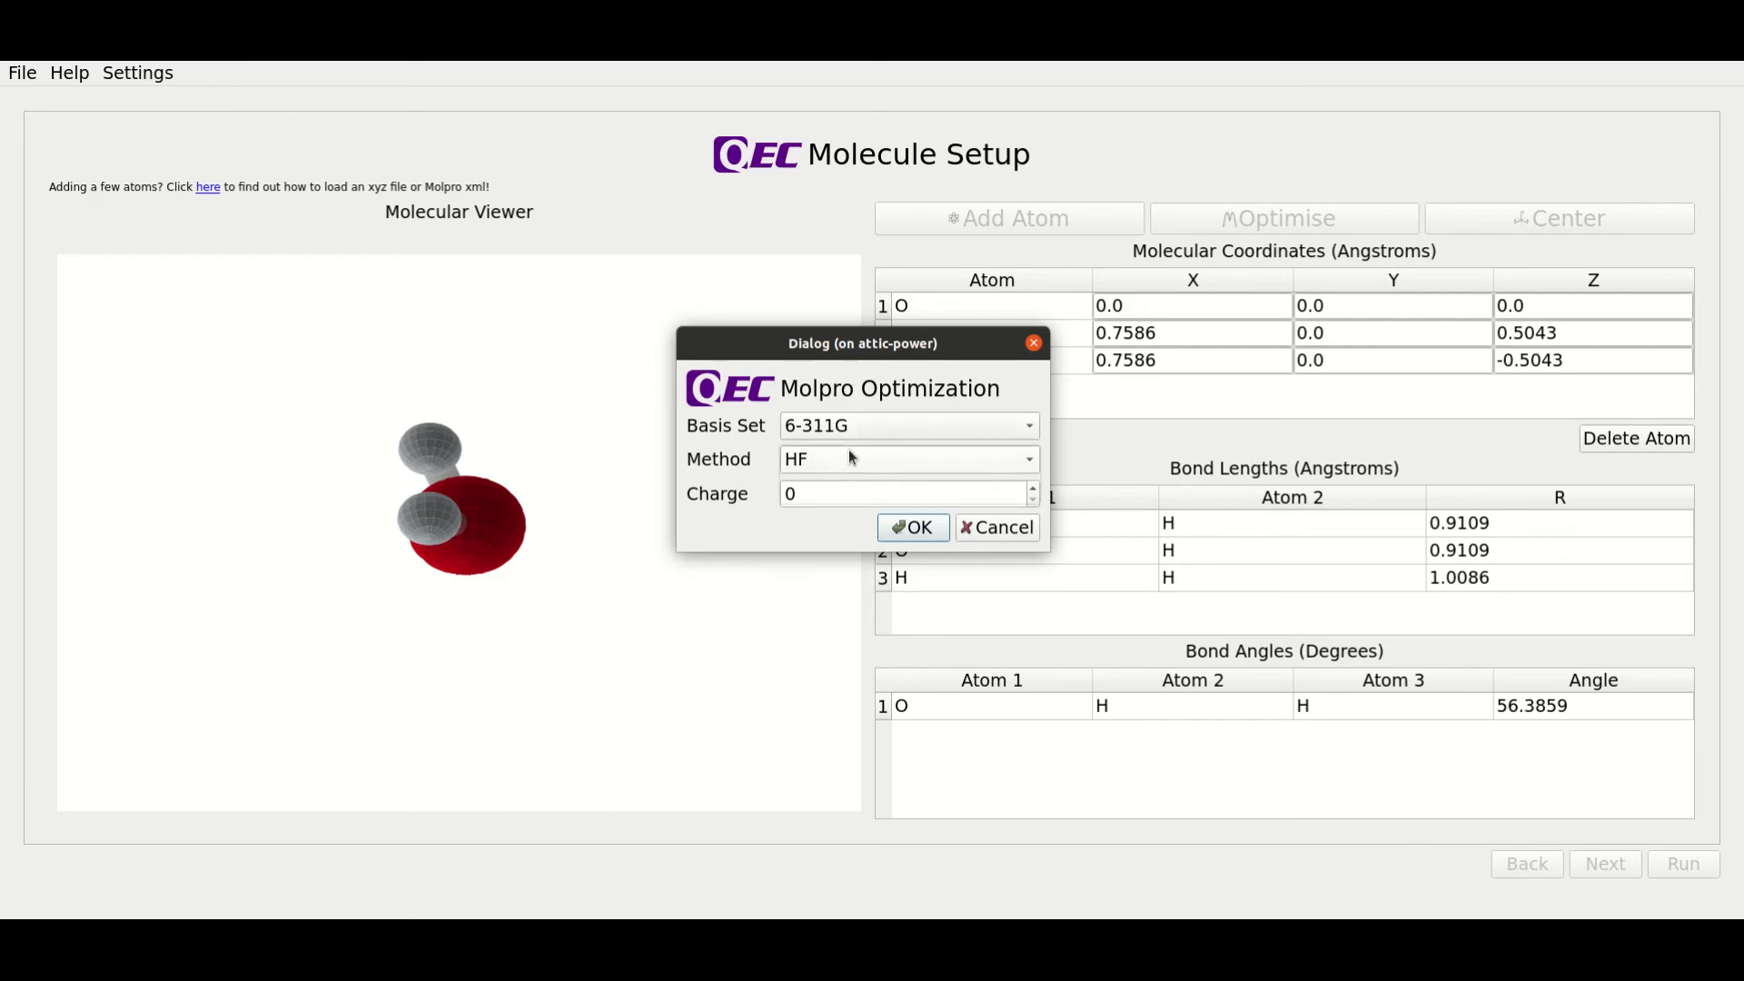
{"action": "left_click", "coordinate": [906, 457]}
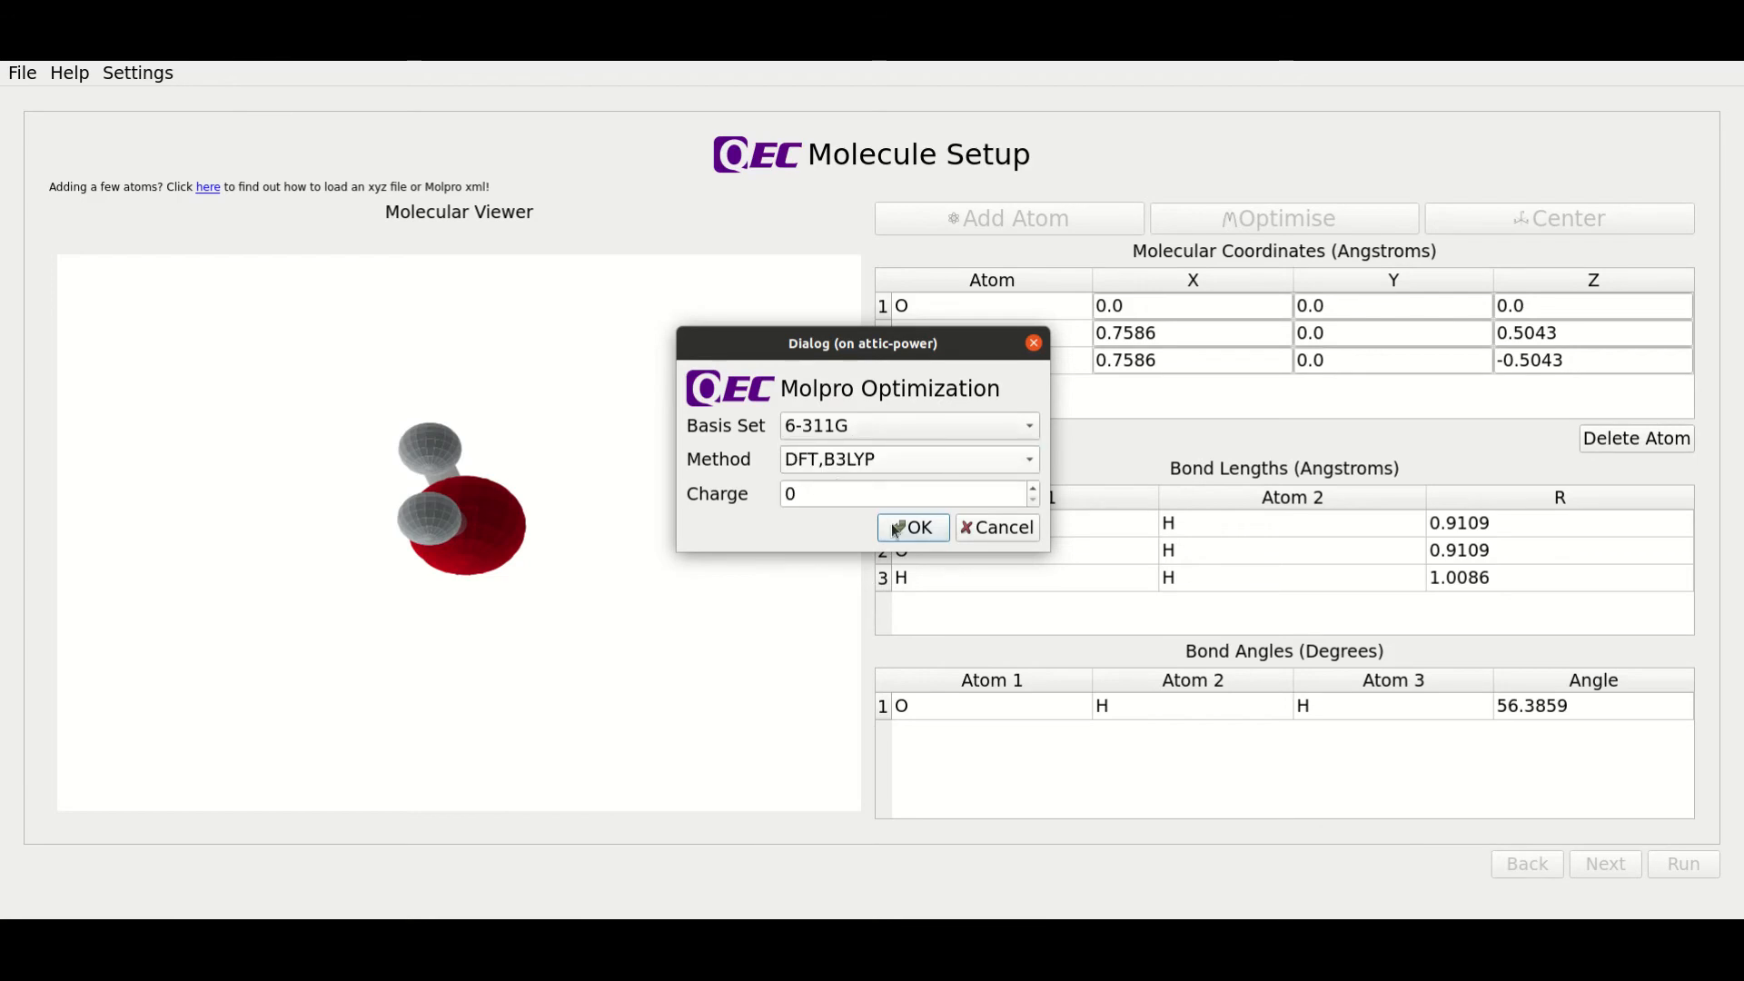
{"action": "left_click", "coordinate": [911, 527]}
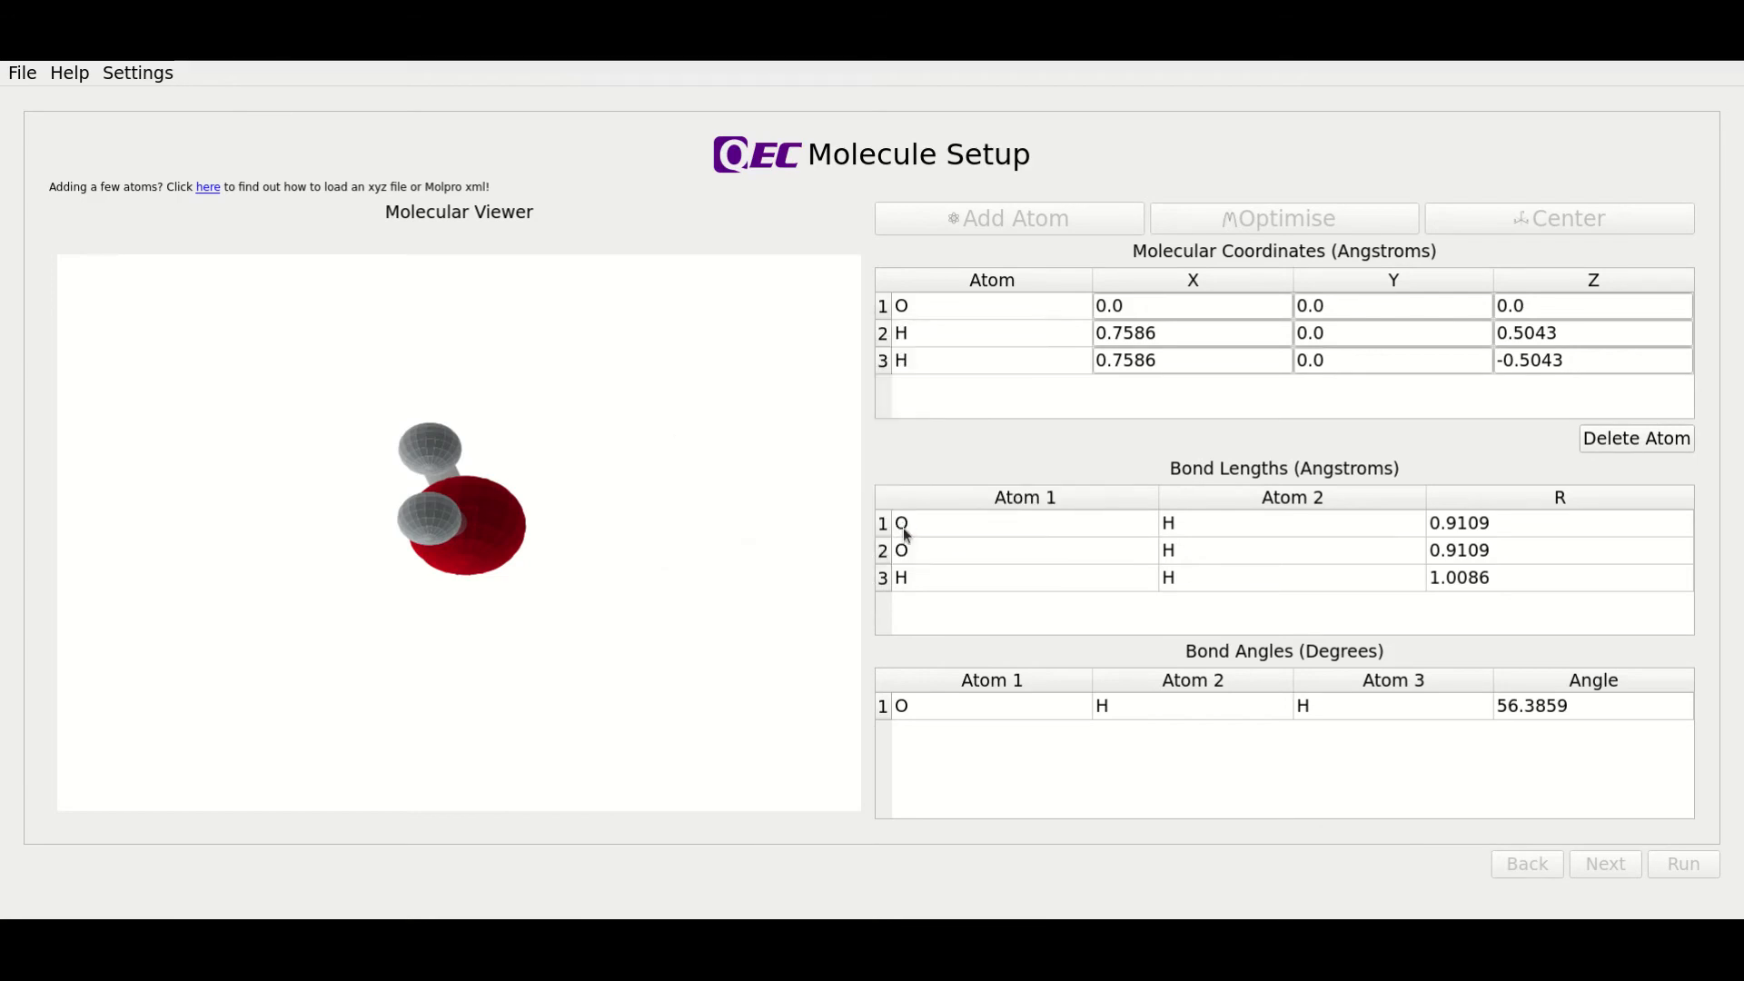
{"action": "left_click", "coordinate": [1283, 218]}
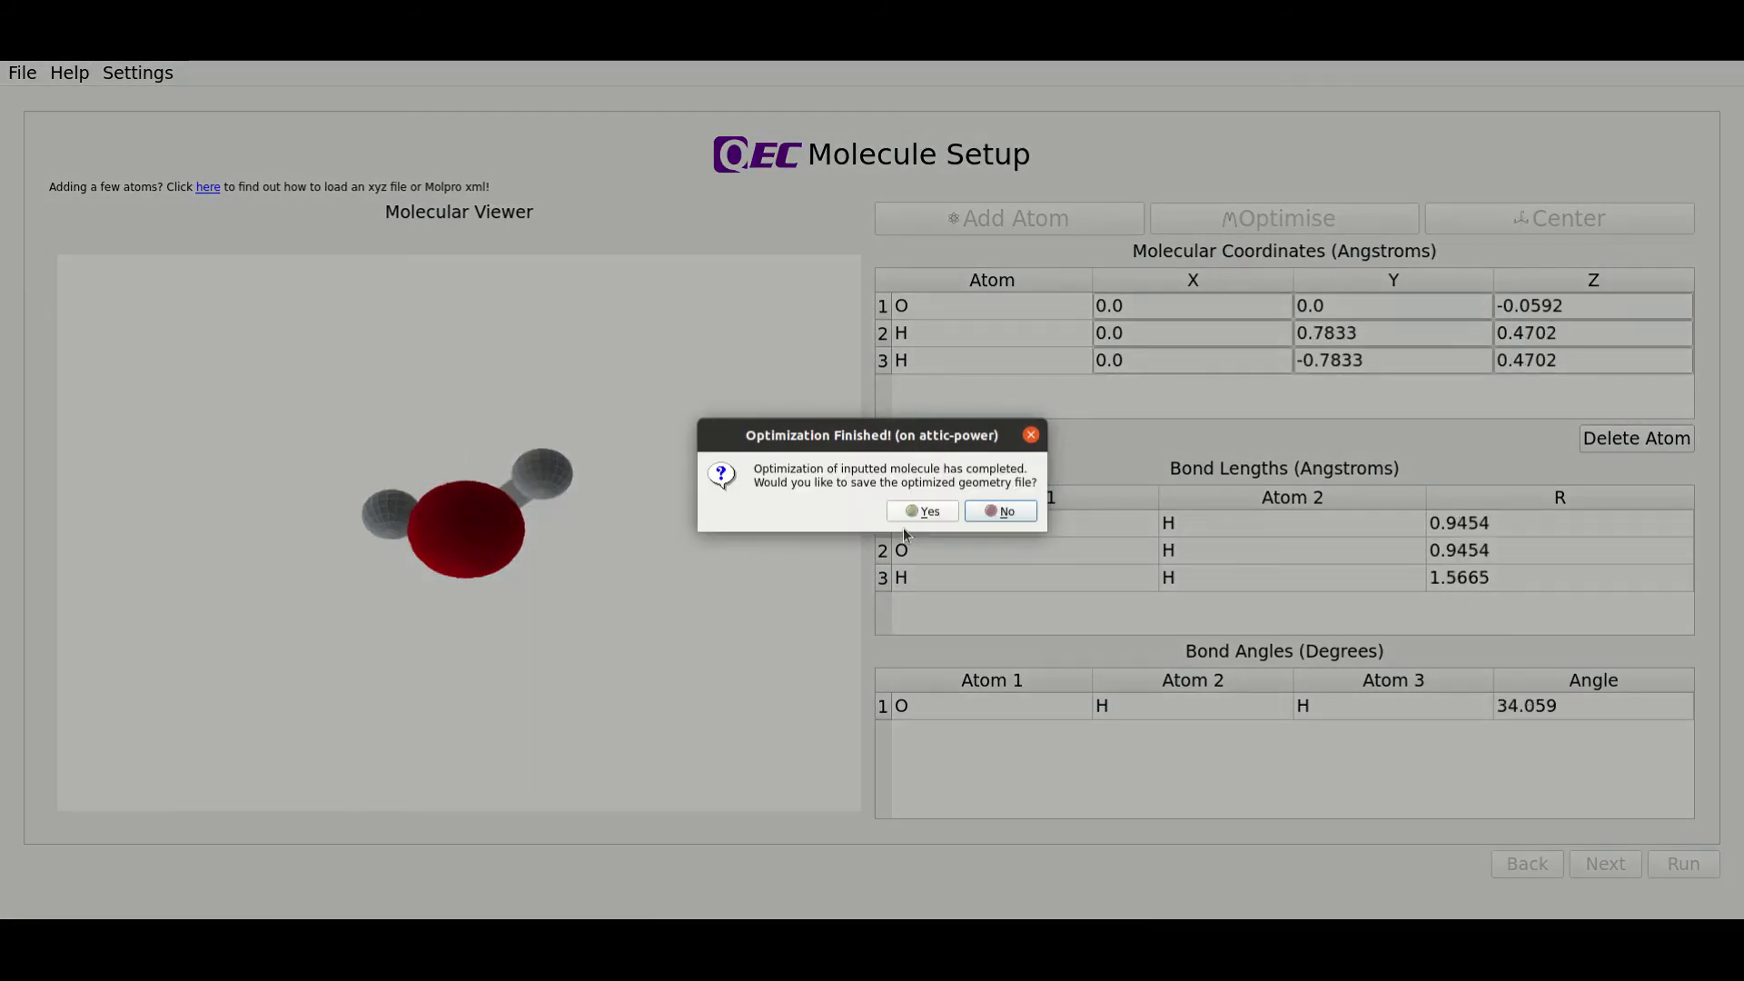
{"action": "mouse_move", "coordinate": [876, 479]}
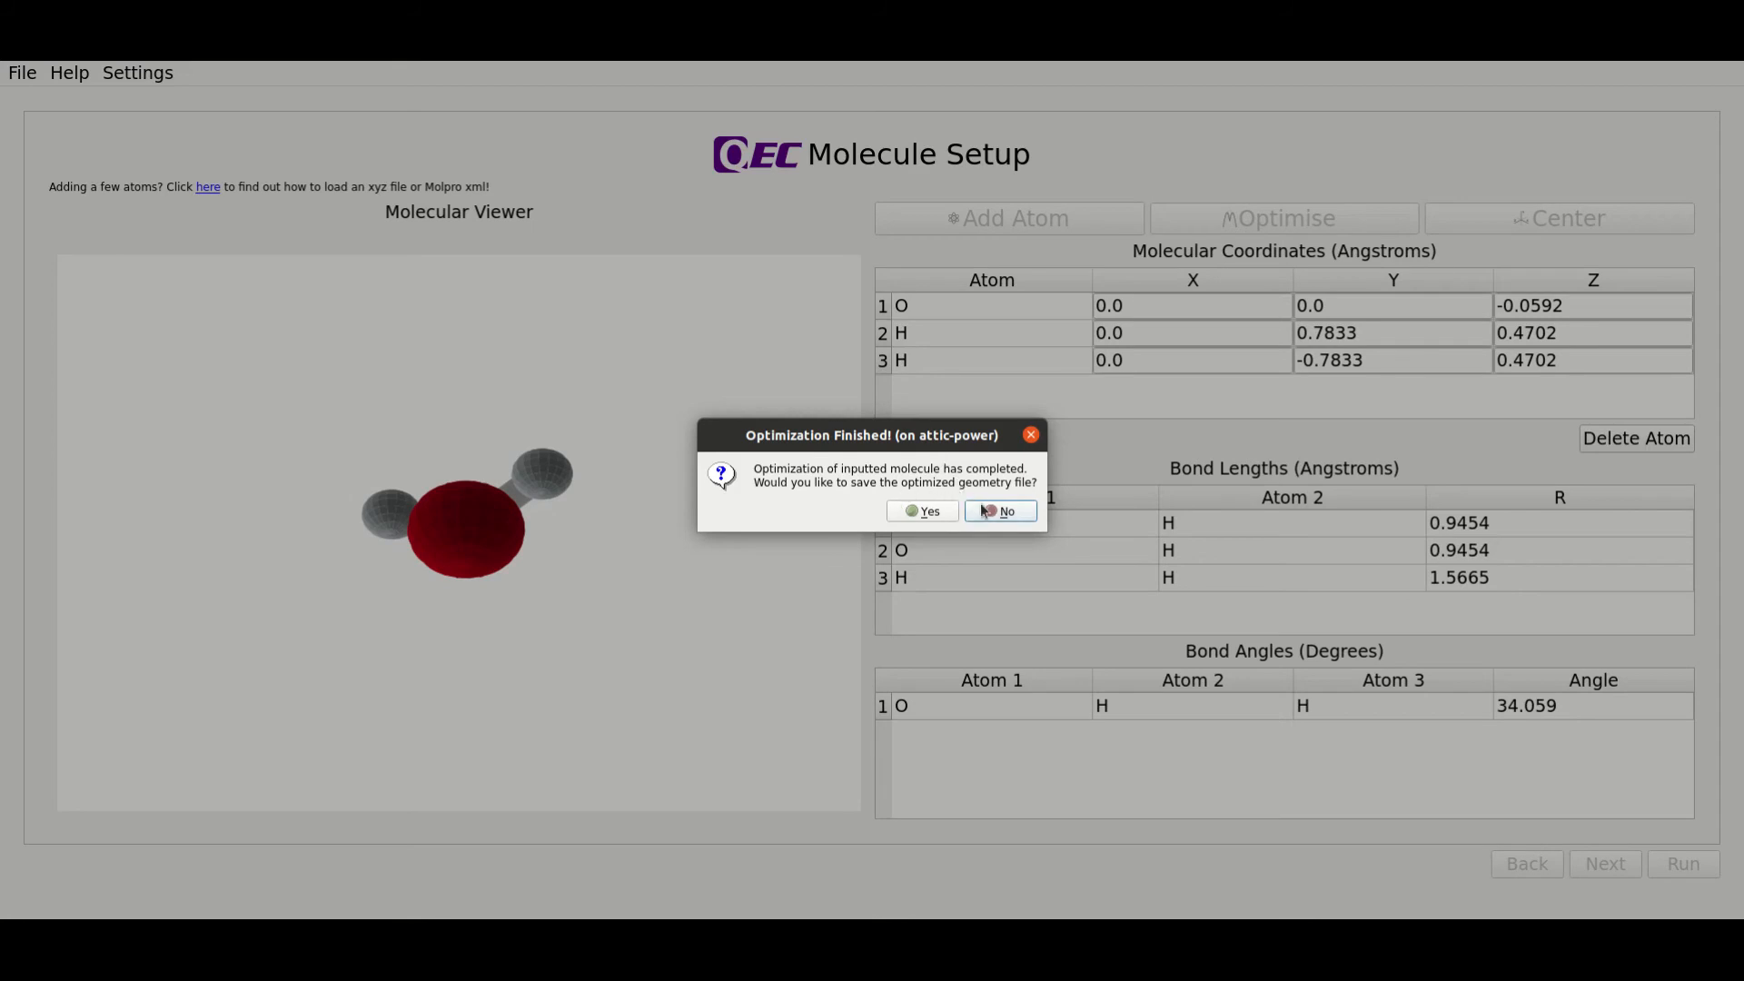
{"action": "left_click", "coordinate": [998, 510]}
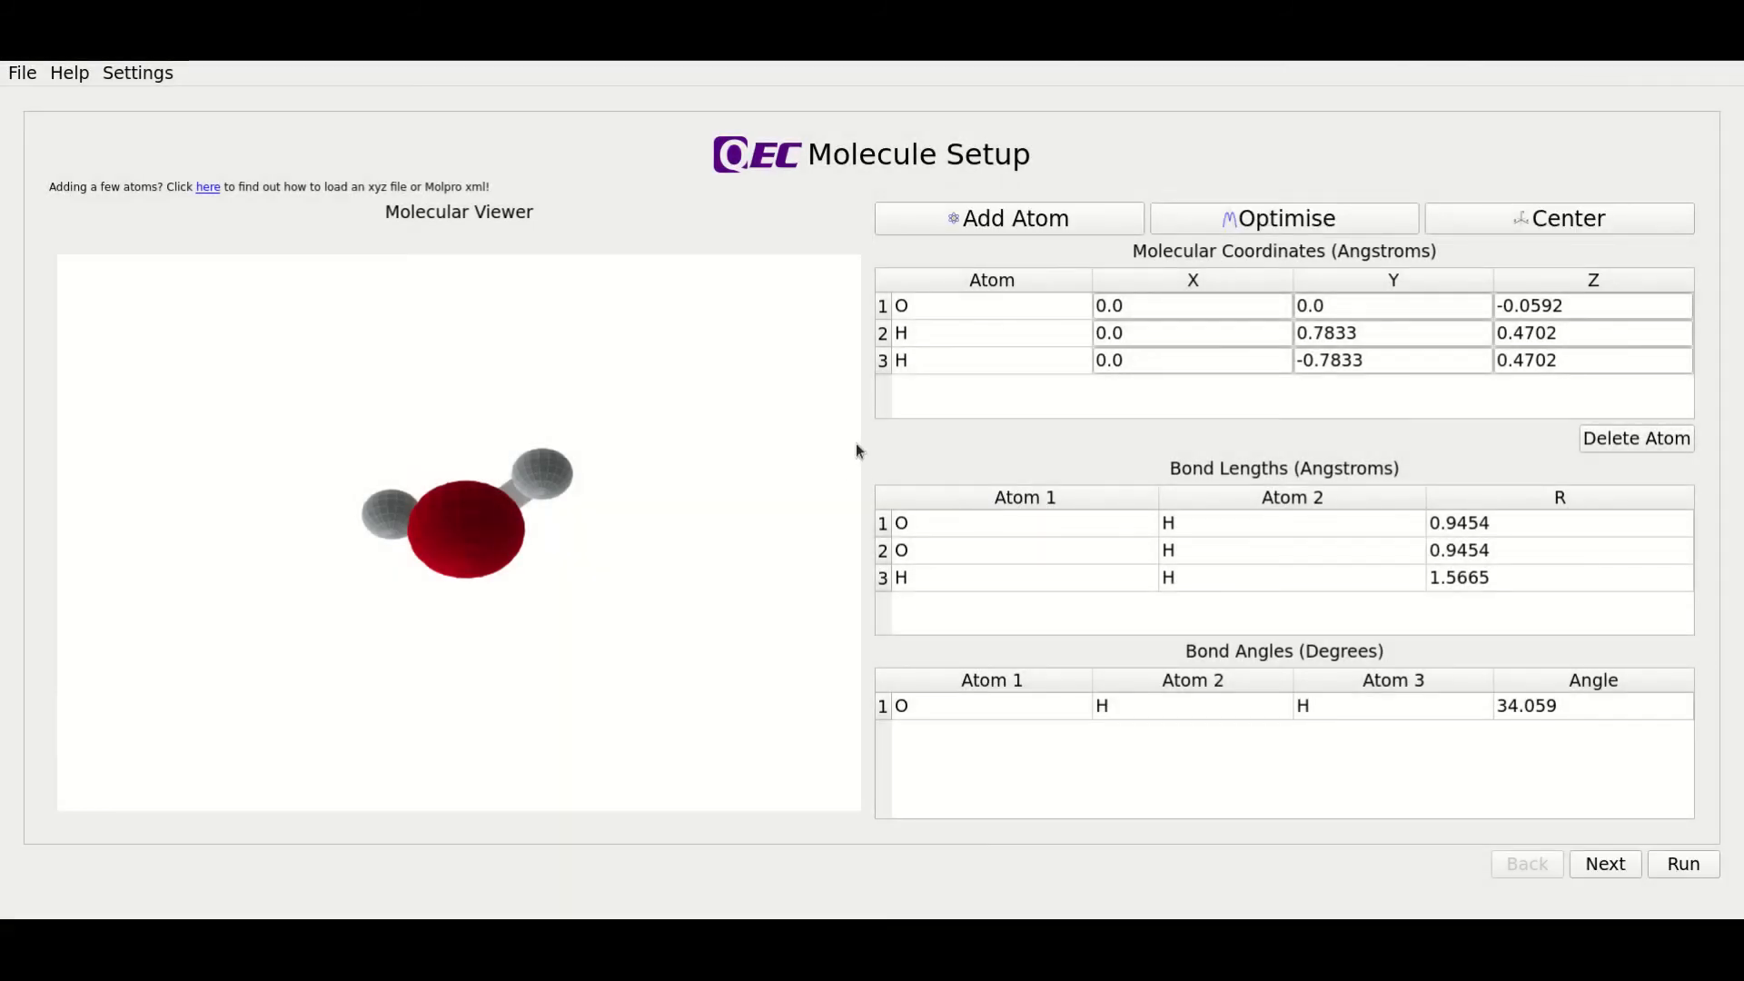
{"action": "mouse_move", "coordinate": [1076, 343]}
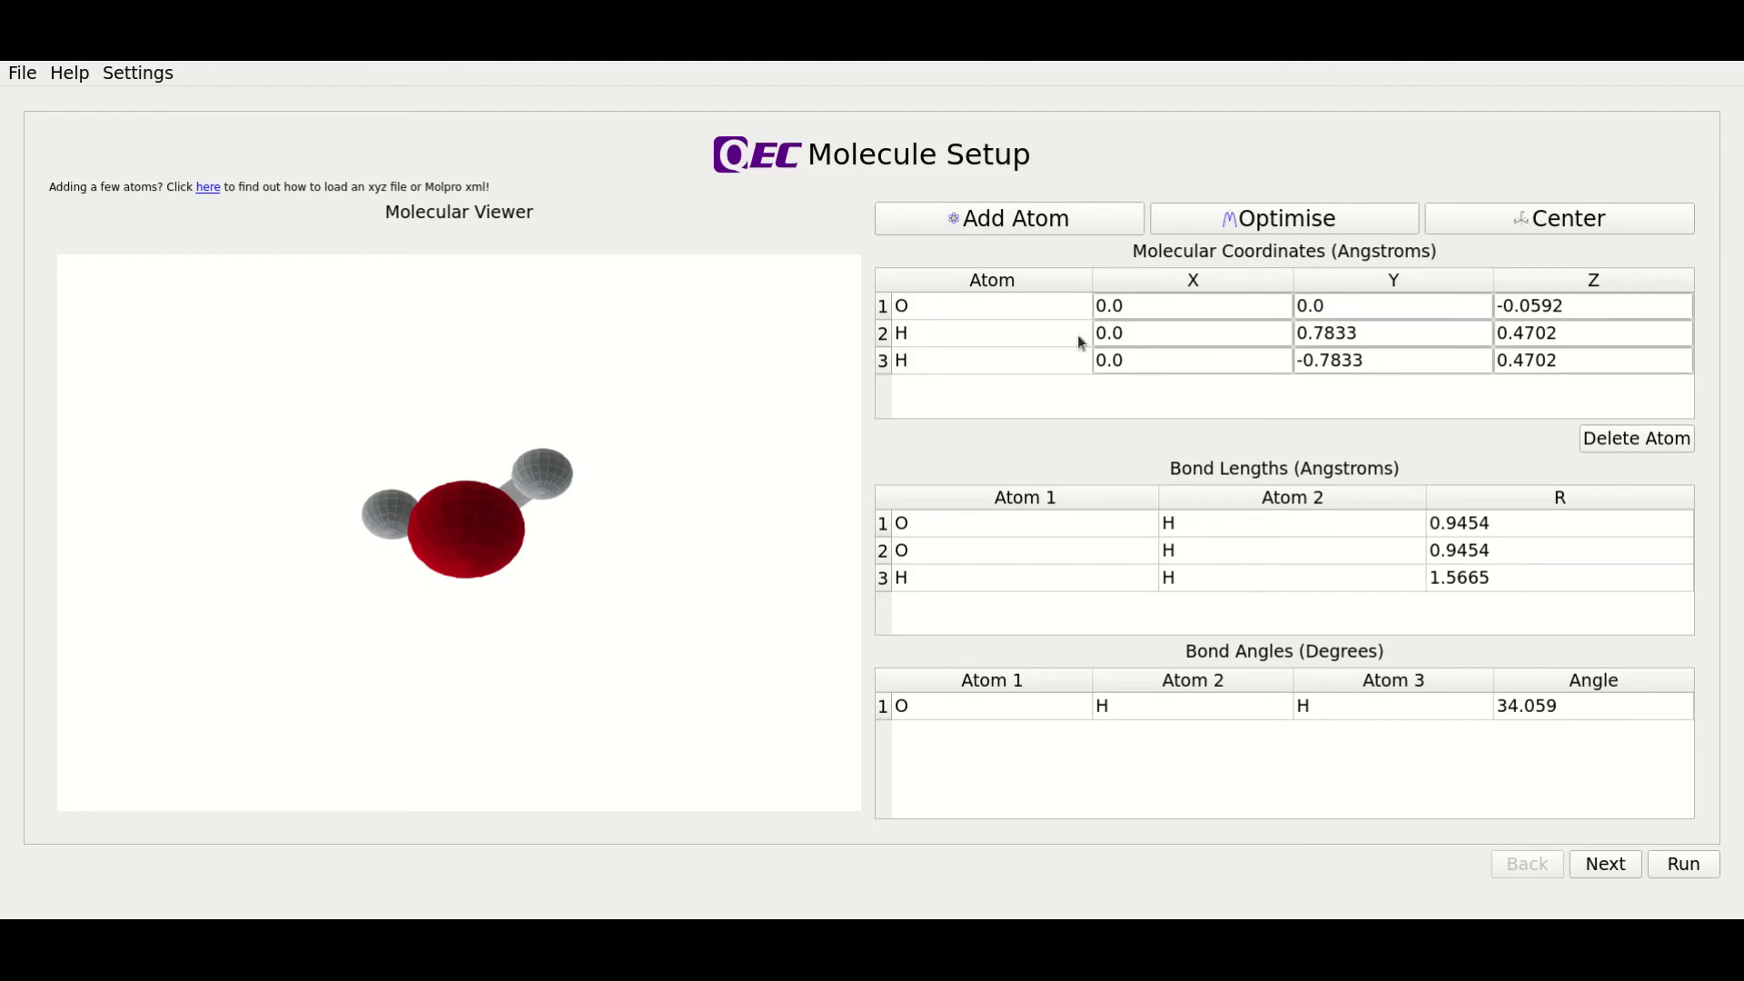
{"action": "mouse_move", "coordinate": [1463, 591]}
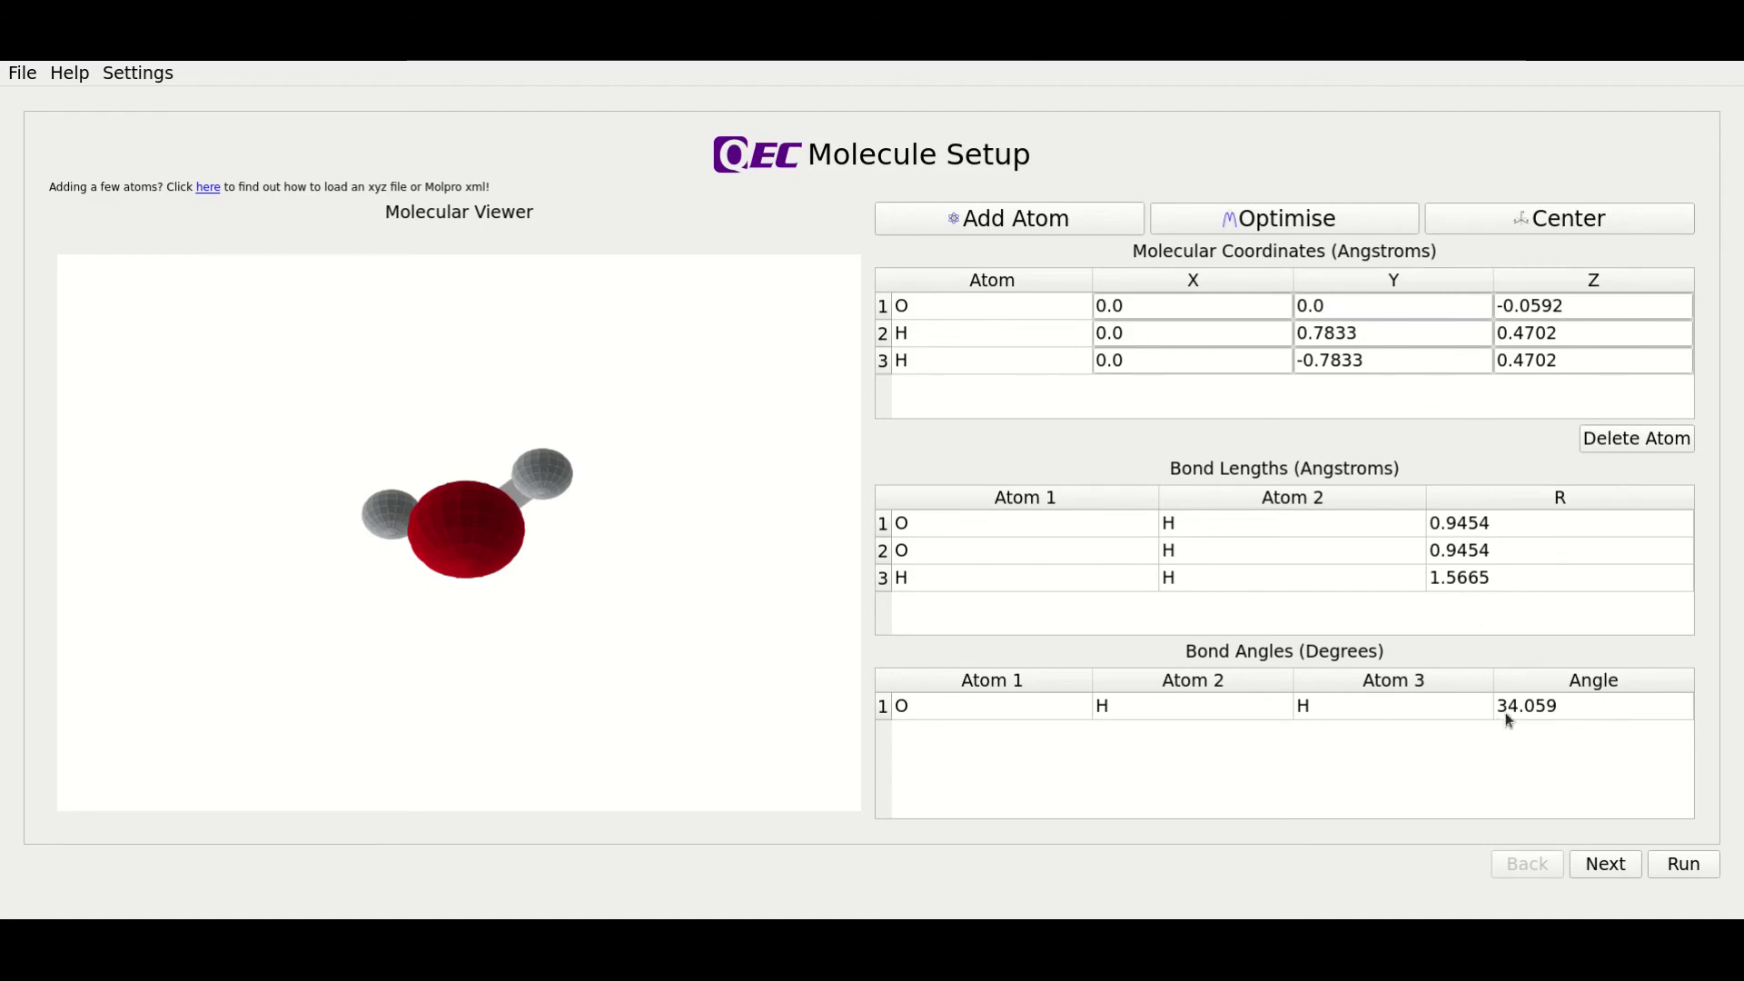
- Centre the optimised water about the origin, moving oxygen's z to −0.0593
{"action": "left_click", "coordinate": [1559, 218]}
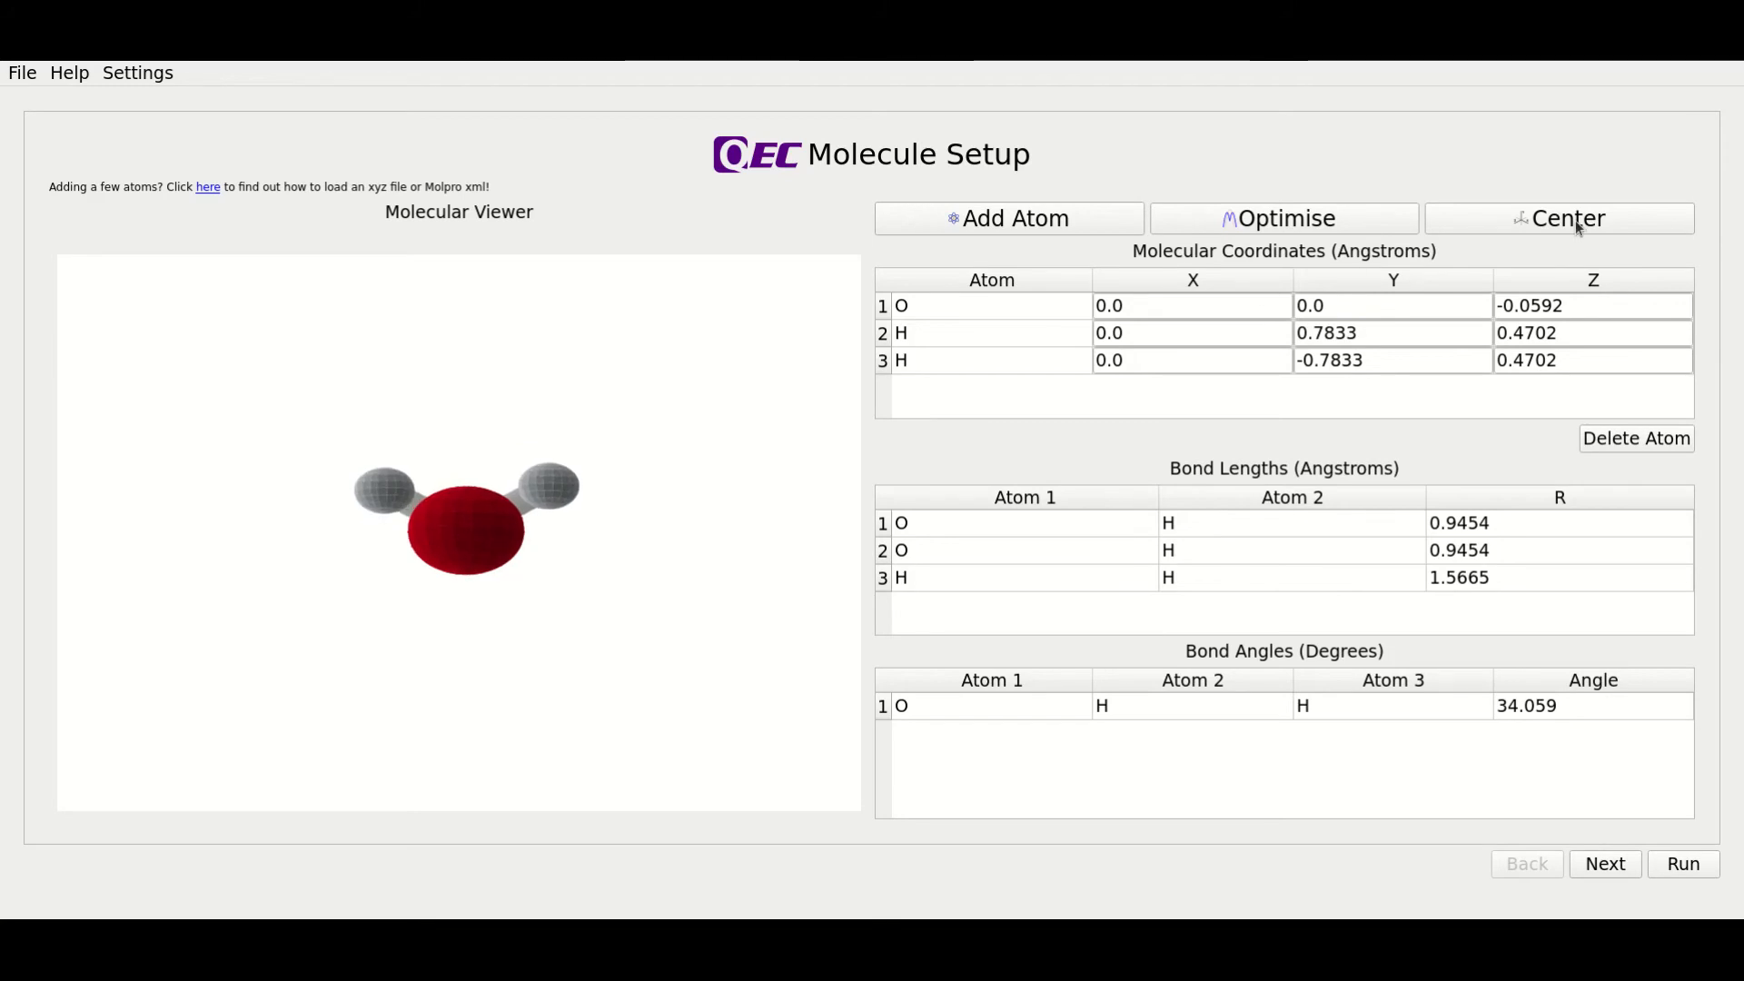
{"action": "left_click", "coordinate": [1559, 218]}
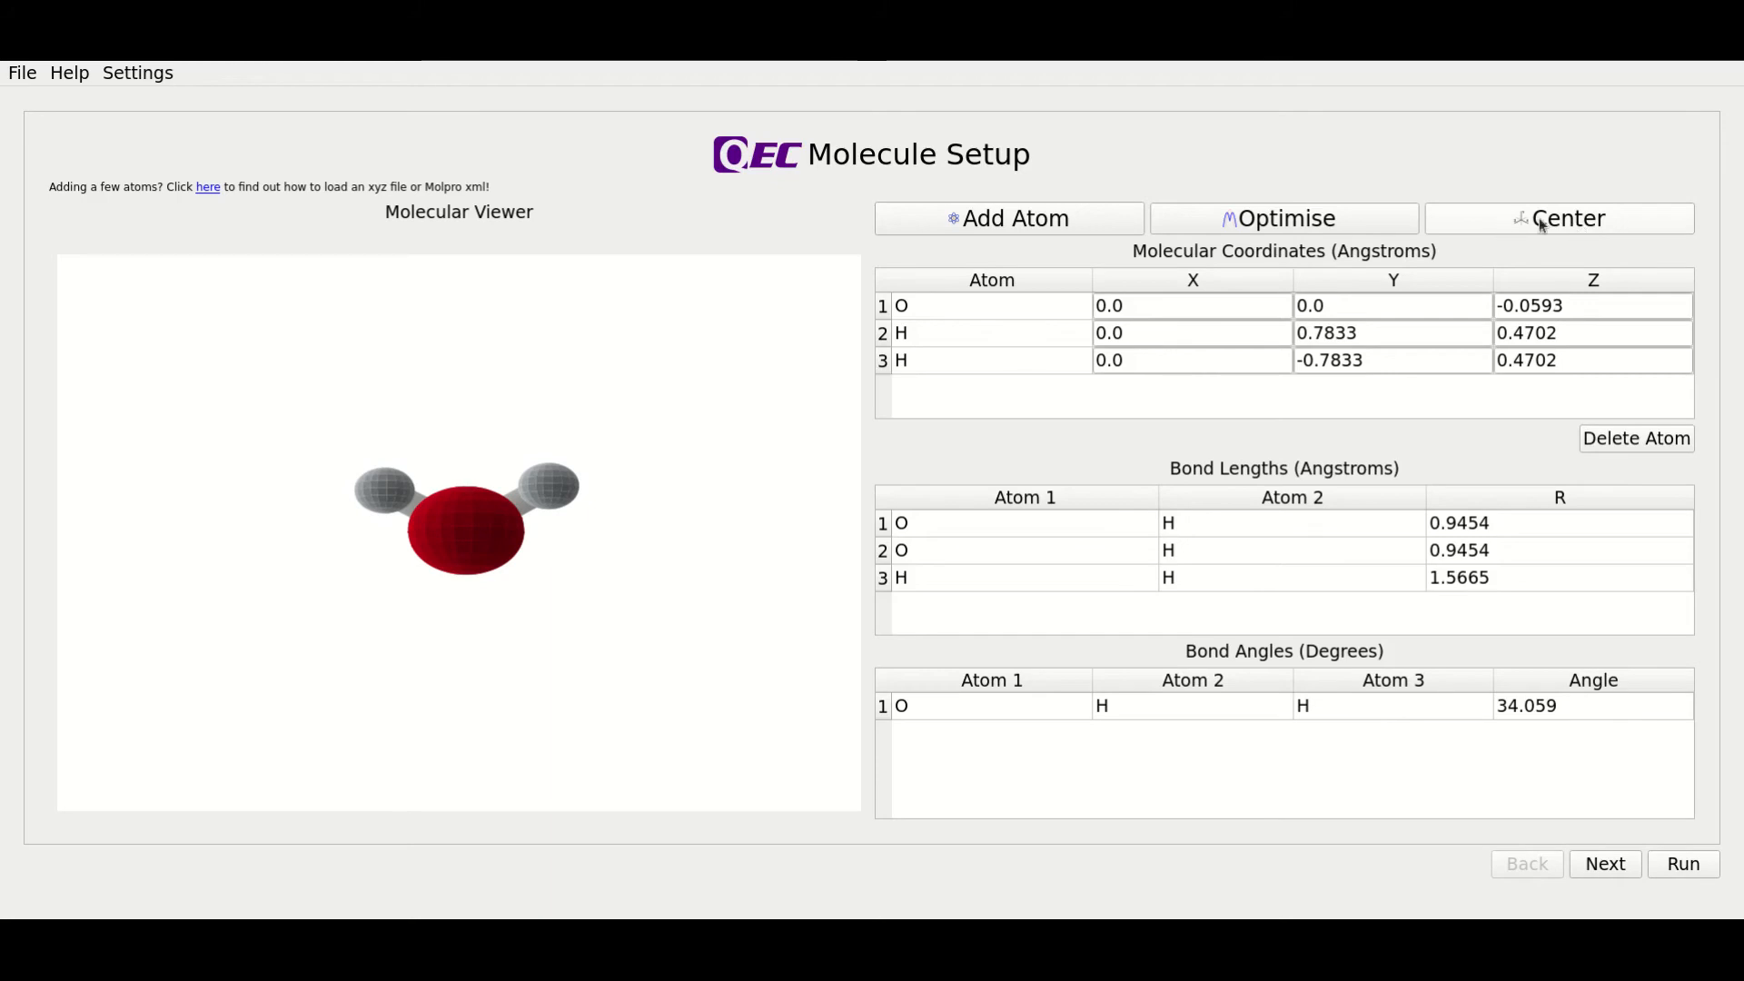
{"action": "mouse_move", "coordinate": [1243, 242]}
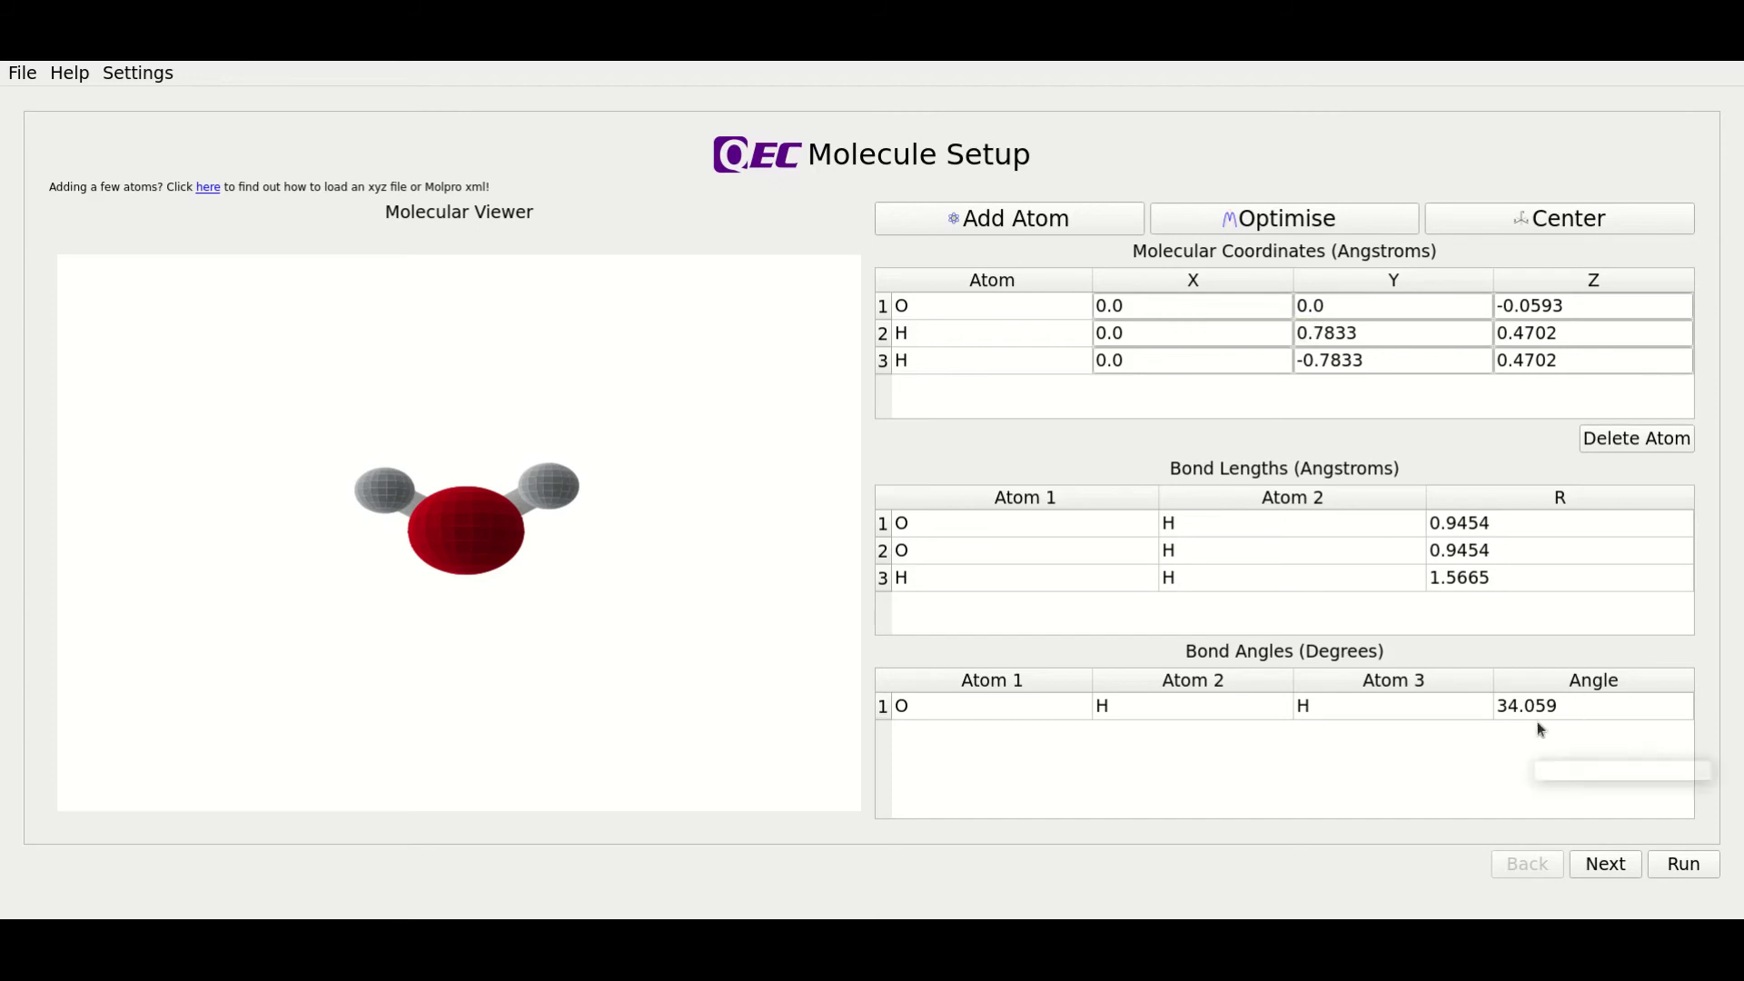
{"action": "left_click", "coordinate": [1602, 862]}
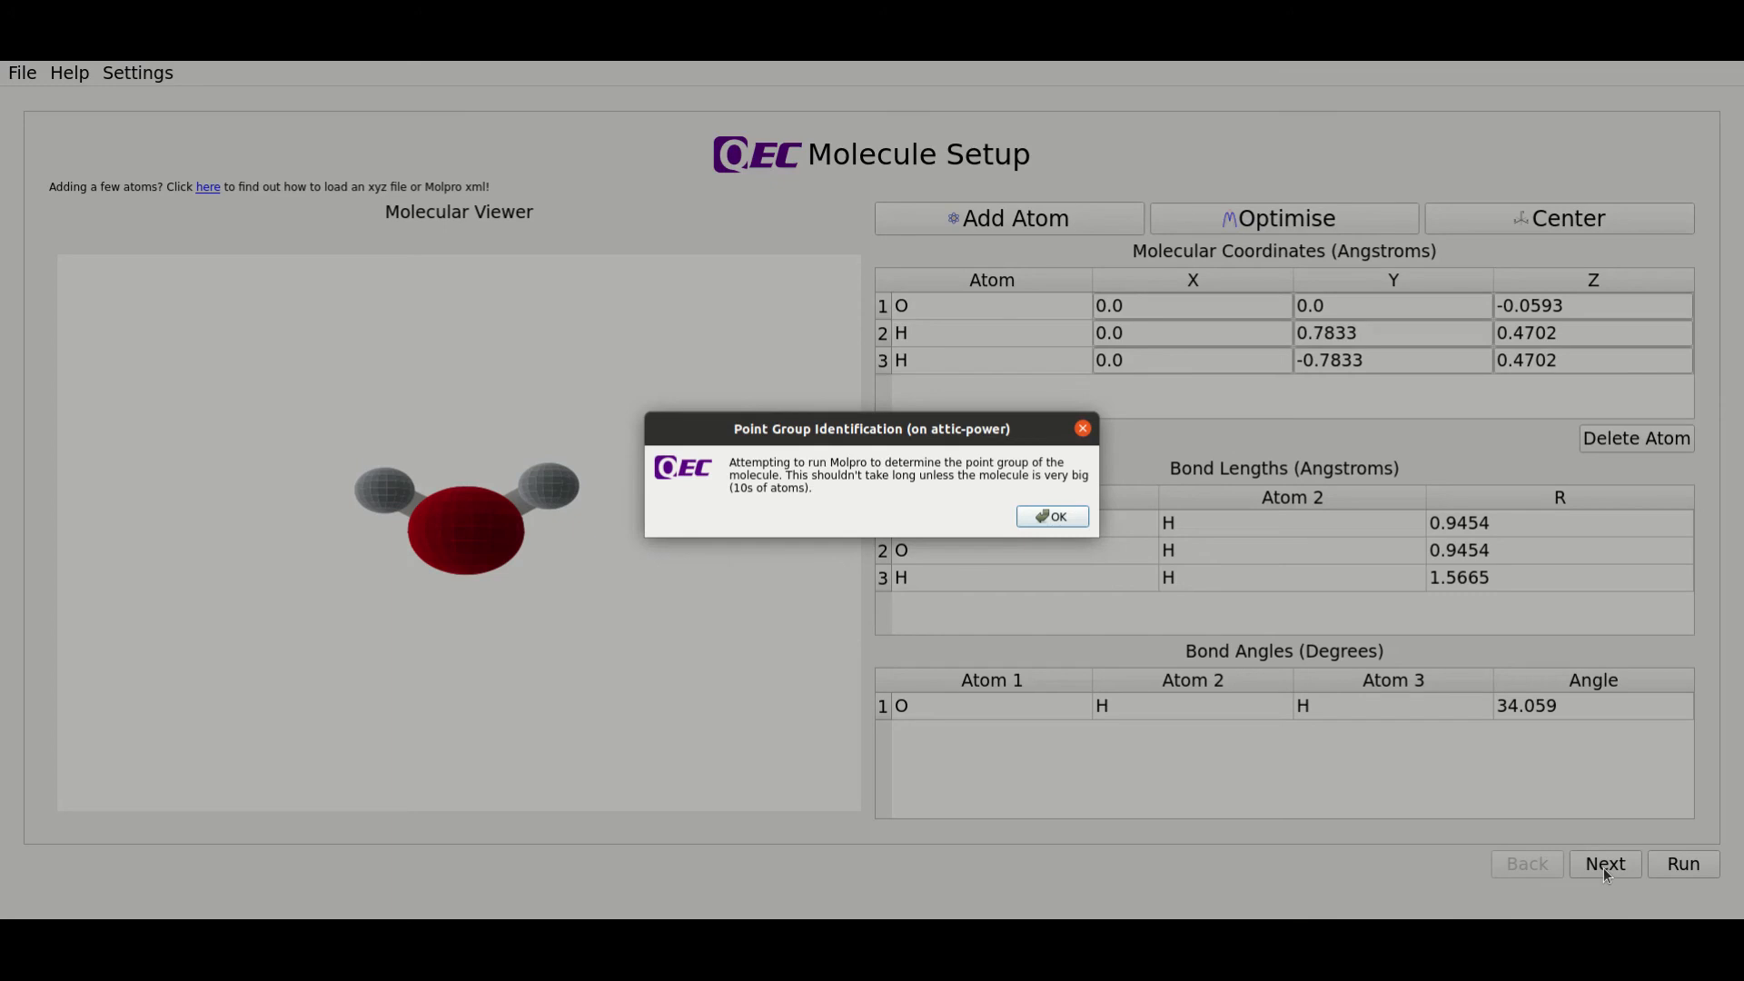
{"action": "mouse_move", "coordinate": [923, 479]}
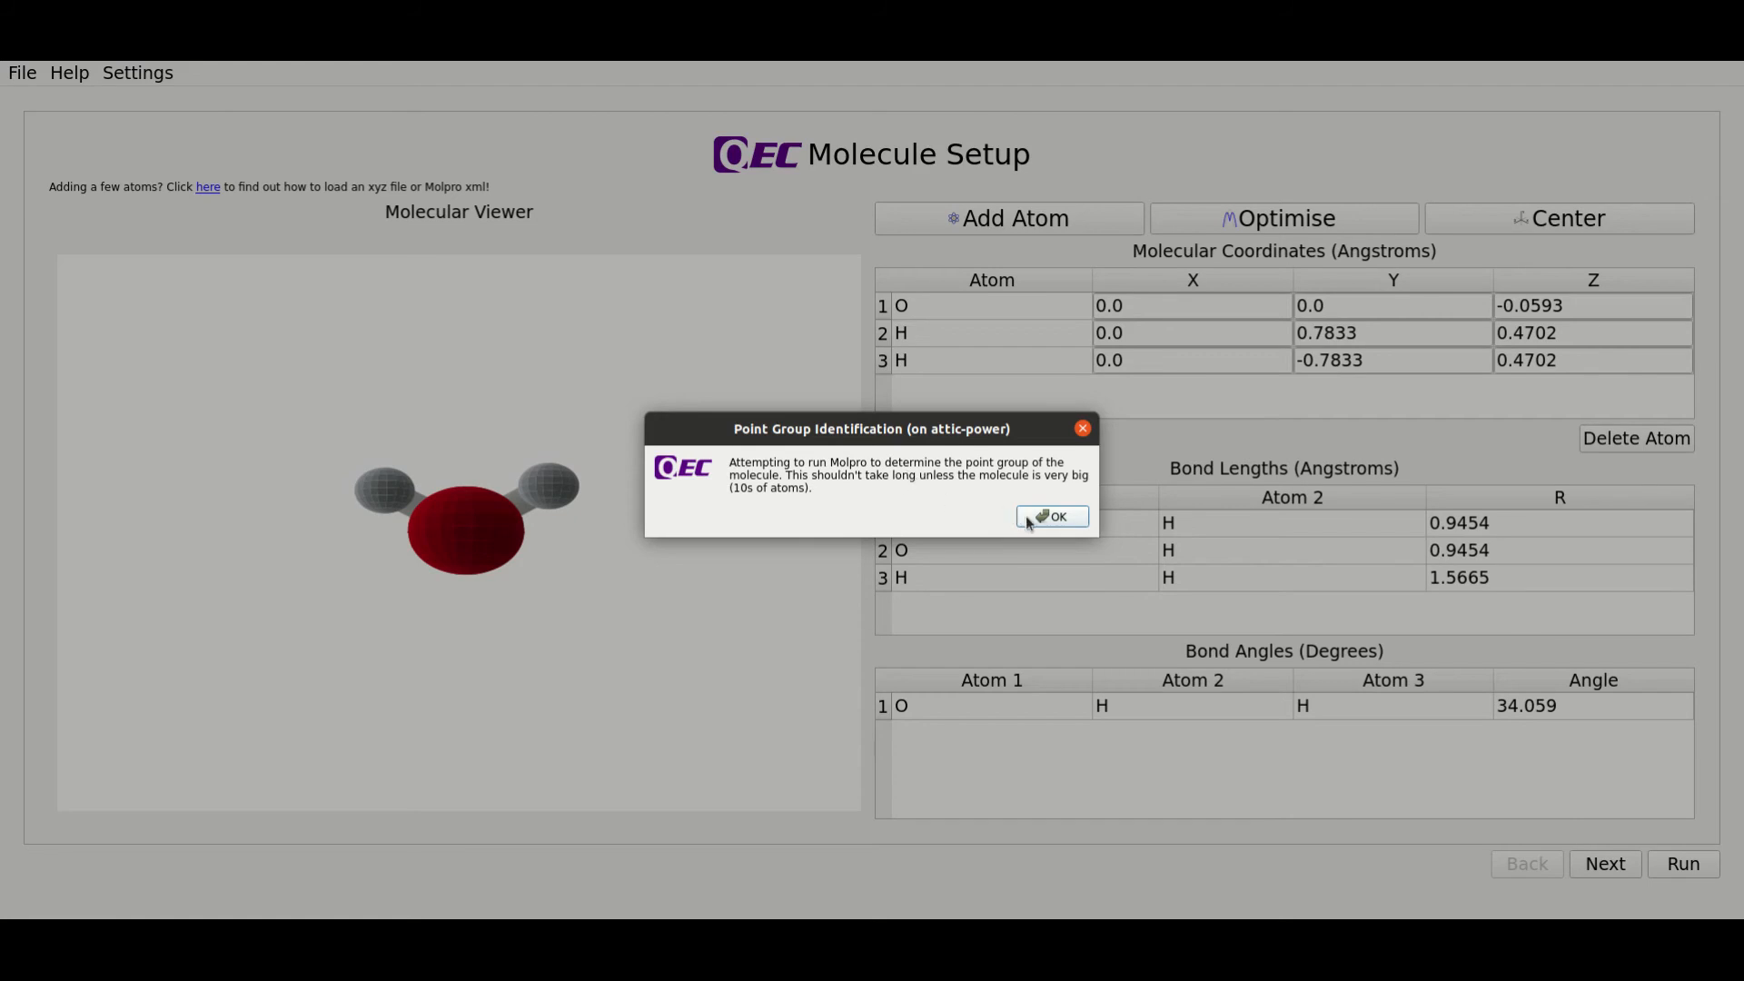
{"action": "left_click", "coordinate": [1049, 516]}
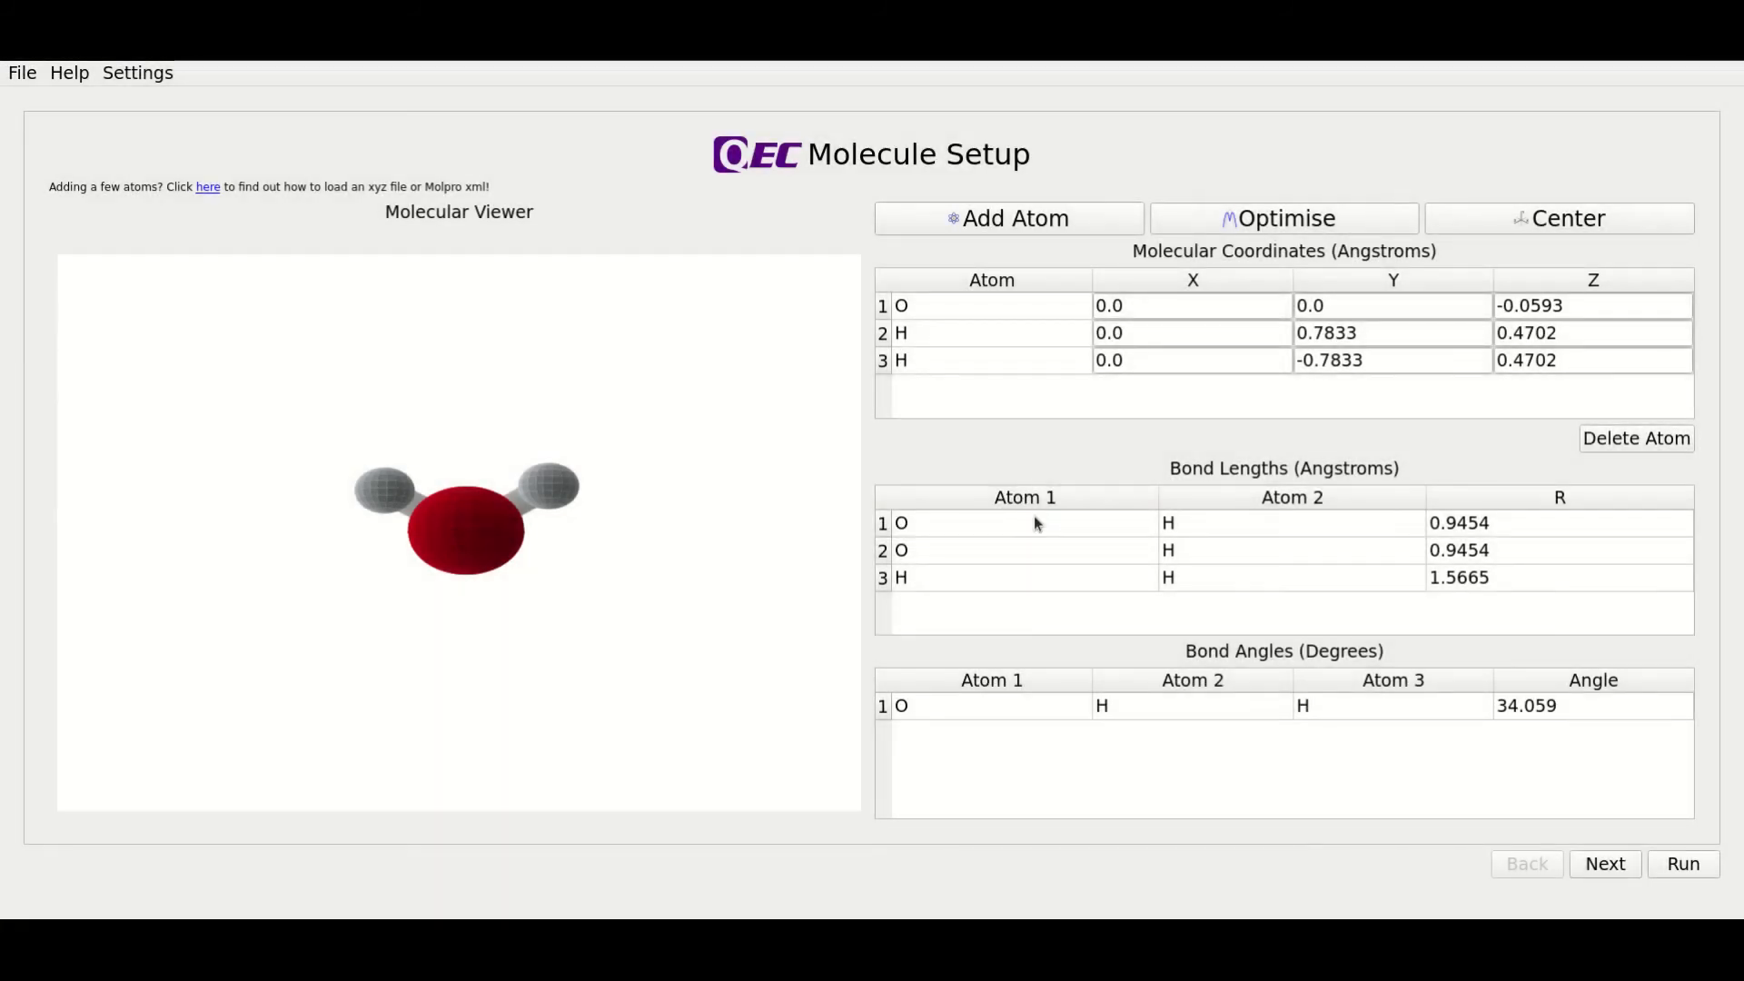
- Show the Molpro setup and rotate the C2v water molecule in the viewer
{"action": "left_click", "coordinate": [1602, 862]}
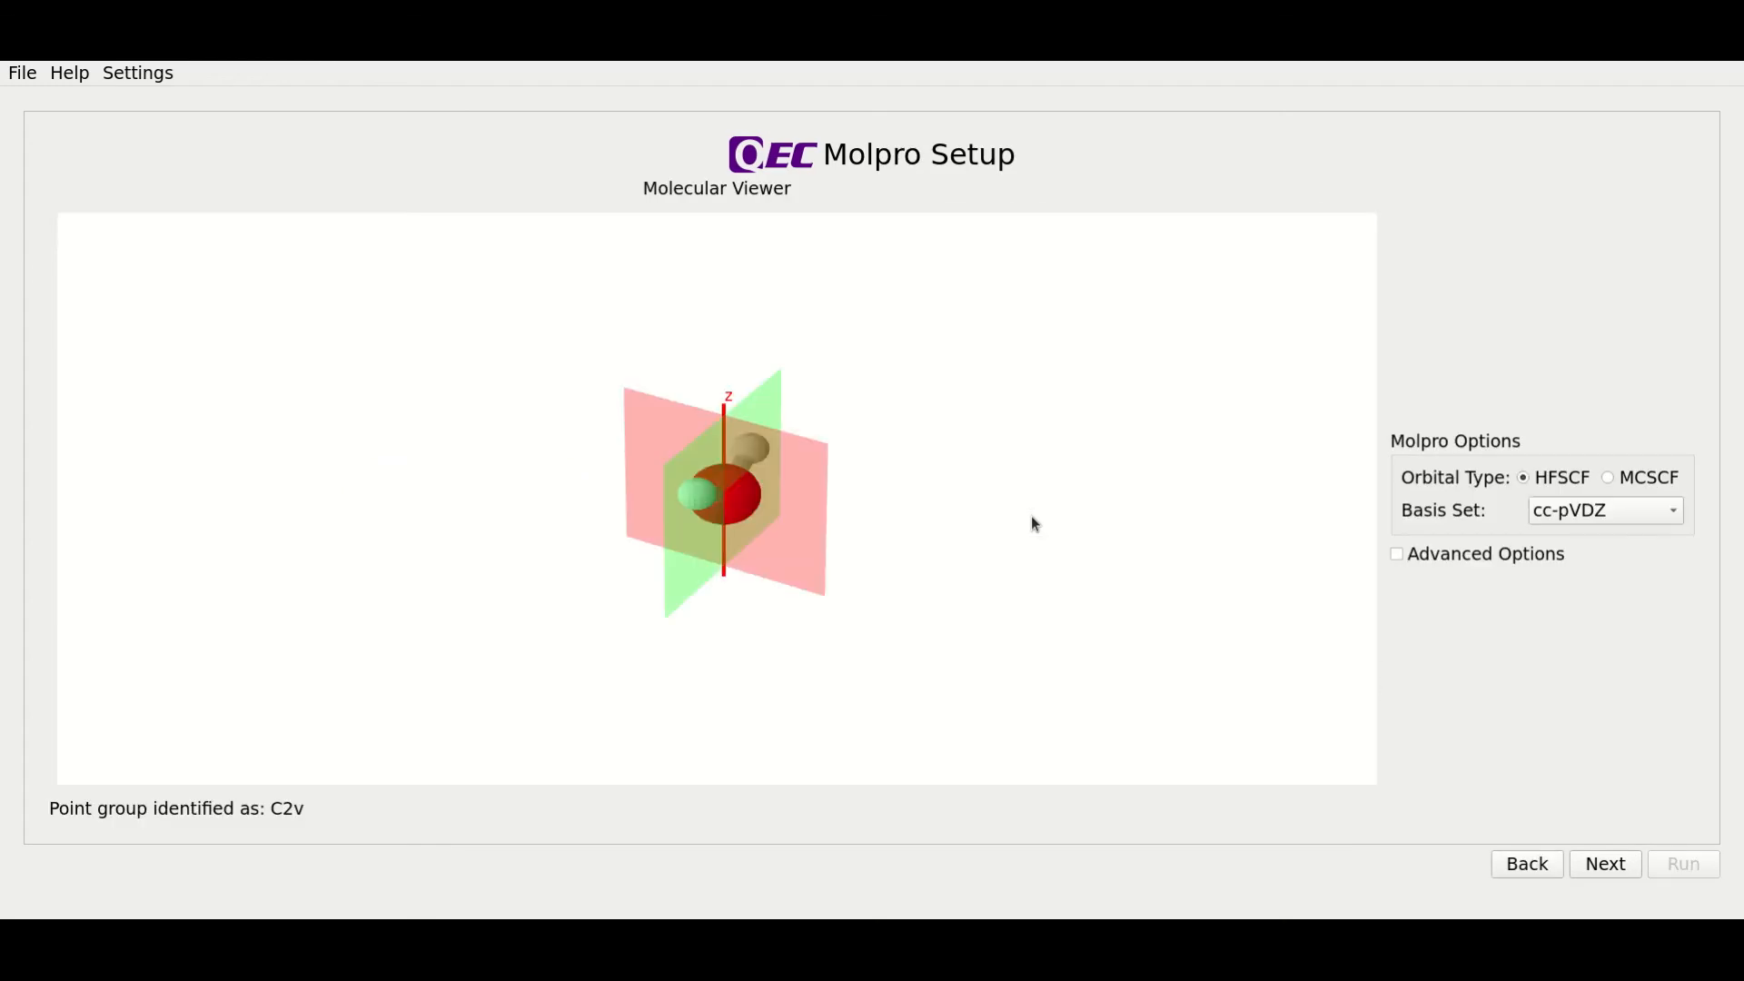
{"action": "mouse_move", "coordinate": [804, 618]}
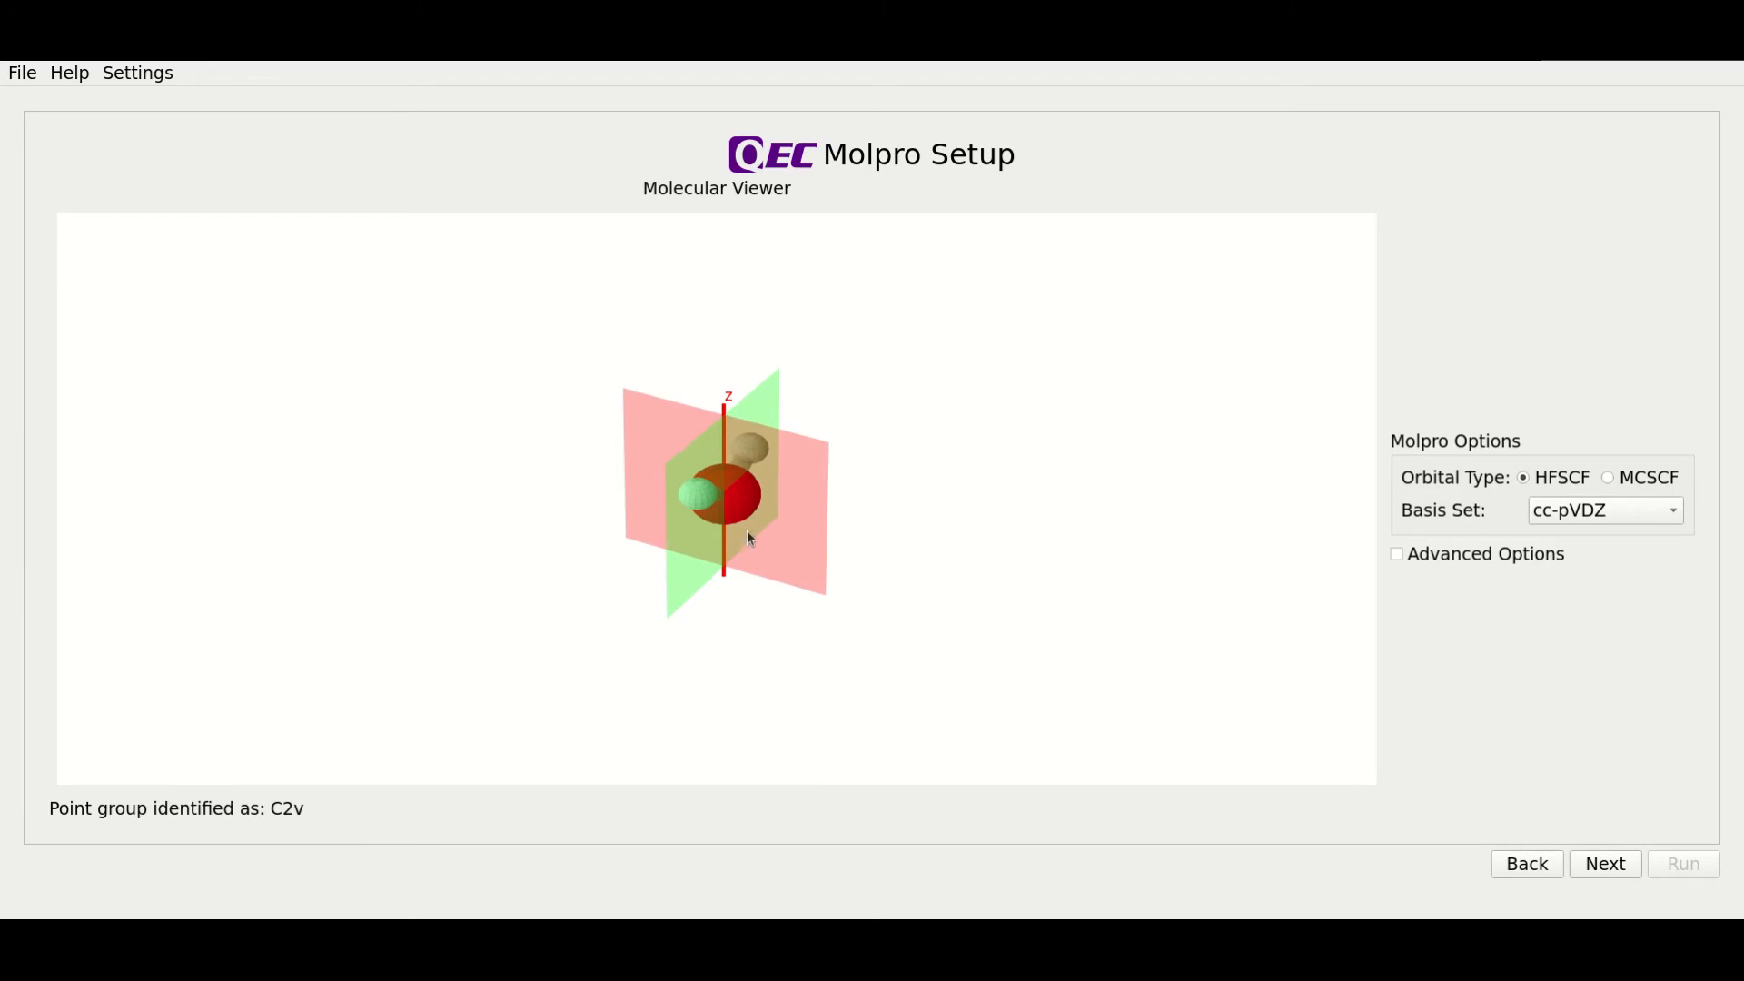
{"action": "left_click_drag", "start_coordinate": [745, 539], "coordinate": [762, 467]}
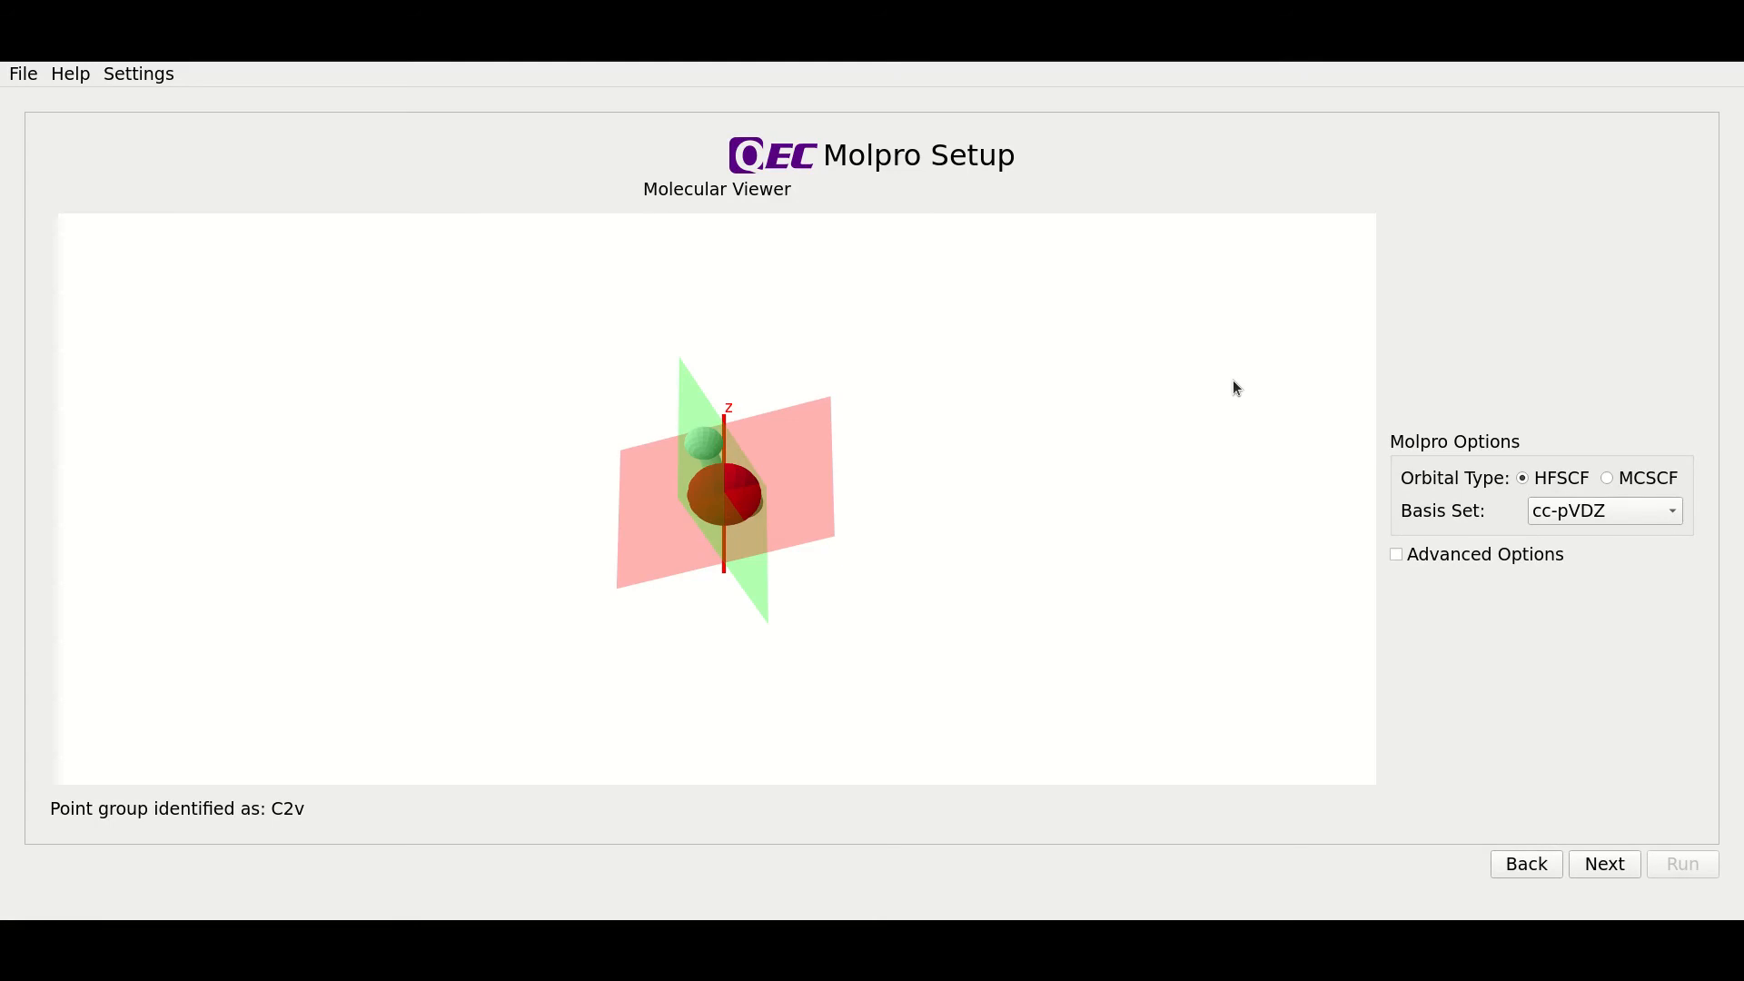
{"action": "mouse_move", "coordinate": [1512, 430]}
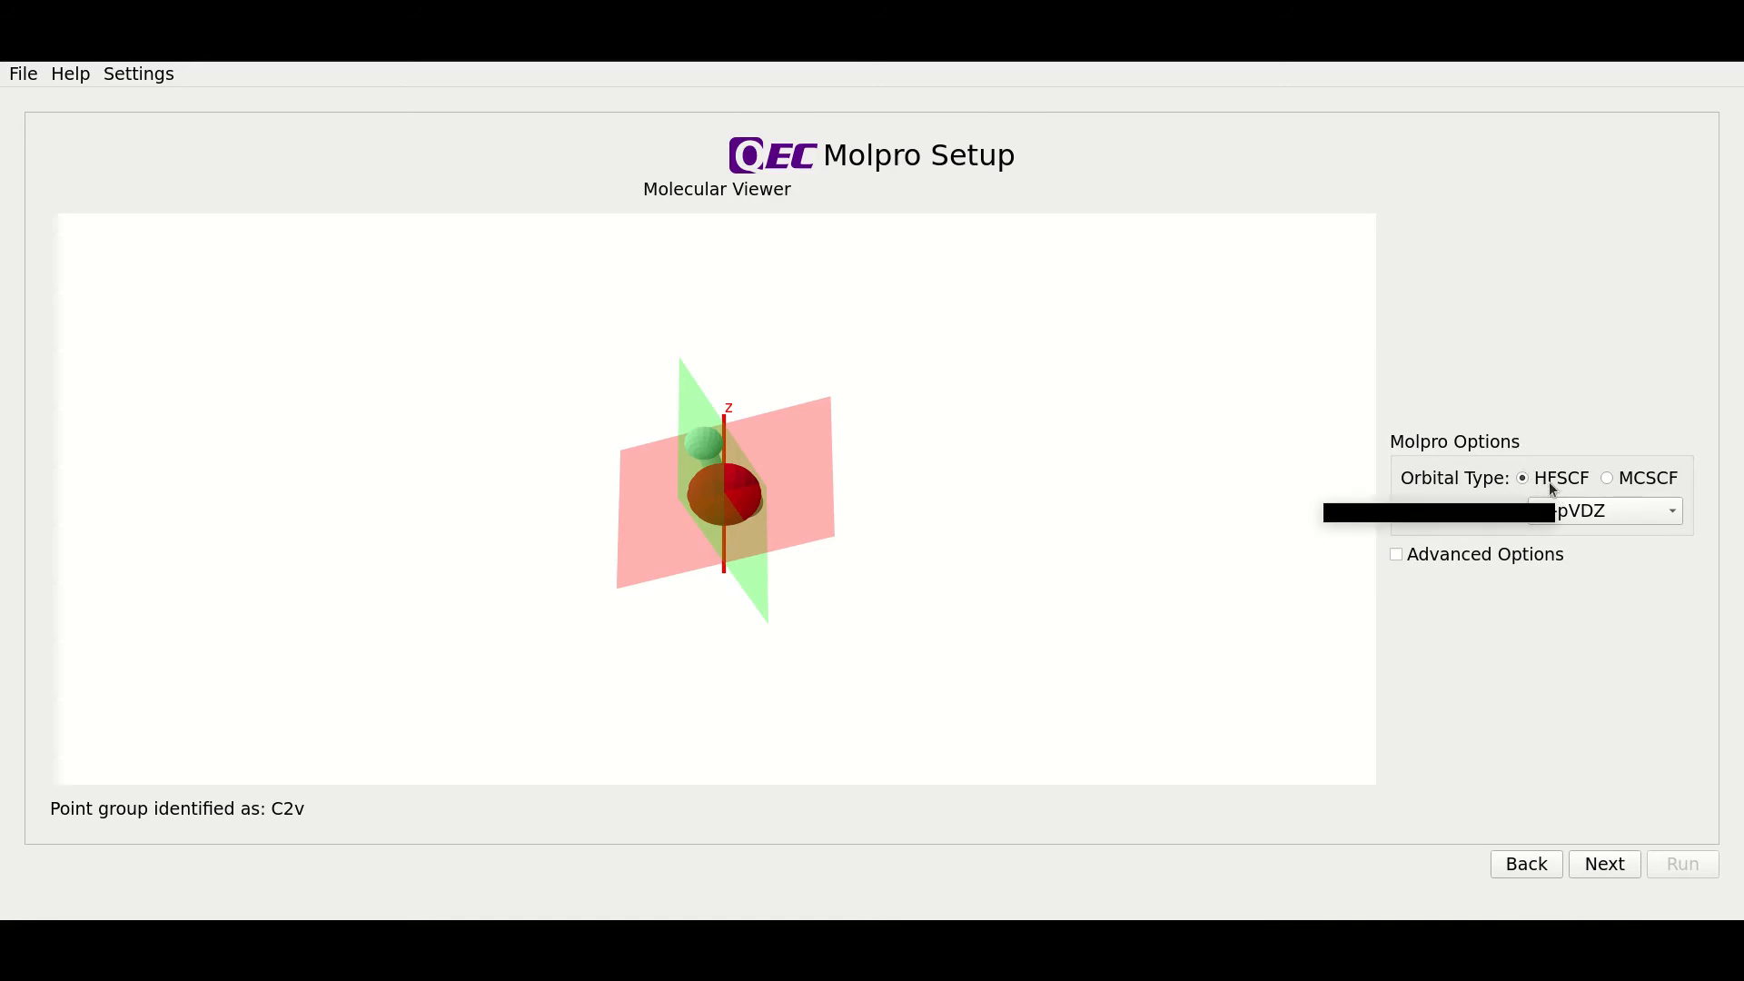
{"action": "mouse_move", "coordinate": [1609, 499]}
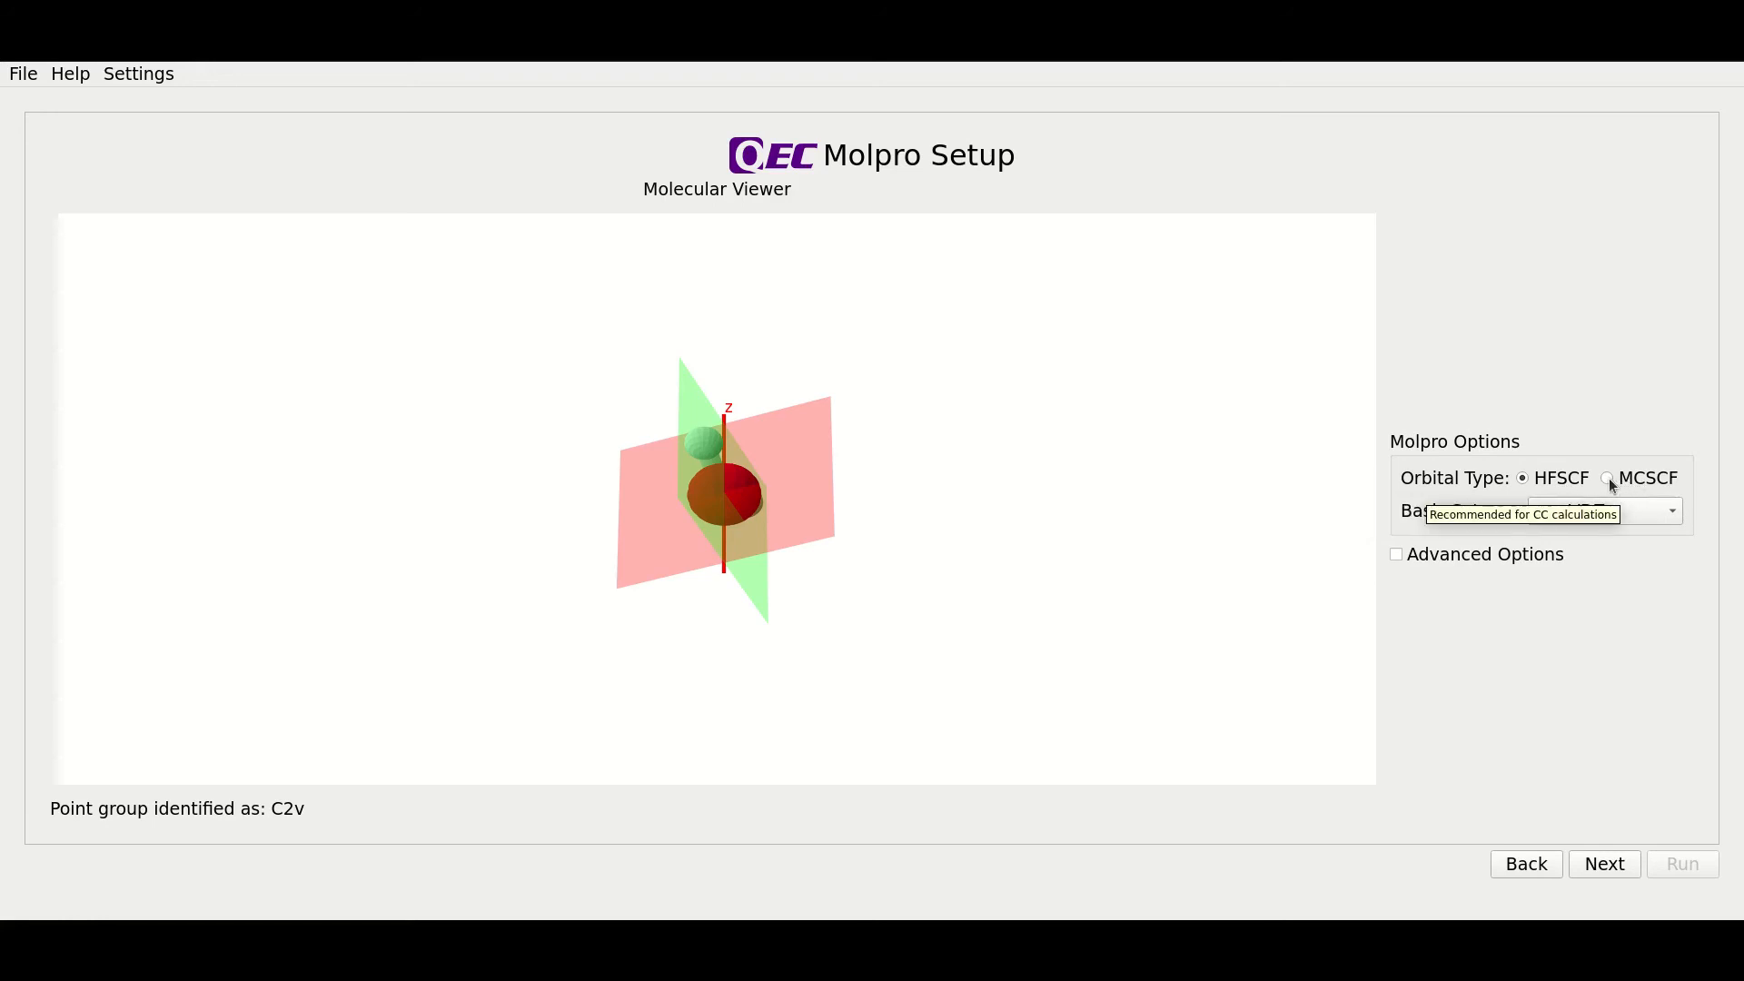
{"action": "mouse_move", "coordinate": [1605, 342]}
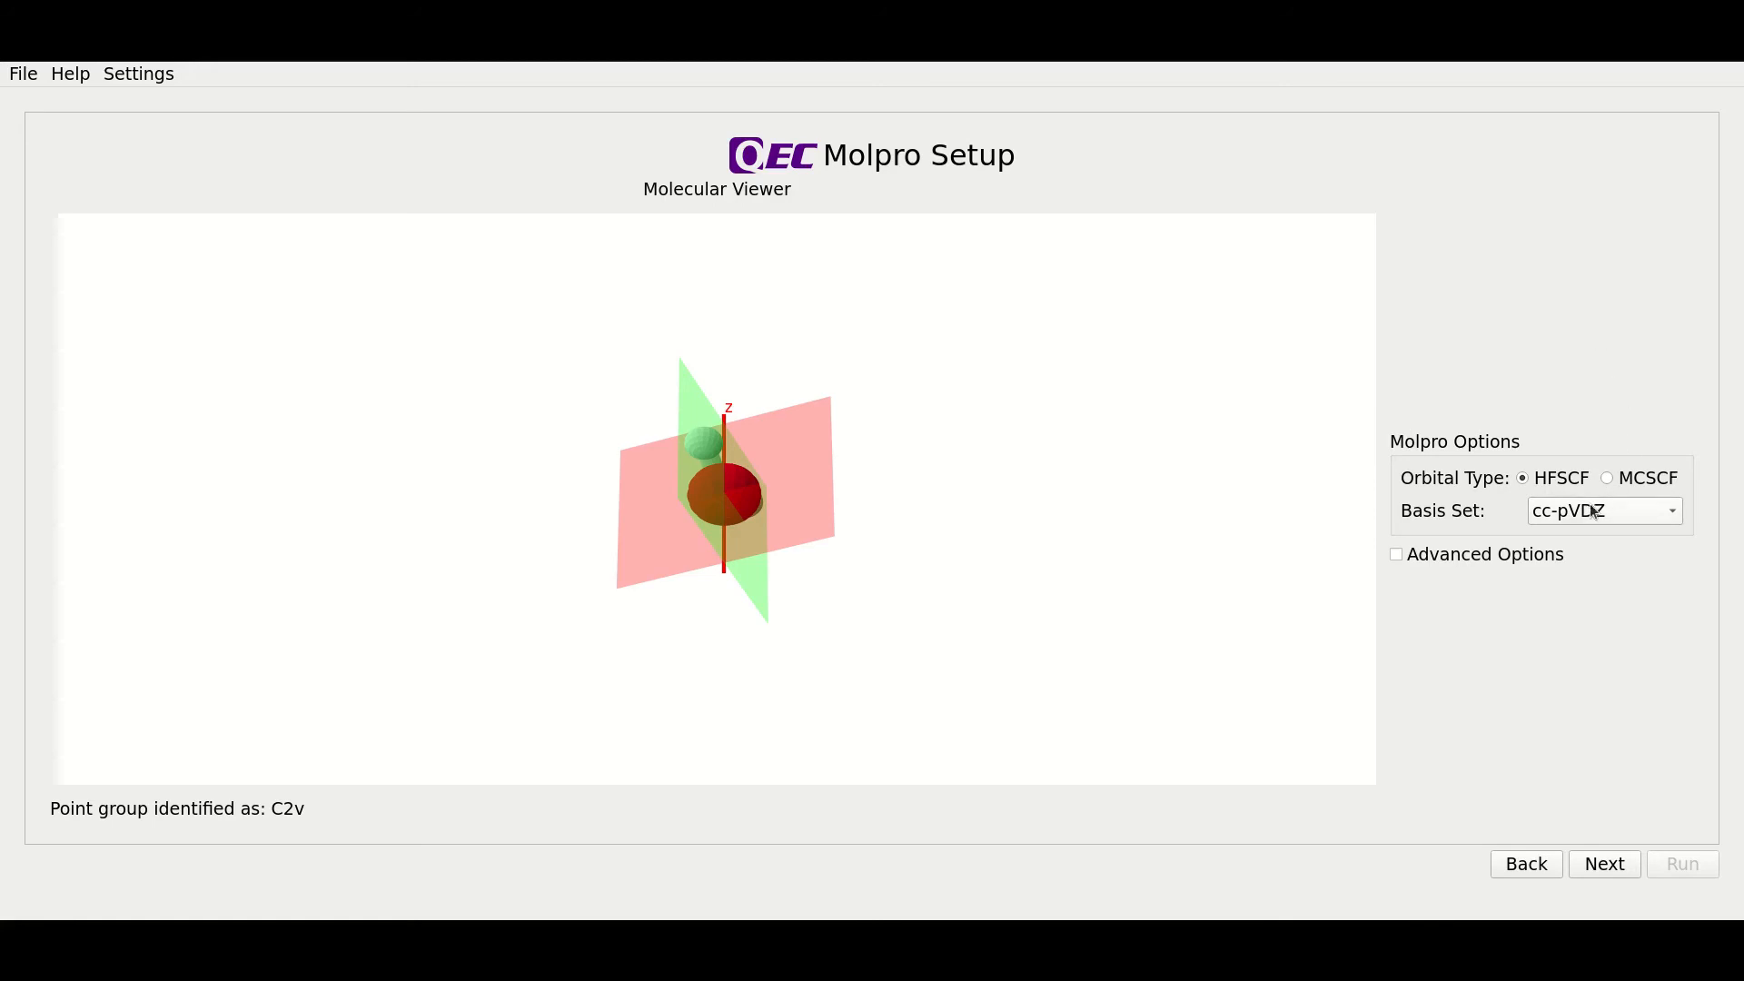
{"action": "mouse_move", "coordinate": [1593, 510]}
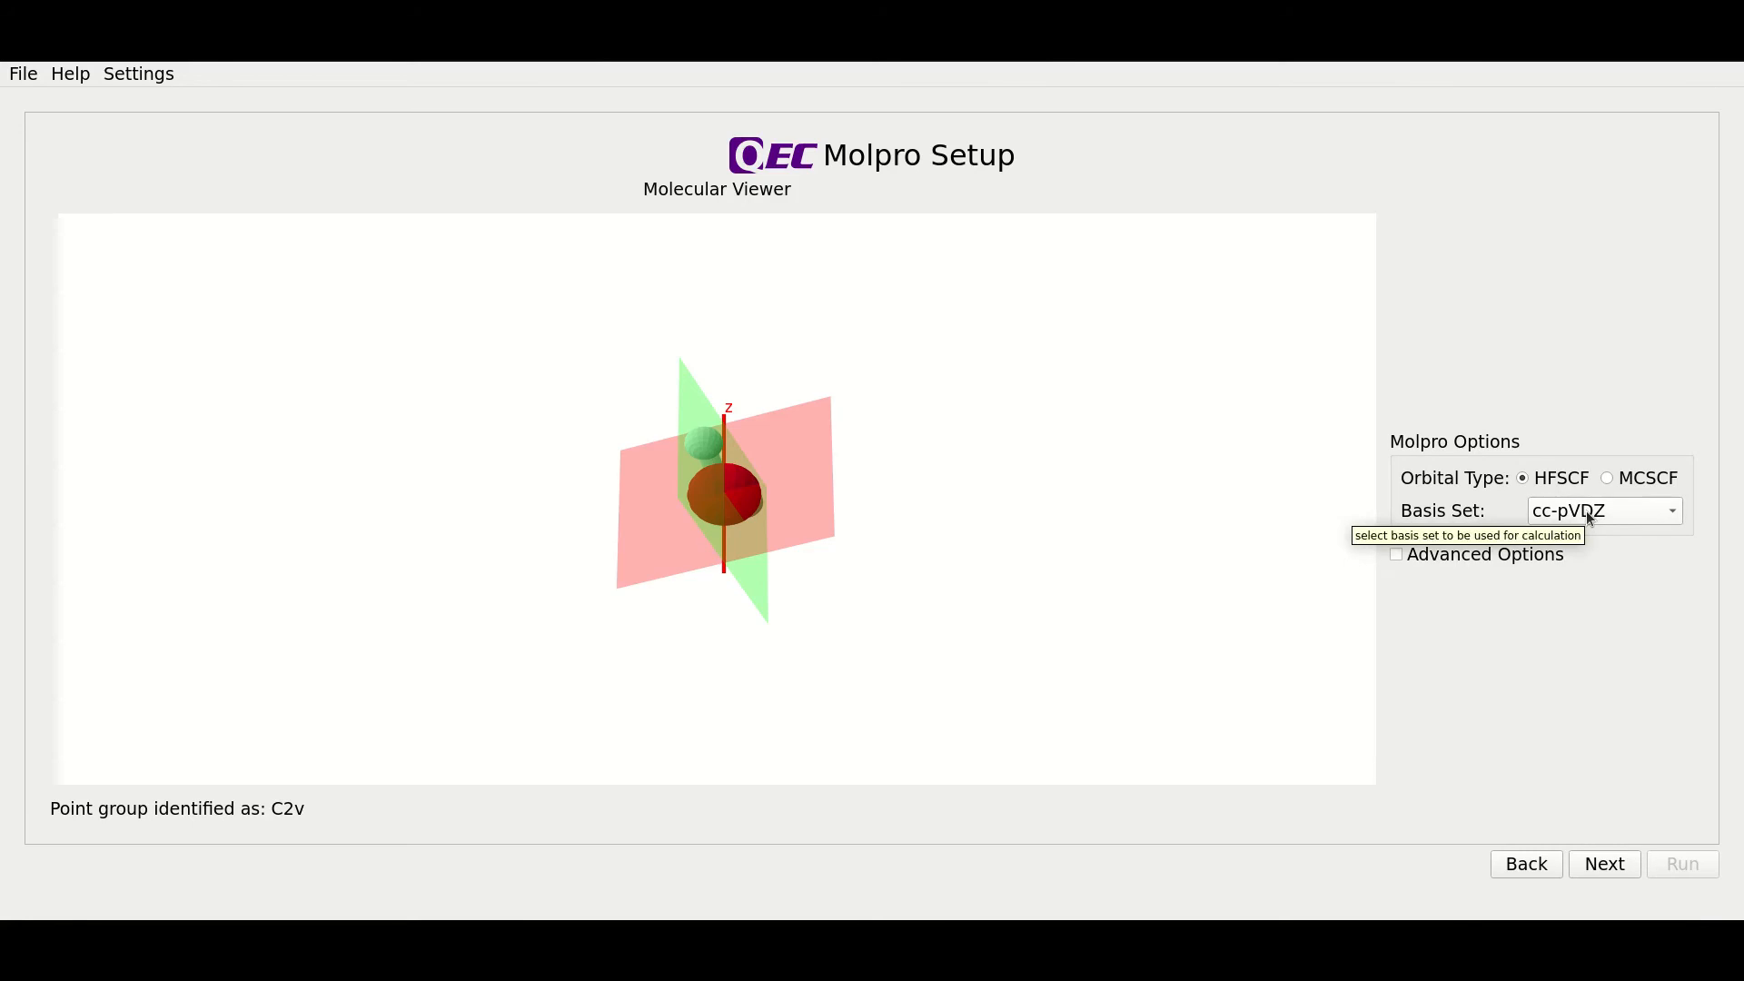
{"action": "mouse_move", "coordinate": [1595, 452]}
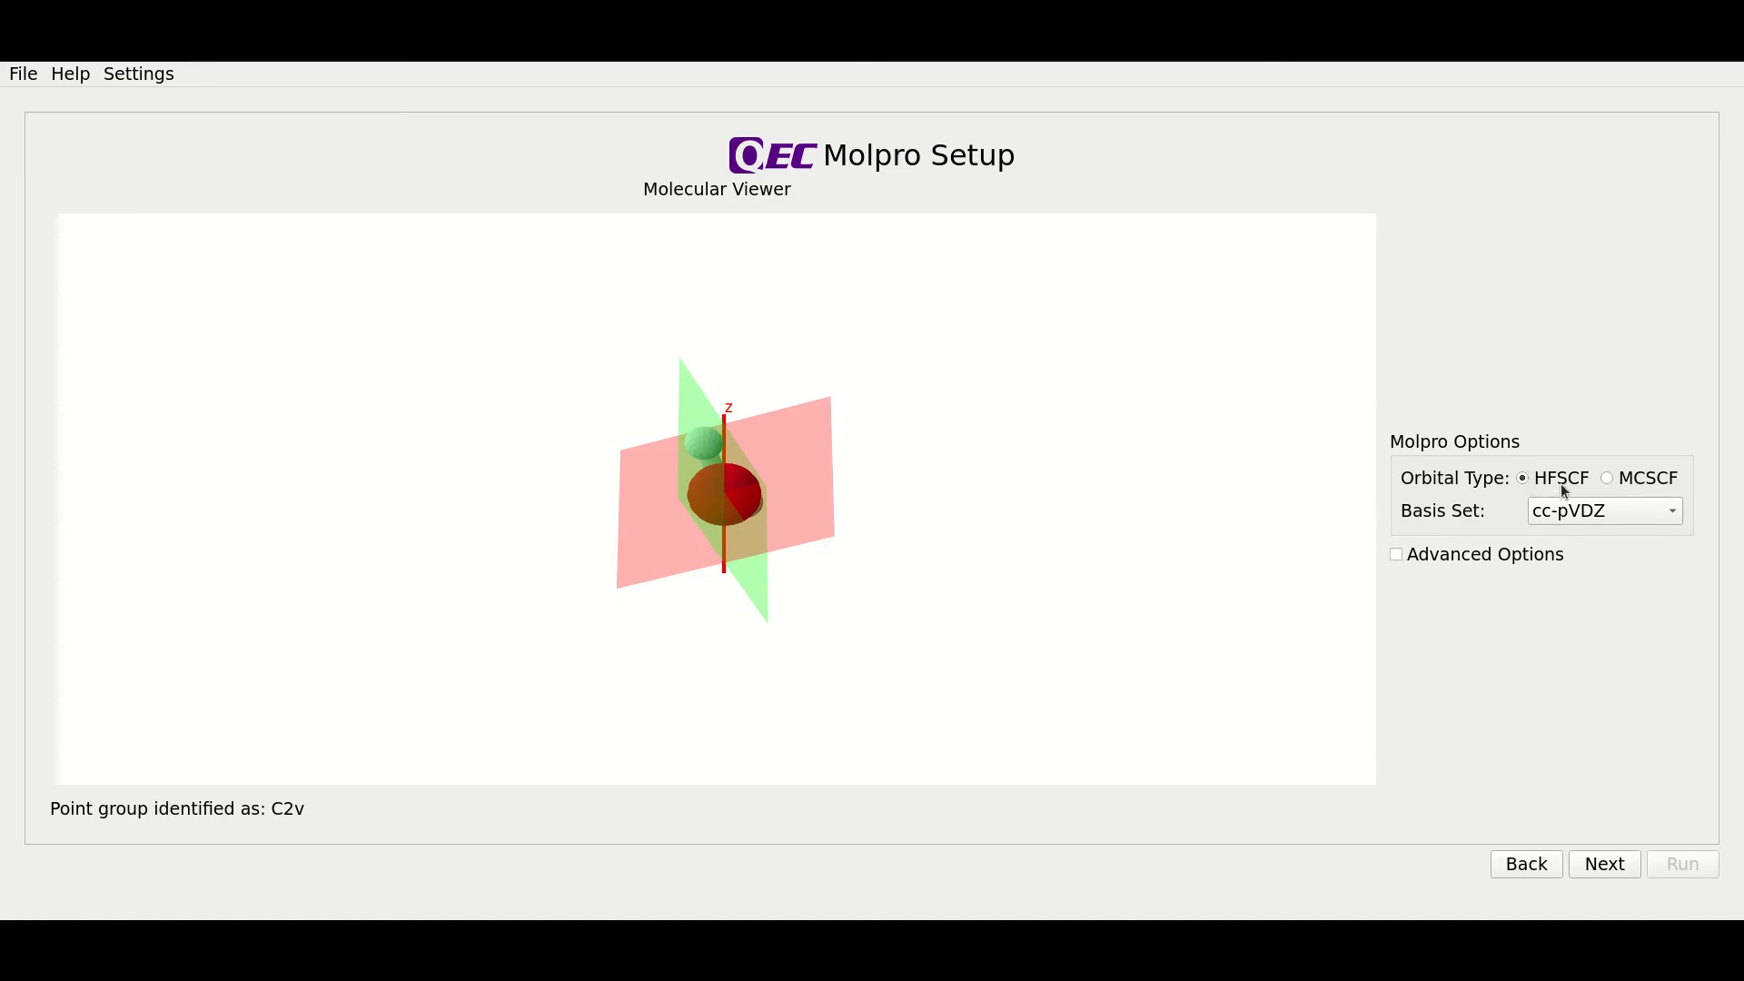
- Show the advanced Molpro options and briefly toggle the effective core potential on, then off
{"action": "left_click", "coordinate": [1396, 554]}
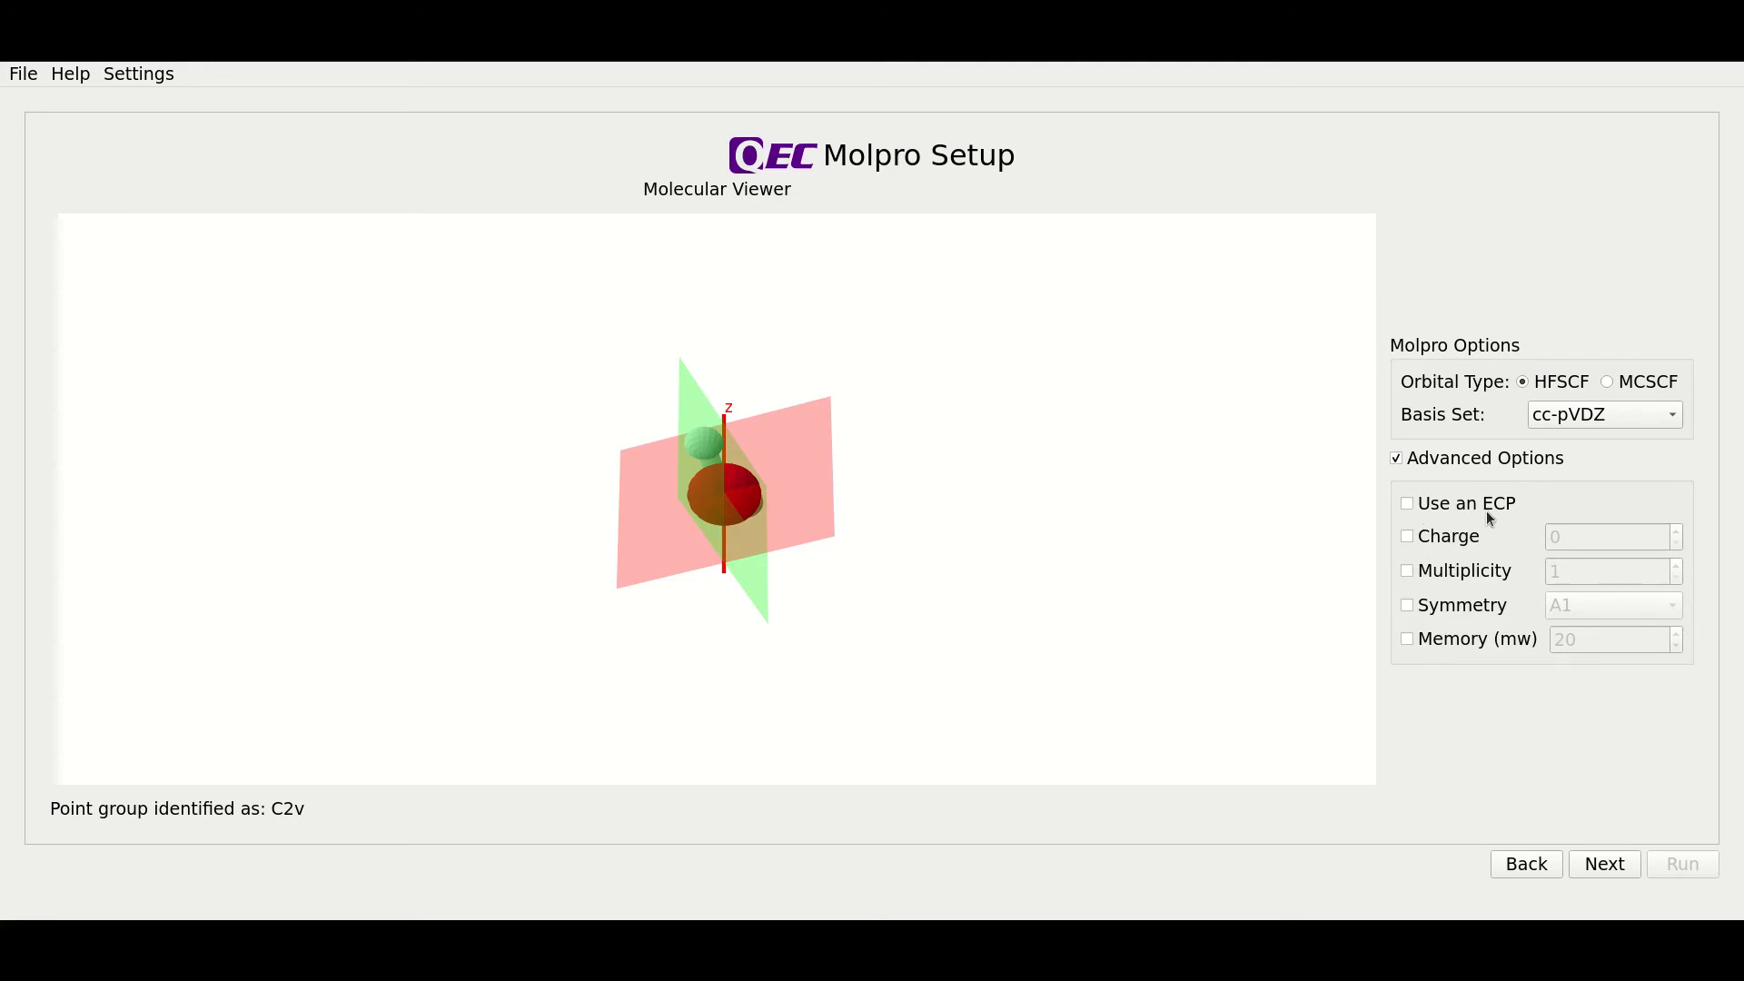
{"action": "mouse_move", "coordinate": [1463, 502]}
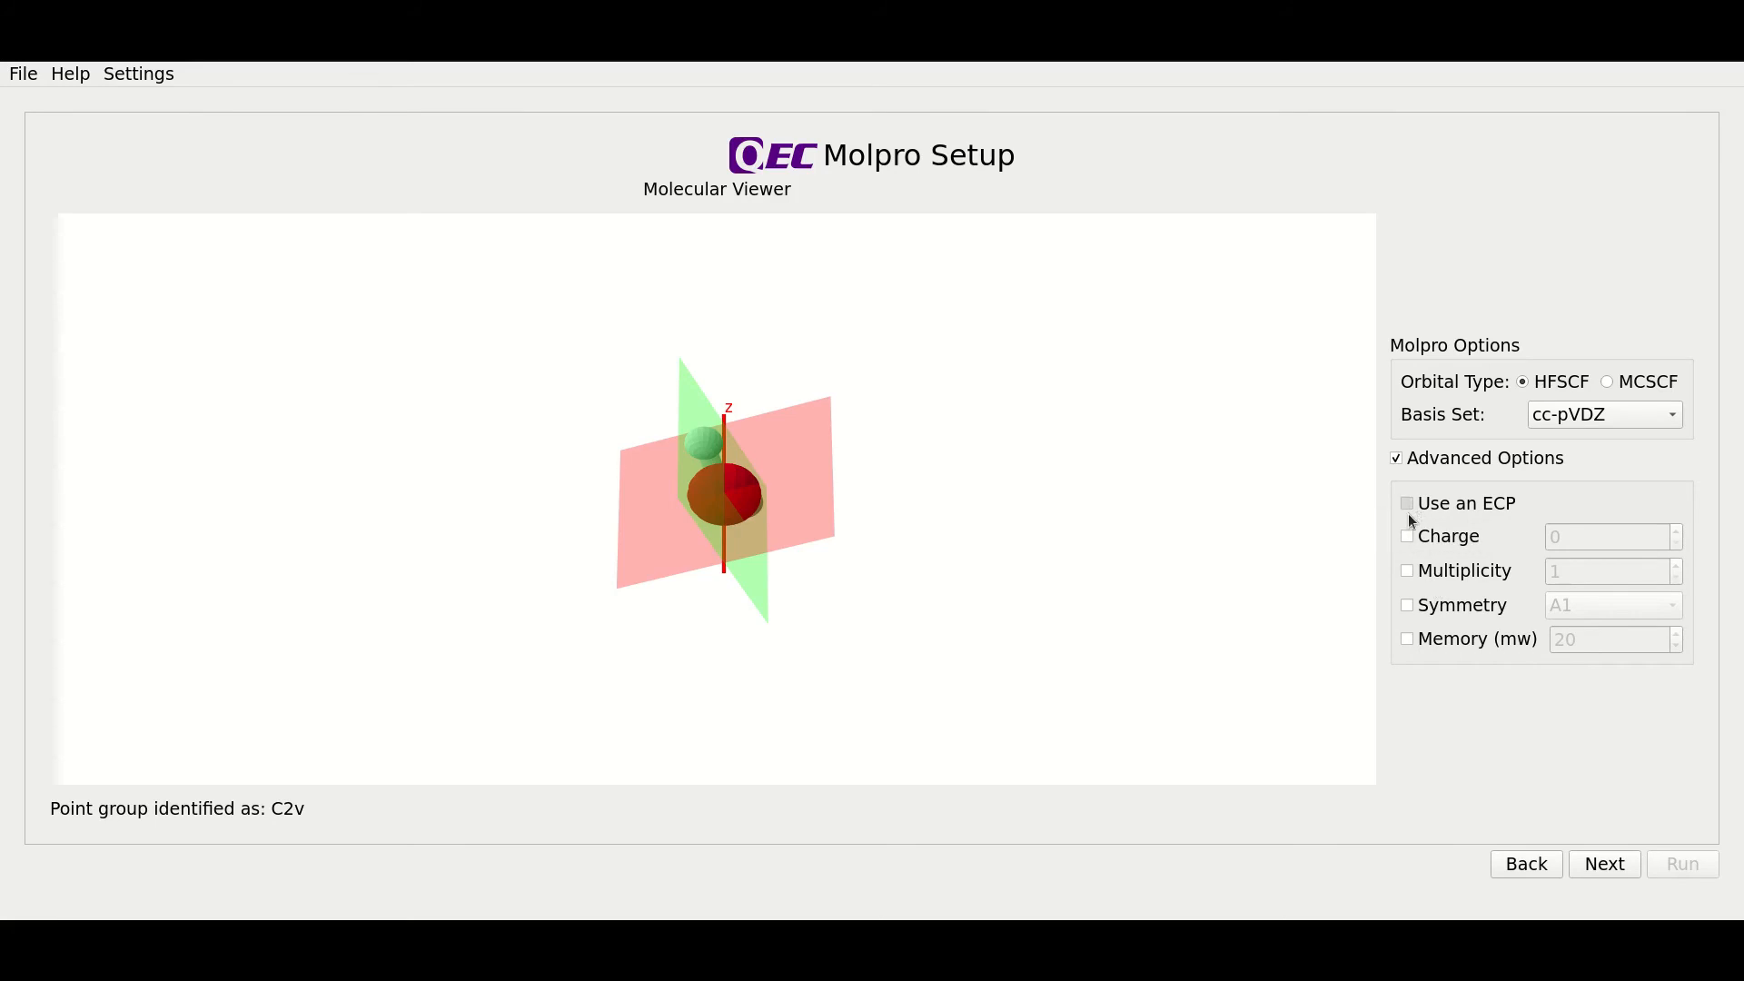
{"action": "left_click", "coordinate": [1407, 503]}
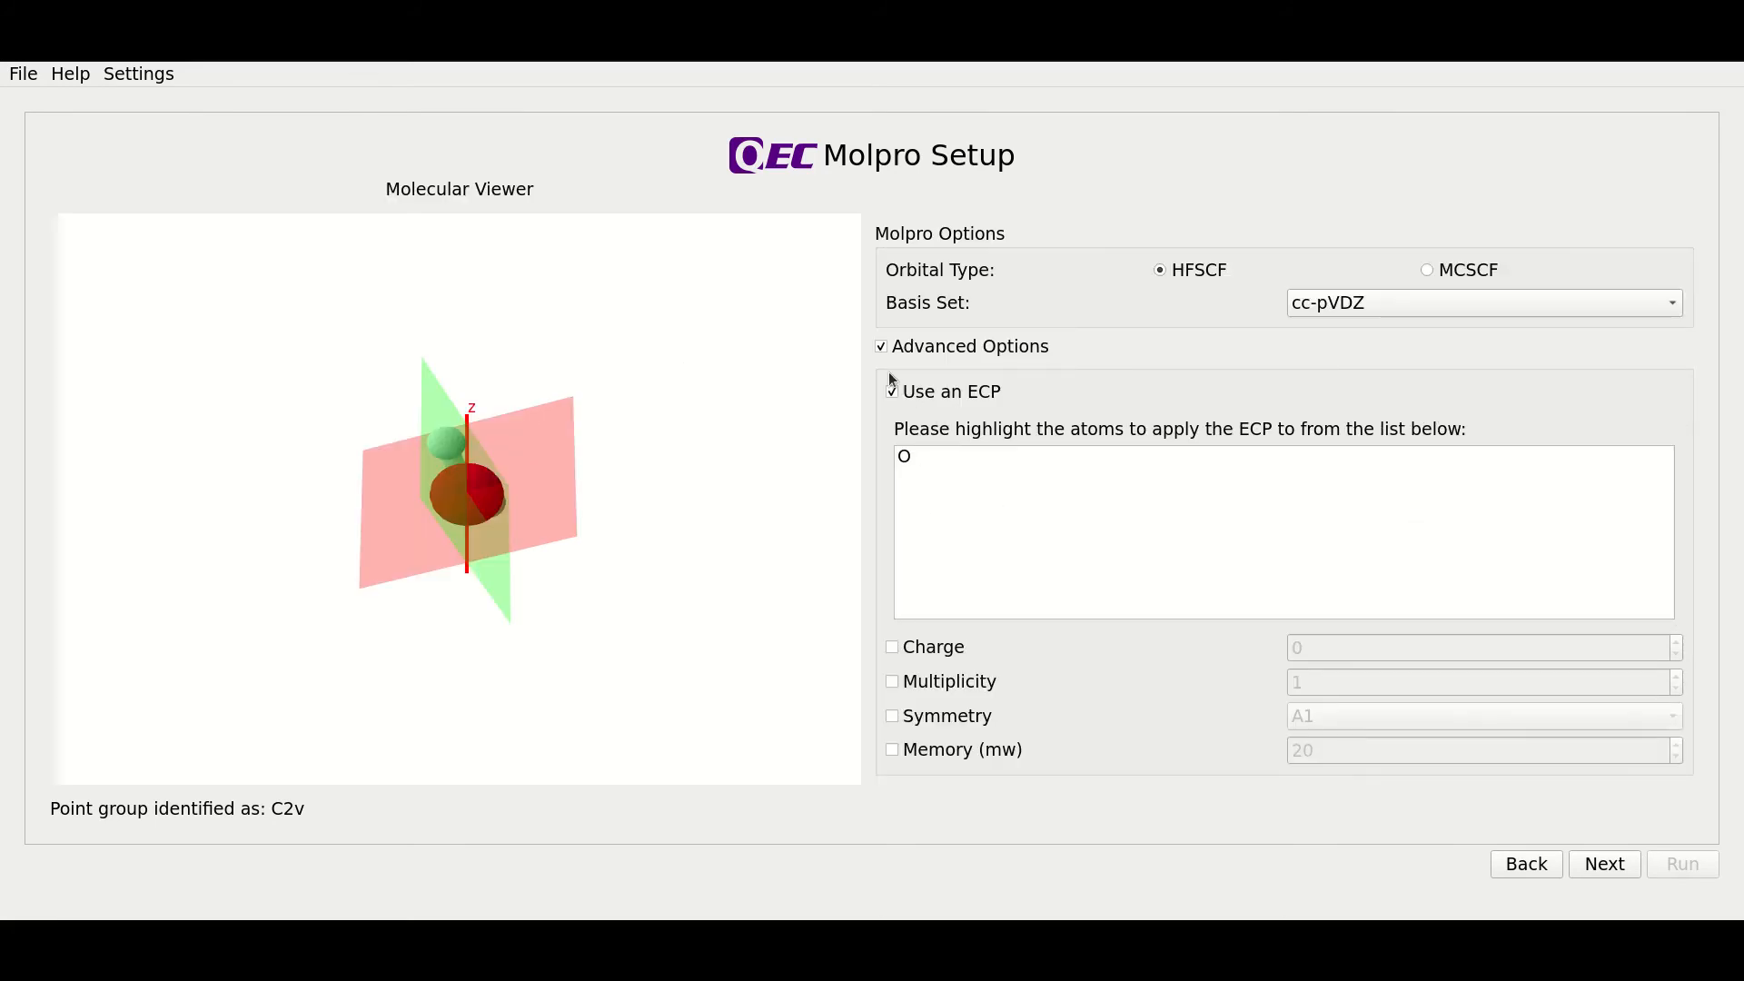
{"action": "left_click", "coordinate": [891, 390]}
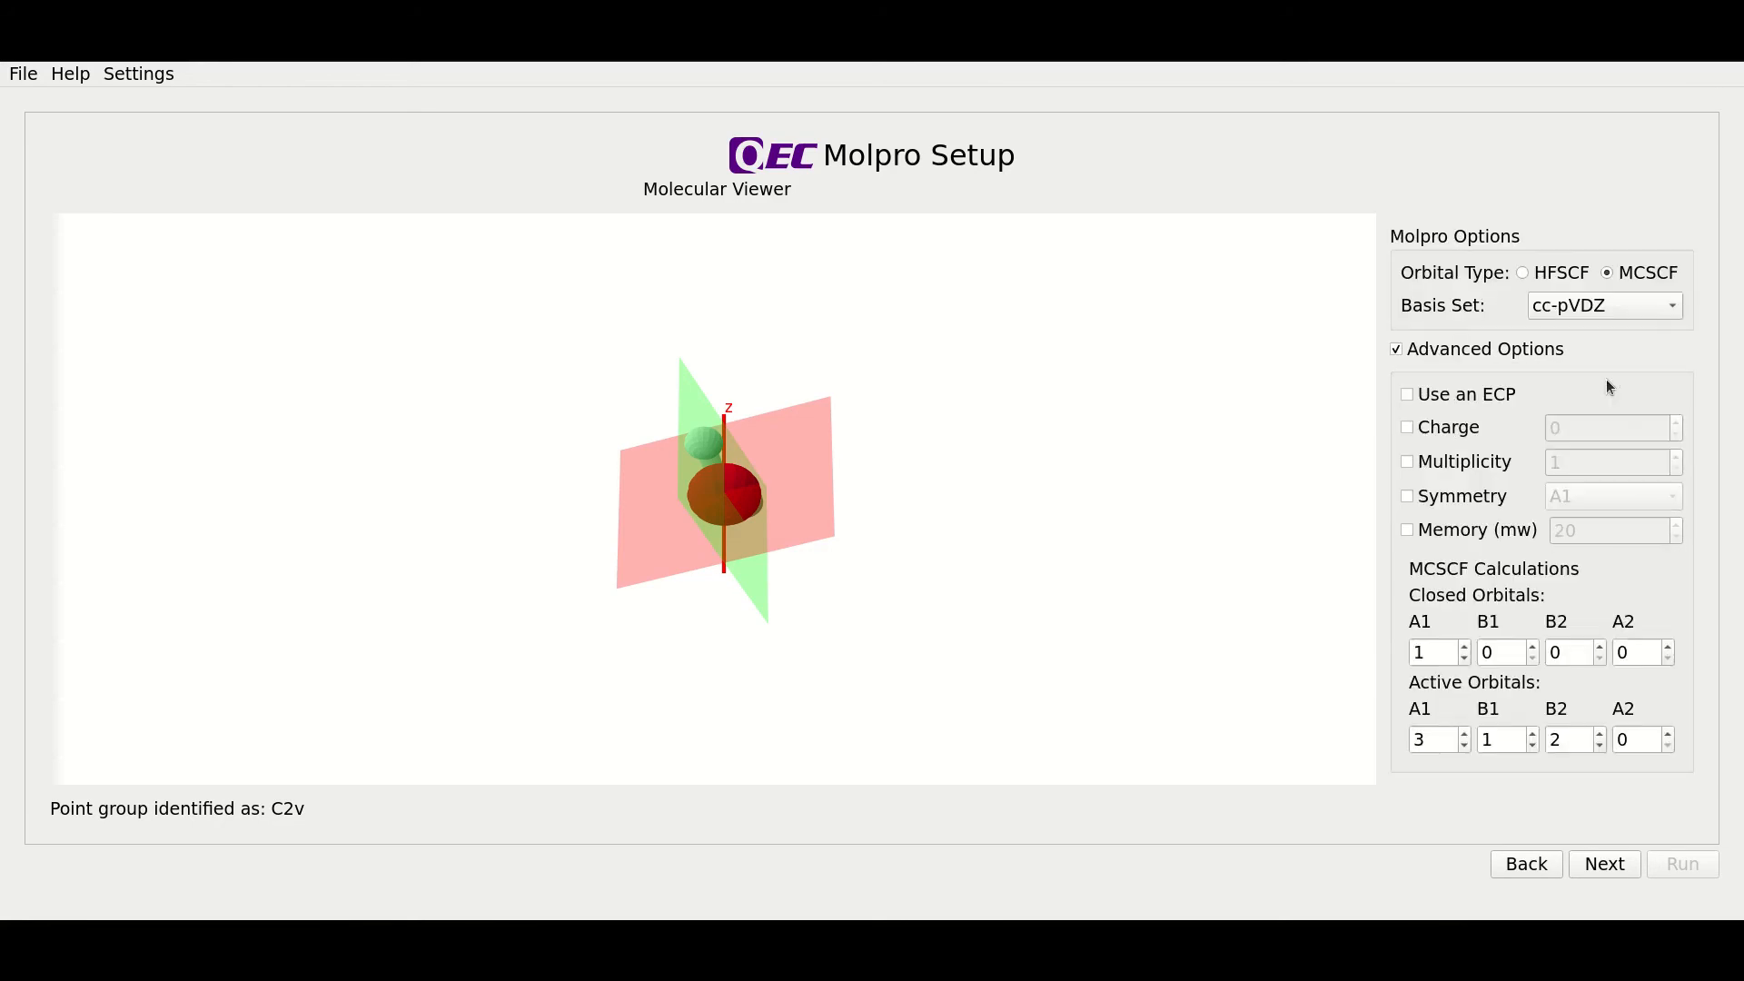
{"action": "mouse_move", "coordinate": [1535, 431]}
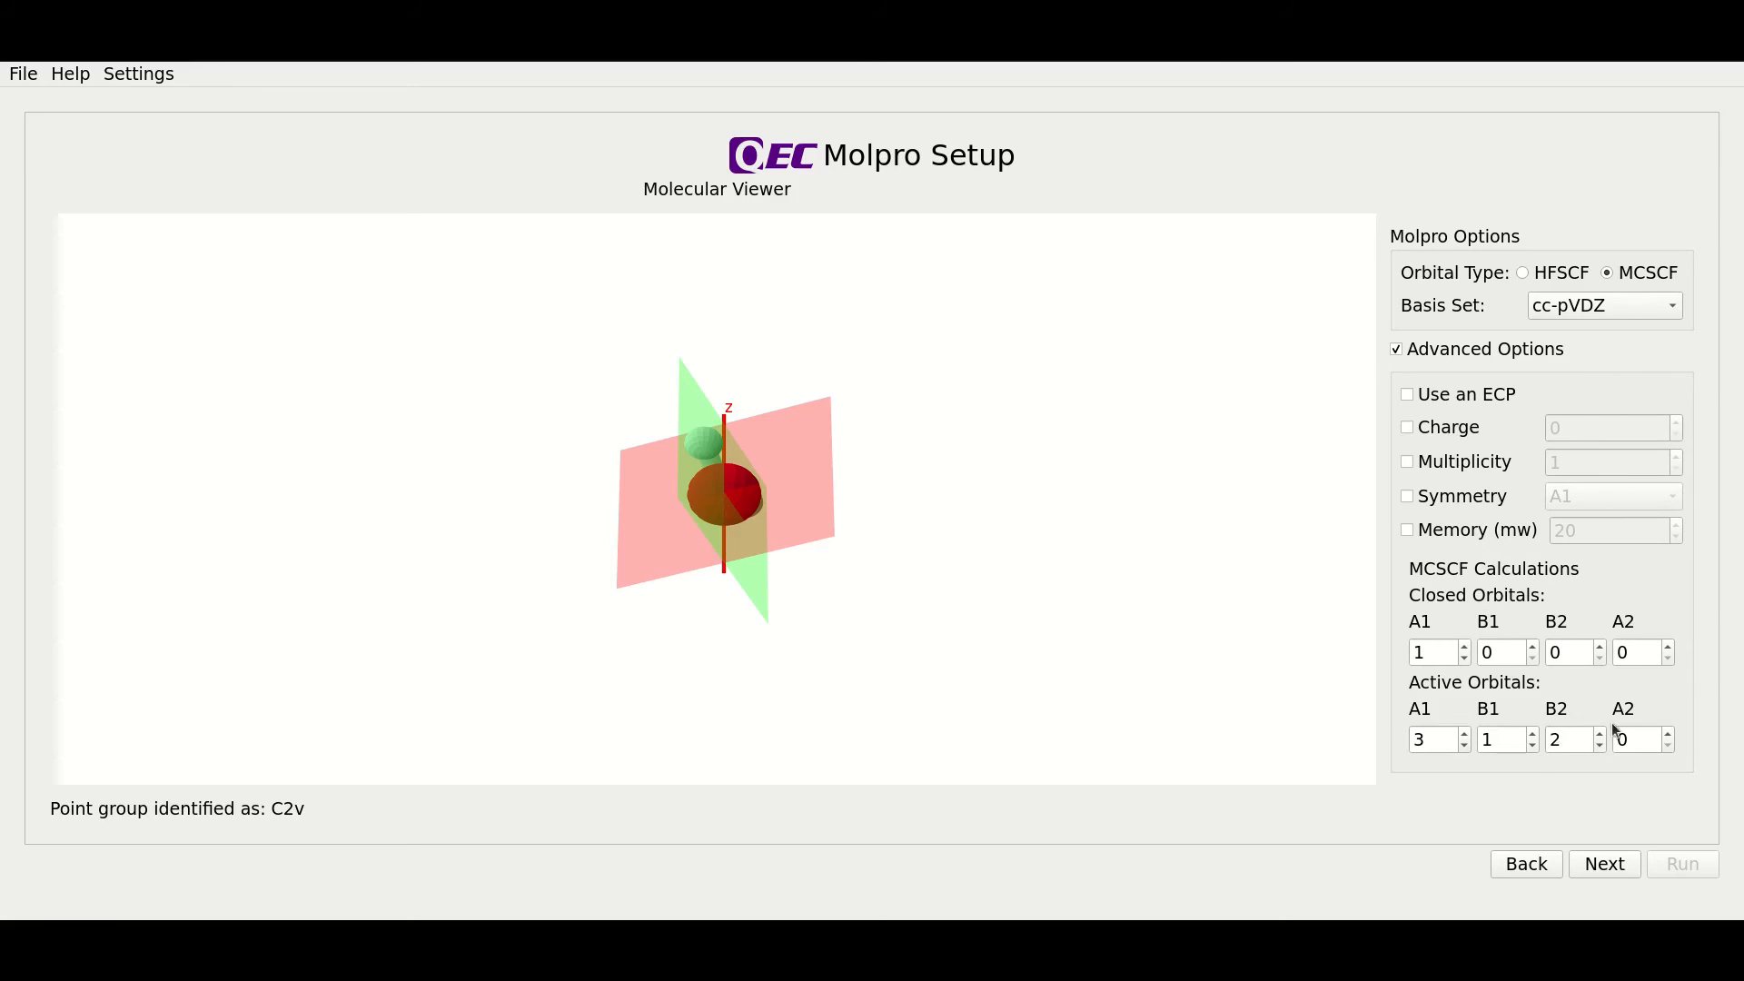
{"action": "mouse_move", "coordinate": [1633, 724]}
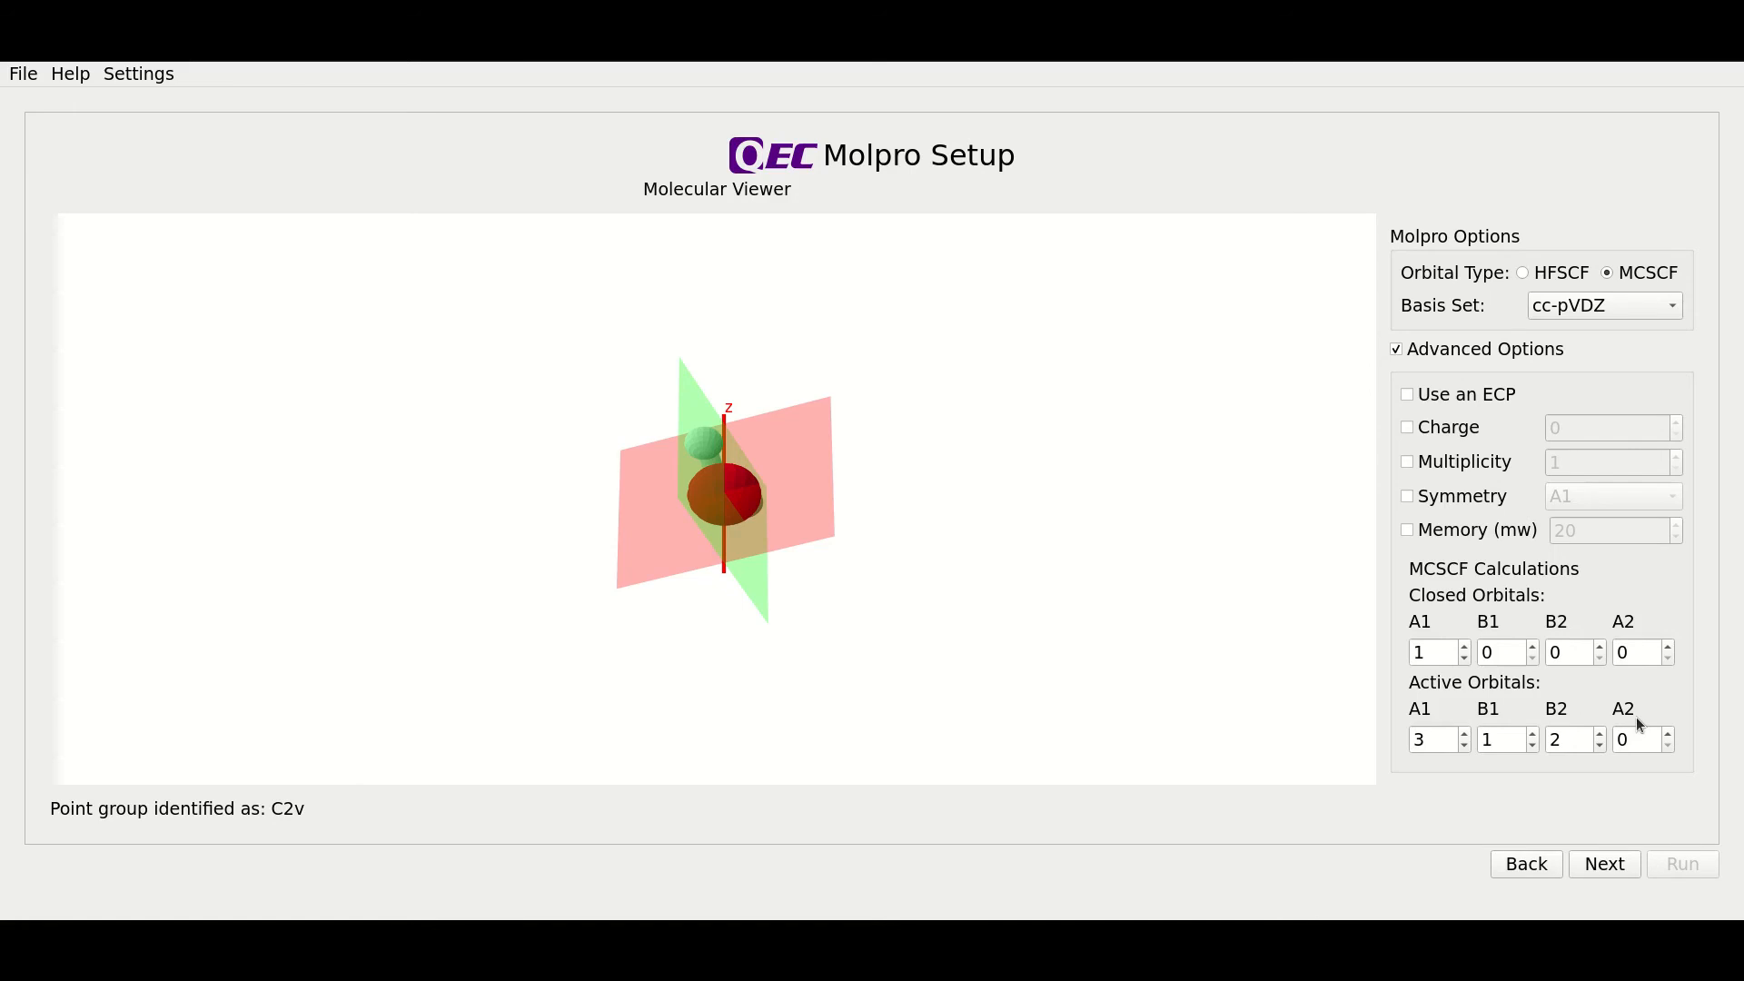
- Hide the advanced Molpro options, keeping MCSCF orbitals with the cc-pVDZ basis set
{"action": "left_click", "coordinate": [1395, 348]}
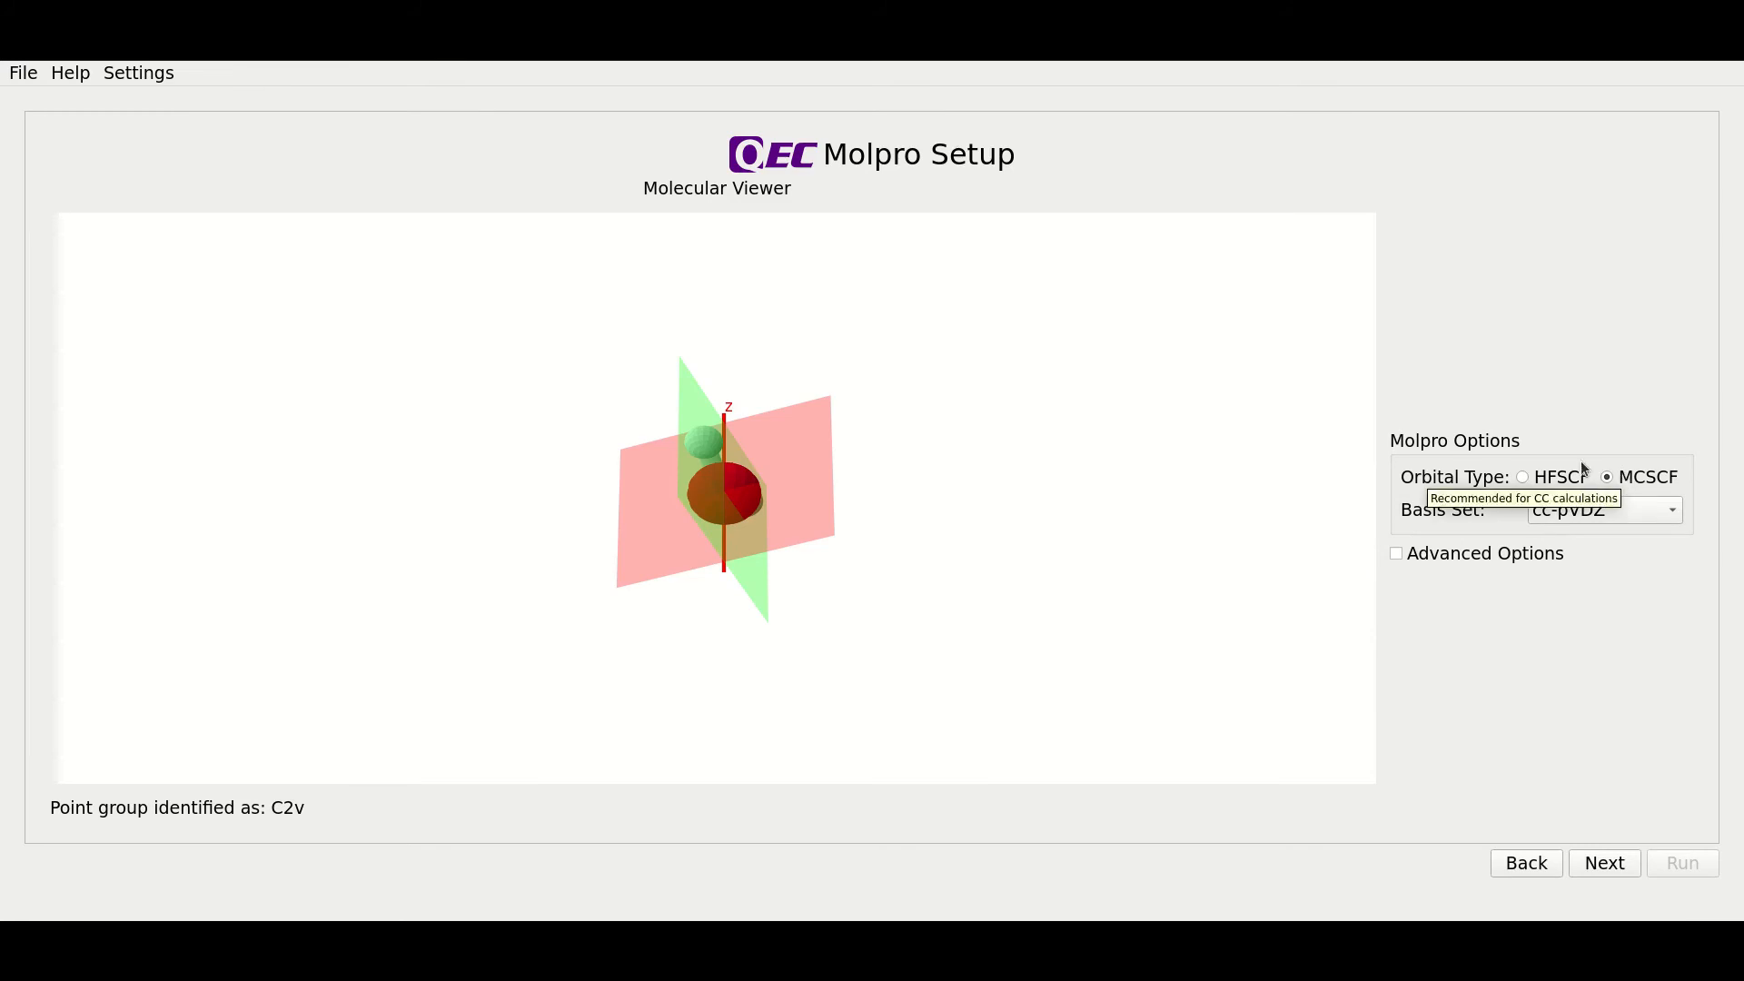
{"action": "mouse_move", "coordinate": [1679, 446]}
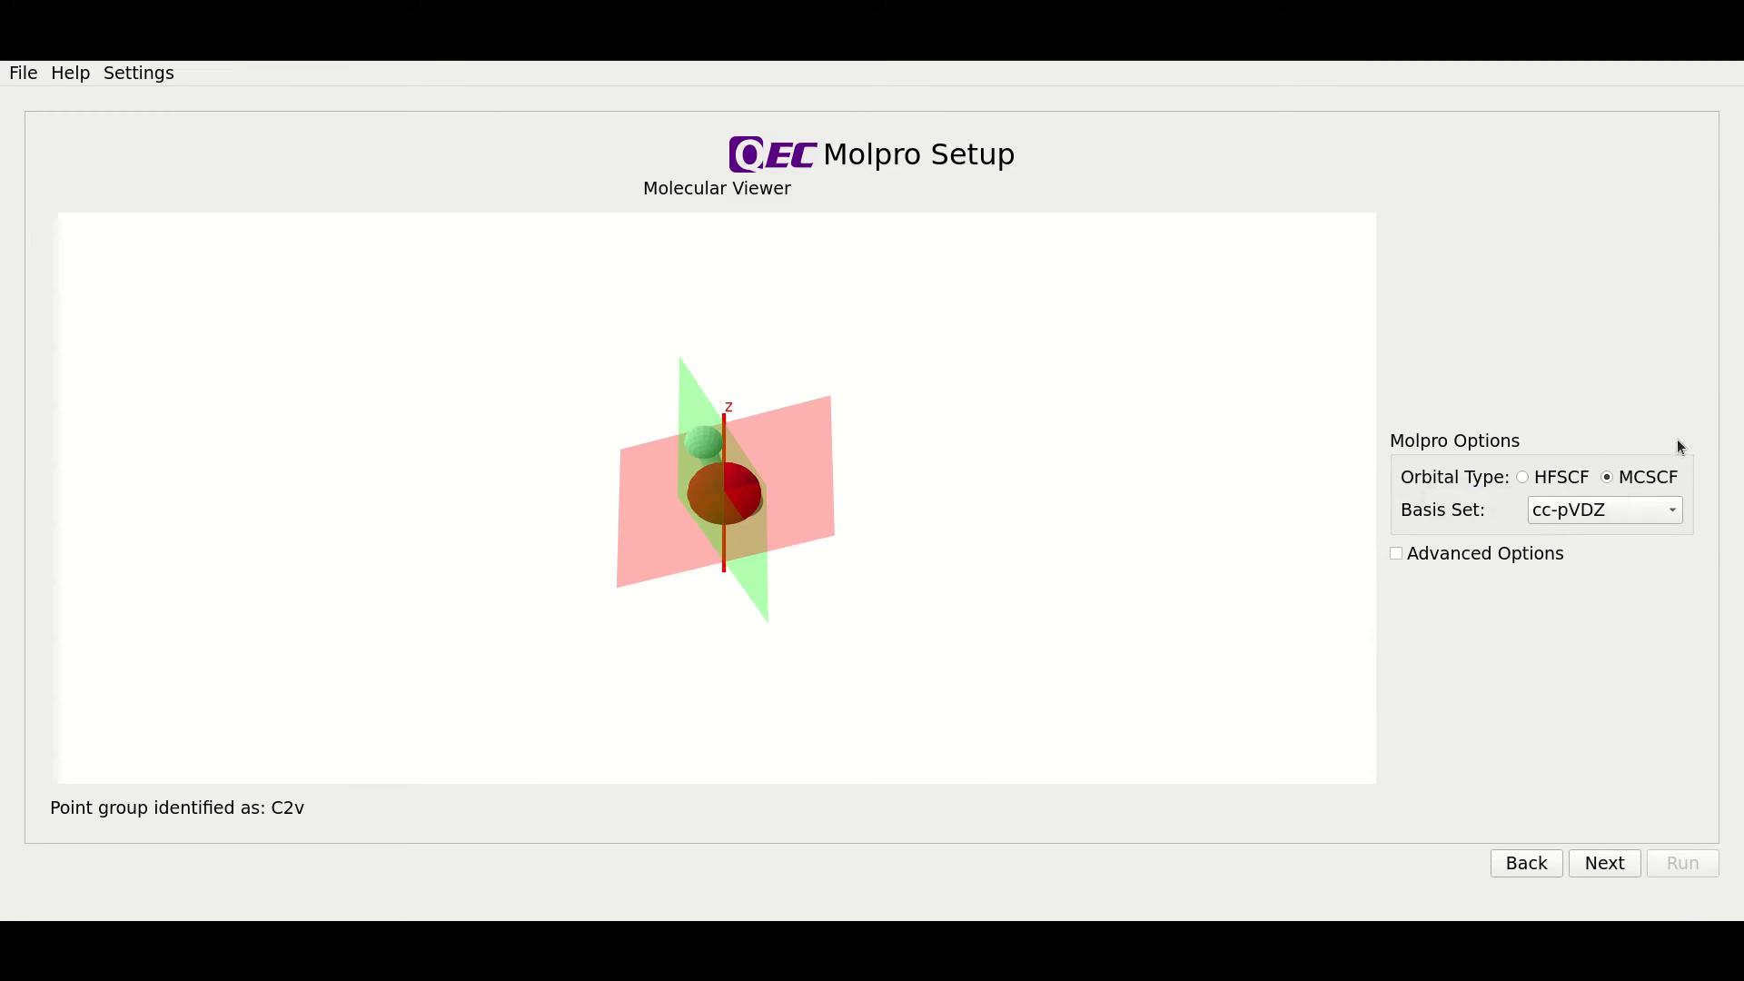
{"action": "mouse_move", "coordinate": [1627, 546]}
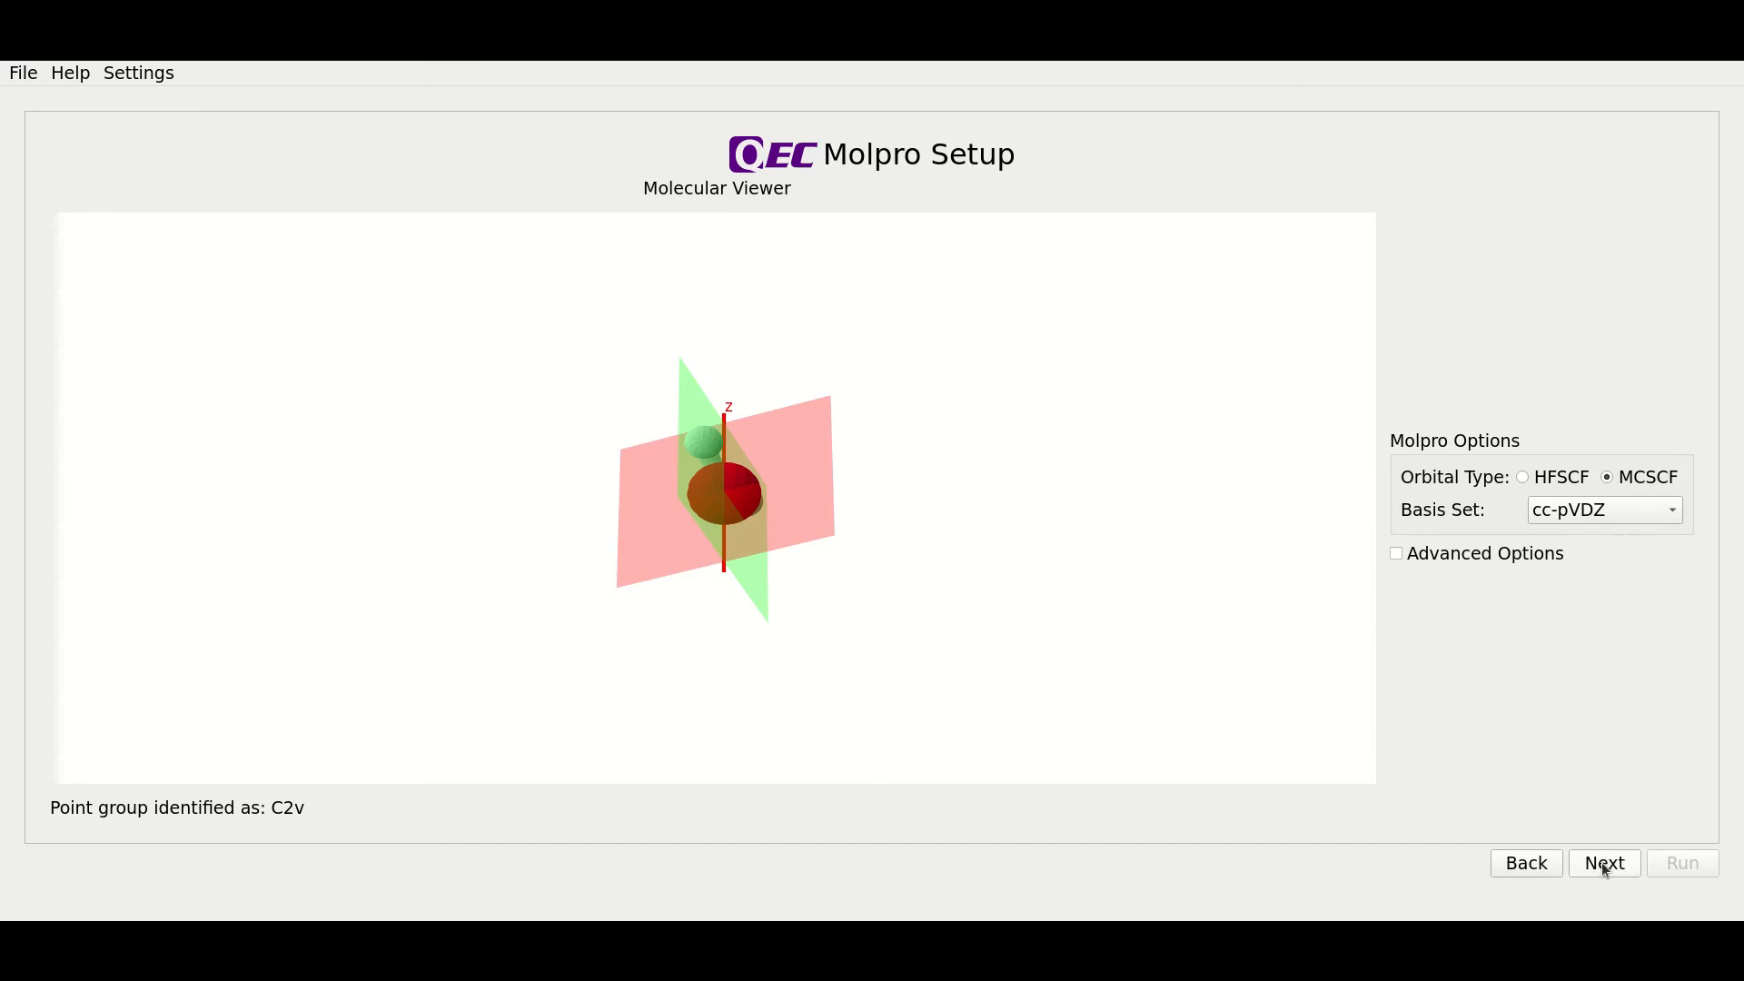
- Advance to R-matrix Setup with a 10 Bohr sphere and 0.01–15 eV energy grid
{"action": "left_click", "coordinate": [1602, 863]}
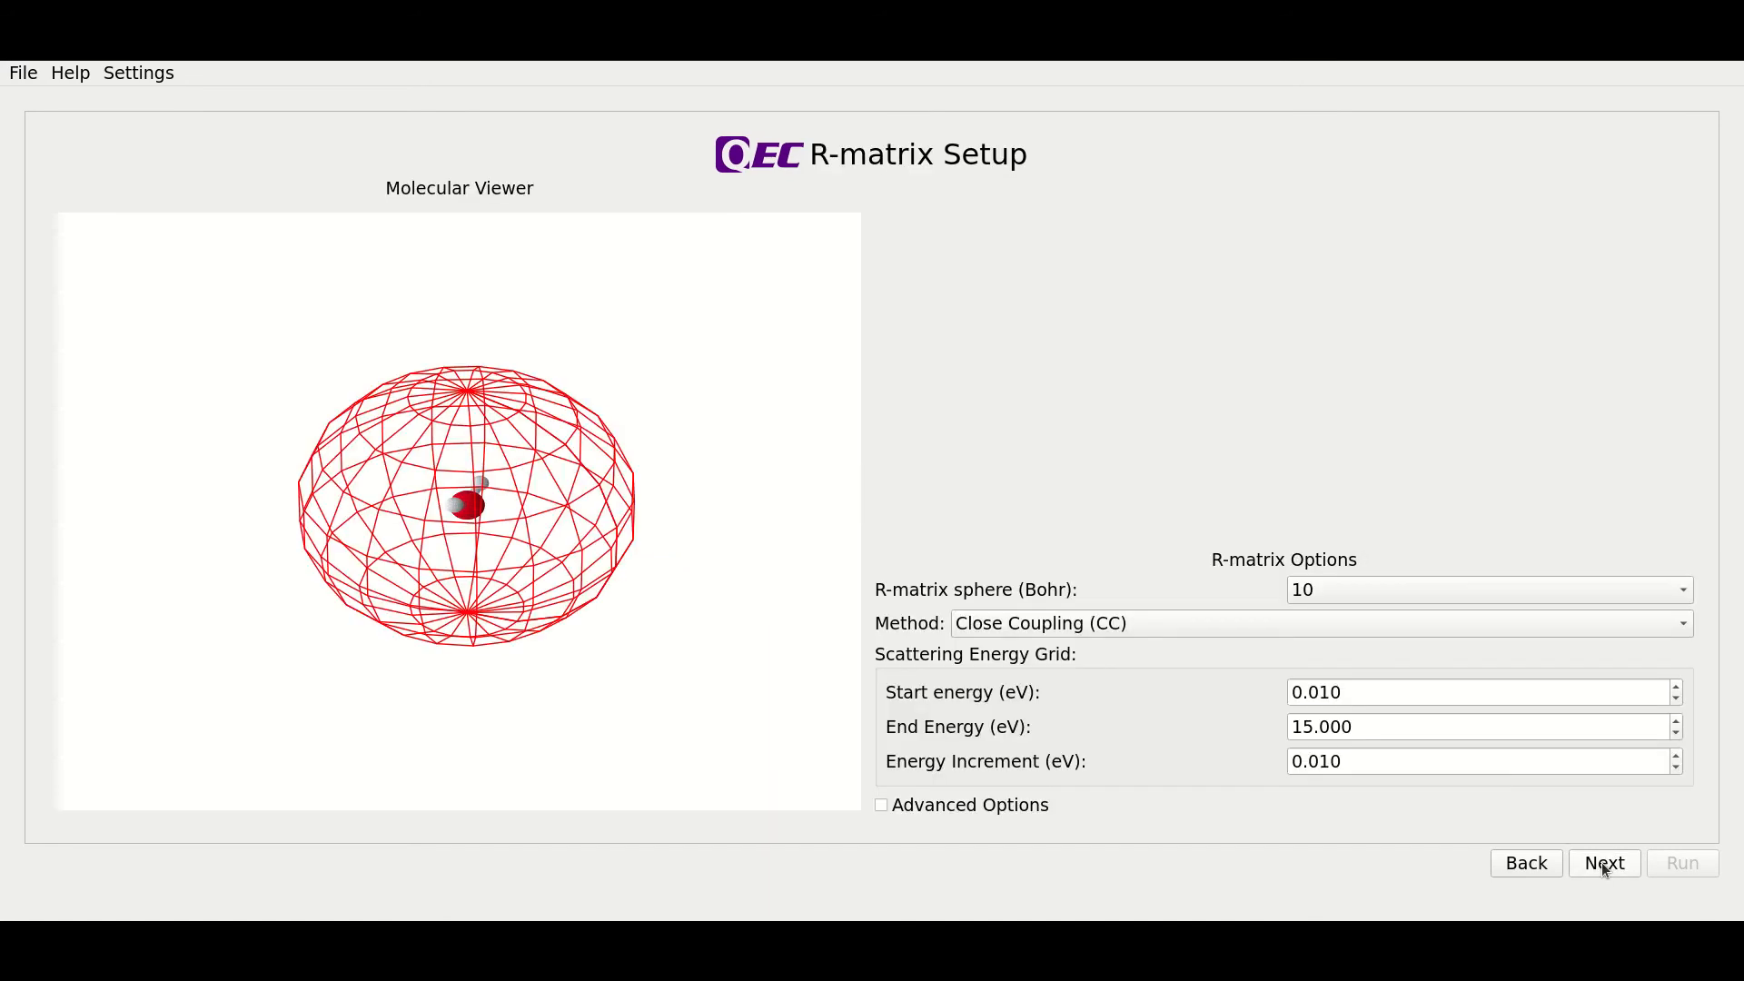
{"action": "mouse_move", "coordinate": [689, 237]}
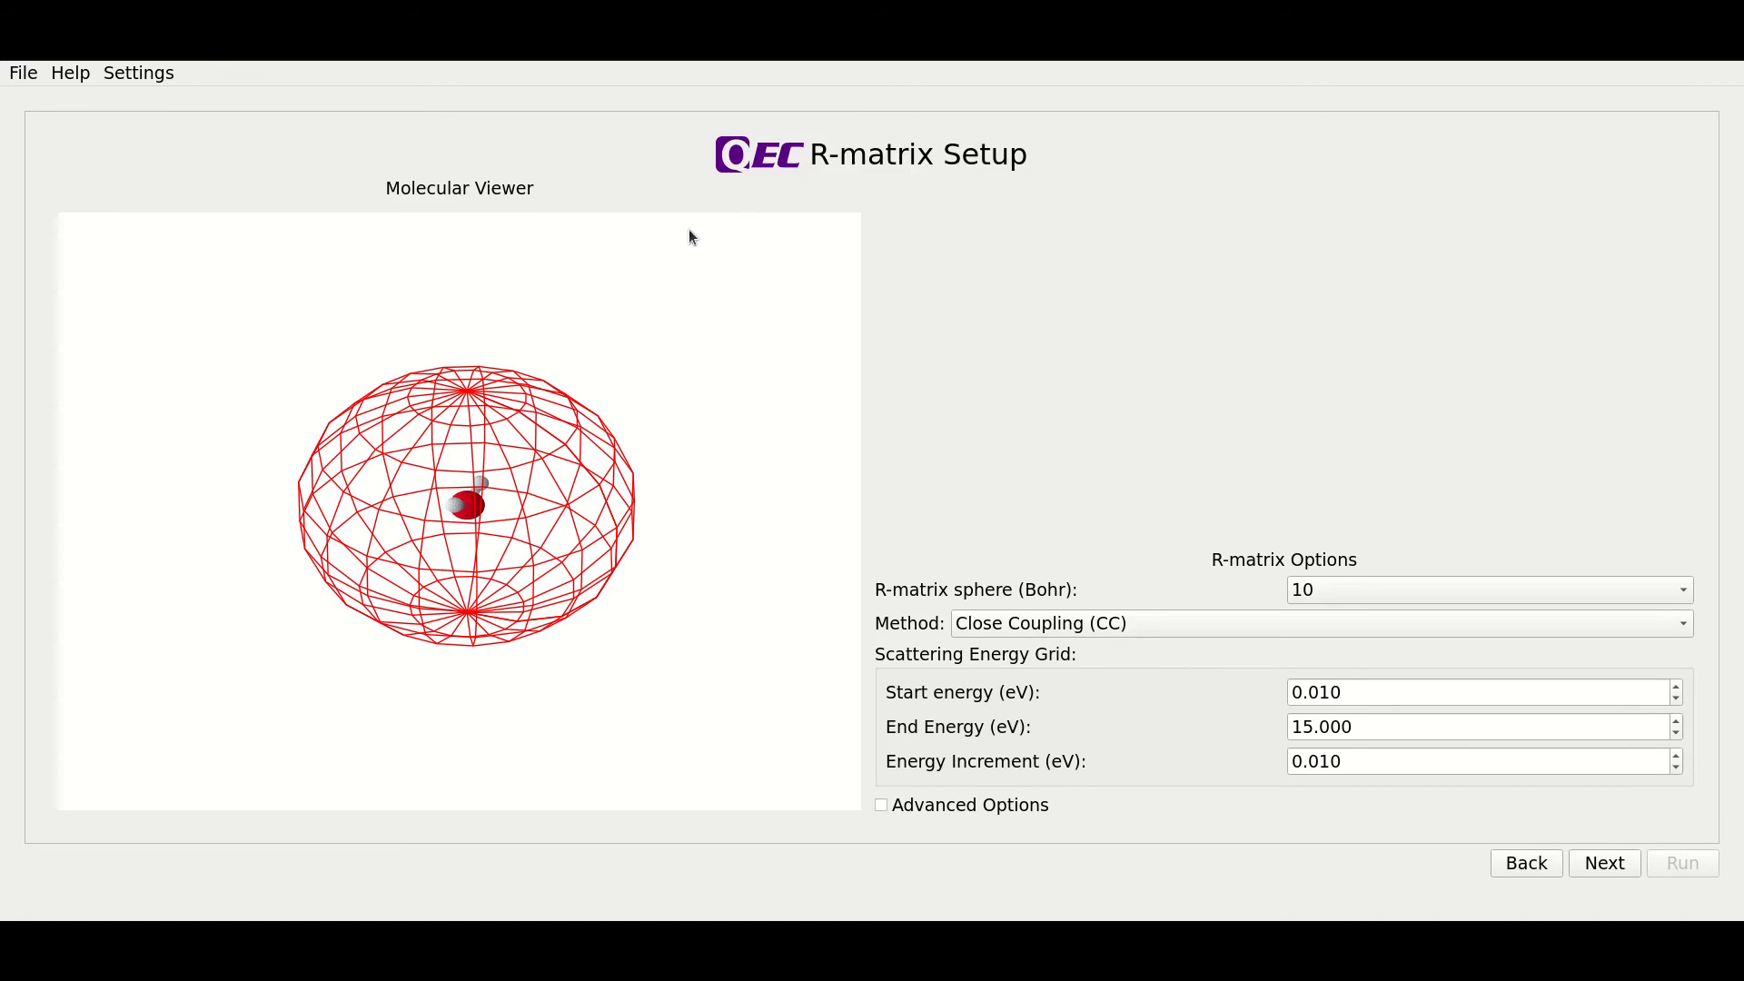
{"action": "mouse_move", "coordinate": [1212, 567]}
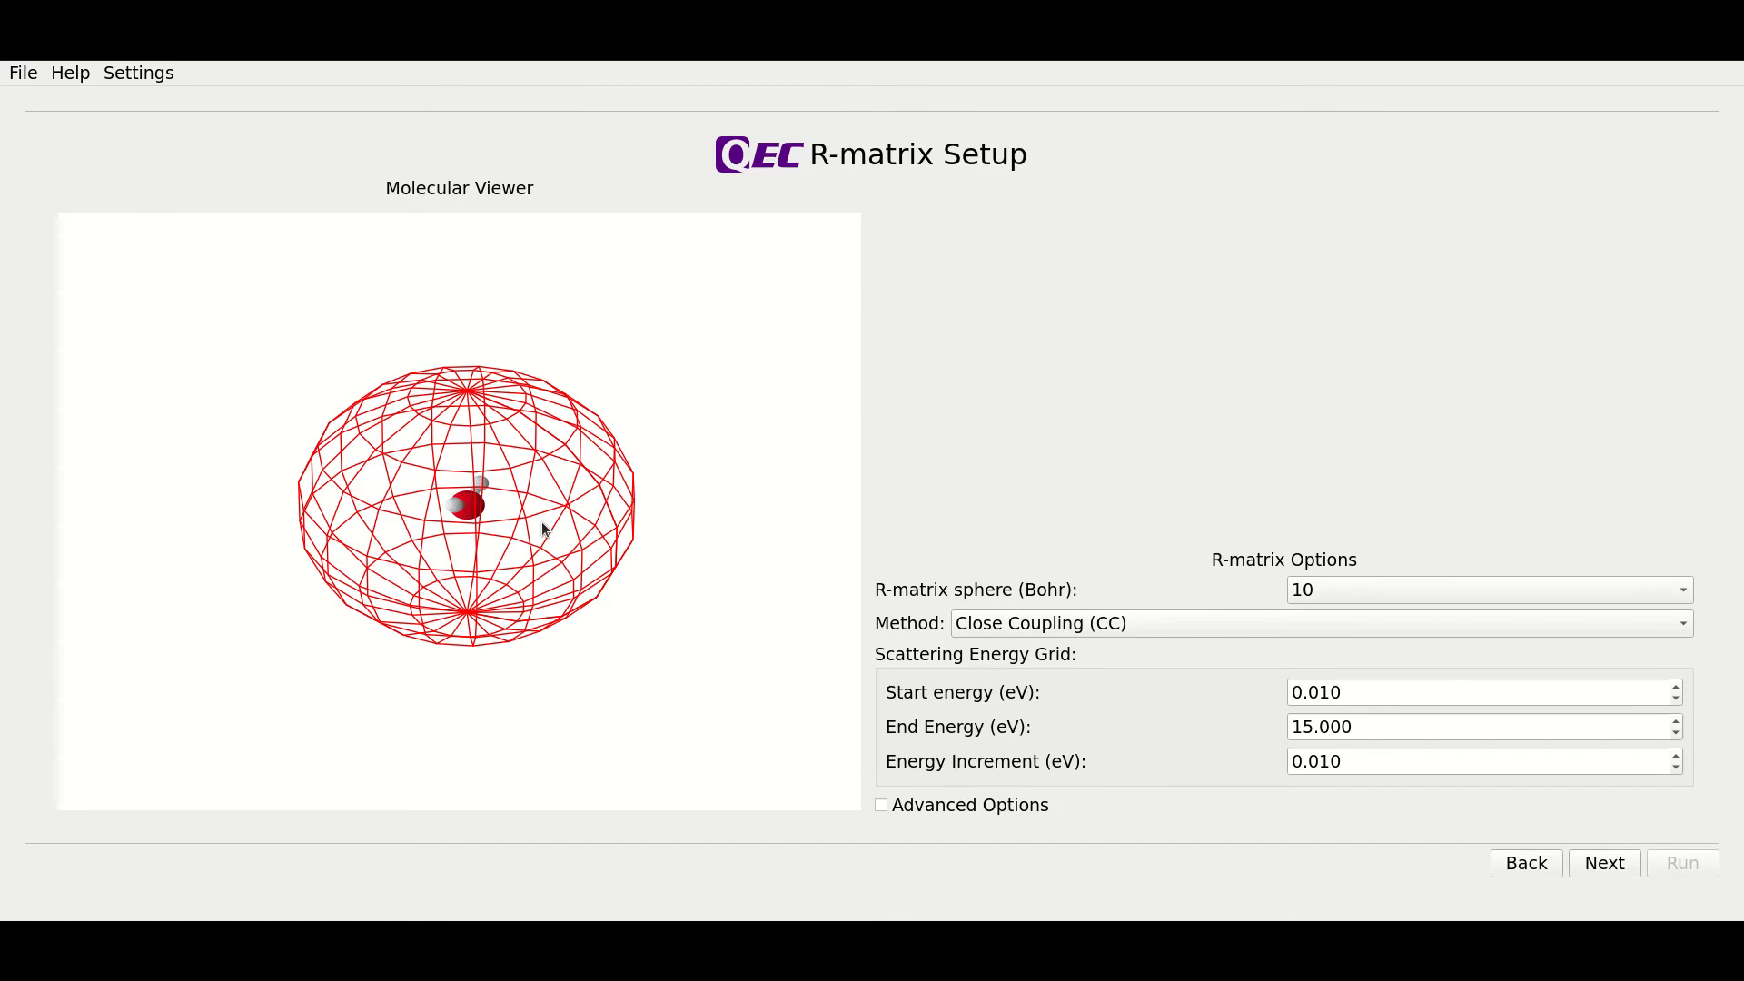
{"action": "mouse_move", "coordinate": [1062, 571]}
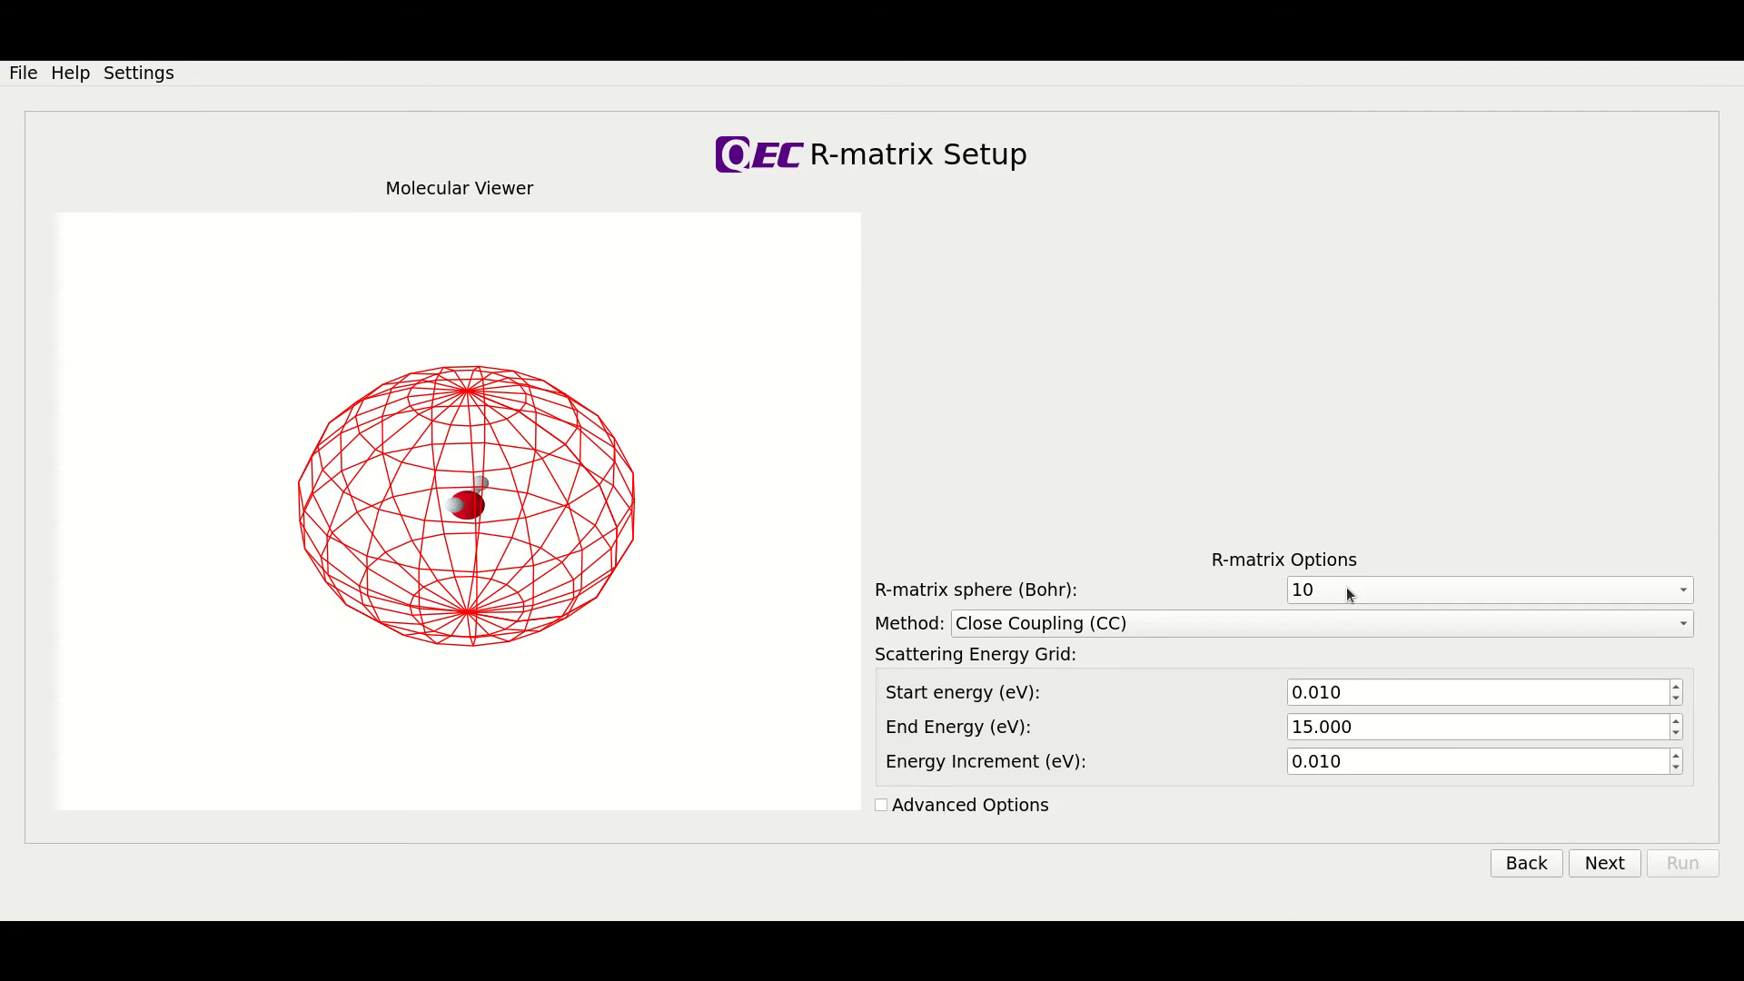
{"action": "mouse_move", "coordinate": [1343, 598]}
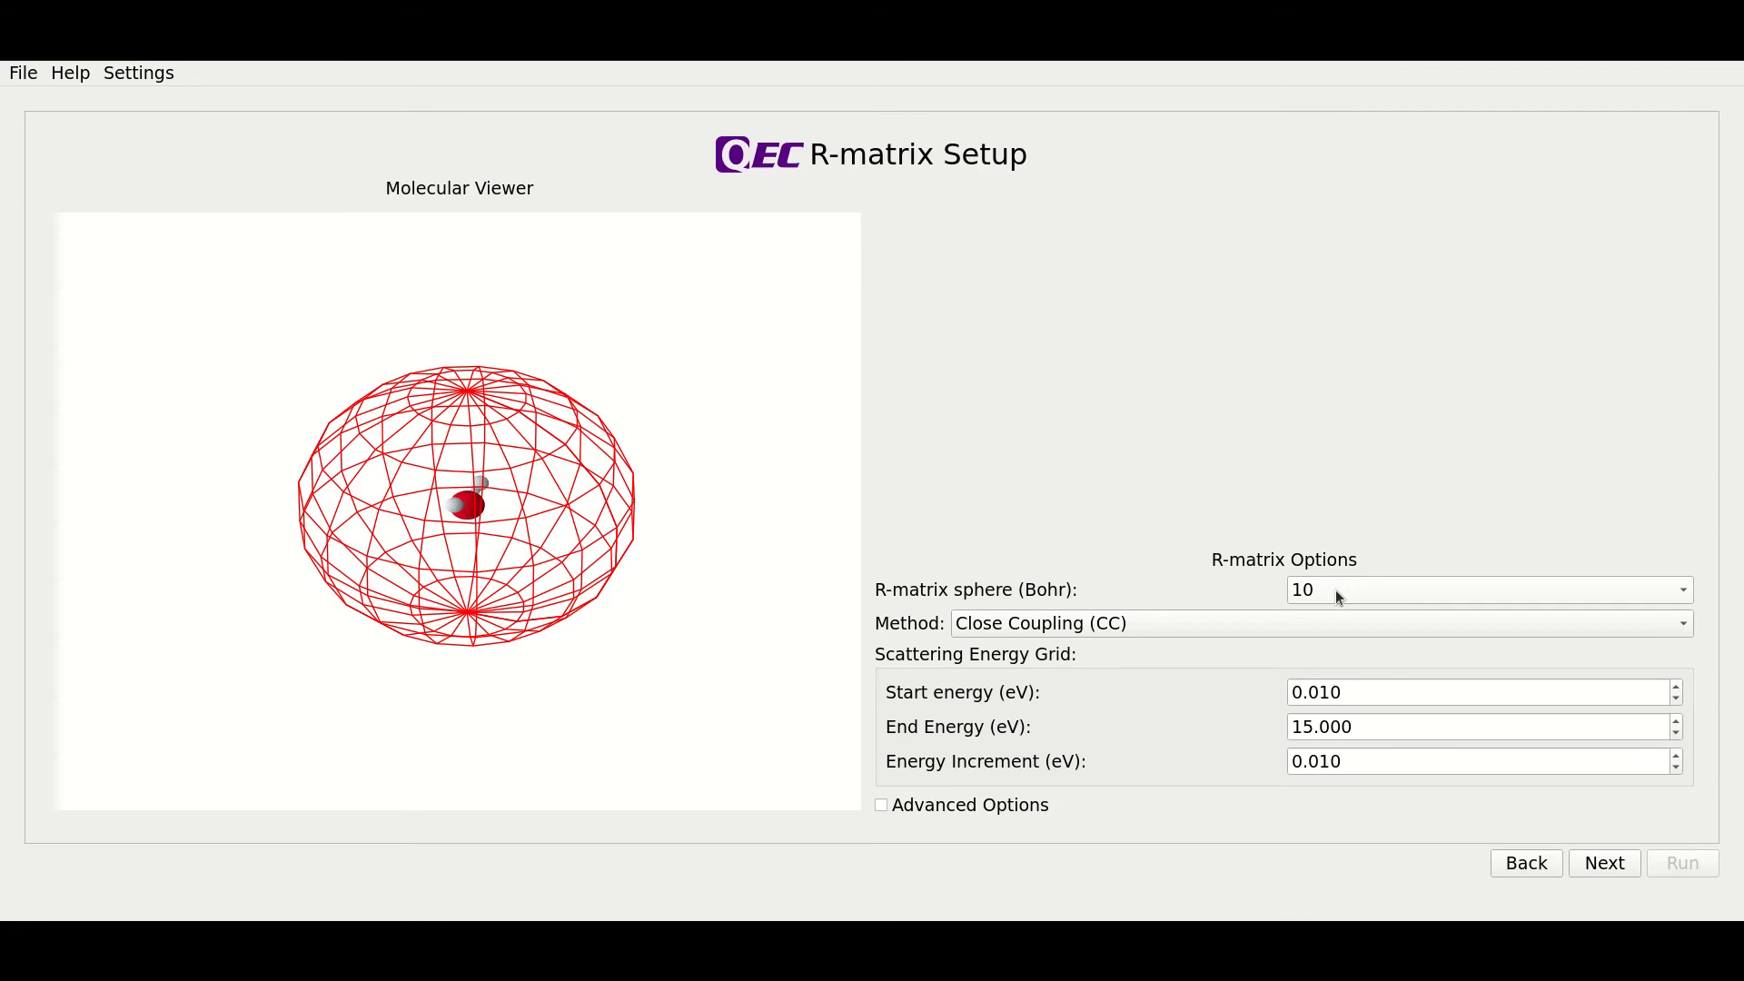
{"action": "mouse_move", "coordinate": [1308, 628]}
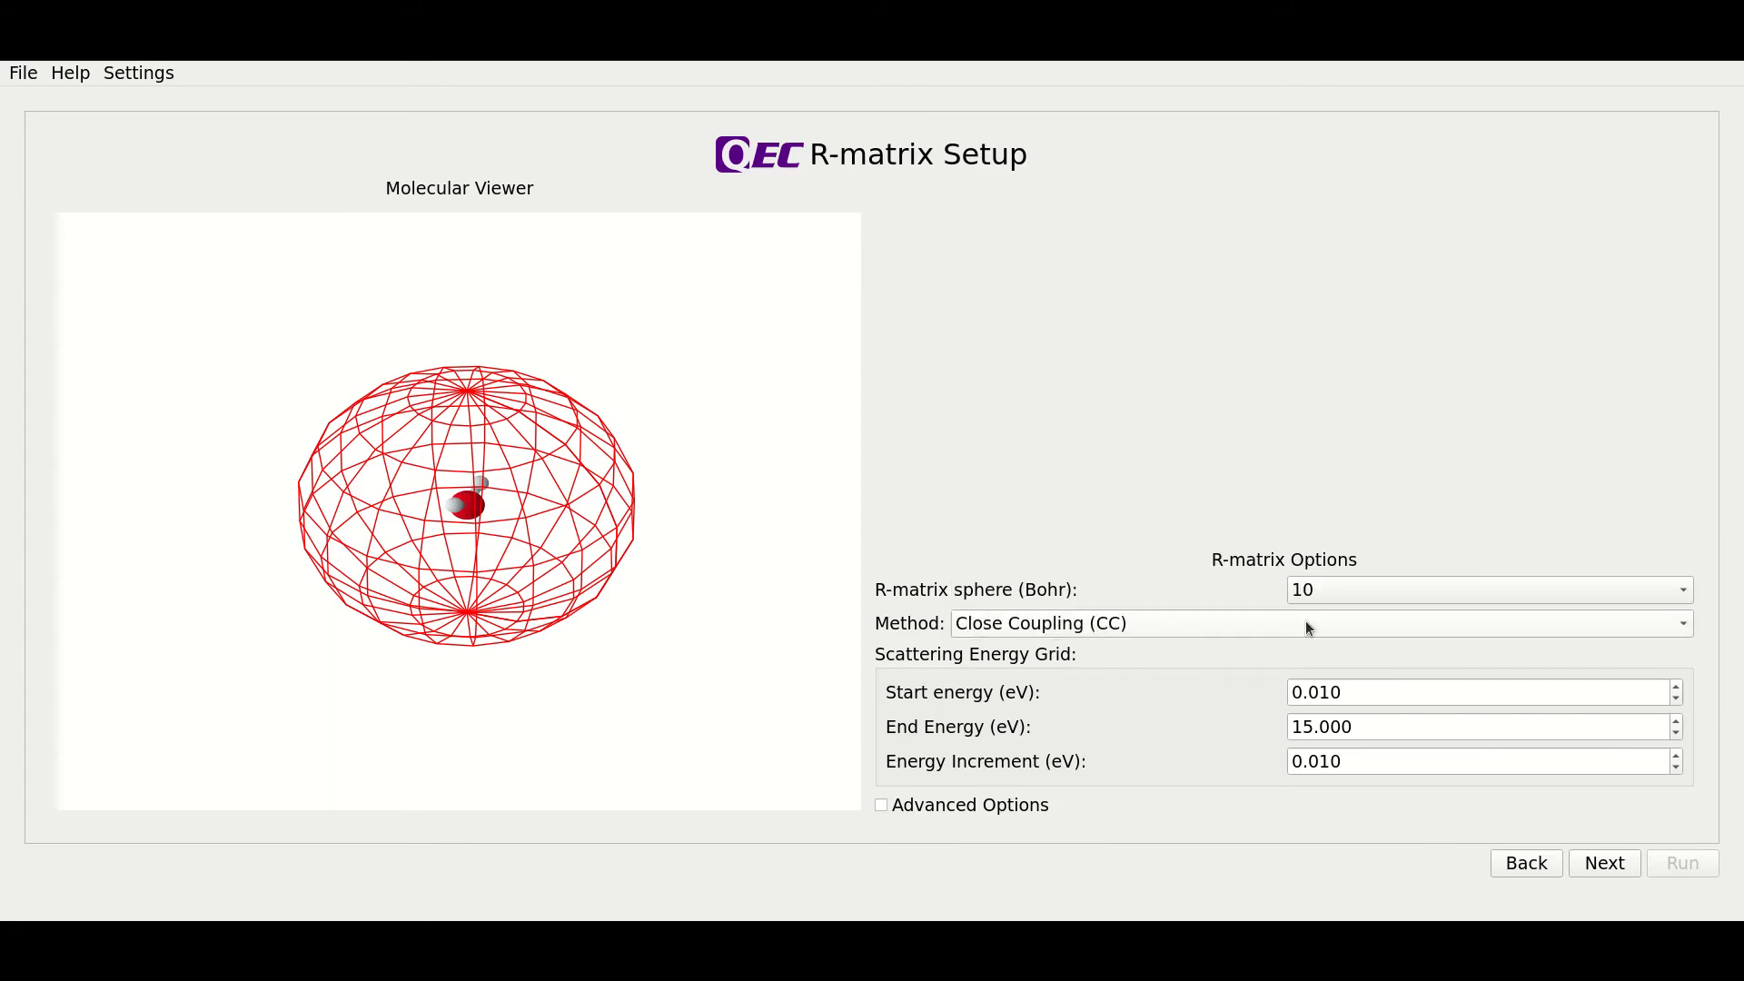
- Choose Close Coupling (CC) from the R-matrix scattering method list
{"action": "left_click", "coordinate": [1317, 623]}
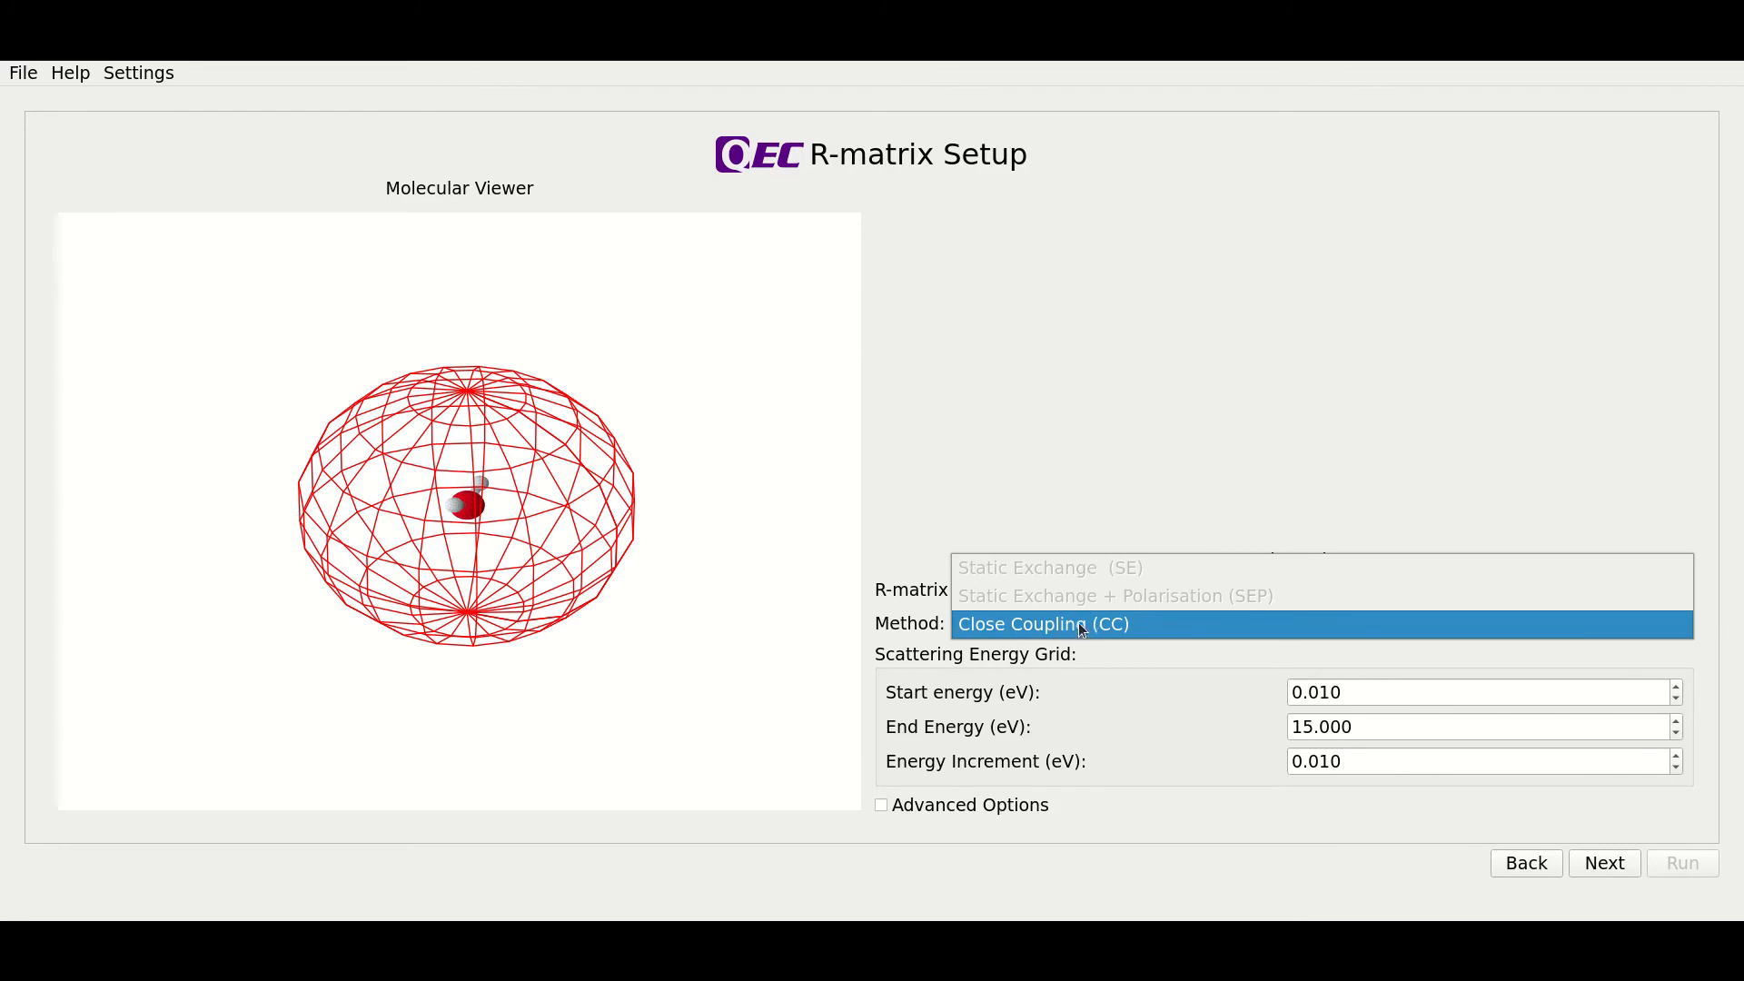
{"action": "mouse_move", "coordinate": [1101, 631]}
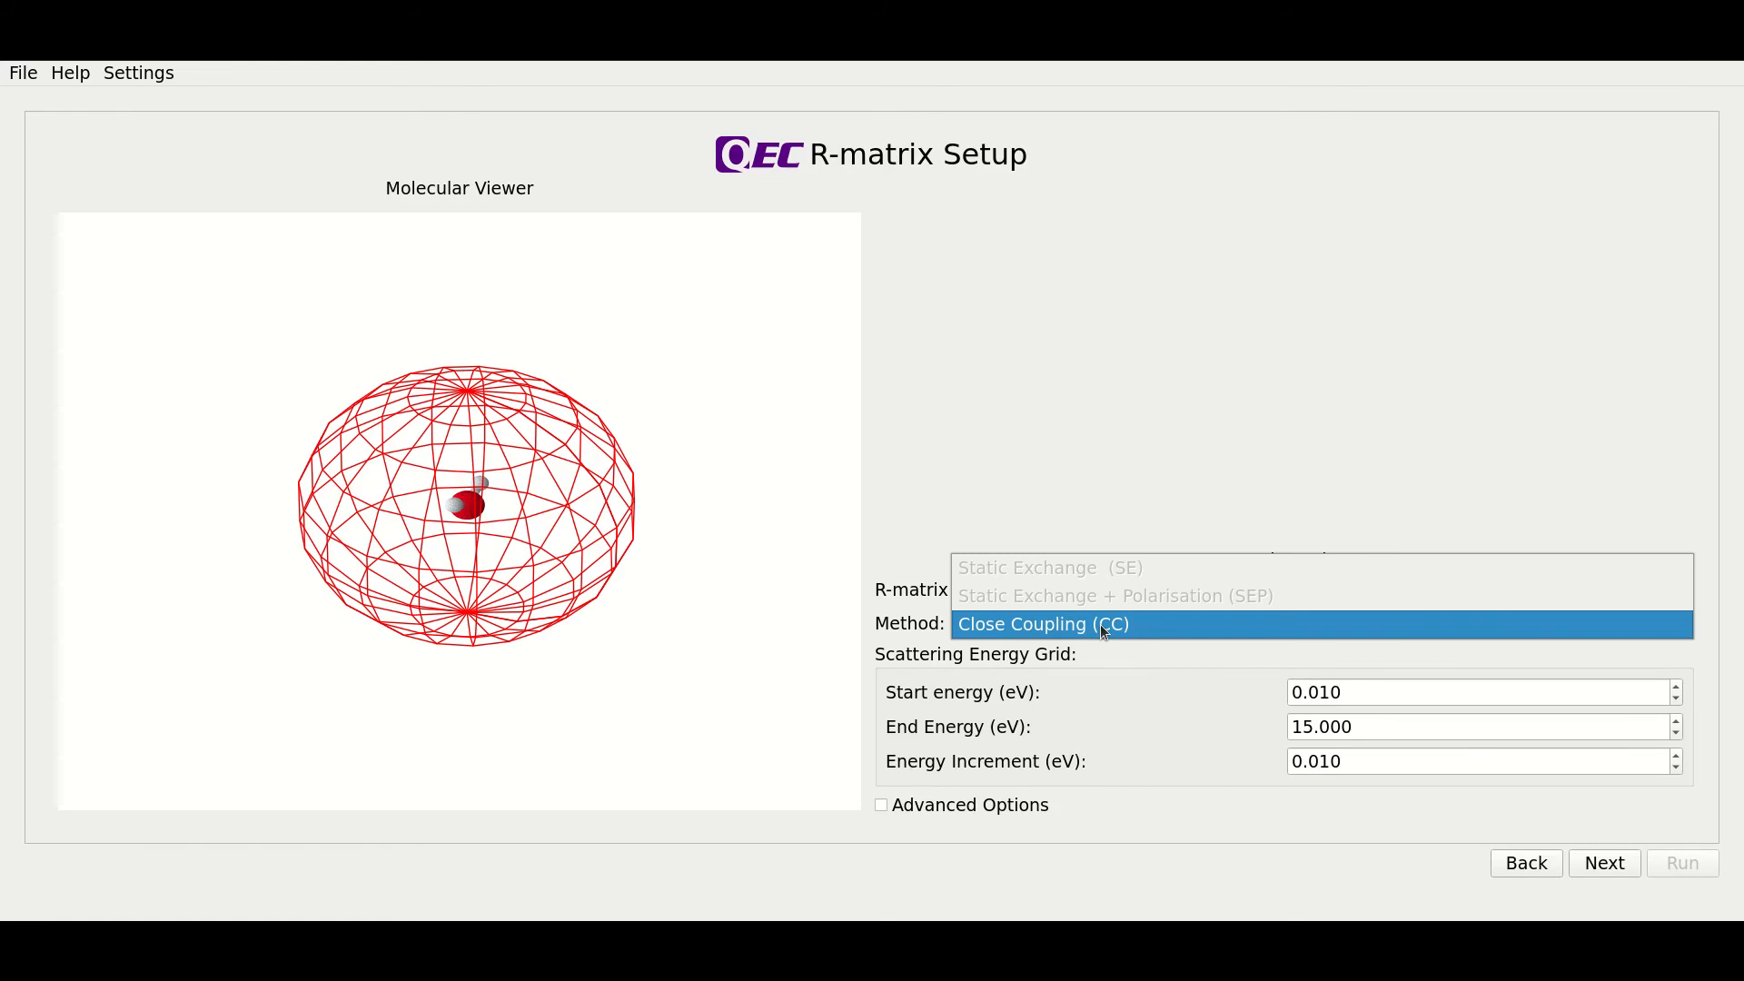
{"action": "mouse_move", "coordinate": [1096, 601]}
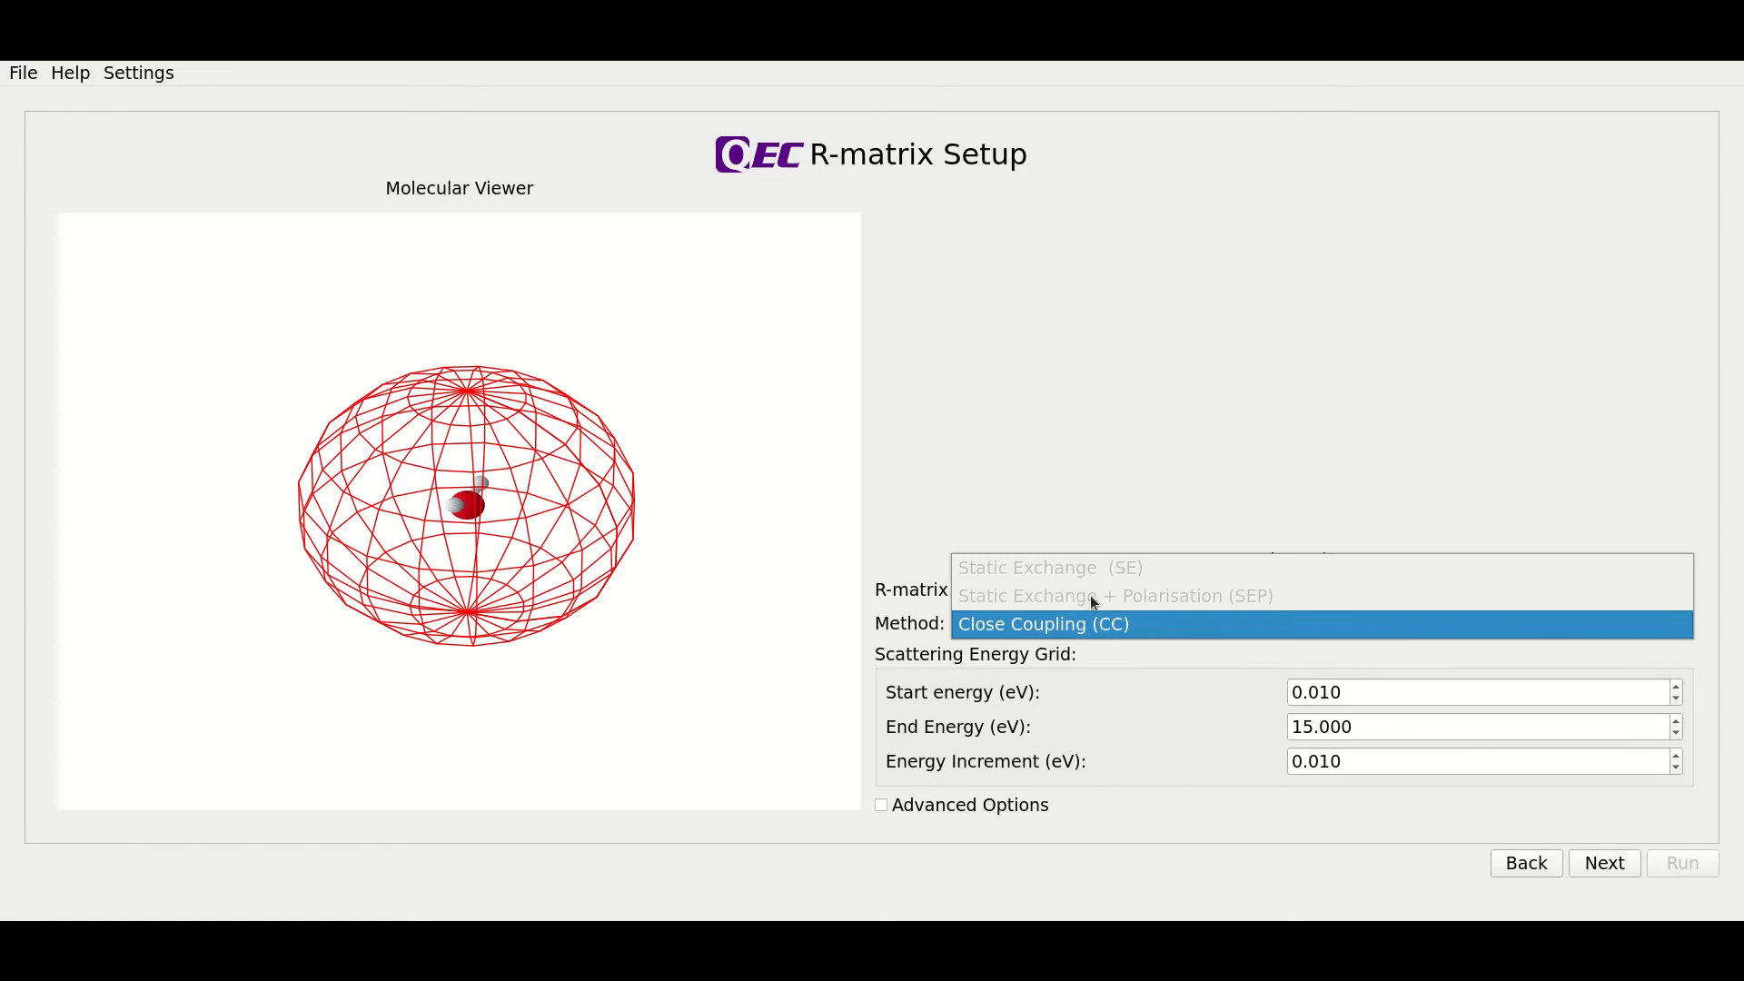
{"action": "mouse_move", "coordinate": [1076, 600]}
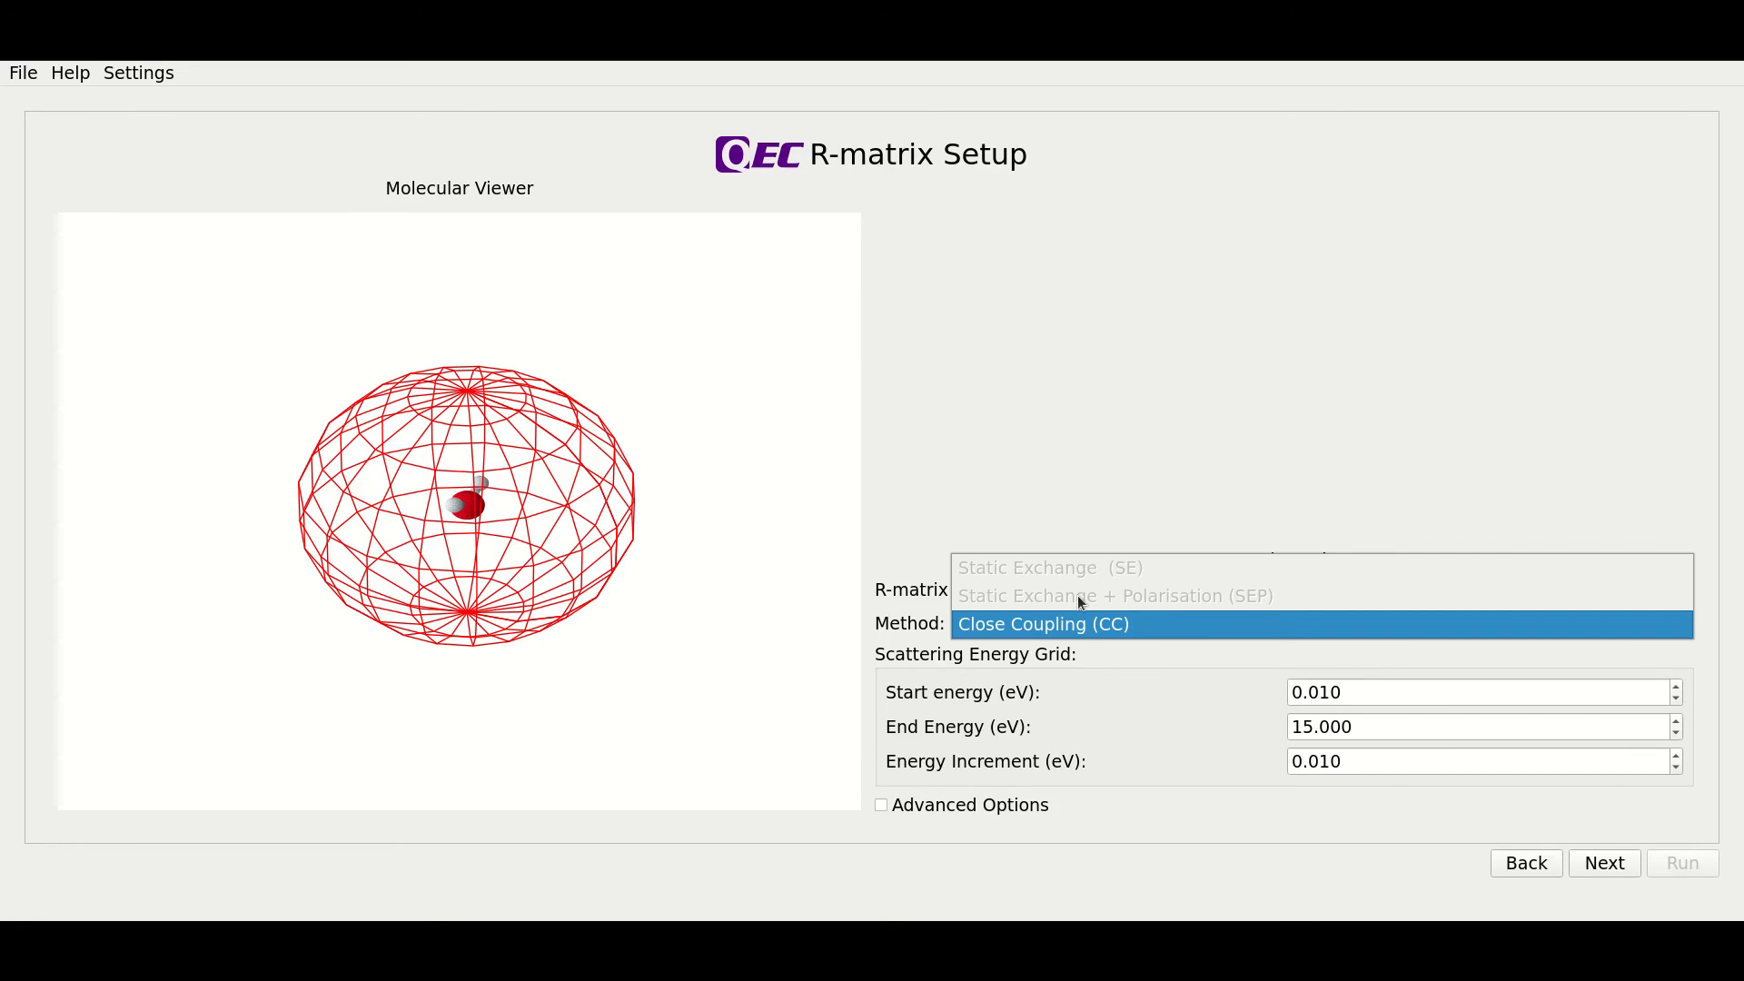
{"action": "mouse_move", "coordinate": [1077, 620]}
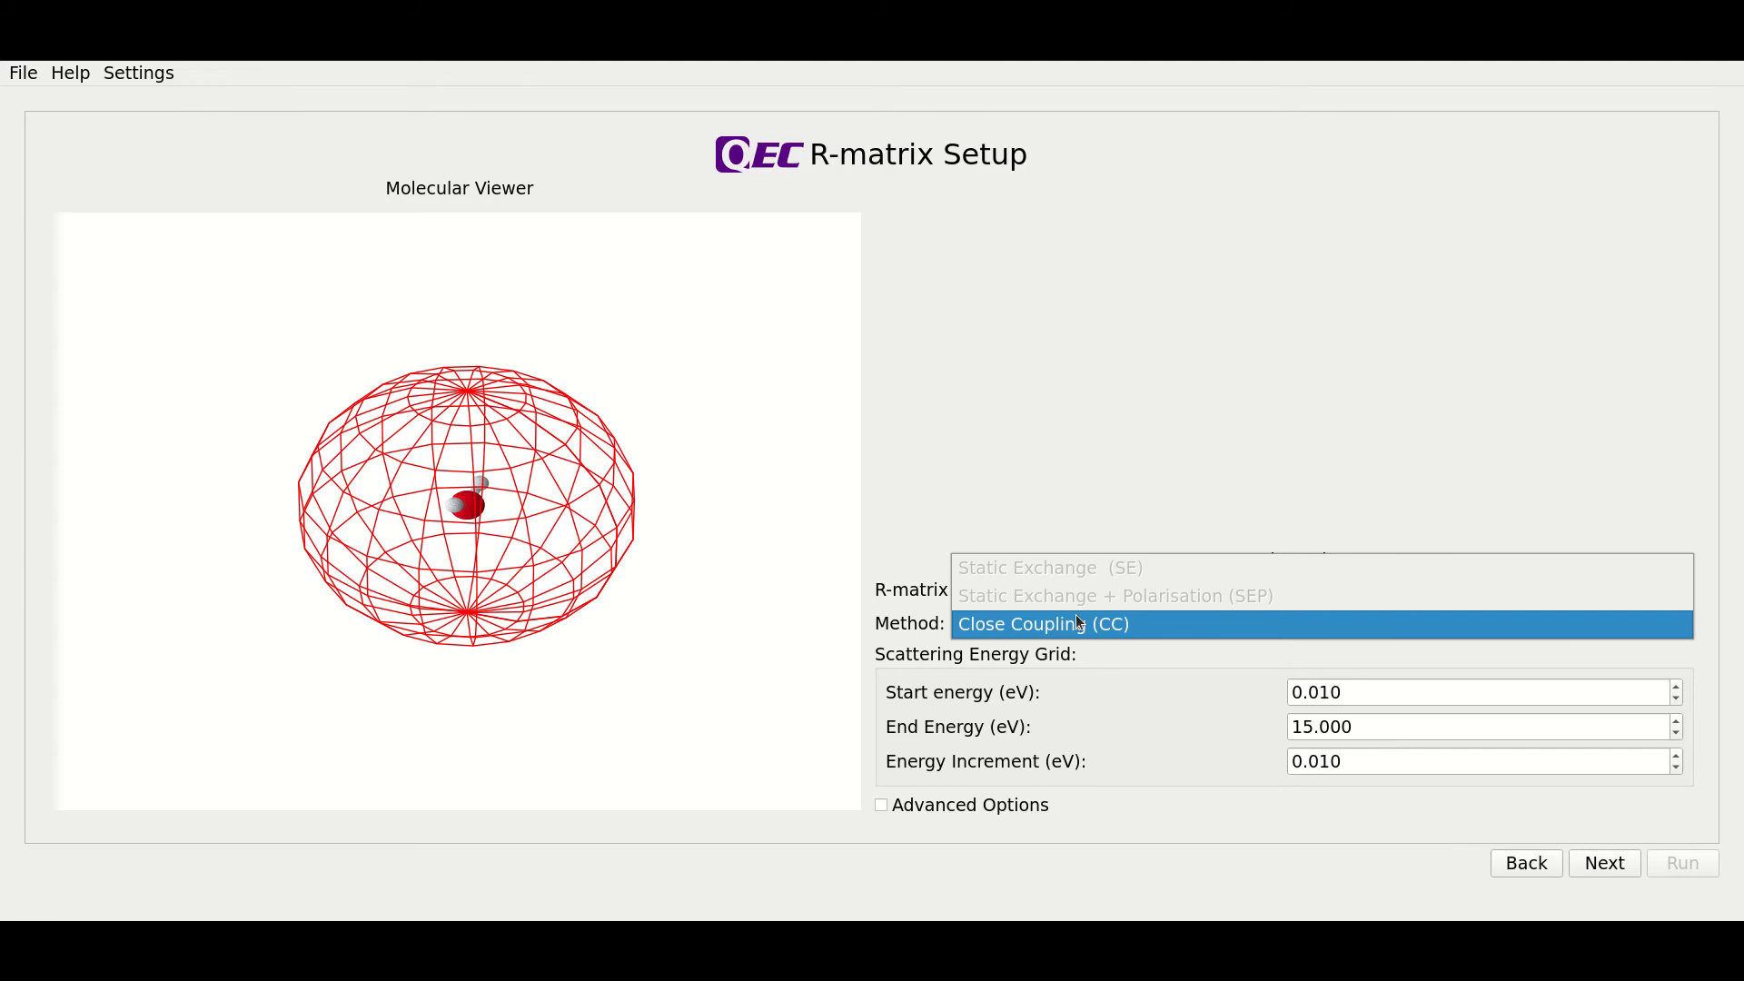
{"action": "left_click", "coordinate": [1041, 624]}
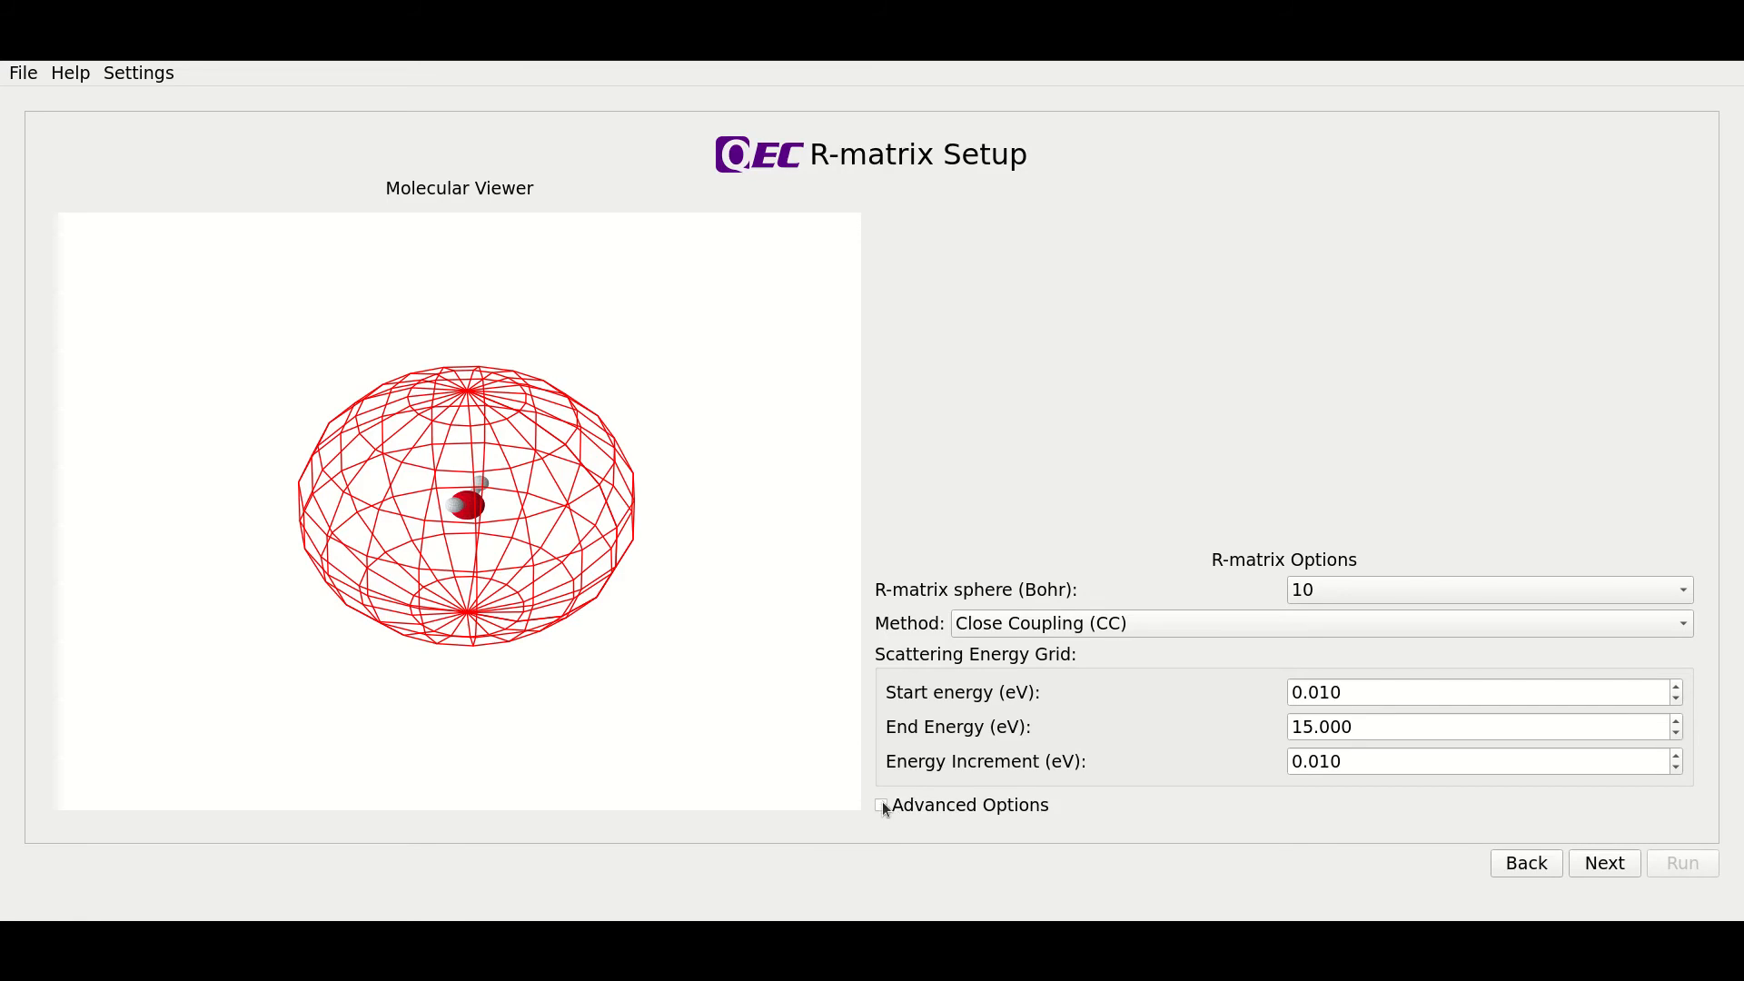
- Reveal advanced R-matrix settings showing 2 extra virtual orbitals and a 15.00 eV cutoff
{"action": "left_click", "coordinate": [881, 804]}
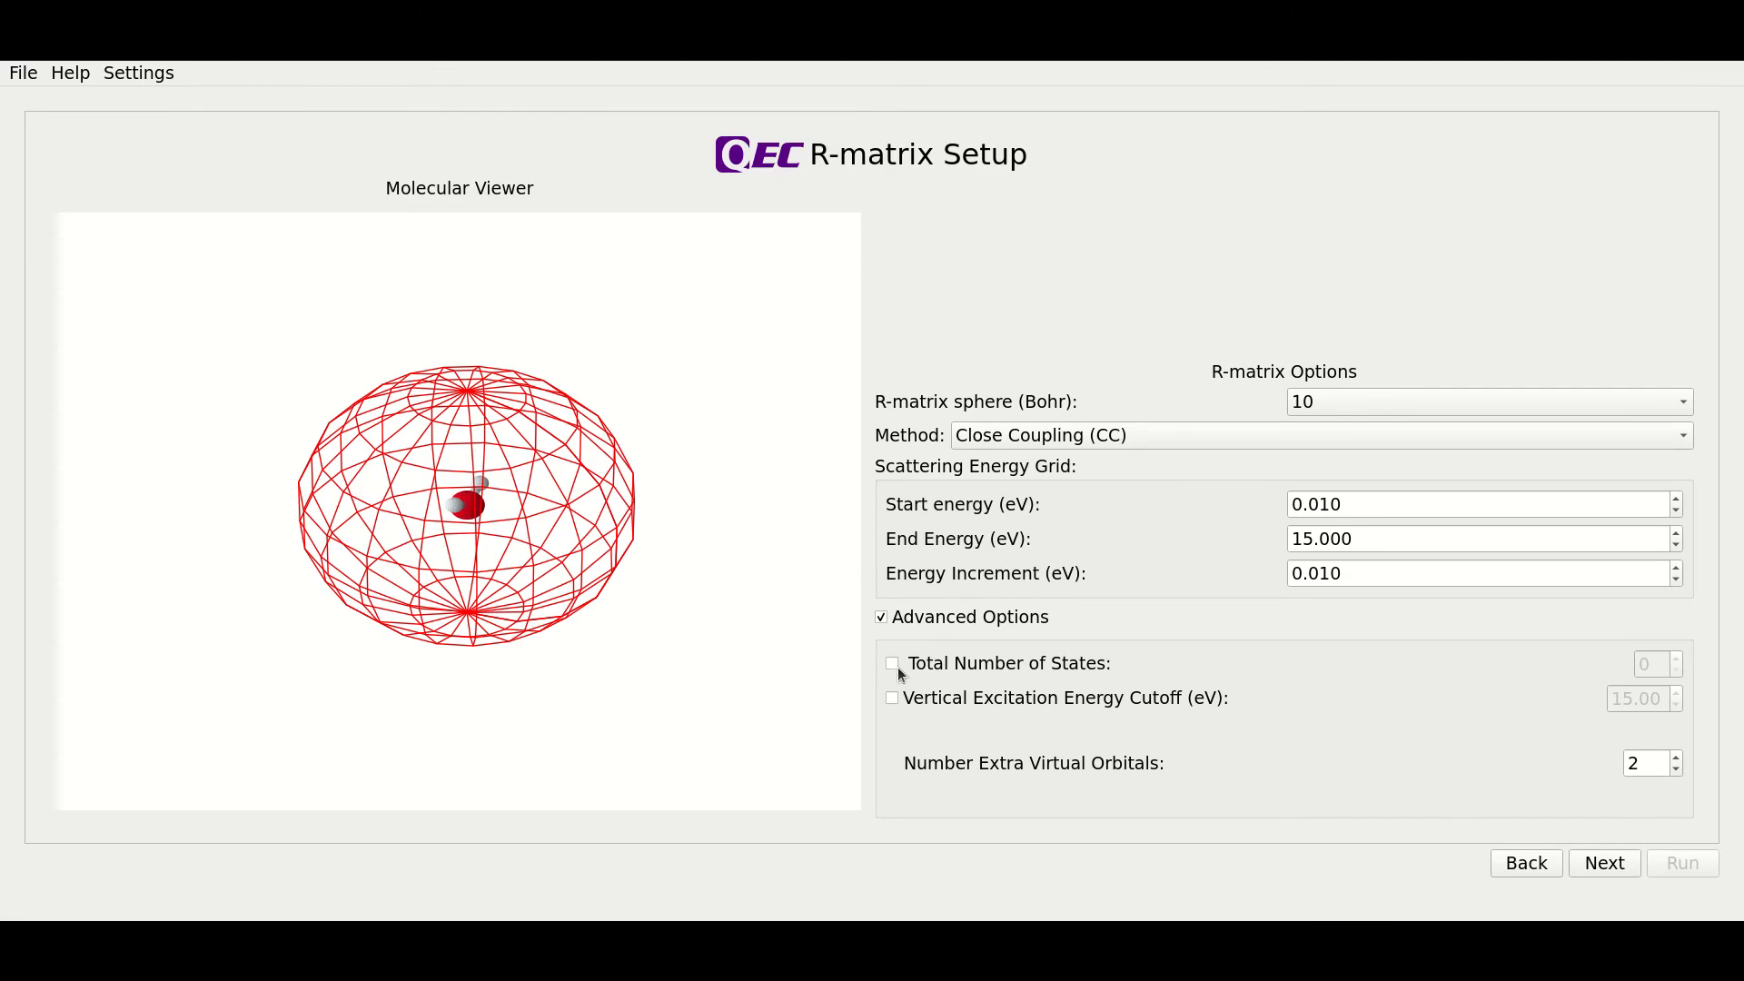
{"action": "mouse_move", "coordinate": [898, 704]}
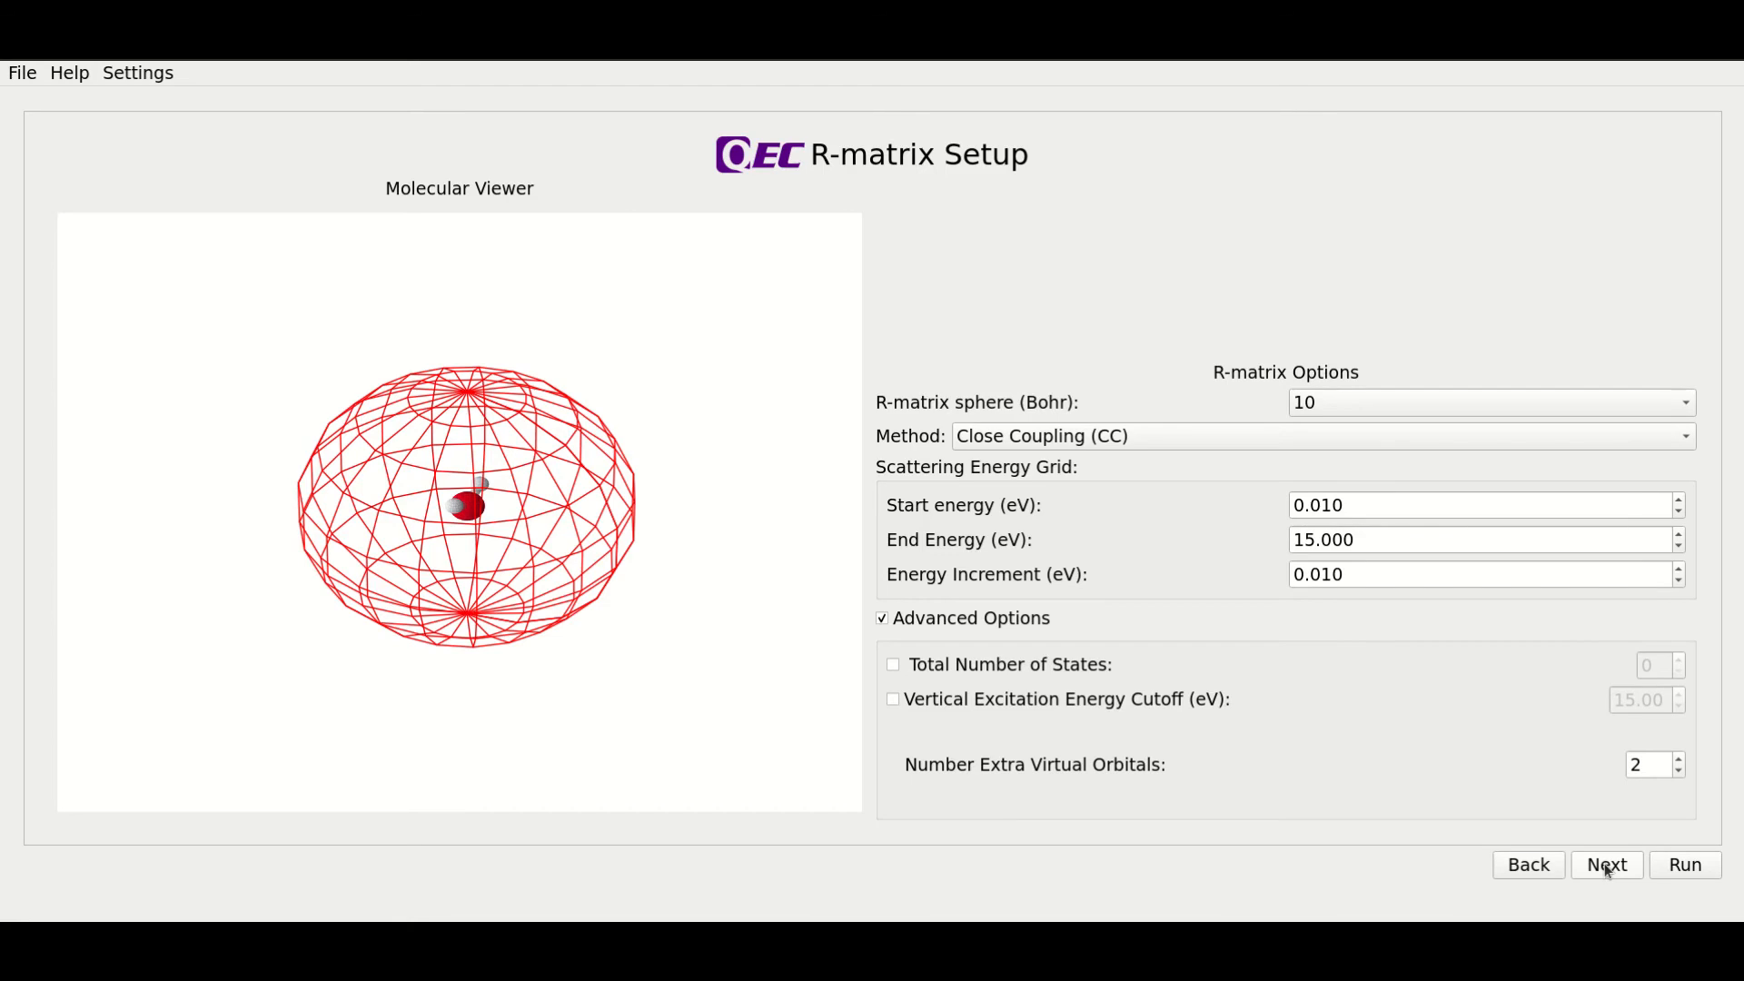
- Advance to Cross-Sections to Calculate, with R-matrix, eigenphase, excited-state and BEB ticked
{"action": "left_click", "coordinate": [1605, 864]}
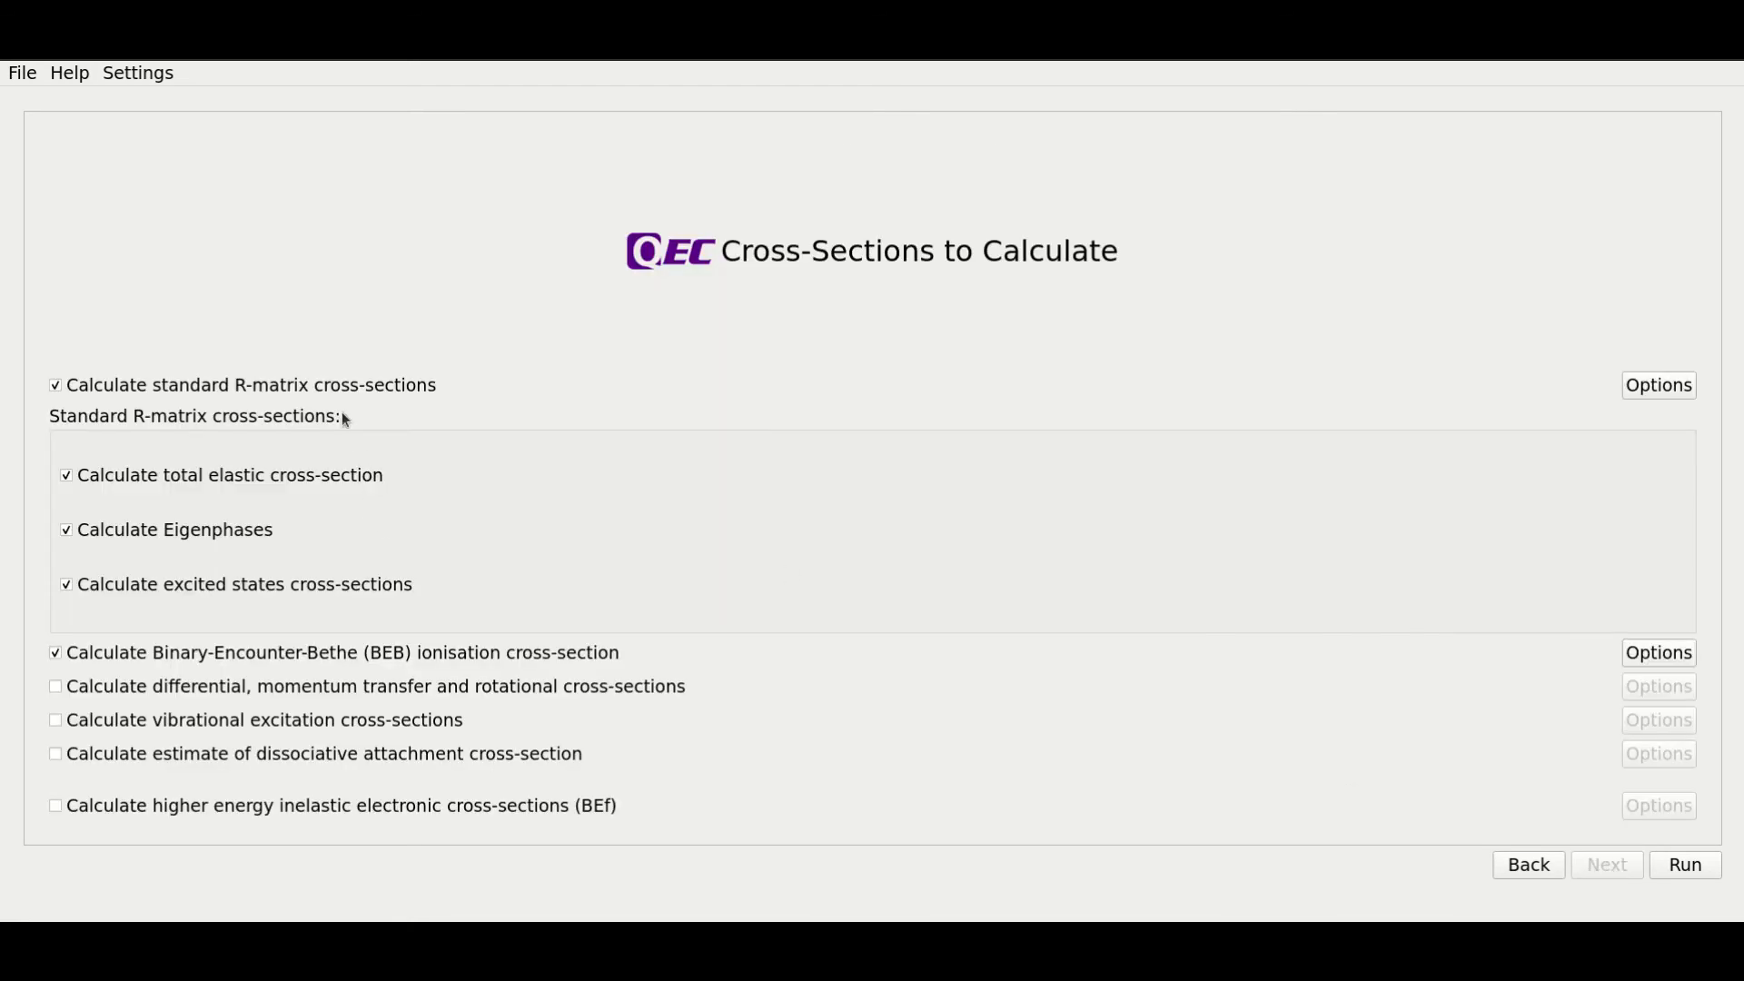
{"action": "mouse_move", "coordinate": [507, 441]}
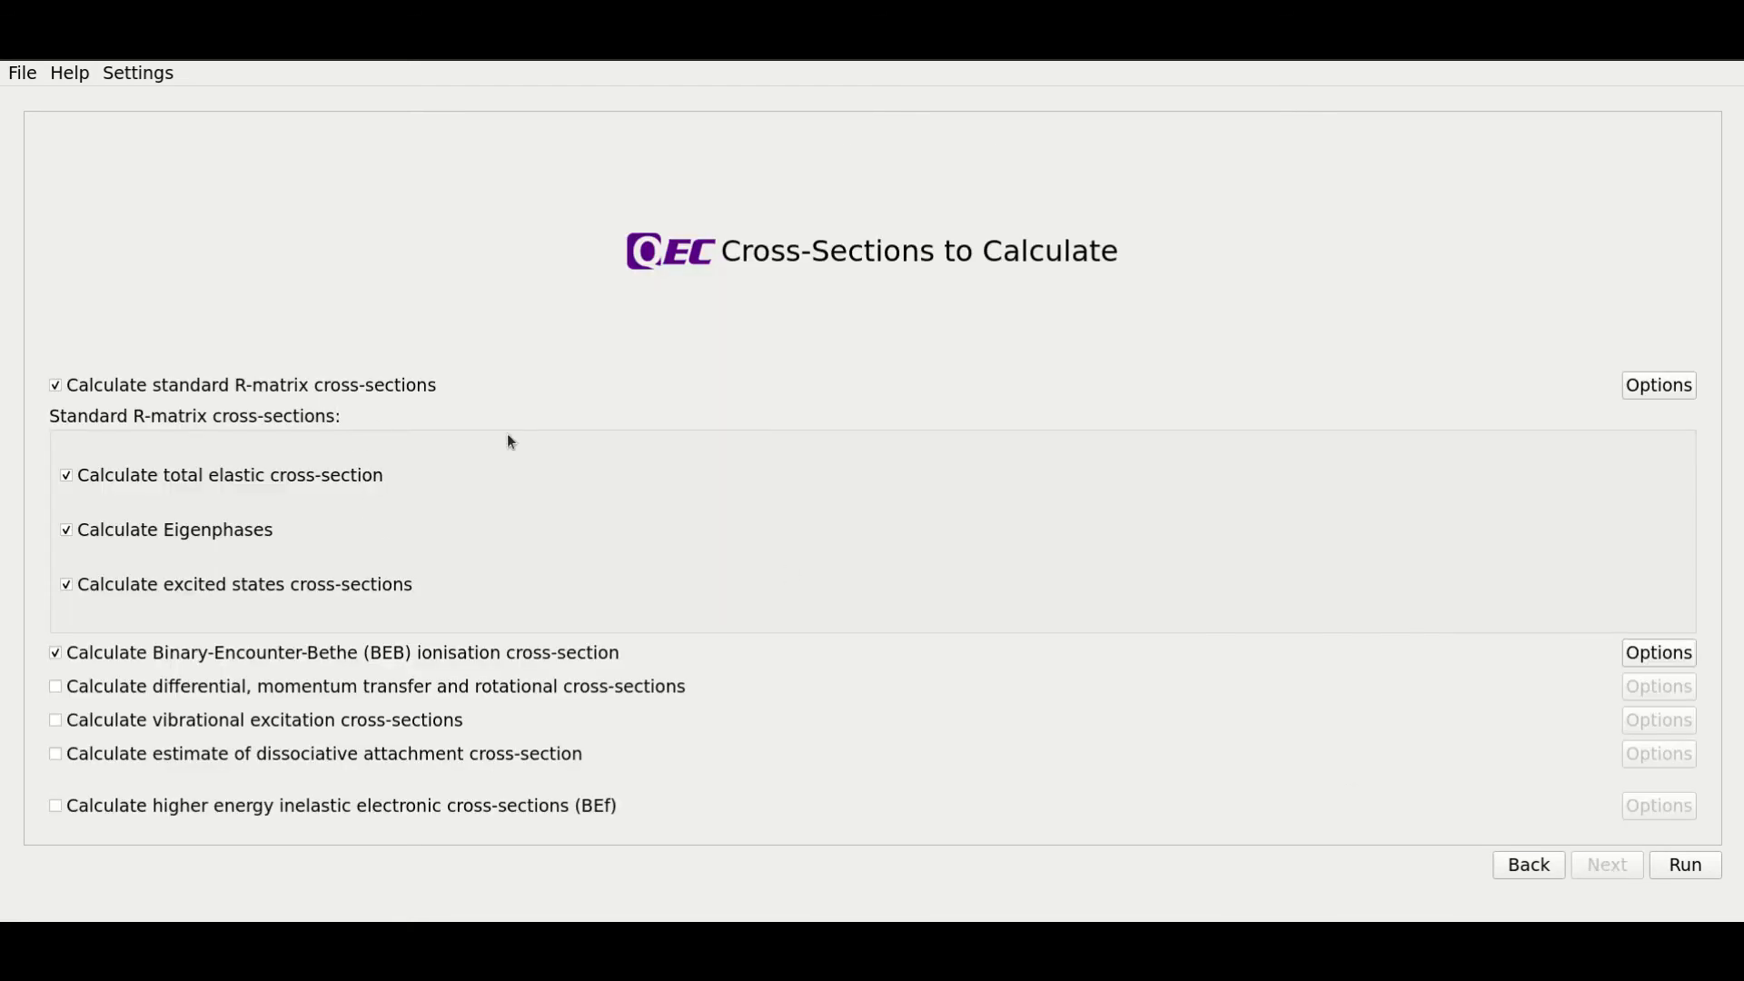
{"action": "mouse_move", "coordinate": [480, 451]}
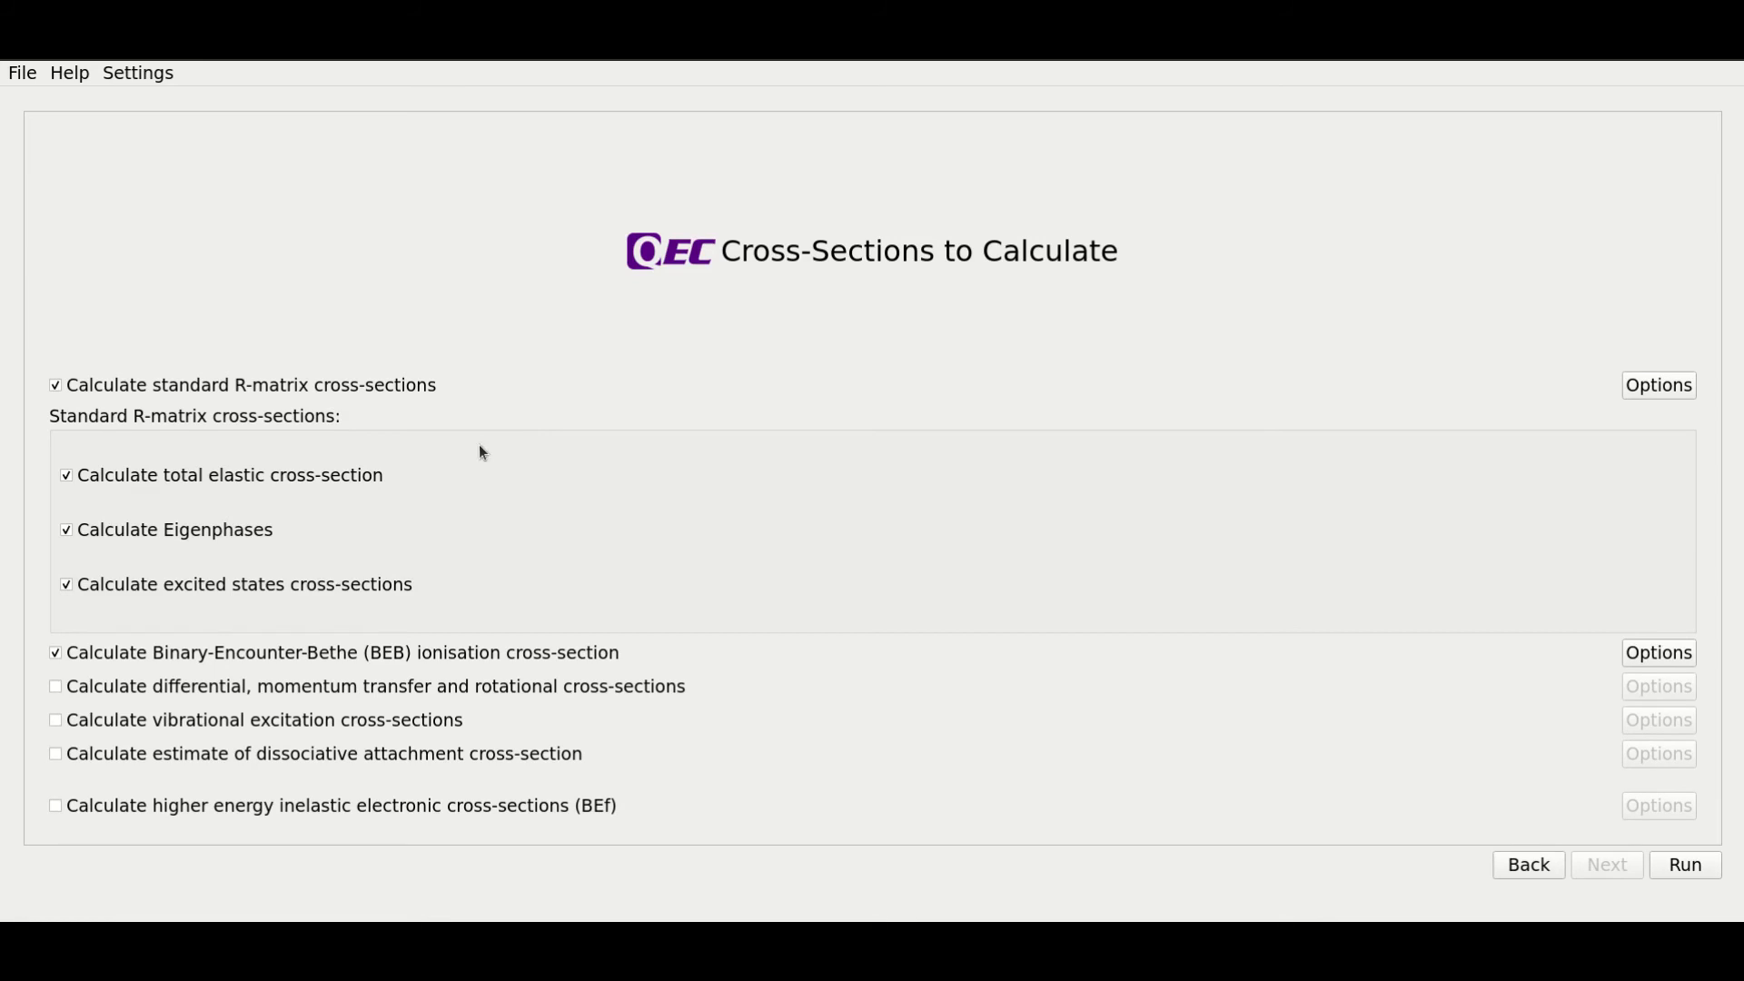
{"action": "mouse_move", "coordinate": [347, 494]}
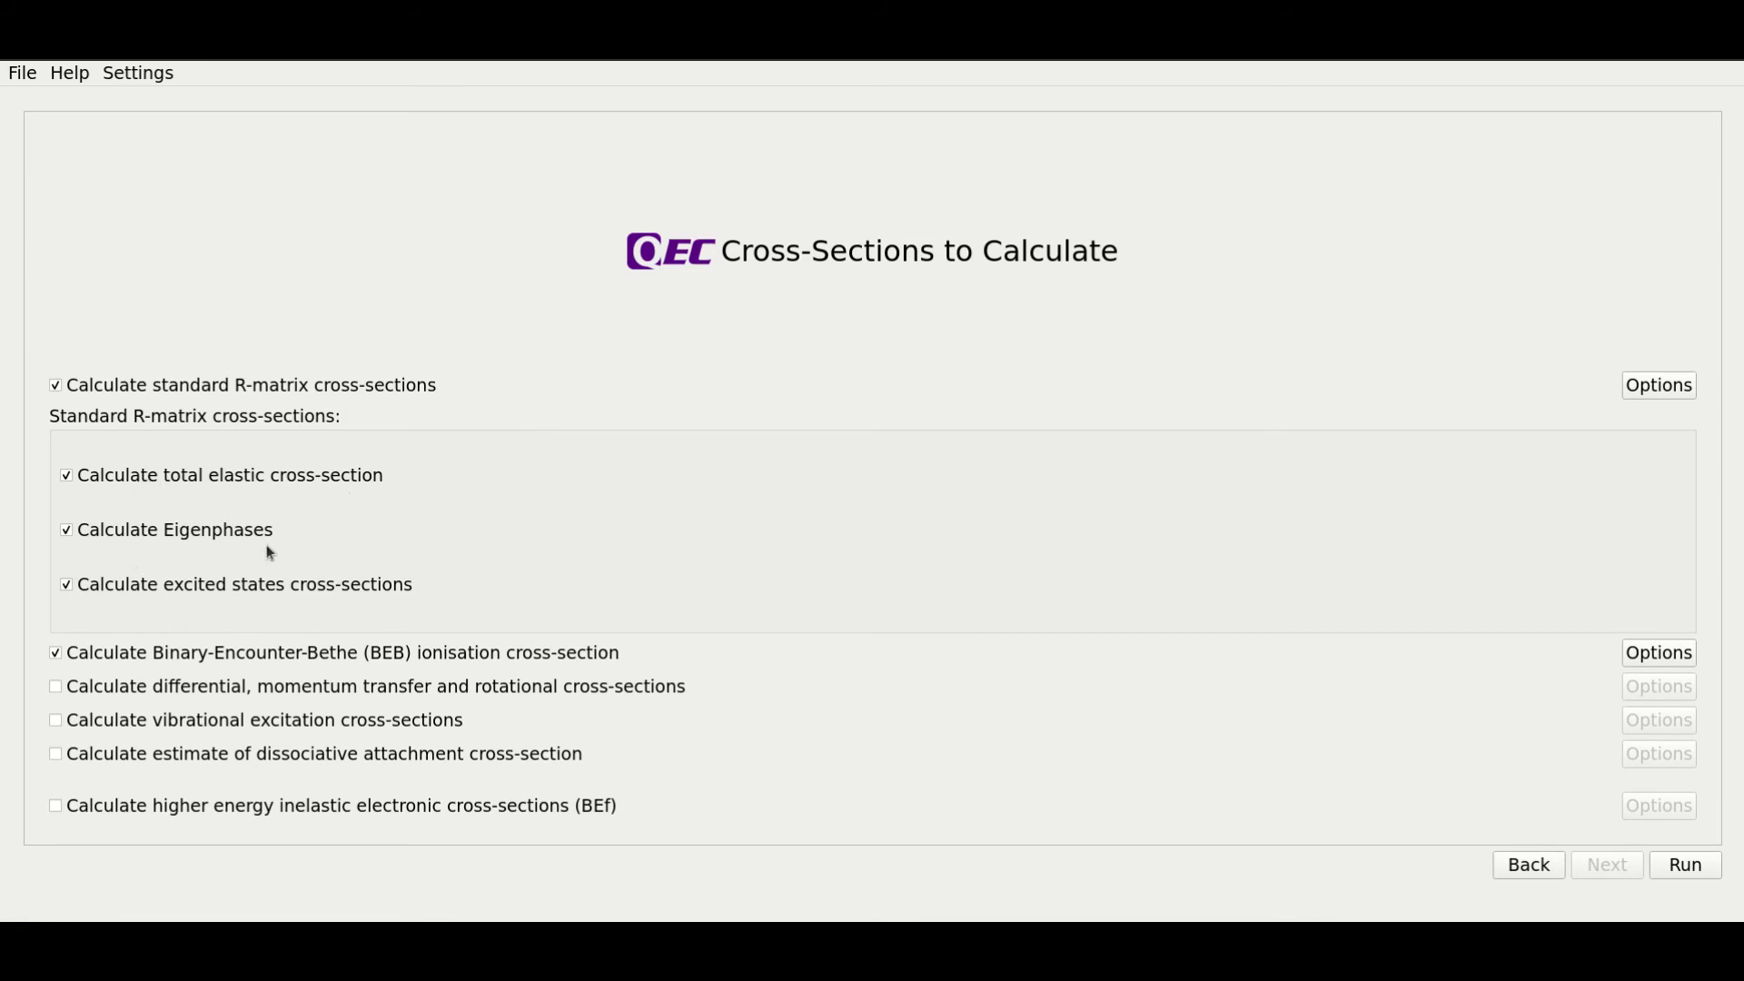
{"action": "mouse_move", "coordinate": [361, 610]}
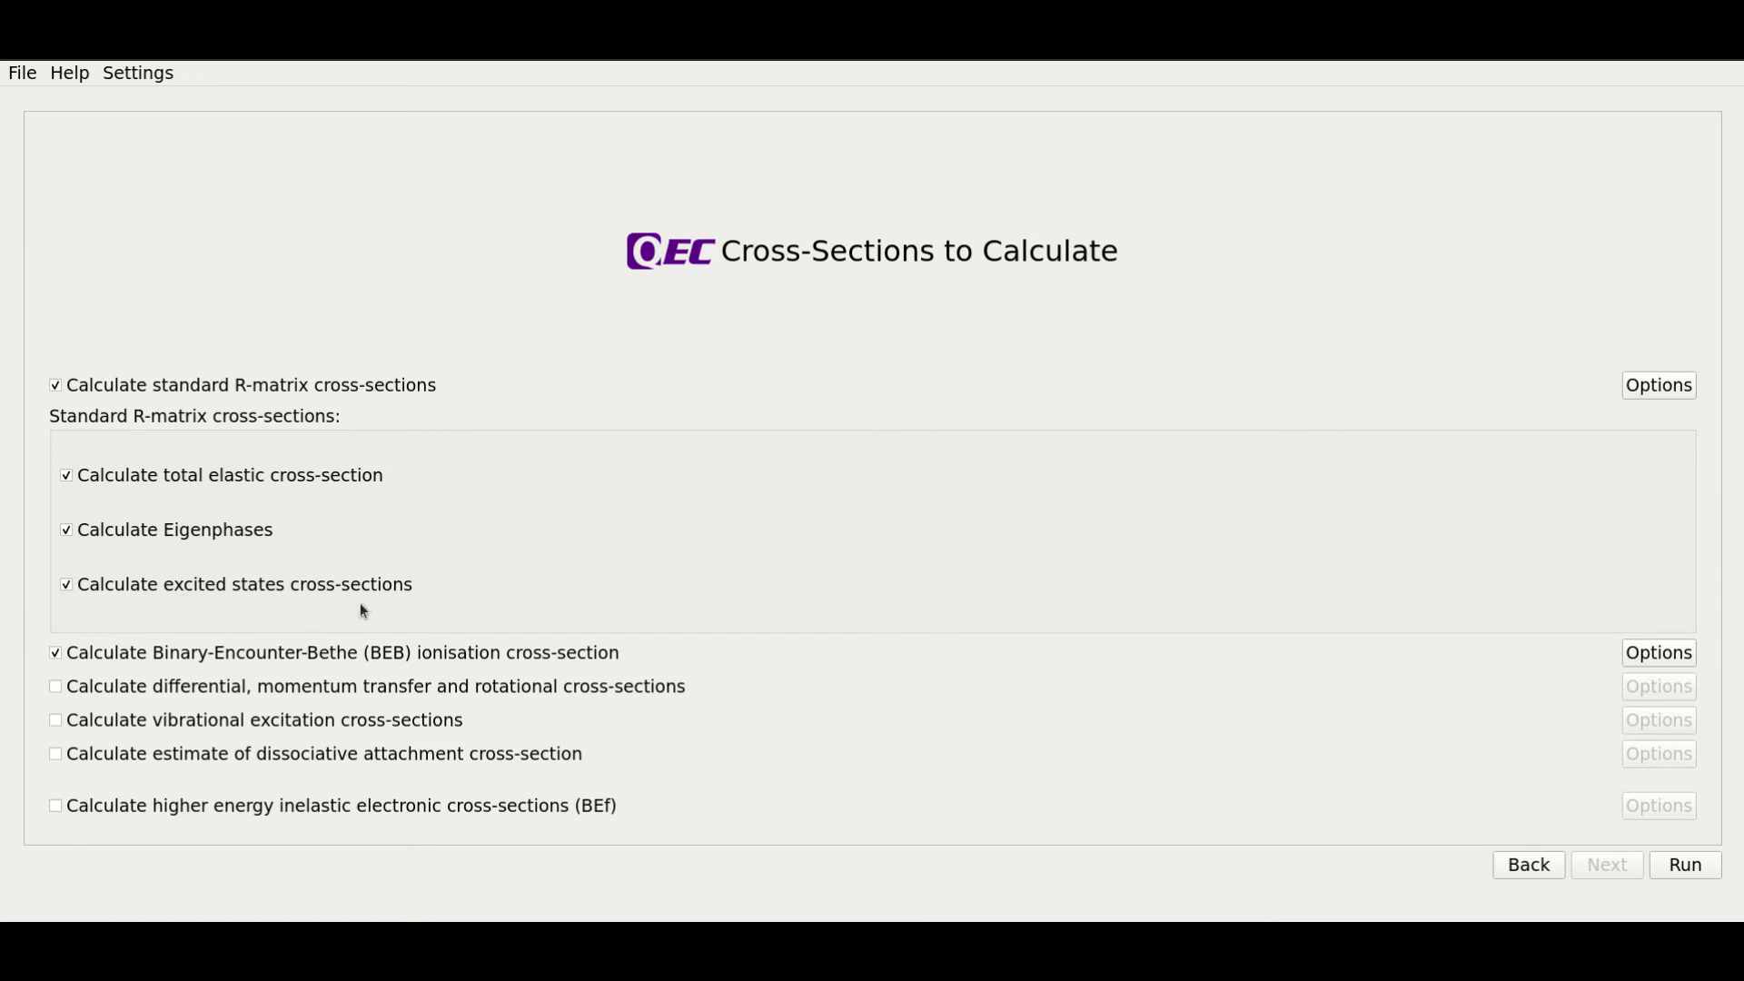
{"action": "mouse_move", "coordinate": [392, 599]}
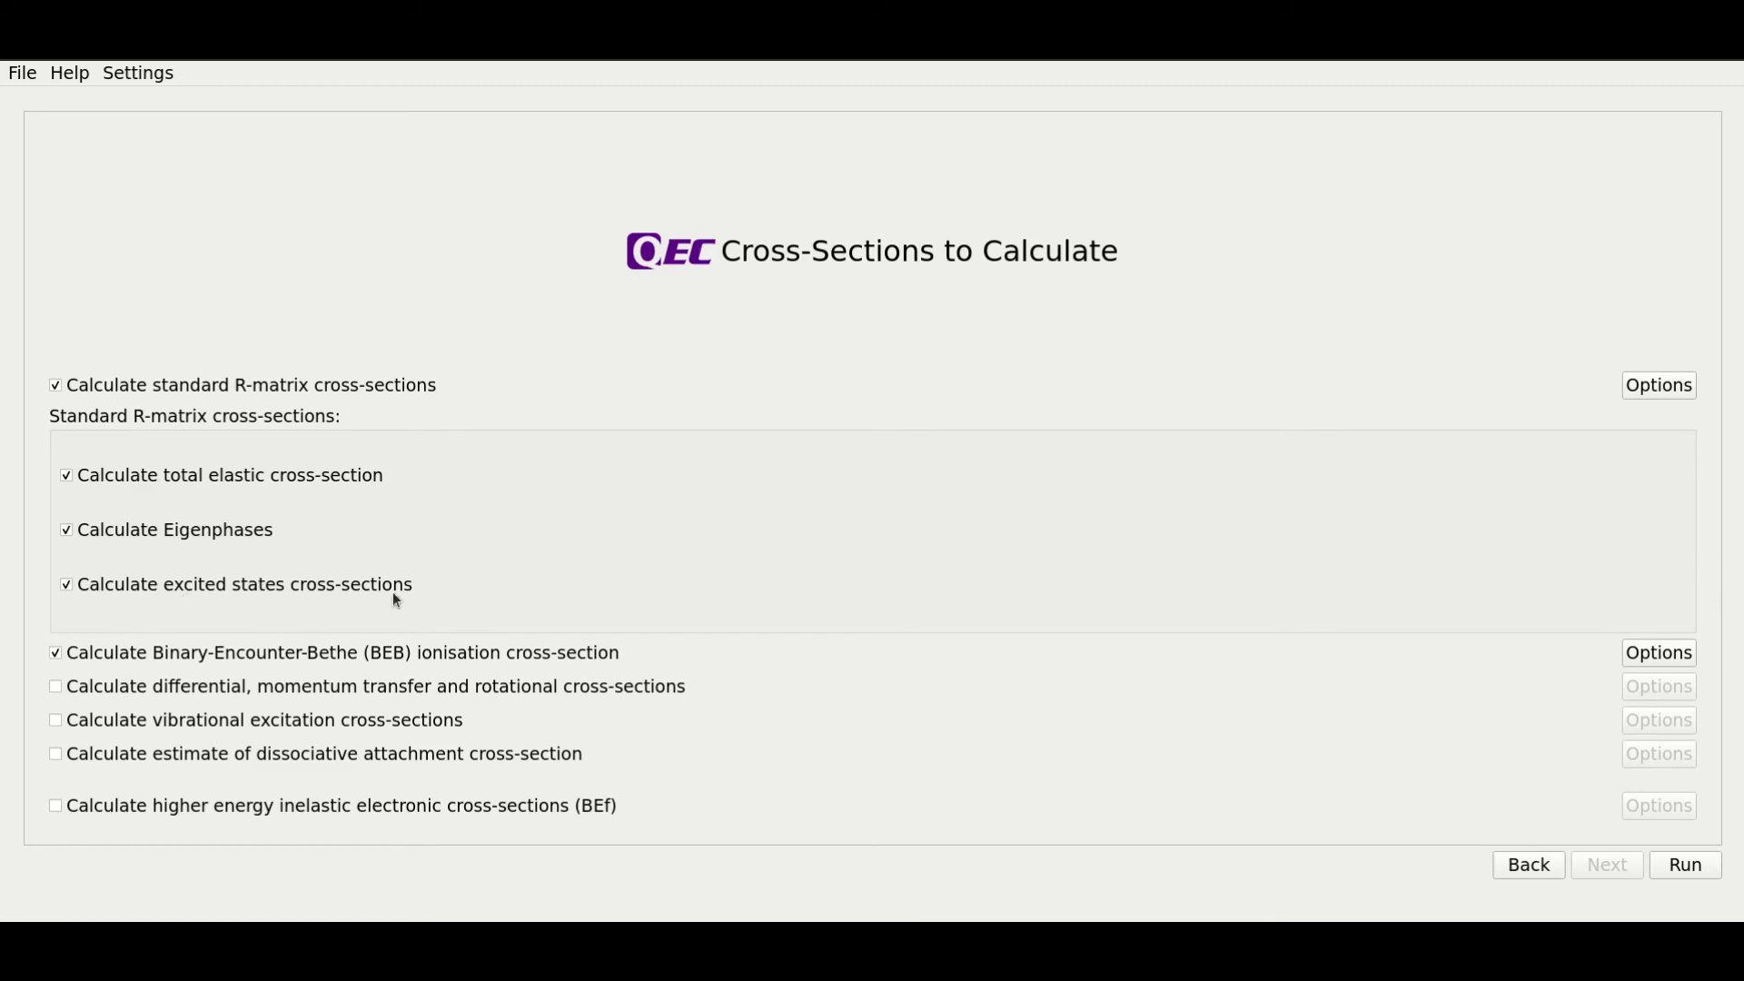
{"action": "mouse_move", "coordinate": [336, 593]}
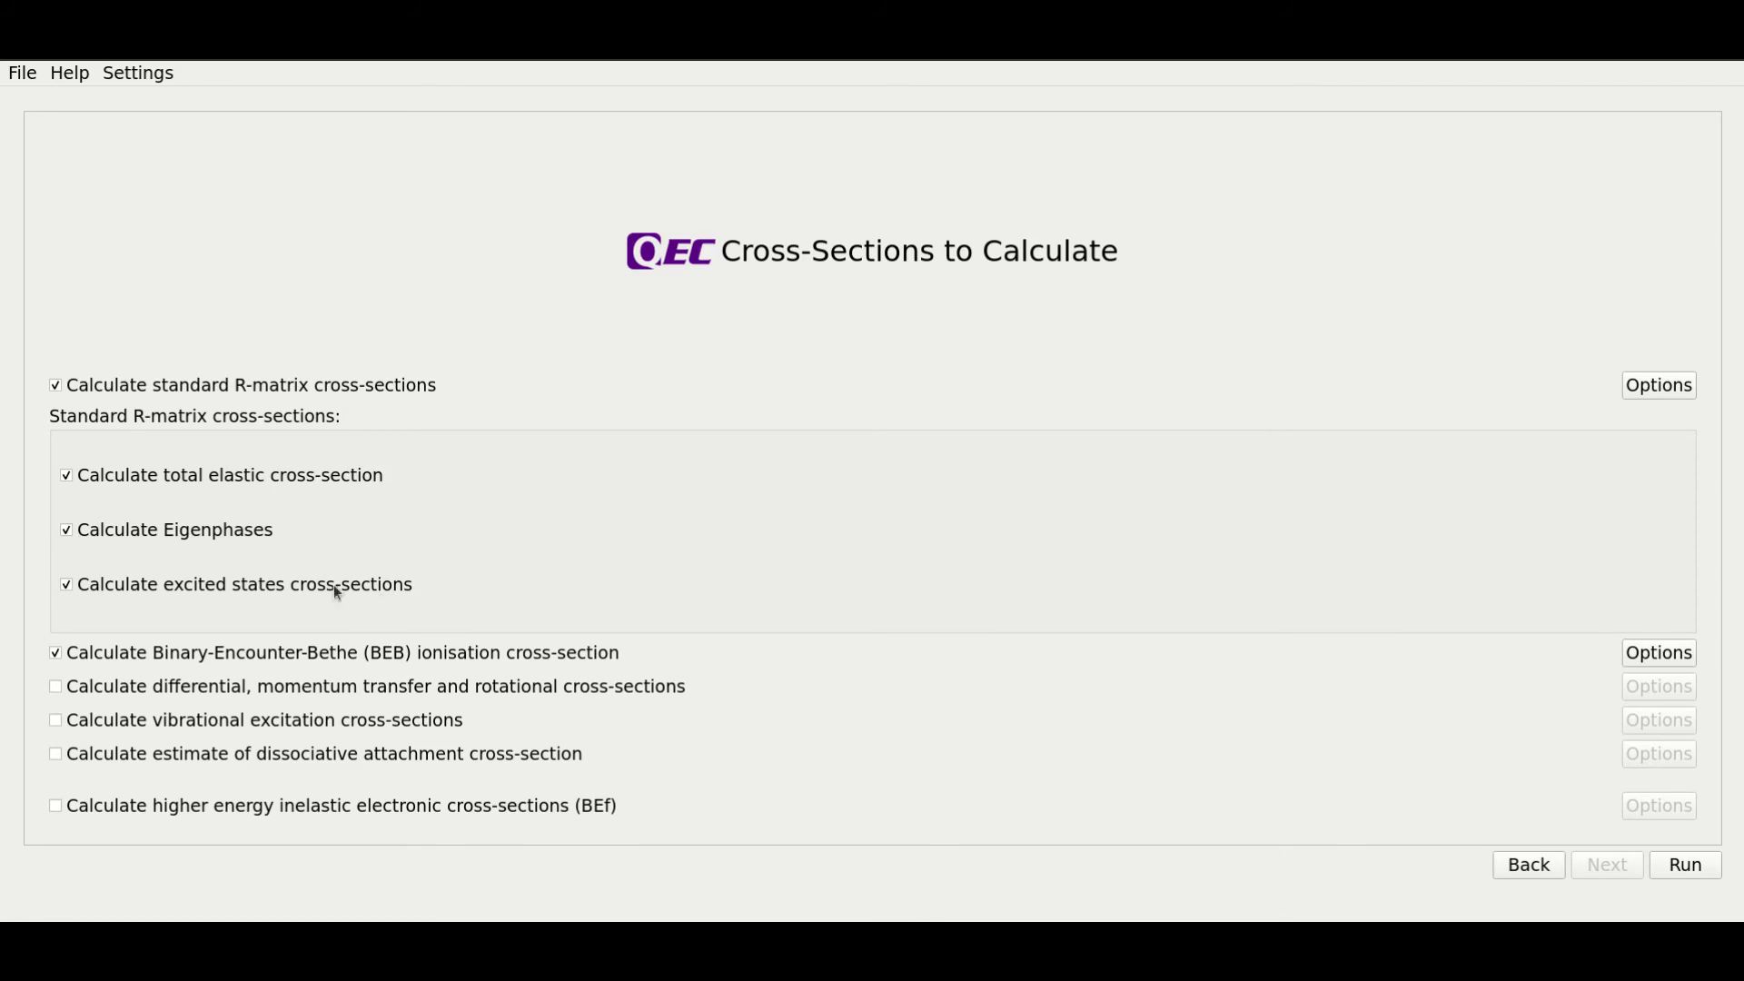
{"action": "mouse_move", "coordinate": [286, 615]}
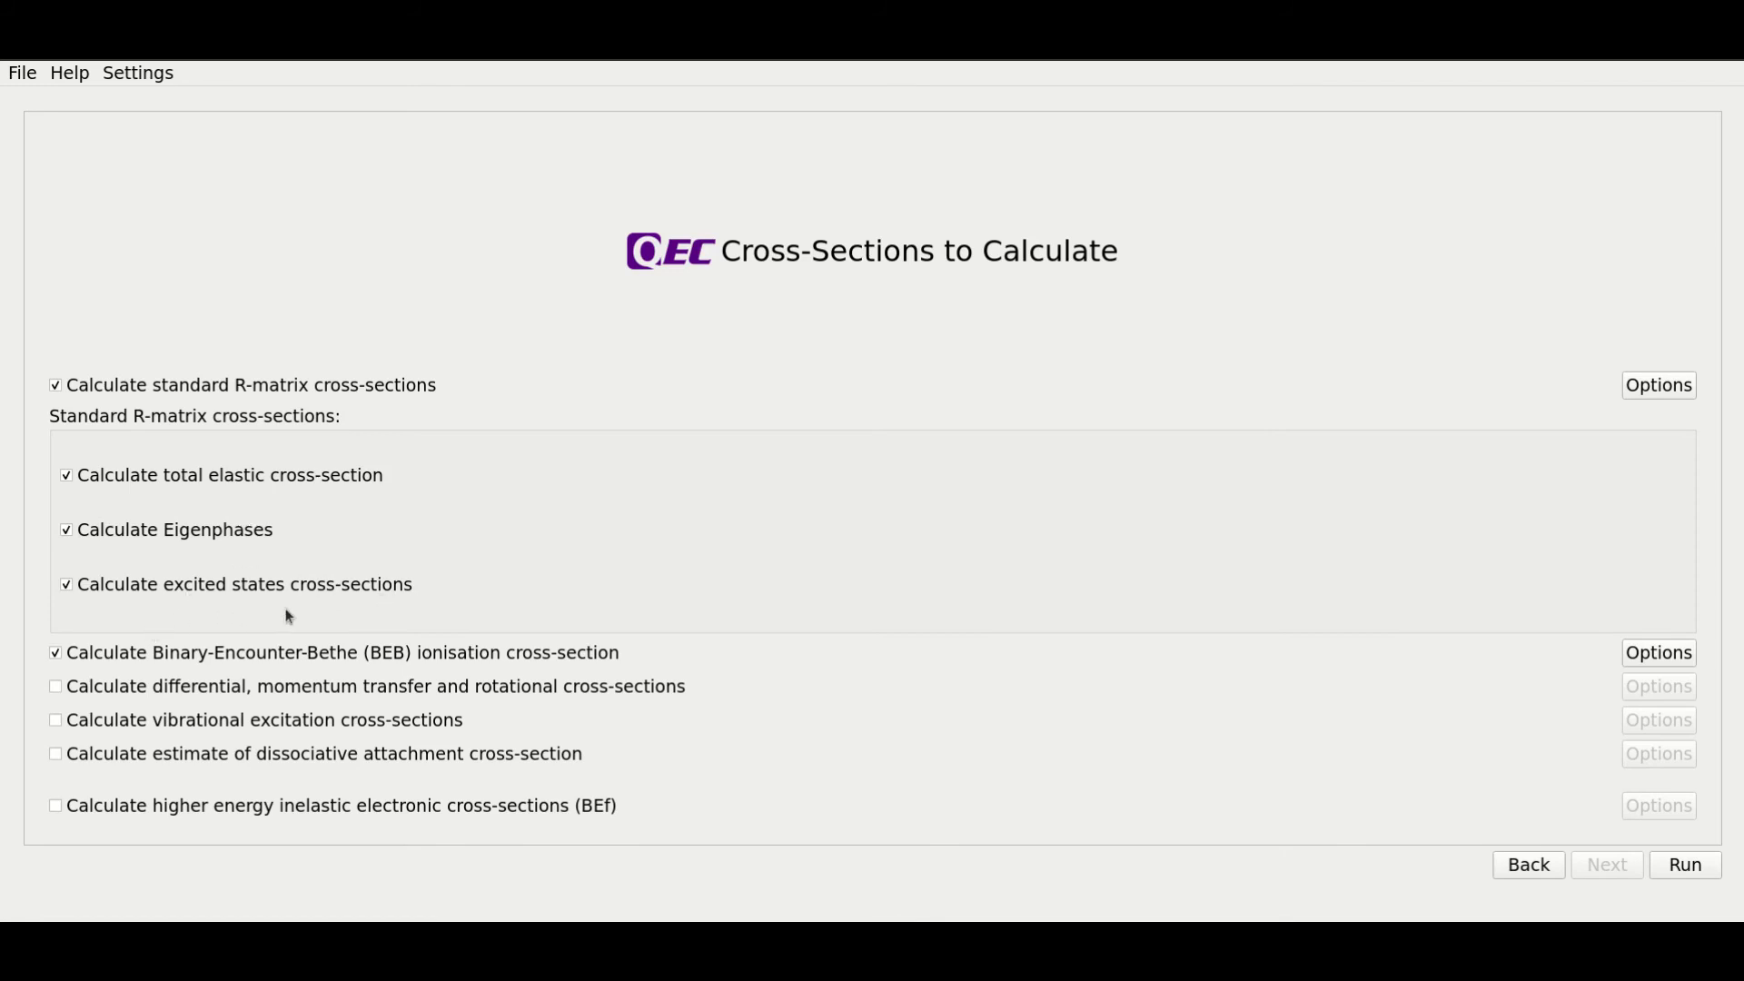
{"action": "mouse_move", "coordinate": [203, 652]}
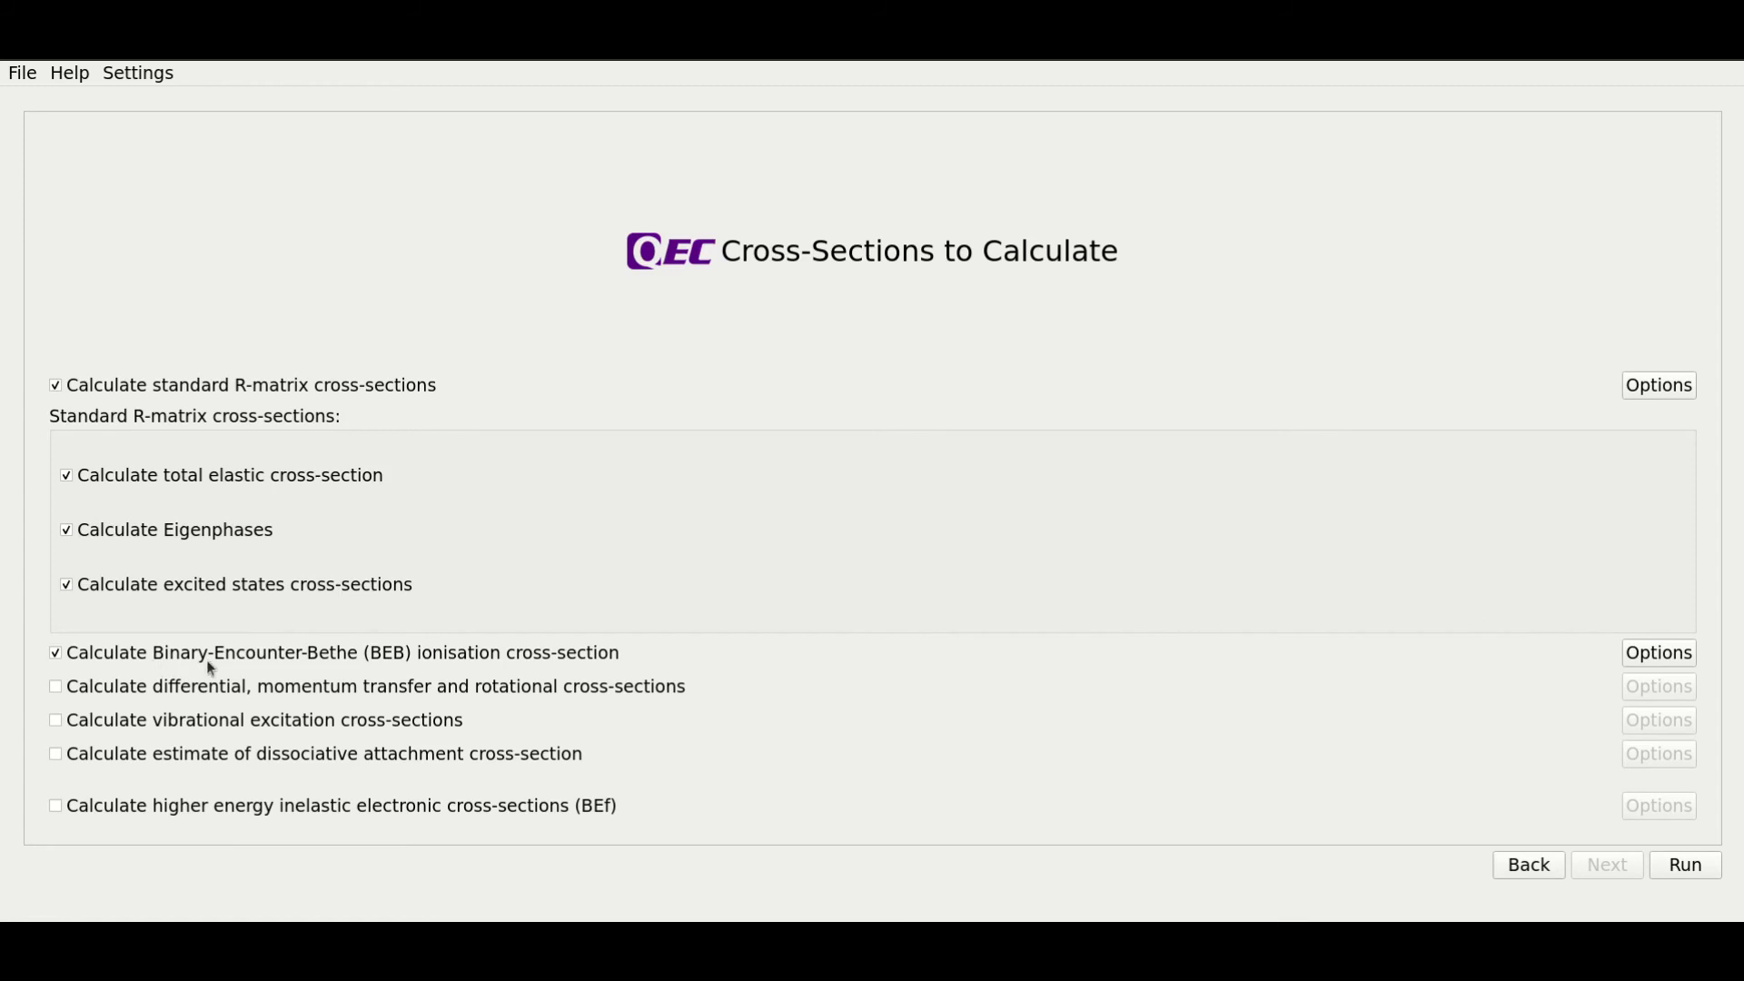
{"action": "mouse_move", "coordinate": [264, 671]}
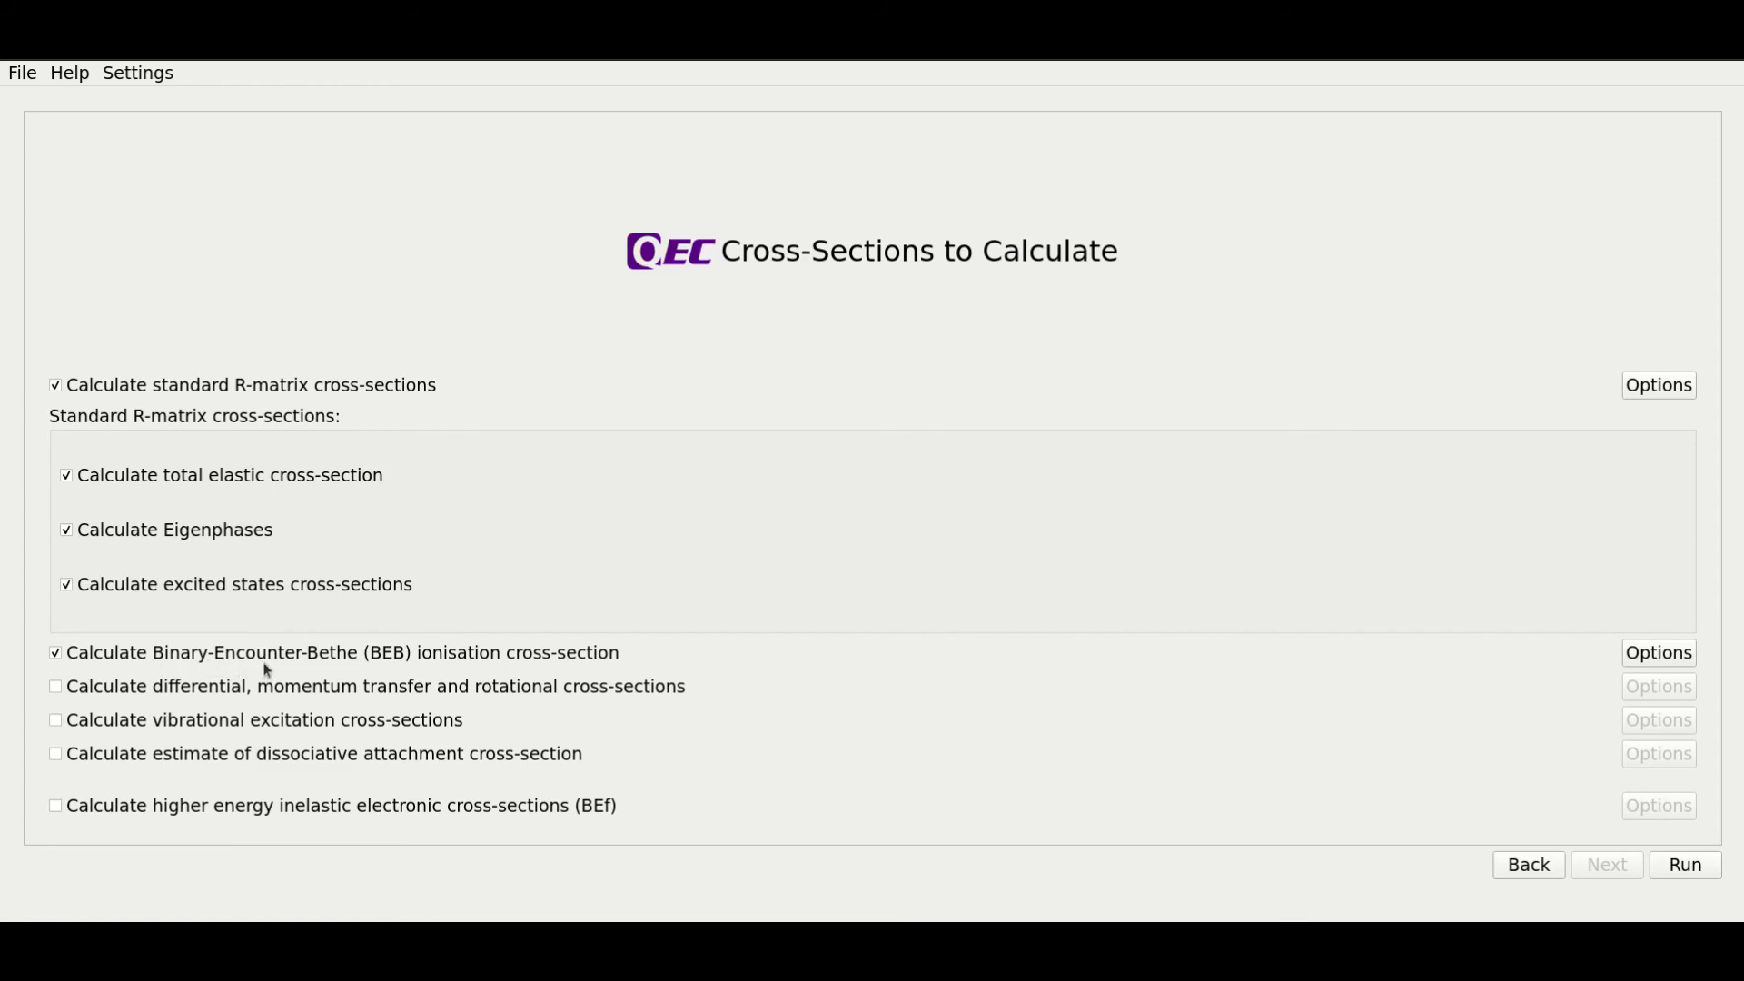
{"action": "mouse_move", "coordinate": [1586, 683]}
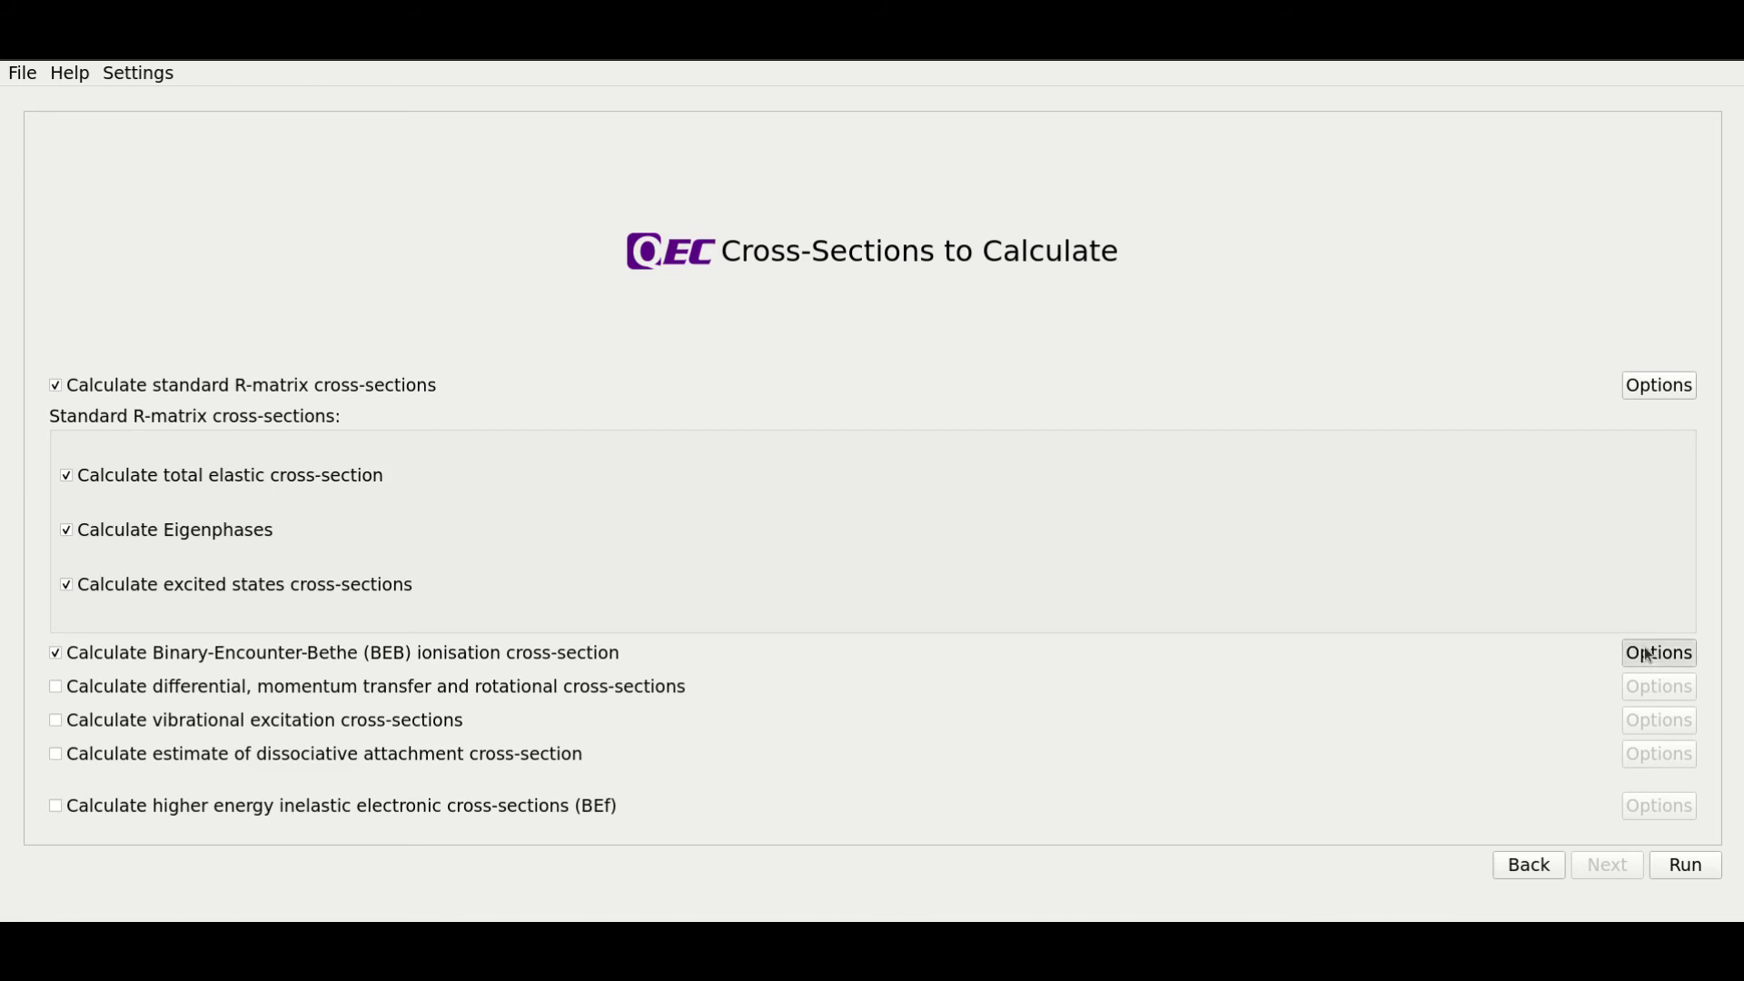
{"action": "left_click", "coordinate": [1656, 652]}
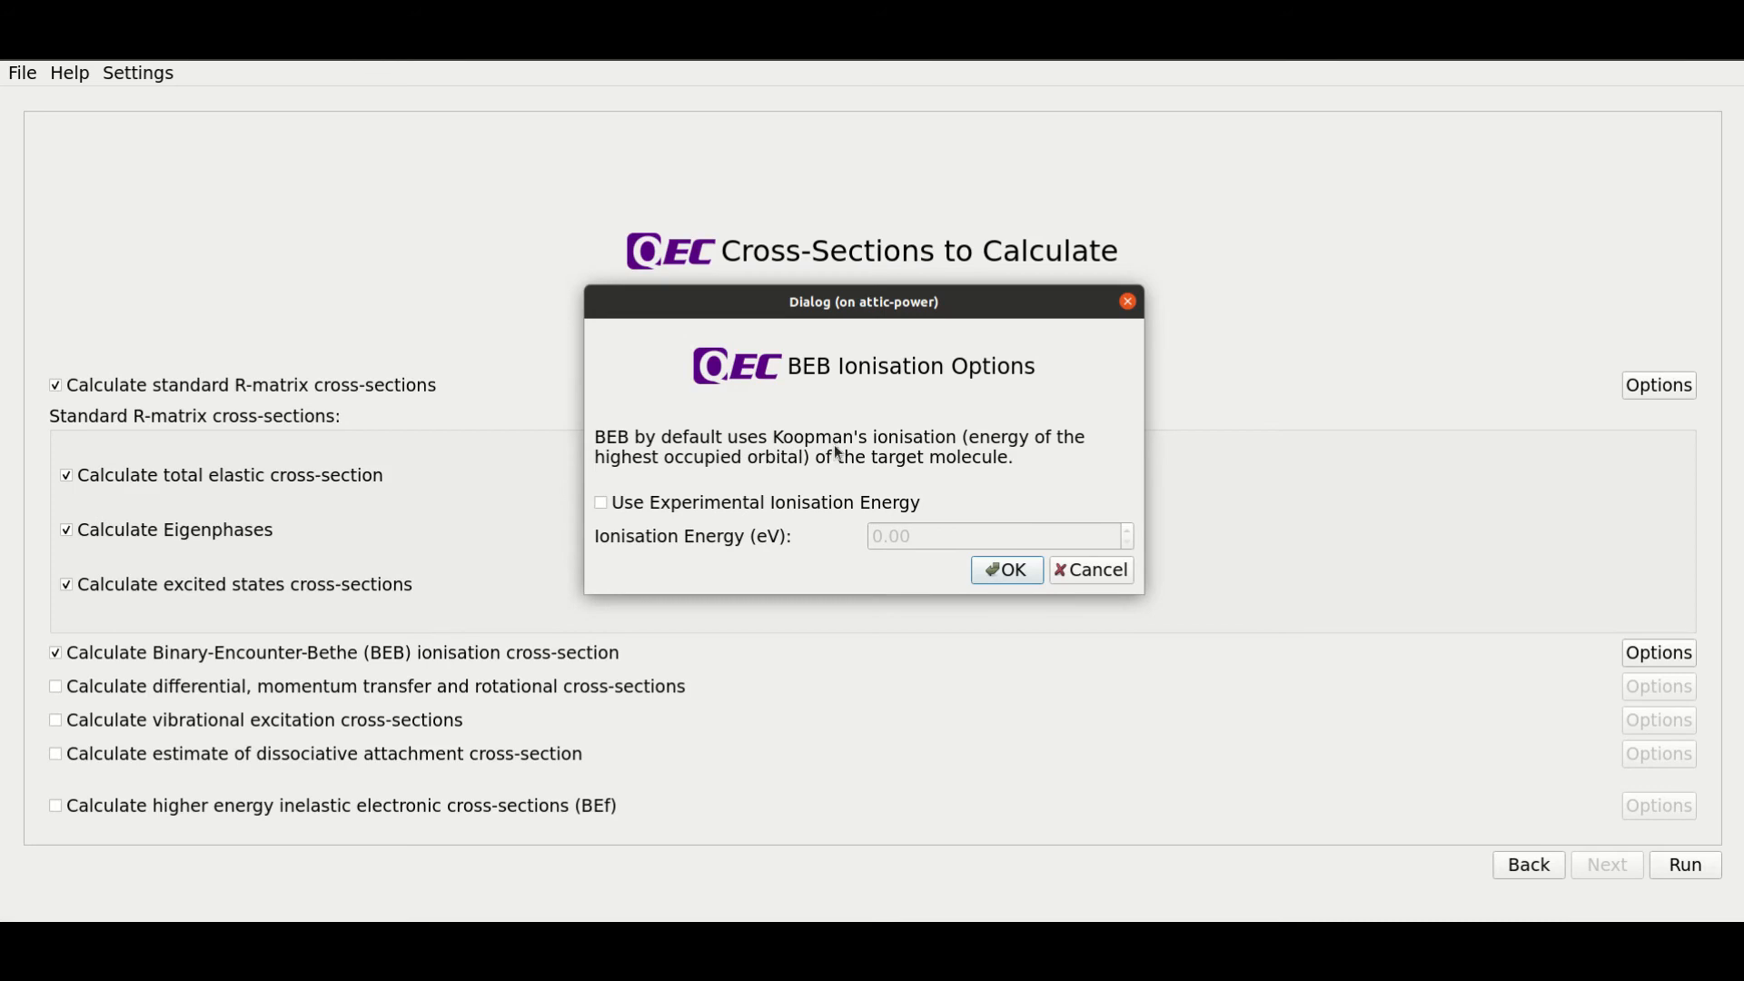
{"action": "mouse_move", "coordinate": [1017, 454]}
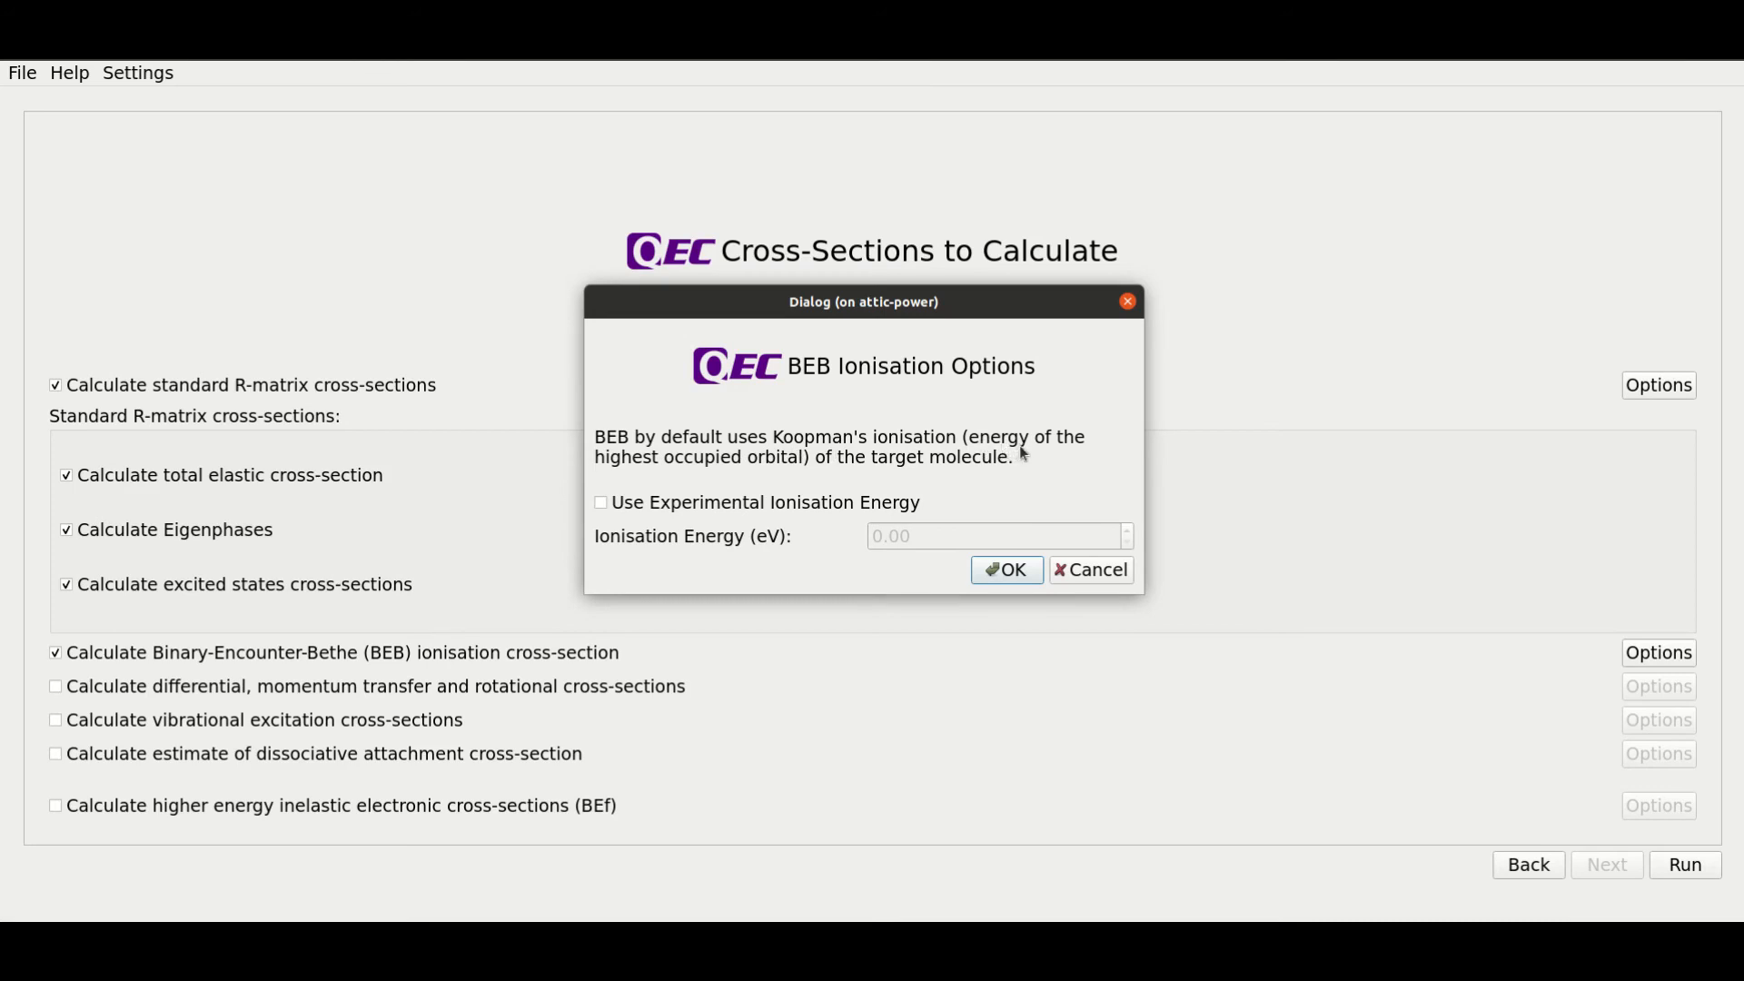
{"action": "mouse_move", "coordinate": [812, 482]}
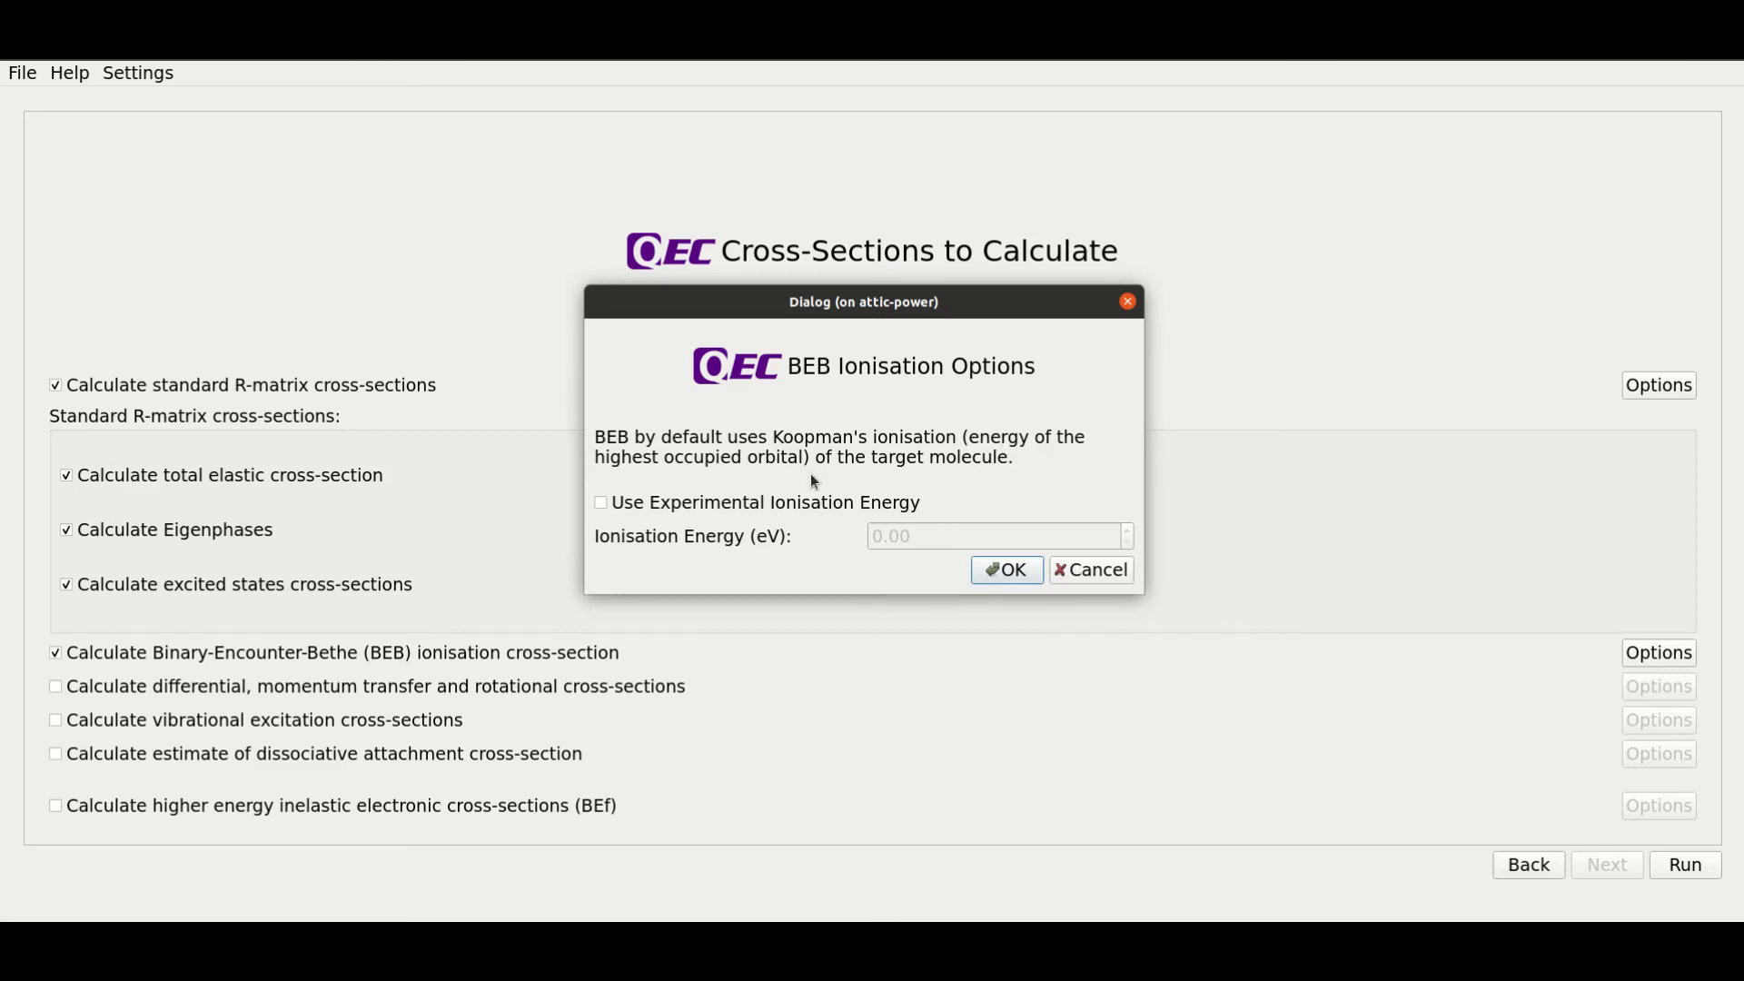
{"action": "mouse_move", "coordinate": [637, 511]}
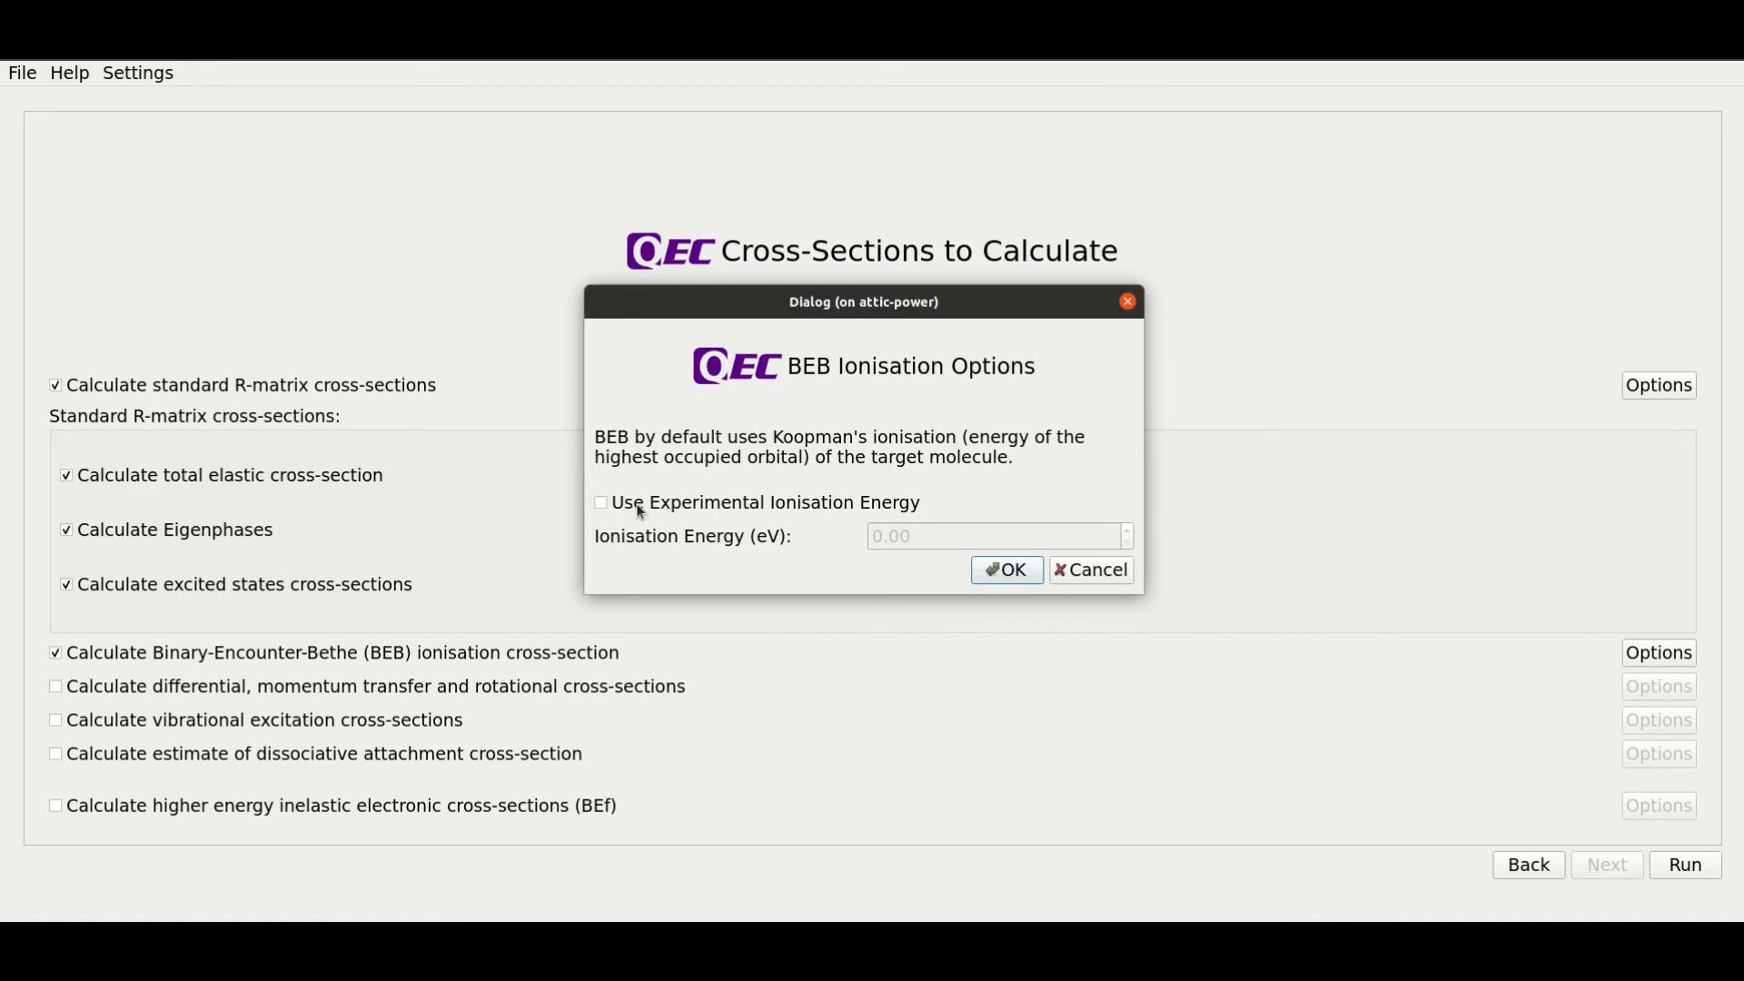
{"action": "left_click", "coordinate": [600, 501]}
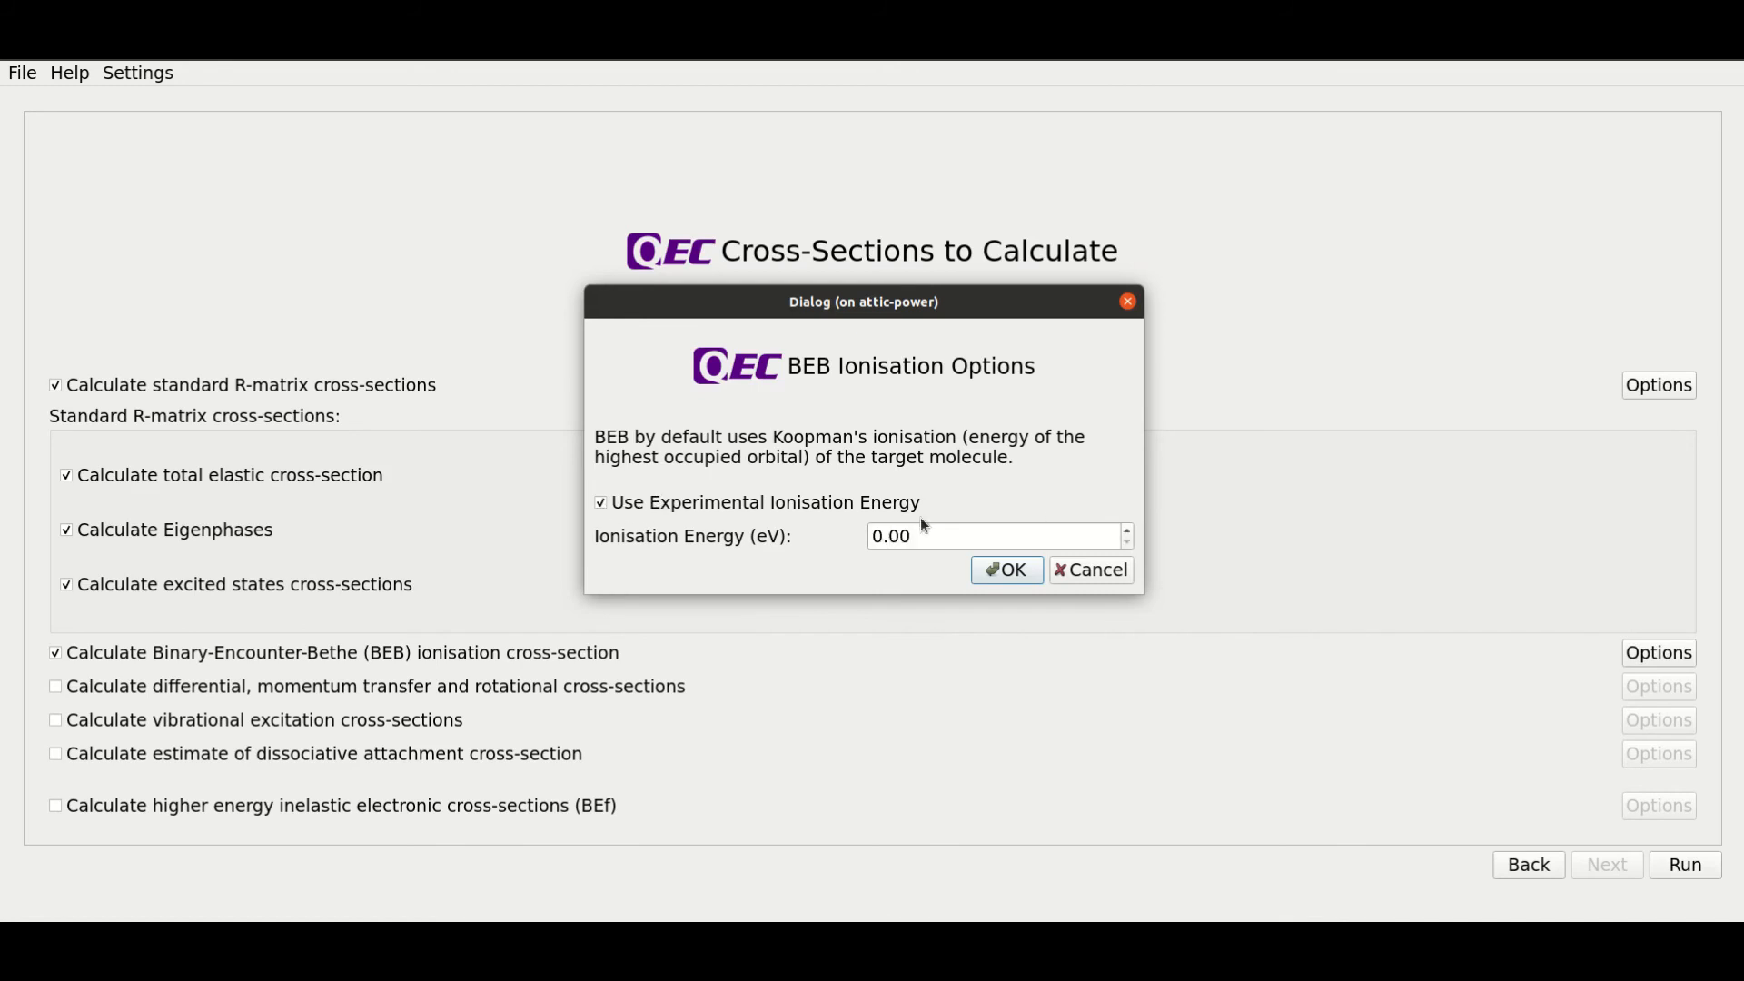
{"action": "left_click", "coordinate": [600, 501]}
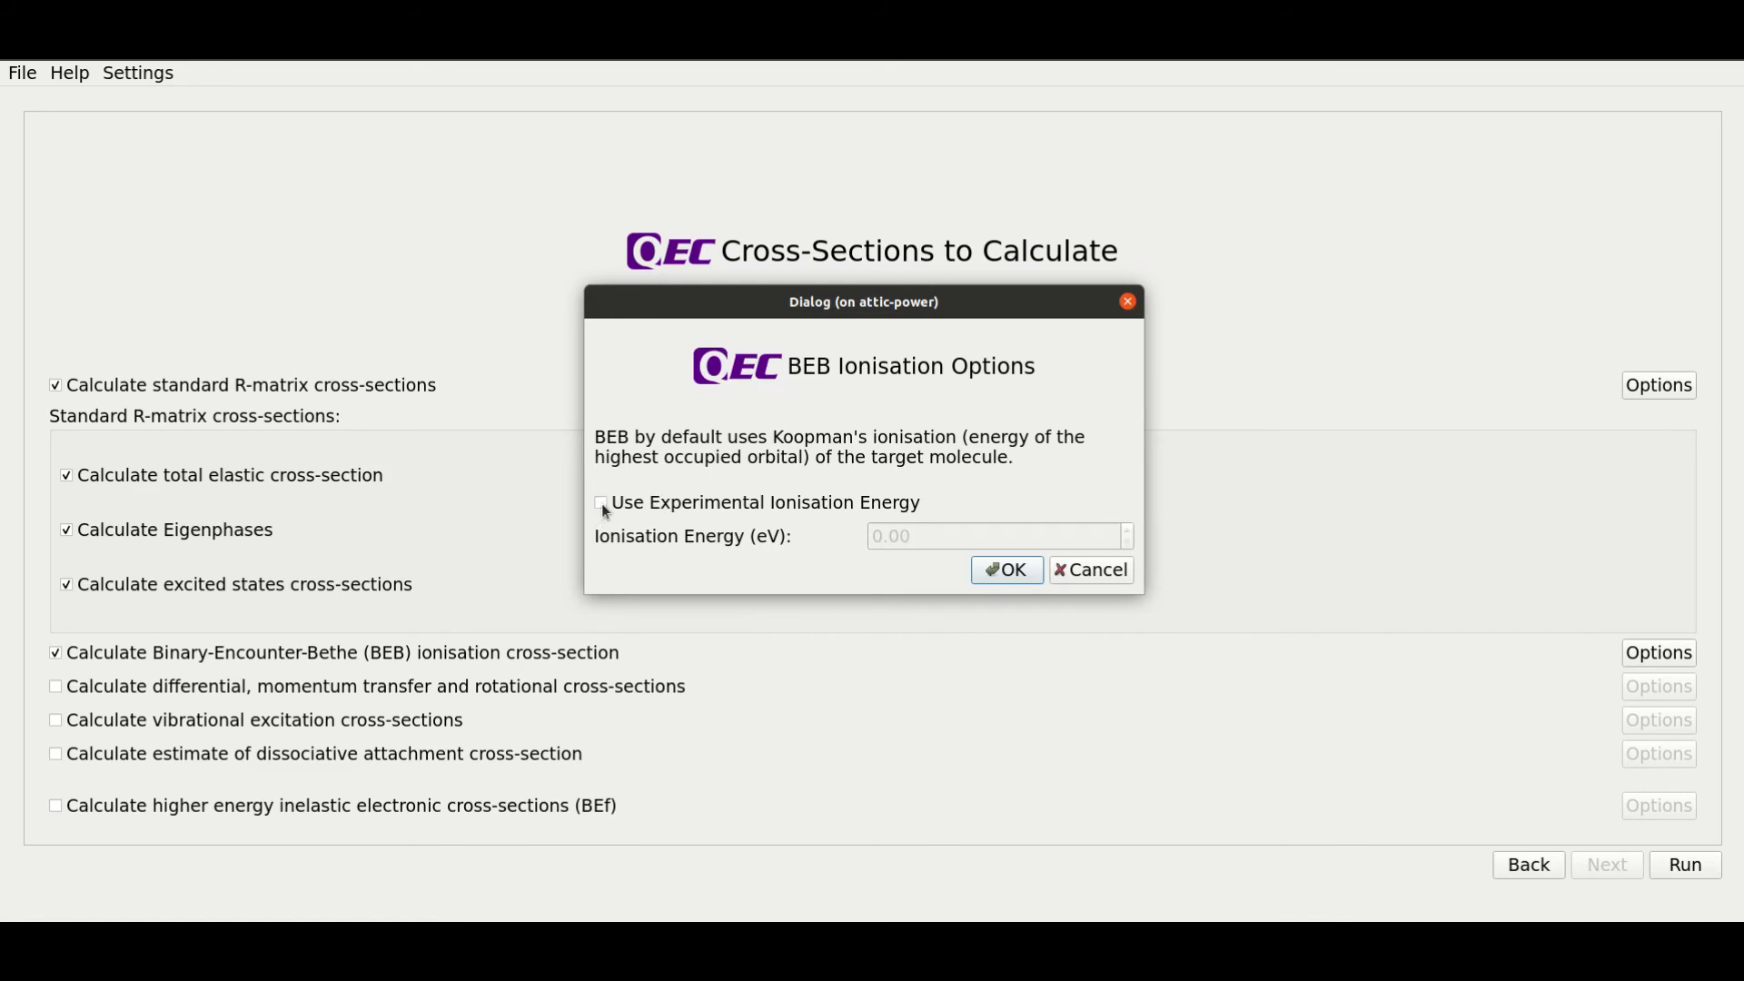
{"action": "left_click", "coordinate": [1004, 569]}
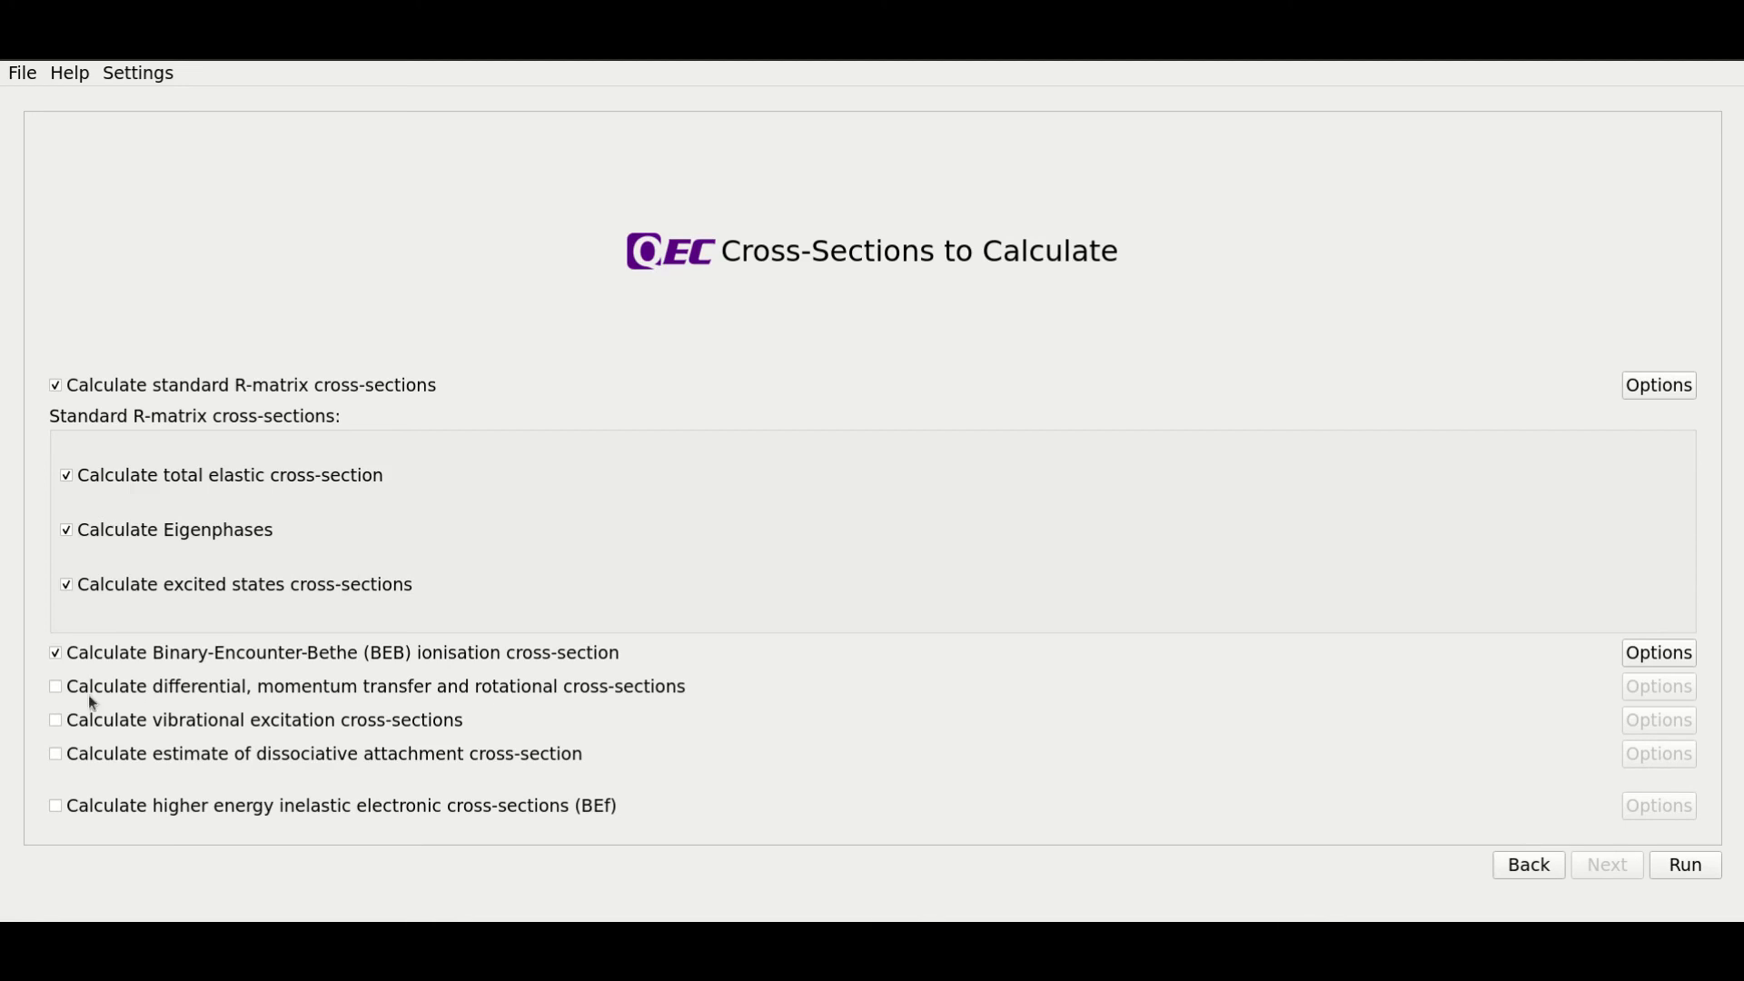
- Tick differential, momentum transfer and rotational cross-sections and review their PolyDCS dipole moment options
{"action": "left_click", "coordinate": [54, 687]}
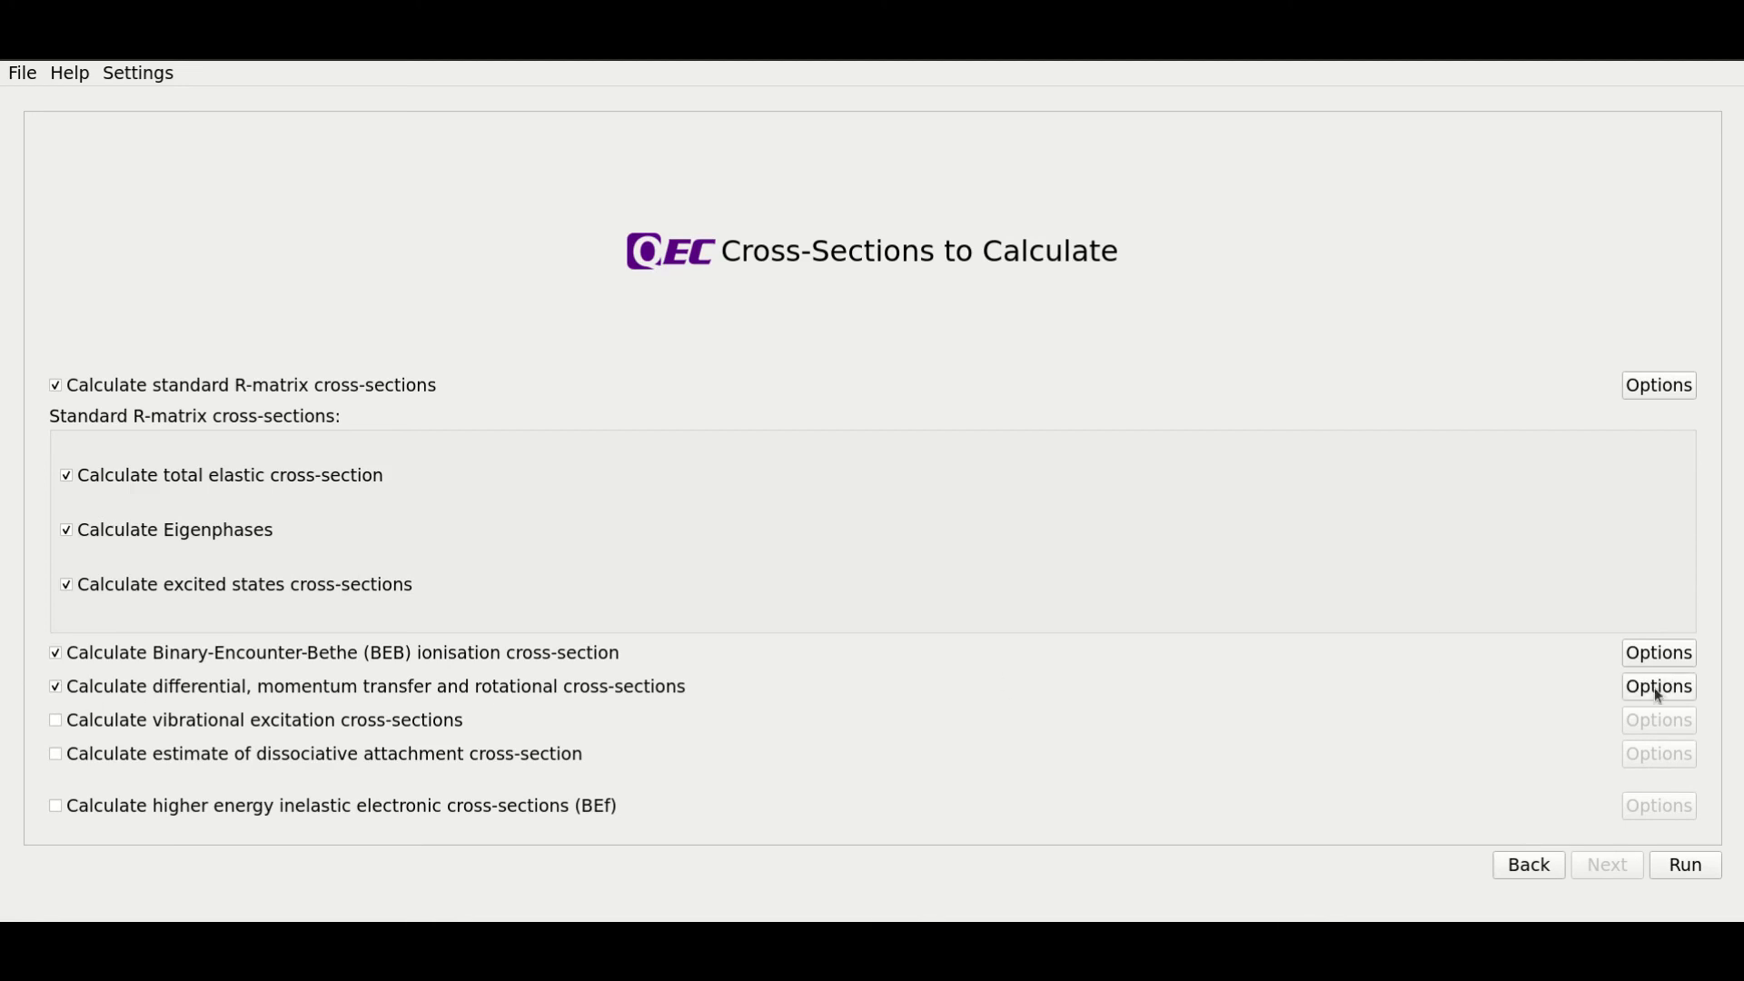
{"action": "left_click", "coordinate": [1656, 687]}
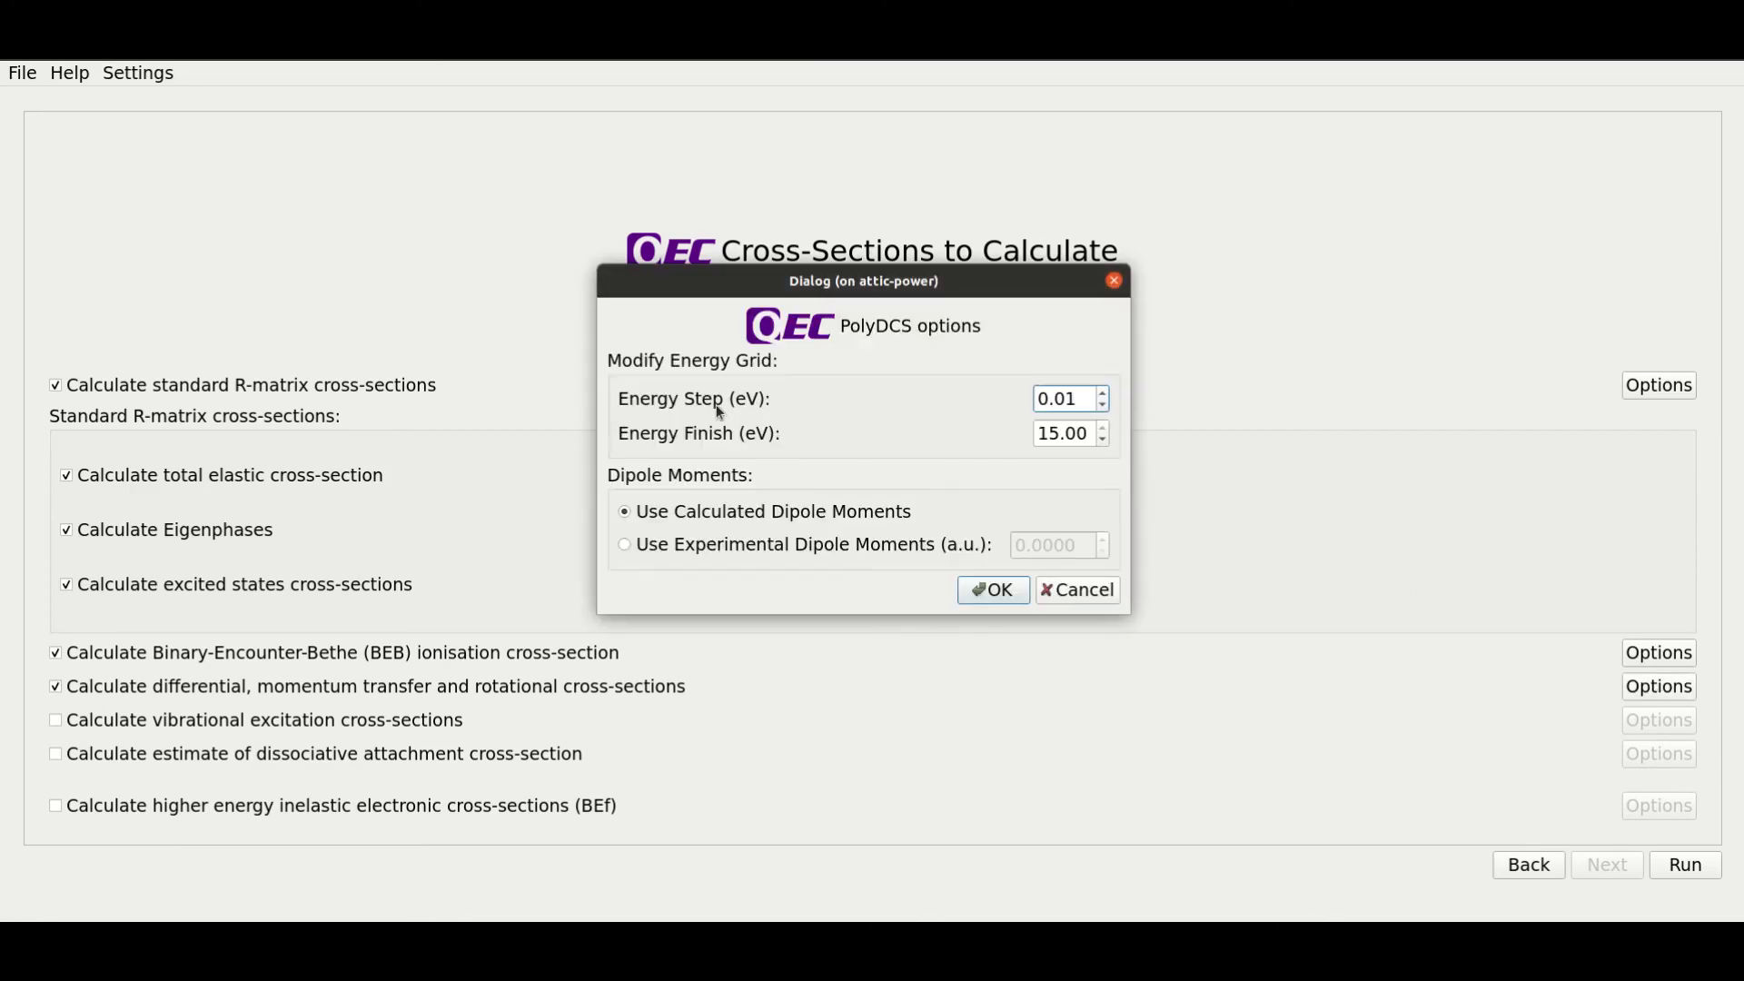
{"action": "mouse_move", "coordinate": [790, 464]}
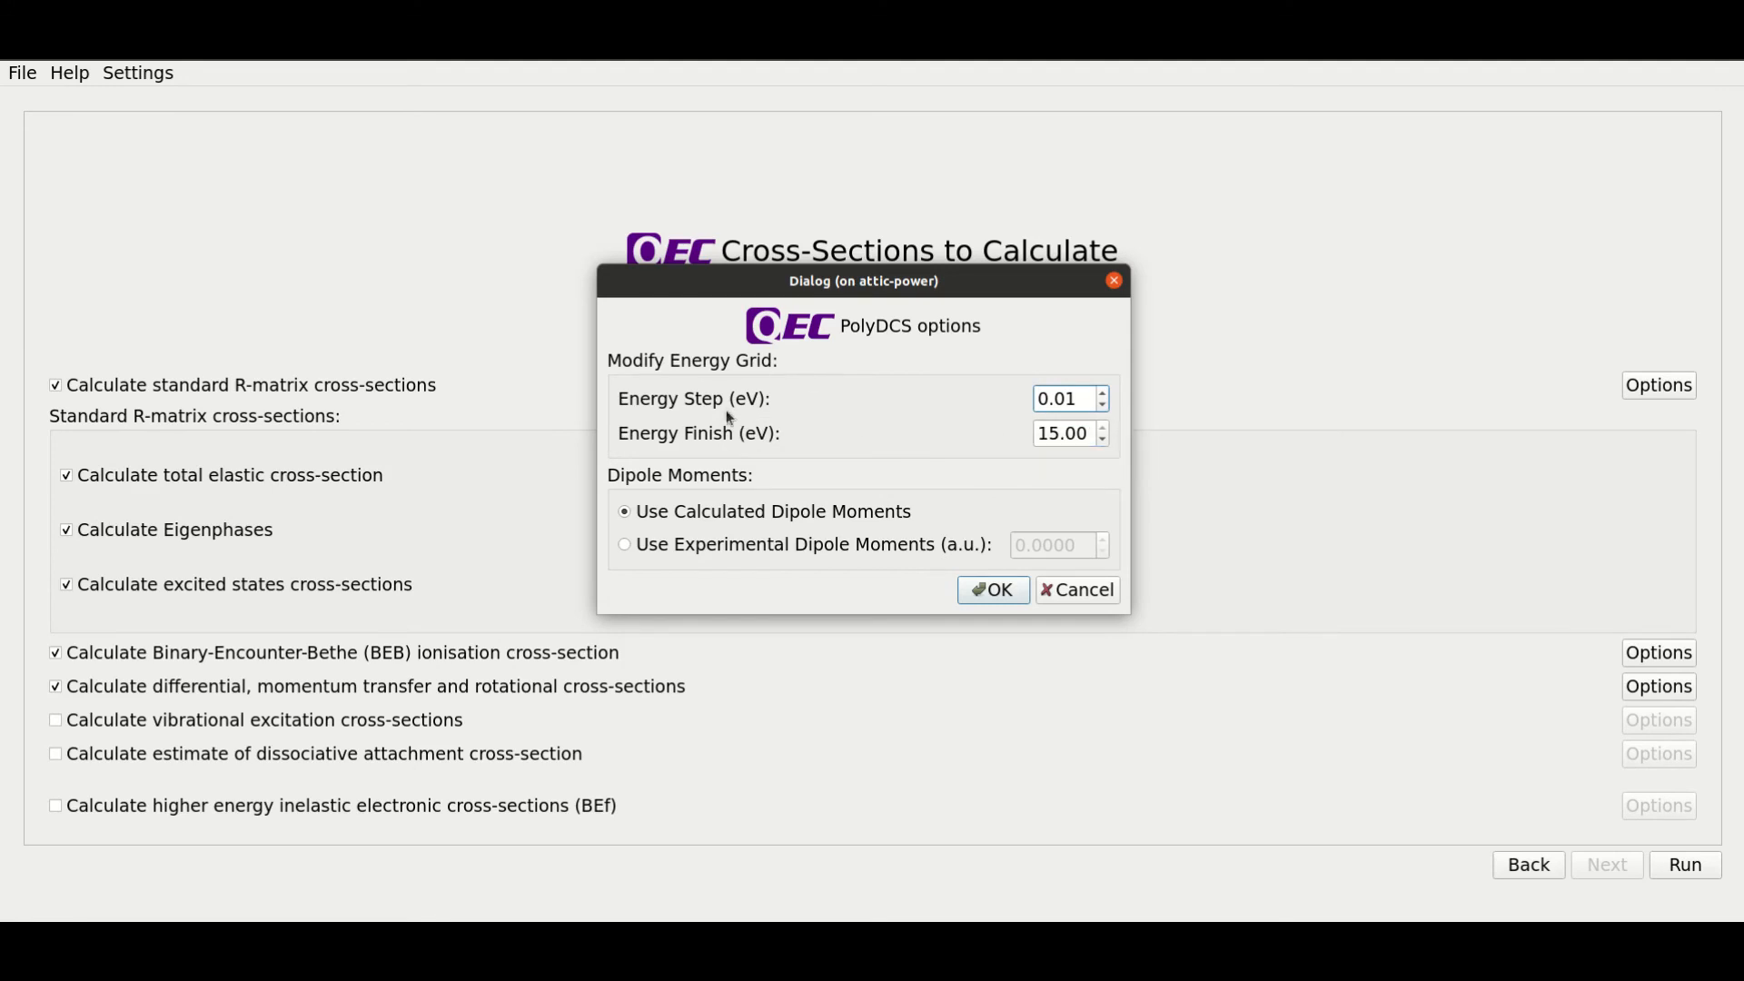
{"action": "mouse_move", "coordinate": [698, 446]}
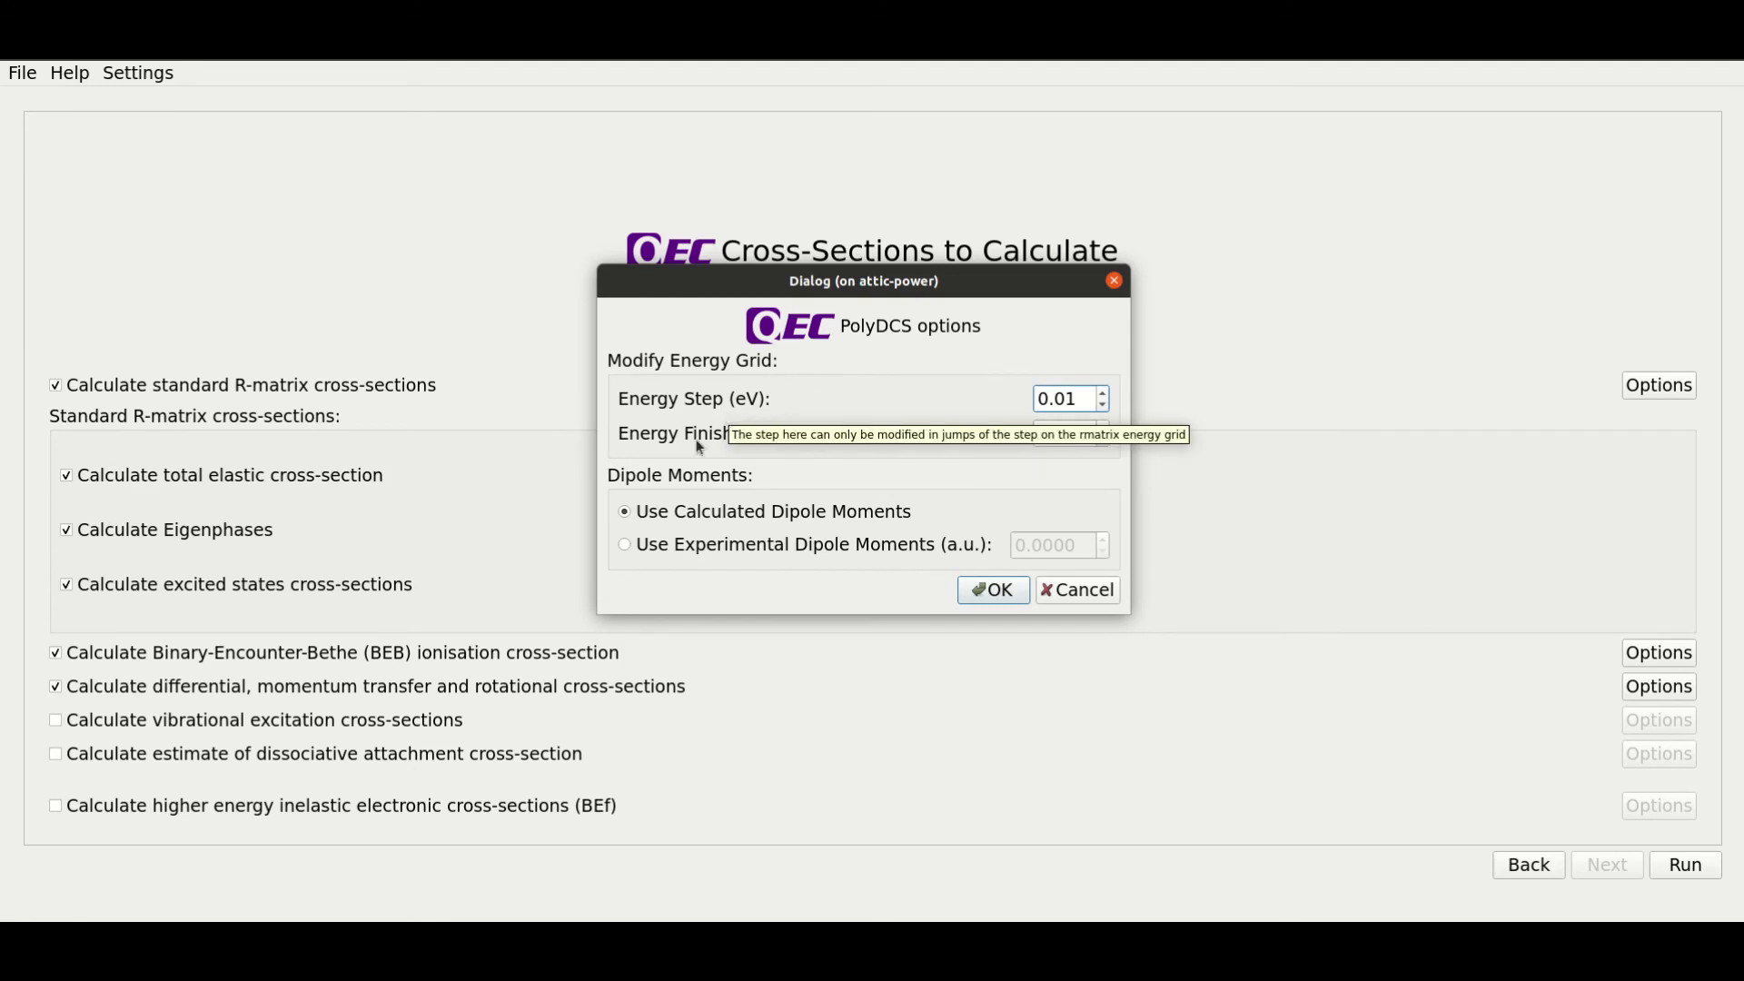
{"action": "mouse_move", "coordinate": [878, 526]}
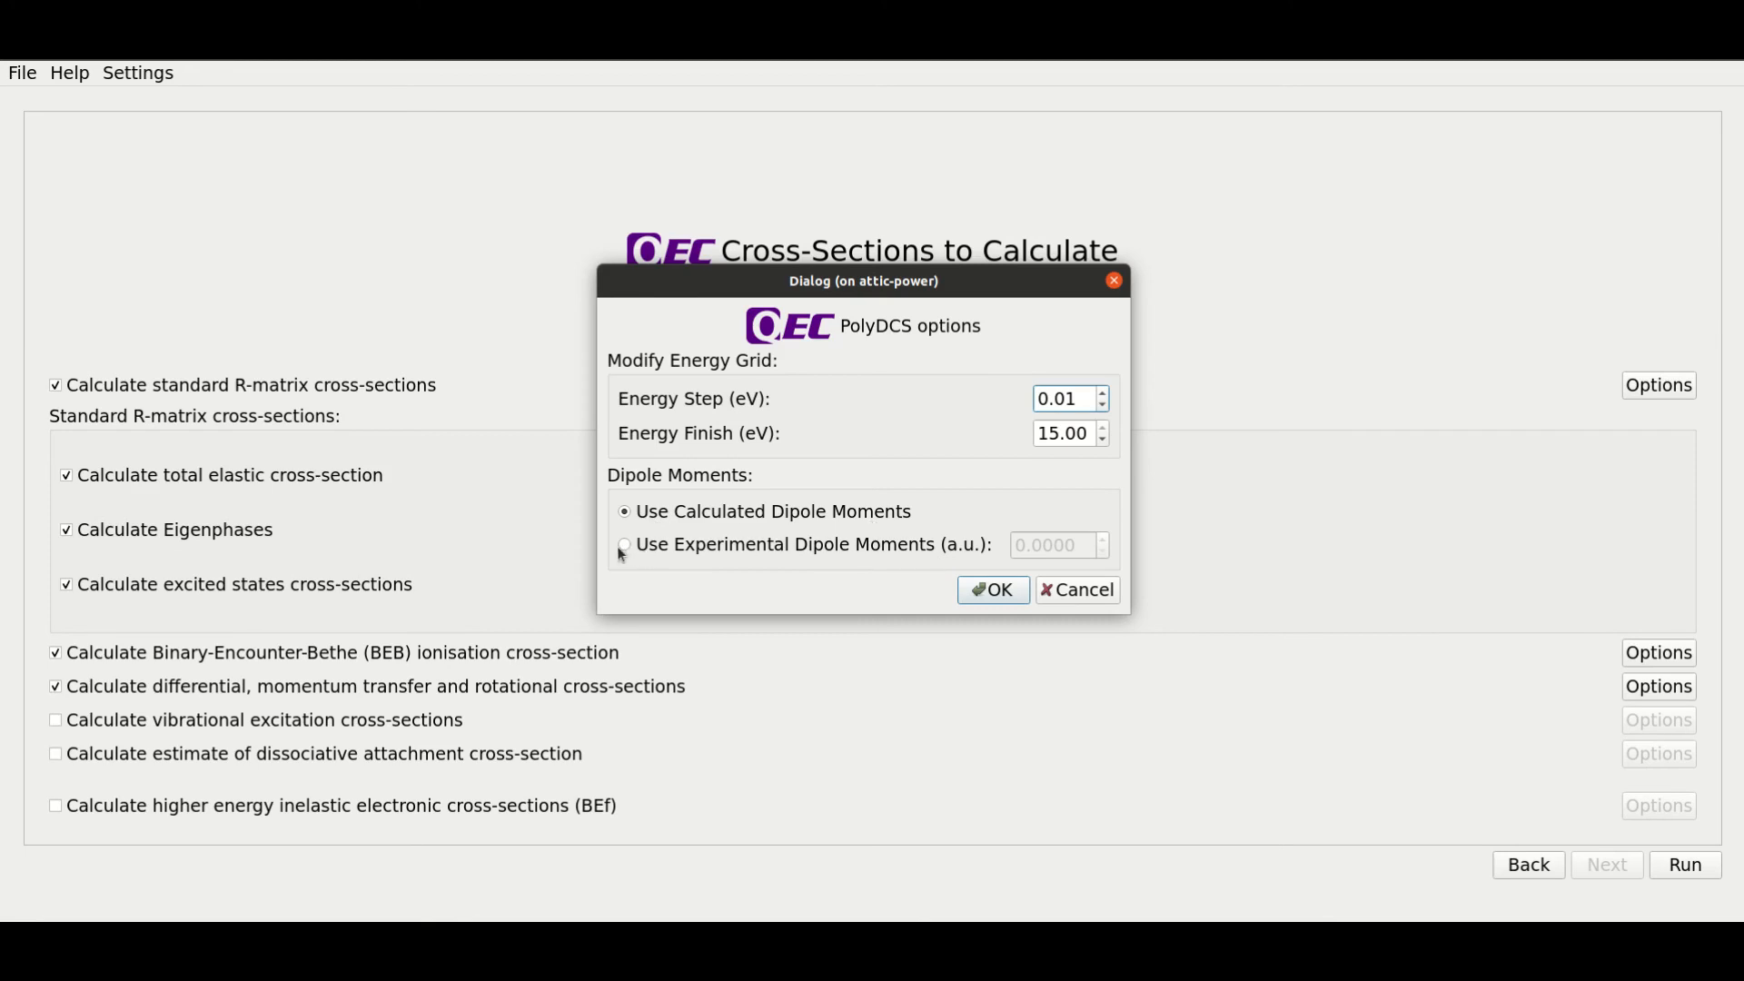
{"action": "left_click", "coordinate": [625, 544]}
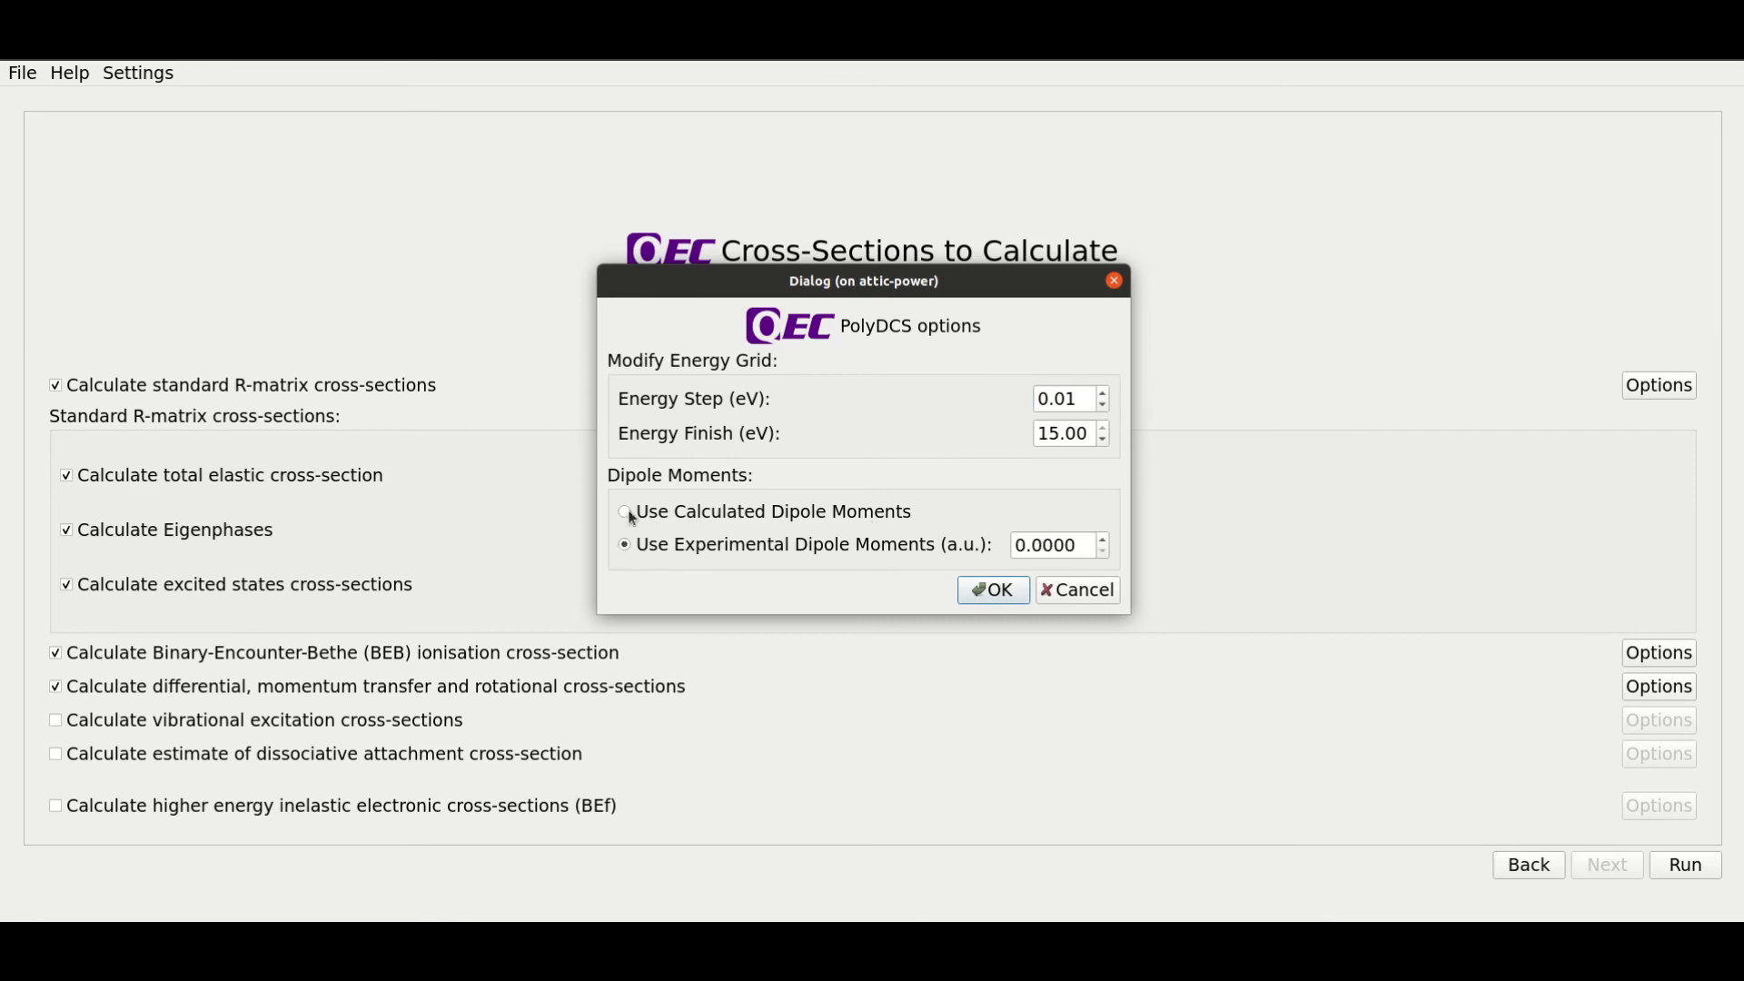
{"action": "left_click", "coordinate": [990, 589]}
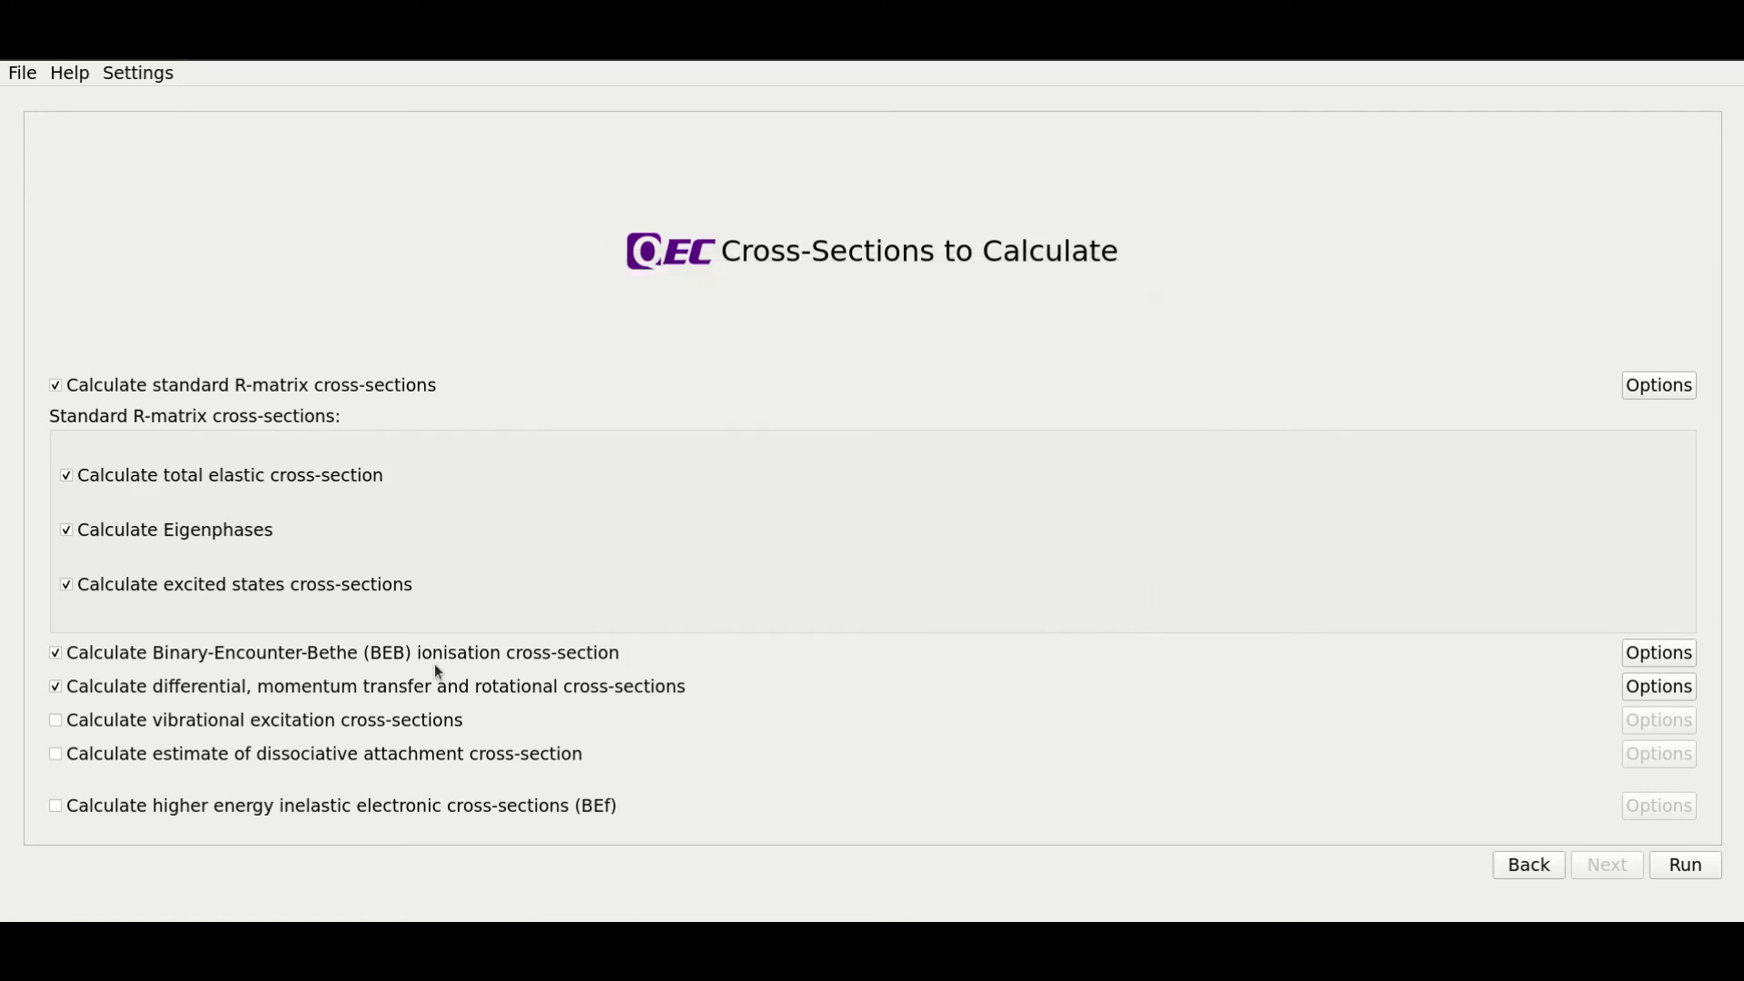
- Swap differential for vibrational excitation cross-sections, reviewing its 0.01–5 eV grid without changes
{"action": "left_click", "coordinate": [55, 686]}
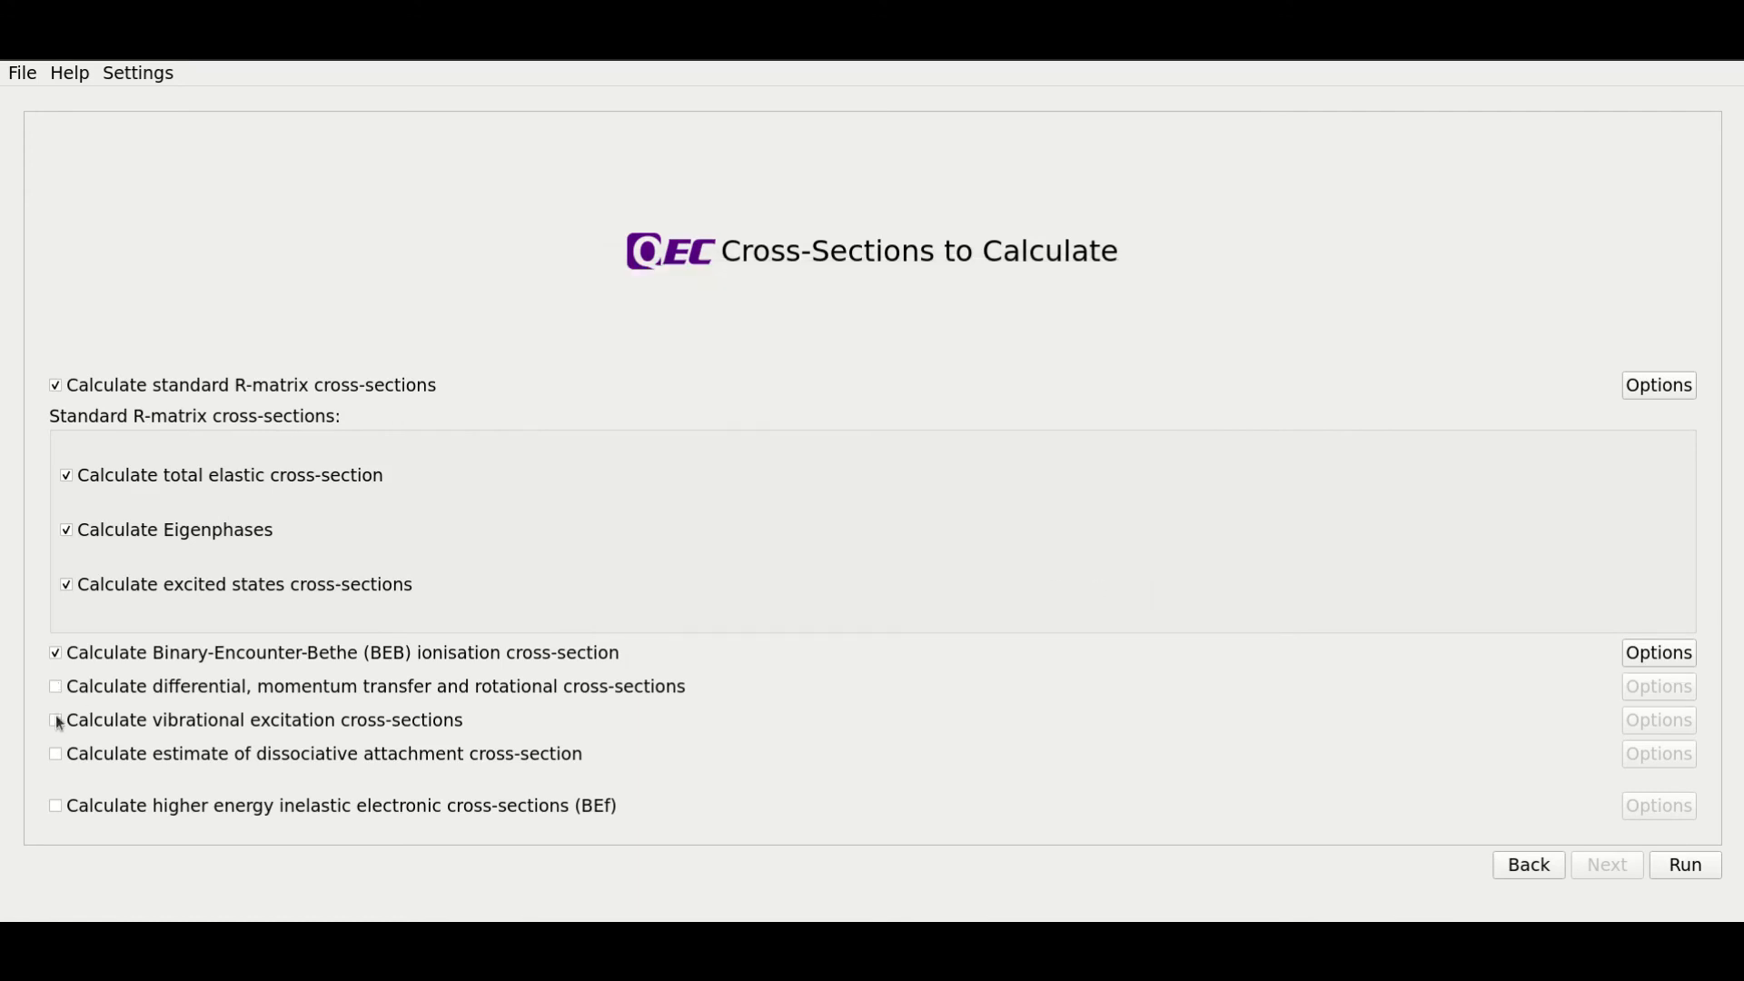
{"action": "left_click", "coordinate": [55, 719]}
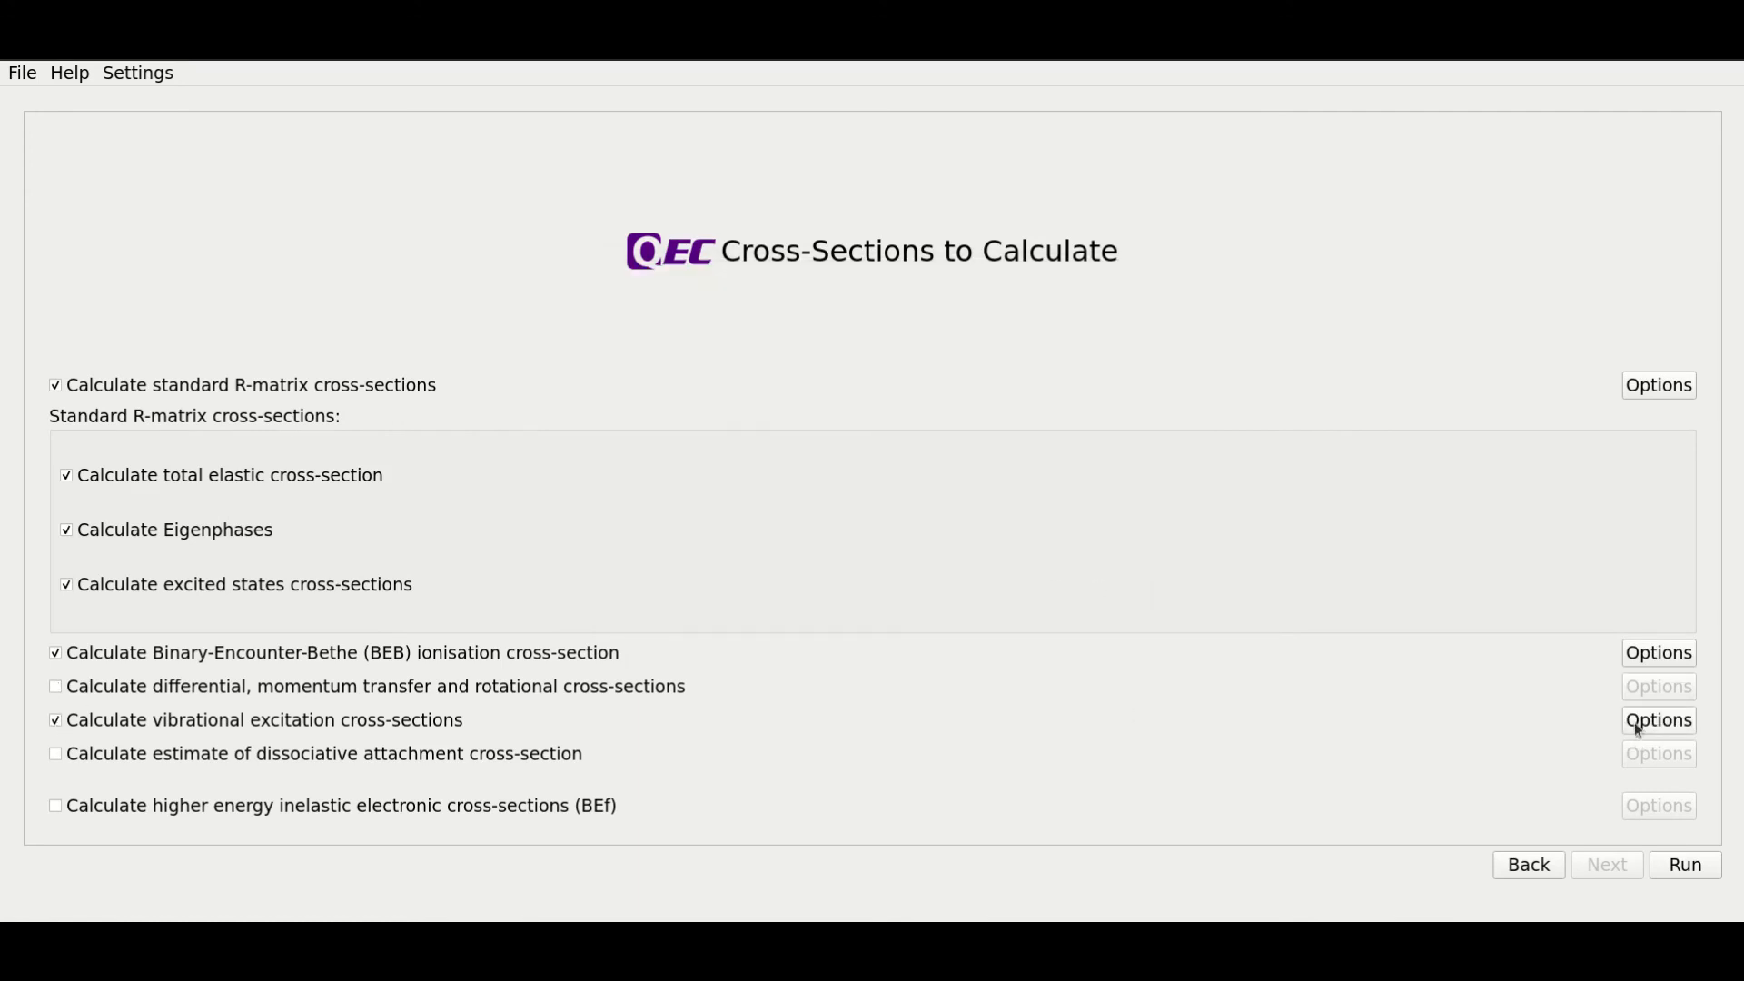
{"action": "left_click", "coordinate": [1658, 719]}
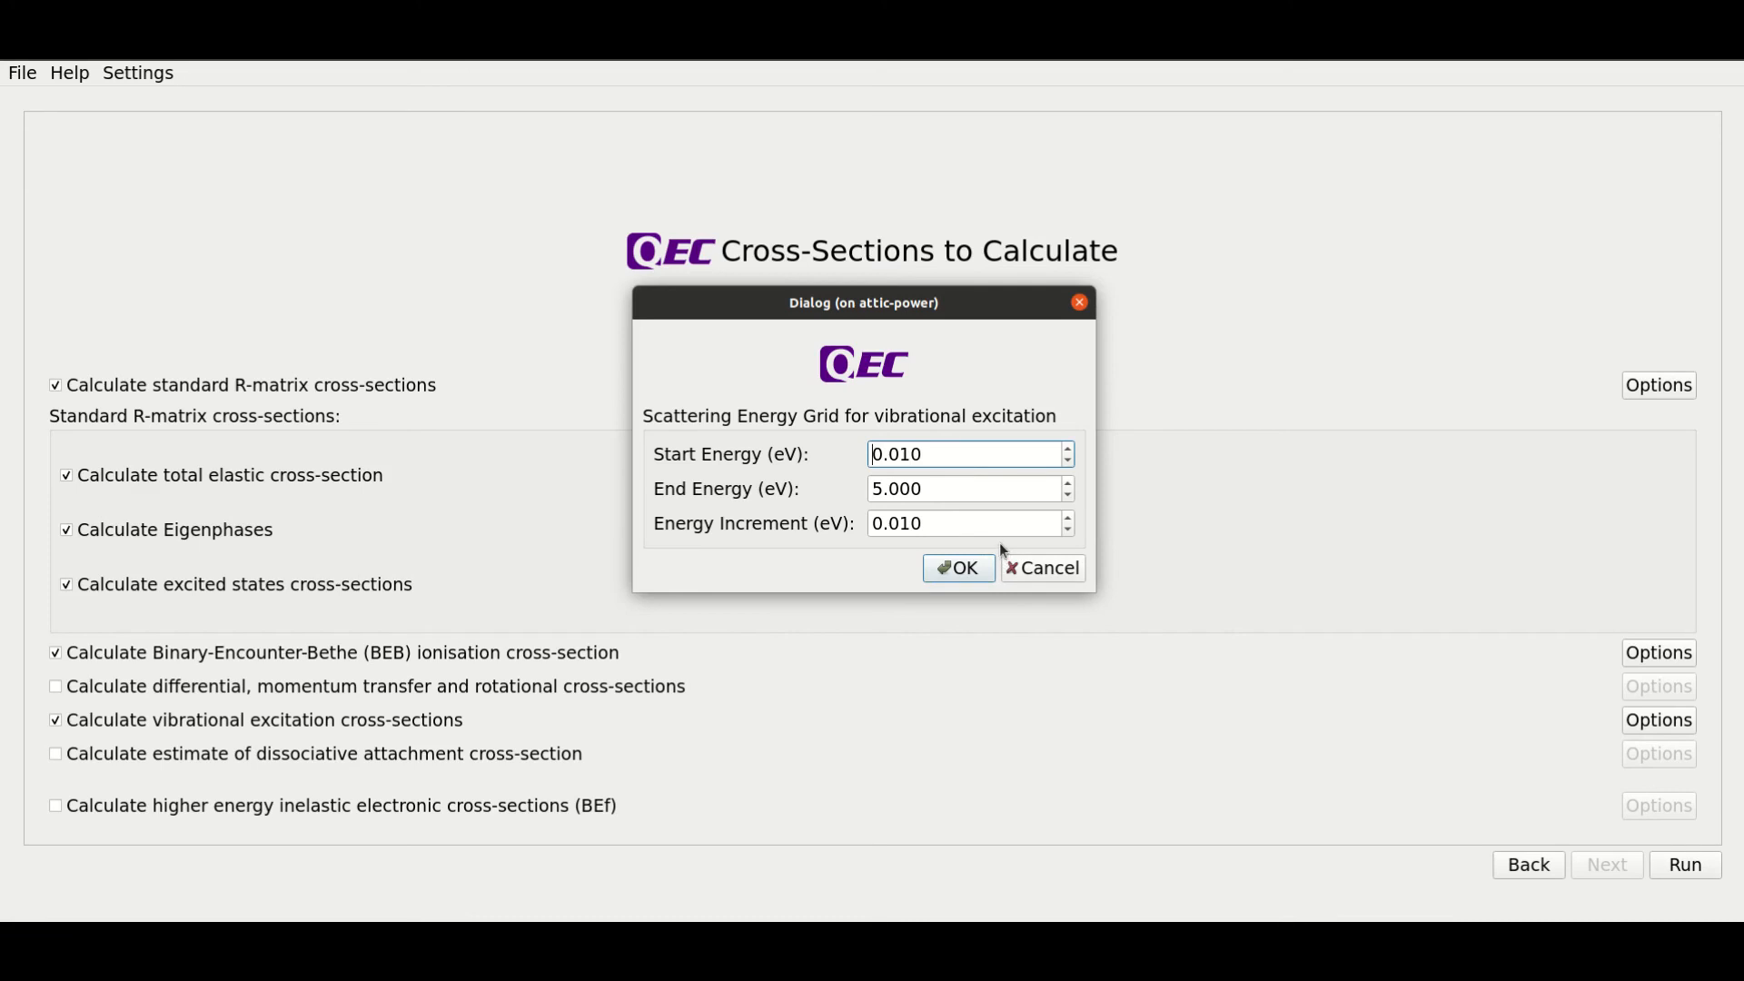
{"action": "mouse_move", "coordinate": [1049, 576]}
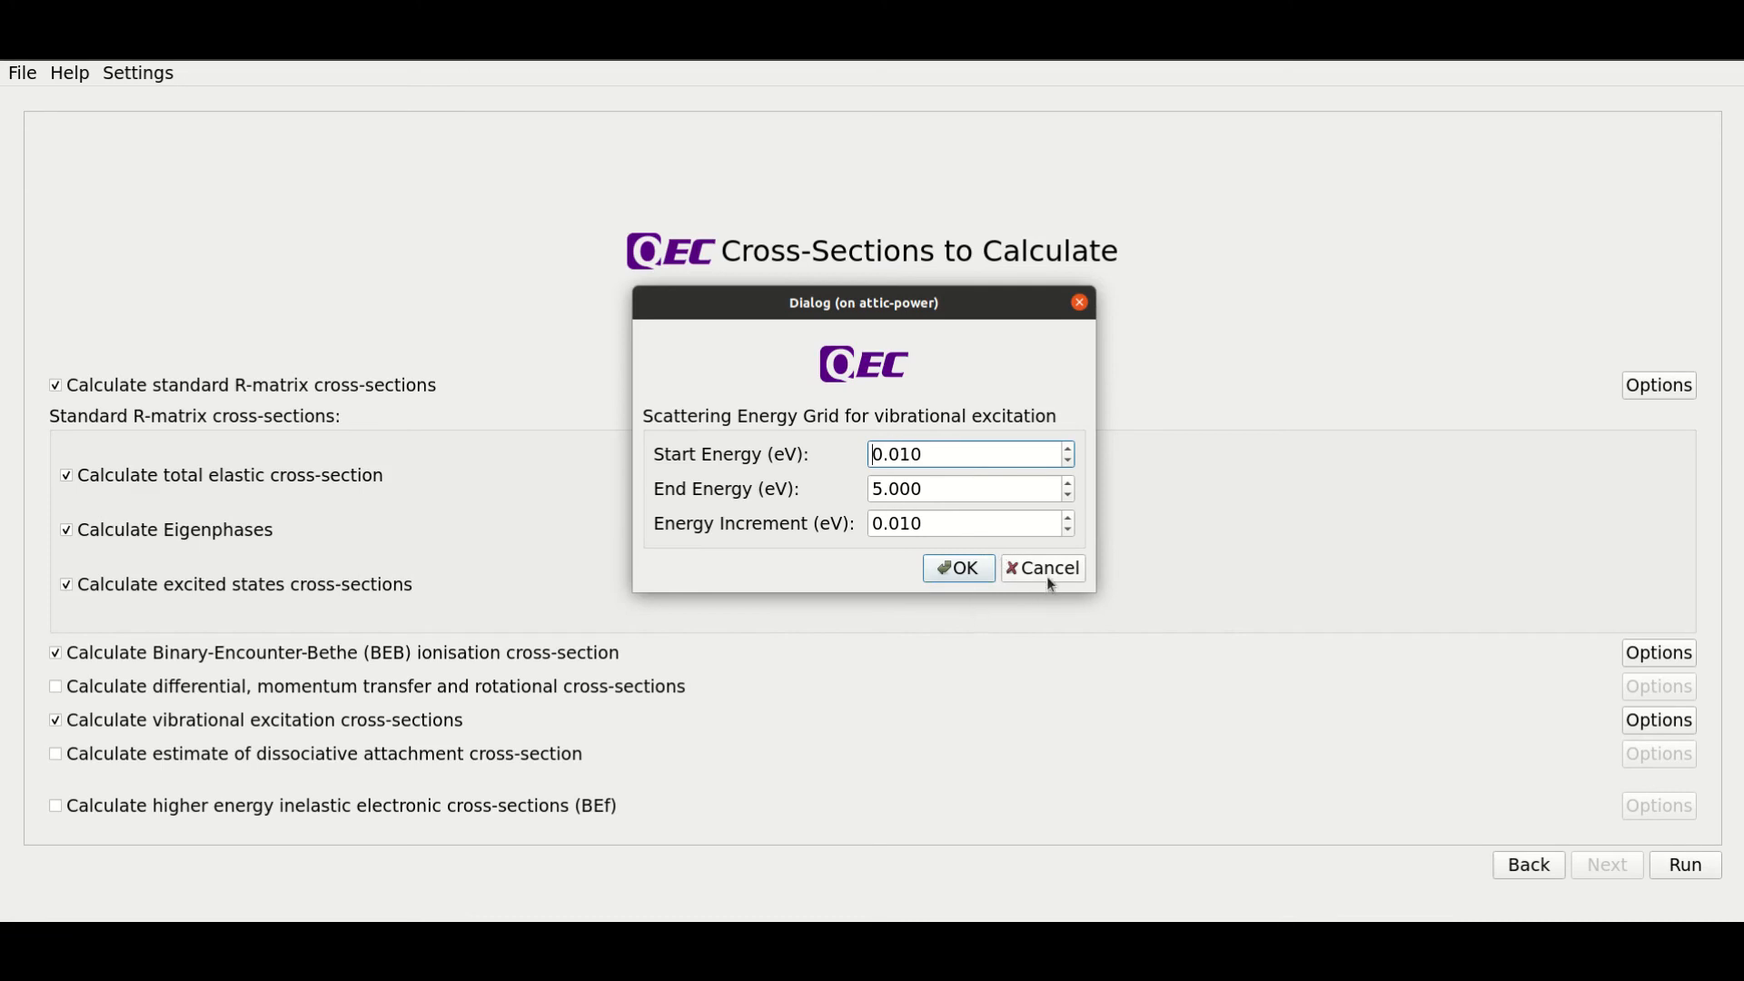
{"action": "left_click", "coordinate": [957, 569]}
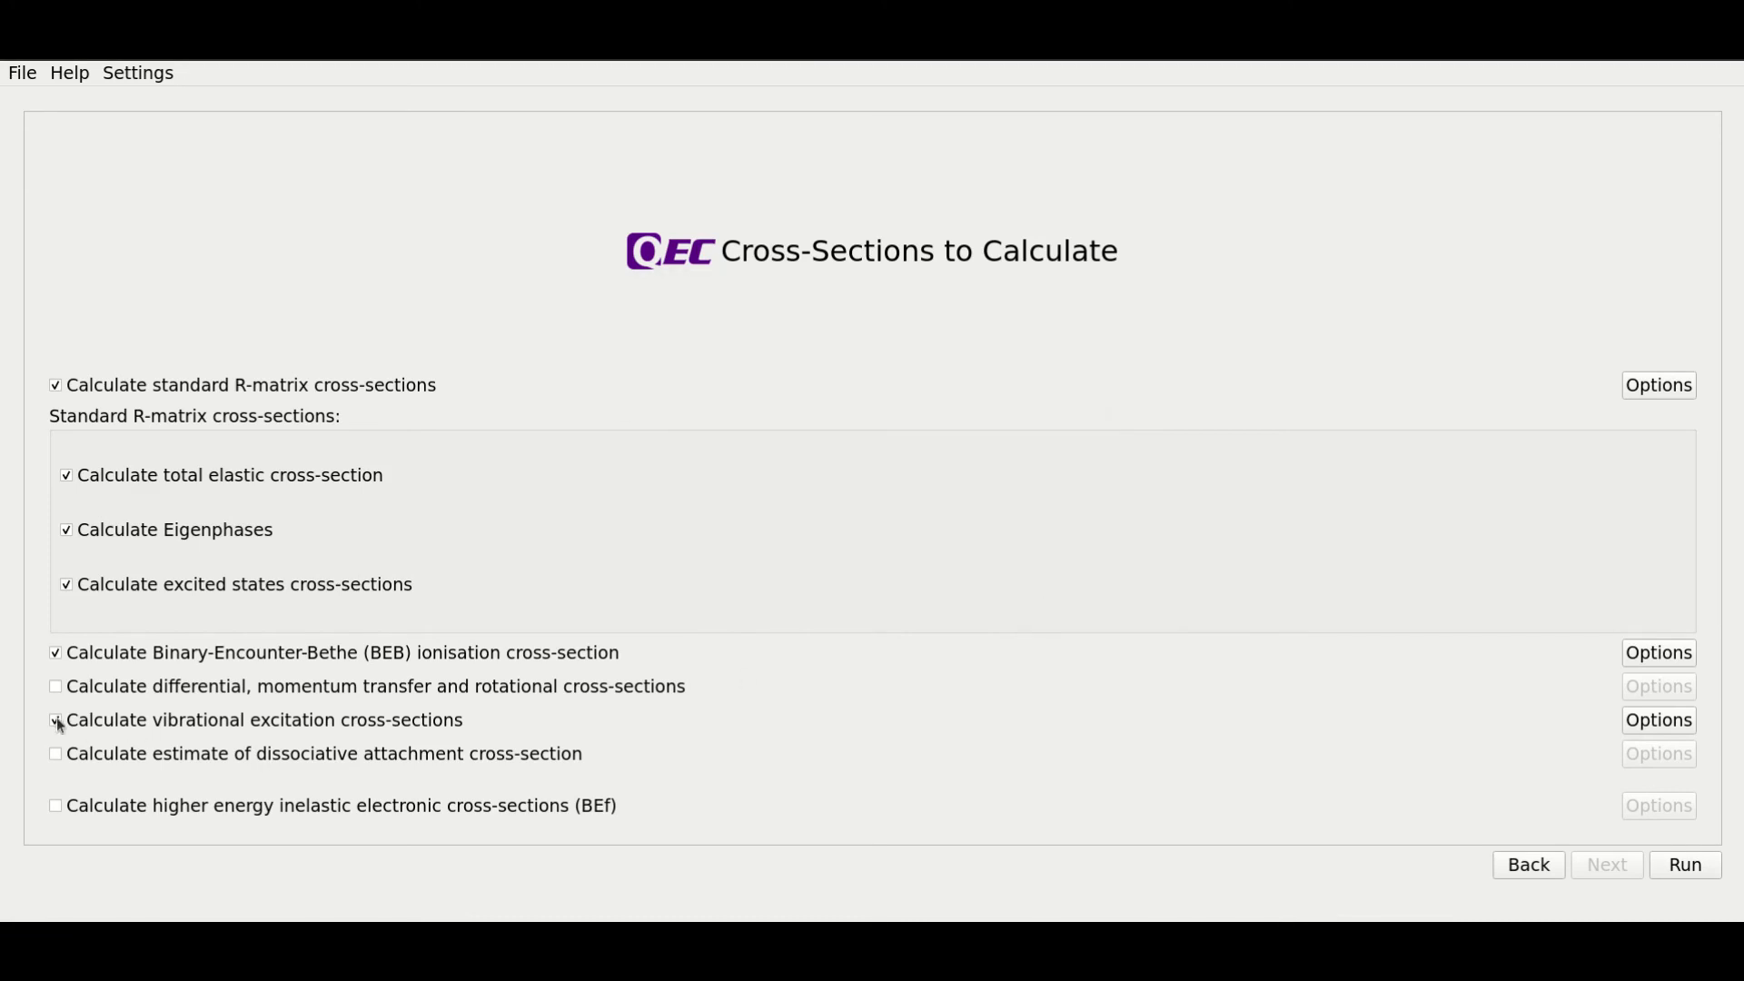
- Untick vibrational excitation, tick dissociative attachment and review its H2 + O− defaults
{"action": "left_click", "coordinate": [54, 720]}
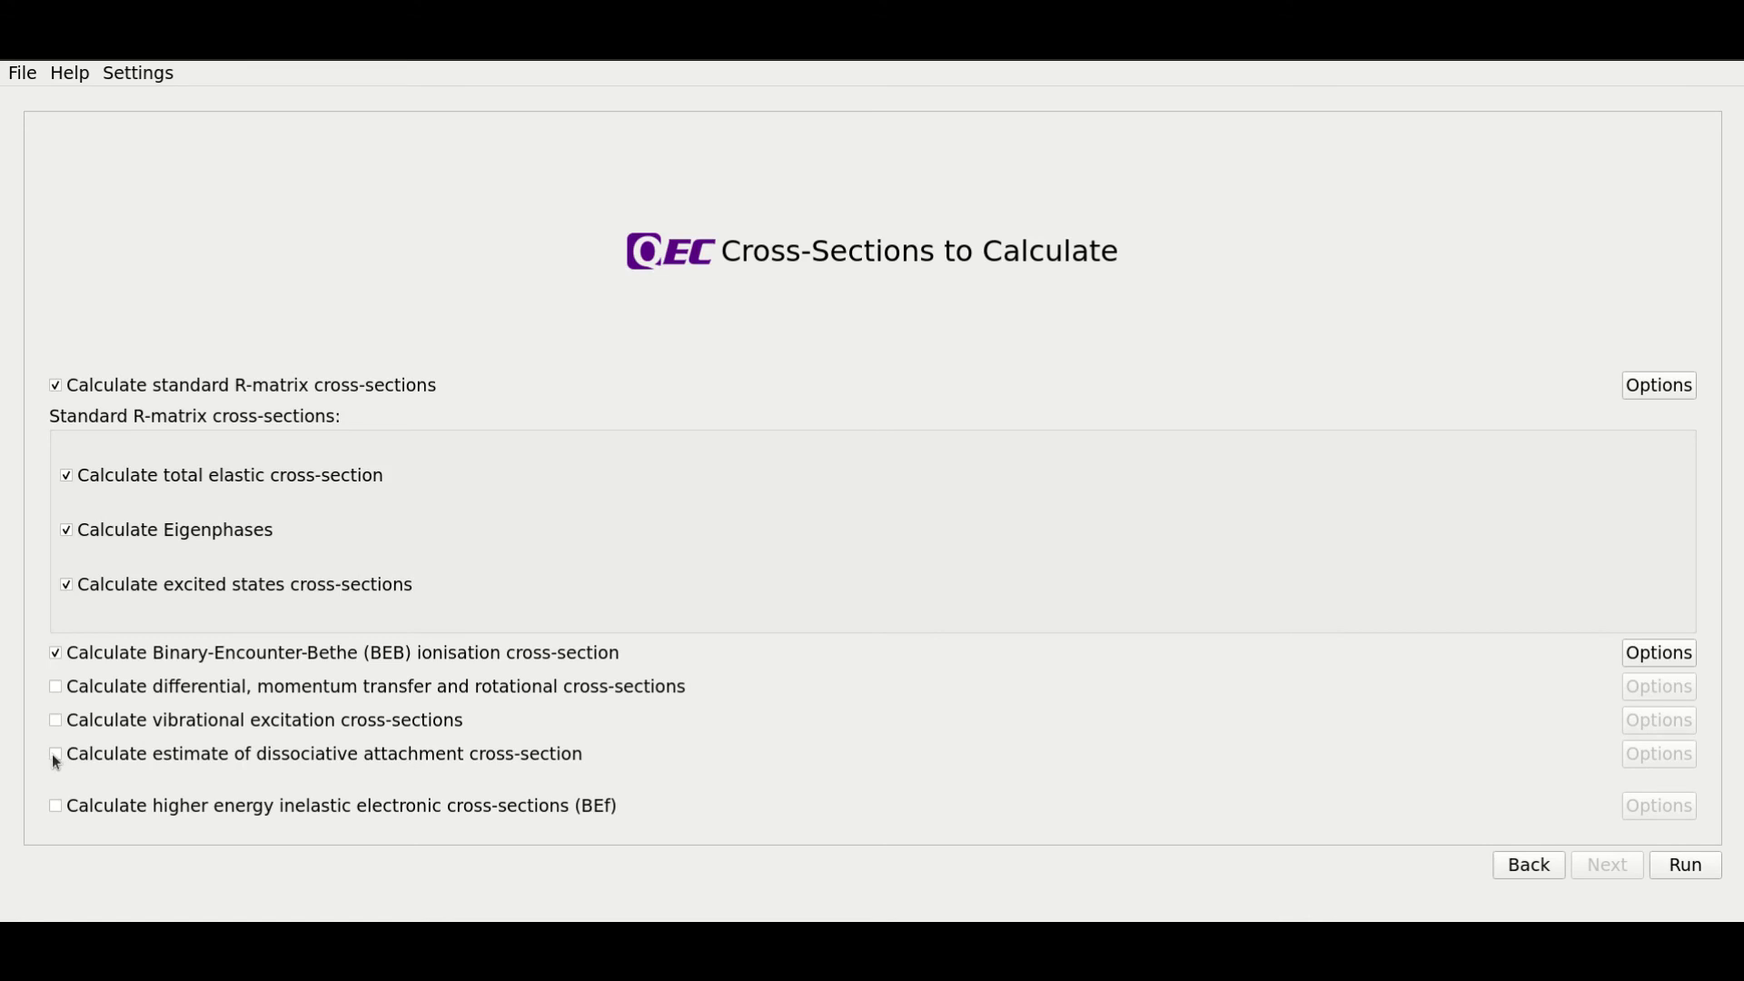
{"action": "left_click", "coordinate": [54, 753]}
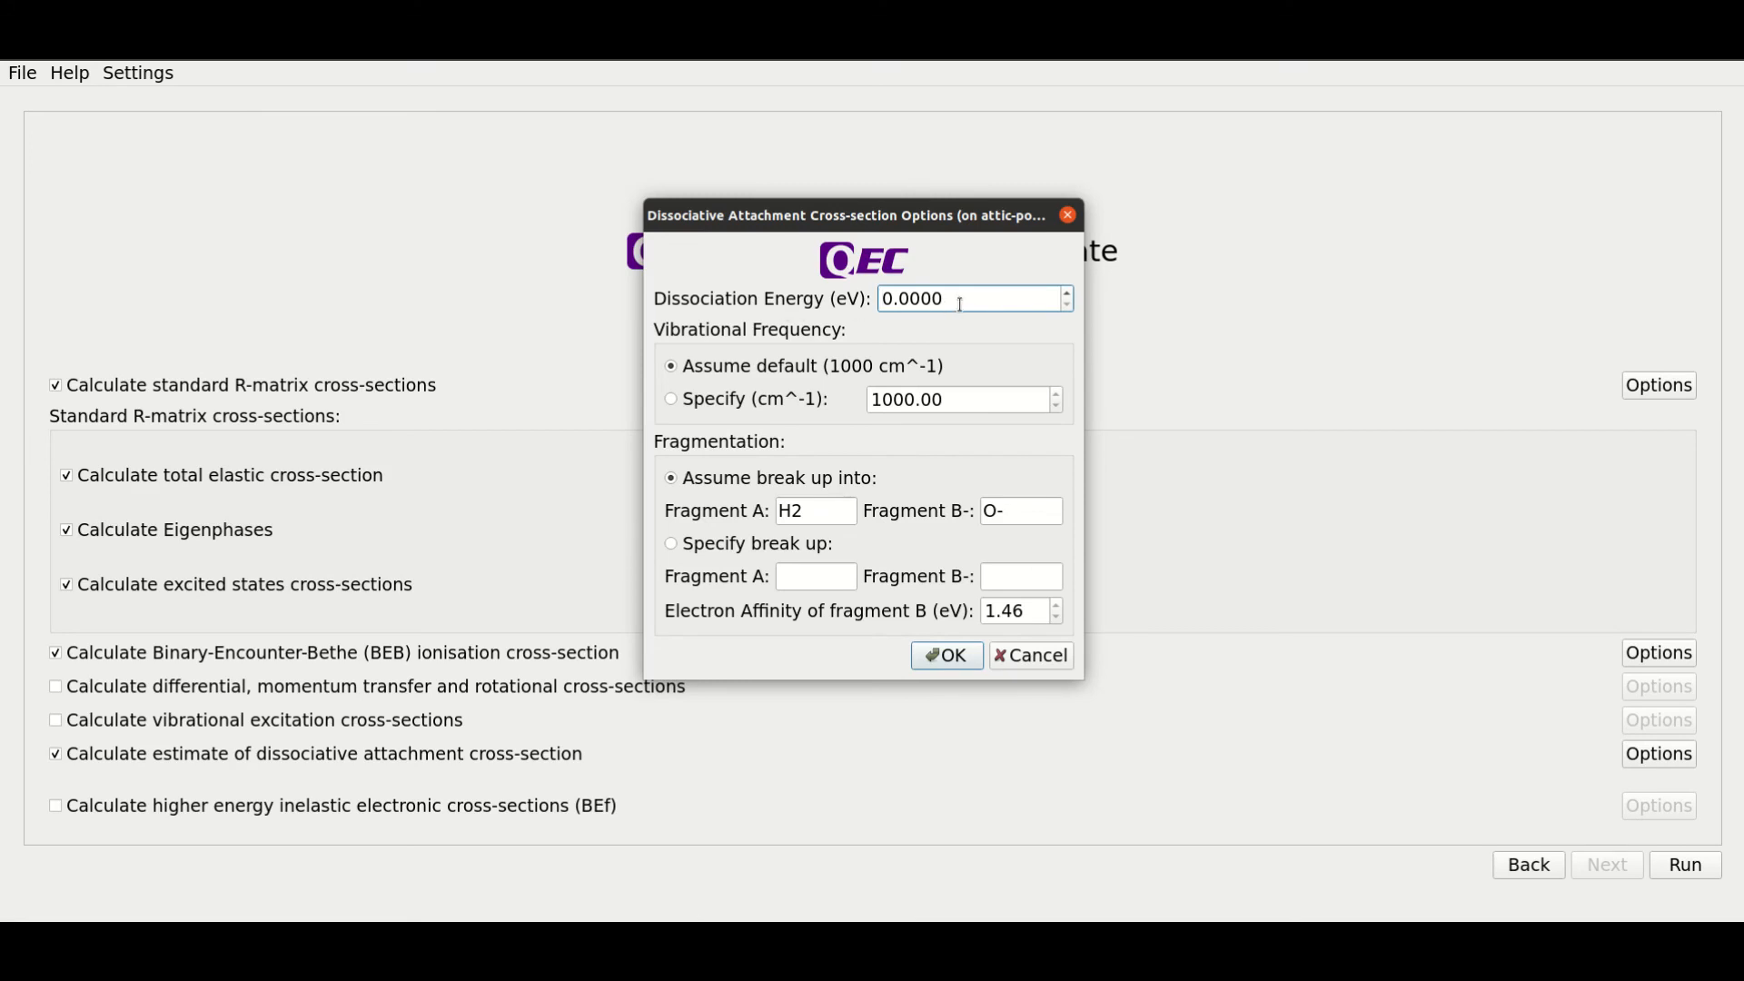
{"action": "mouse_move", "coordinate": [959, 303]}
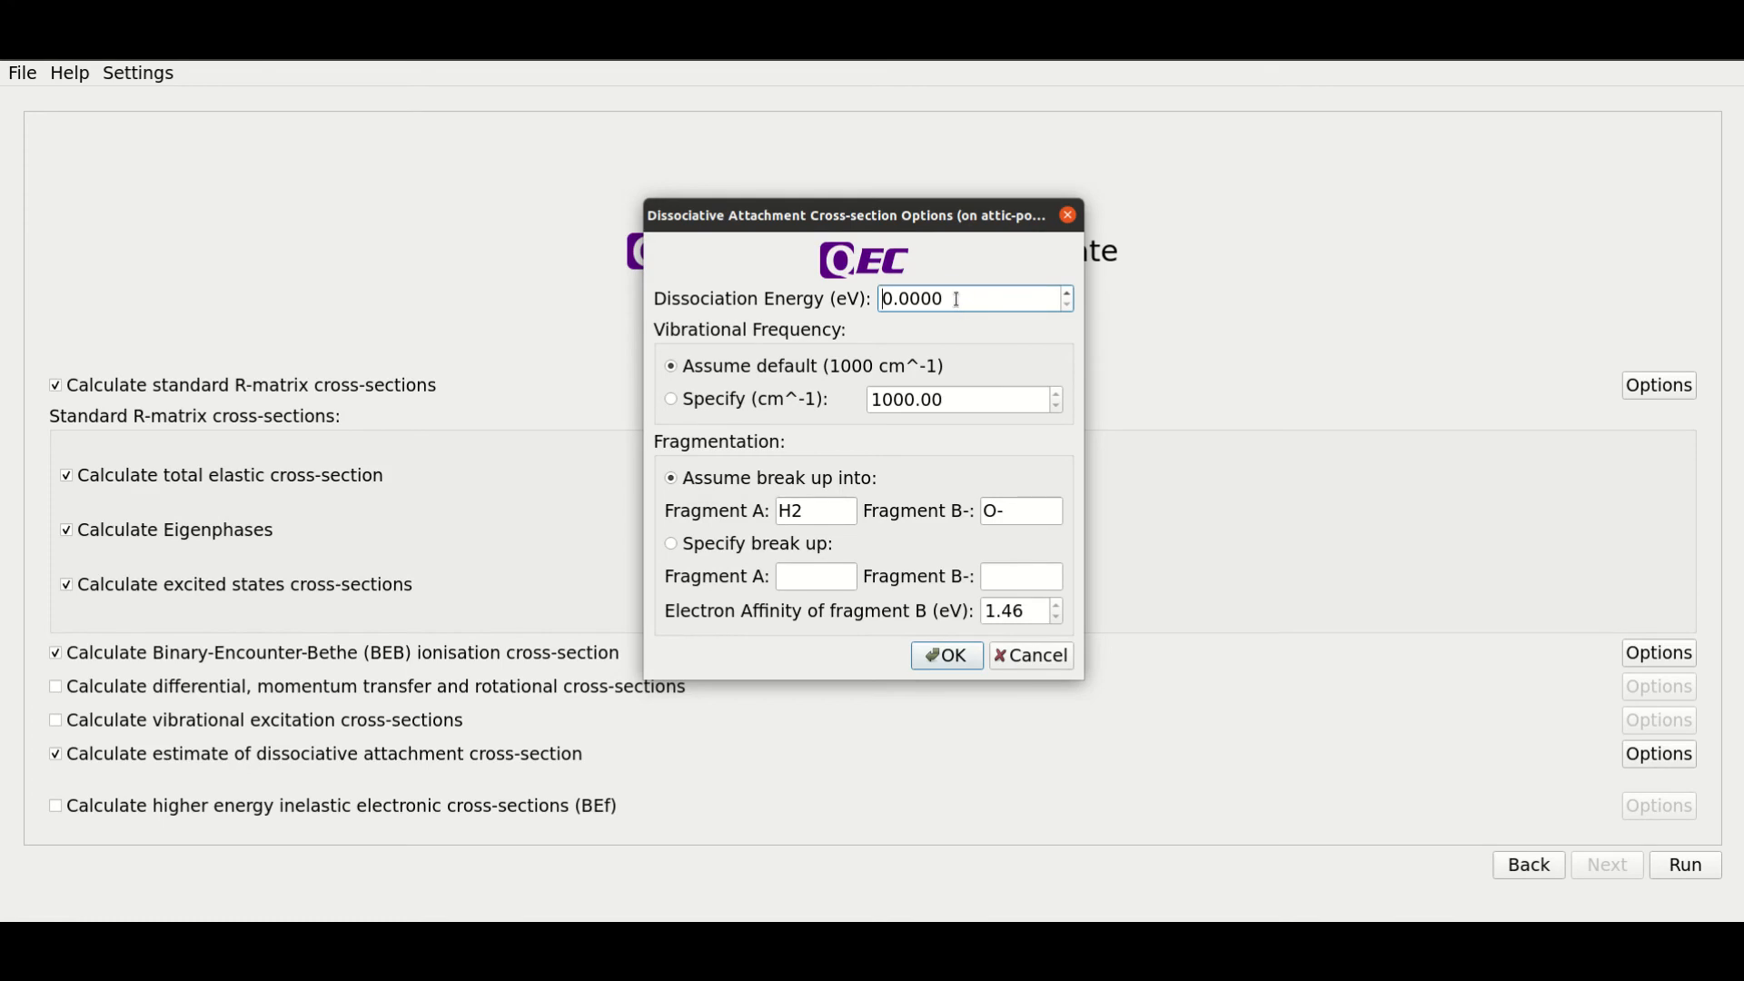
{"action": "mouse_move", "coordinate": [951, 298]}
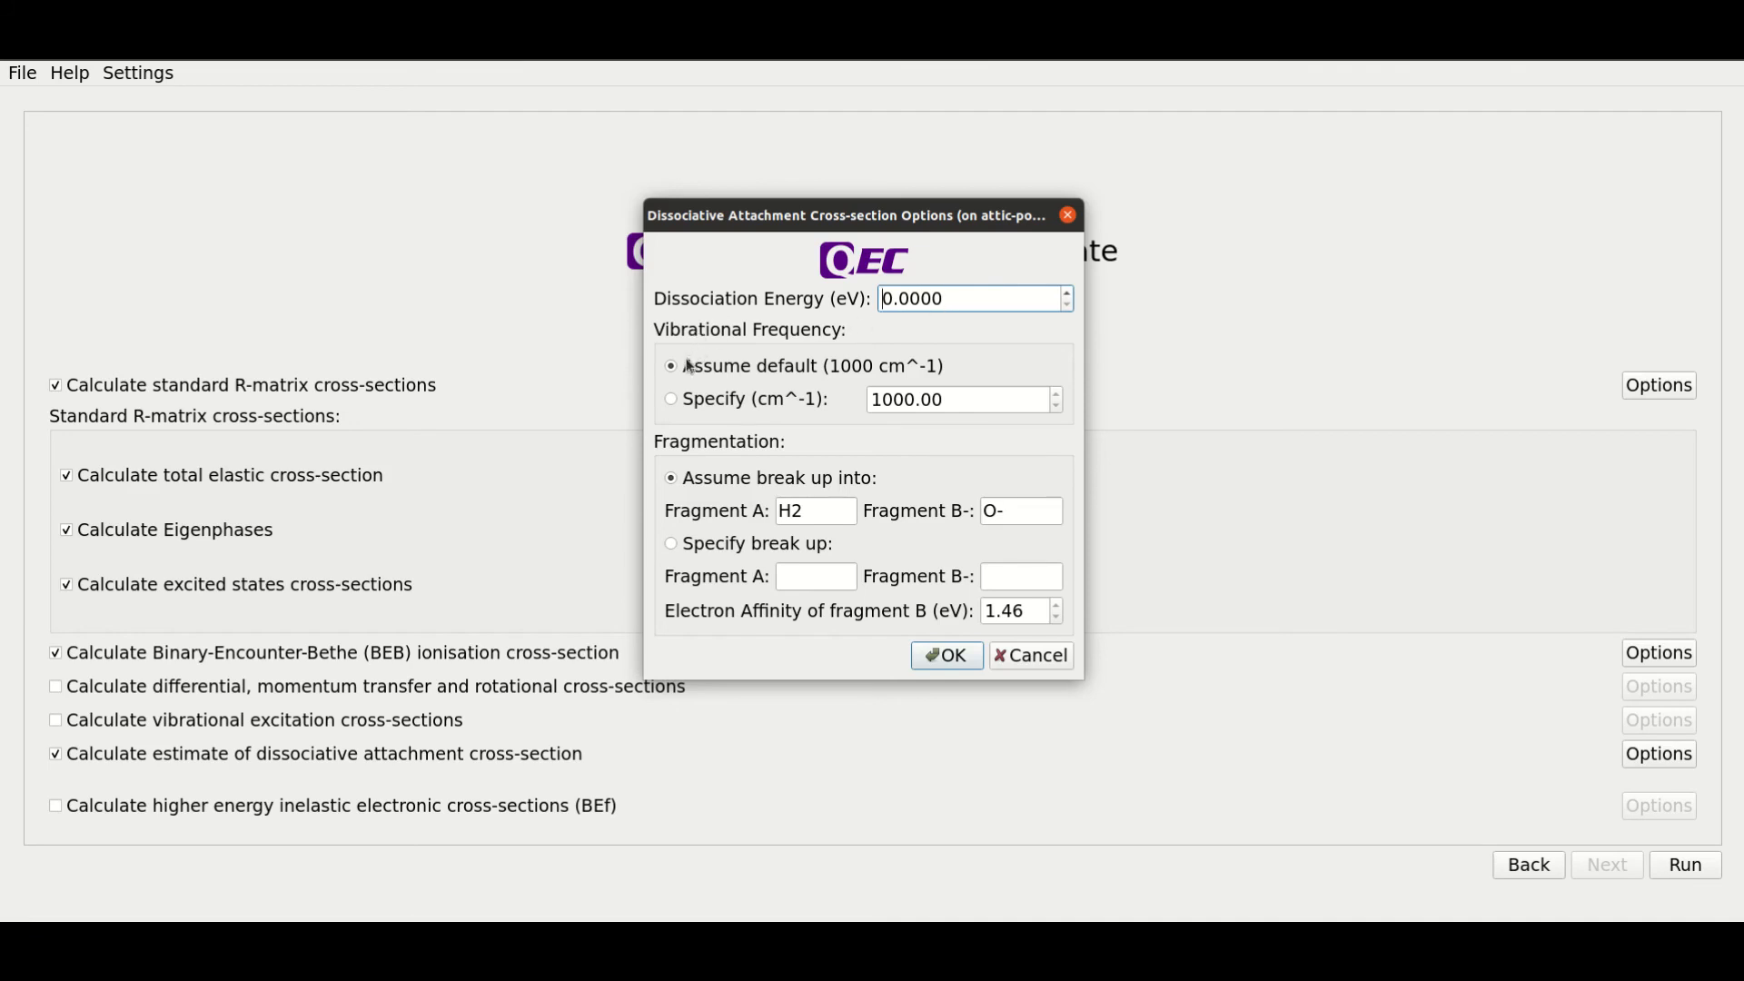
{"action": "mouse_move", "coordinate": [692, 459]}
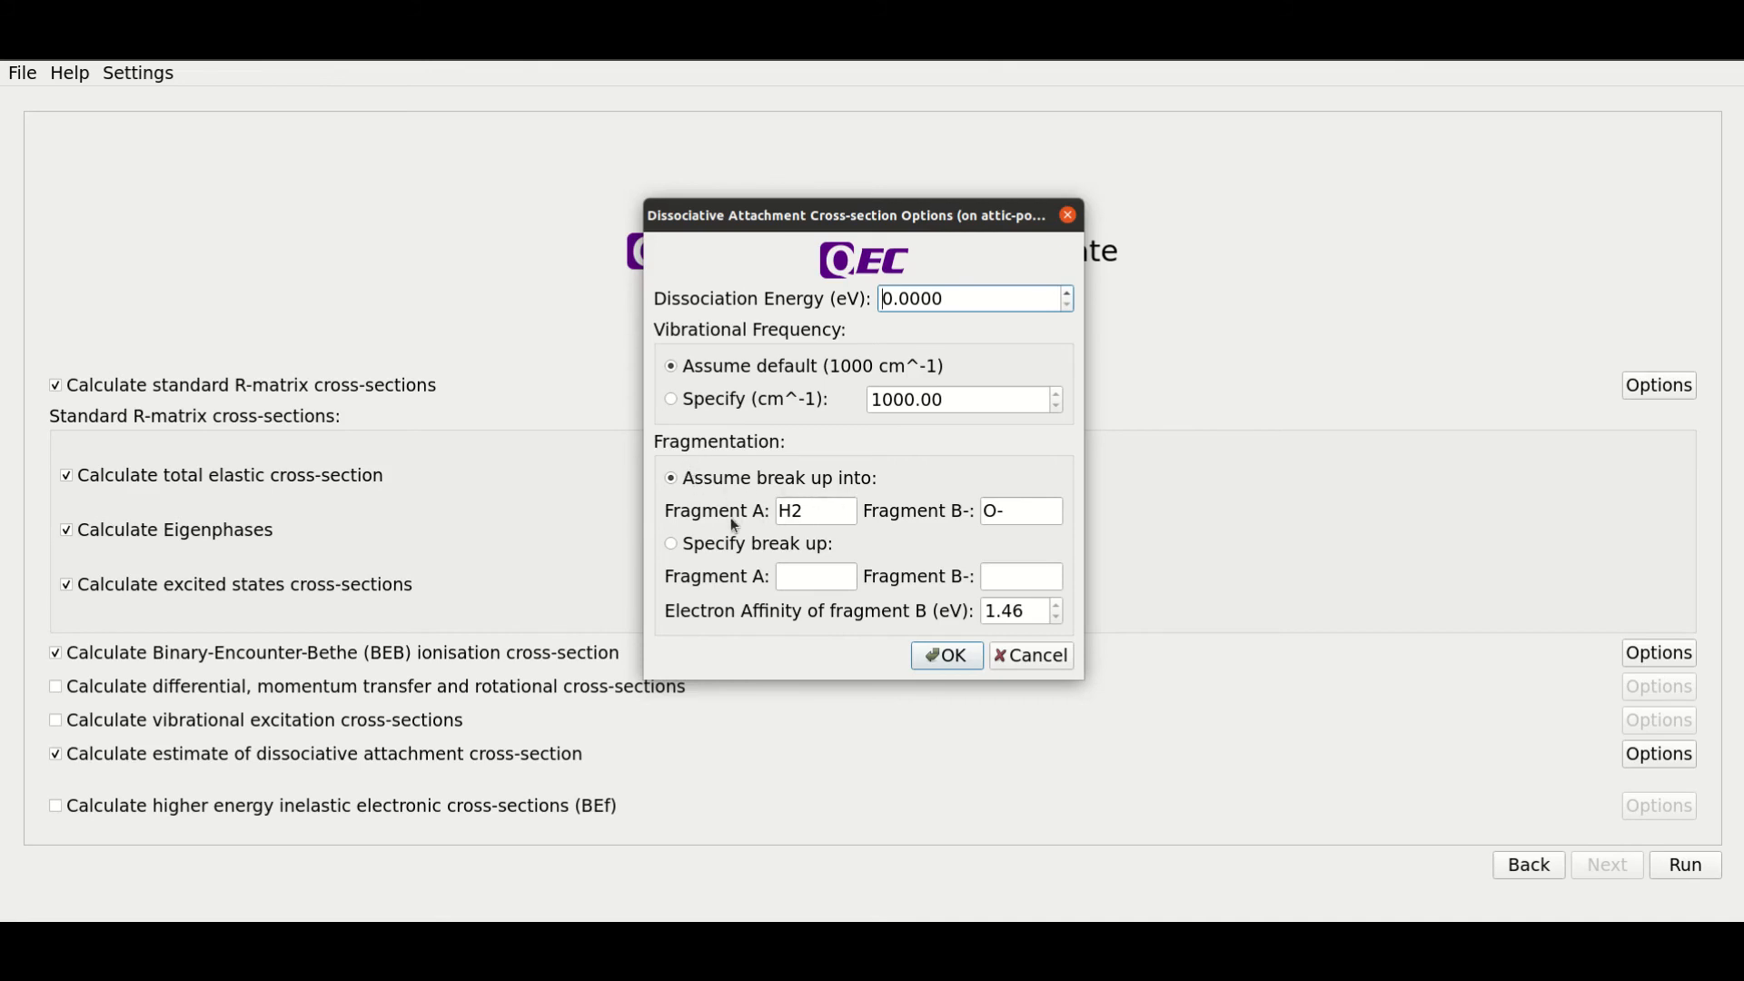
{"action": "mouse_move", "coordinate": [778, 625]}
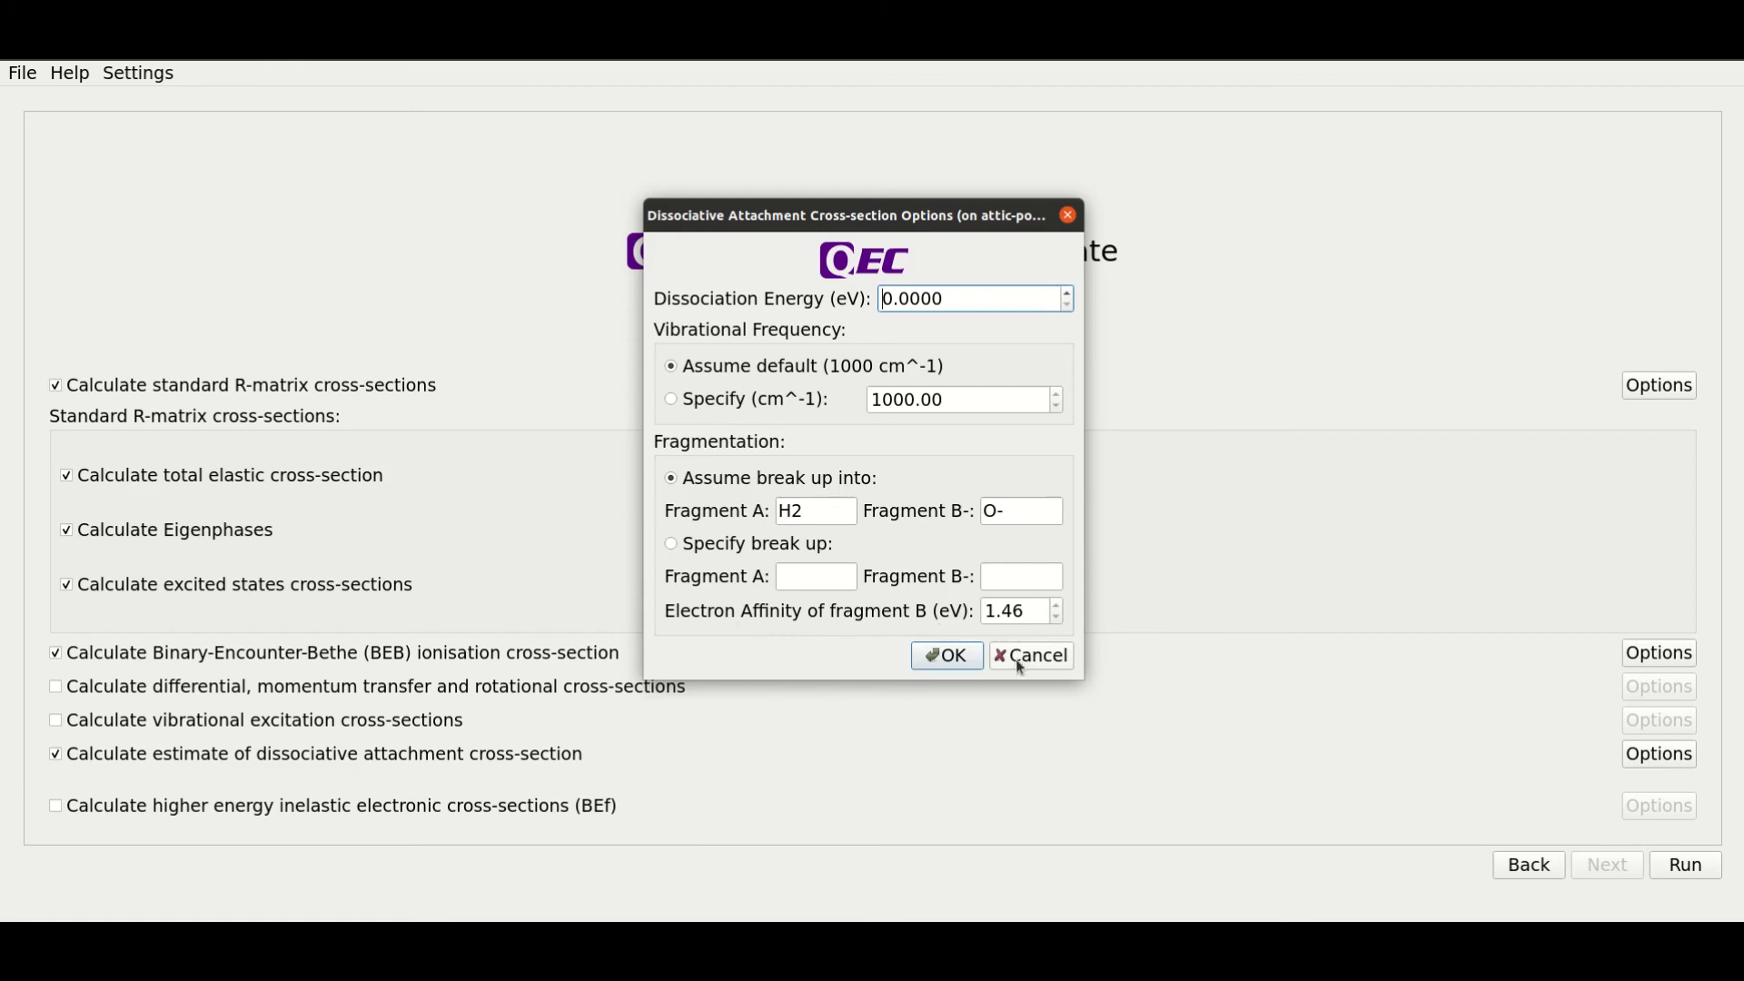
{"action": "left_click", "coordinate": [1030, 655]}
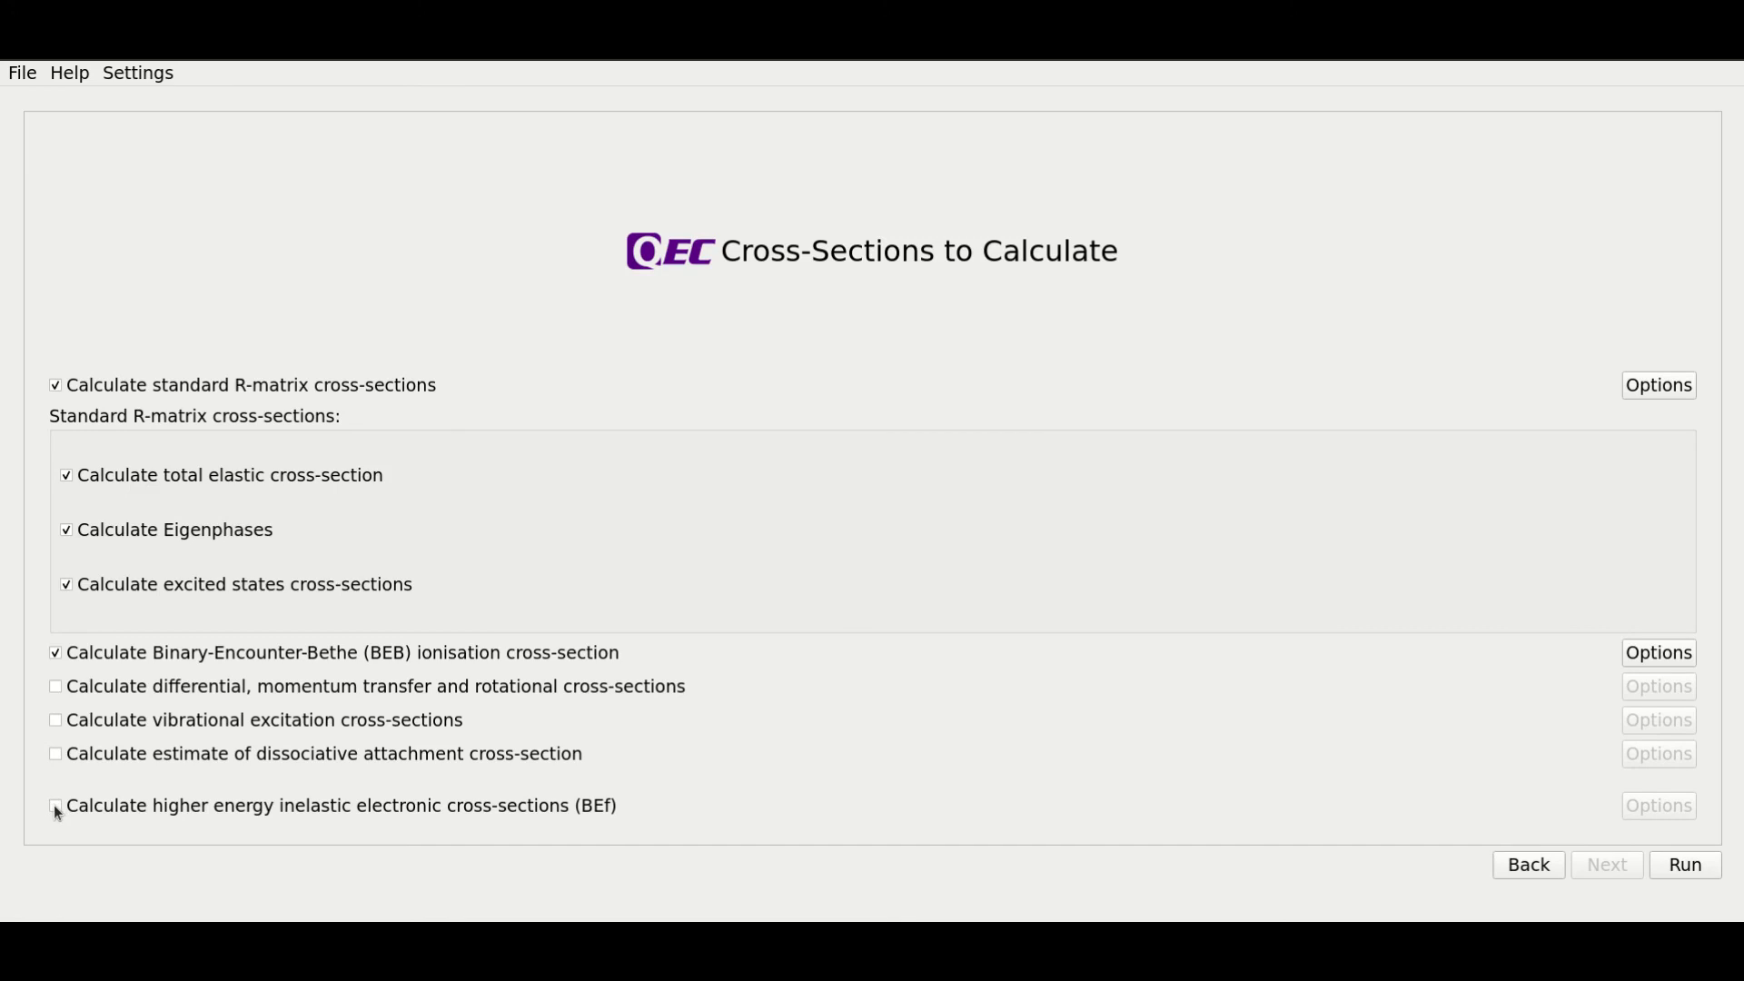
- Tick the BEf higher-energy cross-sections and cancel their ionisation energy options
{"action": "left_click", "coordinate": [55, 806]}
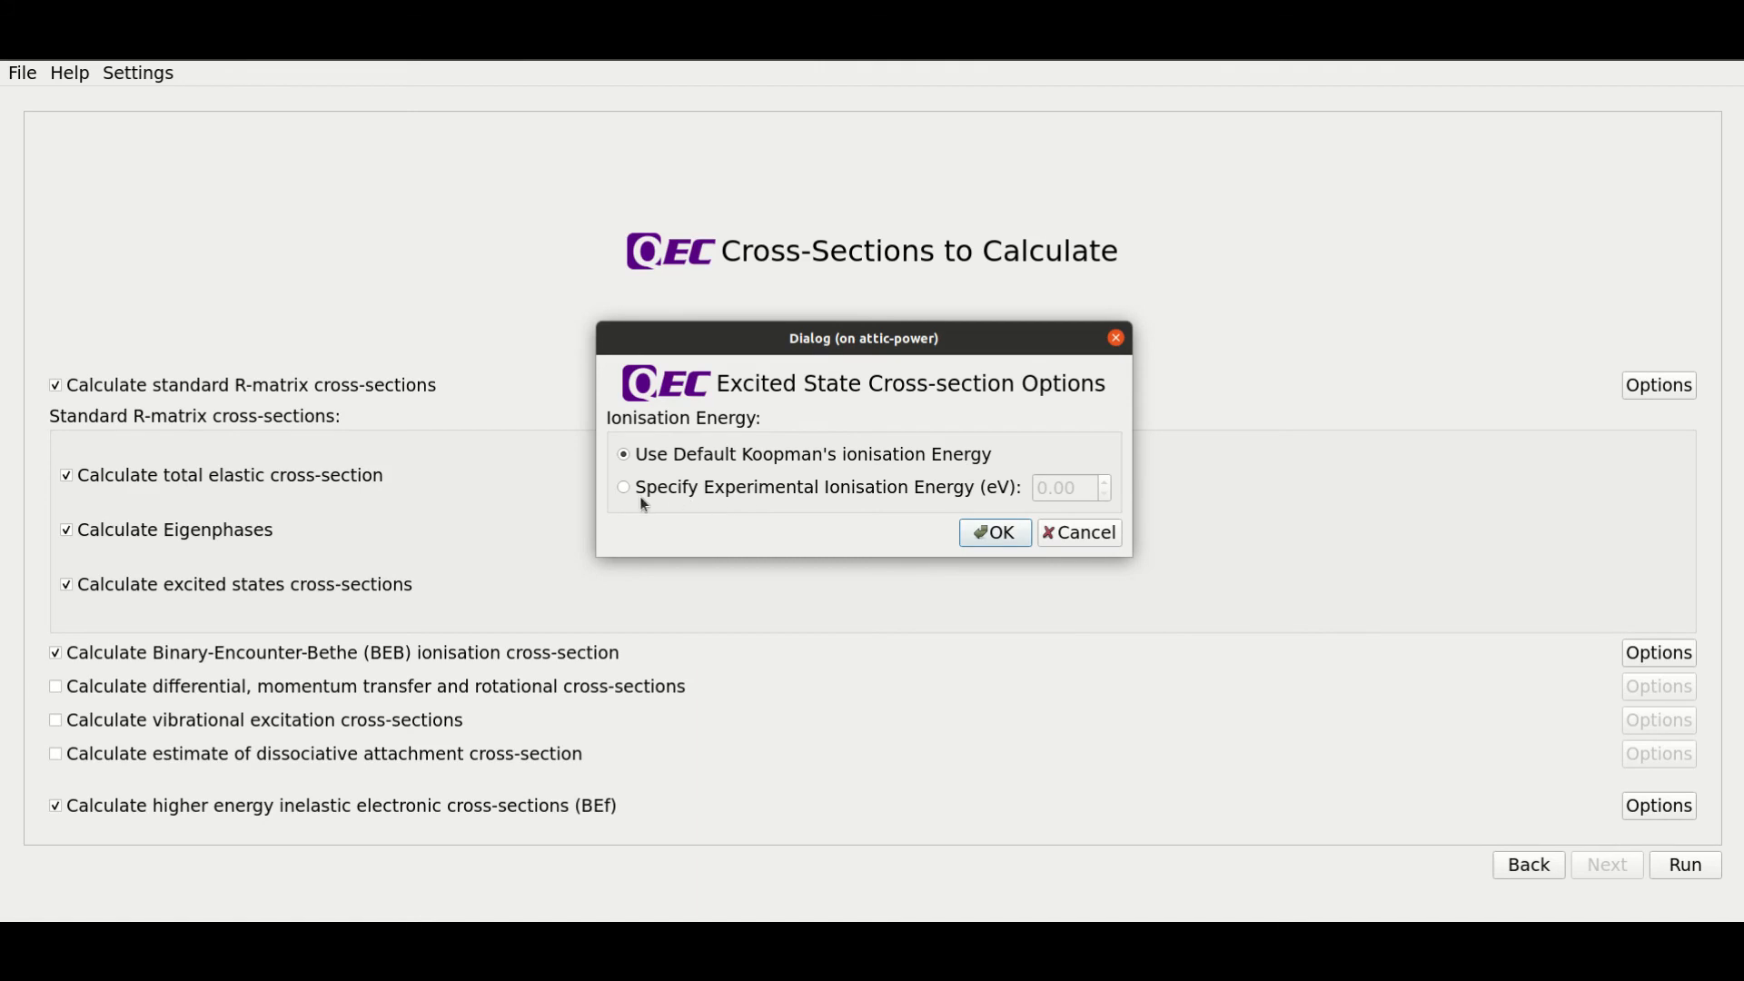
{"action": "mouse_move", "coordinate": [1081, 545]}
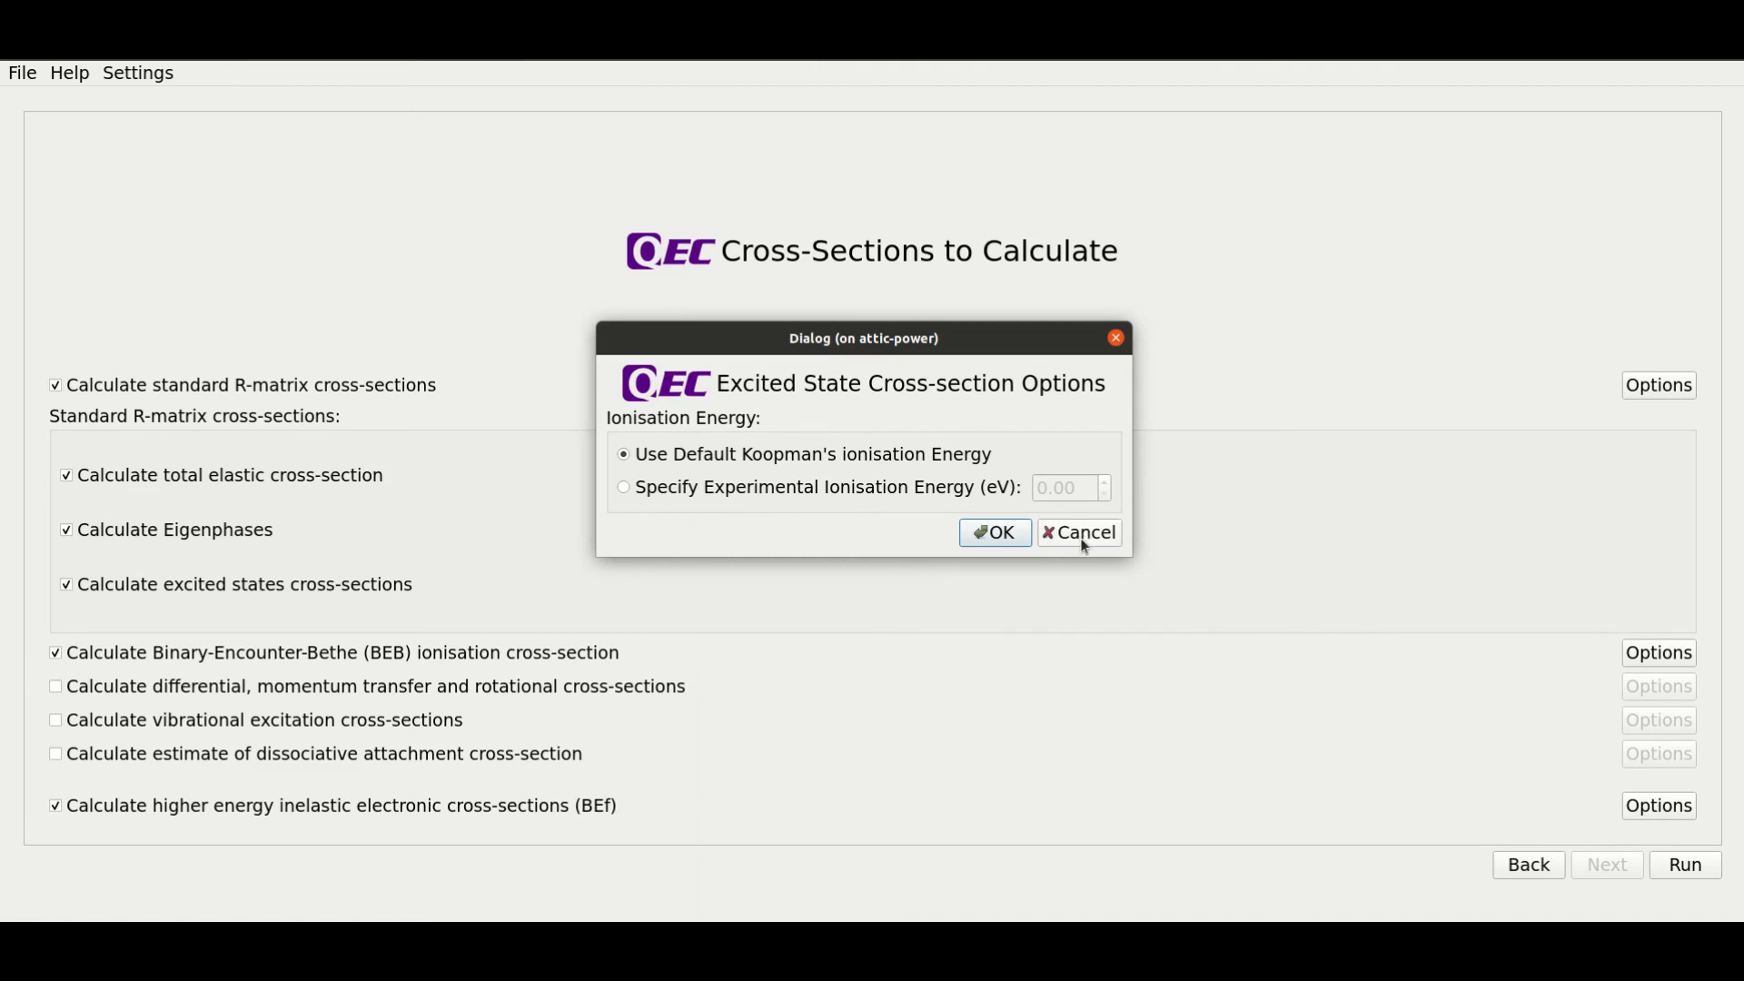
{"action": "left_click", "coordinate": [1079, 532]}
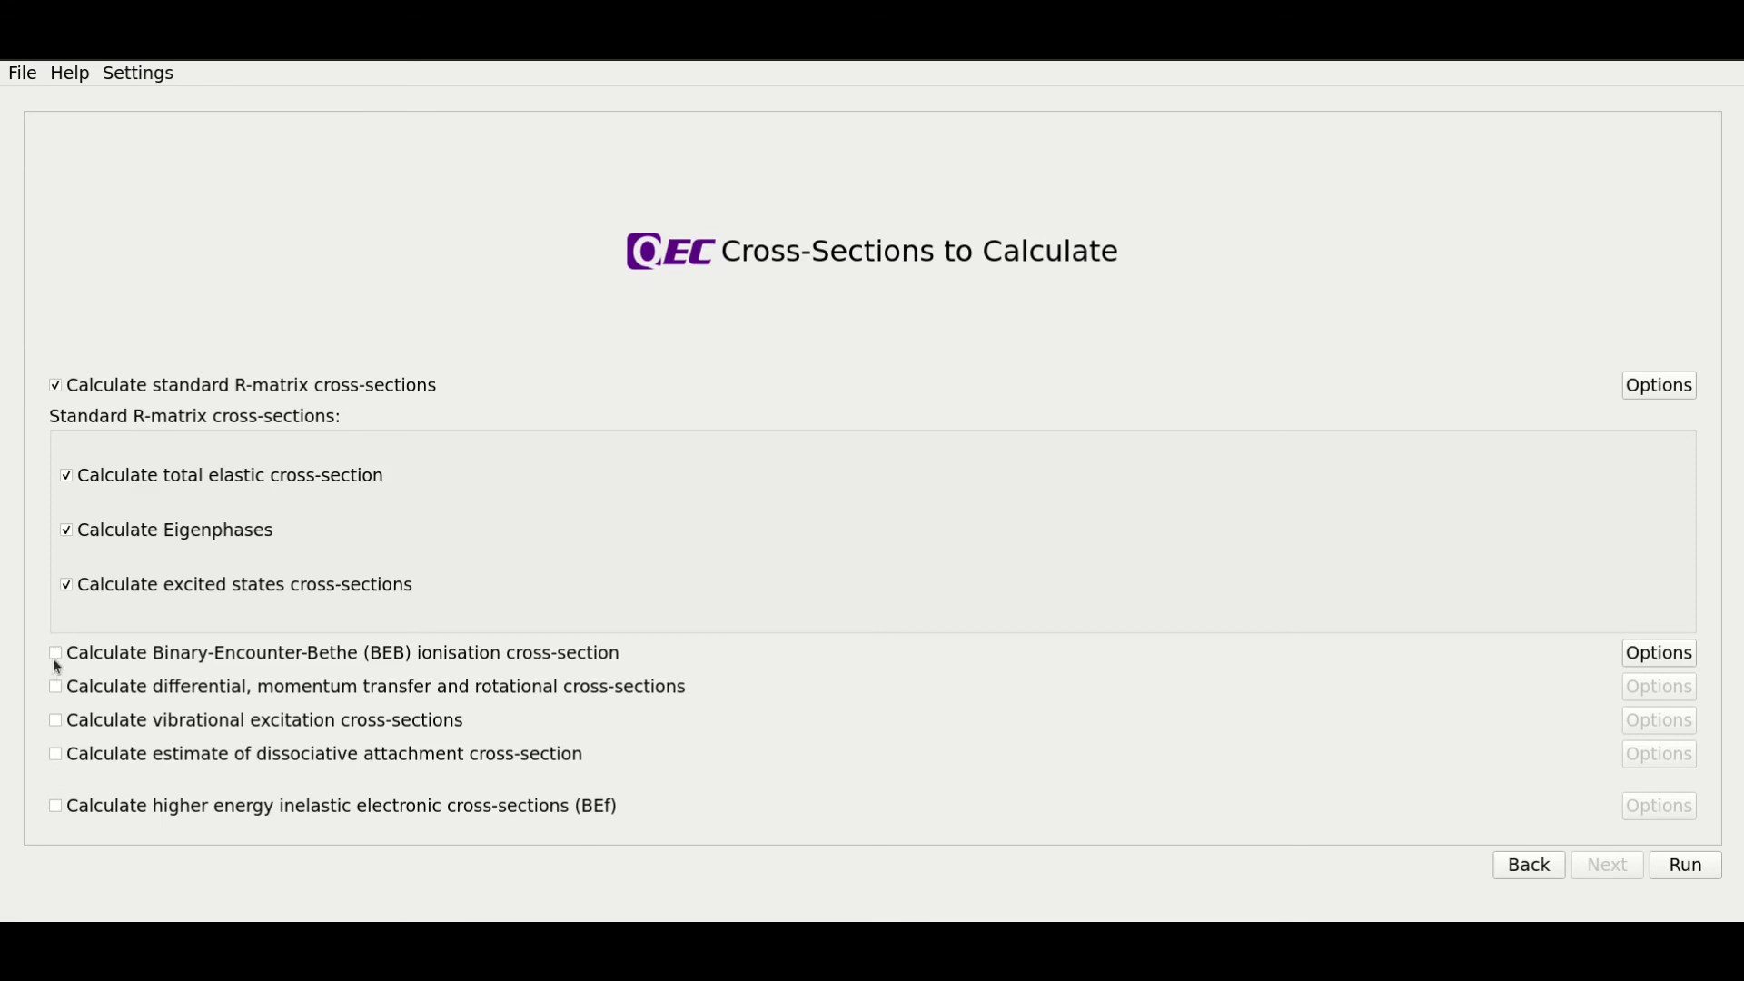
{"action": "mouse_move", "coordinate": [344, 494]}
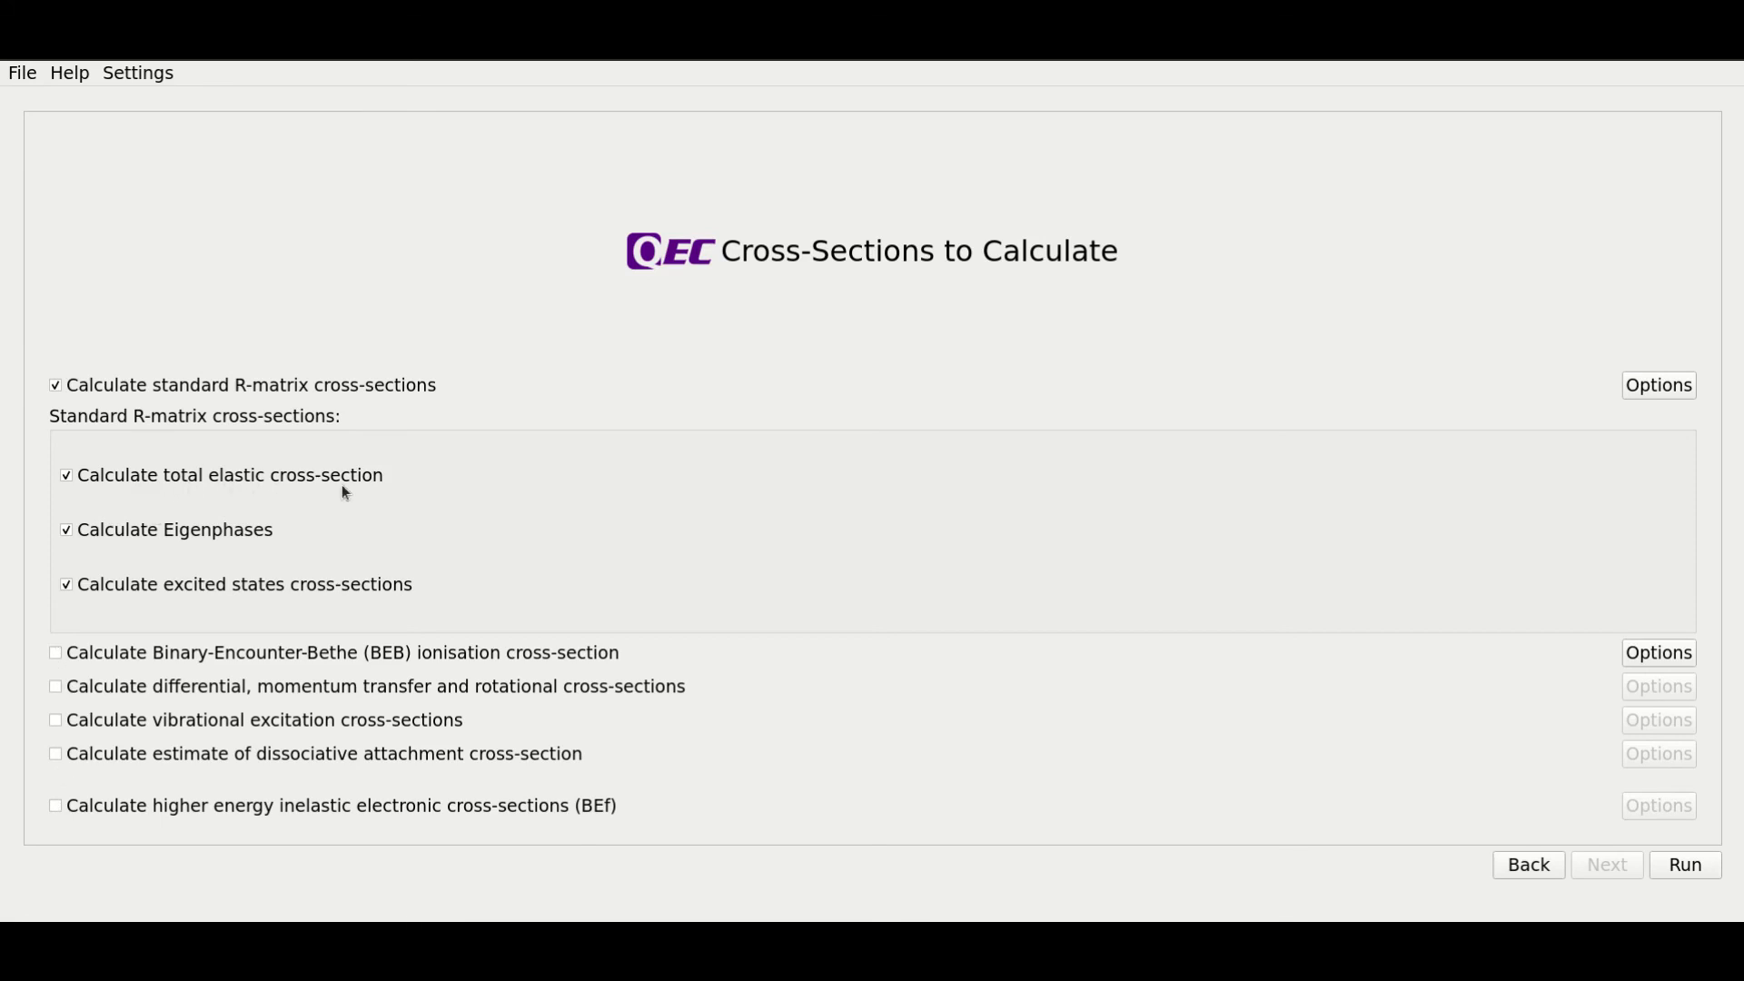
{"action": "mouse_move", "coordinate": [279, 594]}
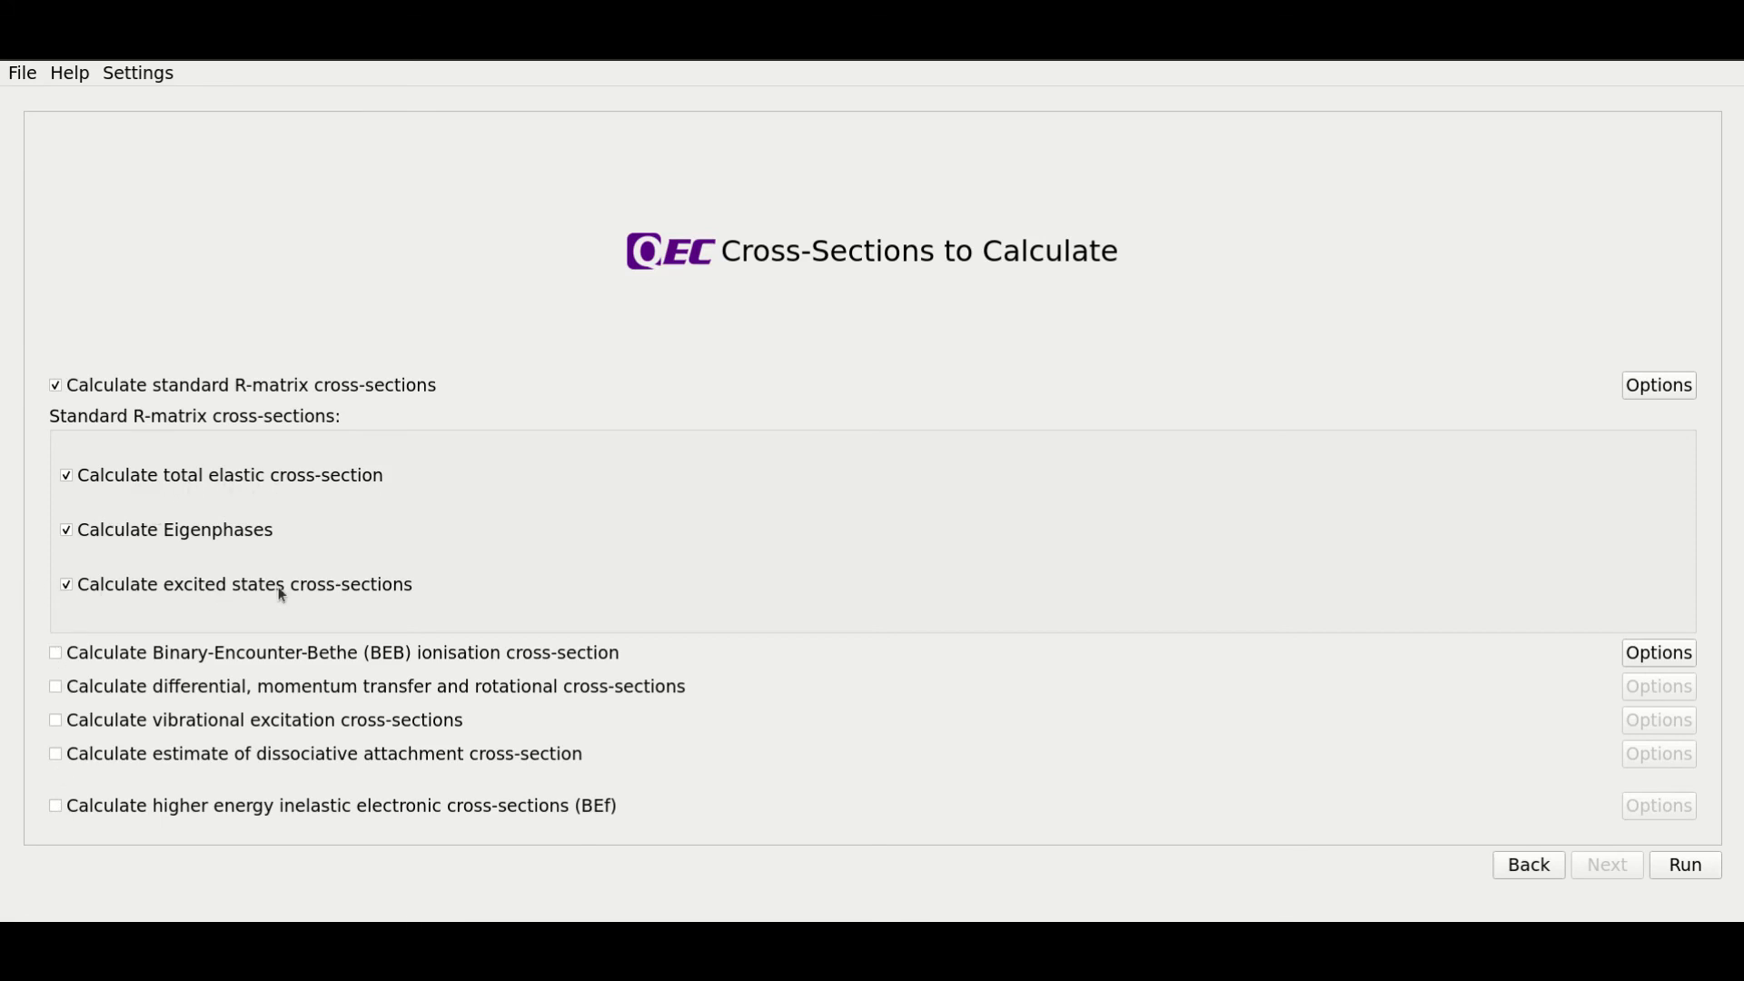
{"action": "mouse_move", "coordinate": [367, 537]}
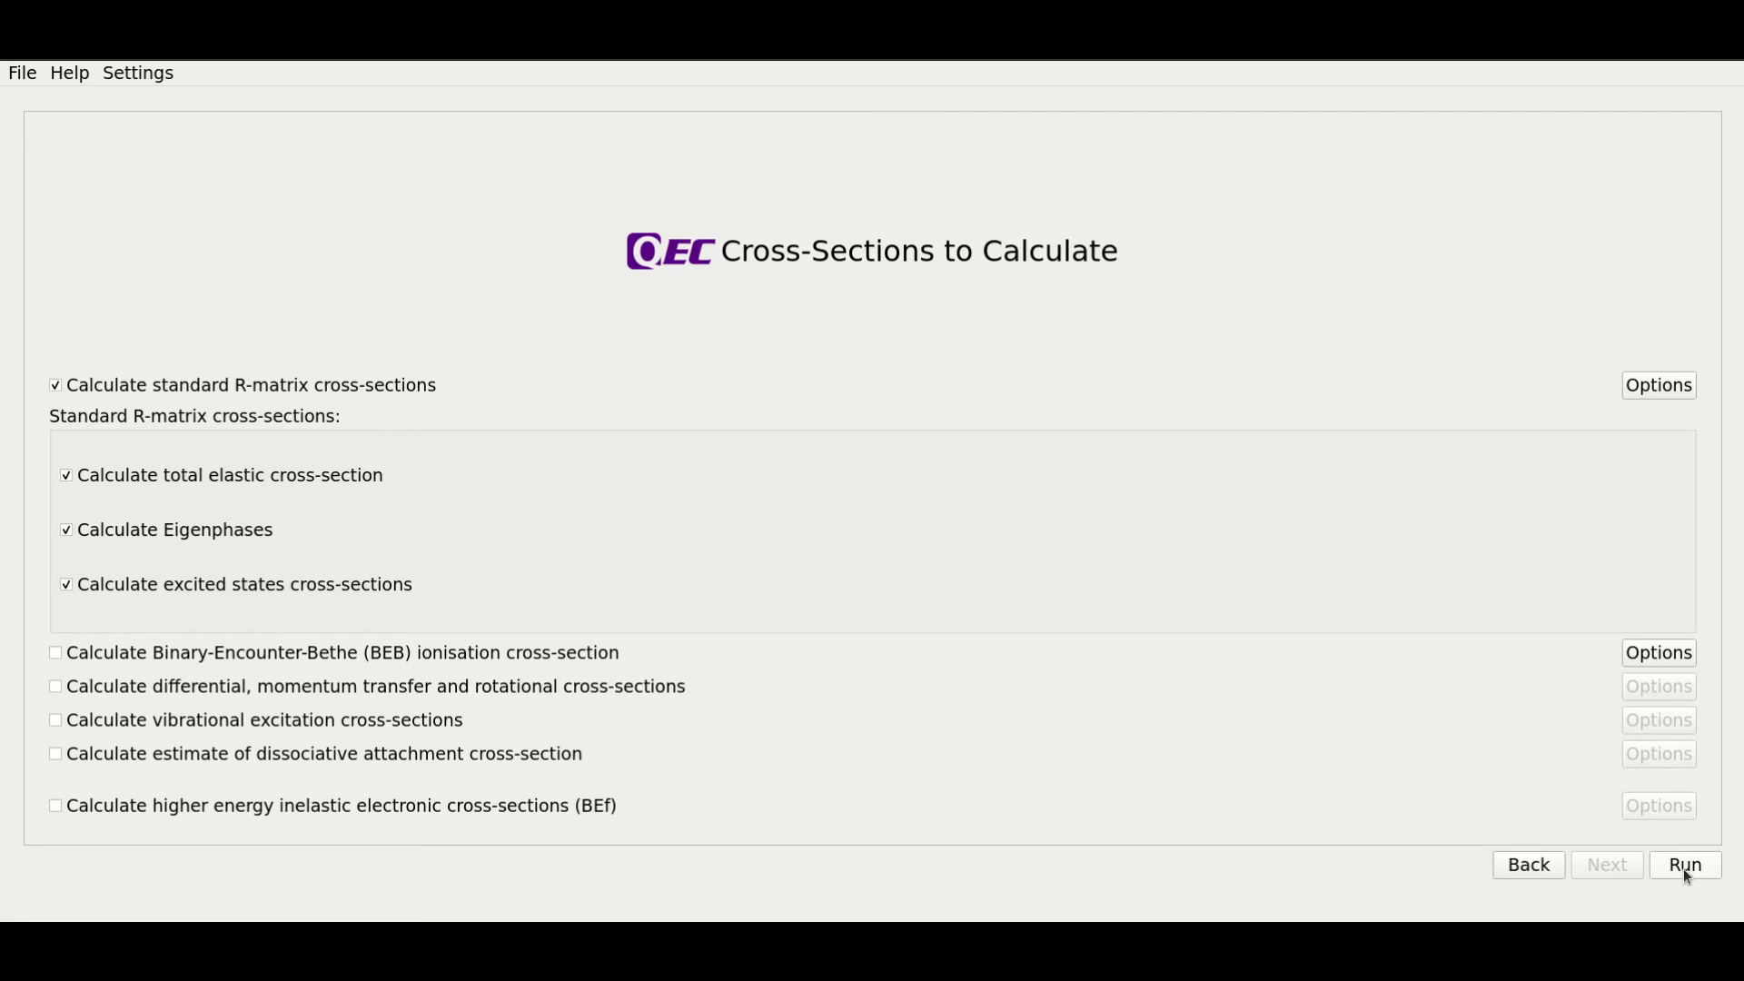
- Run the water cross-section calculation and wait for the Calculation Results summary
{"action": "left_click", "coordinate": [1684, 866]}
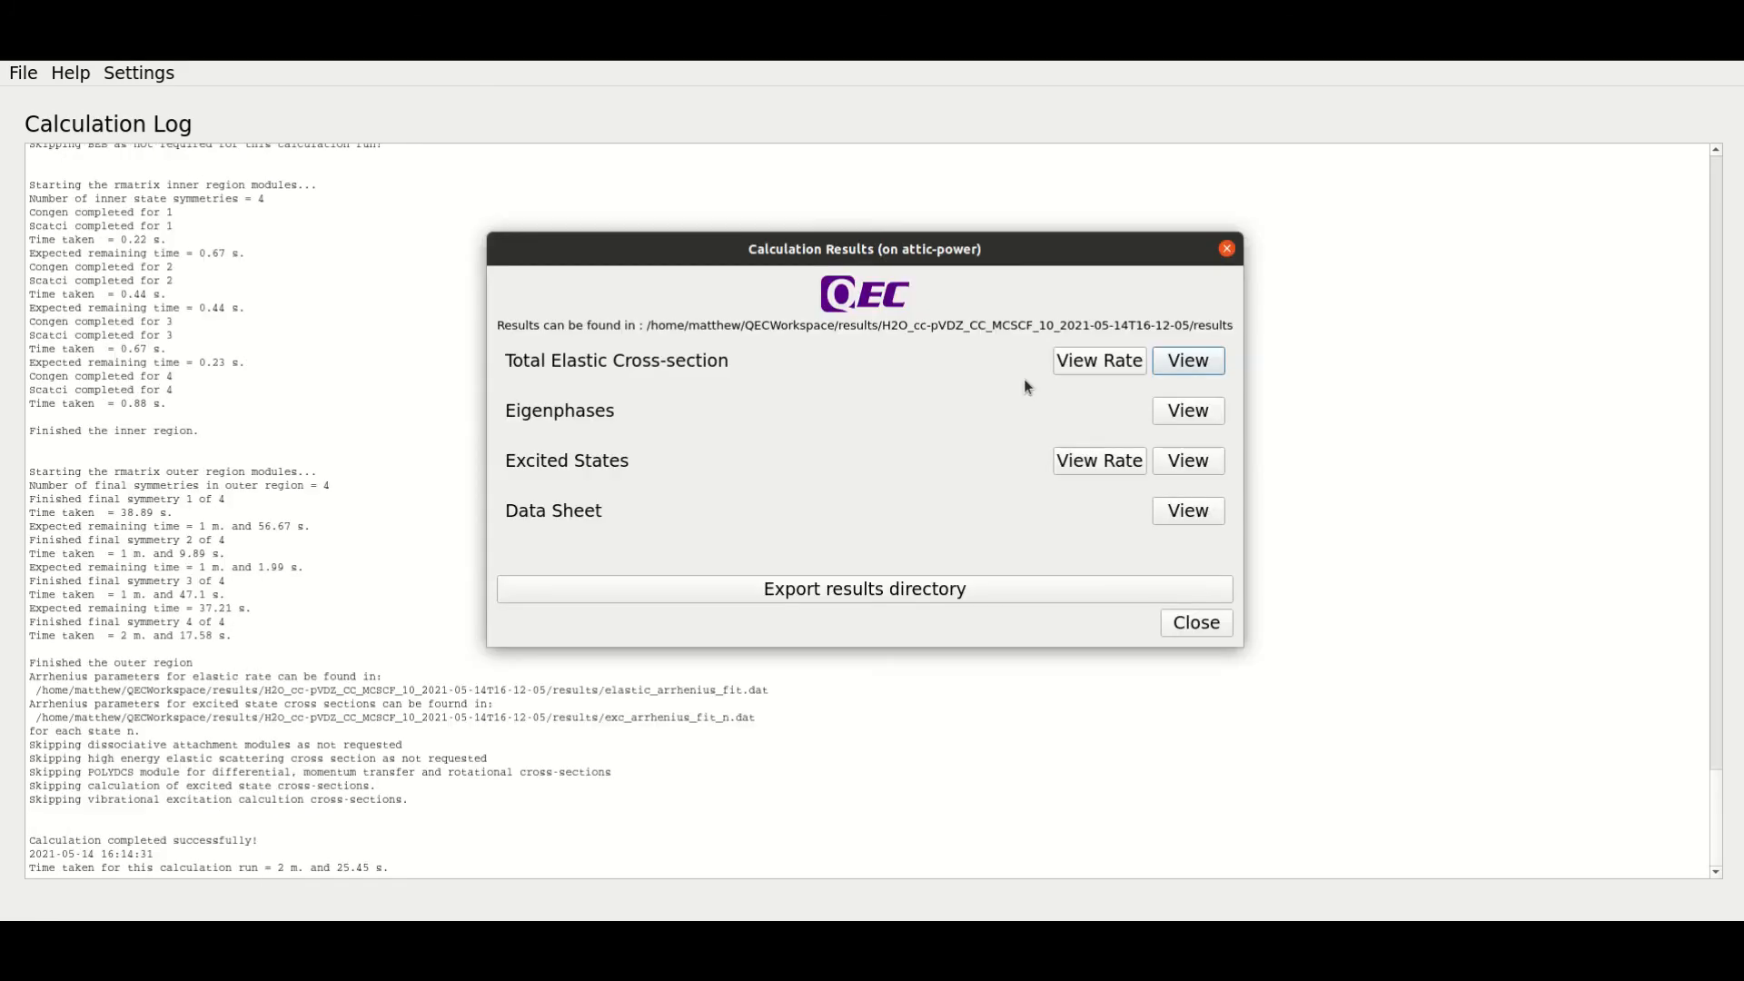
{"action": "mouse_move", "coordinate": [276, 898]}
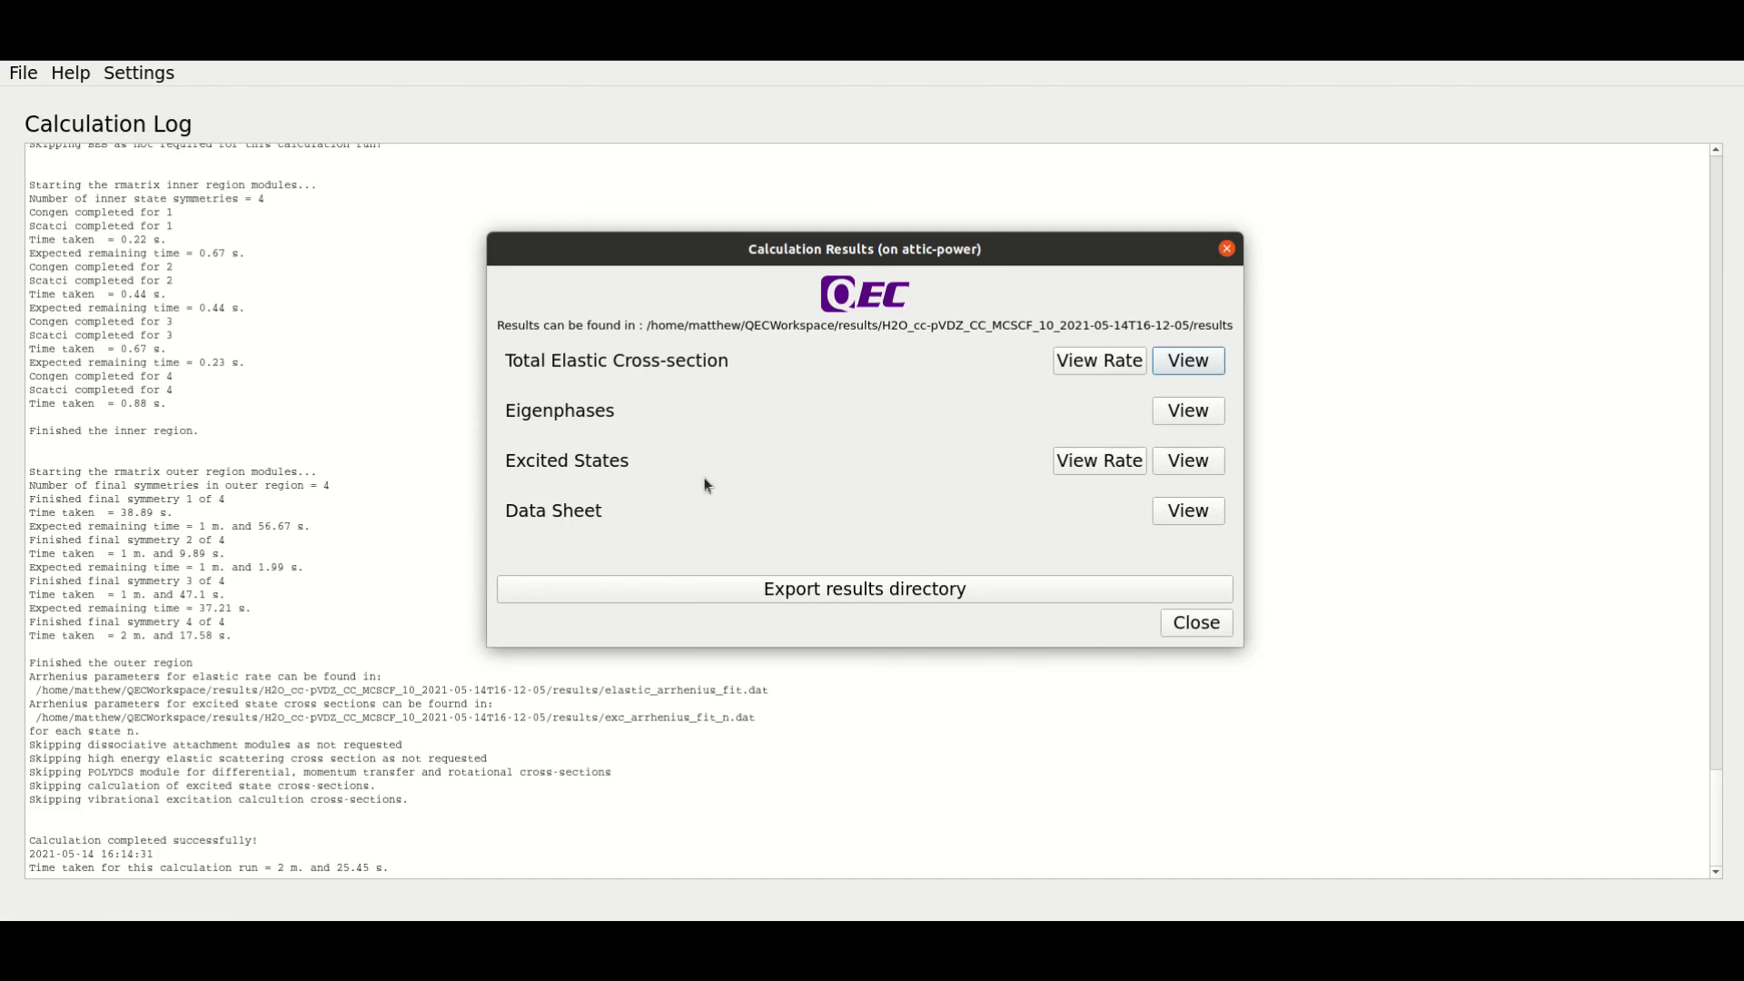
{"action": "mouse_move", "coordinate": [696, 477]}
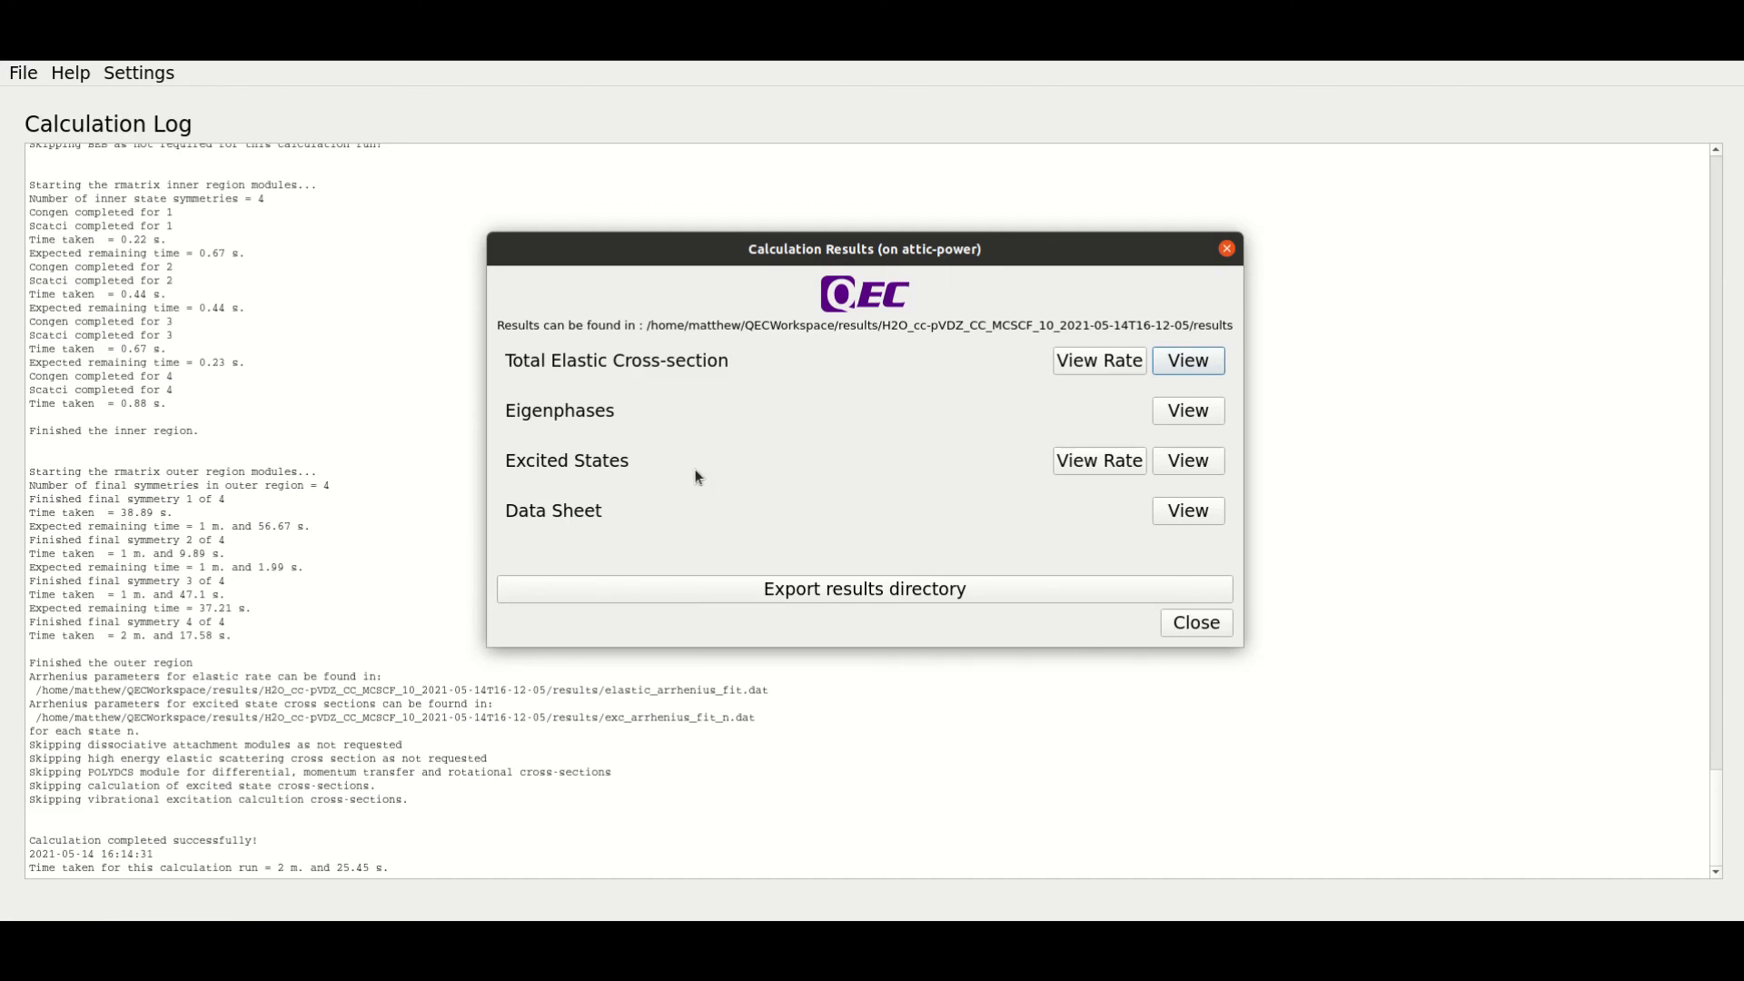
{"action": "mouse_move", "coordinate": [653, 388]}
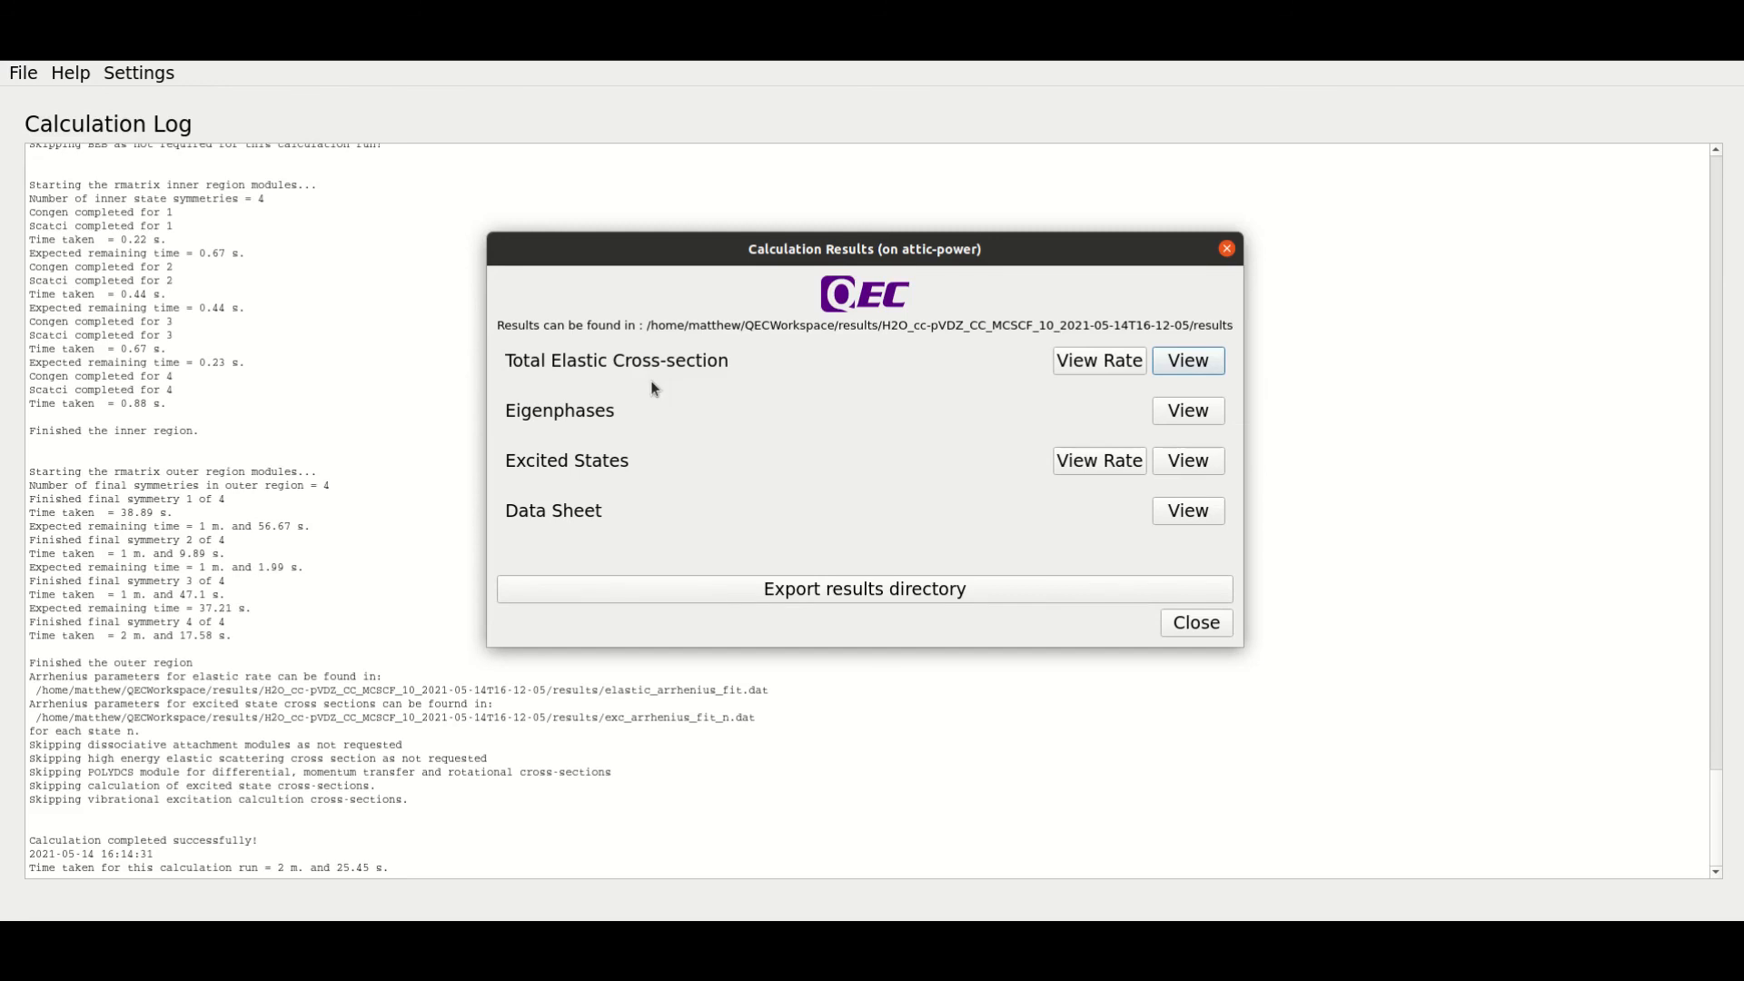
{"action": "mouse_move", "coordinate": [638, 461]}
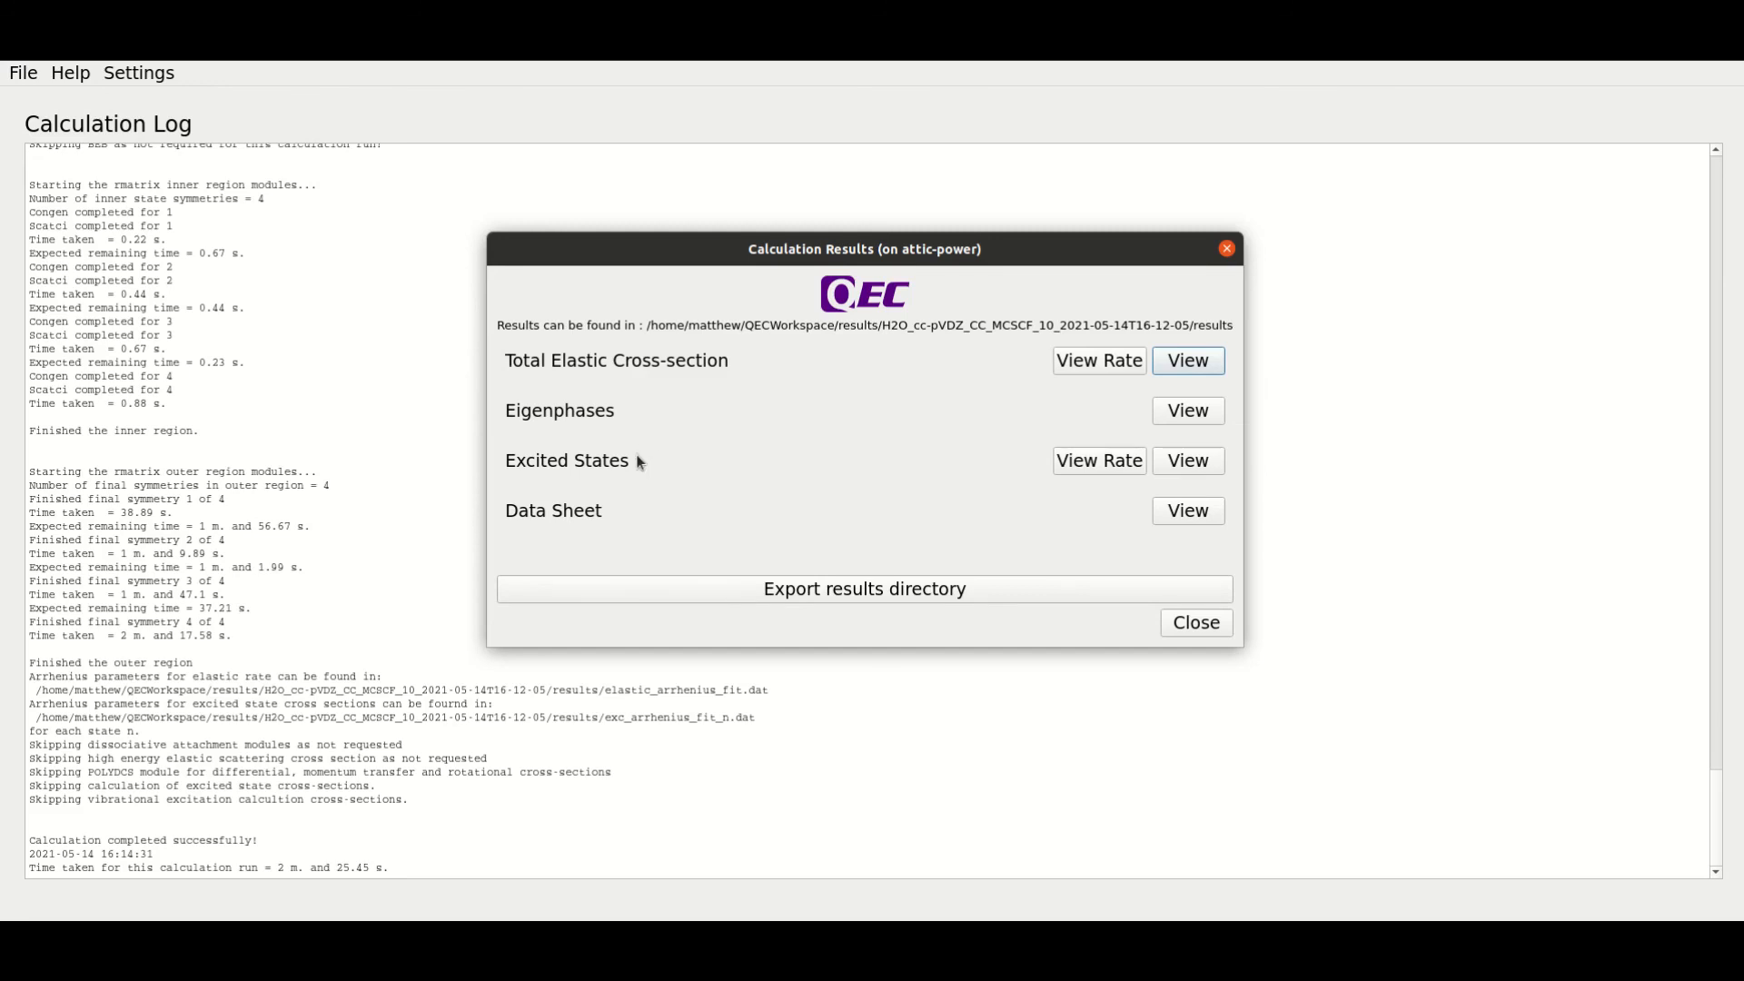
{"action": "mouse_move", "coordinate": [575, 387]}
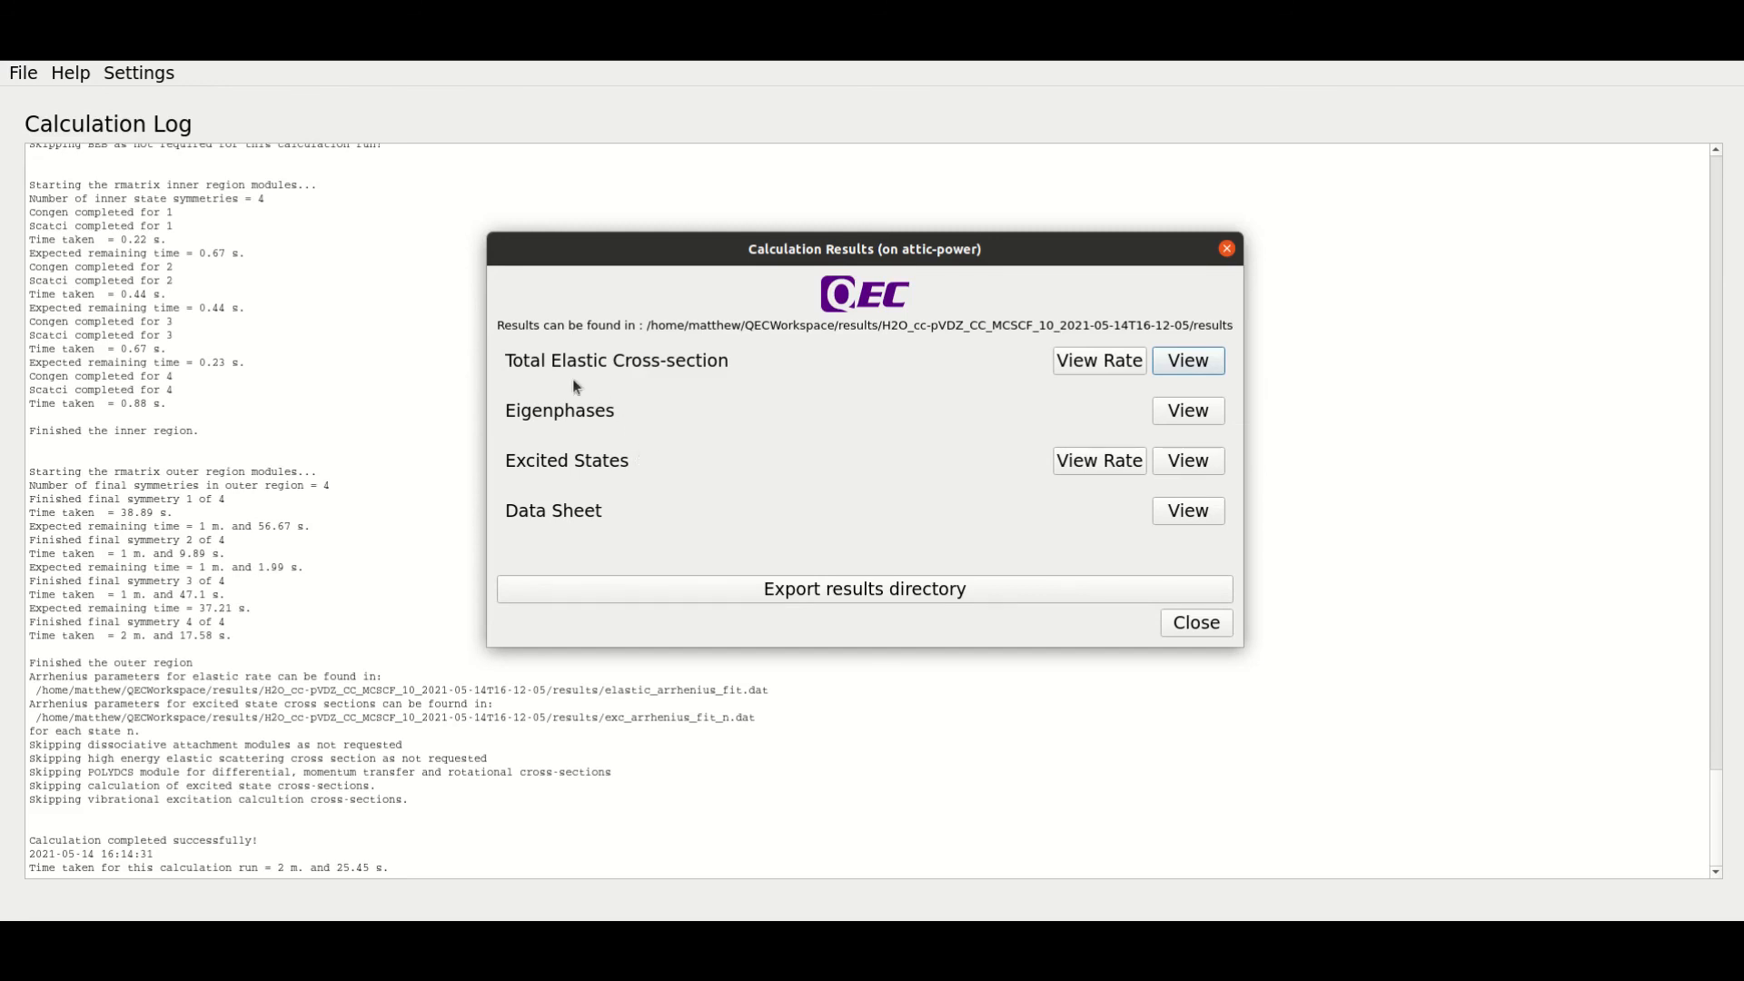
{"action": "mouse_move", "coordinate": [598, 389]}
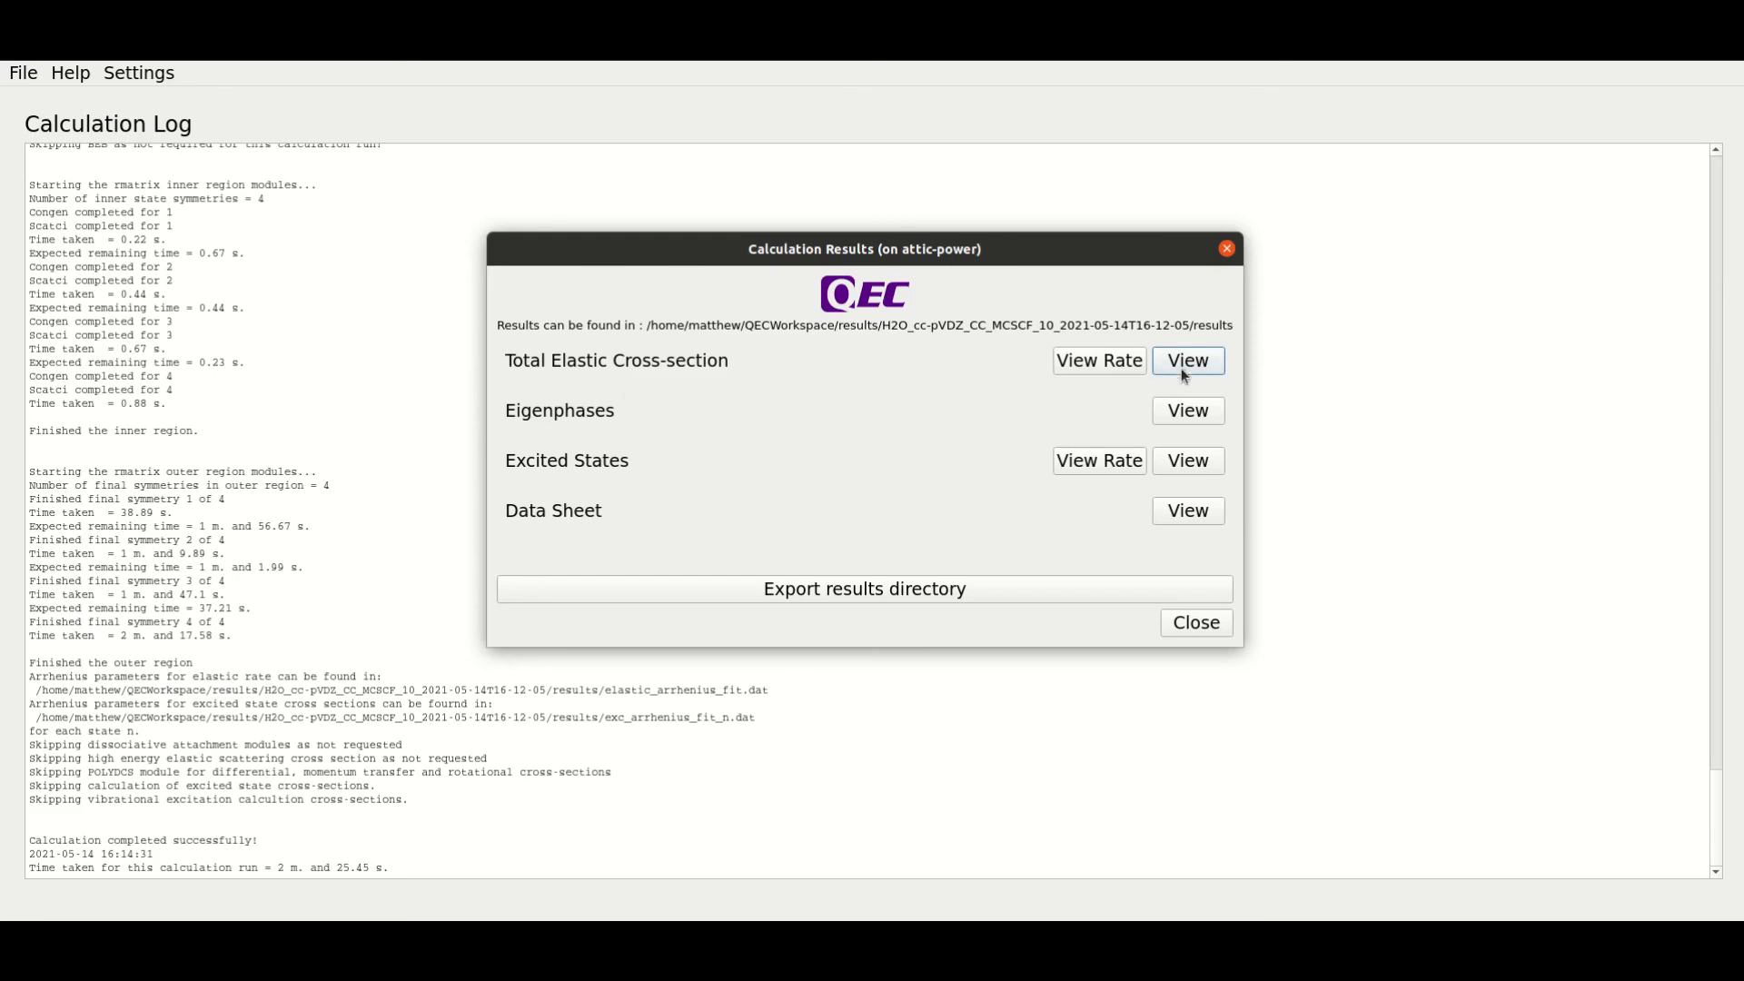
- Show the total elastic cross-section plot with a logarithmic cross-section axis and linear energy axis
{"action": "left_click", "coordinate": [1187, 361]}
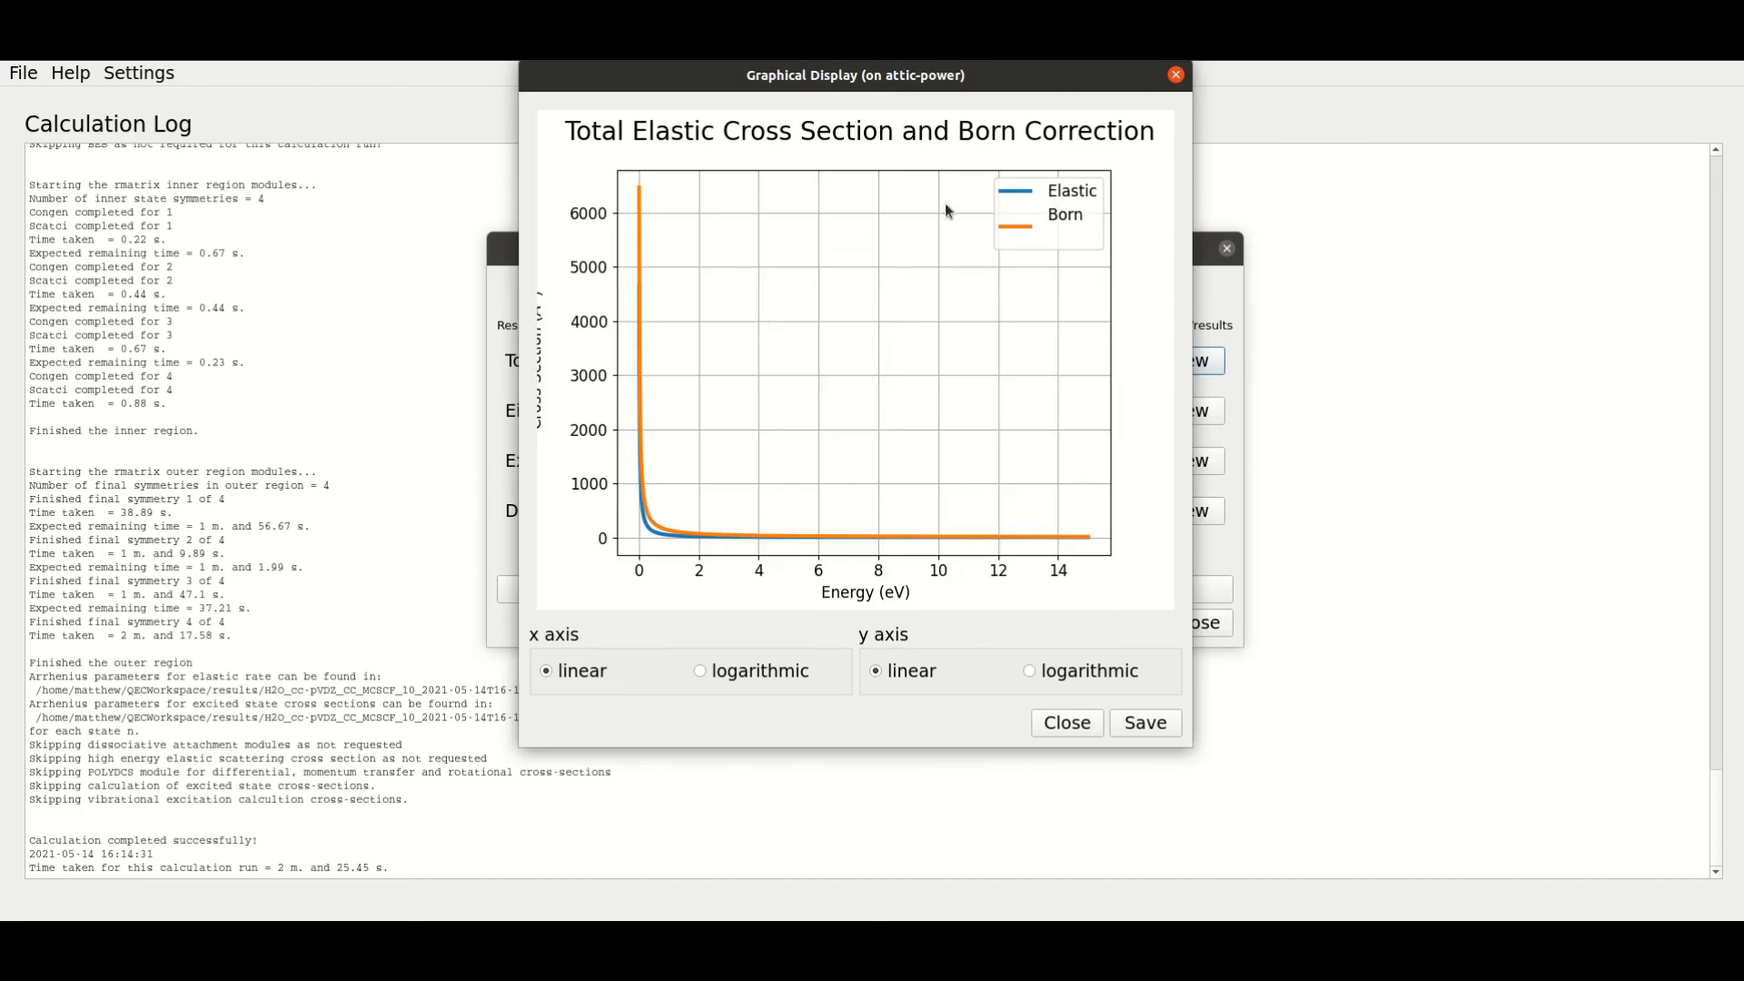
{"action": "mouse_move", "coordinate": [1045, 226]}
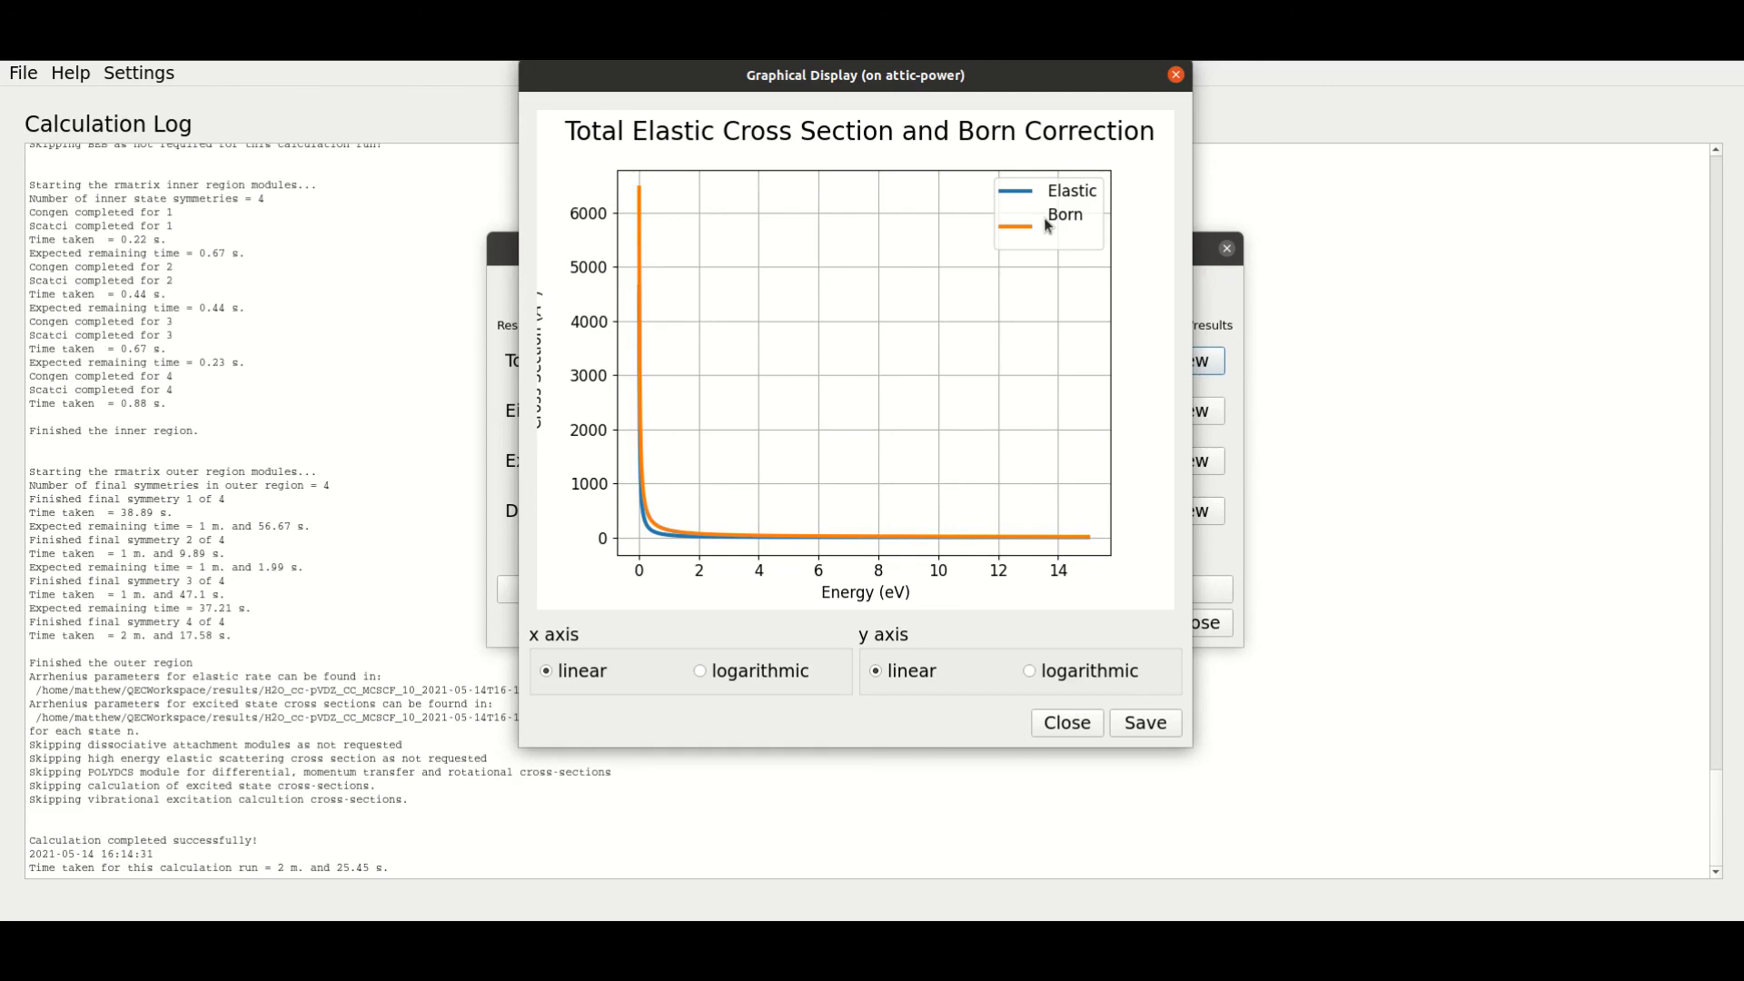
{"action": "mouse_move", "coordinate": [746, 680]}
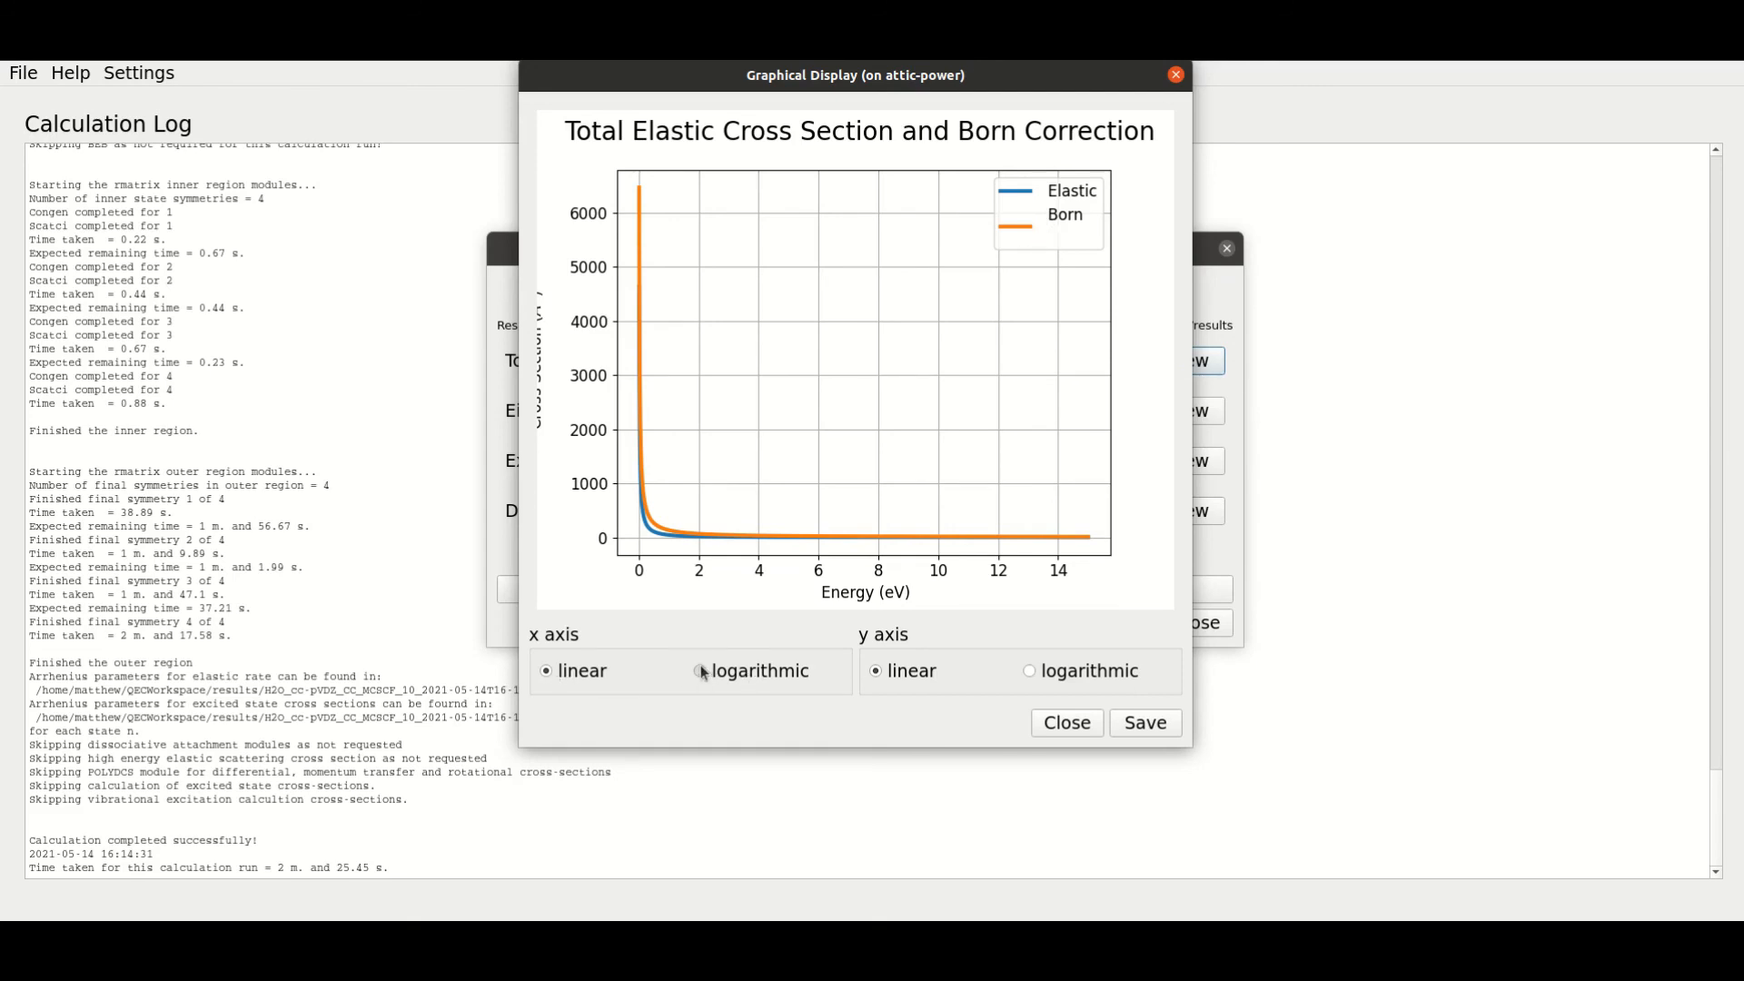
{"action": "left_click", "coordinate": [699, 670]}
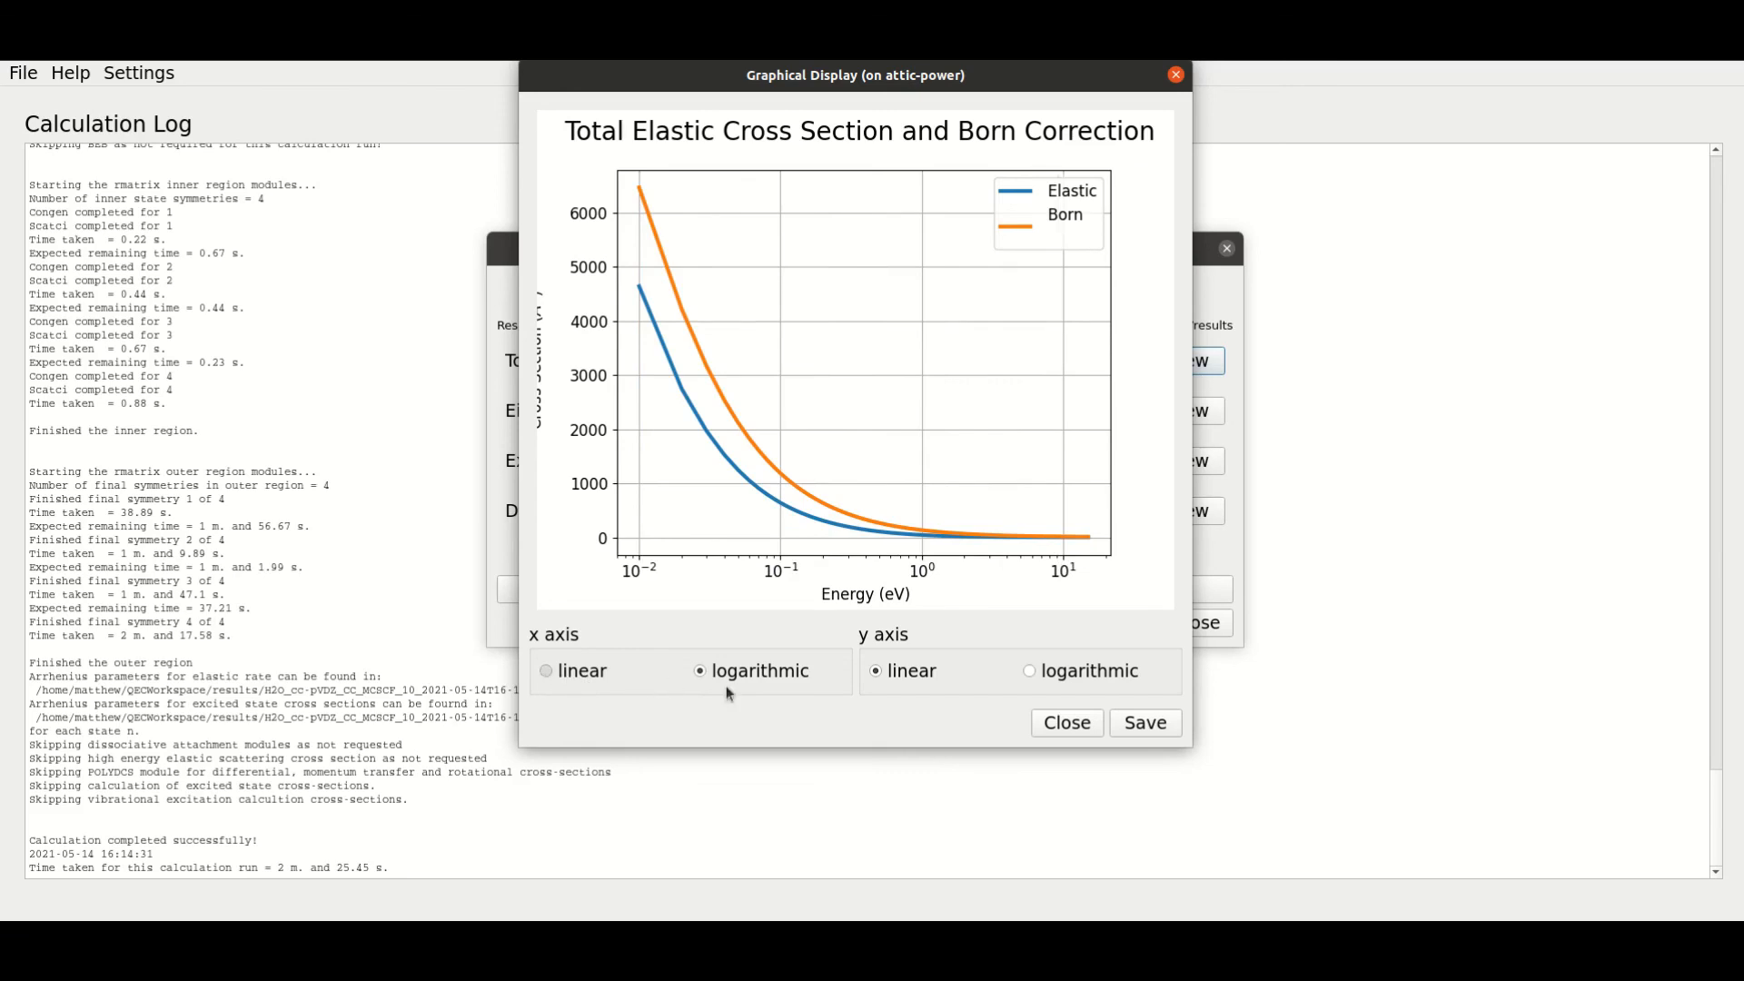
{"action": "left_click", "coordinate": [547, 670]}
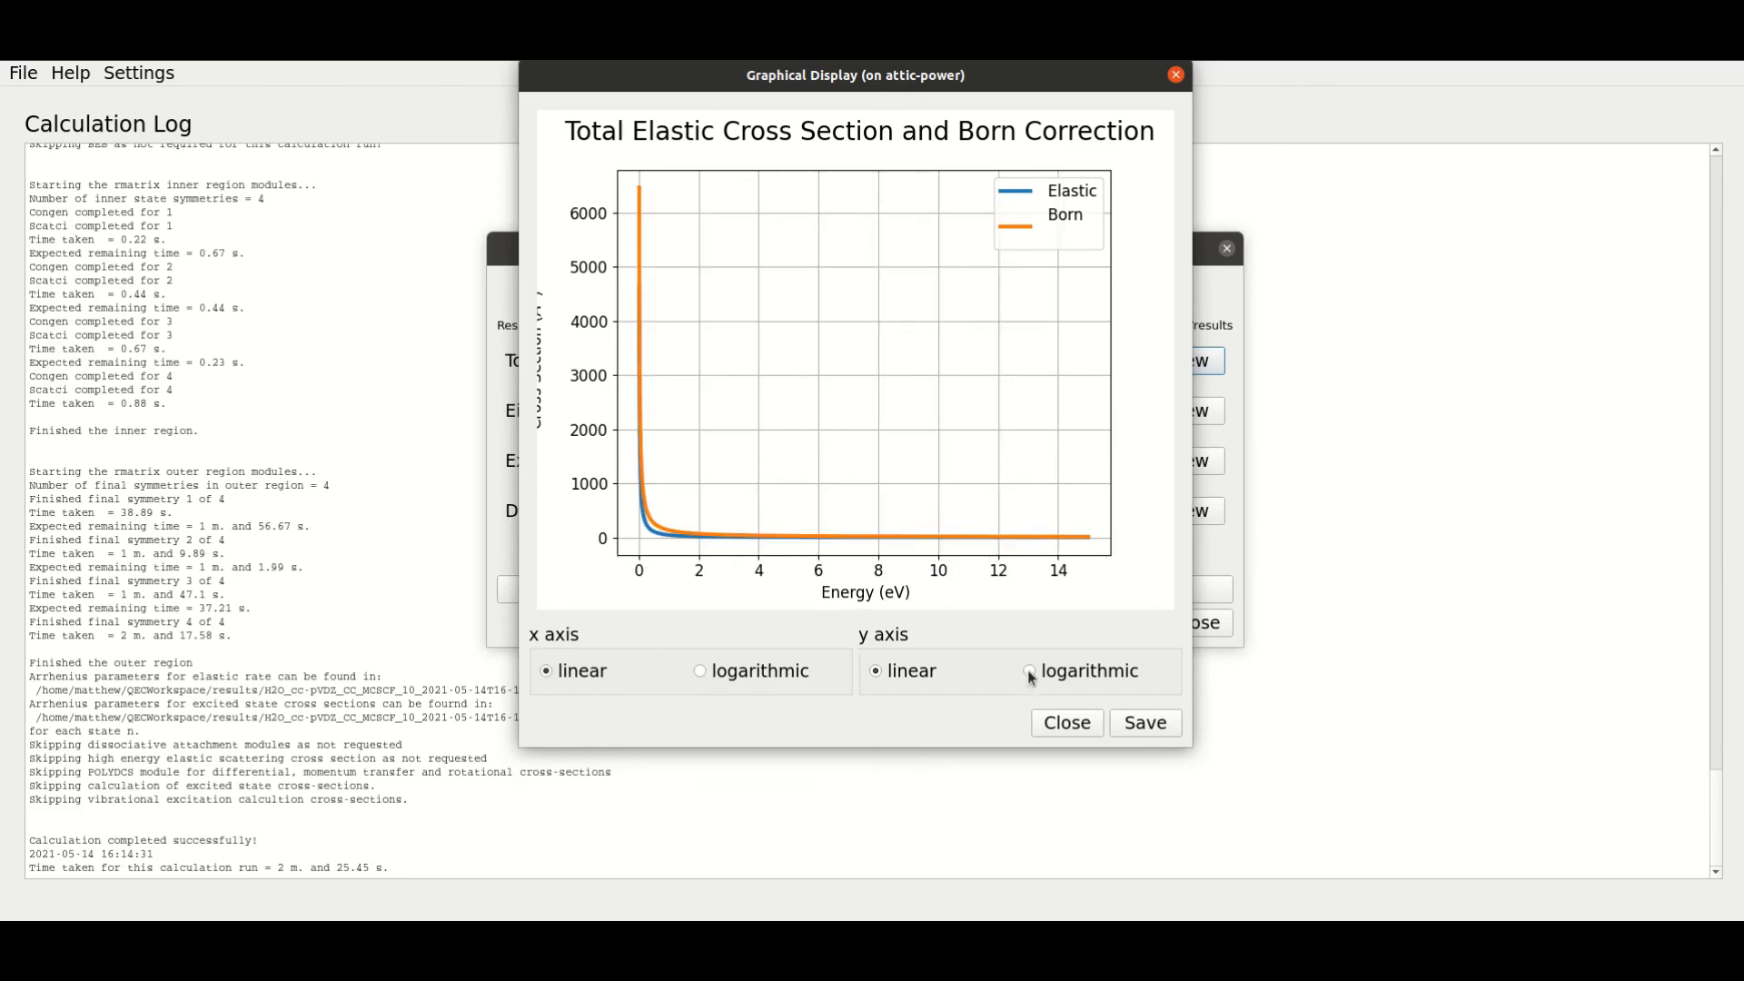
{"action": "left_click", "coordinate": [1029, 671]}
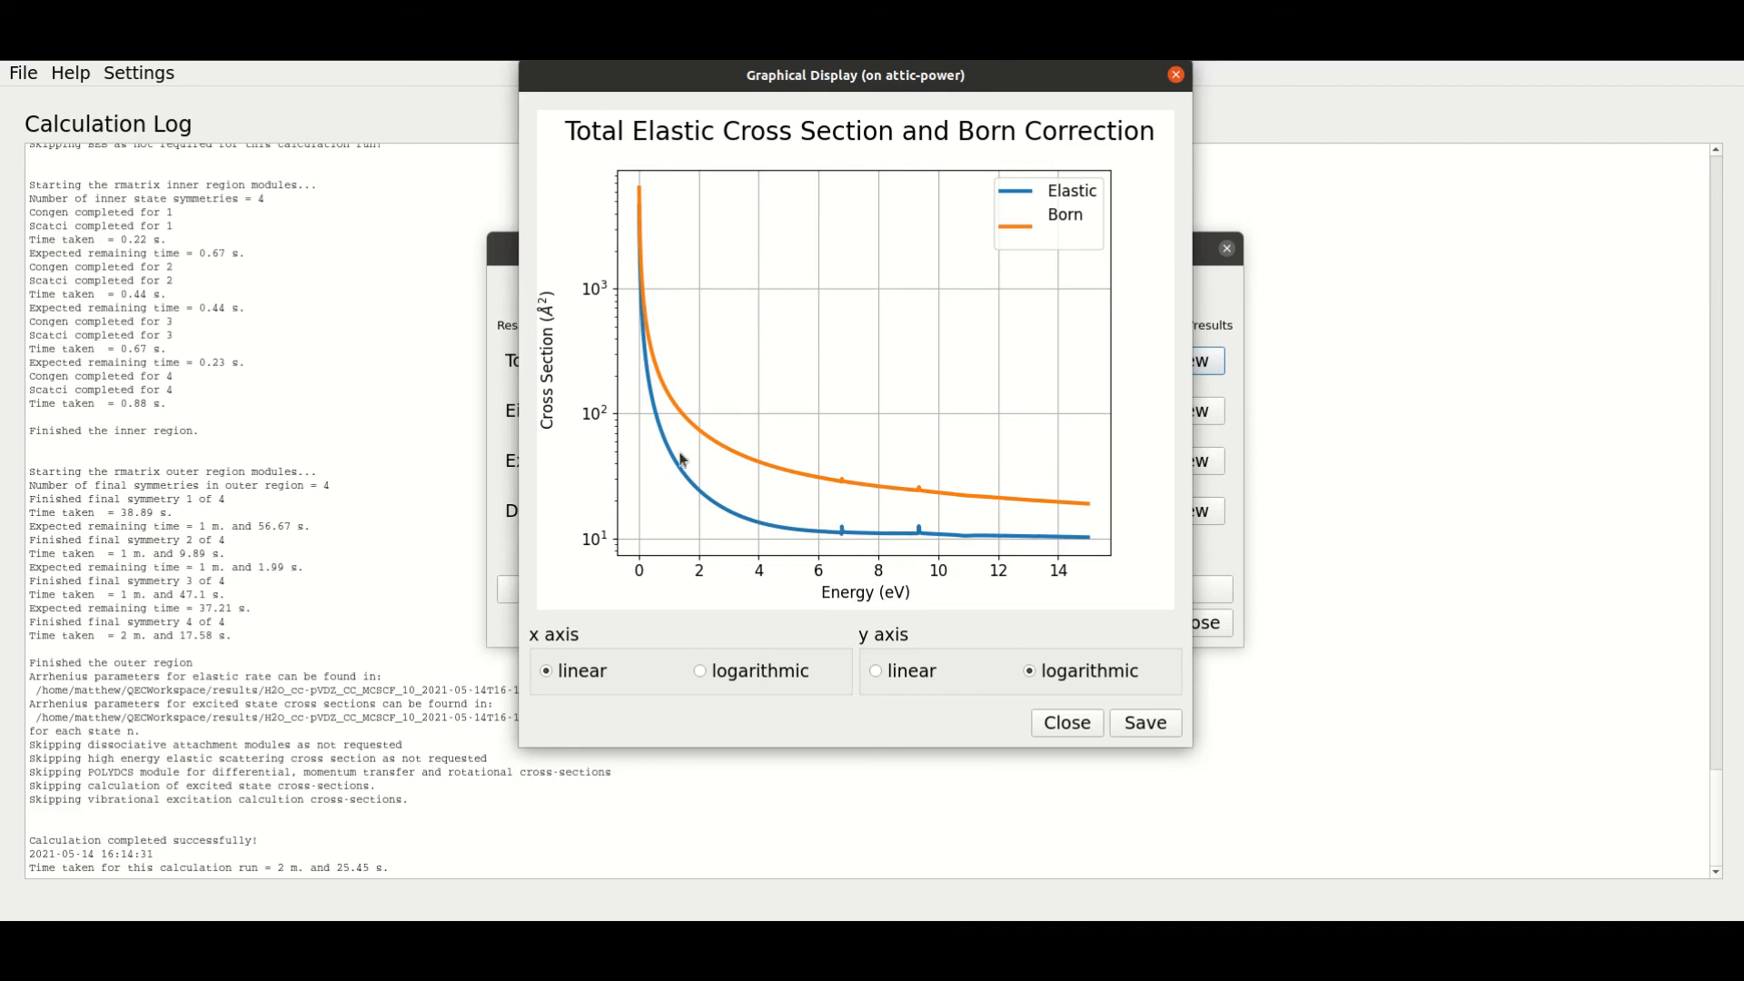
{"action": "mouse_move", "coordinate": [841, 511]}
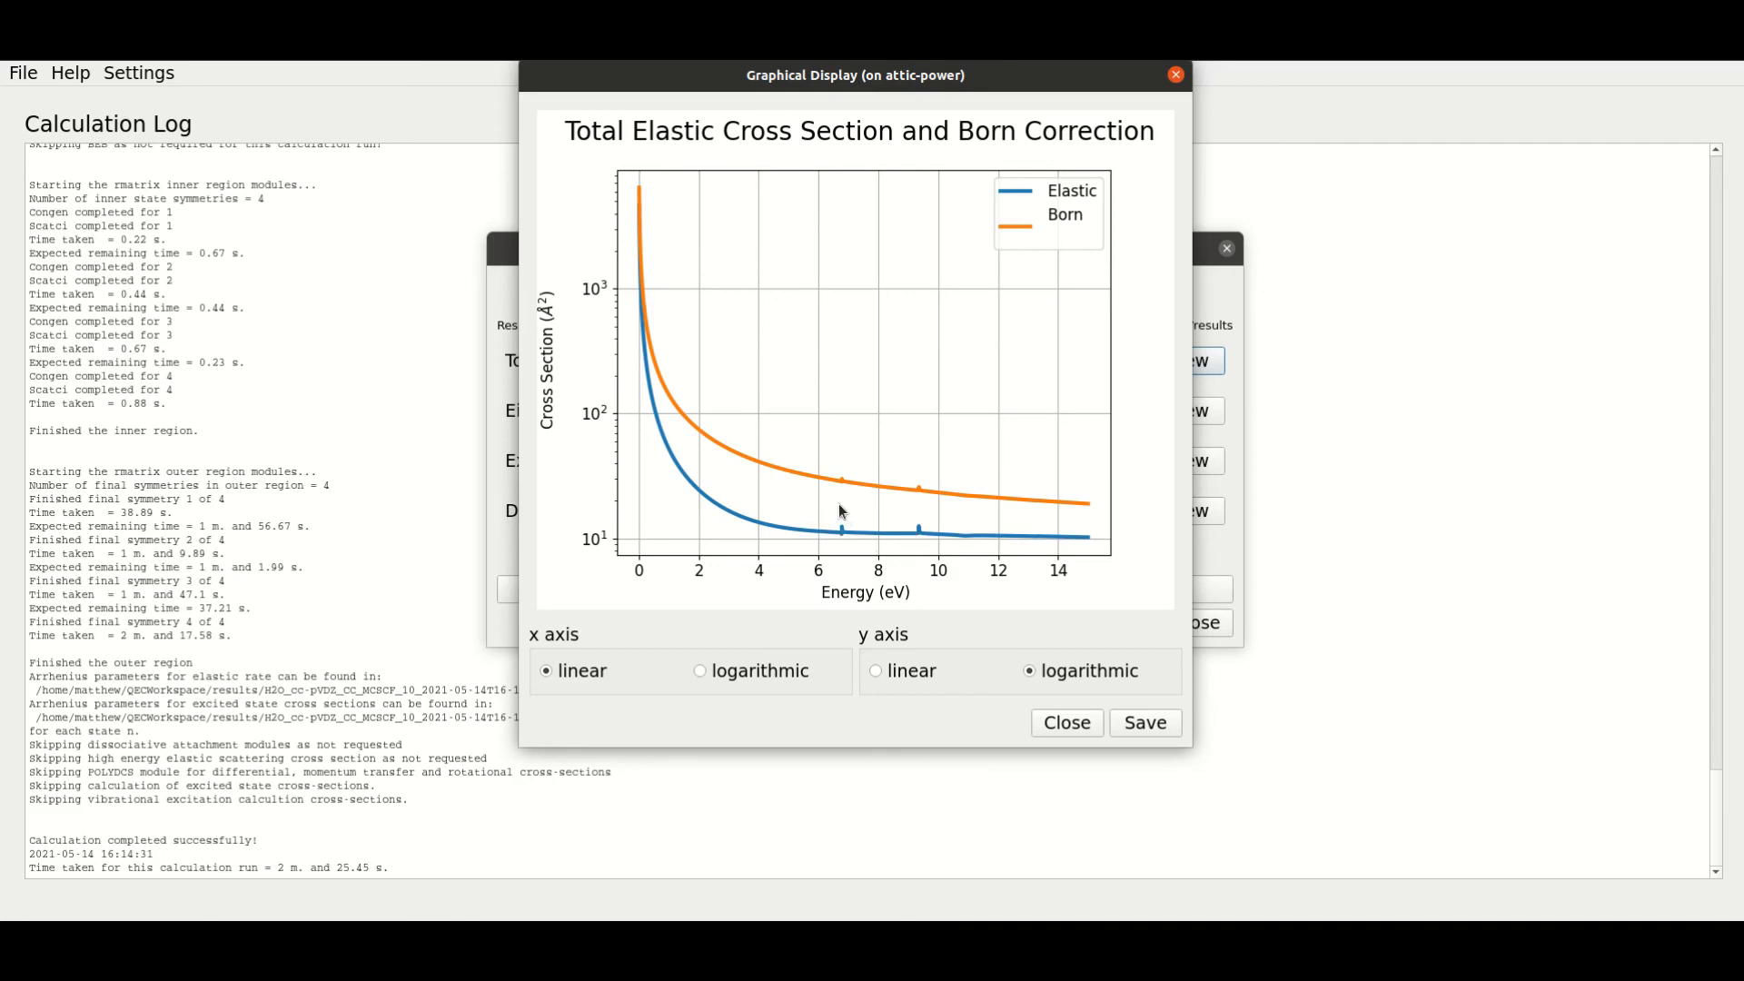
{"action": "mouse_move", "coordinate": [631, 164]}
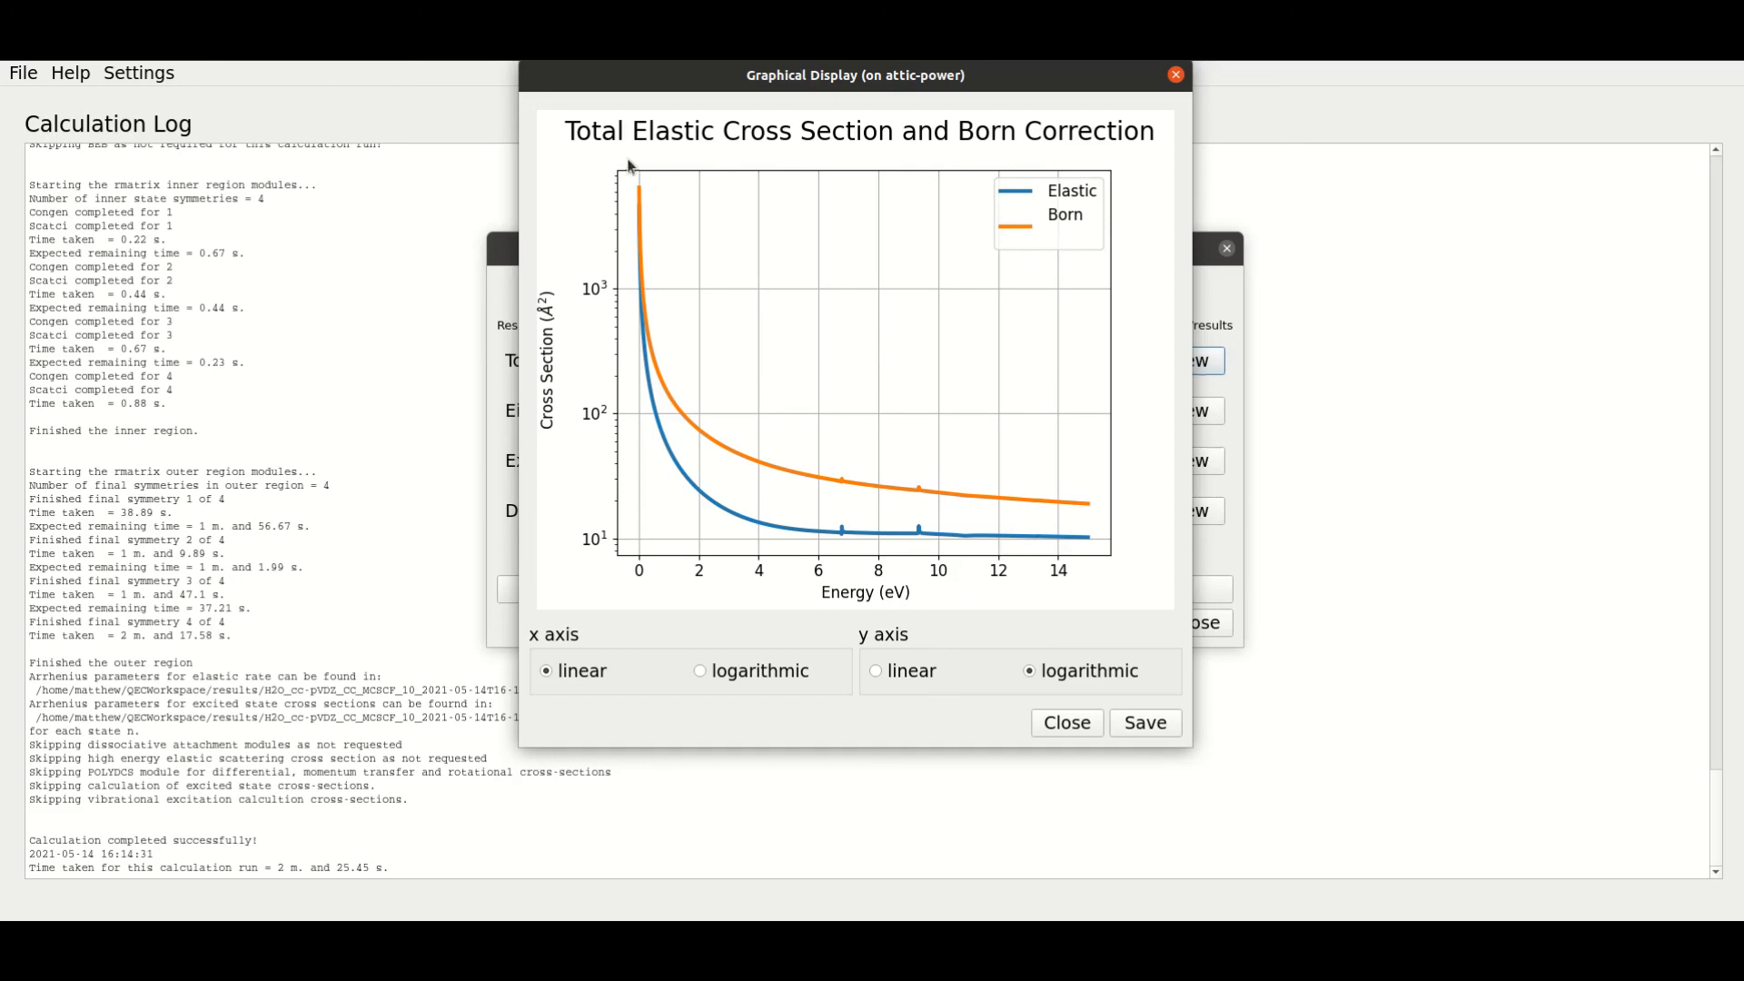
{"action": "mouse_move", "coordinate": [1132, 748]}
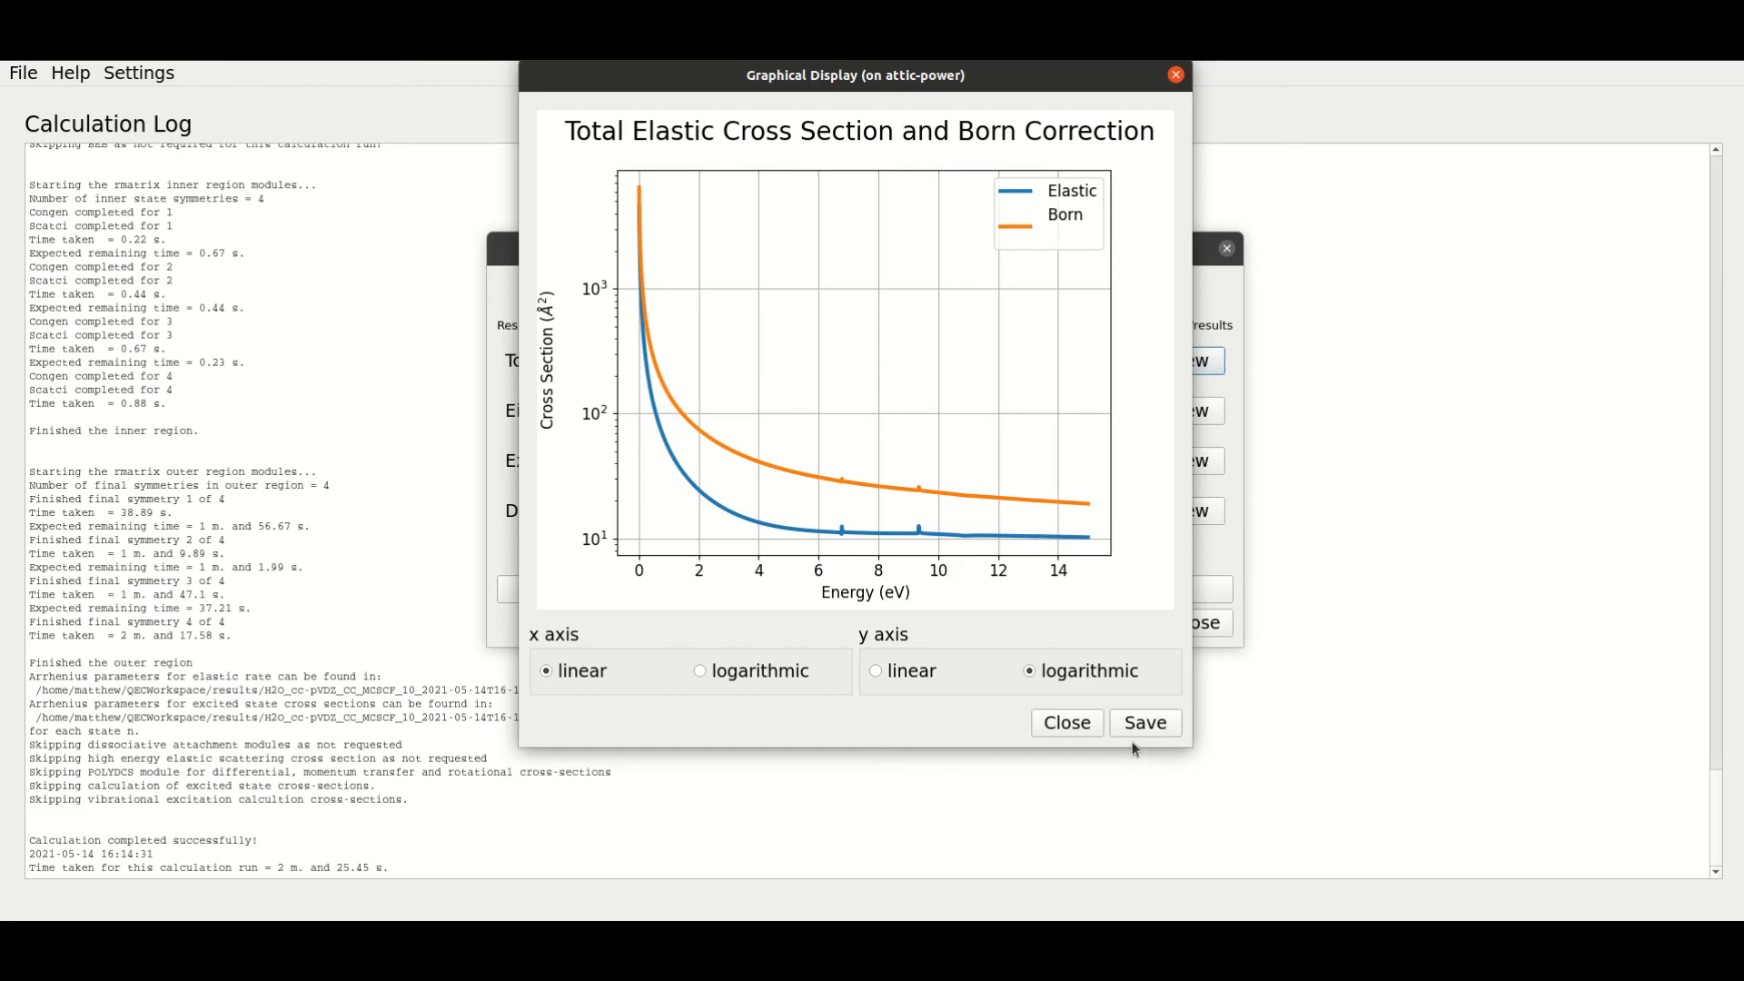
- Start saving the plot as an image, cancel it, and close the plot
{"action": "left_click", "coordinate": [1144, 722]}
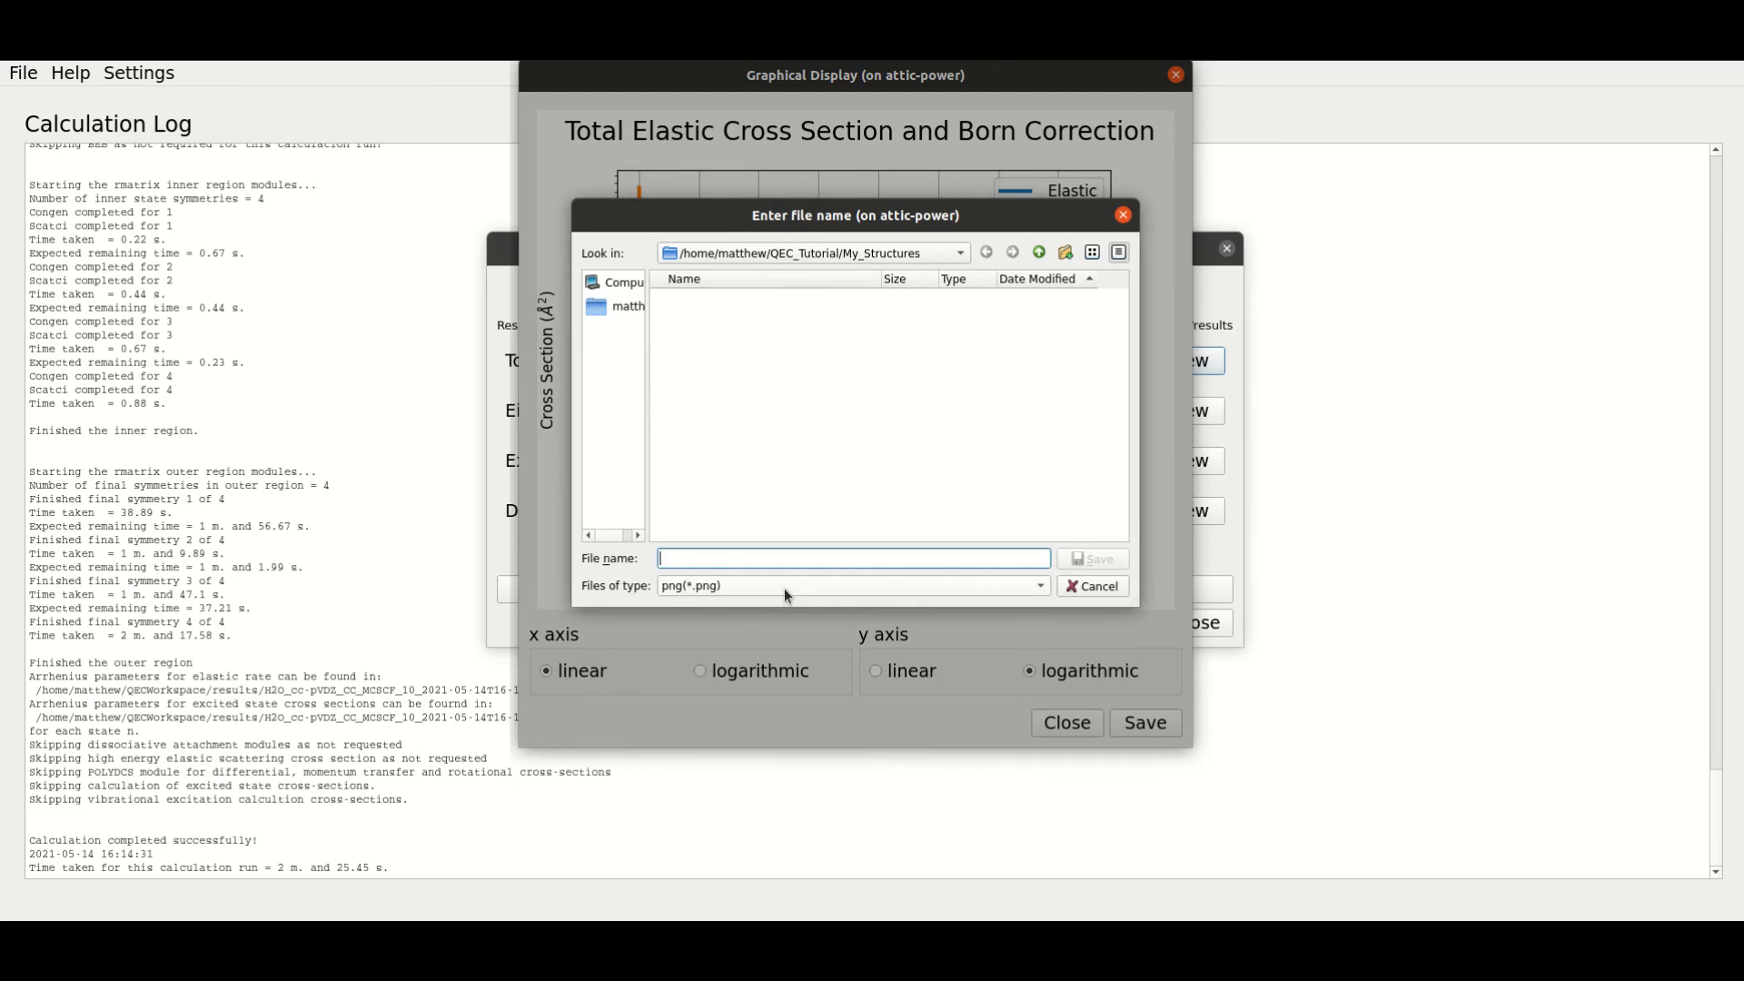
{"action": "left_click", "coordinate": [1091, 585]}
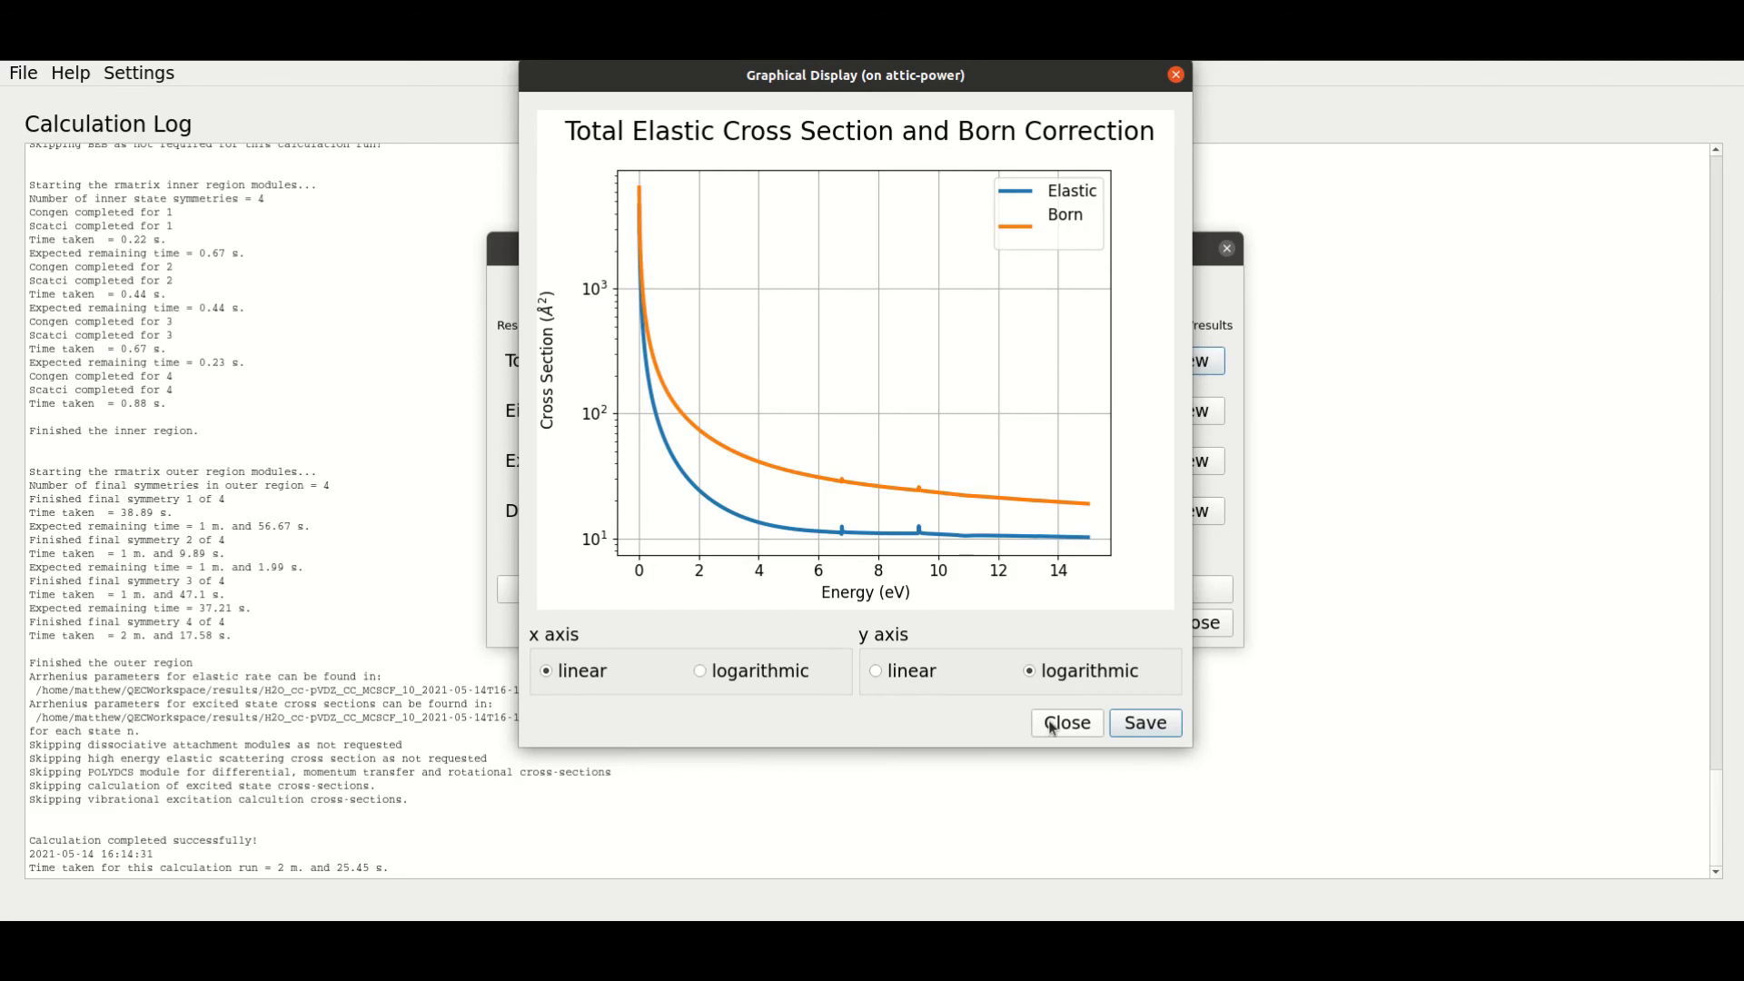
{"action": "left_click", "coordinate": [1064, 723]}
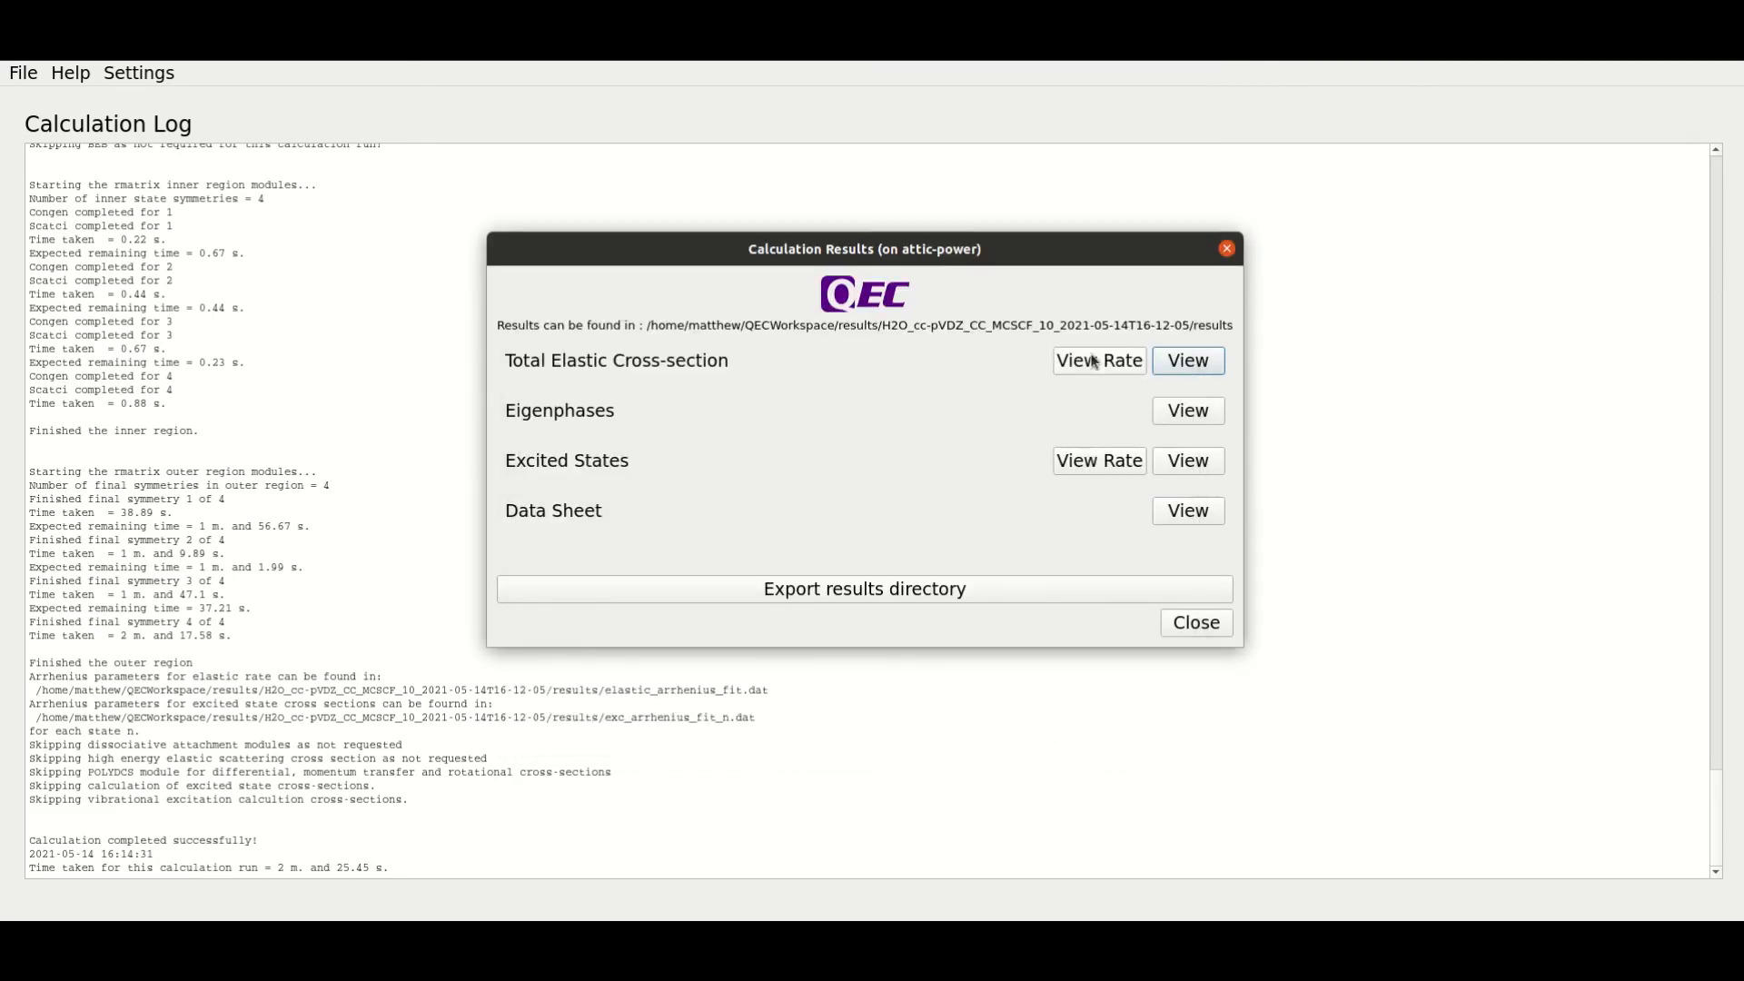
{"action": "left_click", "coordinate": [1185, 359]}
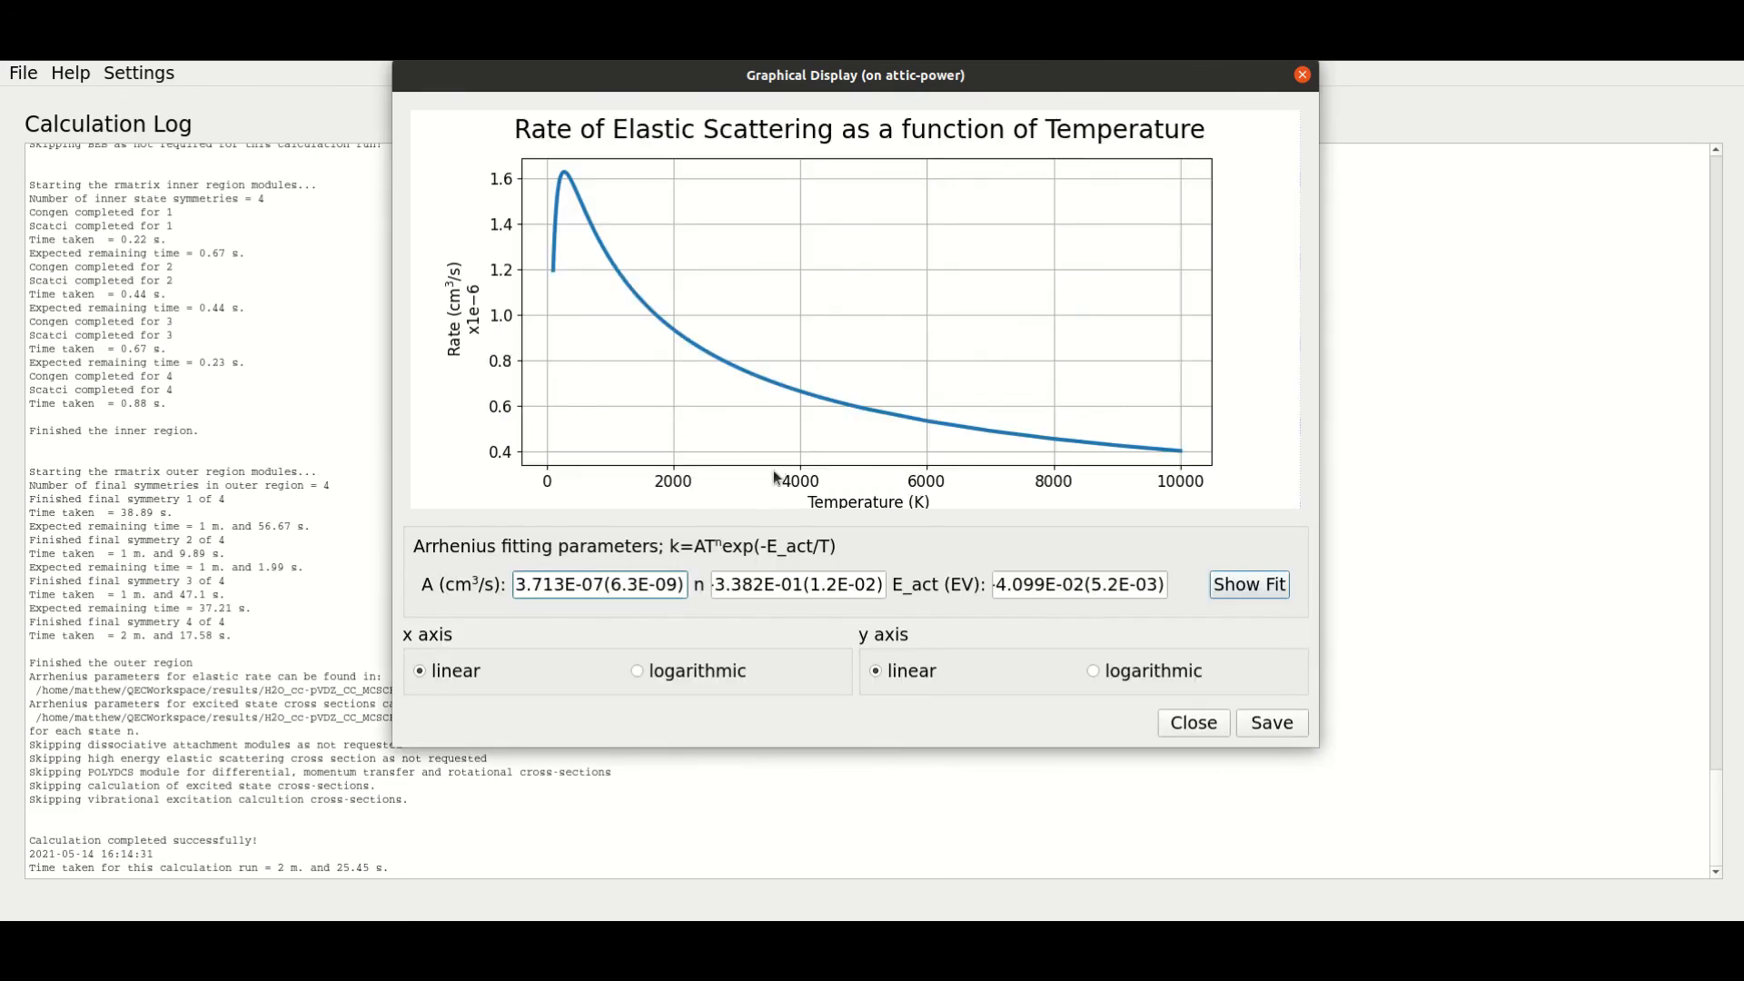
{"action": "mouse_move", "coordinate": [778, 559]}
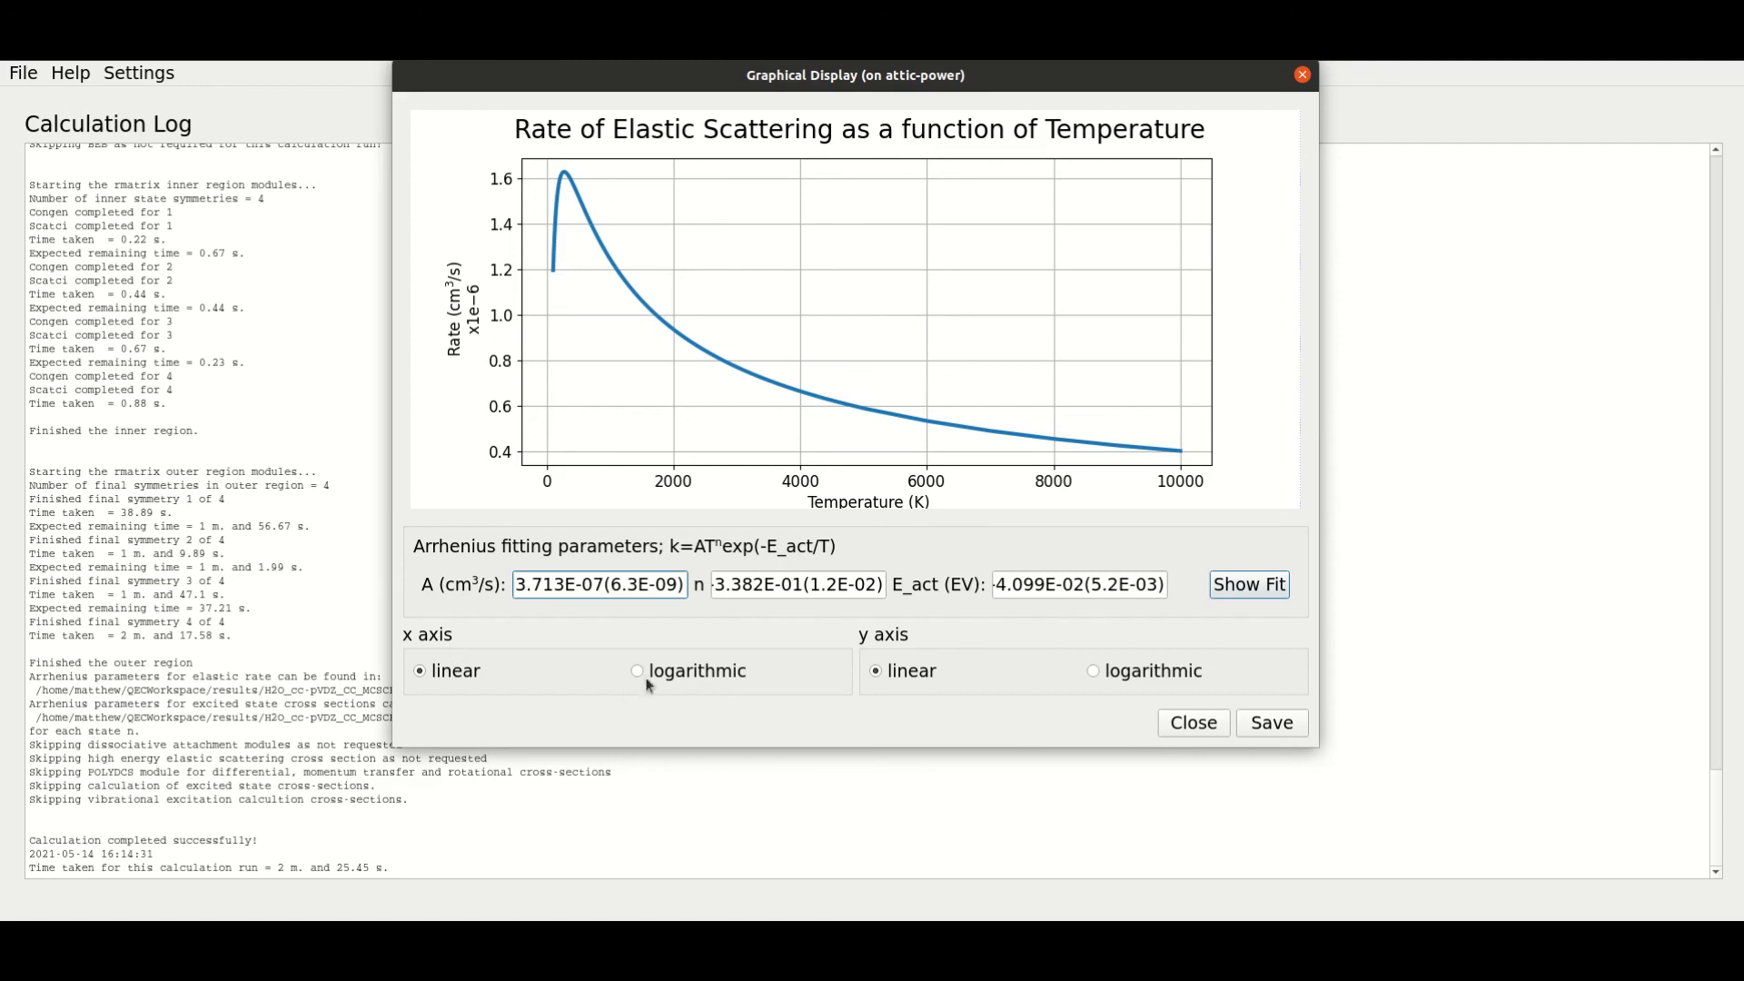
{"action": "left_click", "coordinate": [637, 669]}
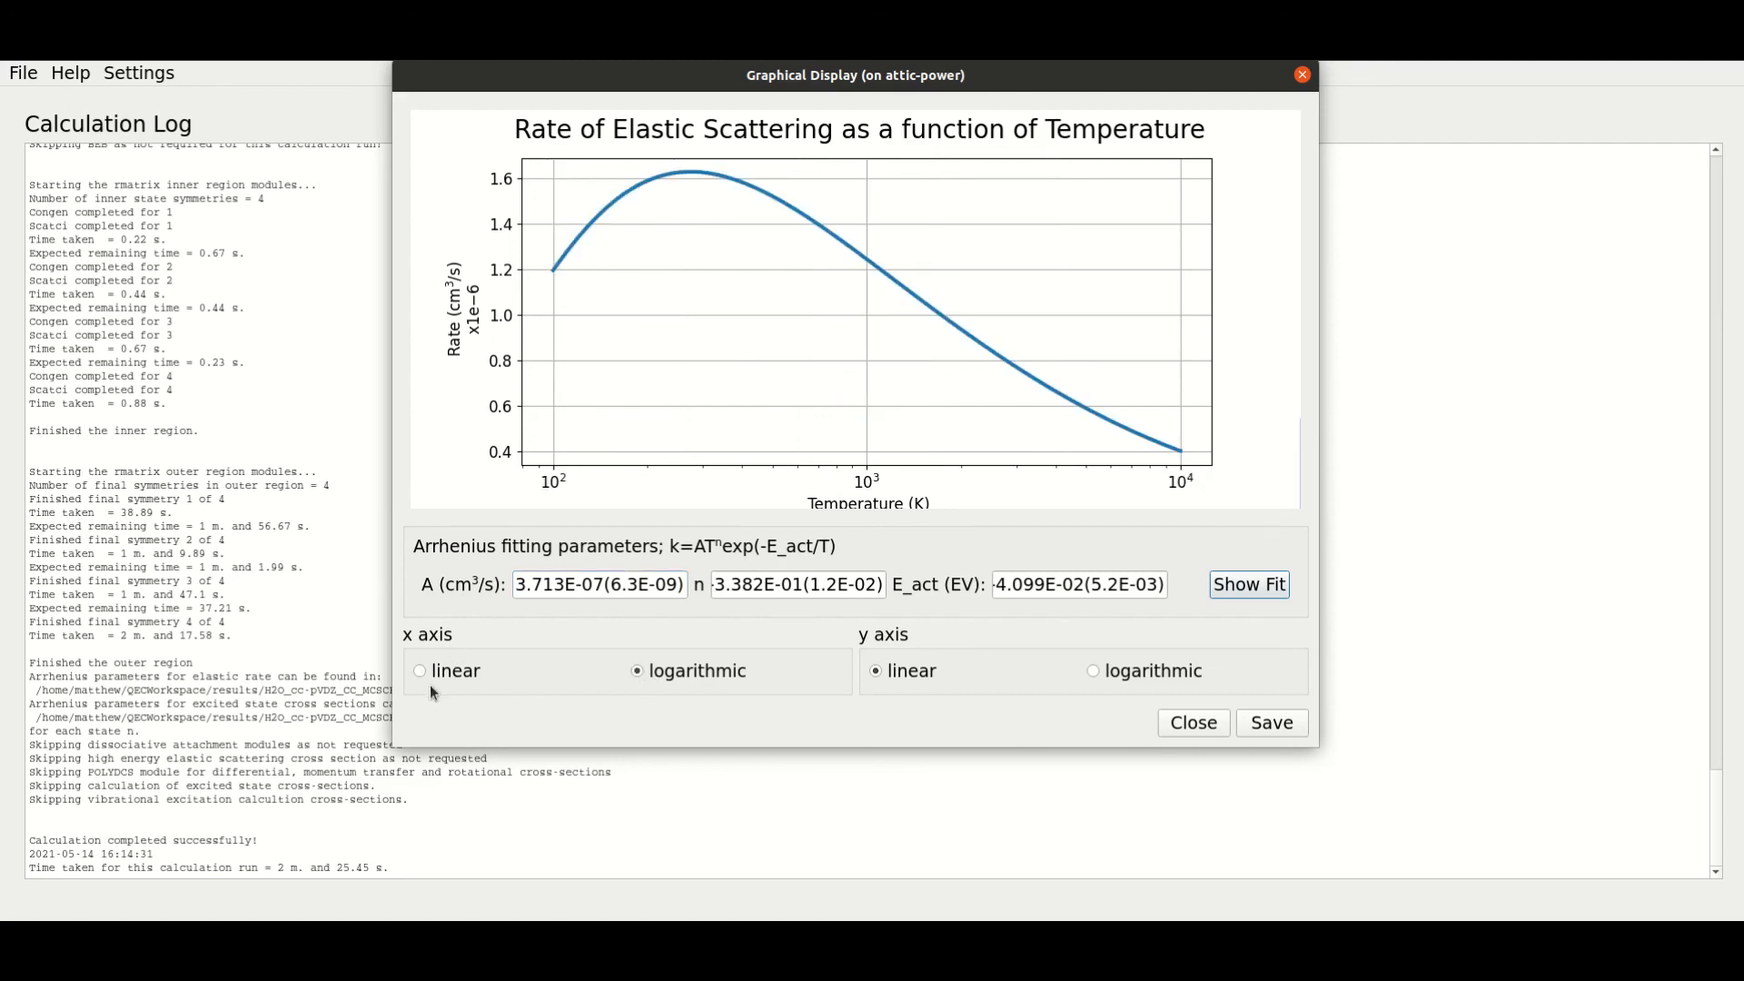
{"action": "mouse_move", "coordinate": [827, 698]}
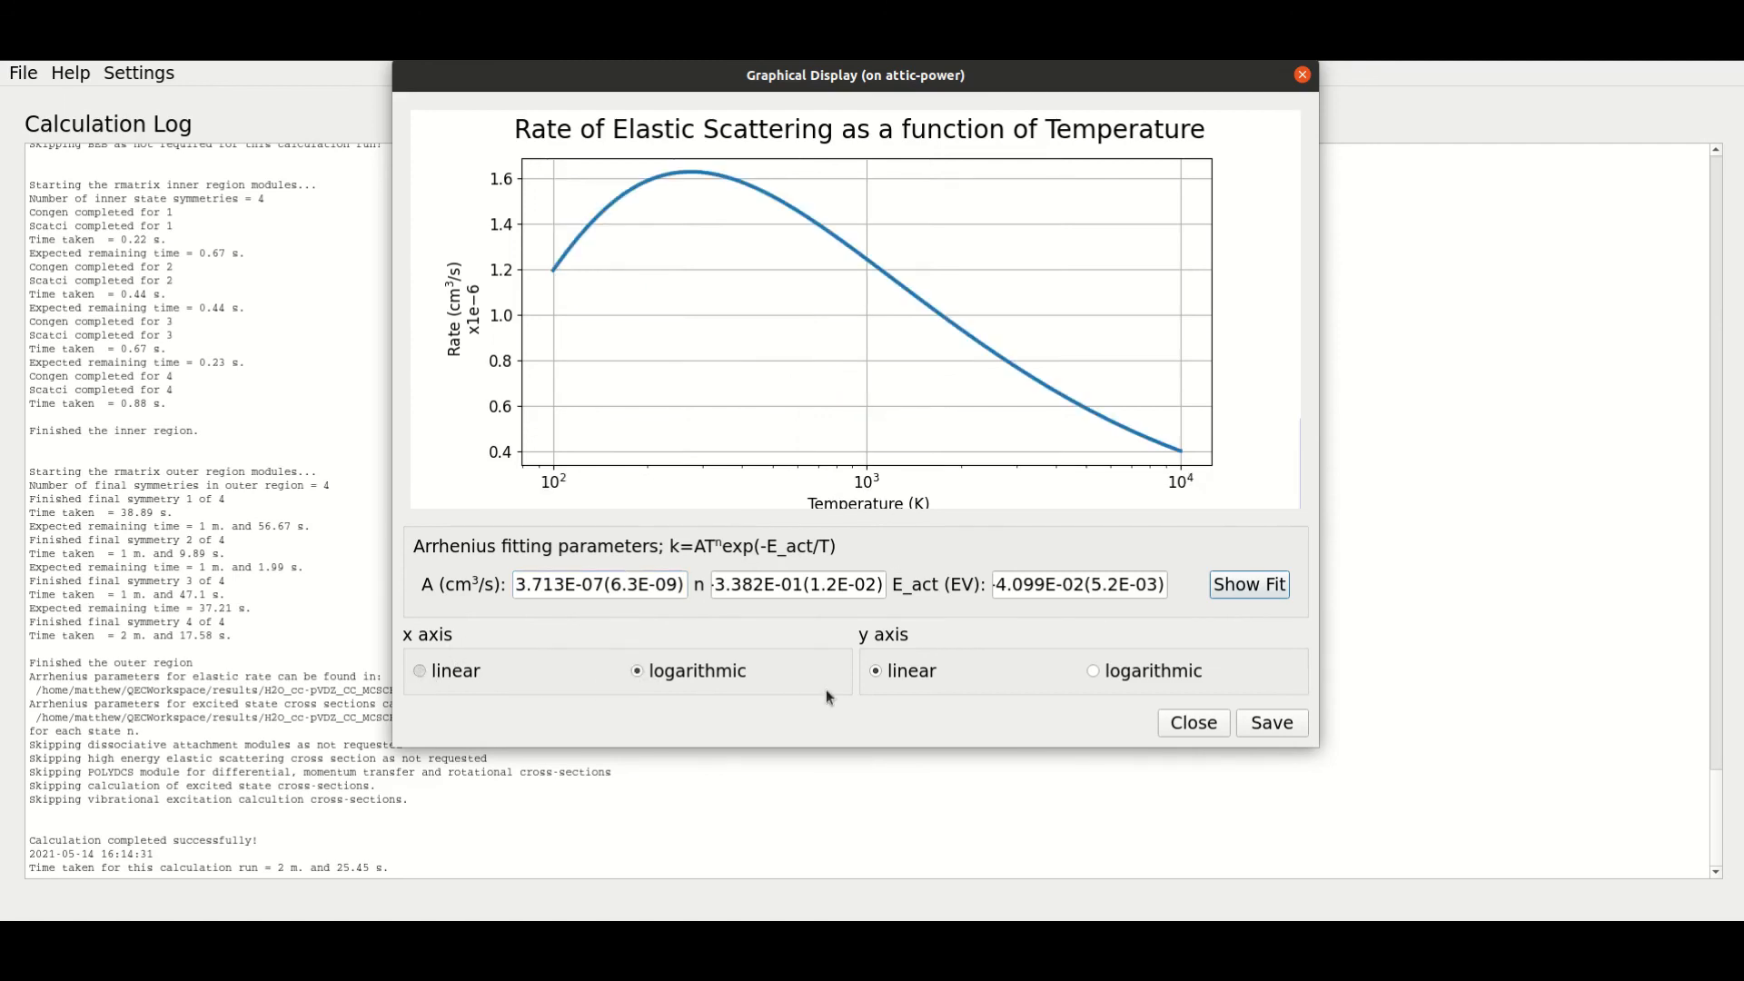
{"action": "left_click", "coordinate": [419, 671]}
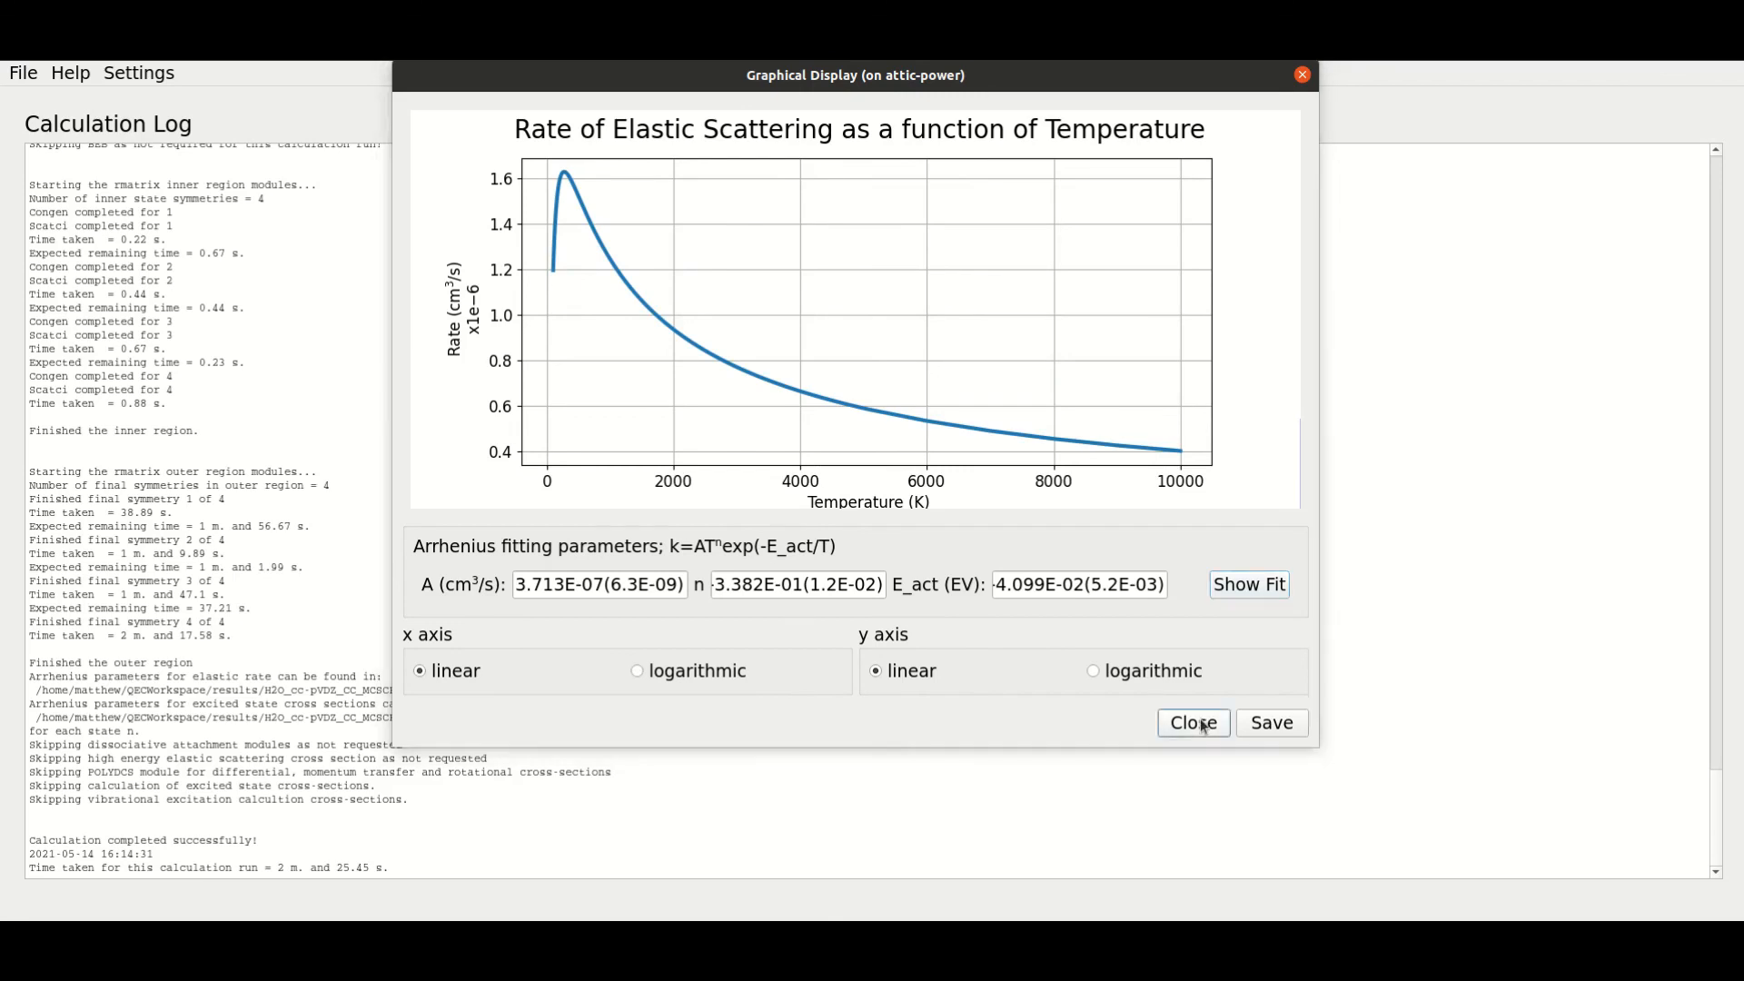
{"action": "left_click", "coordinate": [1192, 722]}
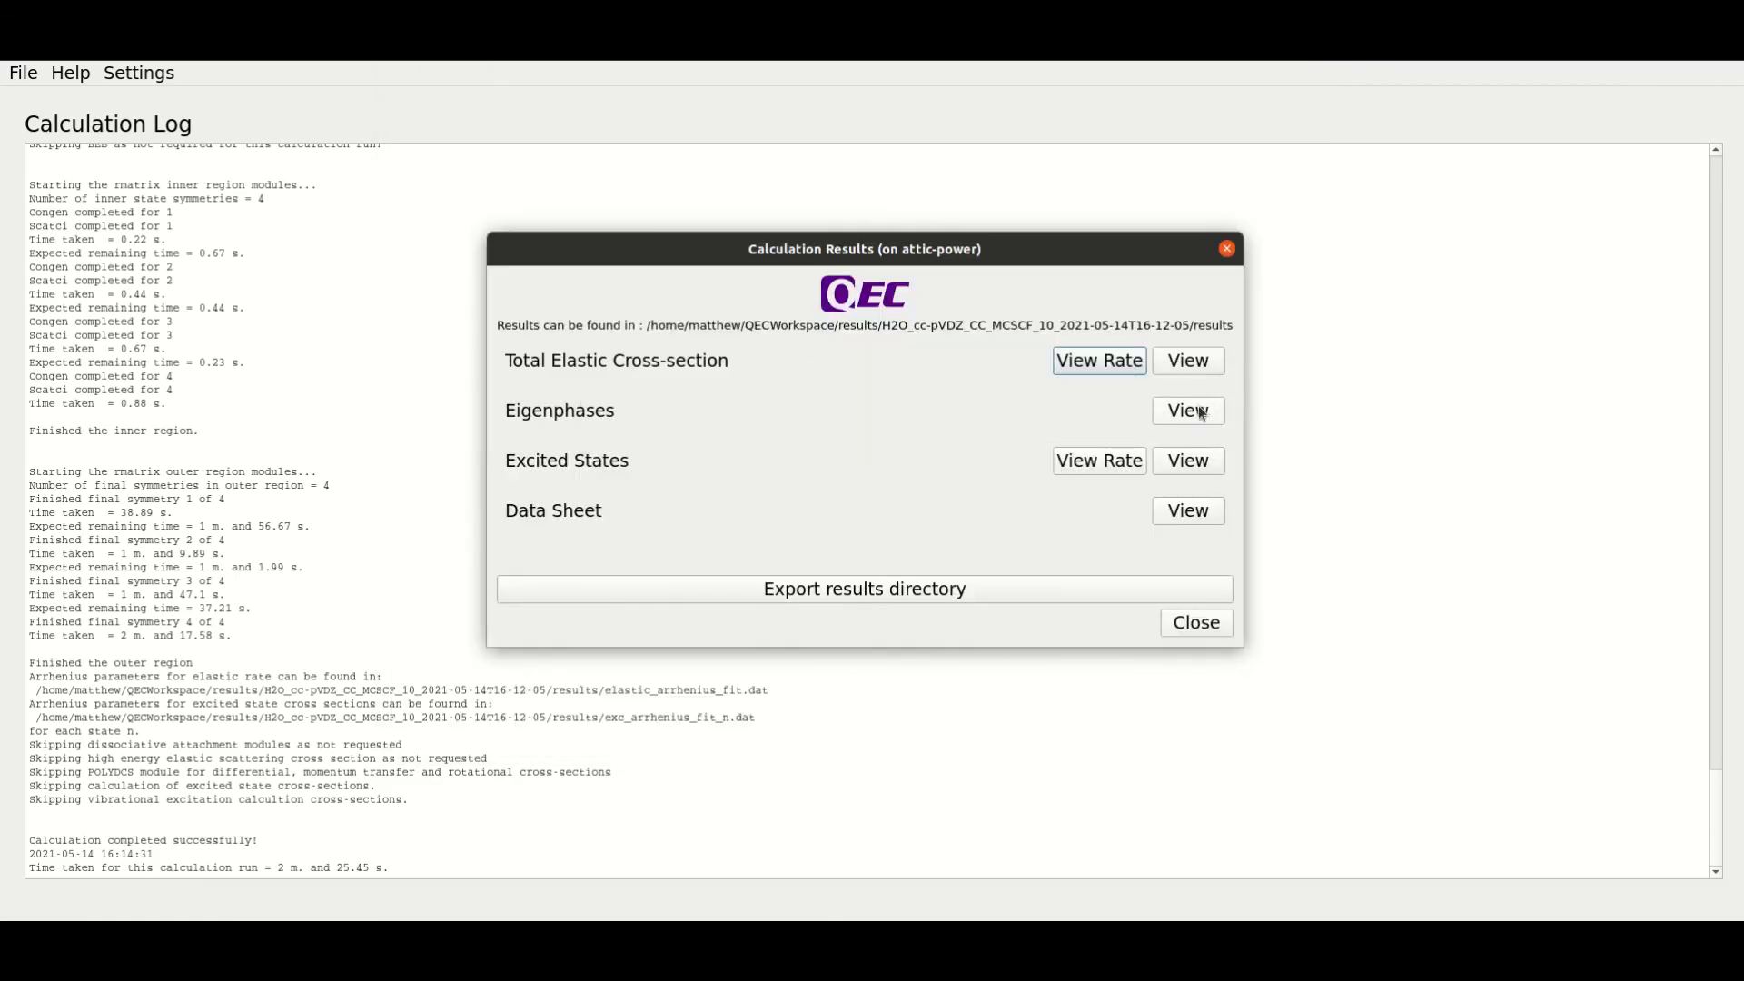
{"action": "left_click", "coordinate": [1187, 409]}
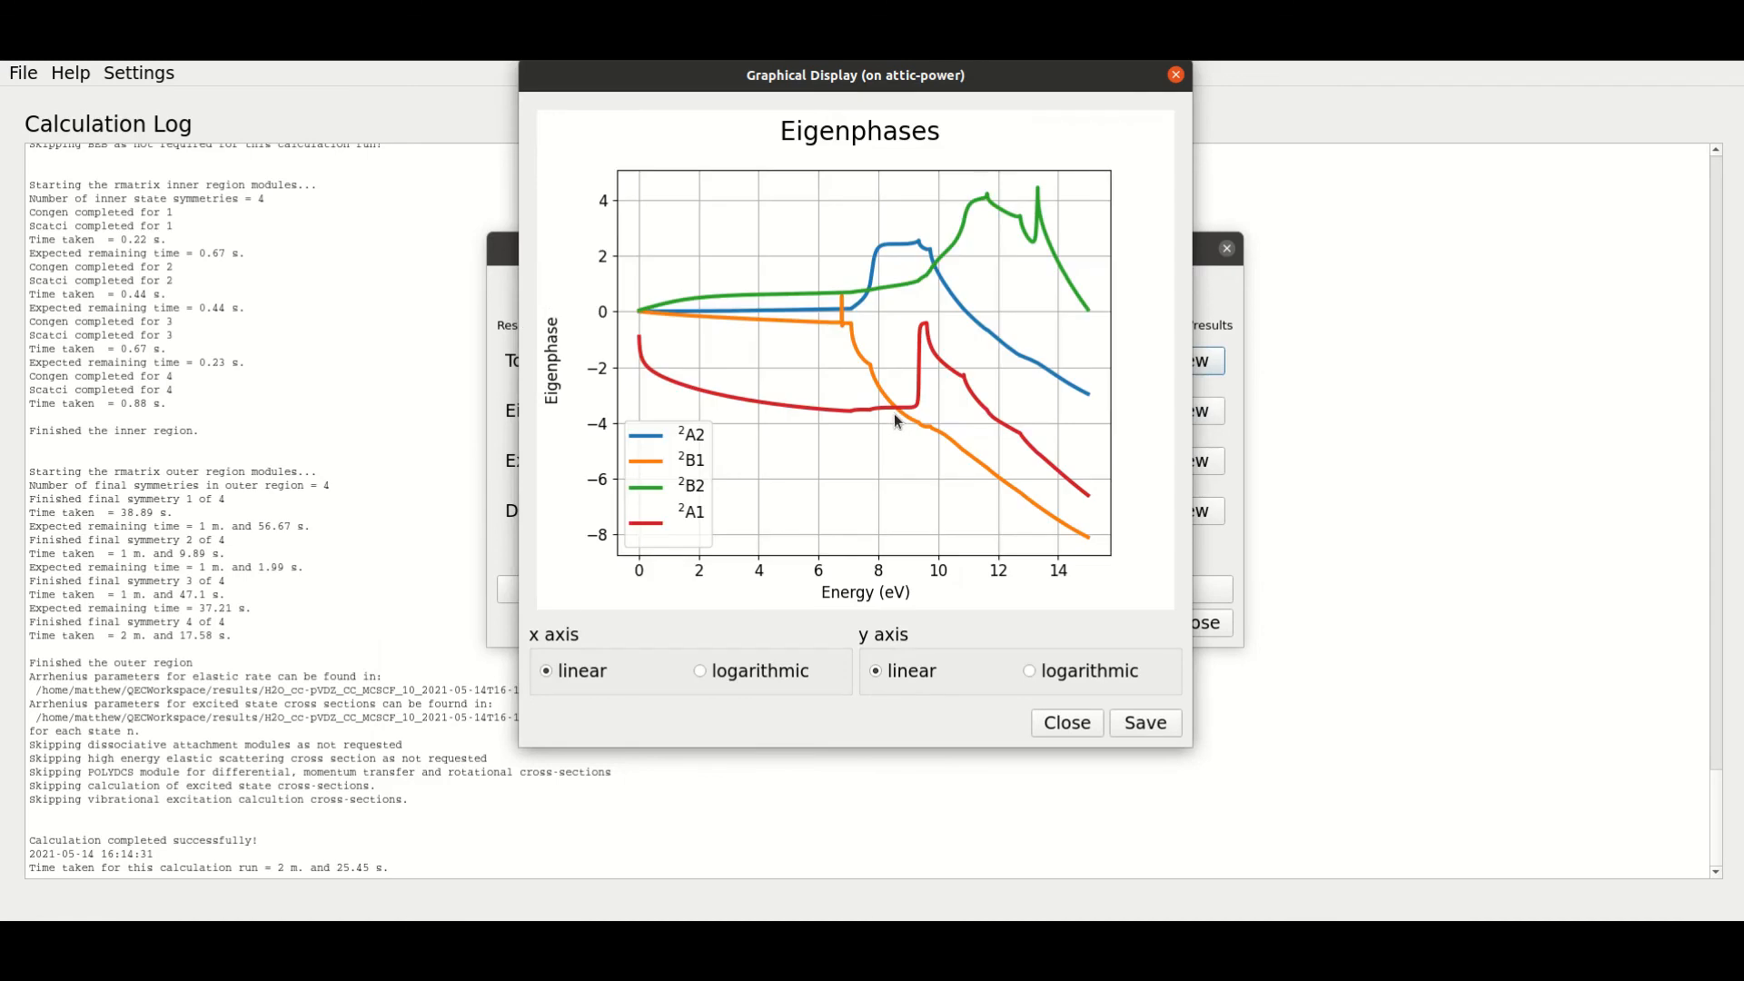
{"action": "mouse_move", "coordinate": [633, 682]}
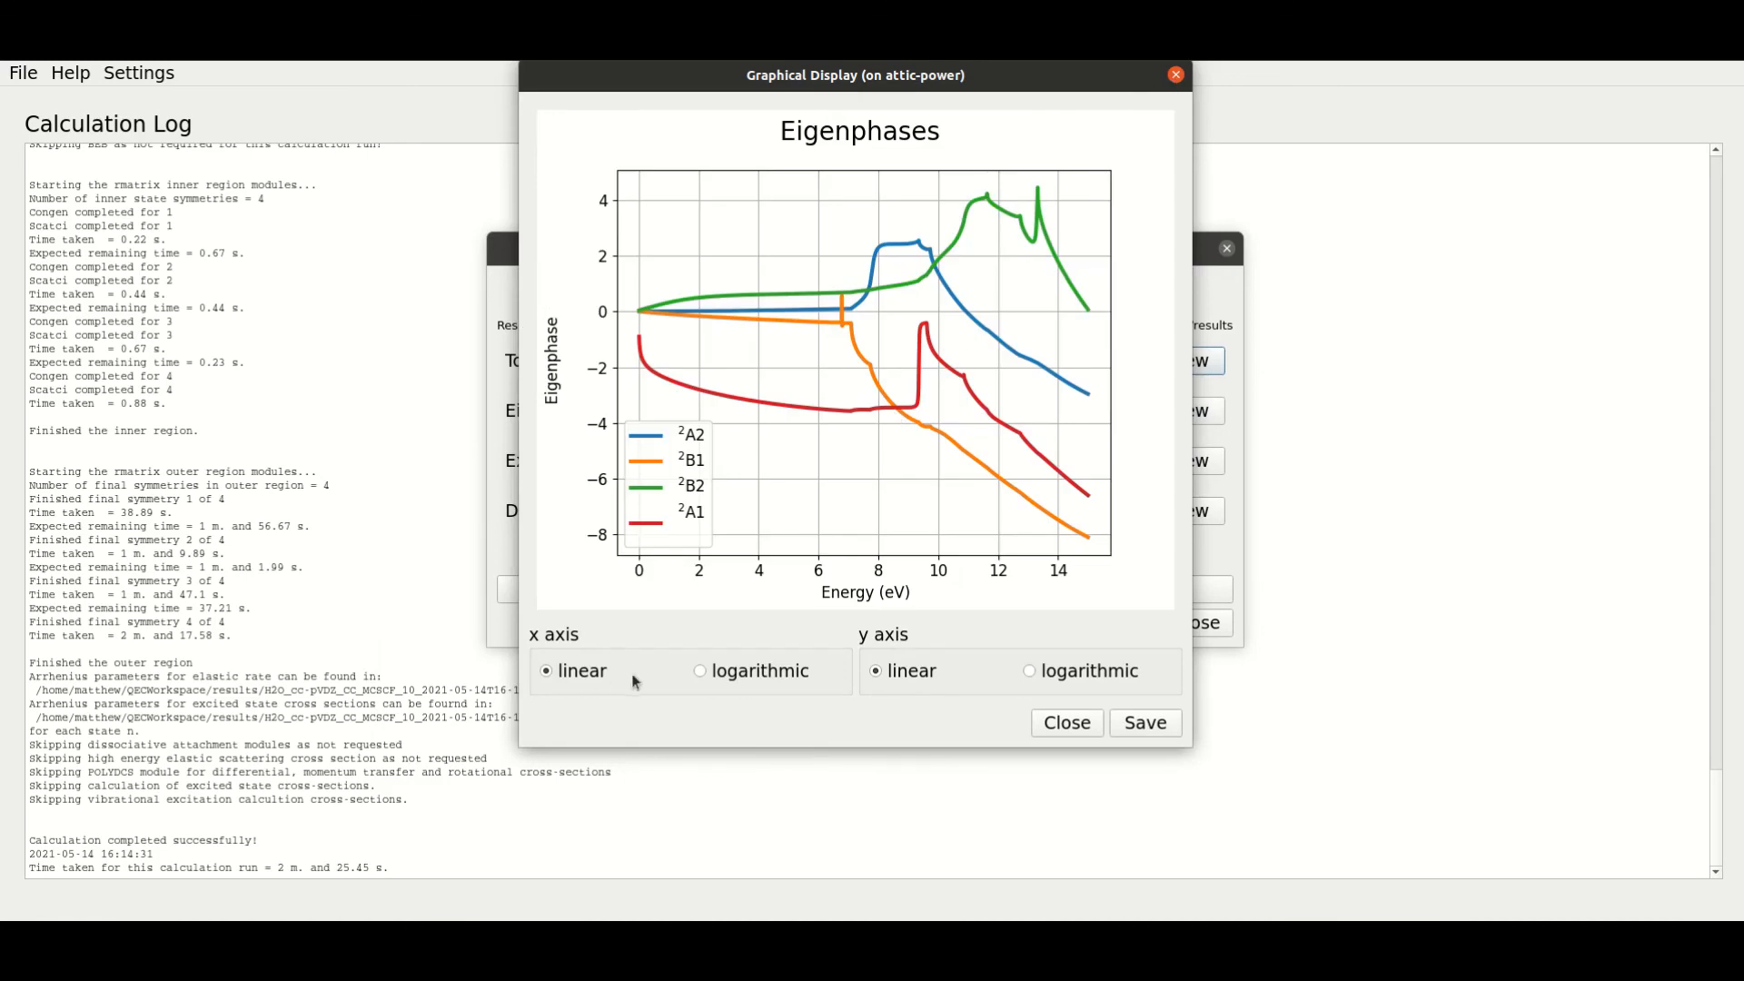
{"action": "mouse_move", "coordinate": [804, 696]}
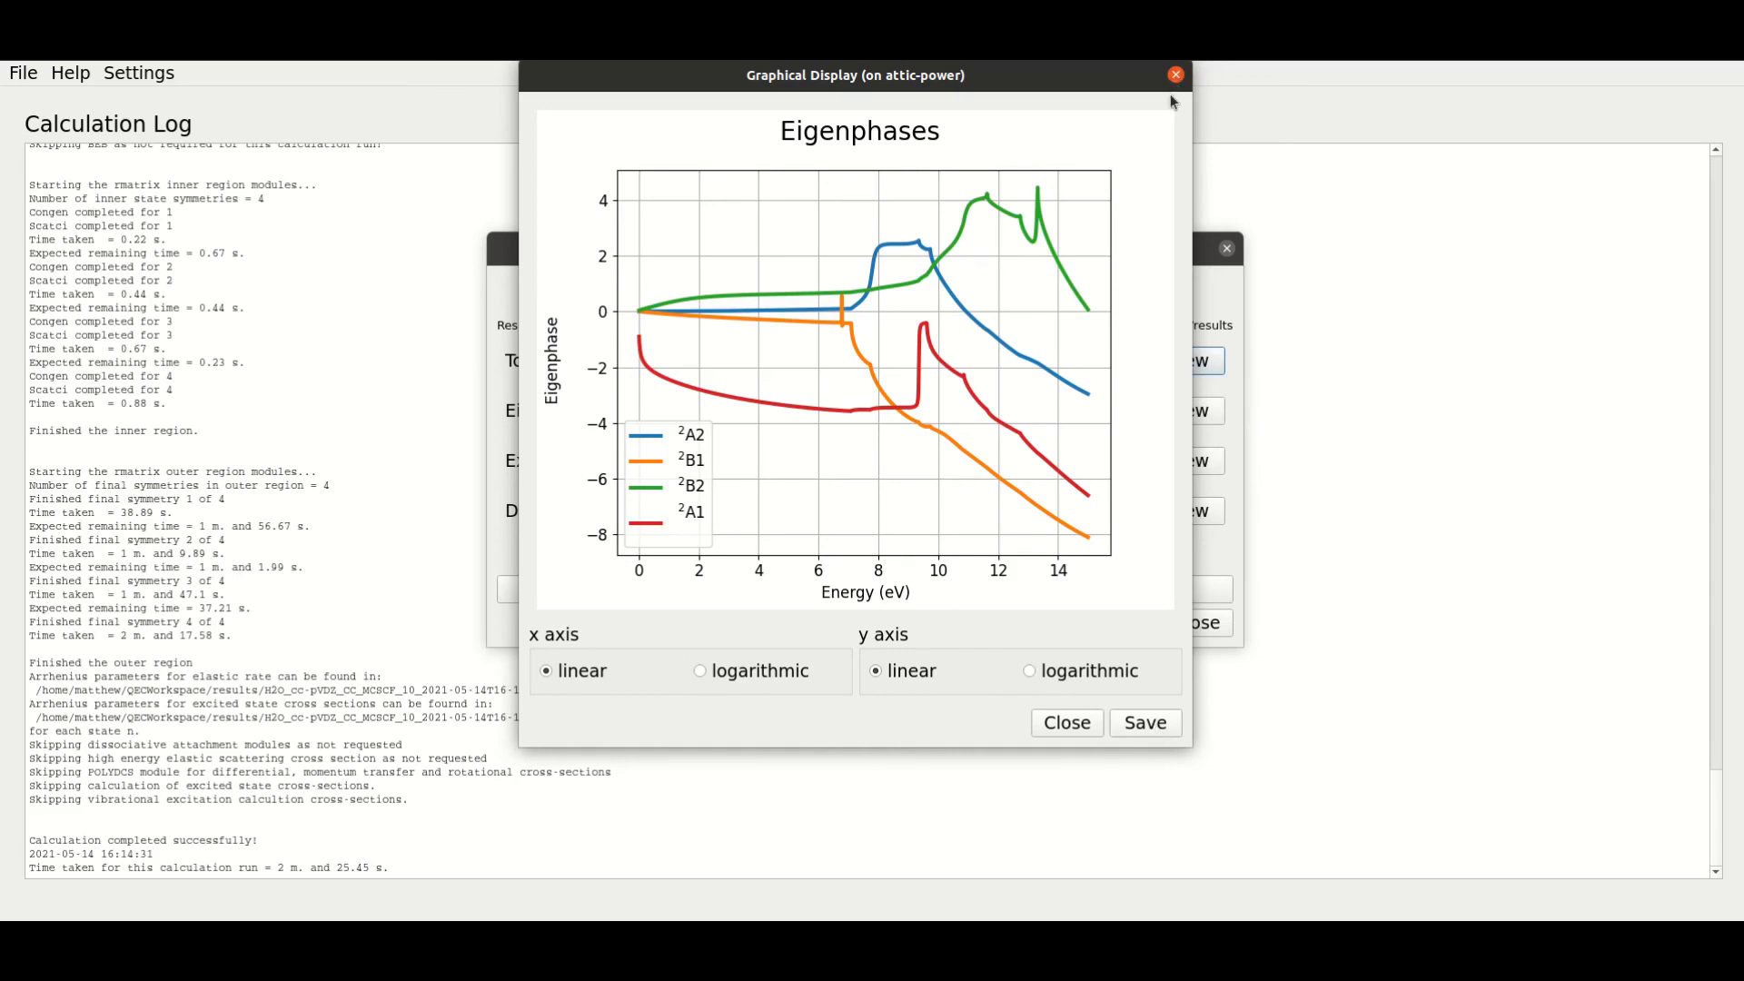
{"action": "left_click", "coordinate": [1174, 75]}
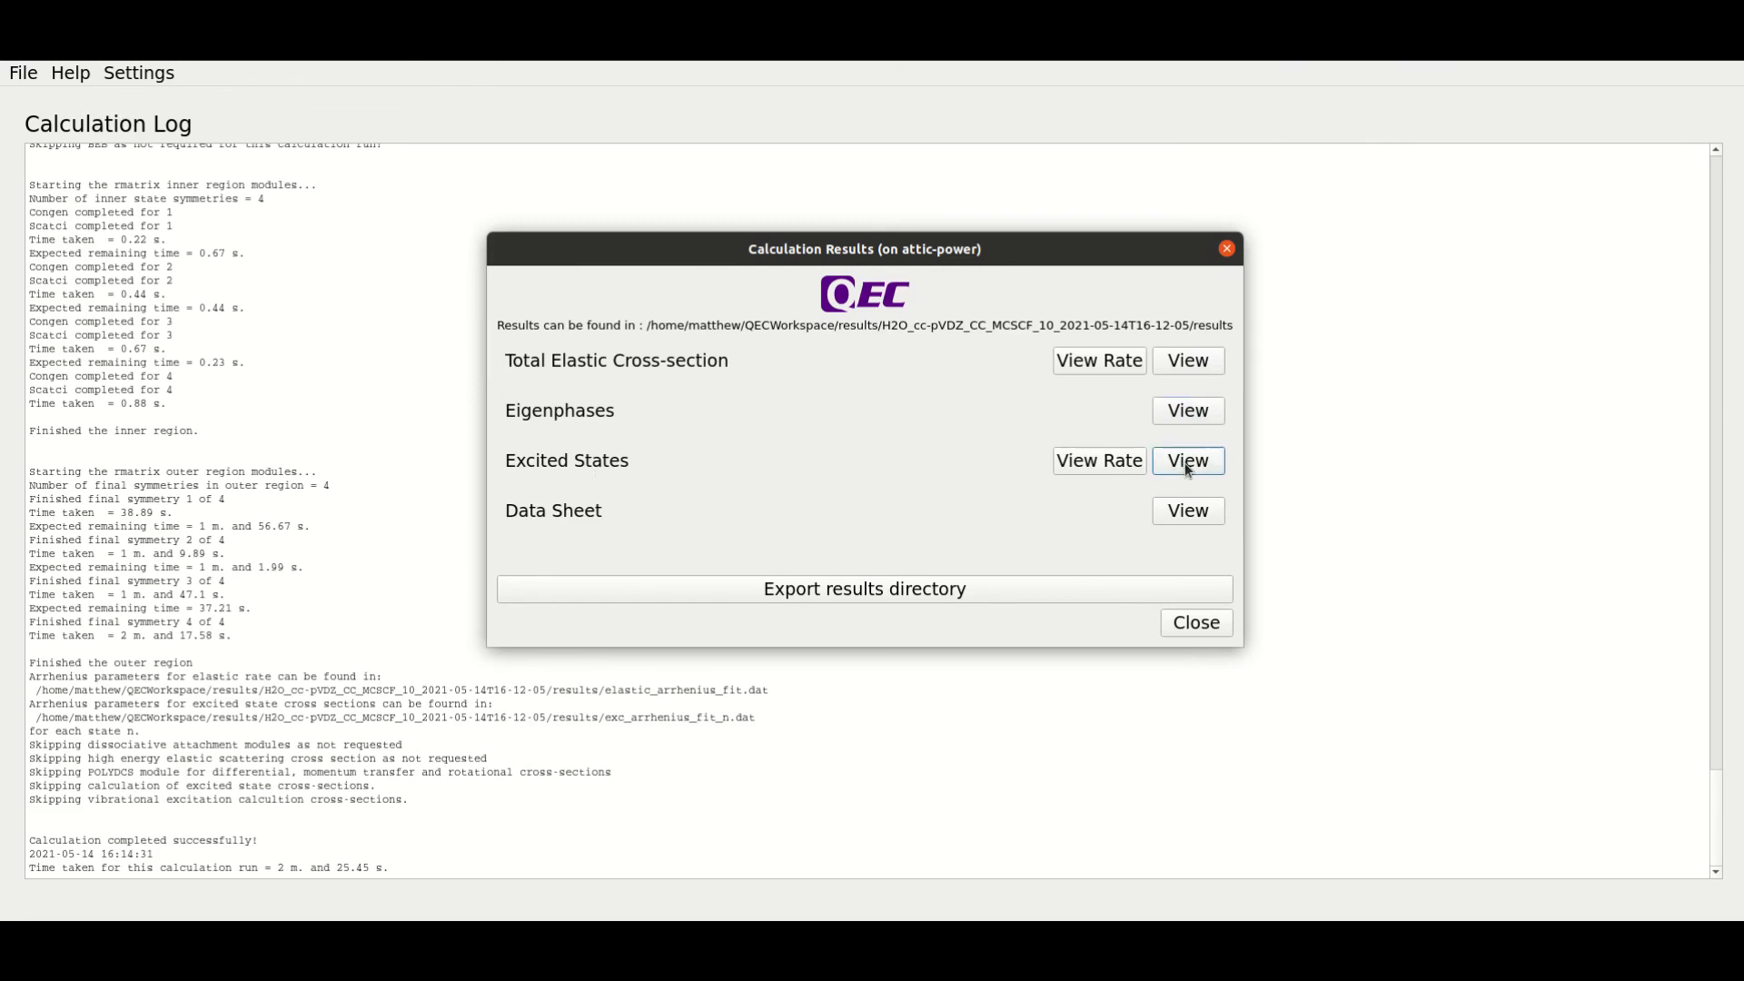
{"action": "left_click", "coordinate": [1185, 461]}
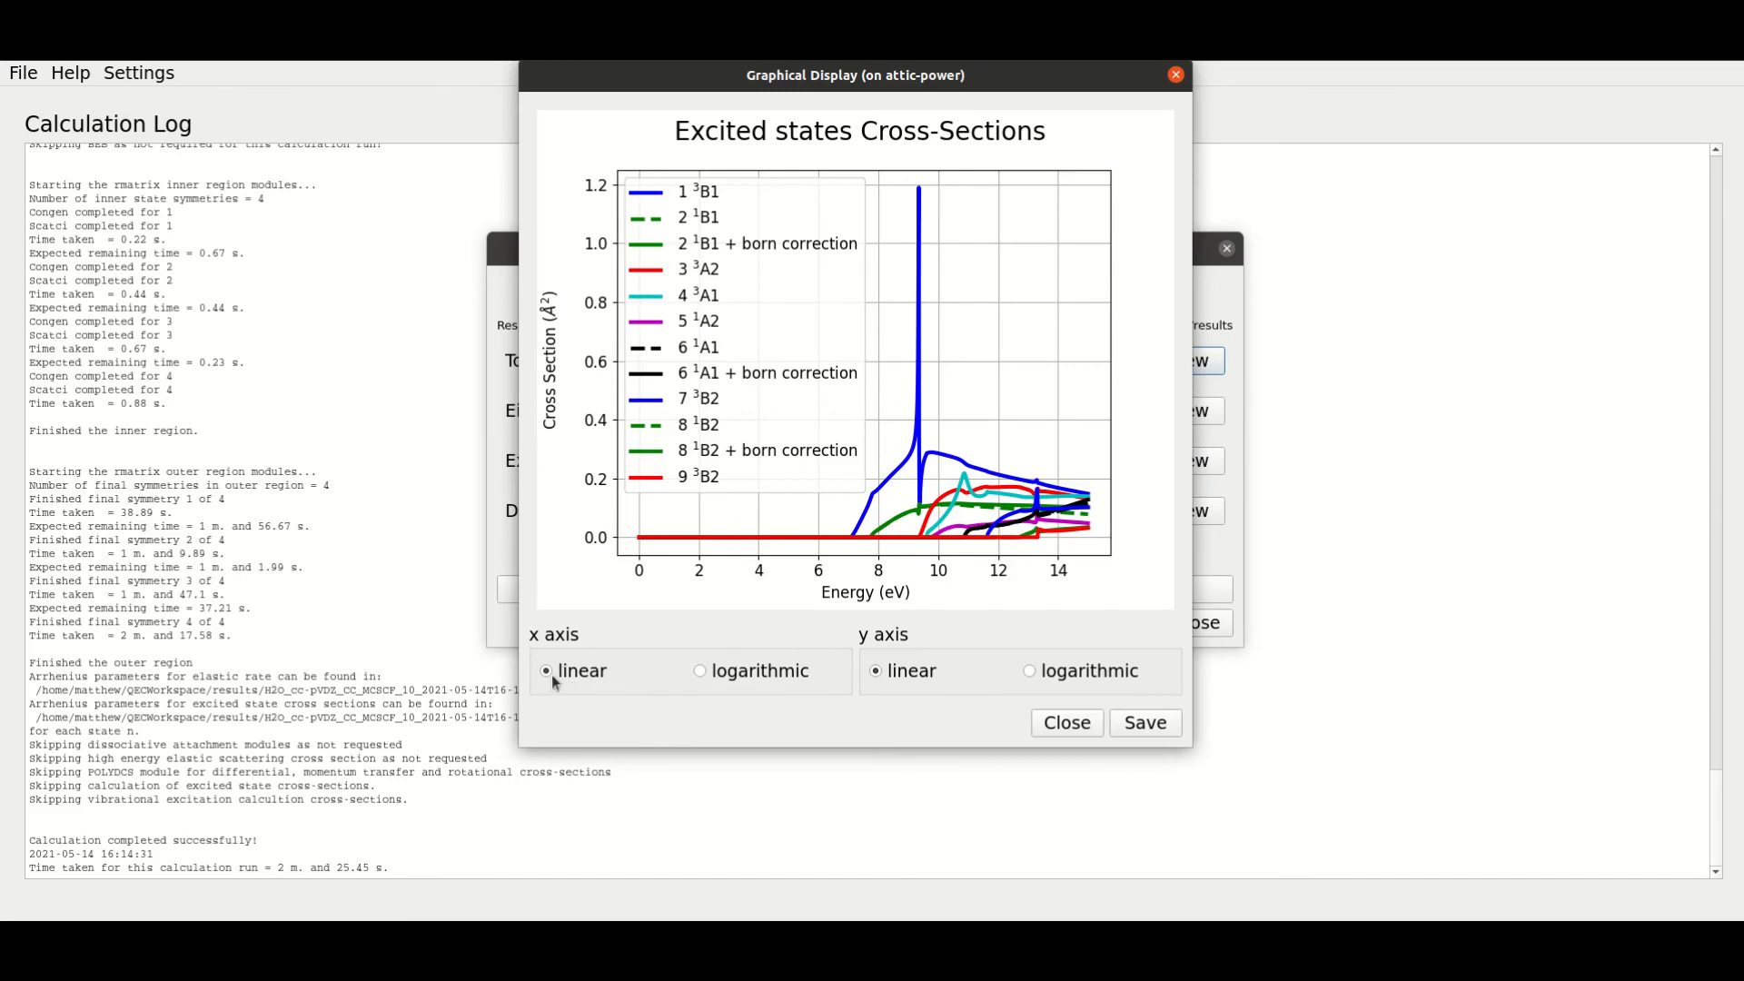
{"action": "mouse_move", "coordinate": [1084, 715]}
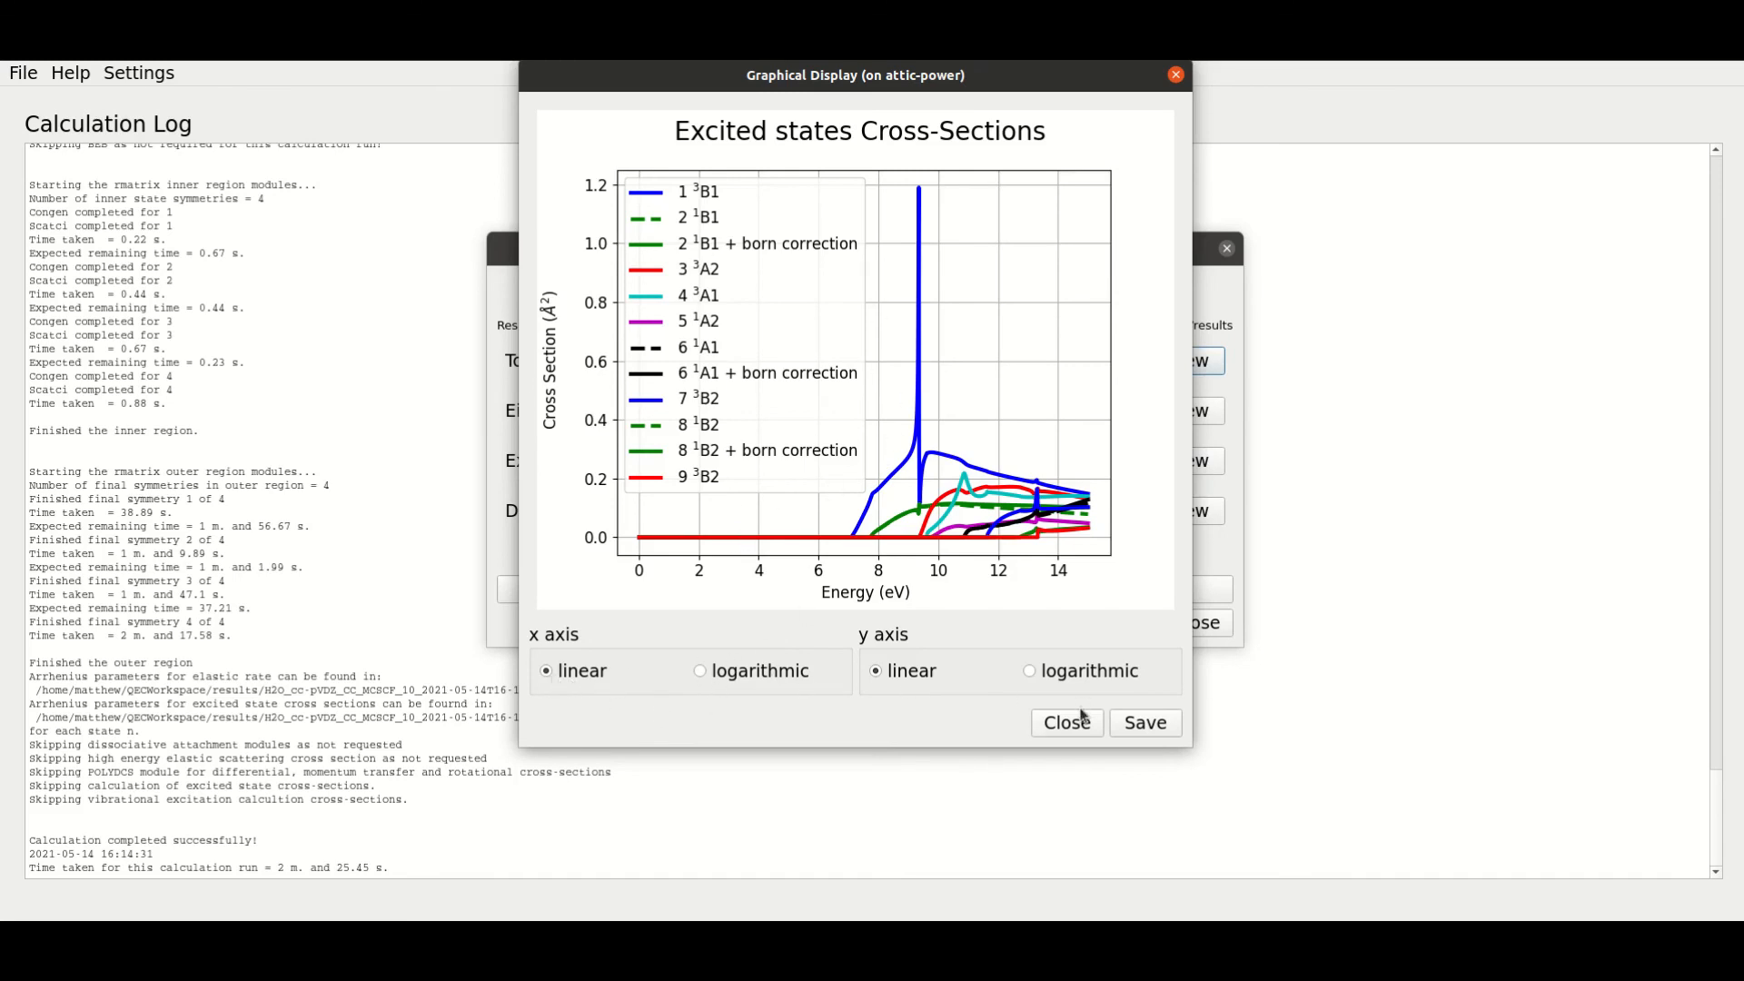
{"action": "left_click", "coordinate": [1065, 722]}
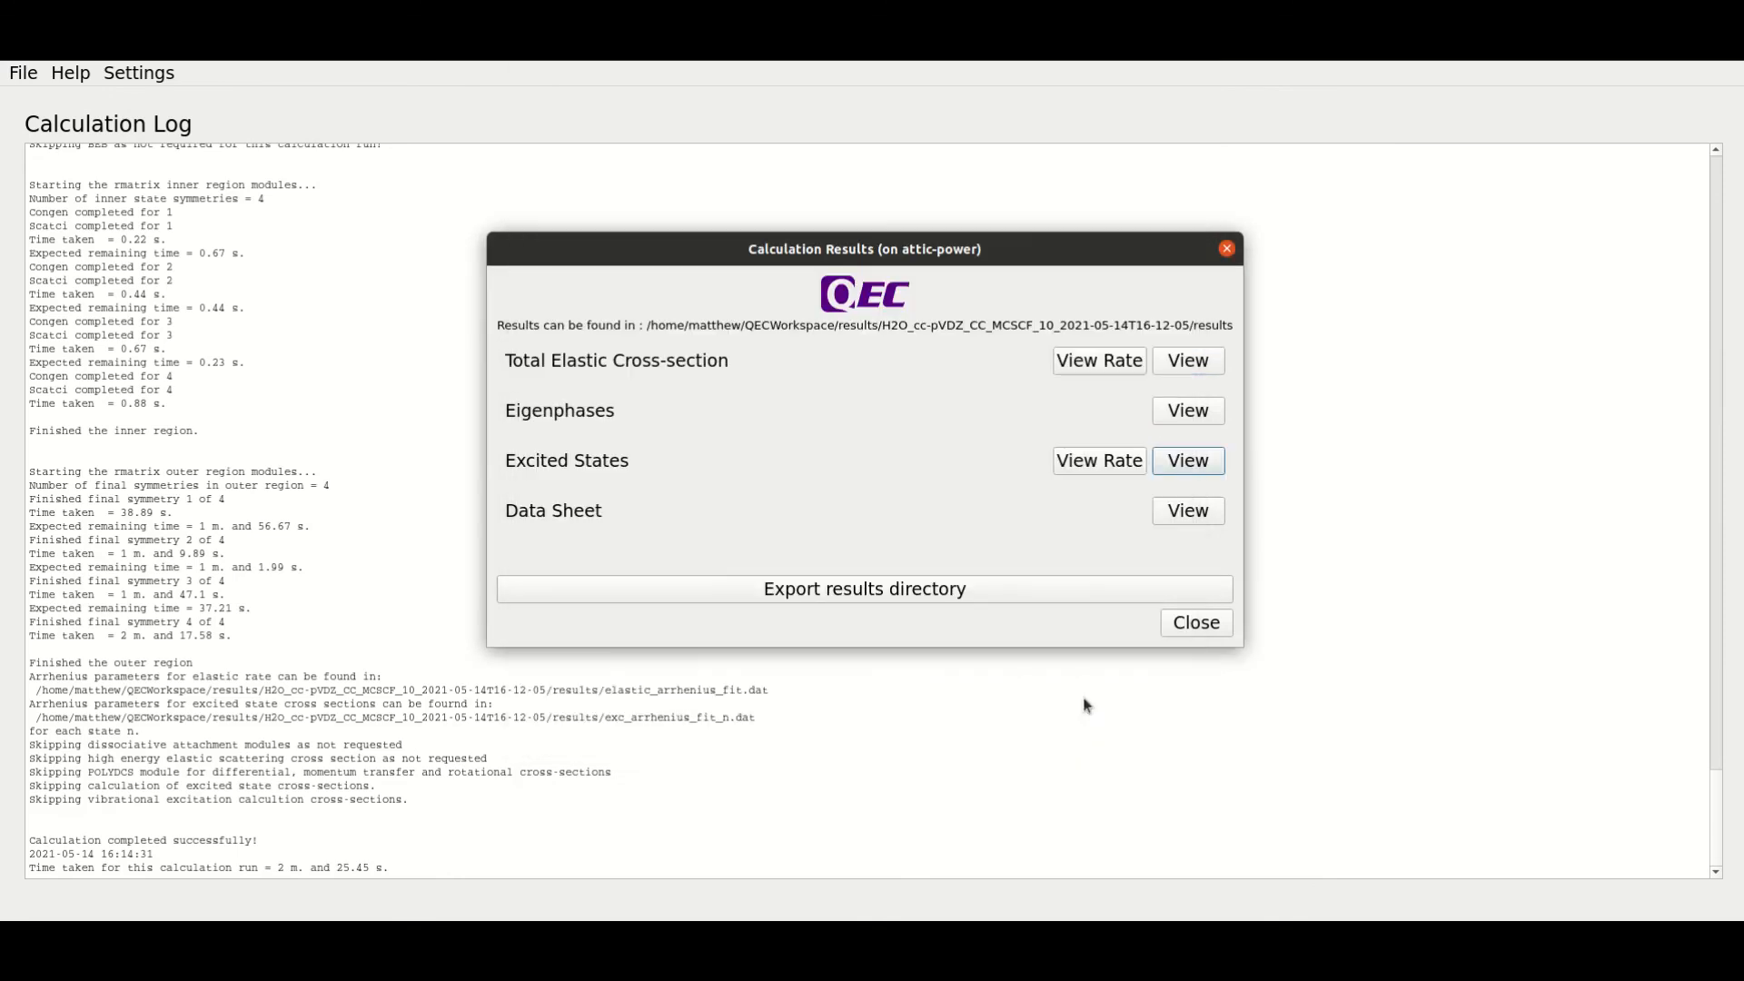
{"action": "left_click", "coordinate": [1187, 460]}
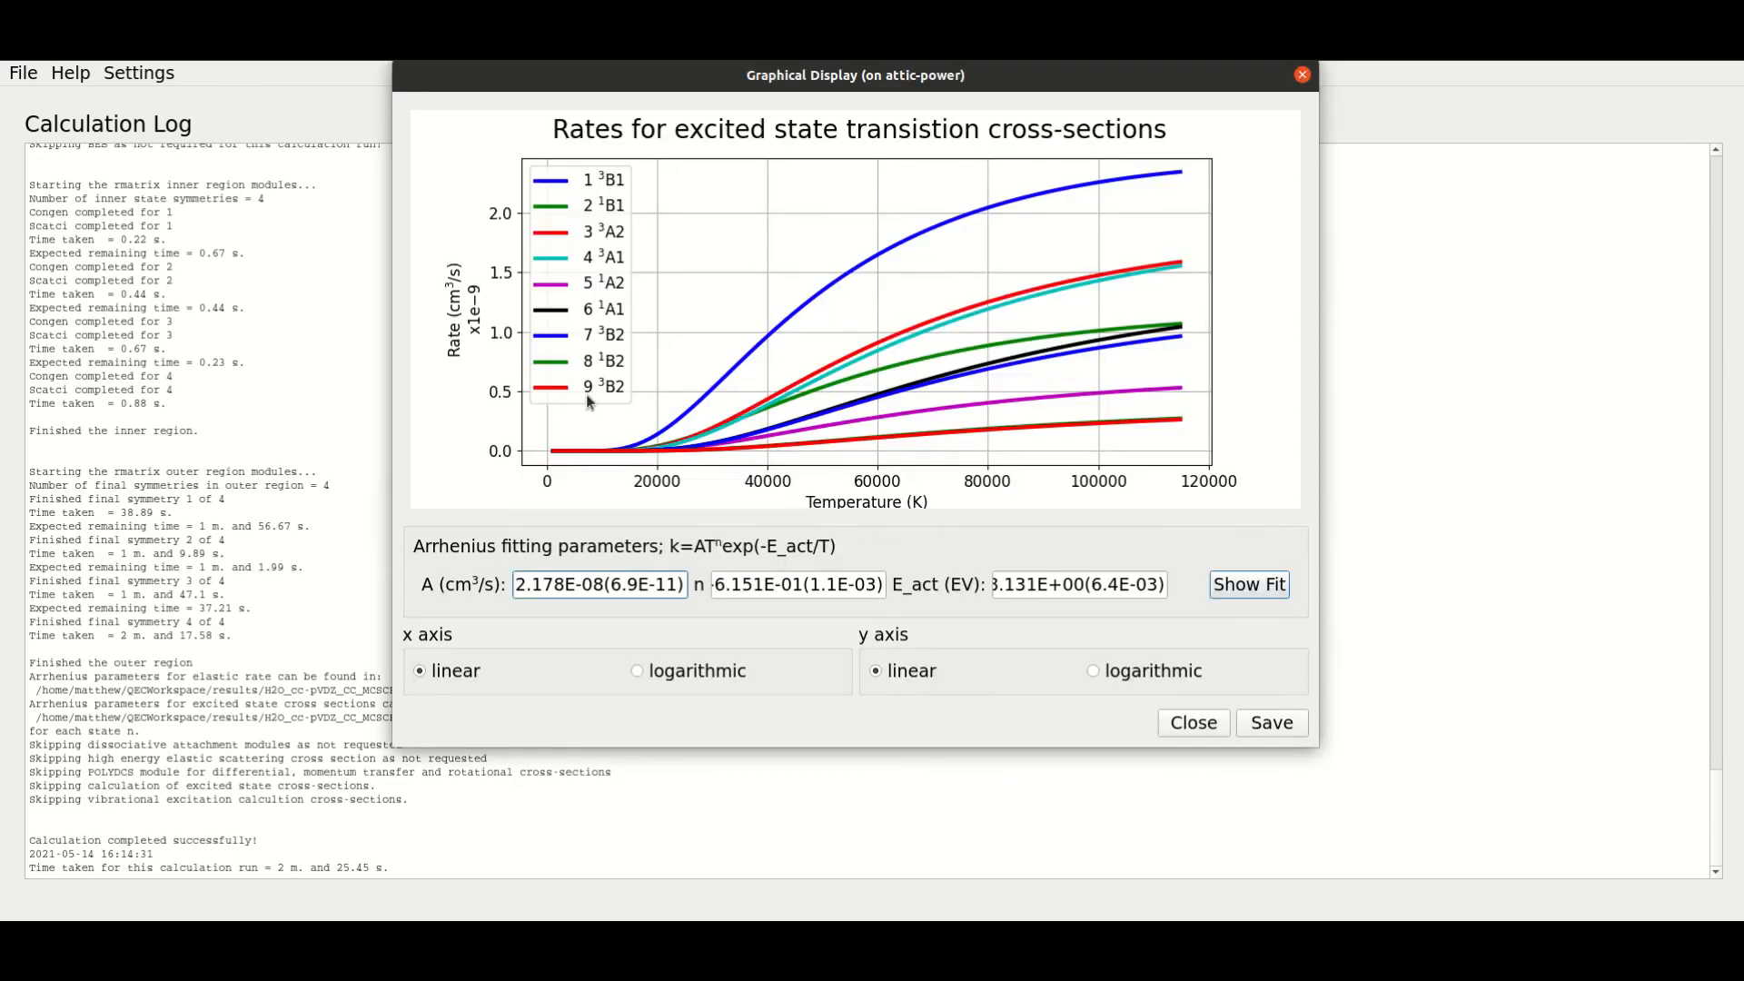
{"action": "mouse_move", "coordinate": [642, 629]}
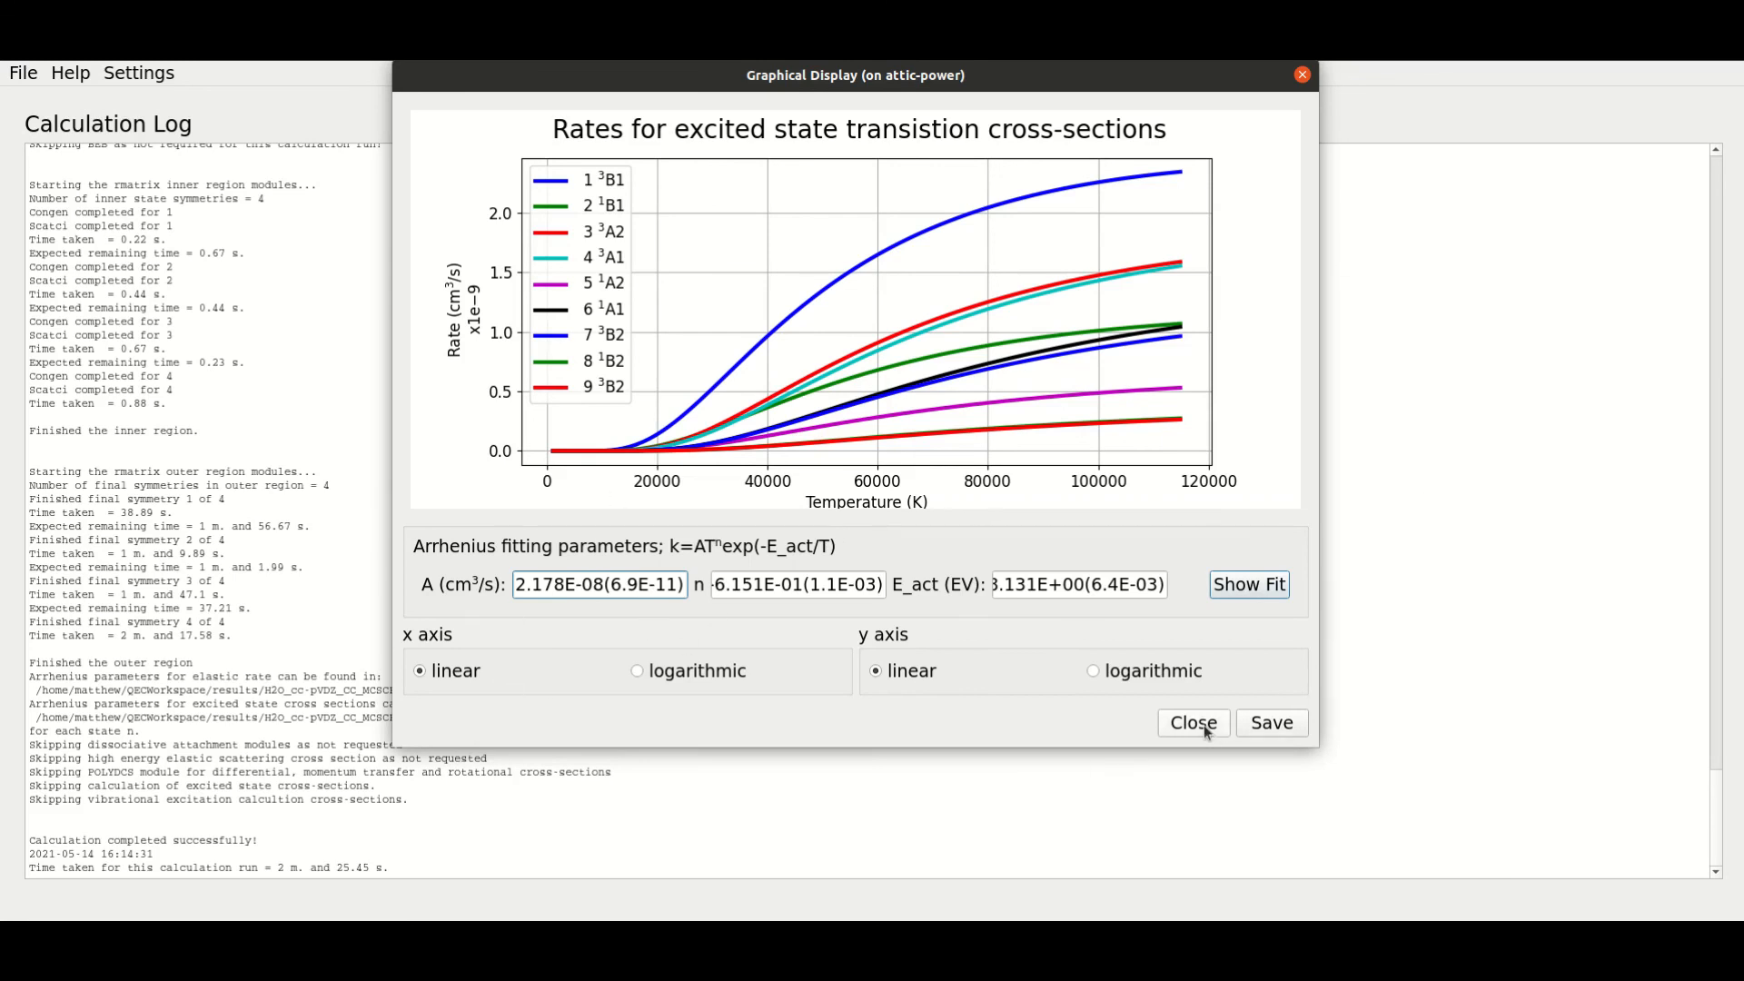
{"action": "left_click", "coordinate": [1190, 722]}
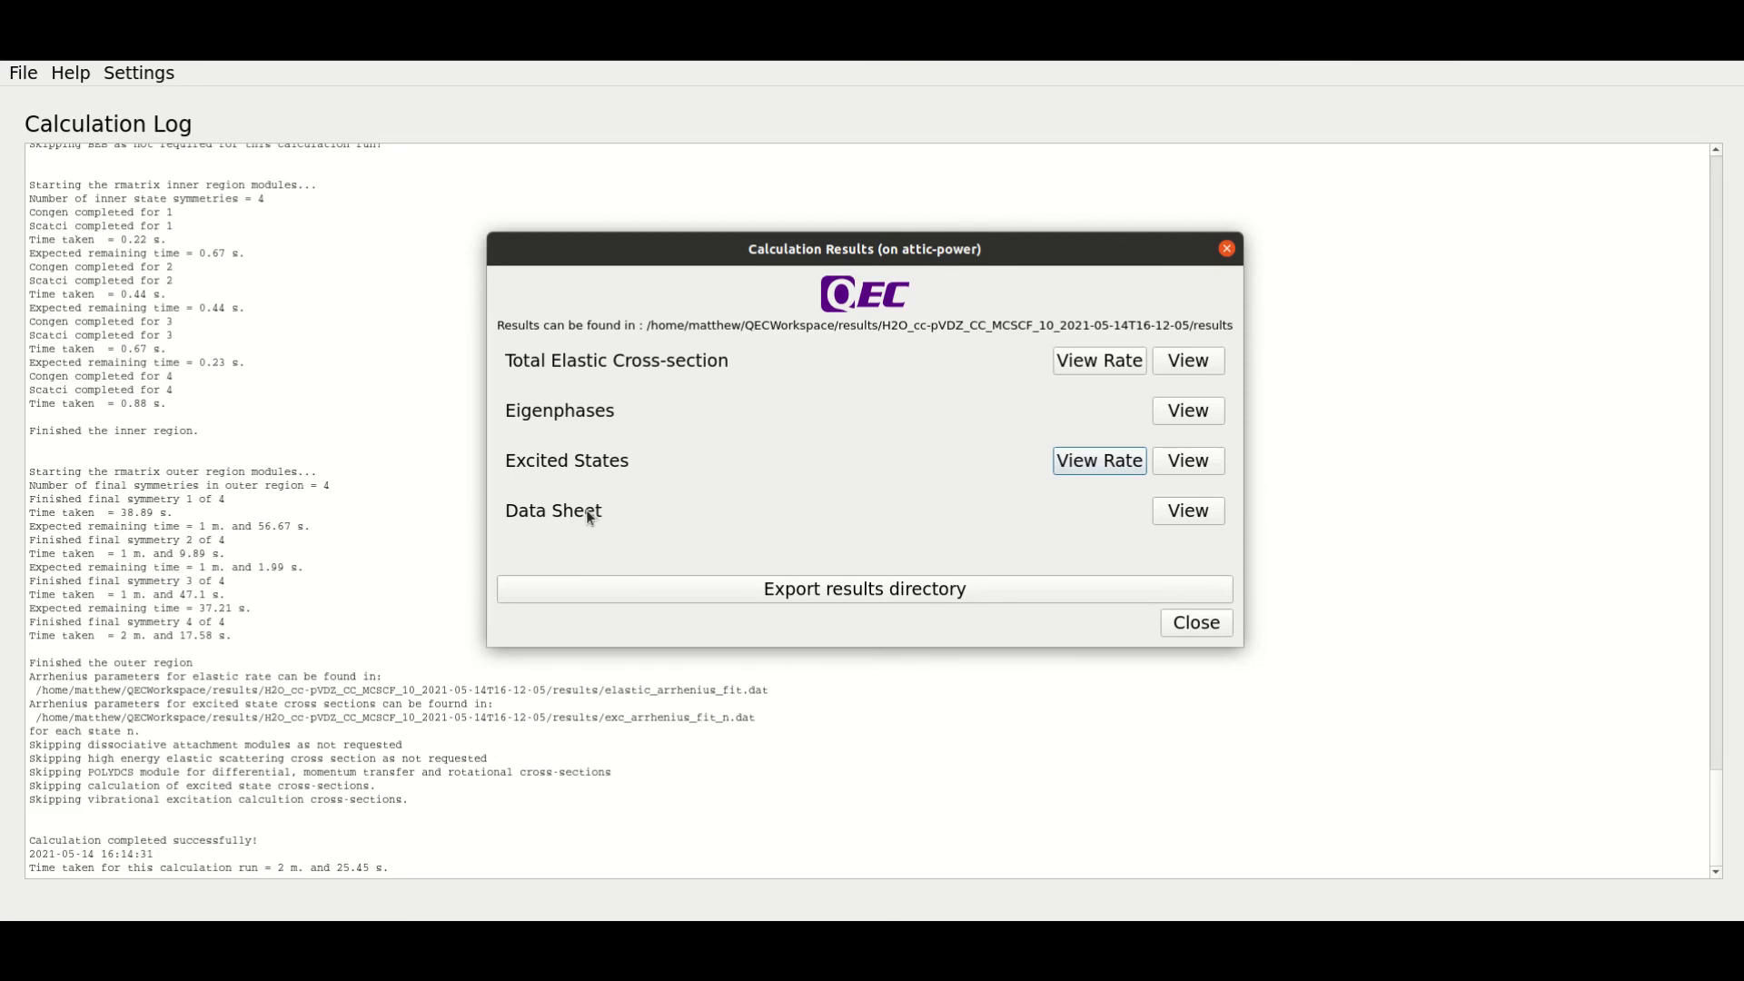
- Open the Calculation Data Sheet and scroll to the energy grid, resonances and cross-sections
{"action": "left_click", "coordinate": [1185, 510]}
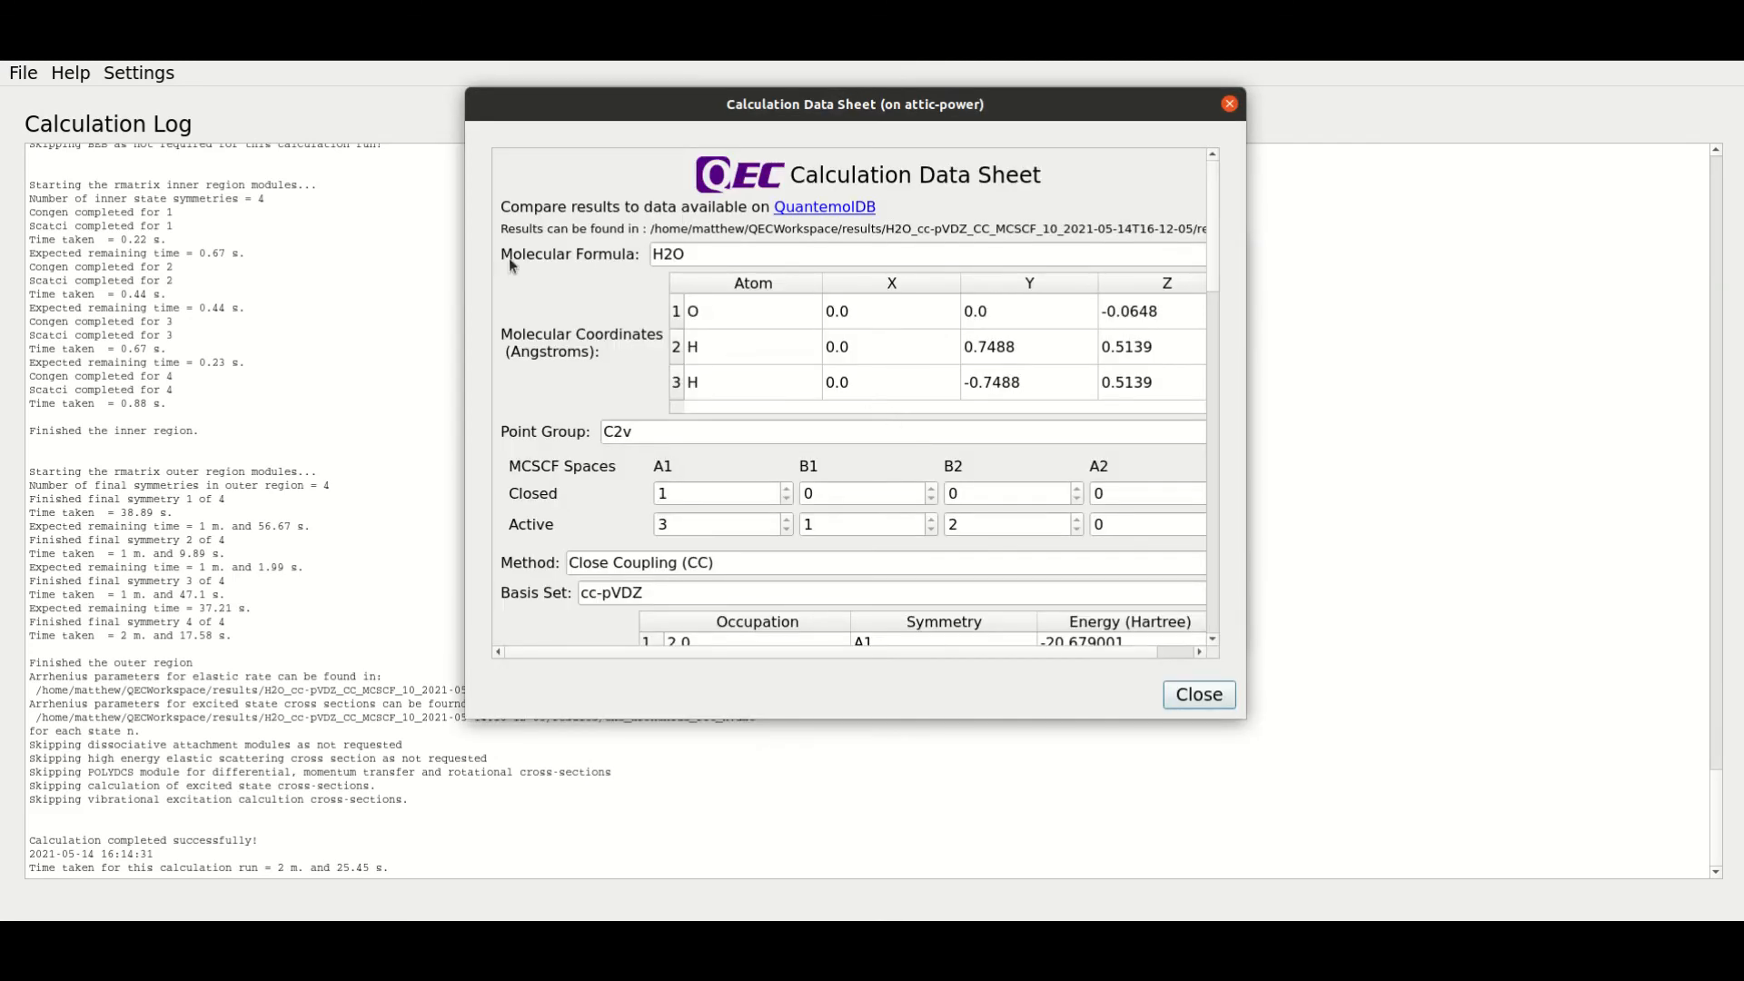
{"action": "mouse_move", "coordinate": [615, 370]}
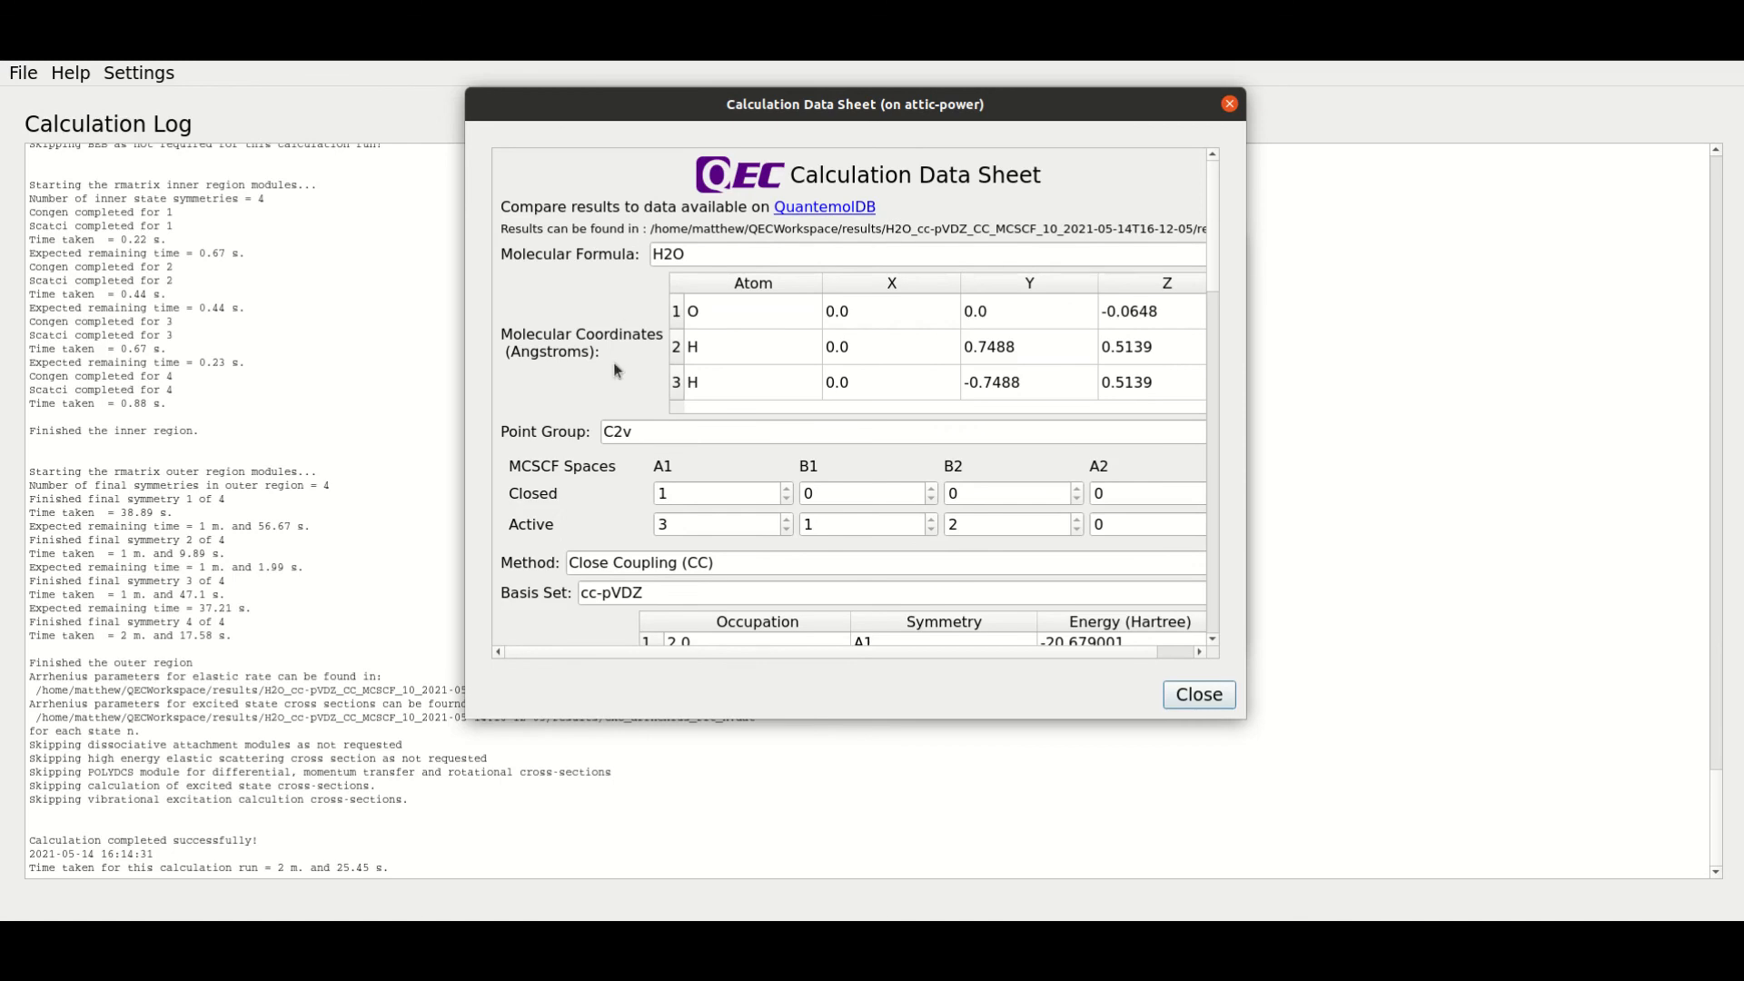
{"action": "scroll", "scroll_direction": "down", "scroll_amount": 3}
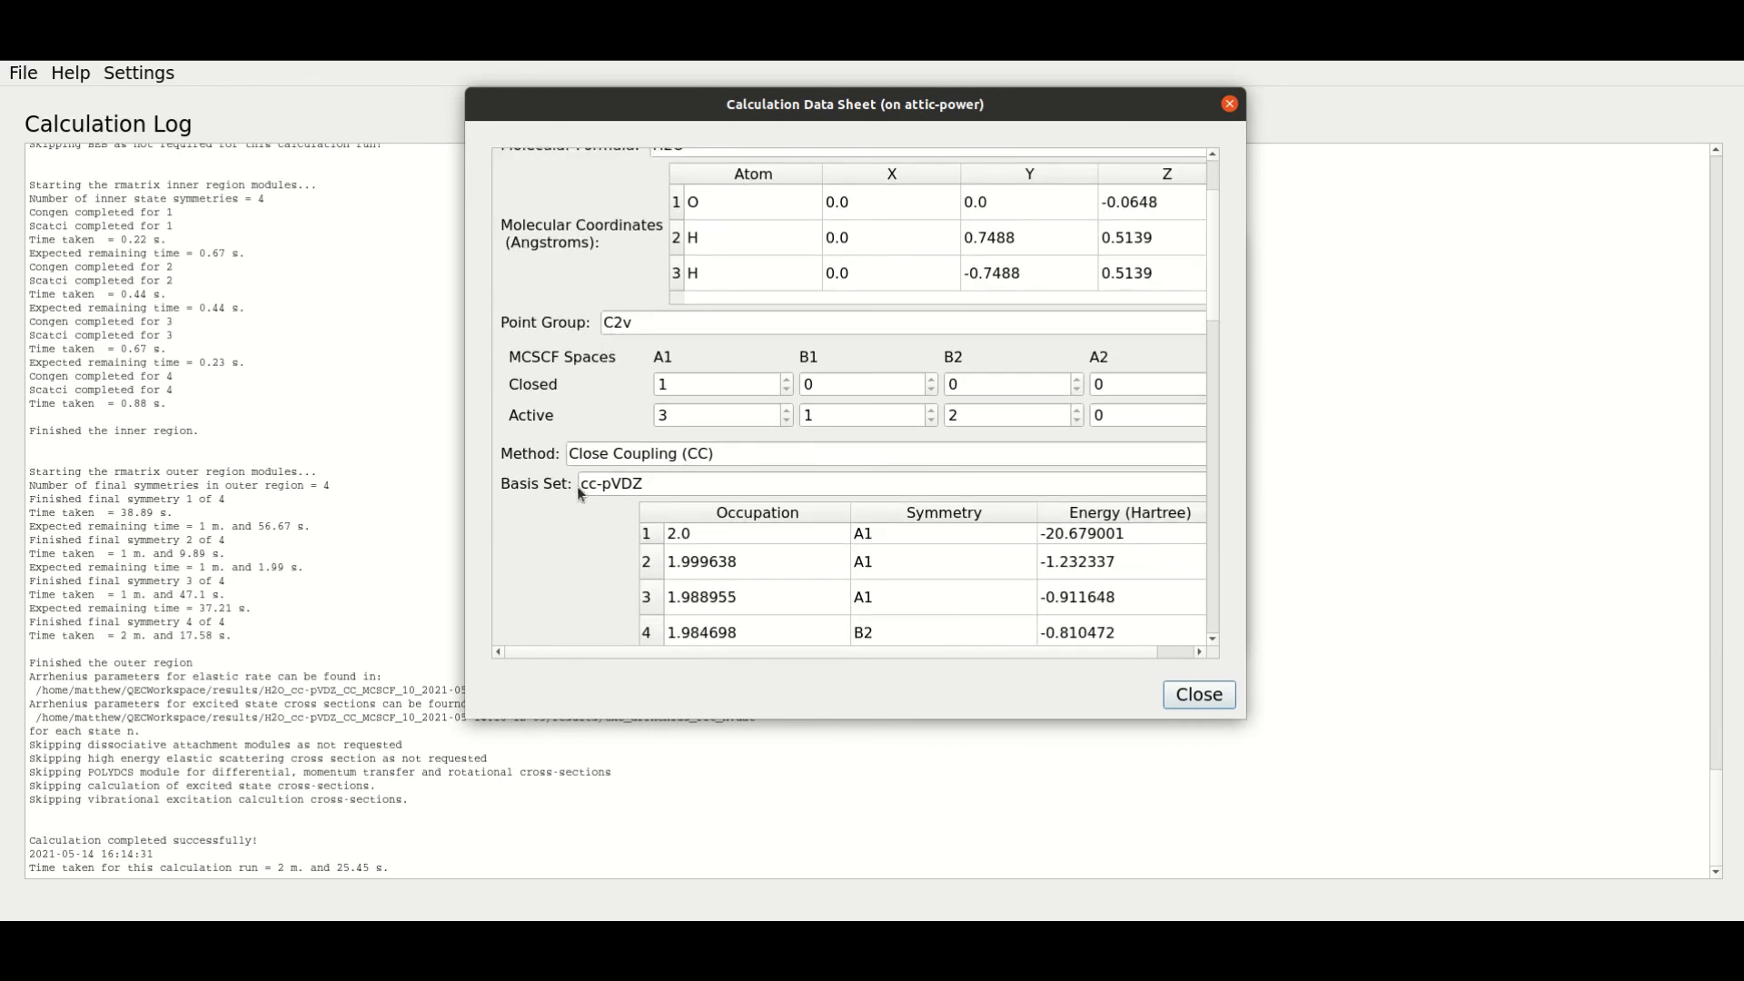
{"action": "scroll", "scroll_direction": "down", "scroll_amount": 3}
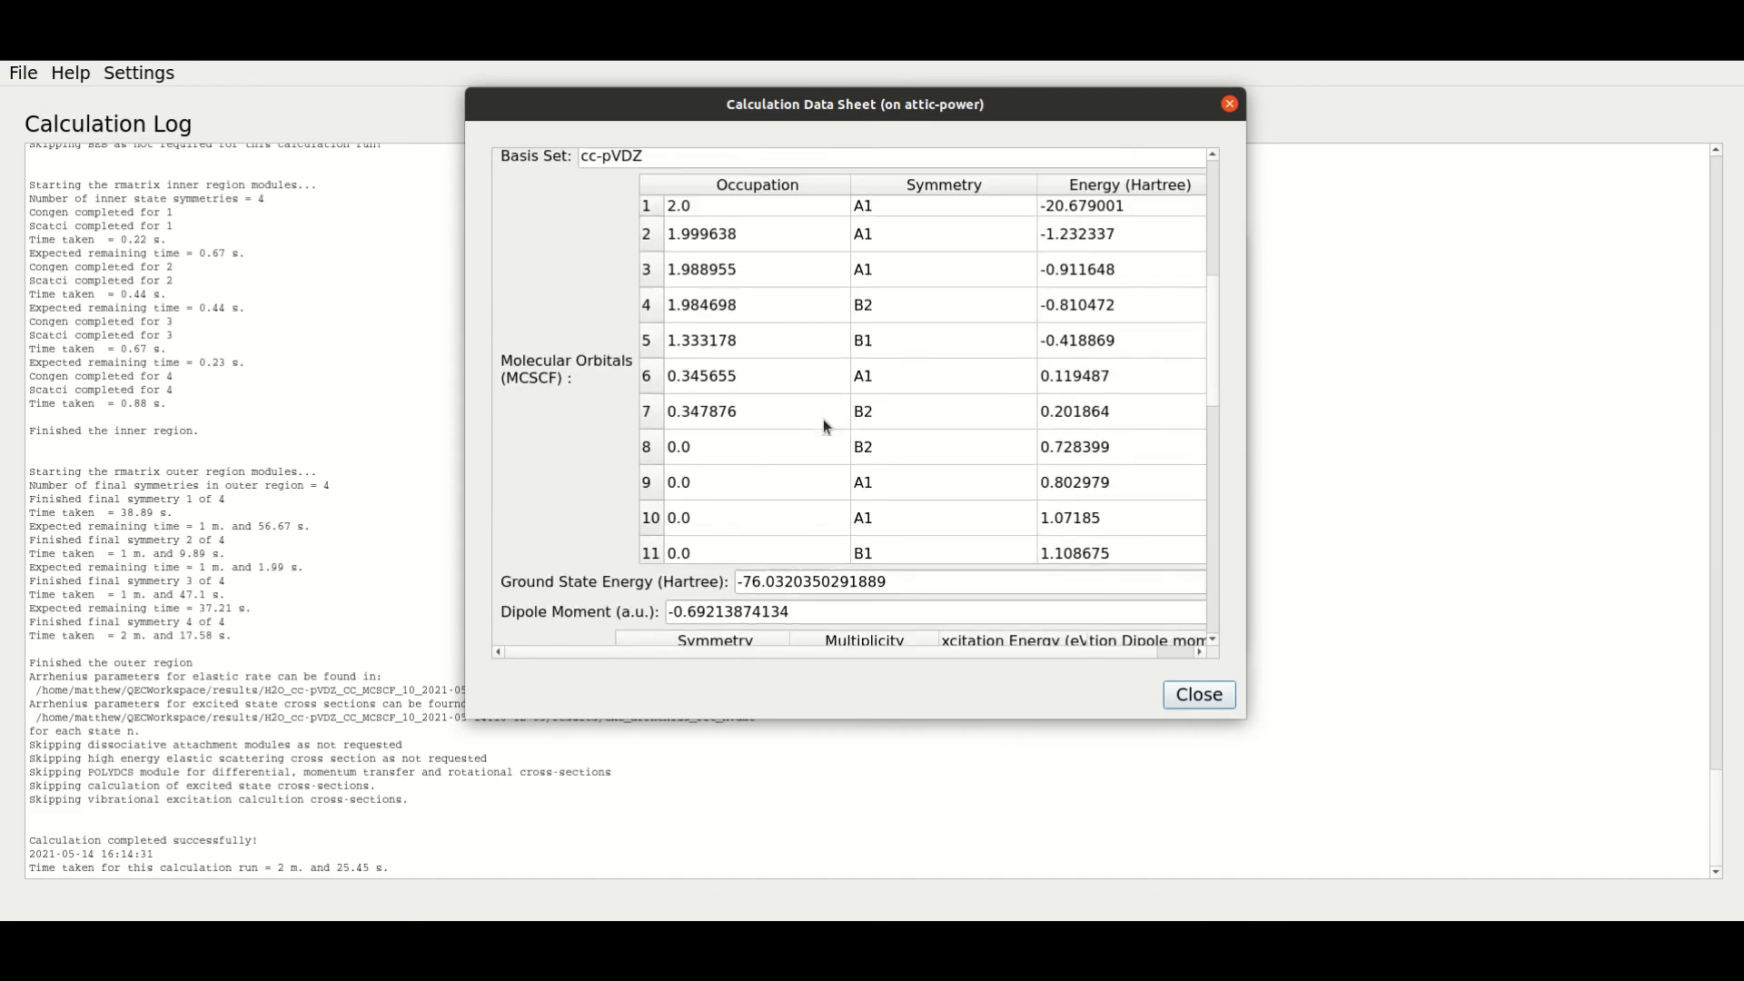
{"action": "scroll", "scroll_direction": "down", "scroll_amount": 3}
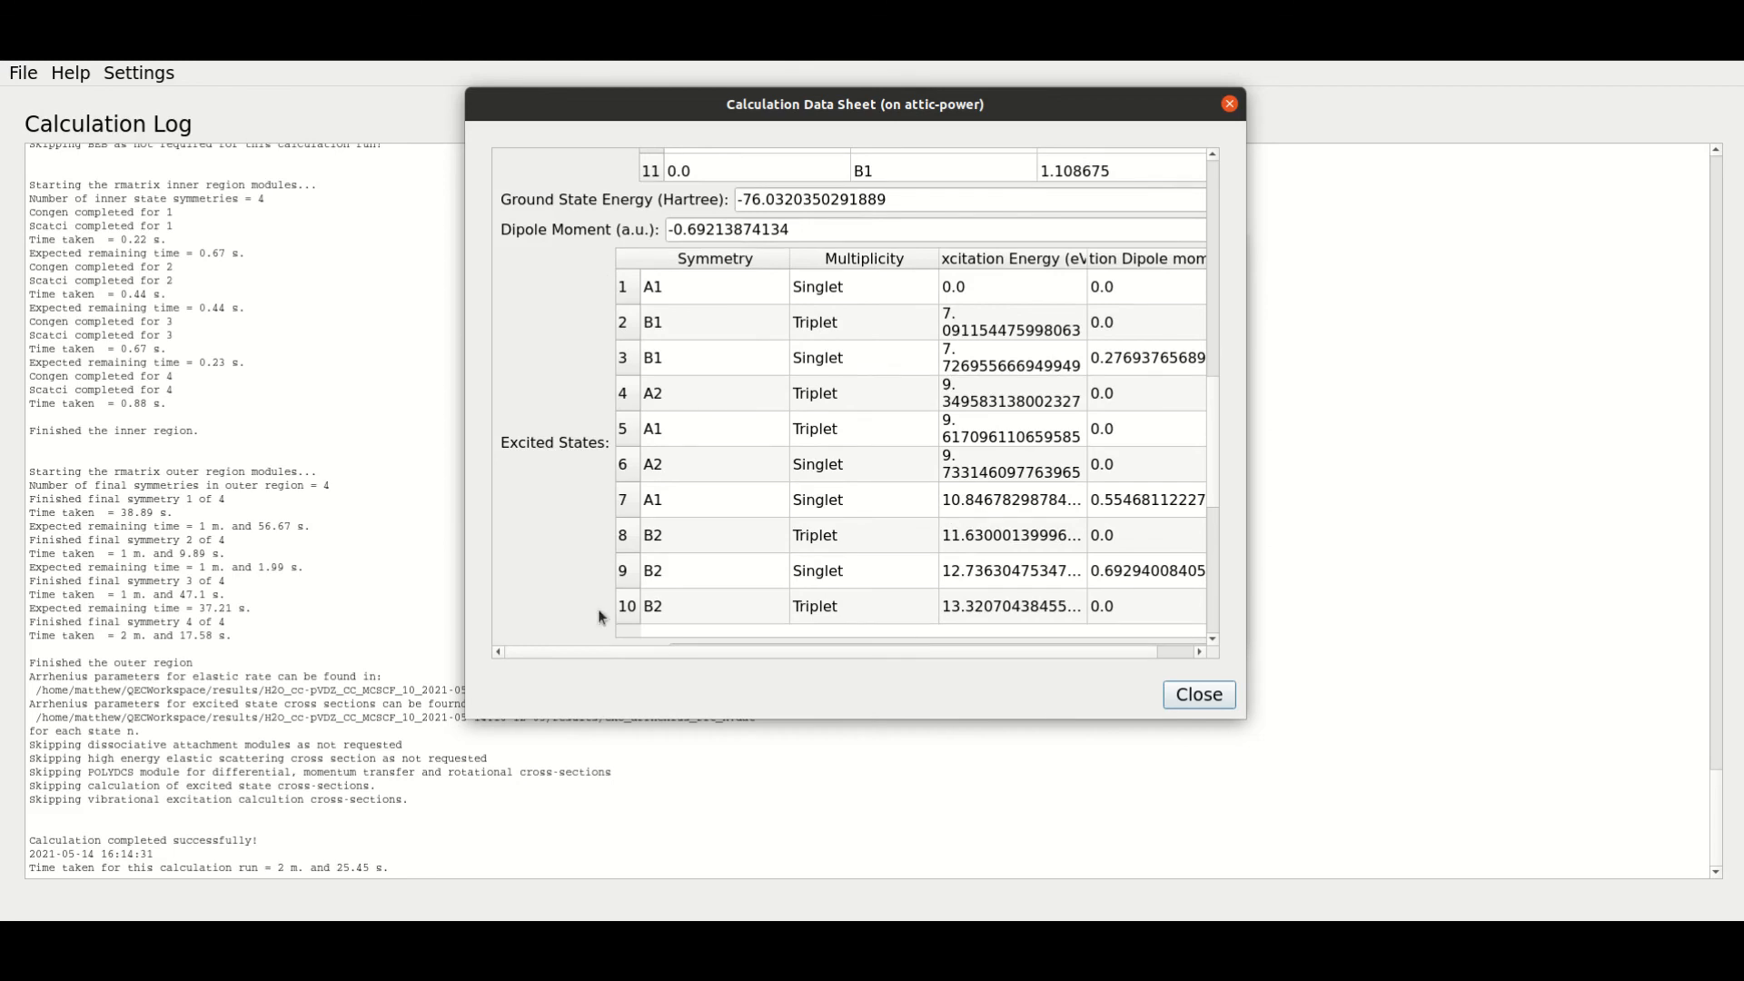
{"action": "mouse_move", "coordinate": [672, 417]}
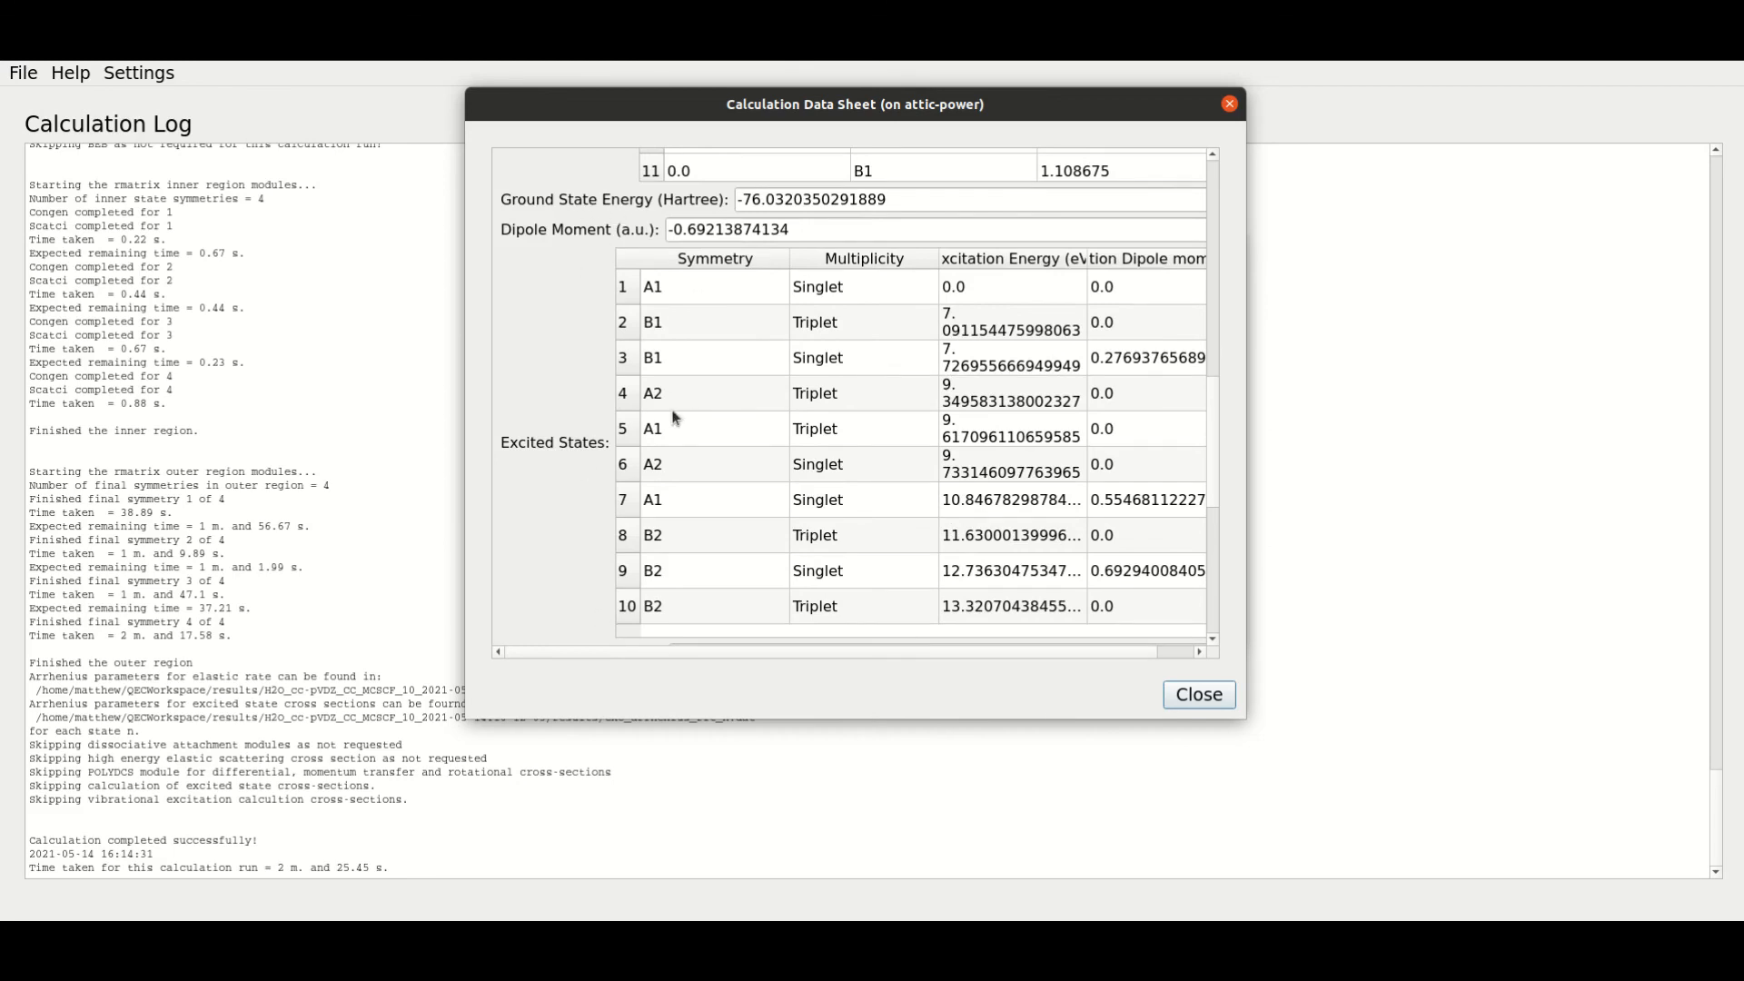
{"action": "scroll", "scroll_direction": "down", "scroll_amount": 3}
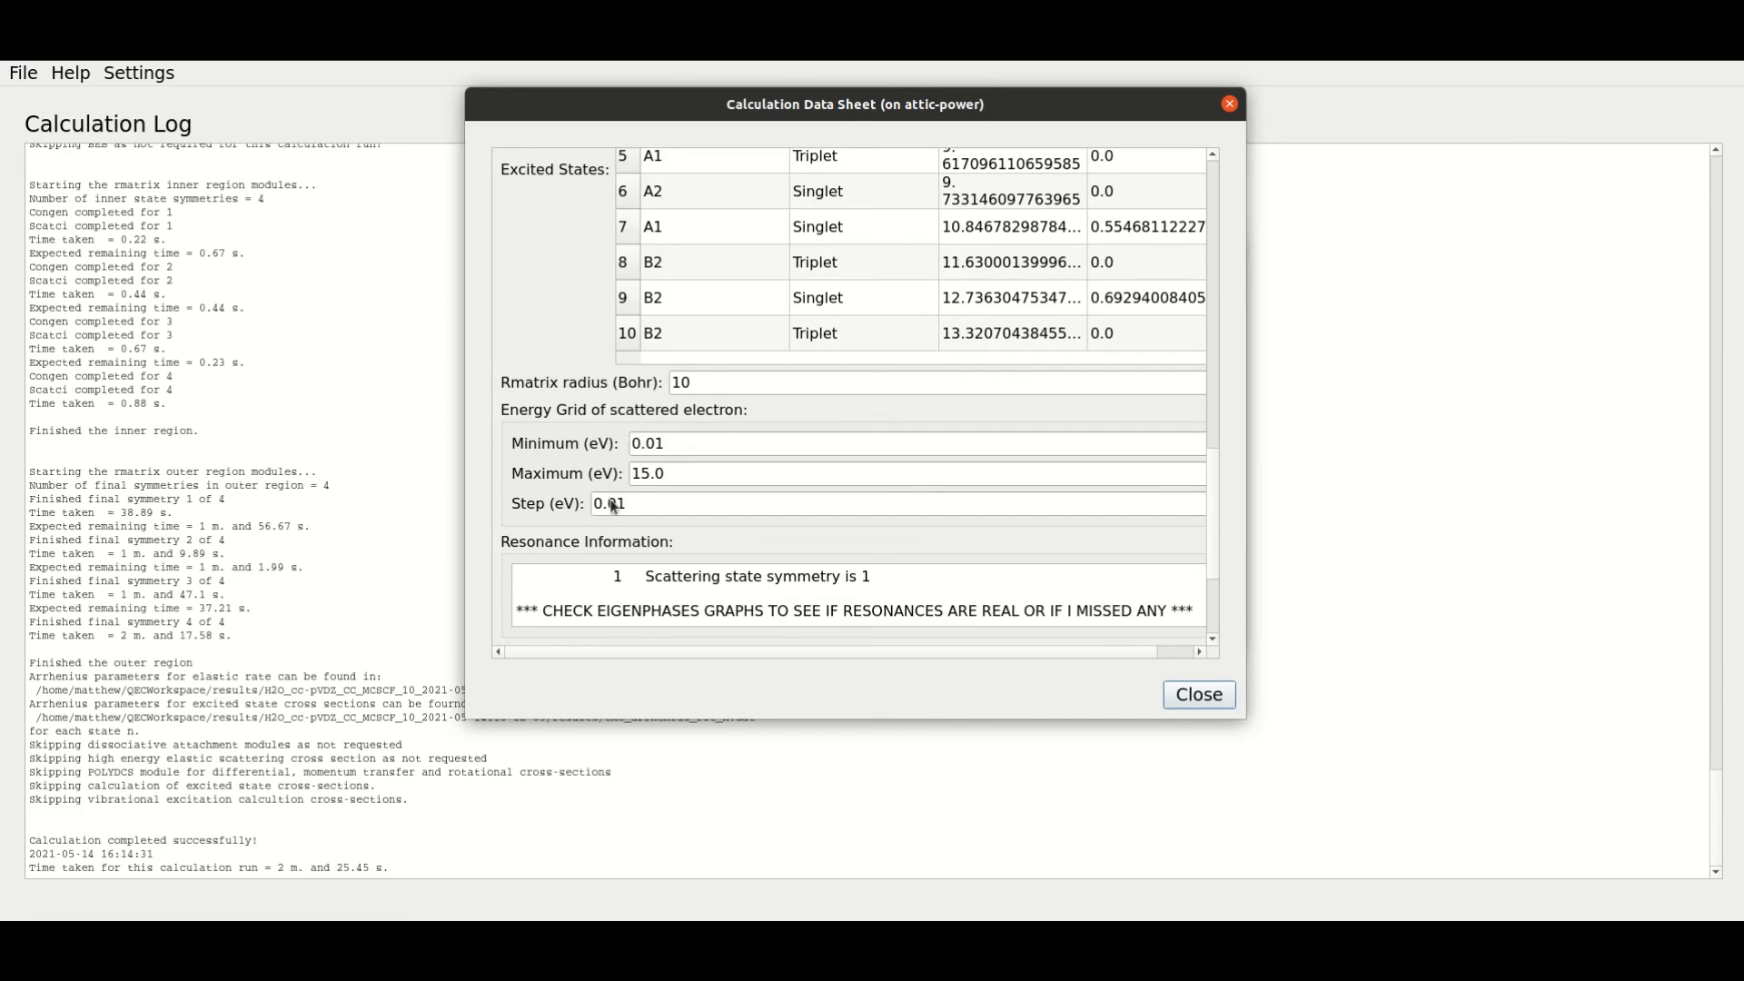
{"action": "scroll", "scroll_direction": "down", "scroll_amount": 3}
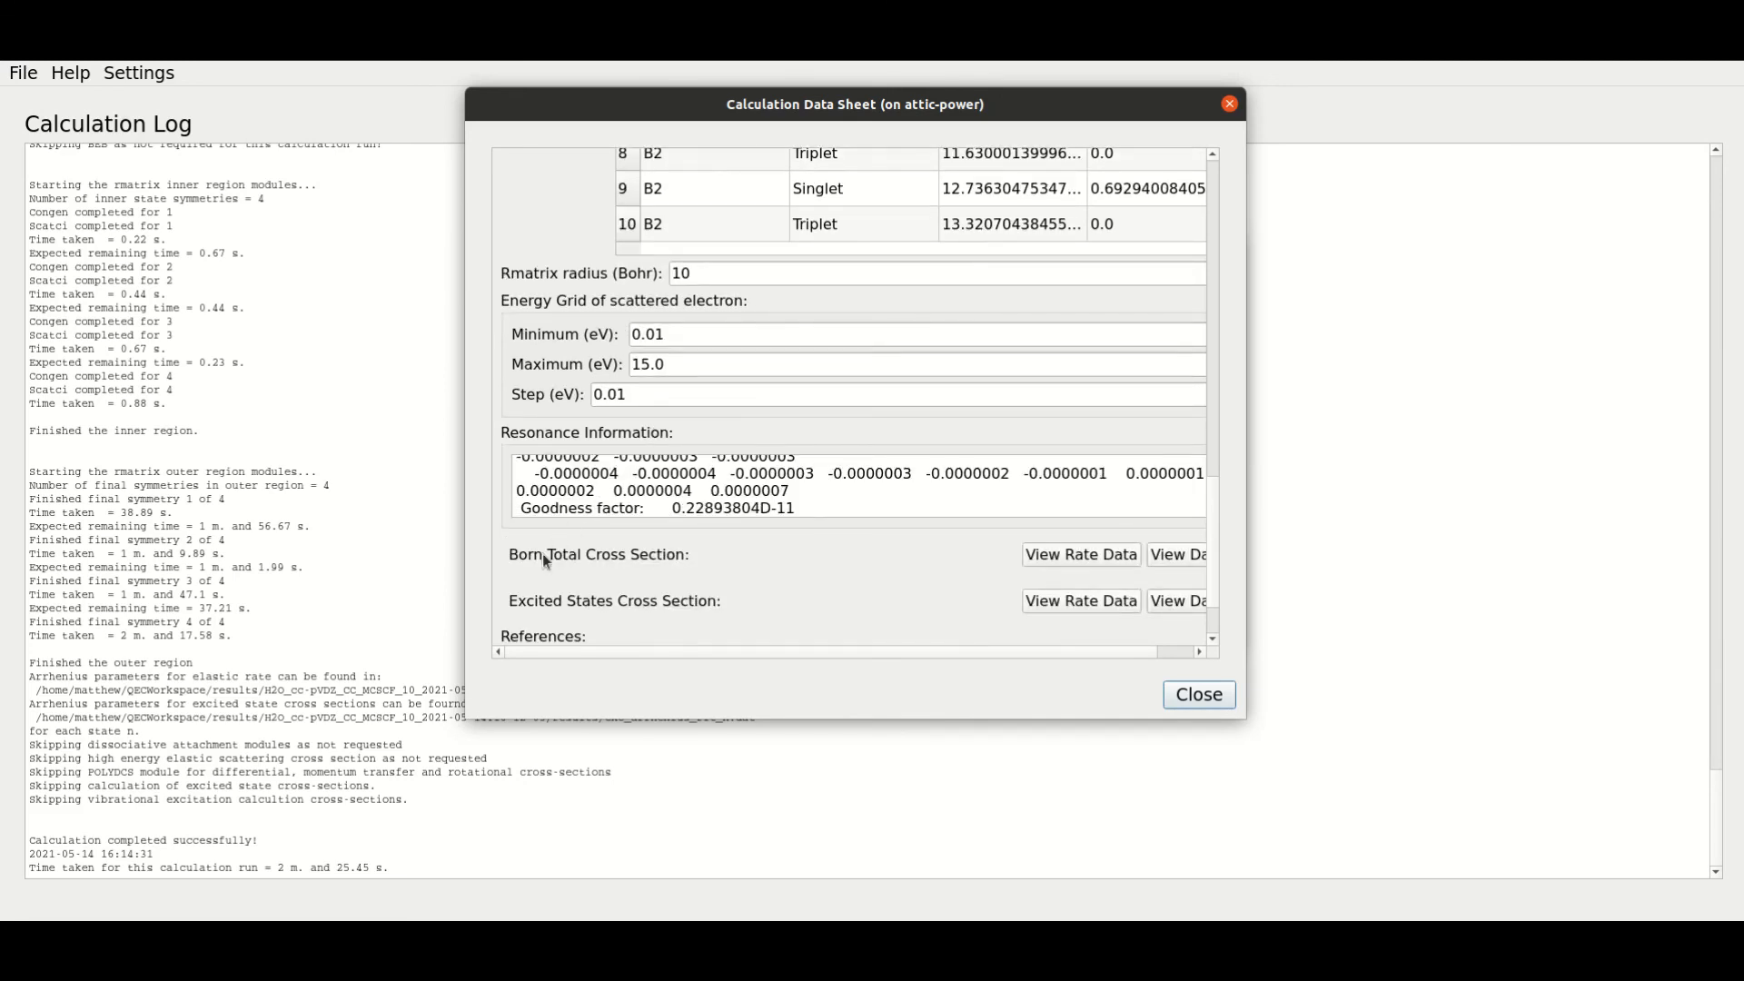
{"action": "scroll", "scroll_direction": "down", "scroll_amount": 3}
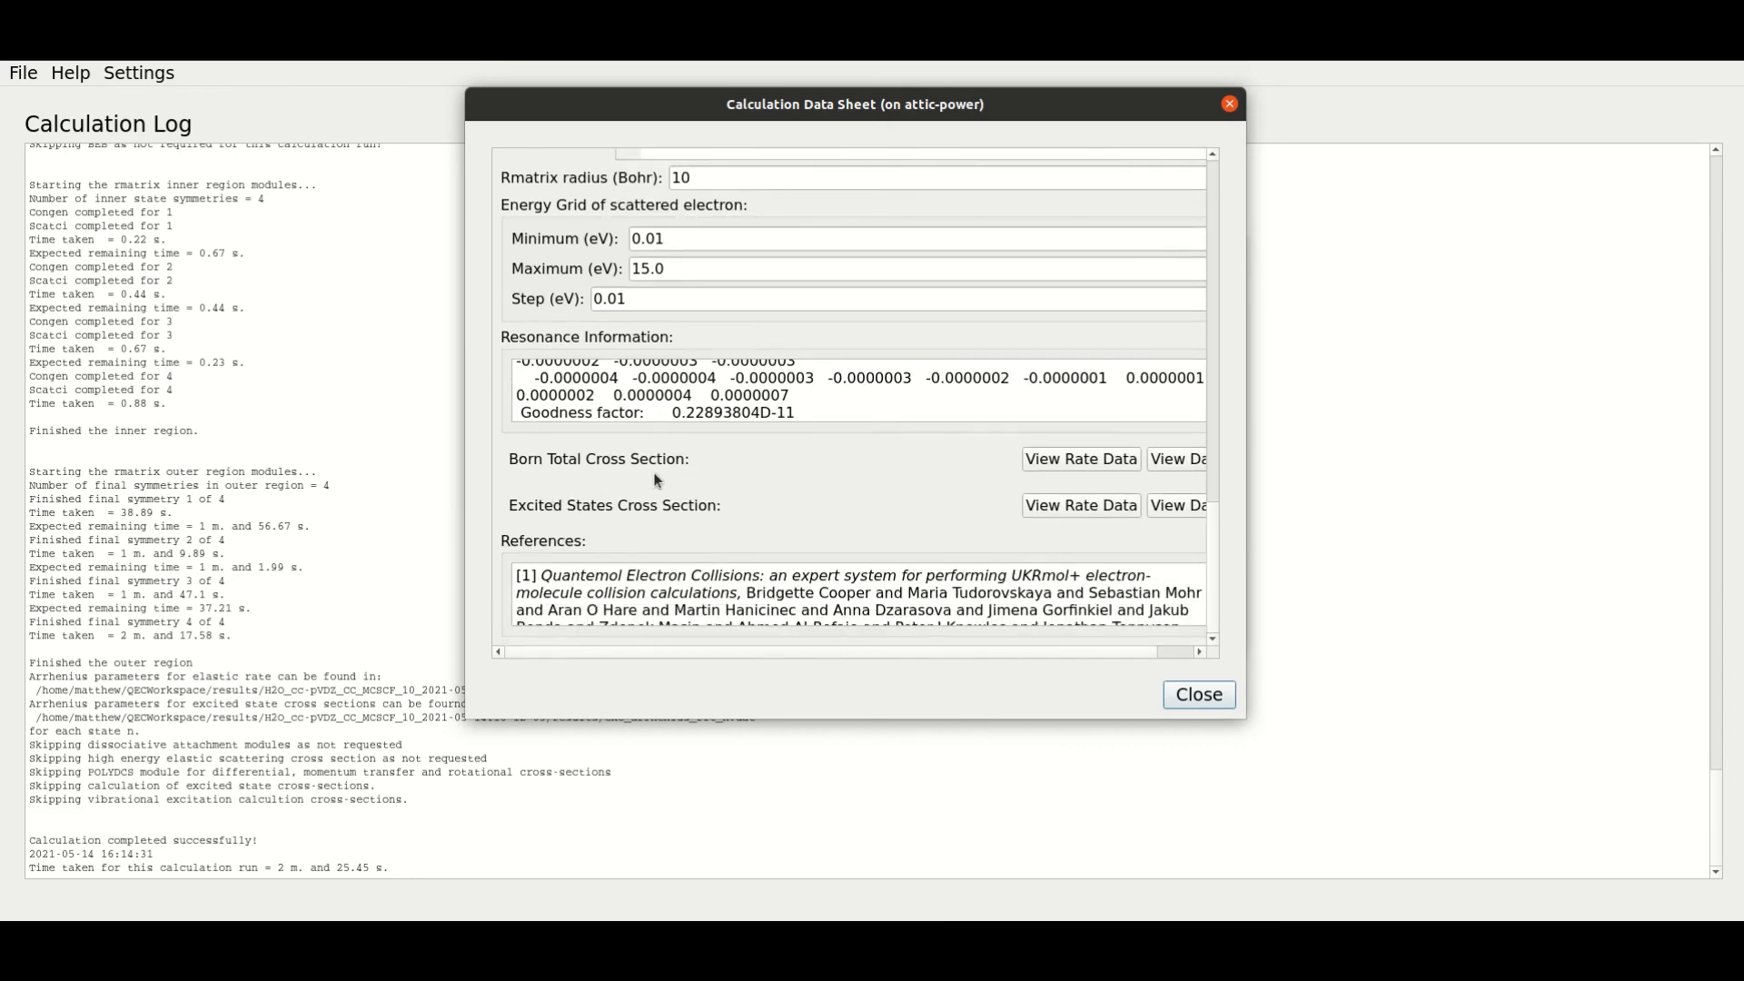
{"action": "mouse_move", "coordinate": [851, 457]}
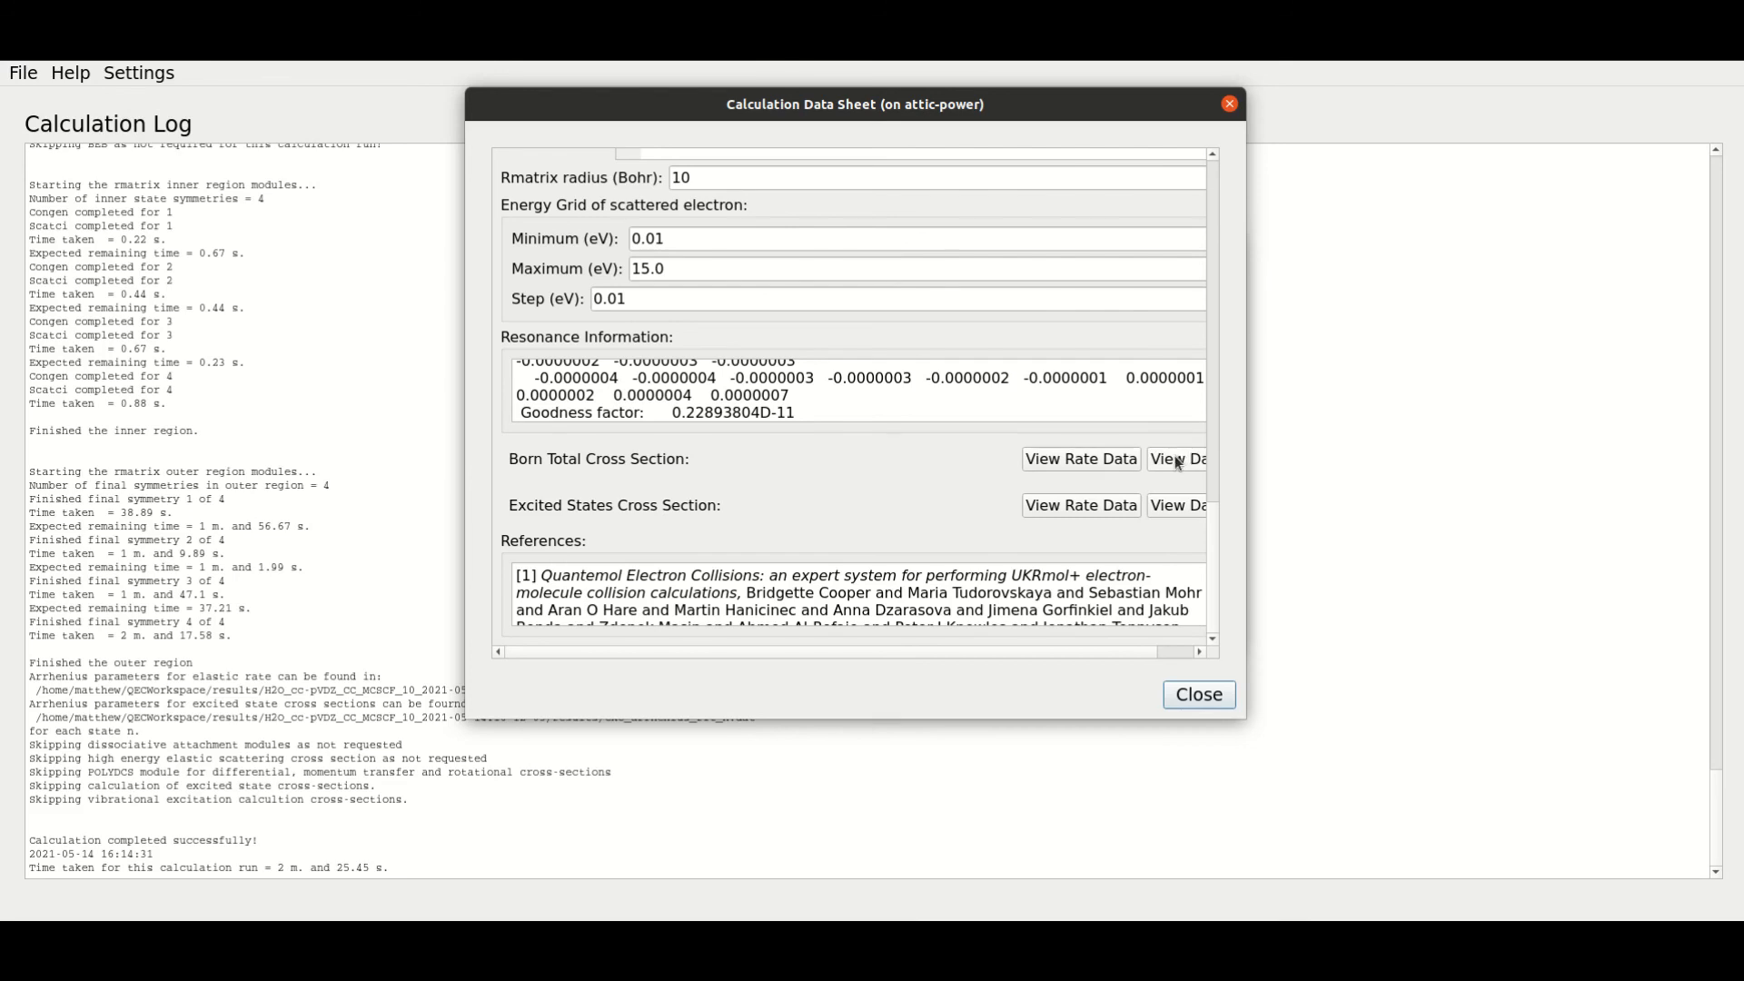
{"action": "left_click", "coordinate": [1177, 458]}
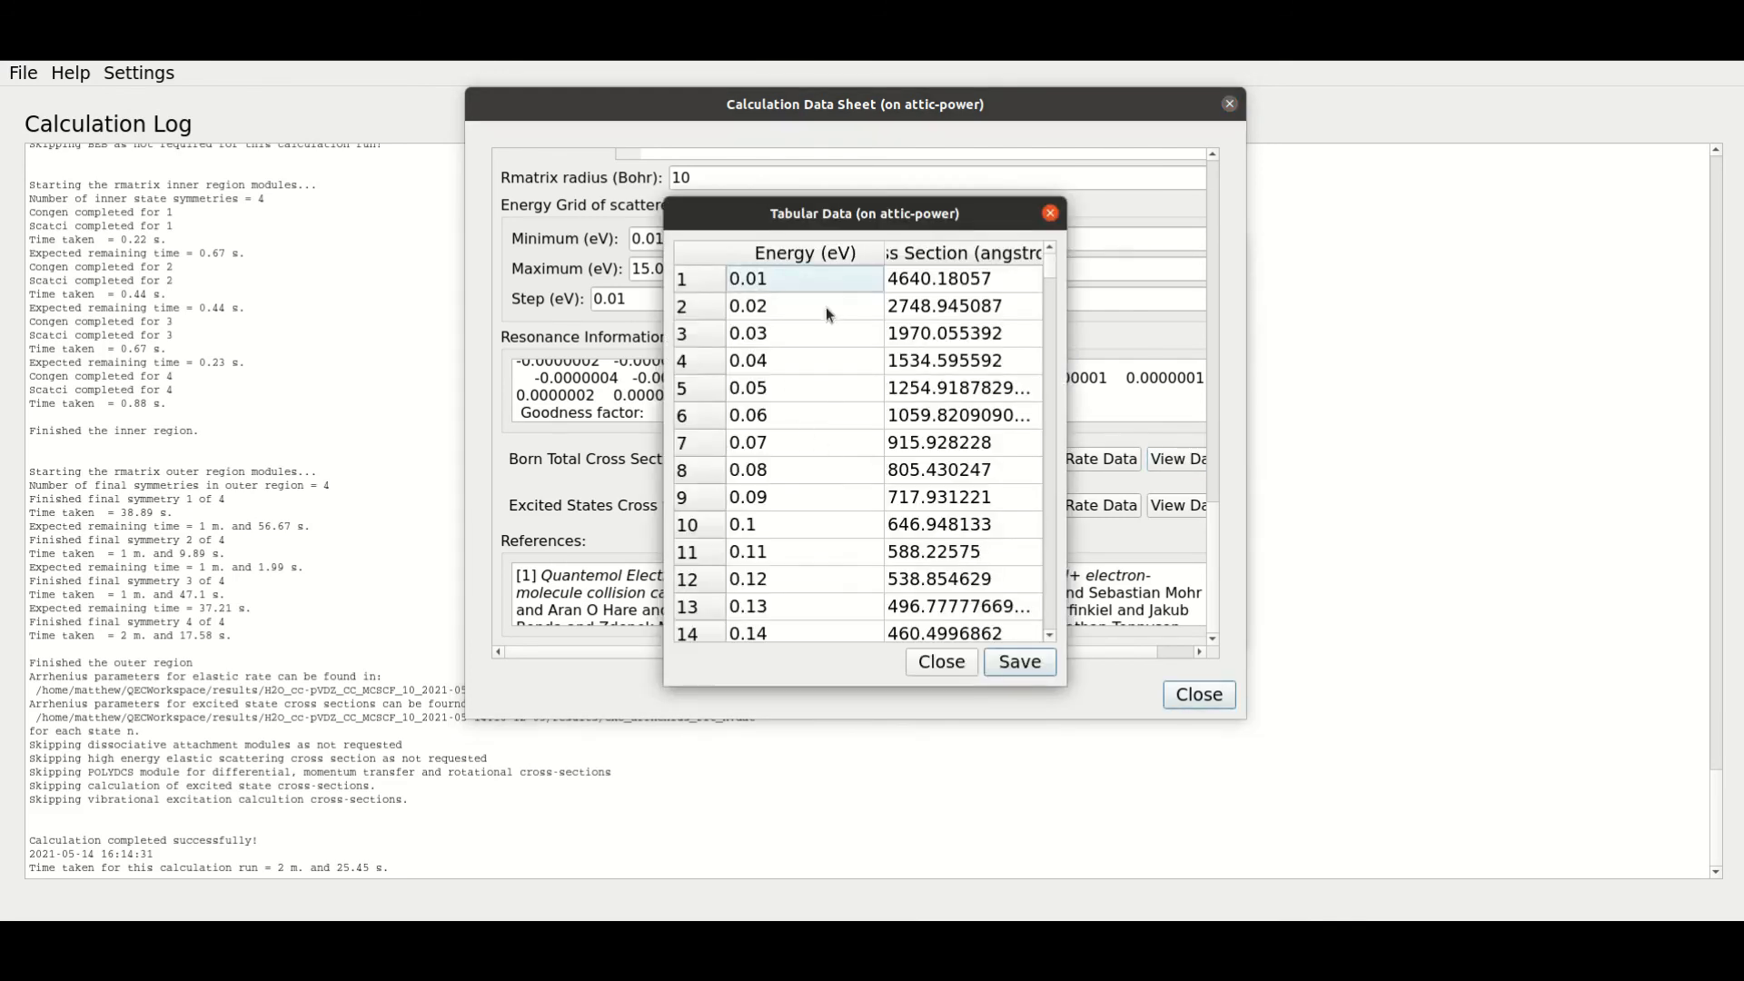
{"action": "scroll", "scroll_direction": "down", "scroll_amount": 3}
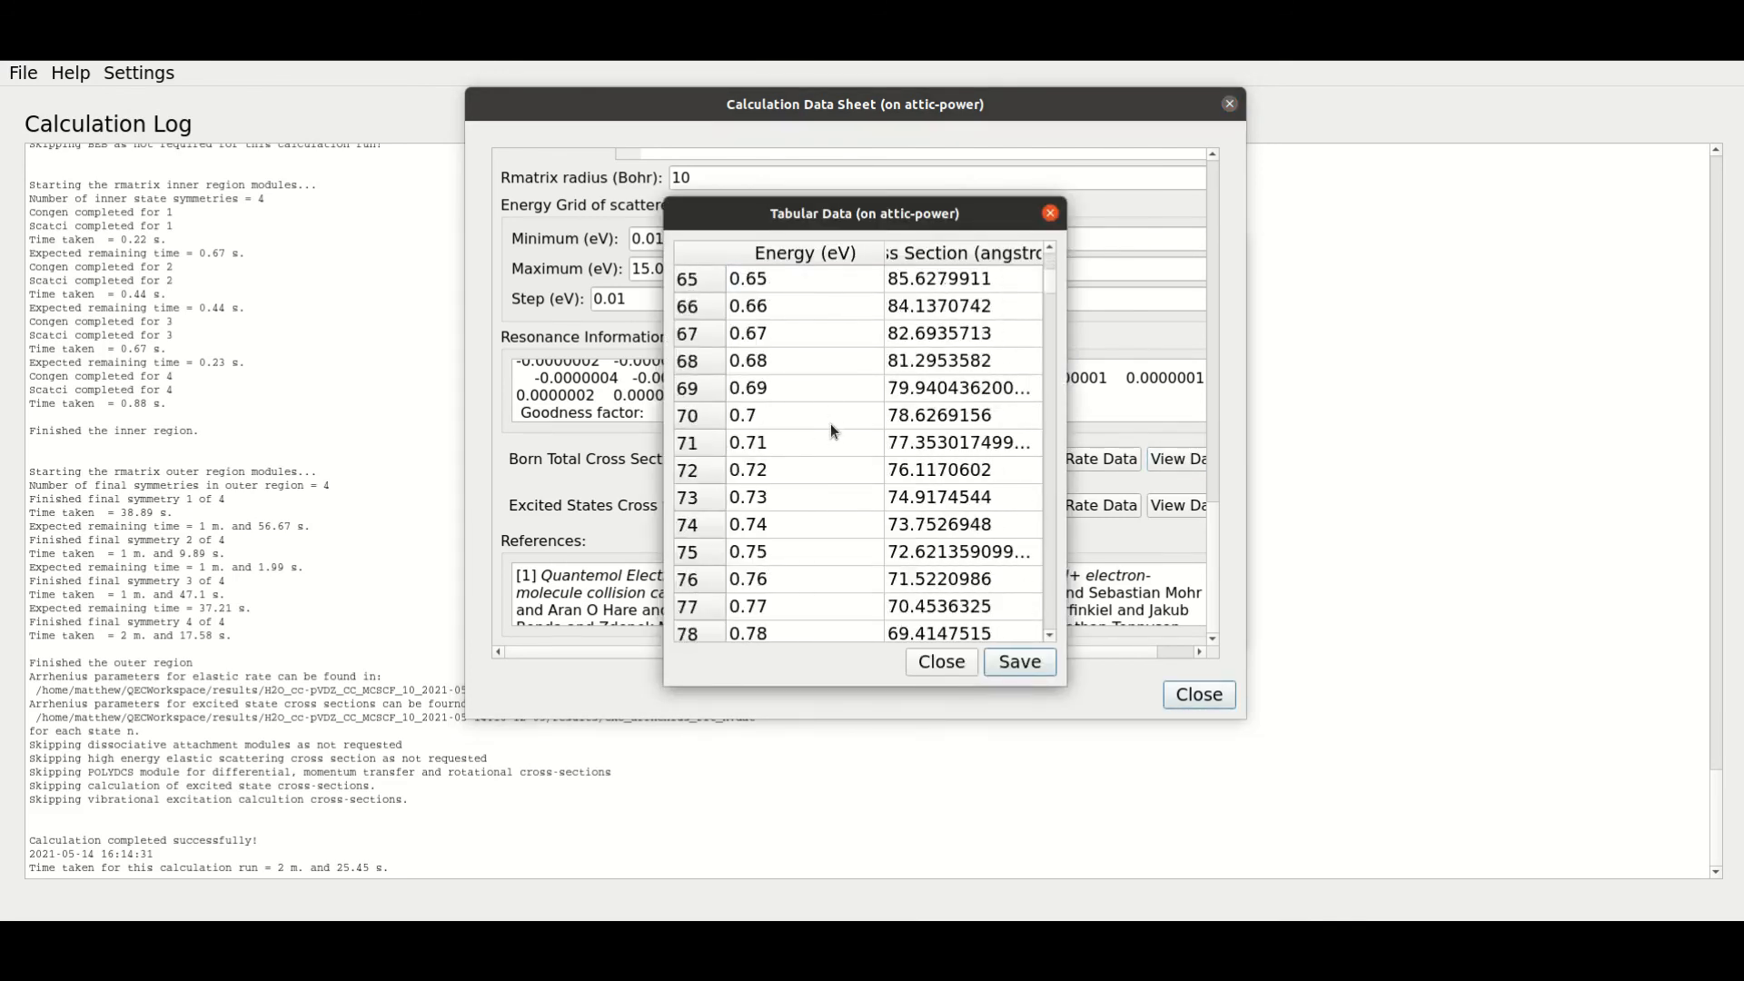
{"action": "scroll", "scroll_direction": "down", "scroll_amount": 3}
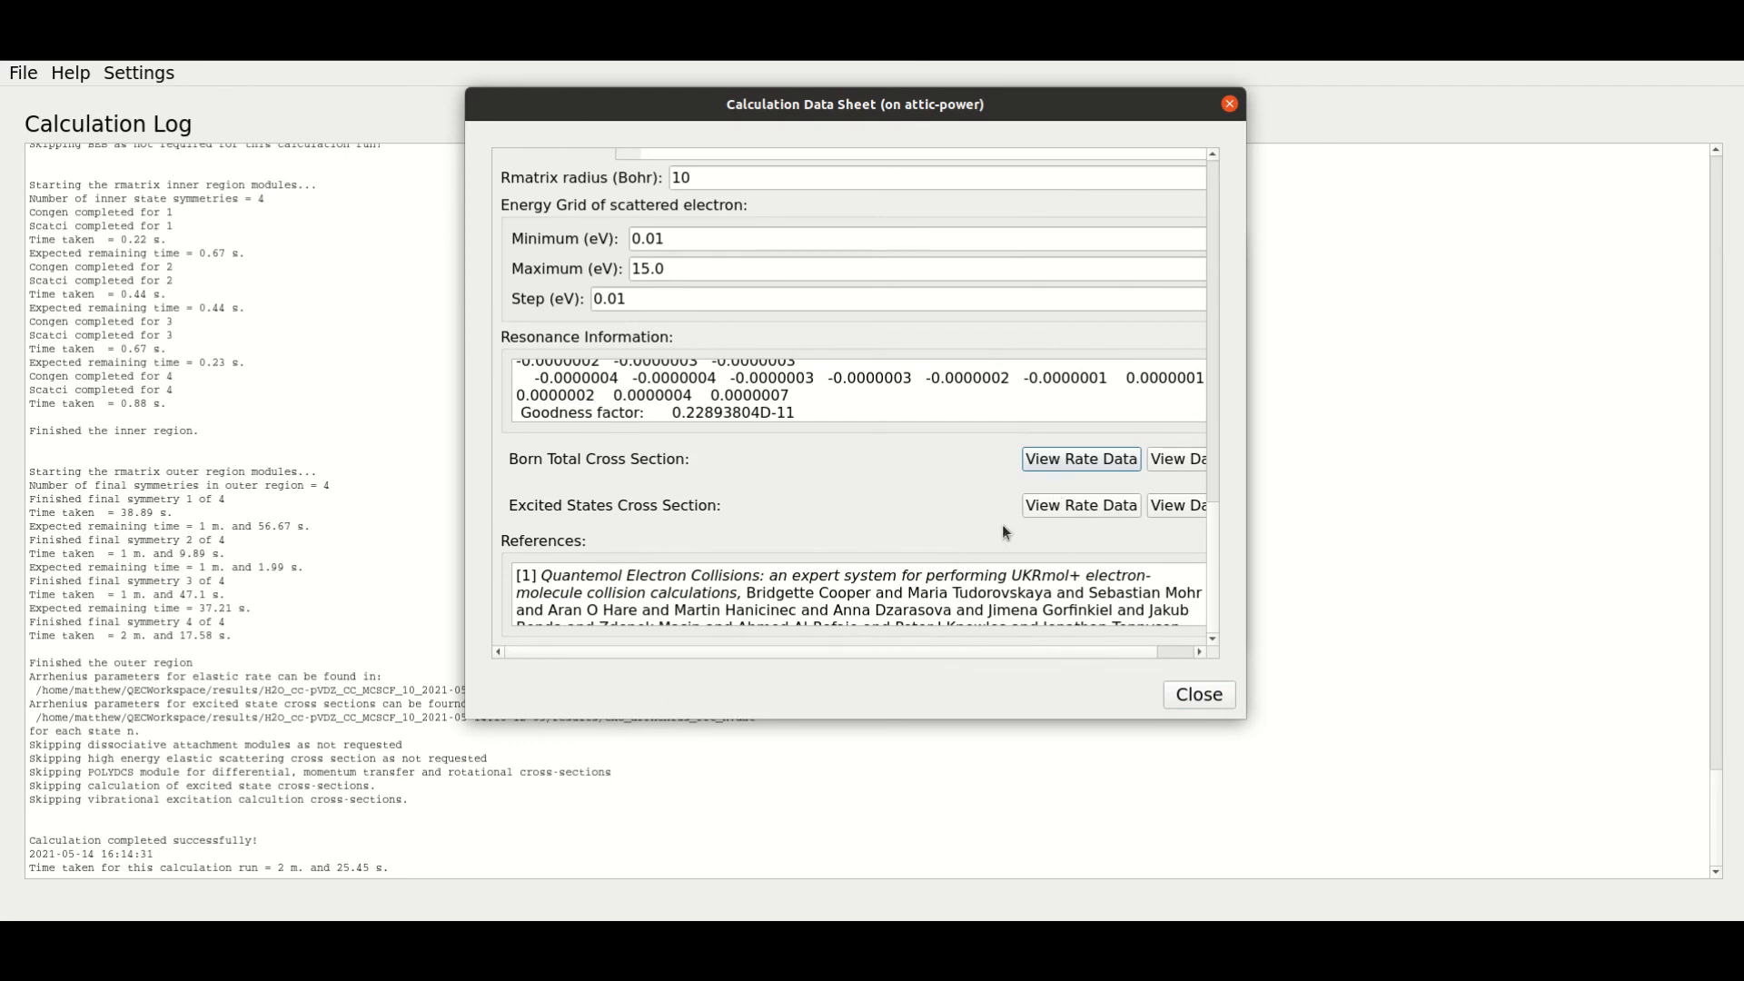
{"action": "mouse_move", "coordinate": [784, 519]}
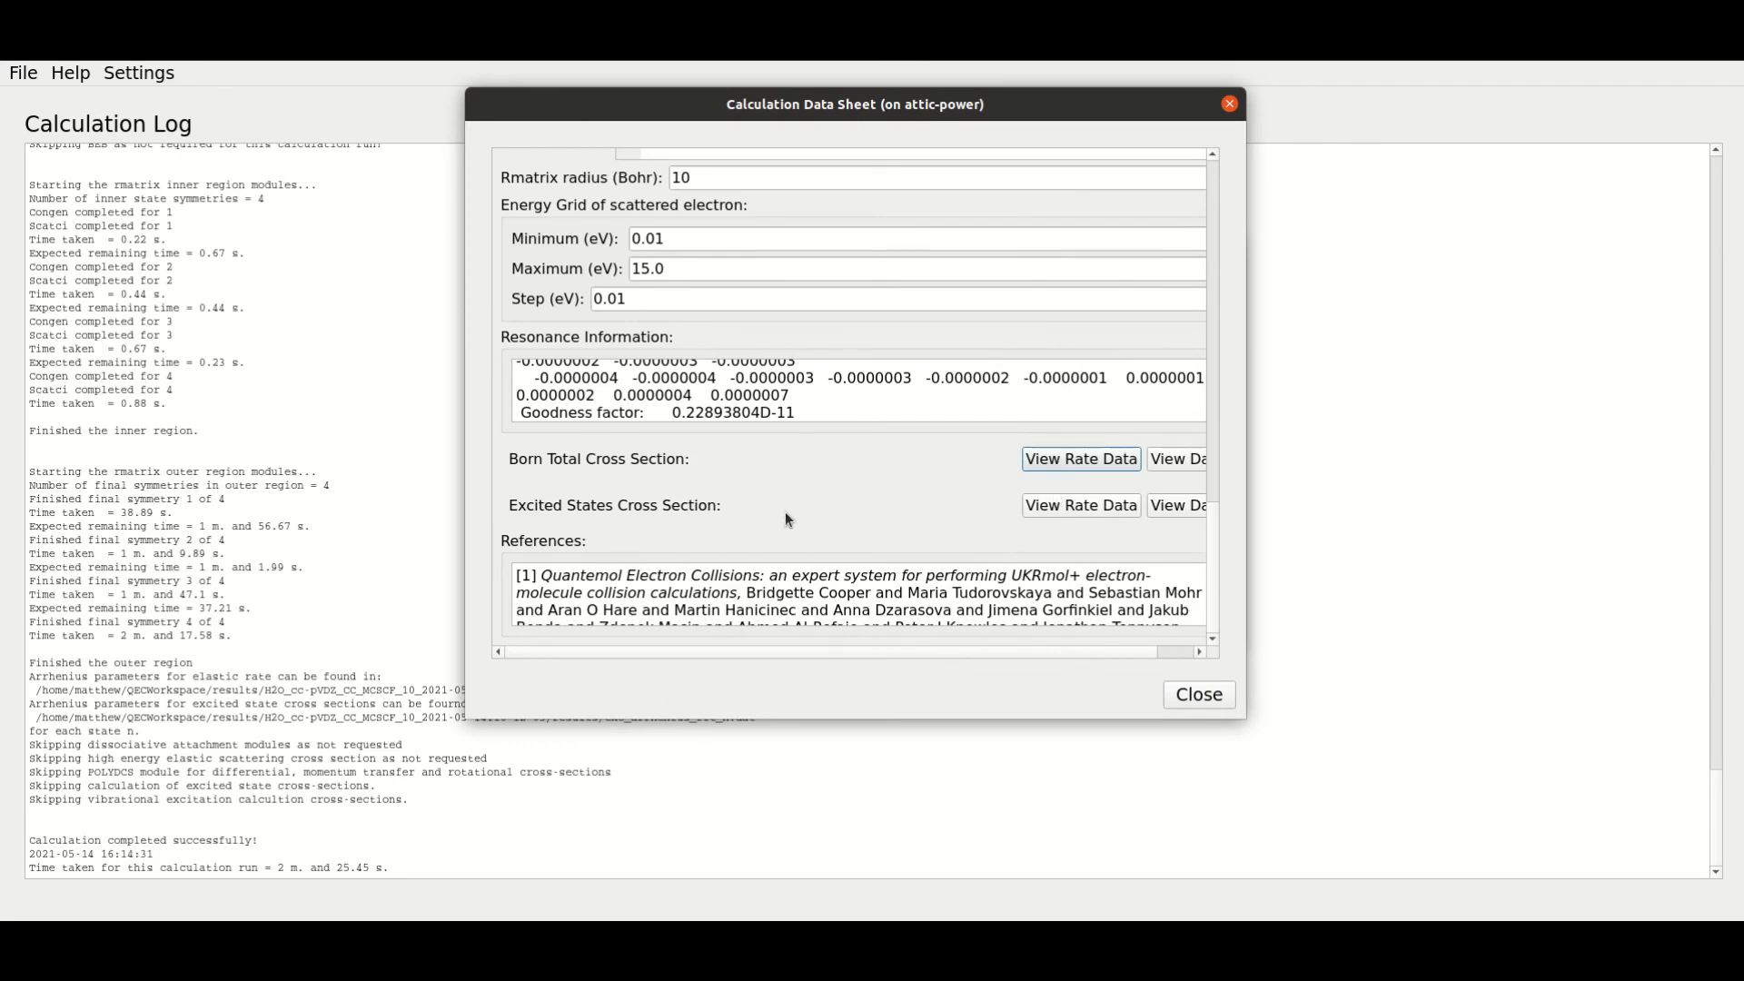
{"action": "mouse_move", "coordinate": [798, 506]}
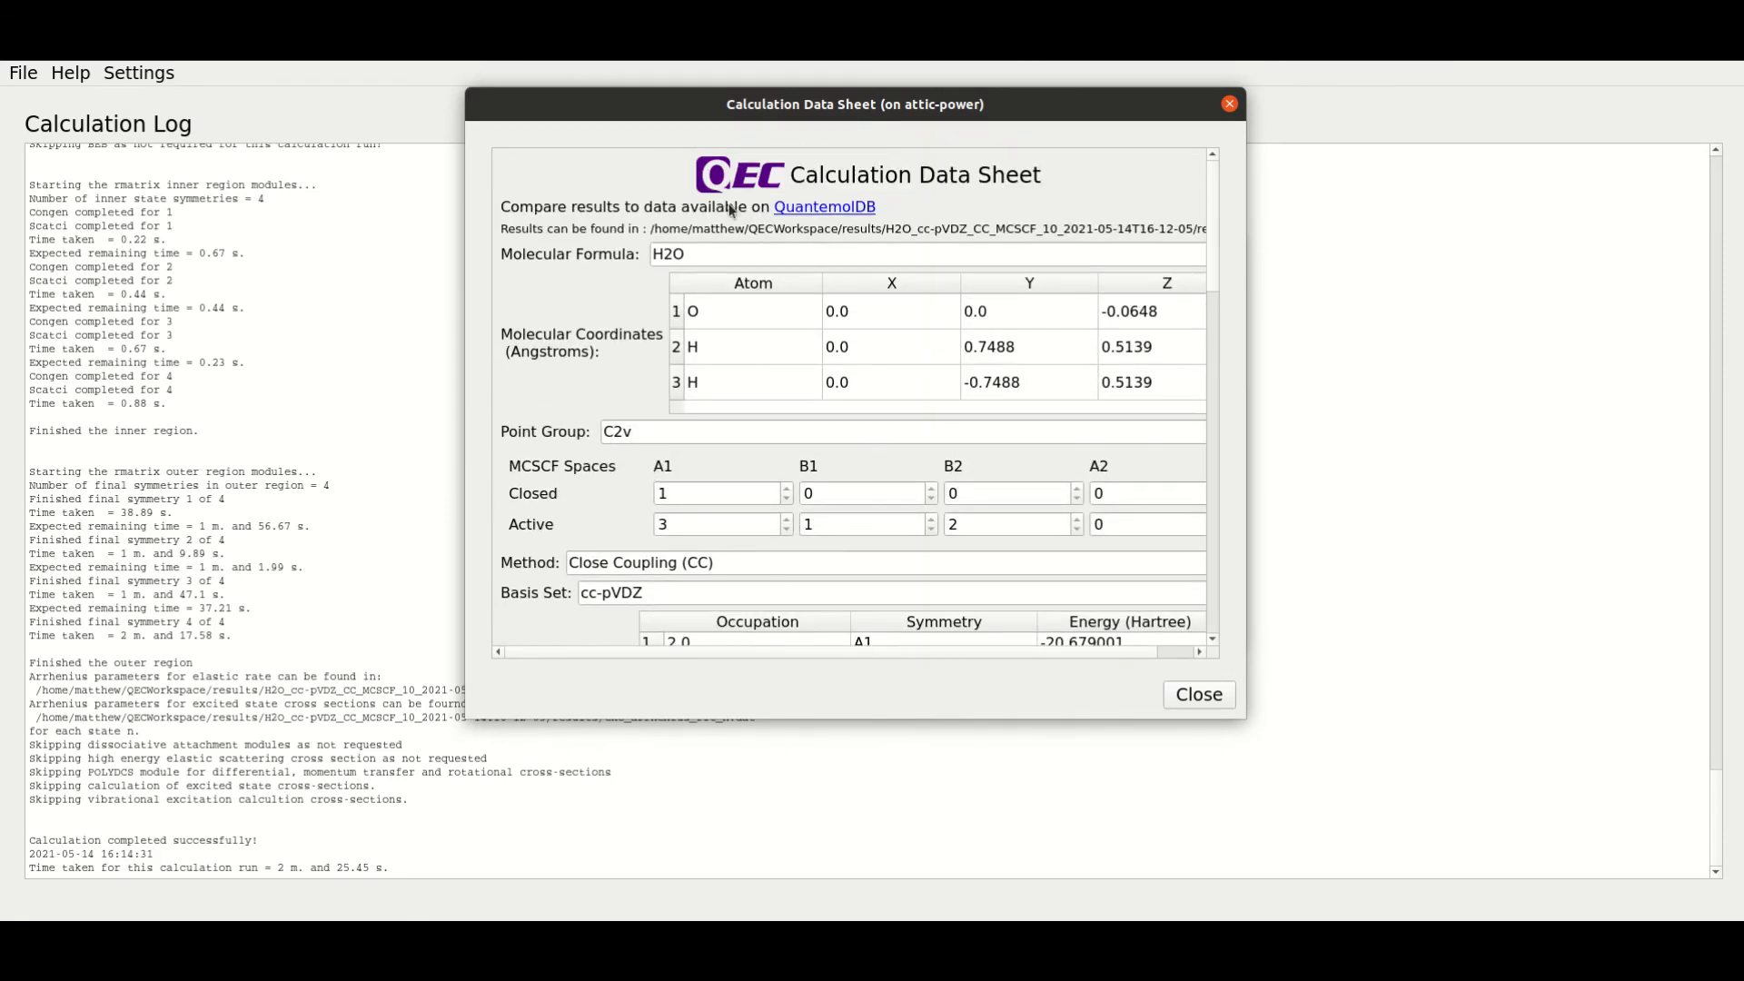
{"action": "mouse_move", "coordinate": [867, 222]}
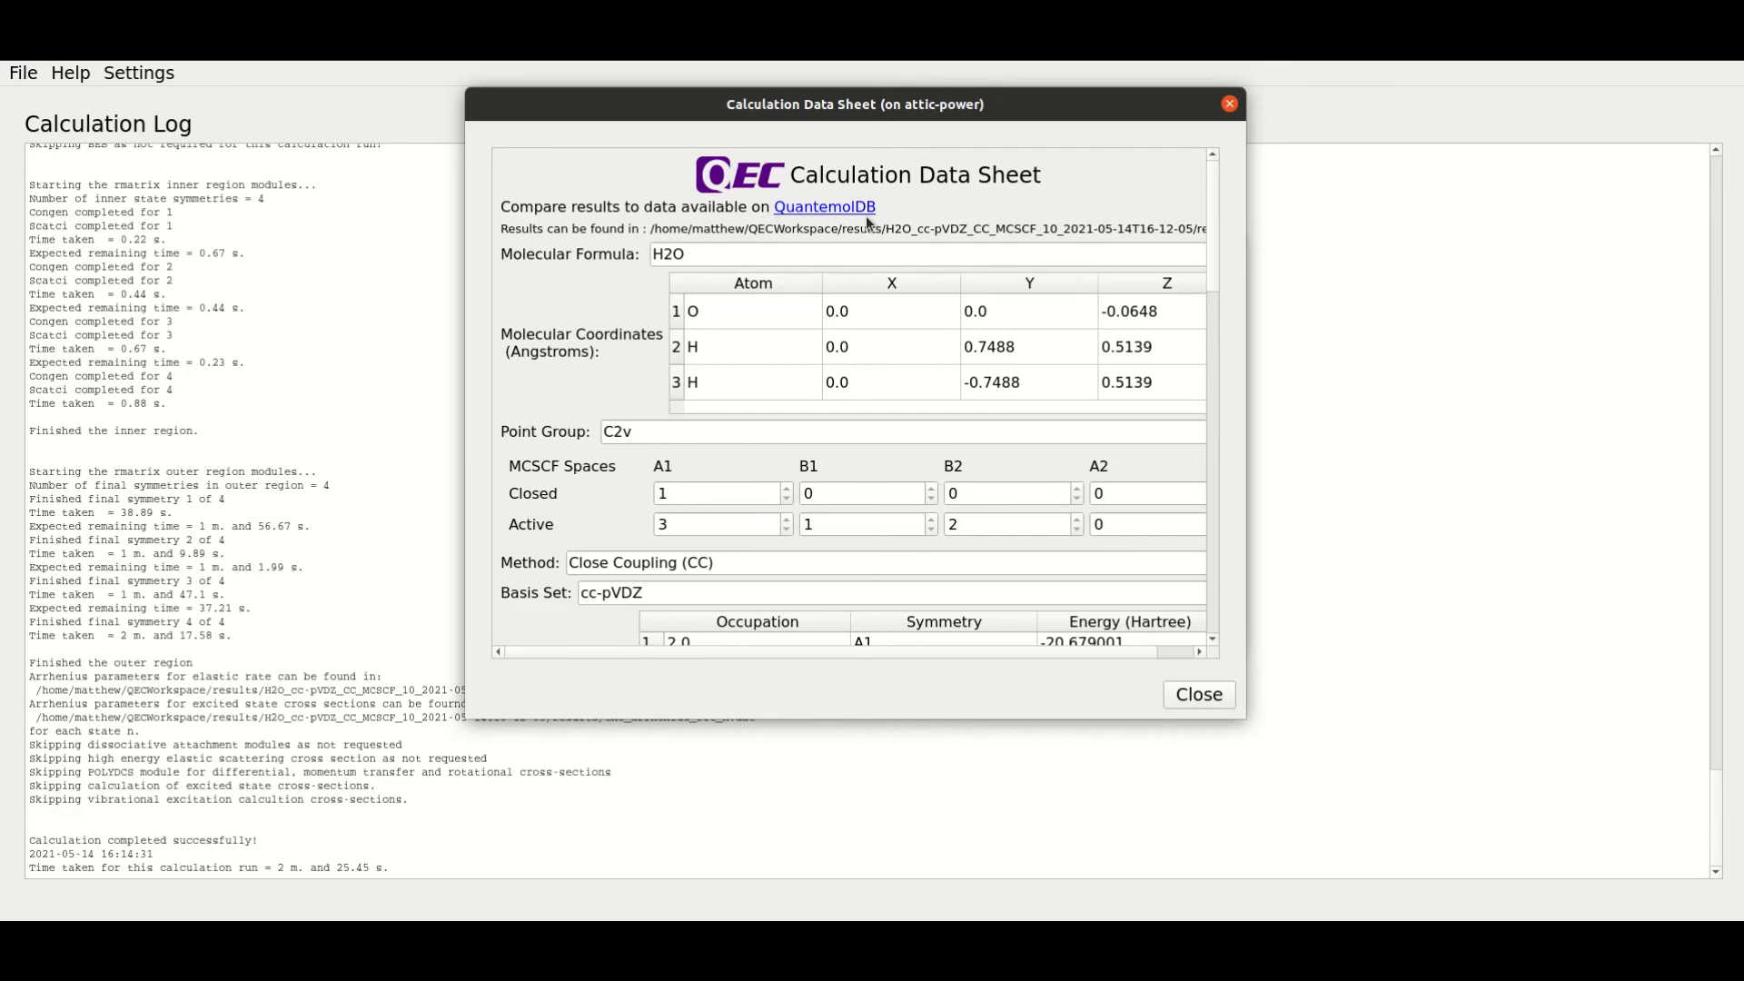
{"action": "mouse_move", "coordinate": [862, 215]}
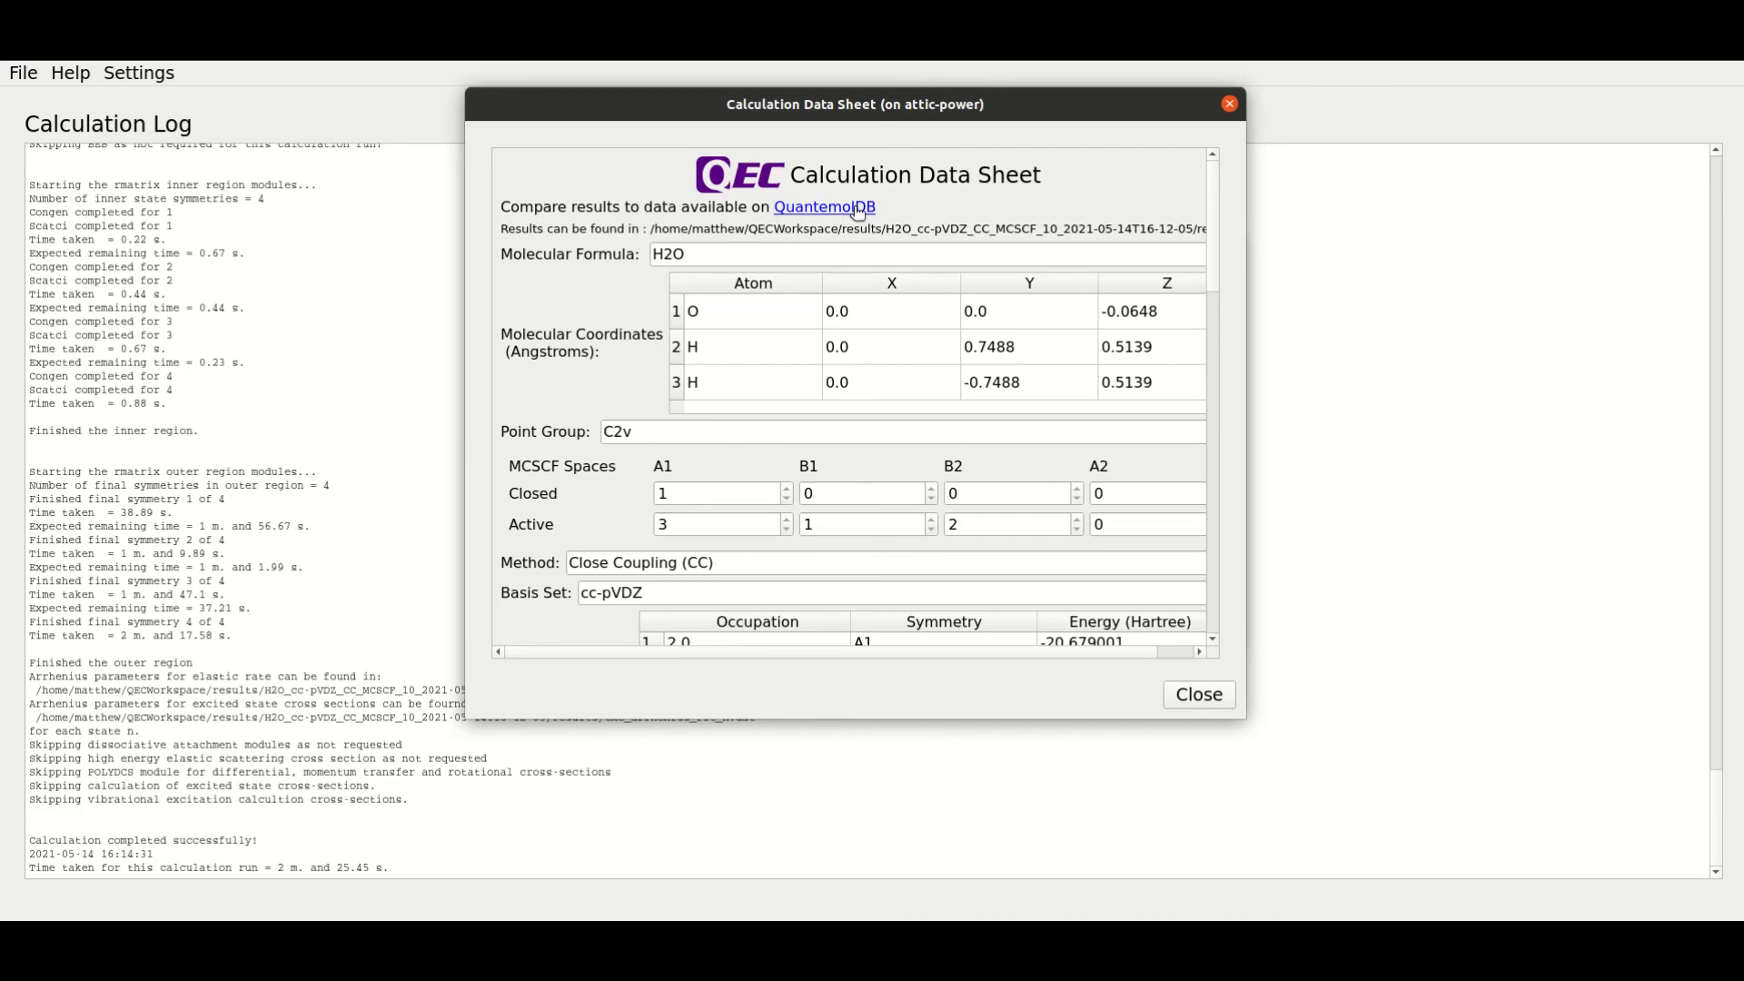
{"action": "mouse_move", "coordinate": [1068, 304]}
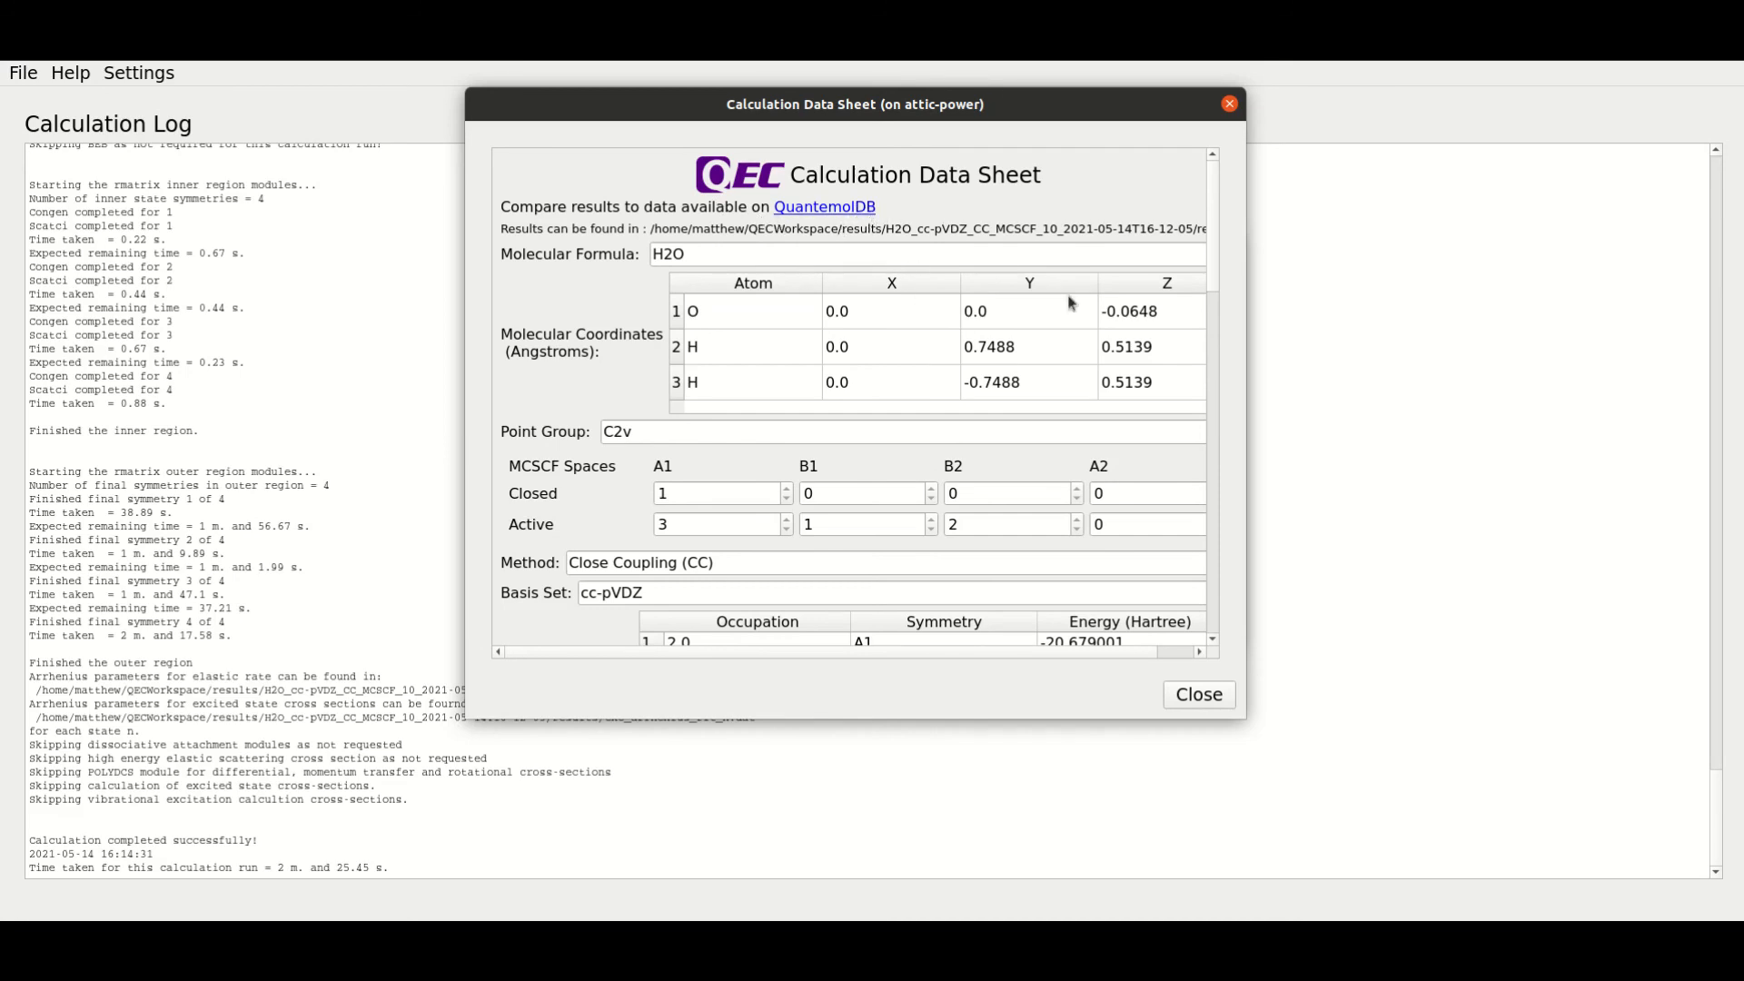
- Scroll further down the Calculation Data Sheet to finish reviewing it
{"action": "scroll", "scroll_direction": "down", "scroll_amount": 3}
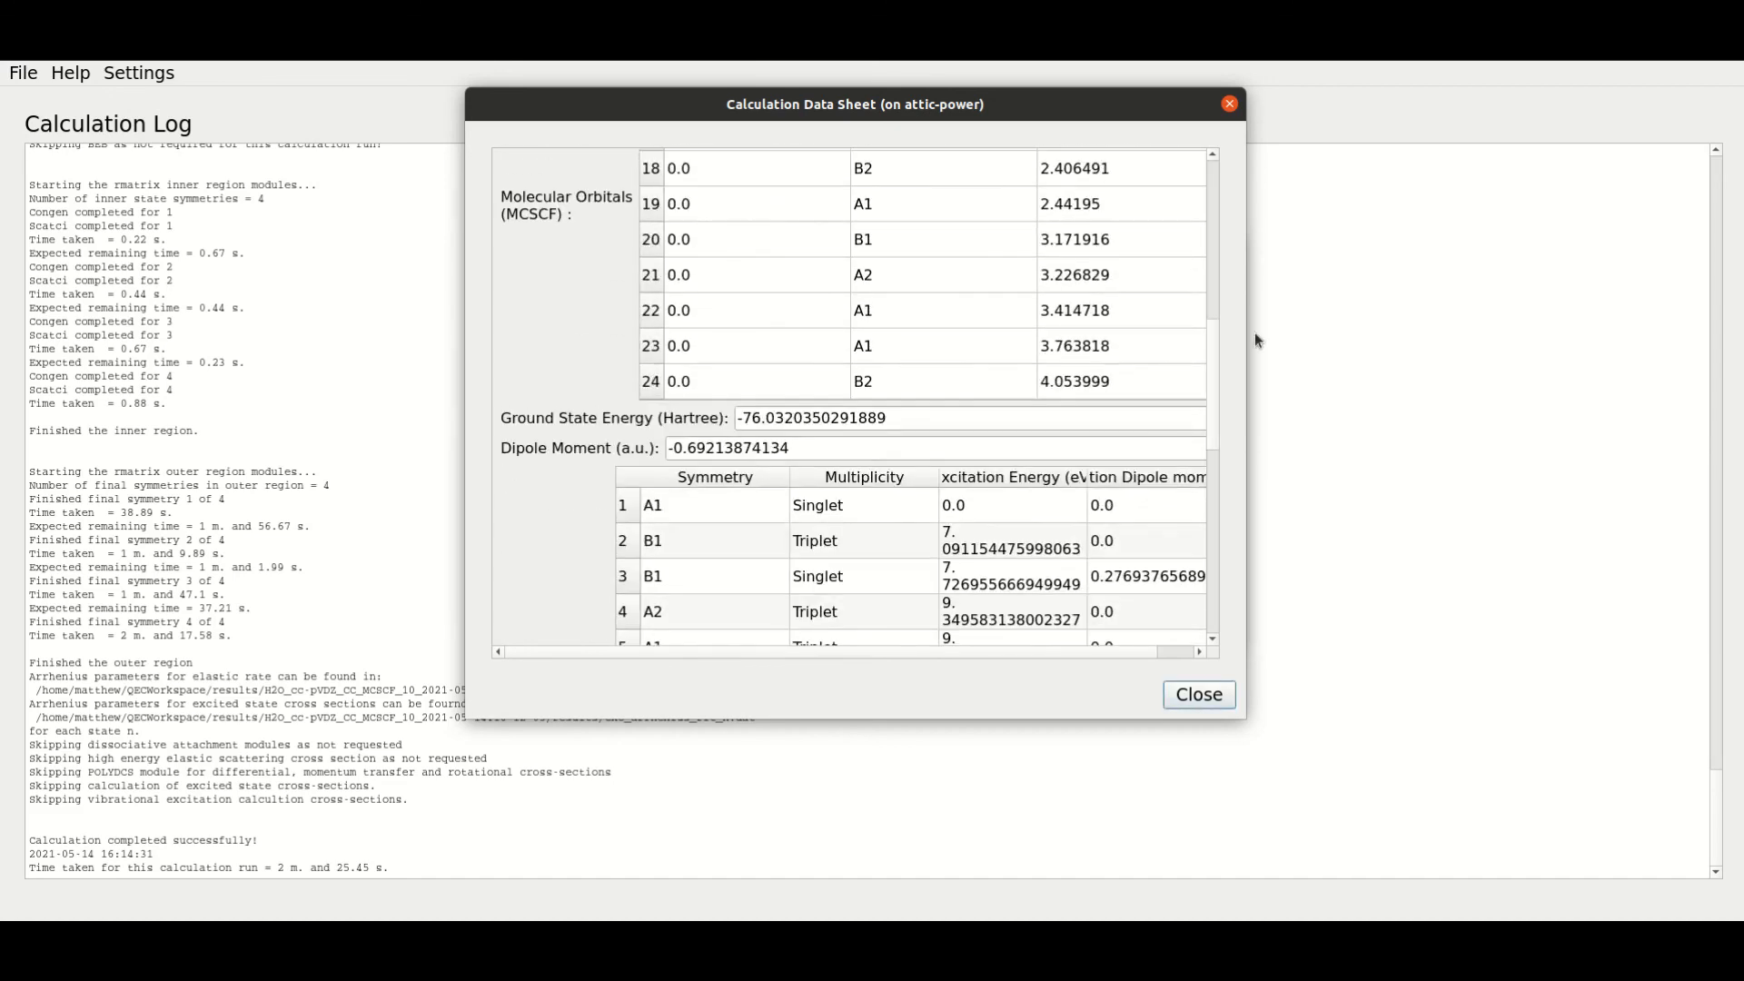
{"action": "scroll", "scroll_direction": "down", "scroll_amount": 3}
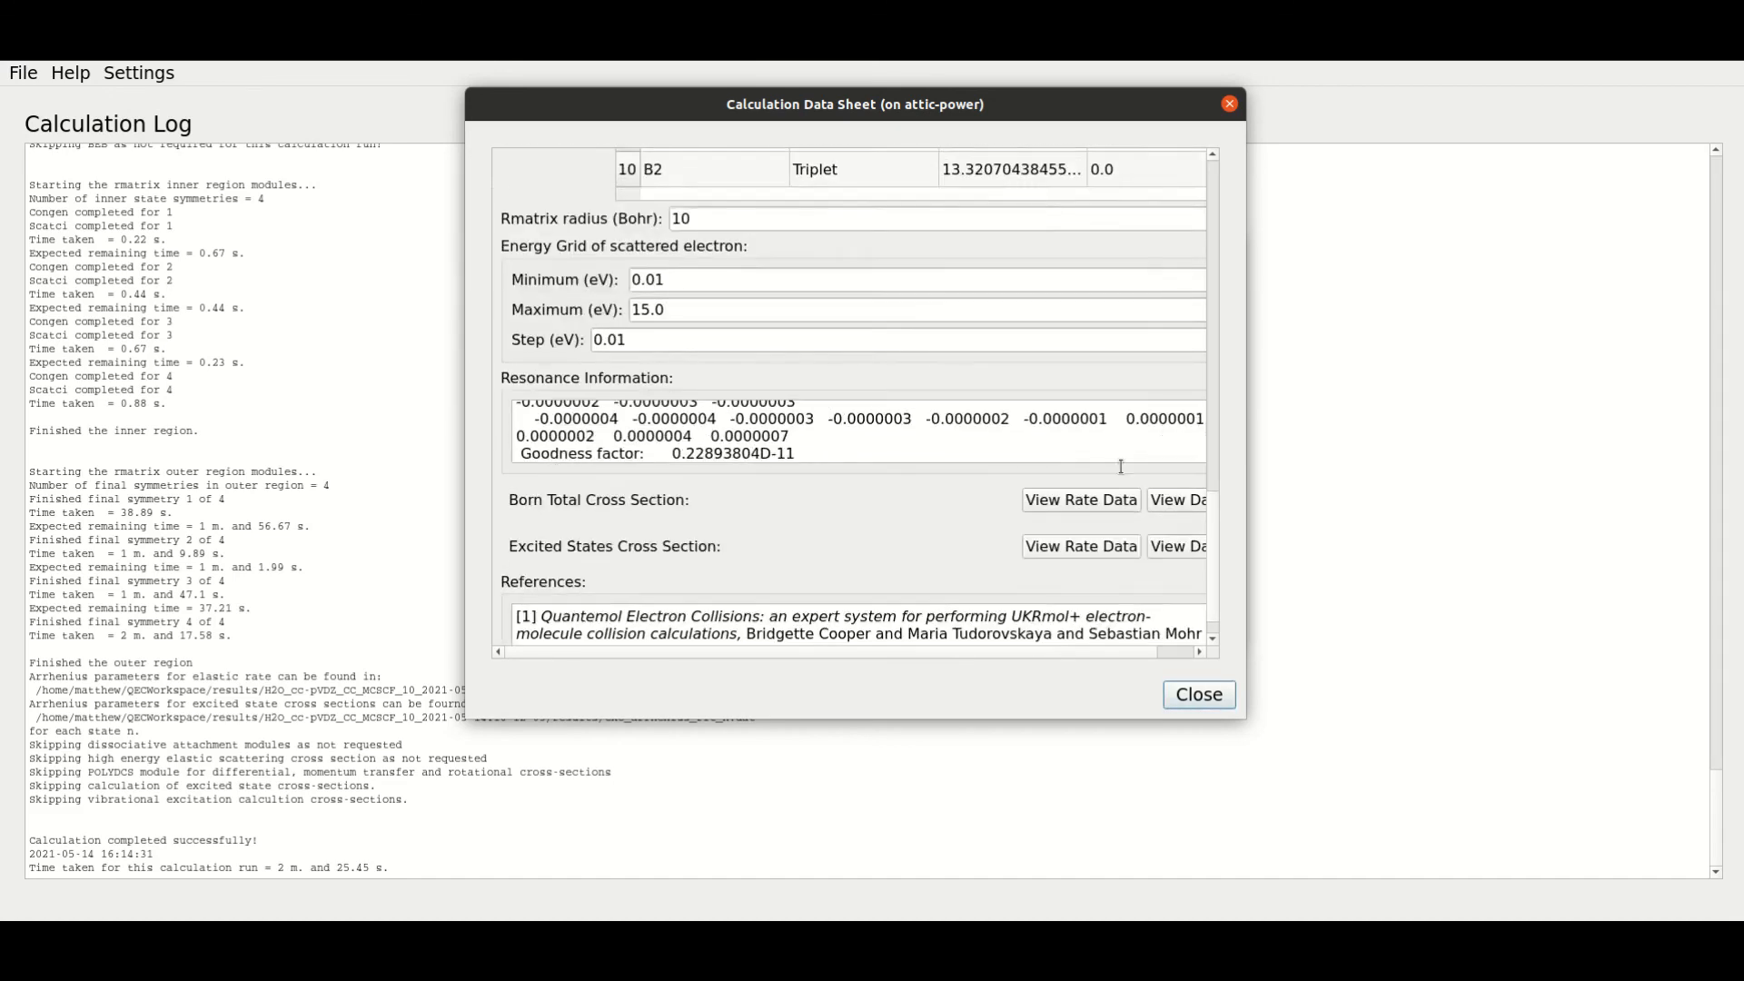
{"action": "scroll", "scroll_direction": "down", "scroll_amount": 3}
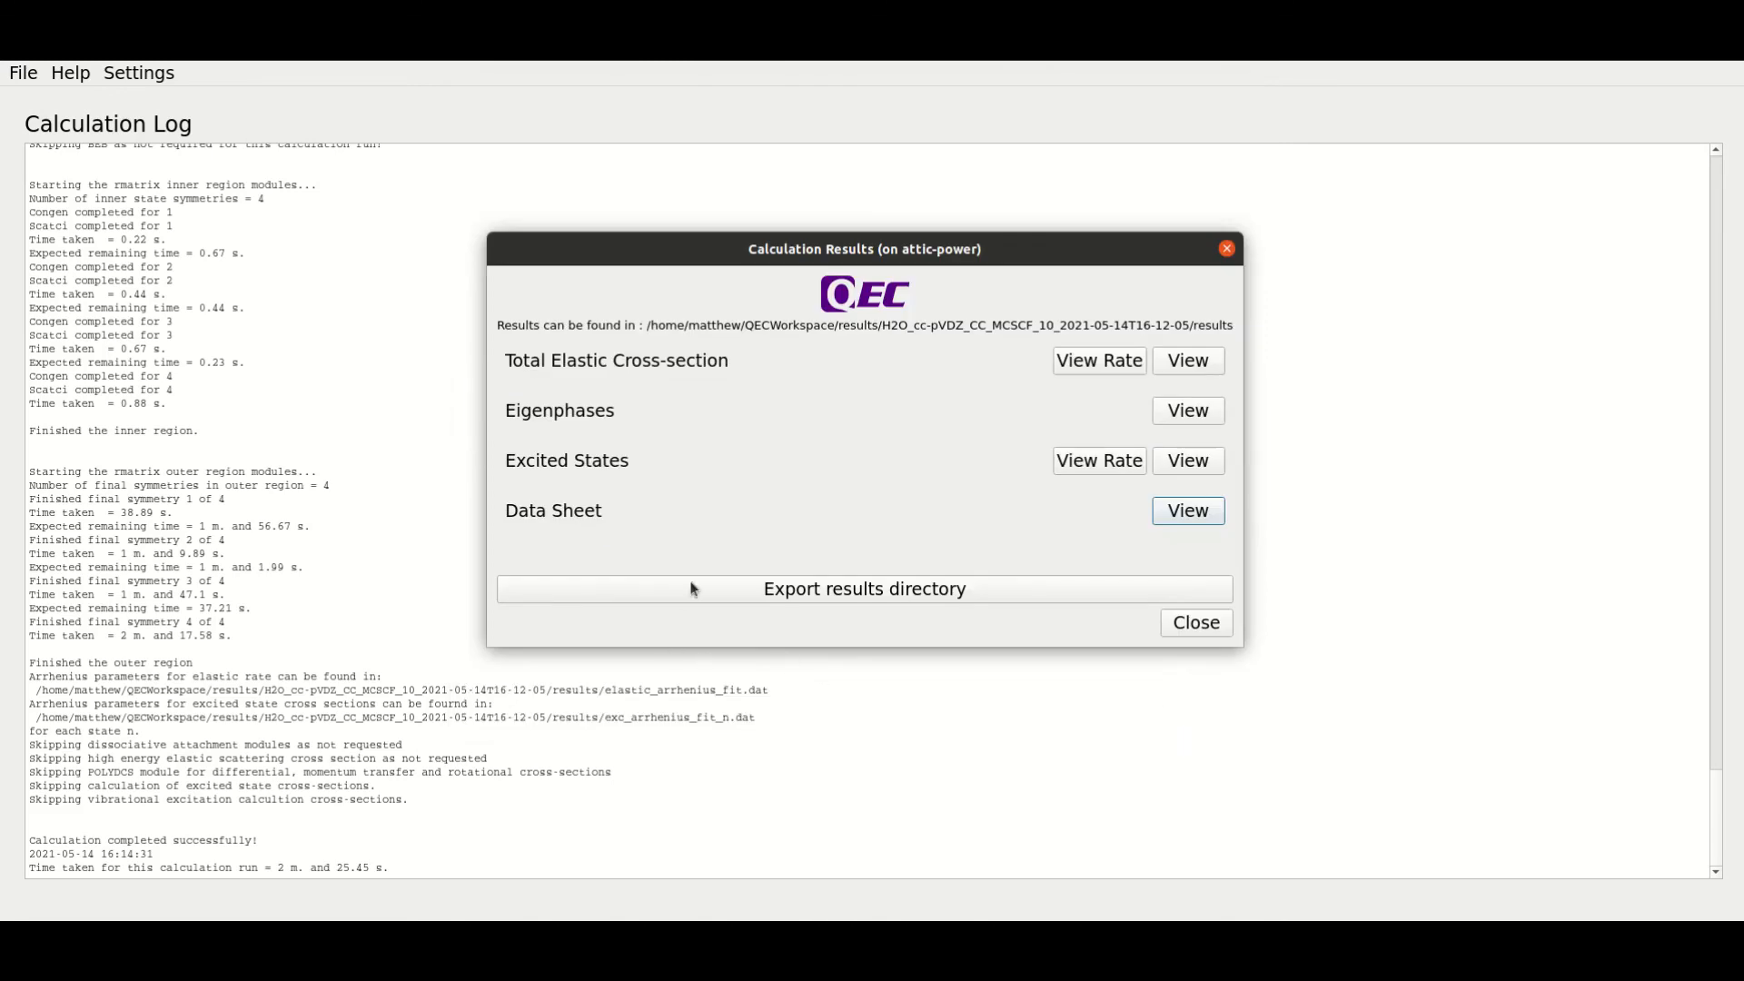
{"action": "mouse_move", "coordinate": [720, 502]}
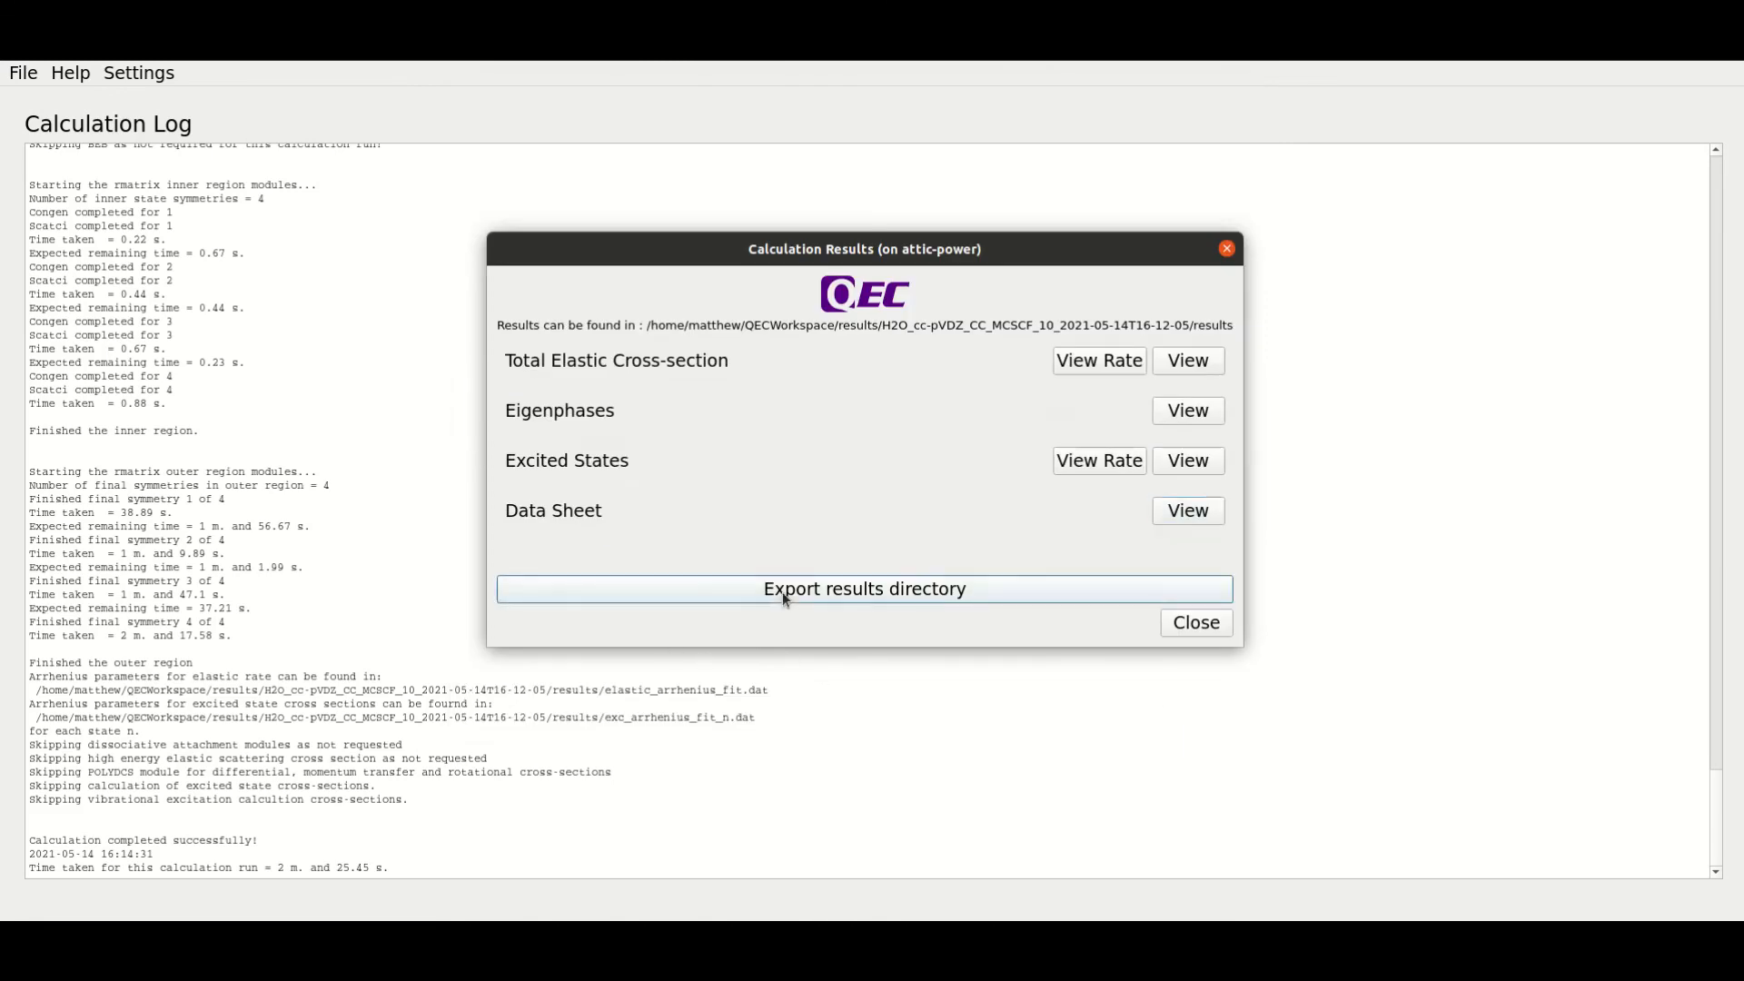
- Export the results directory into QEC_Tutorial/Tutorial_Results
{"action": "left_click", "coordinate": [864, 589]}
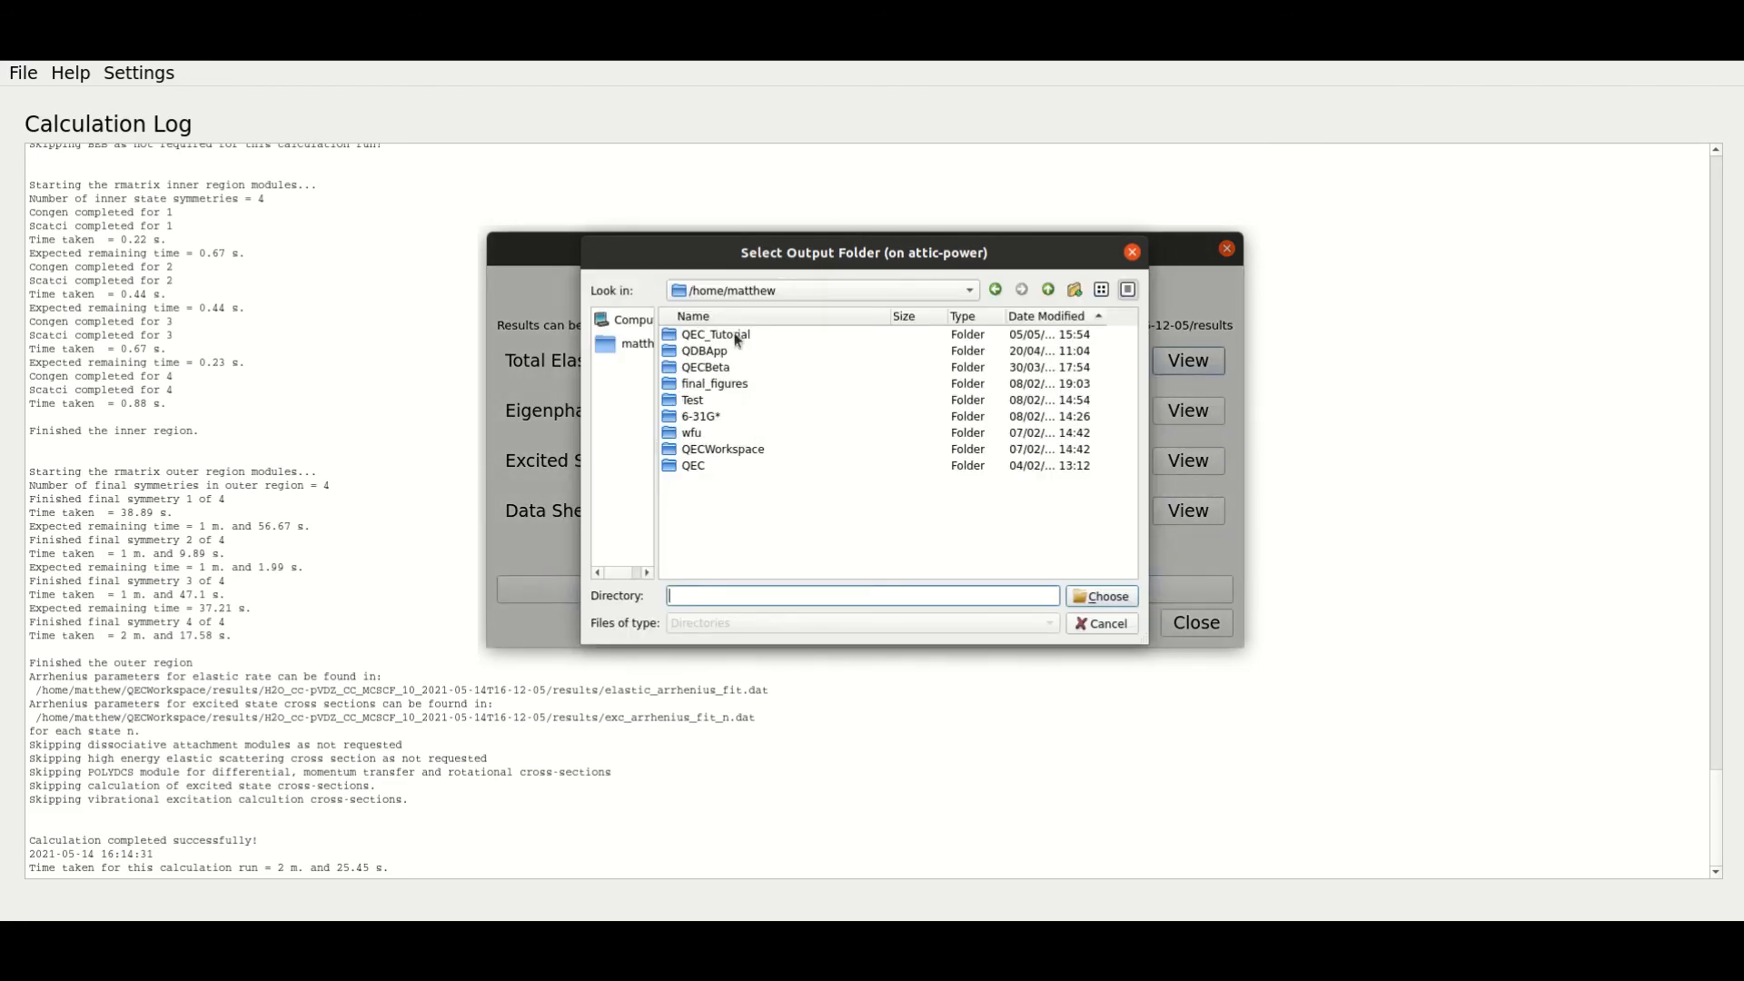
{"action": "double_click", "coordinate": [714, 334]}
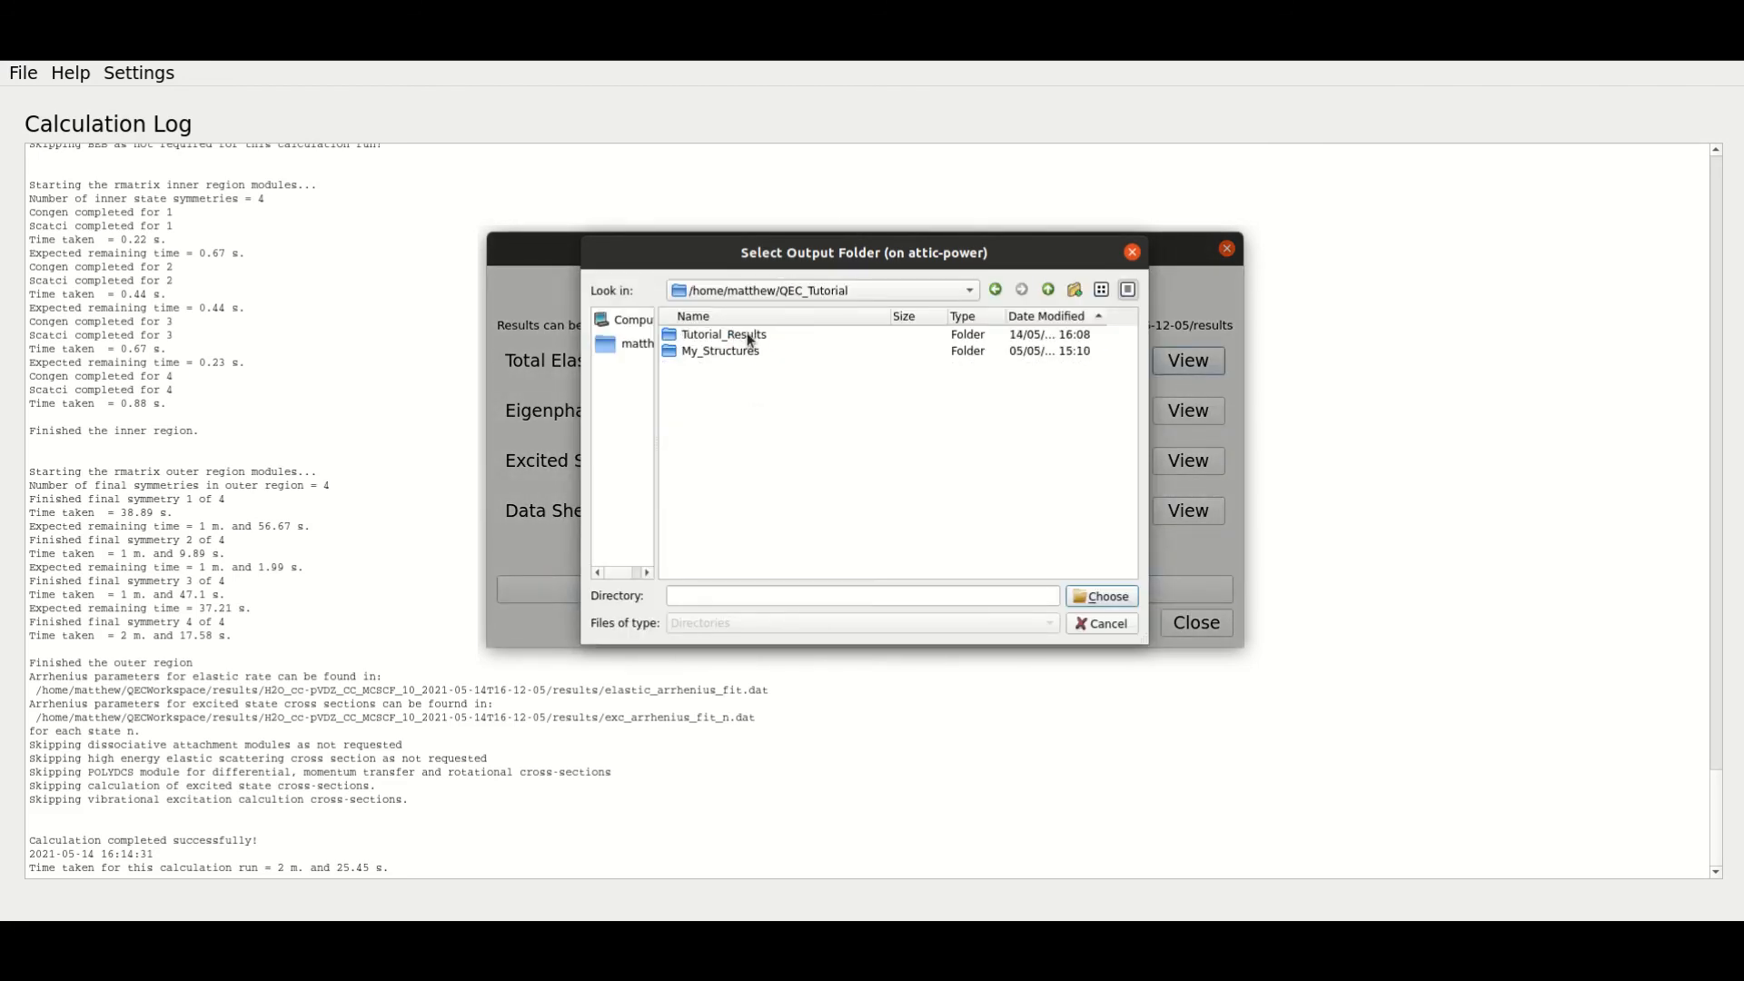
{"action": "double_click", "coordinate": [723, 333]}
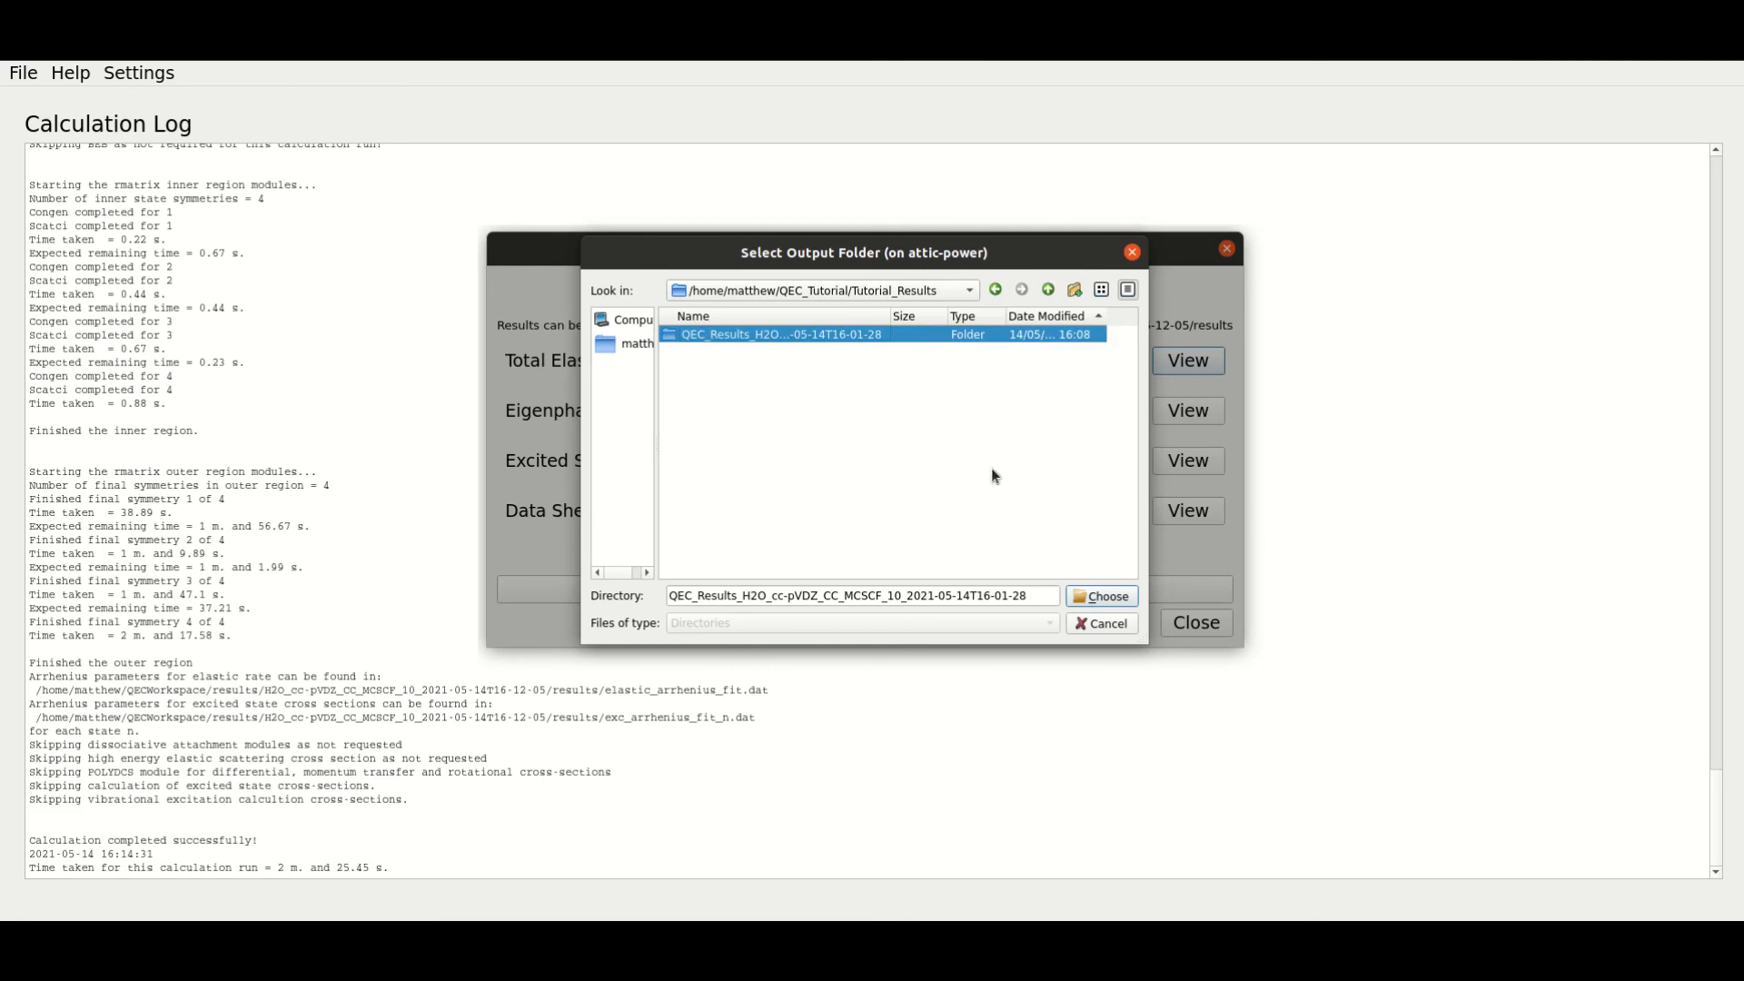
{"action": "left_click", "coordinate": [1100, 595]}
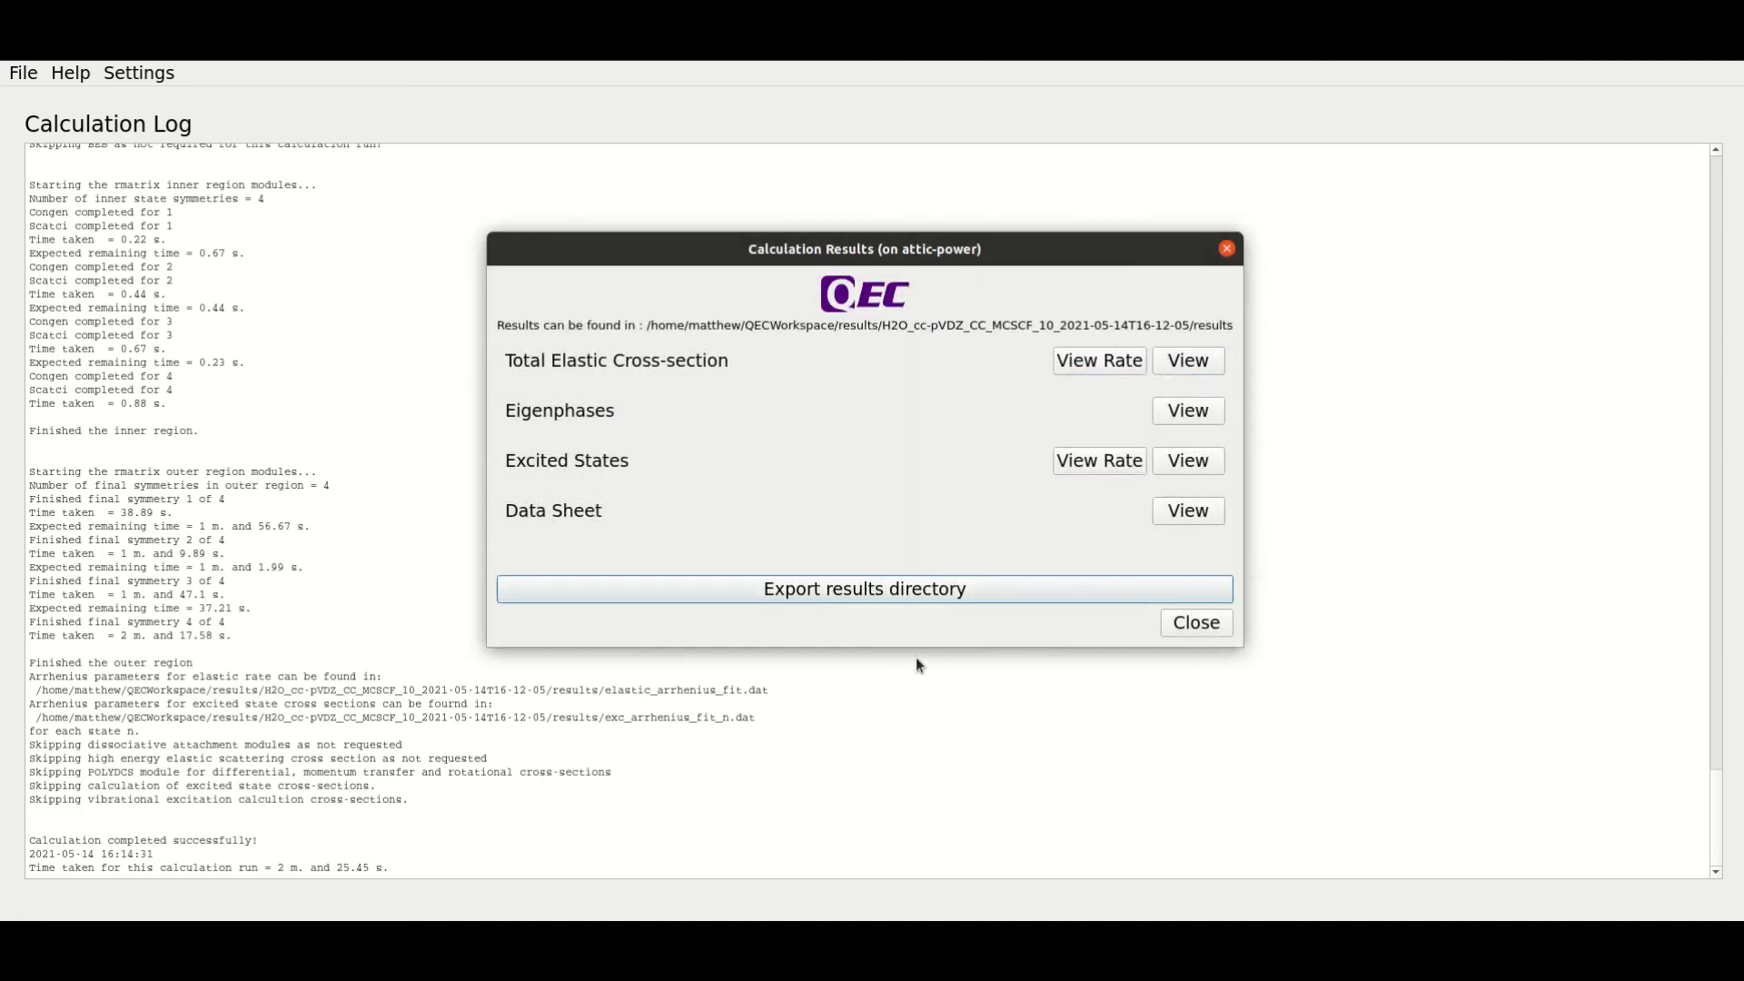
{"action": "mouse_move", "coordinate": [1153, 425]}
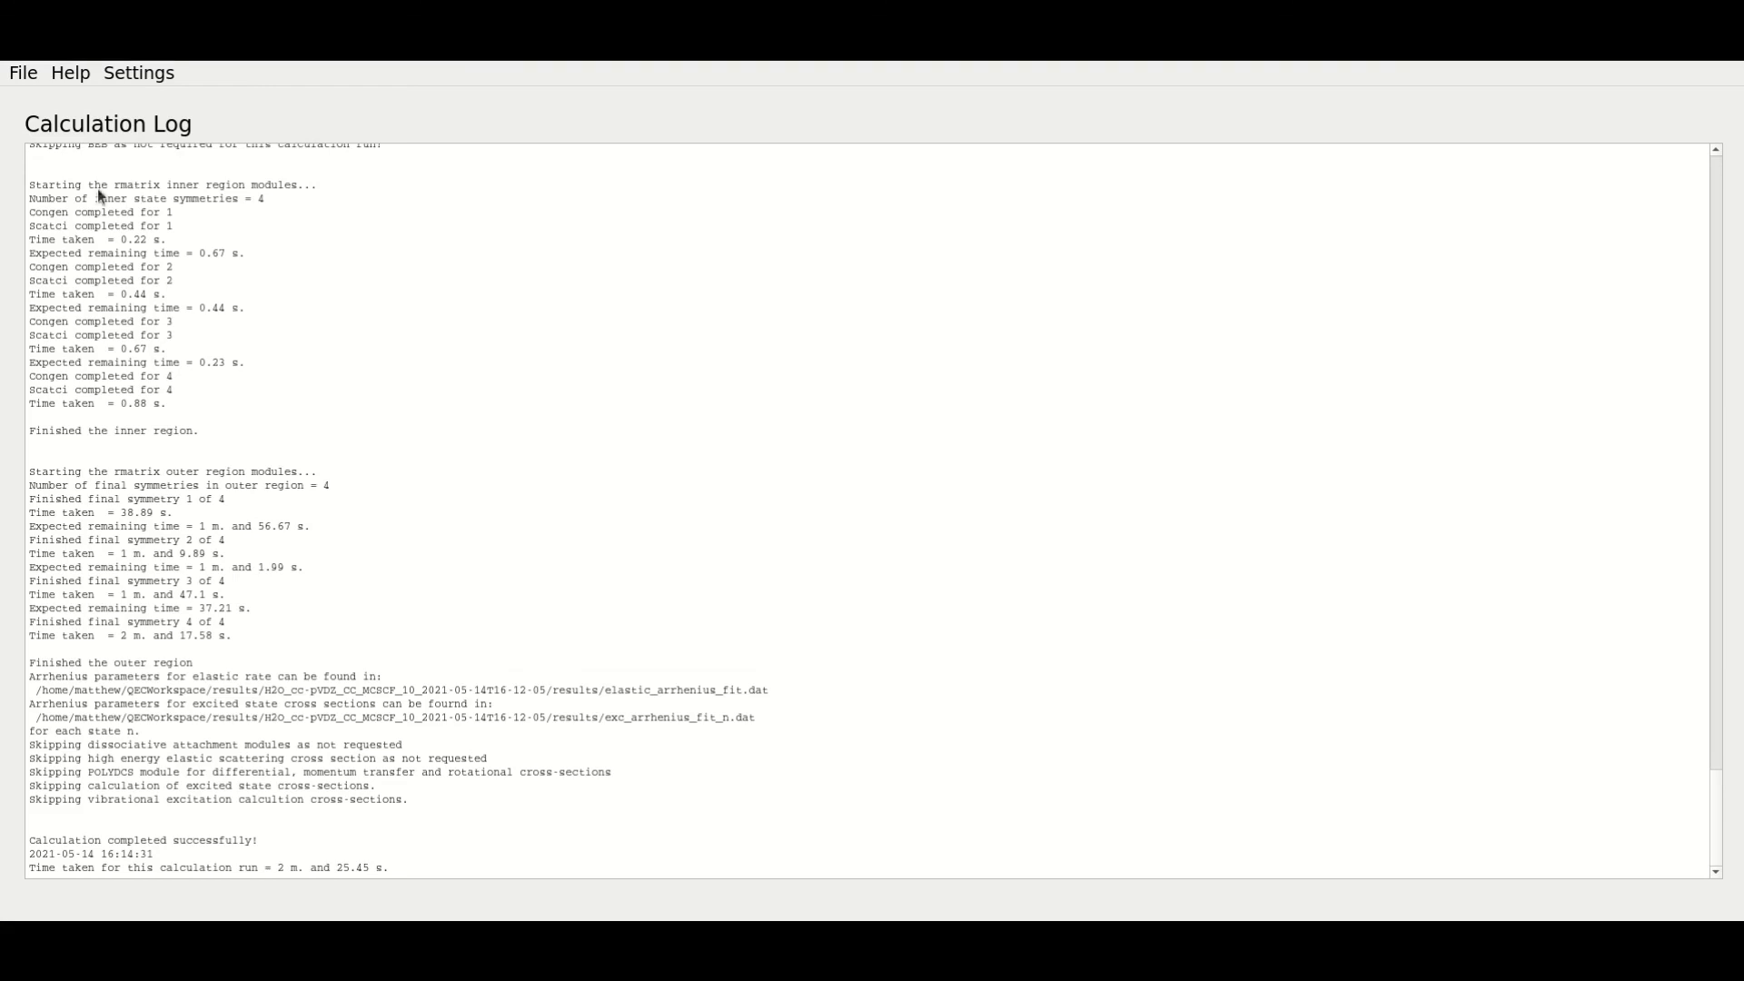
- Start a new molecule via File > New, confirming the data clearing
{"action": "left_click", "coordinate": [21, 72]}
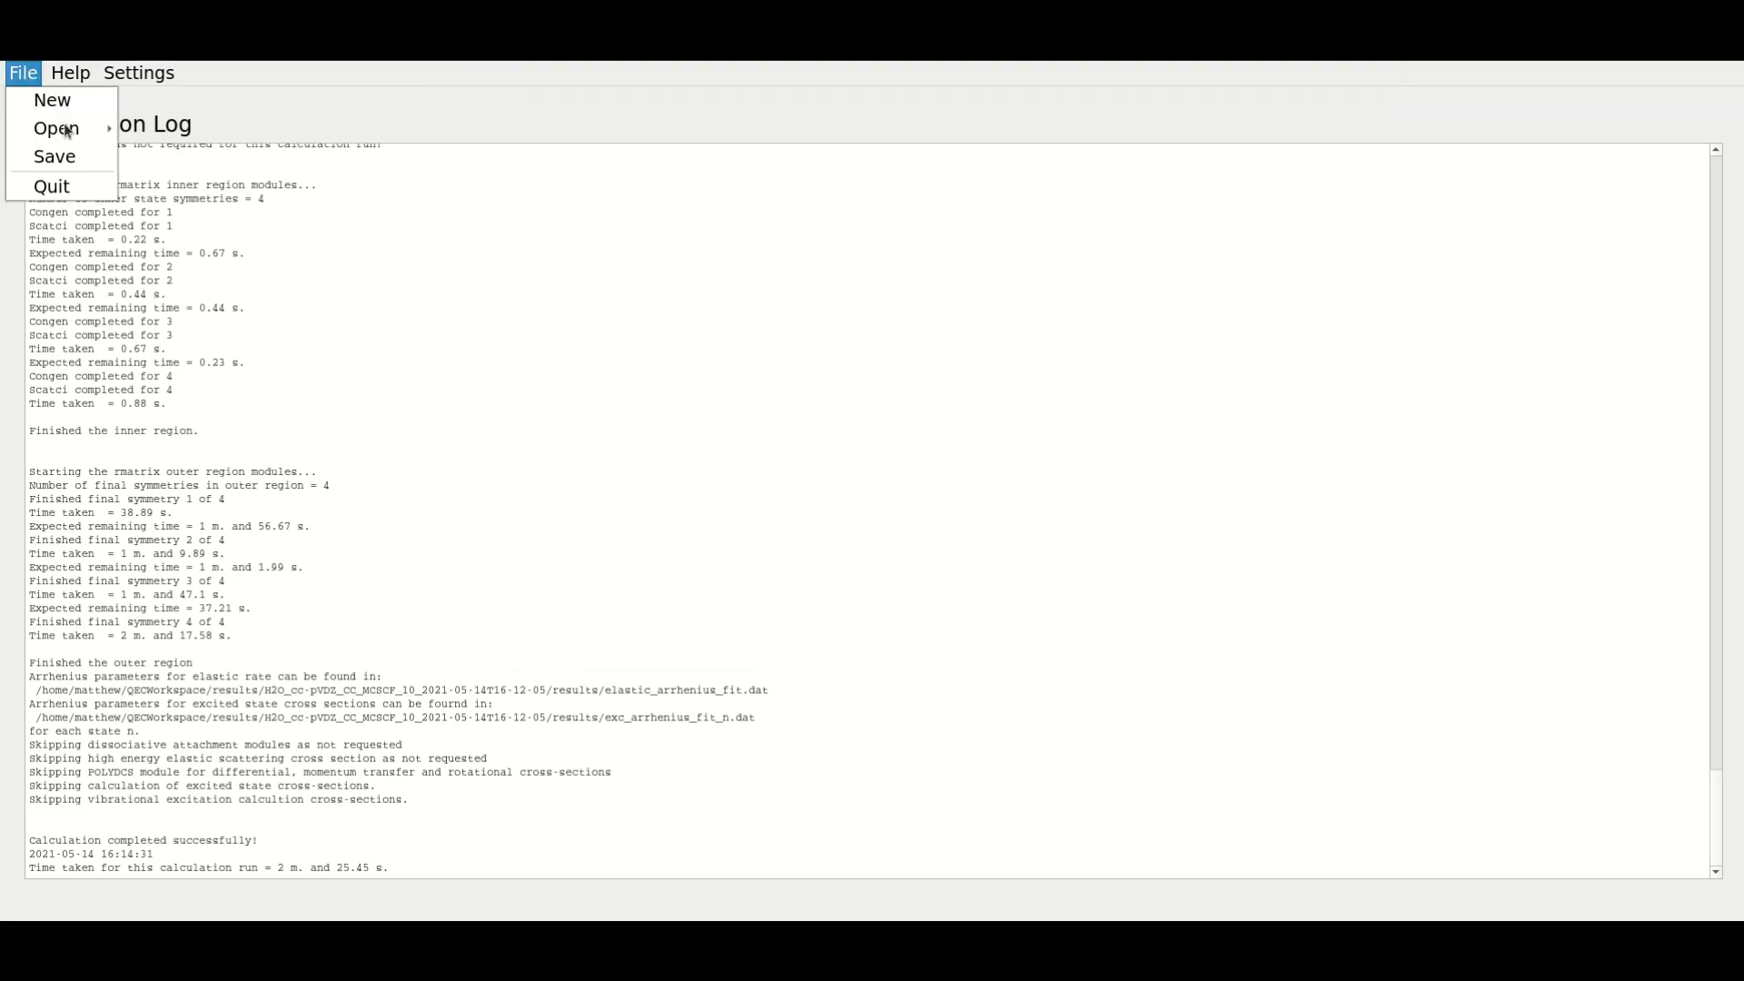
{"action": "left_click", "coordinate": [51, 99]}
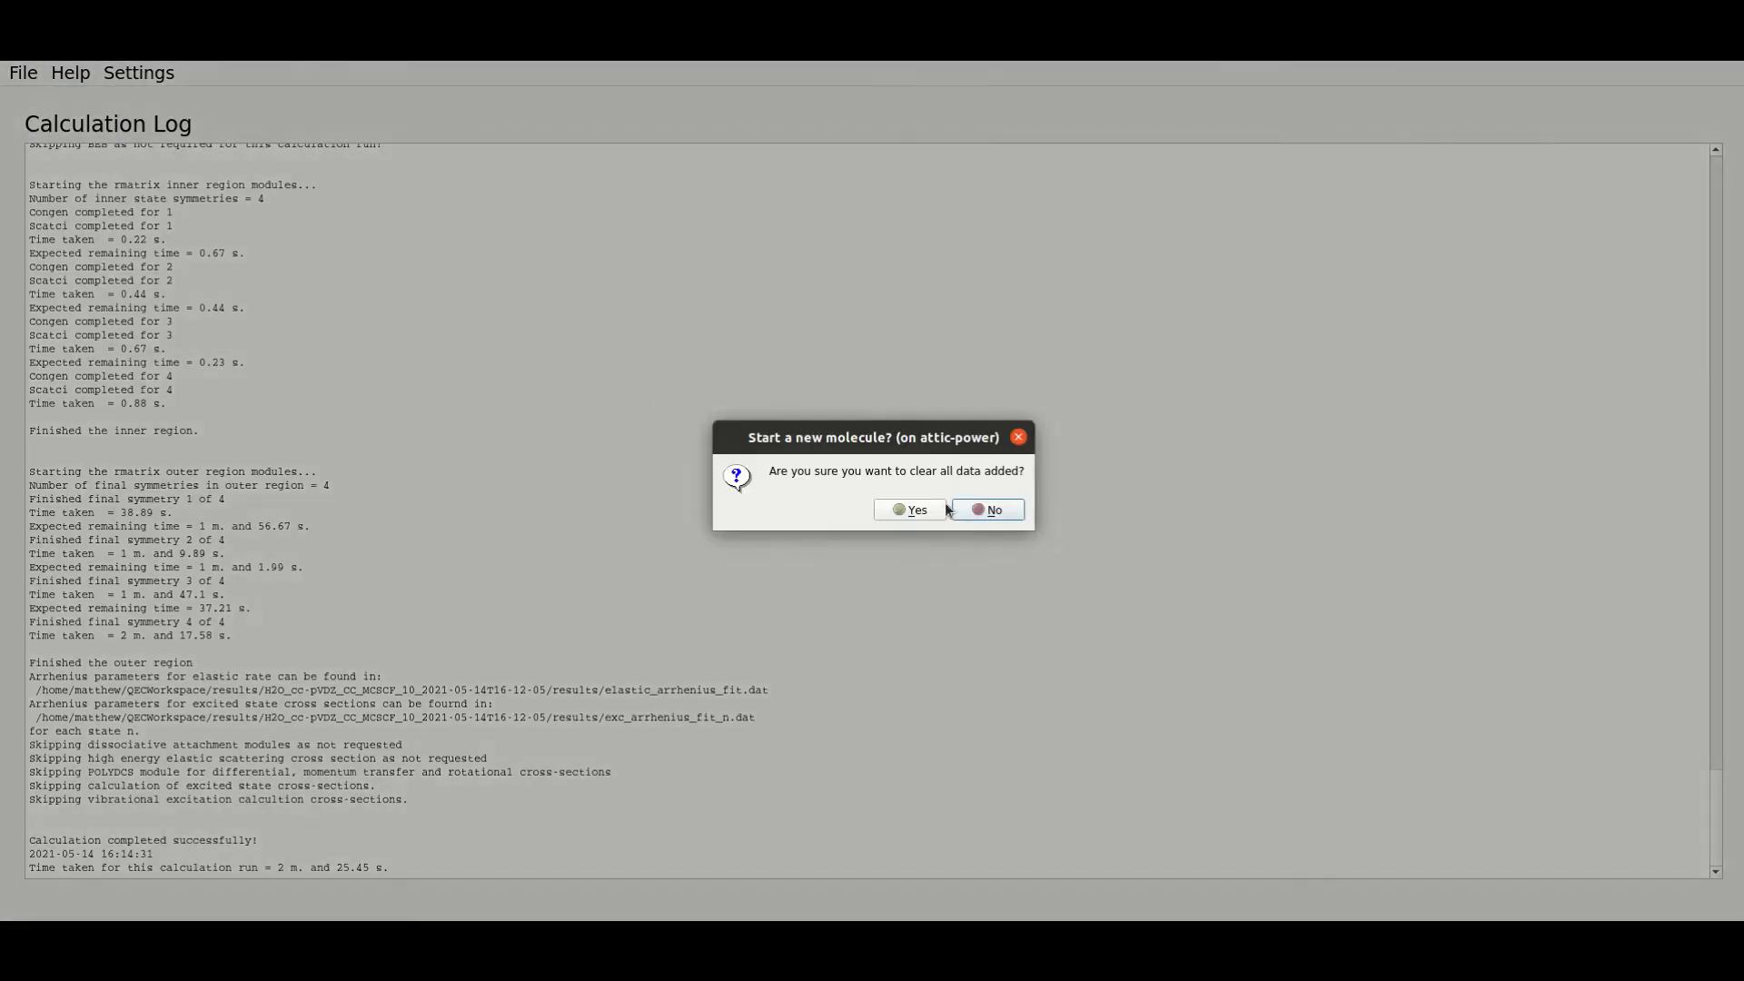
{"action": "left_click", "coordinate": [985, 509]}
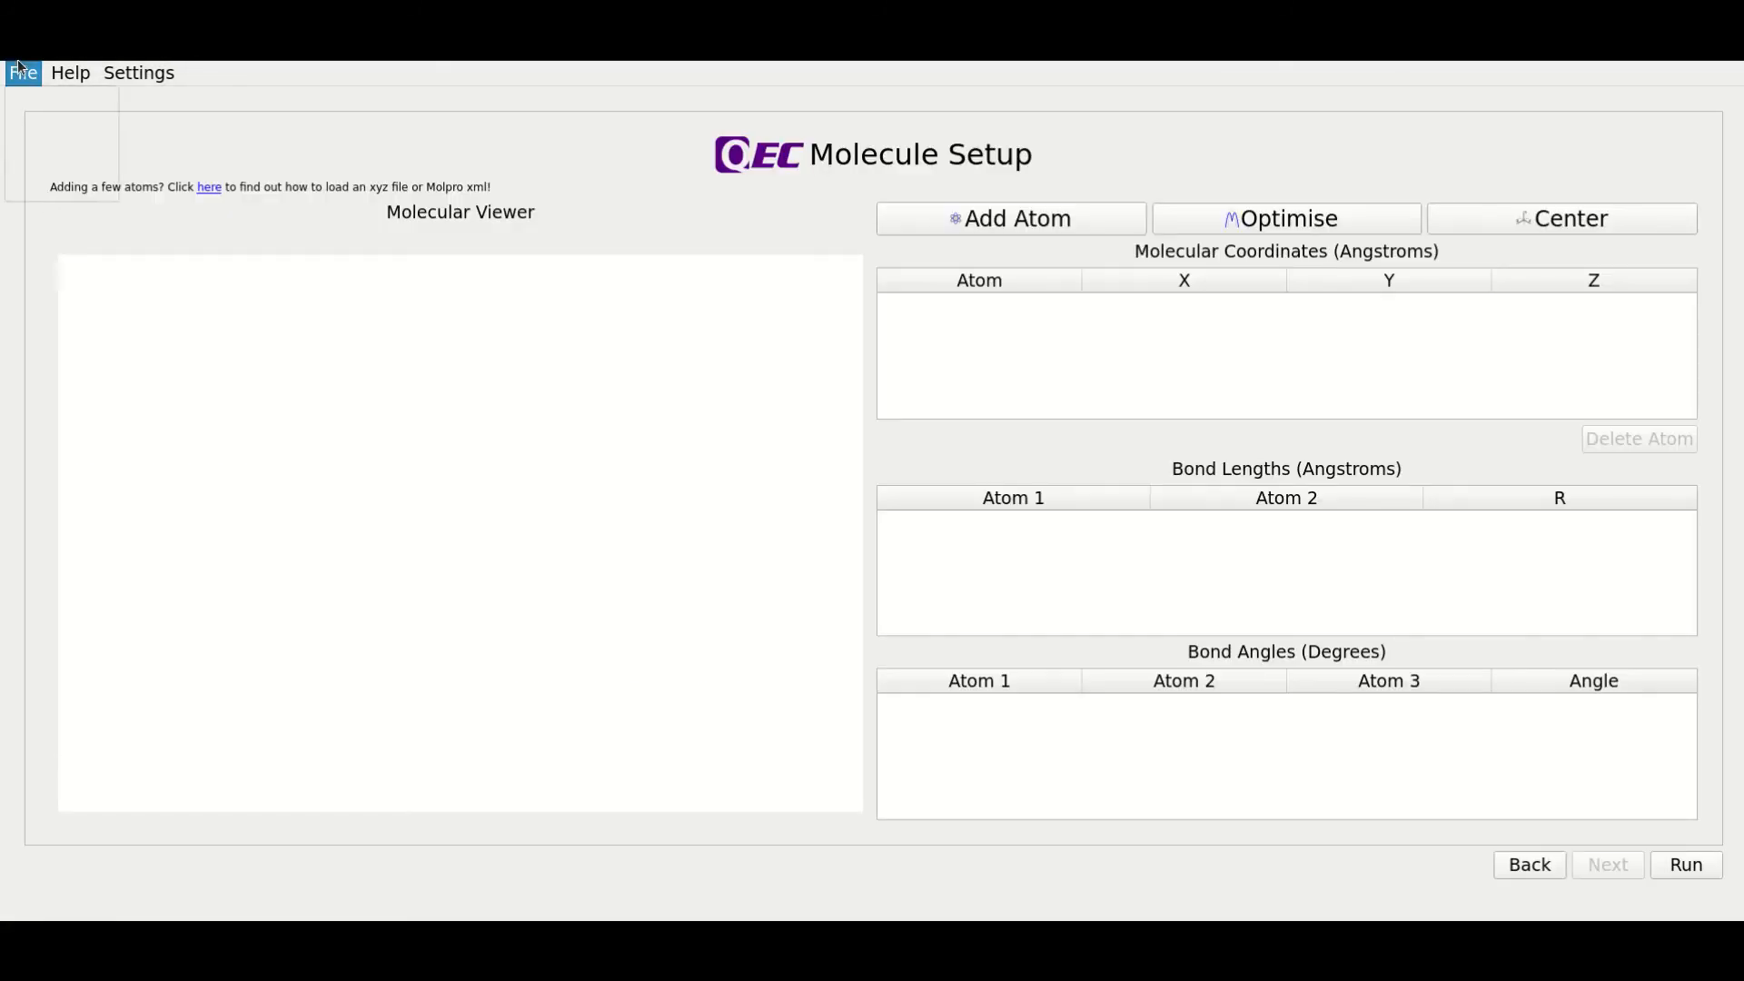
- Open the exported QEC_Results_H2O folder through File > Open > Results
{"action": "left_click", "coordinate": [22, 73]}
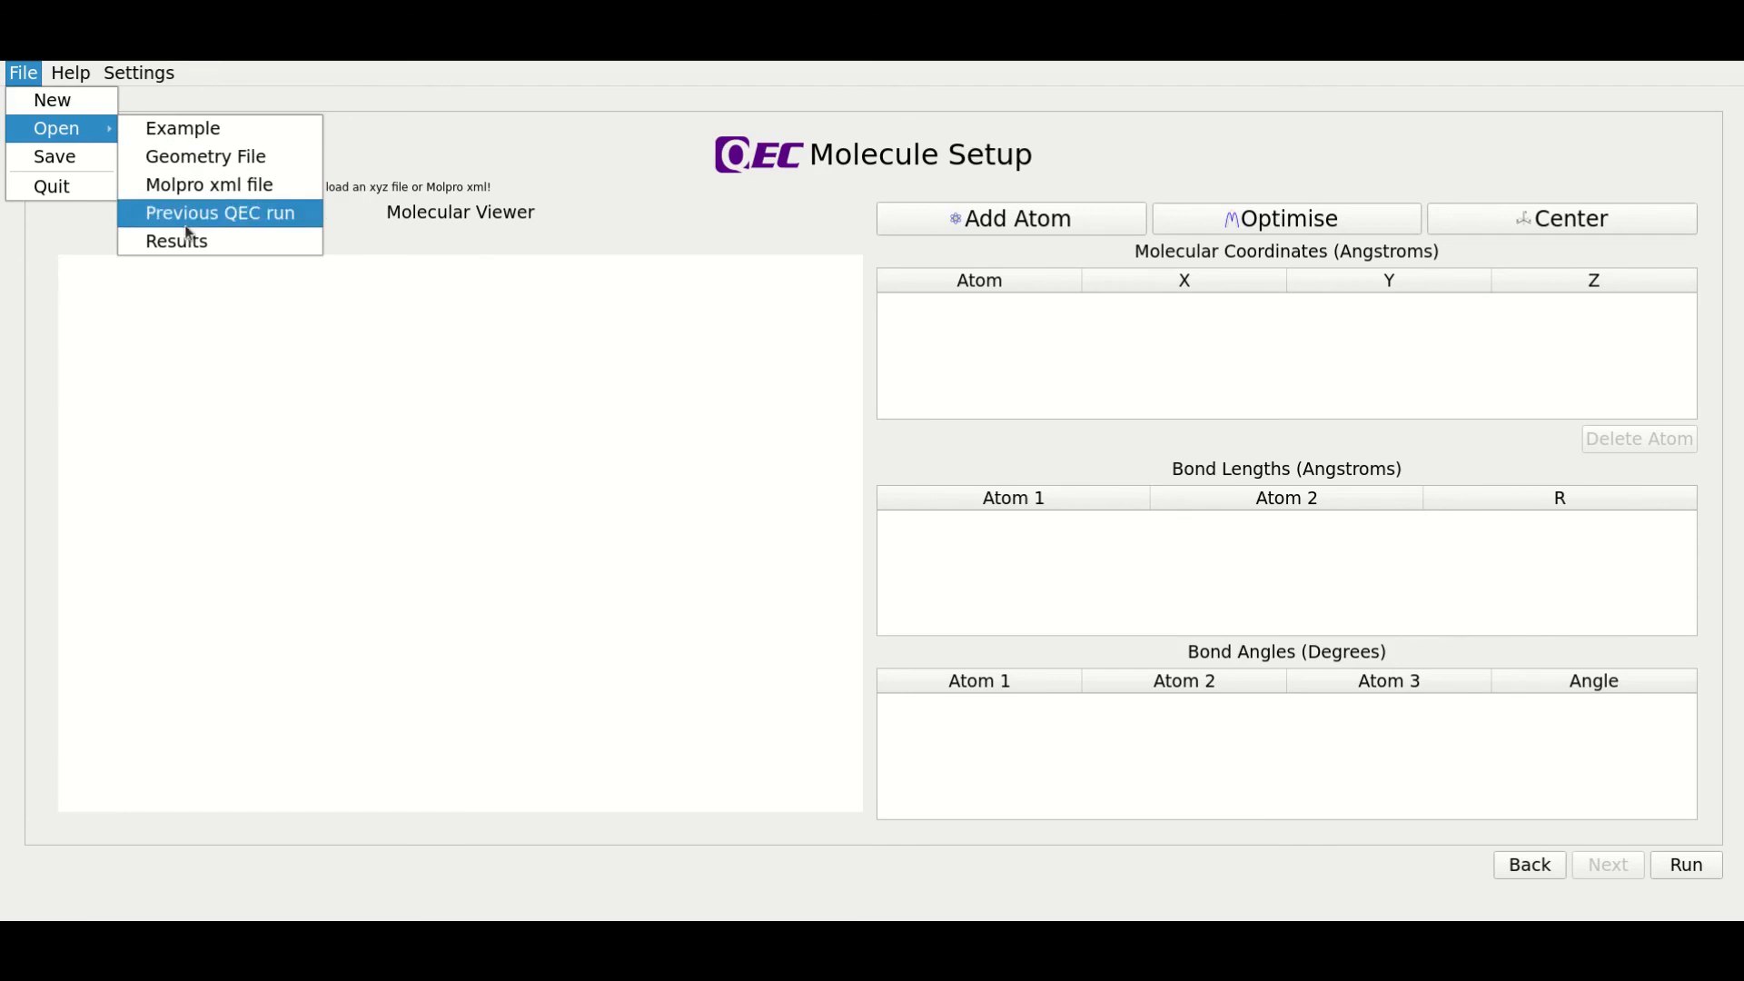
{"action": "left_click", "coordinate": [218, 212]}
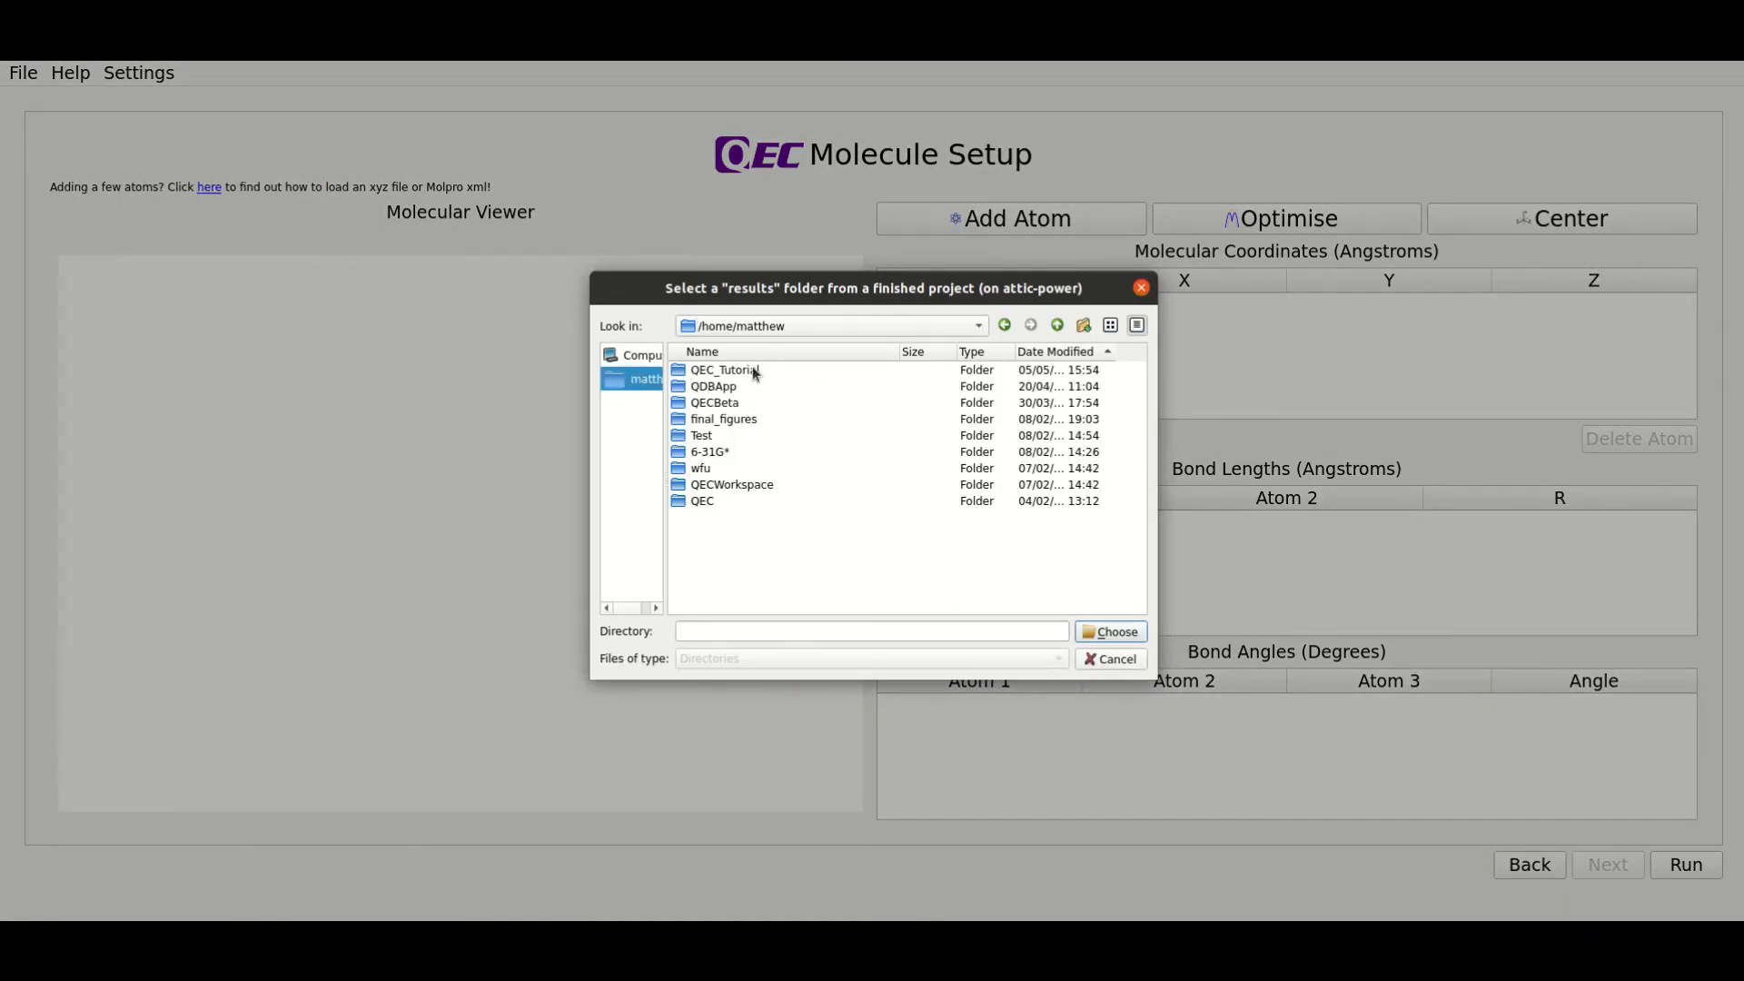
{"action": "double_click", "coordinate": [723, 370]}
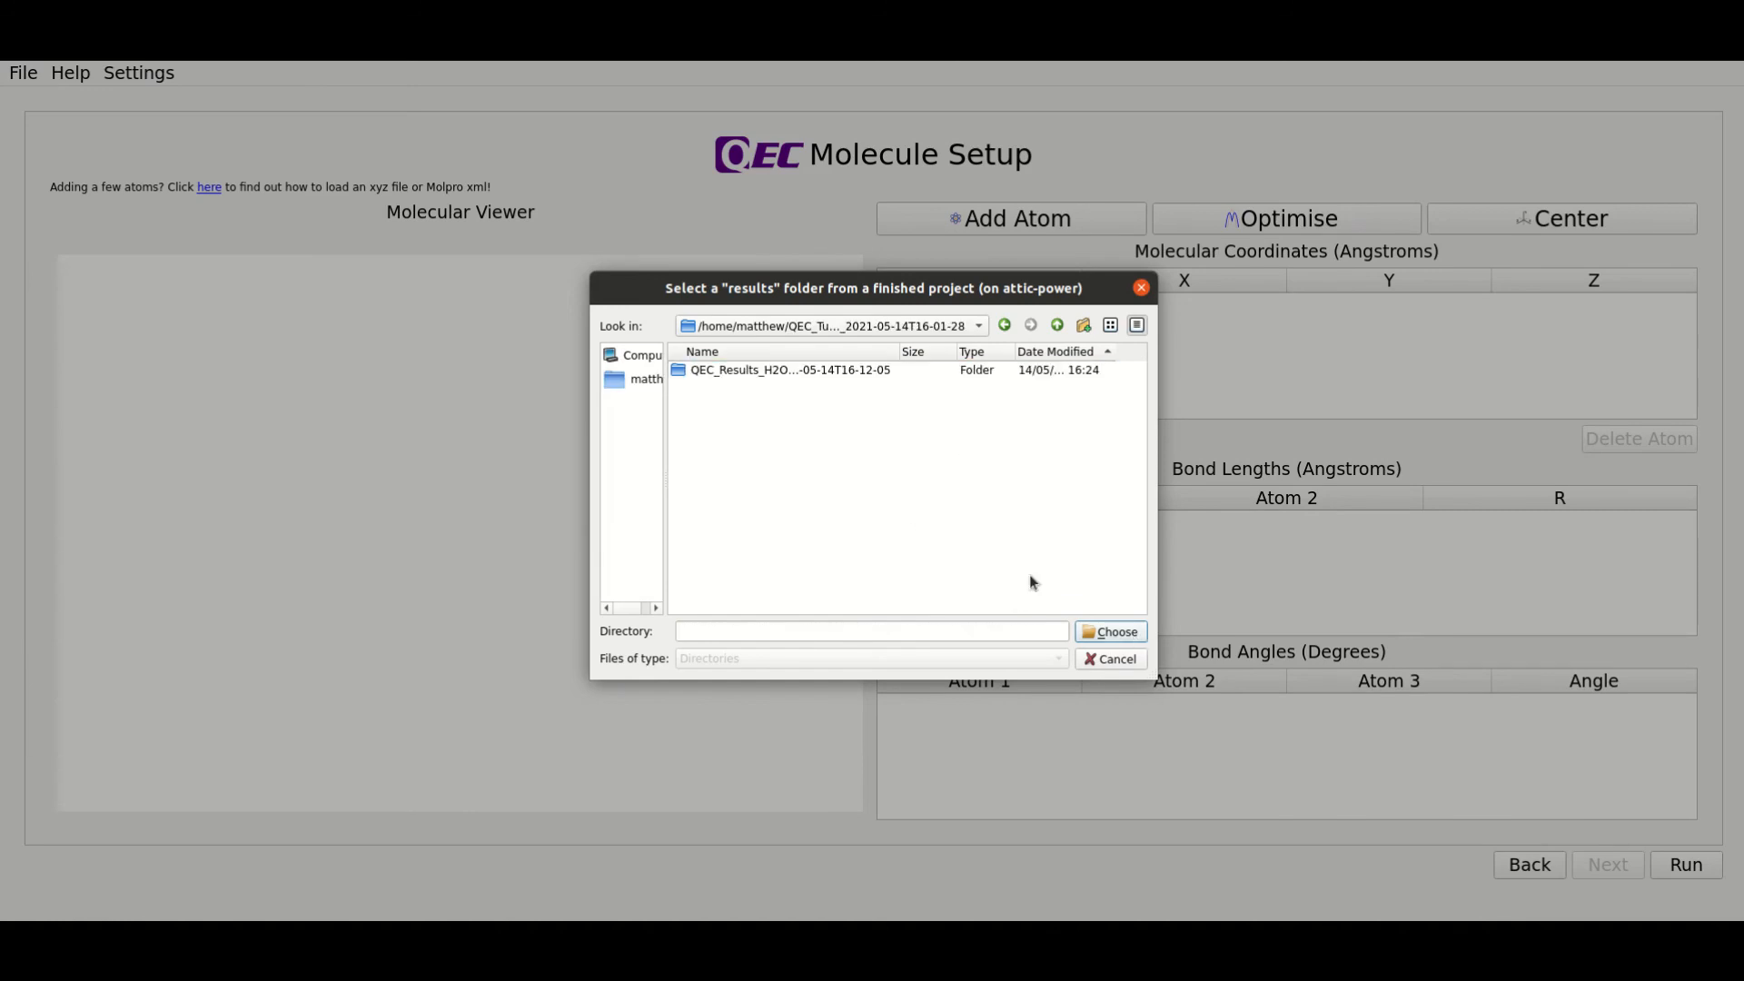
{"action": "left_click", "coordinate": [787, 369]}
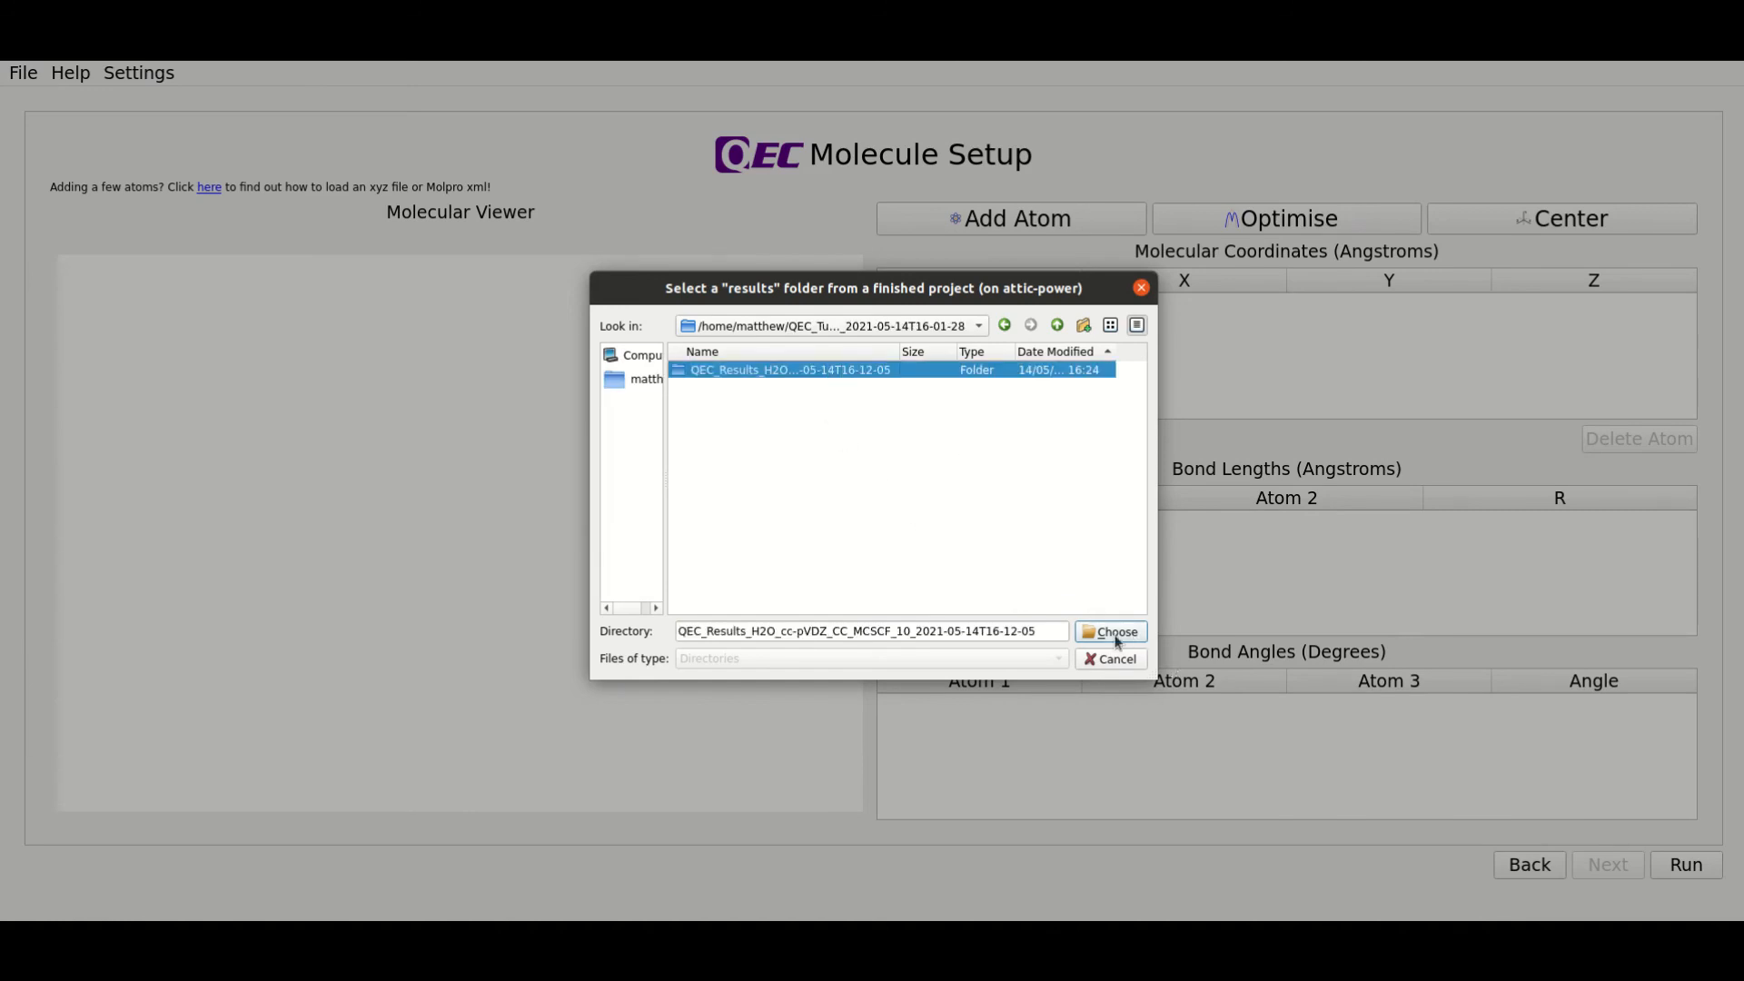
{"action": "left_click", "coordinate": [1109, 632]}
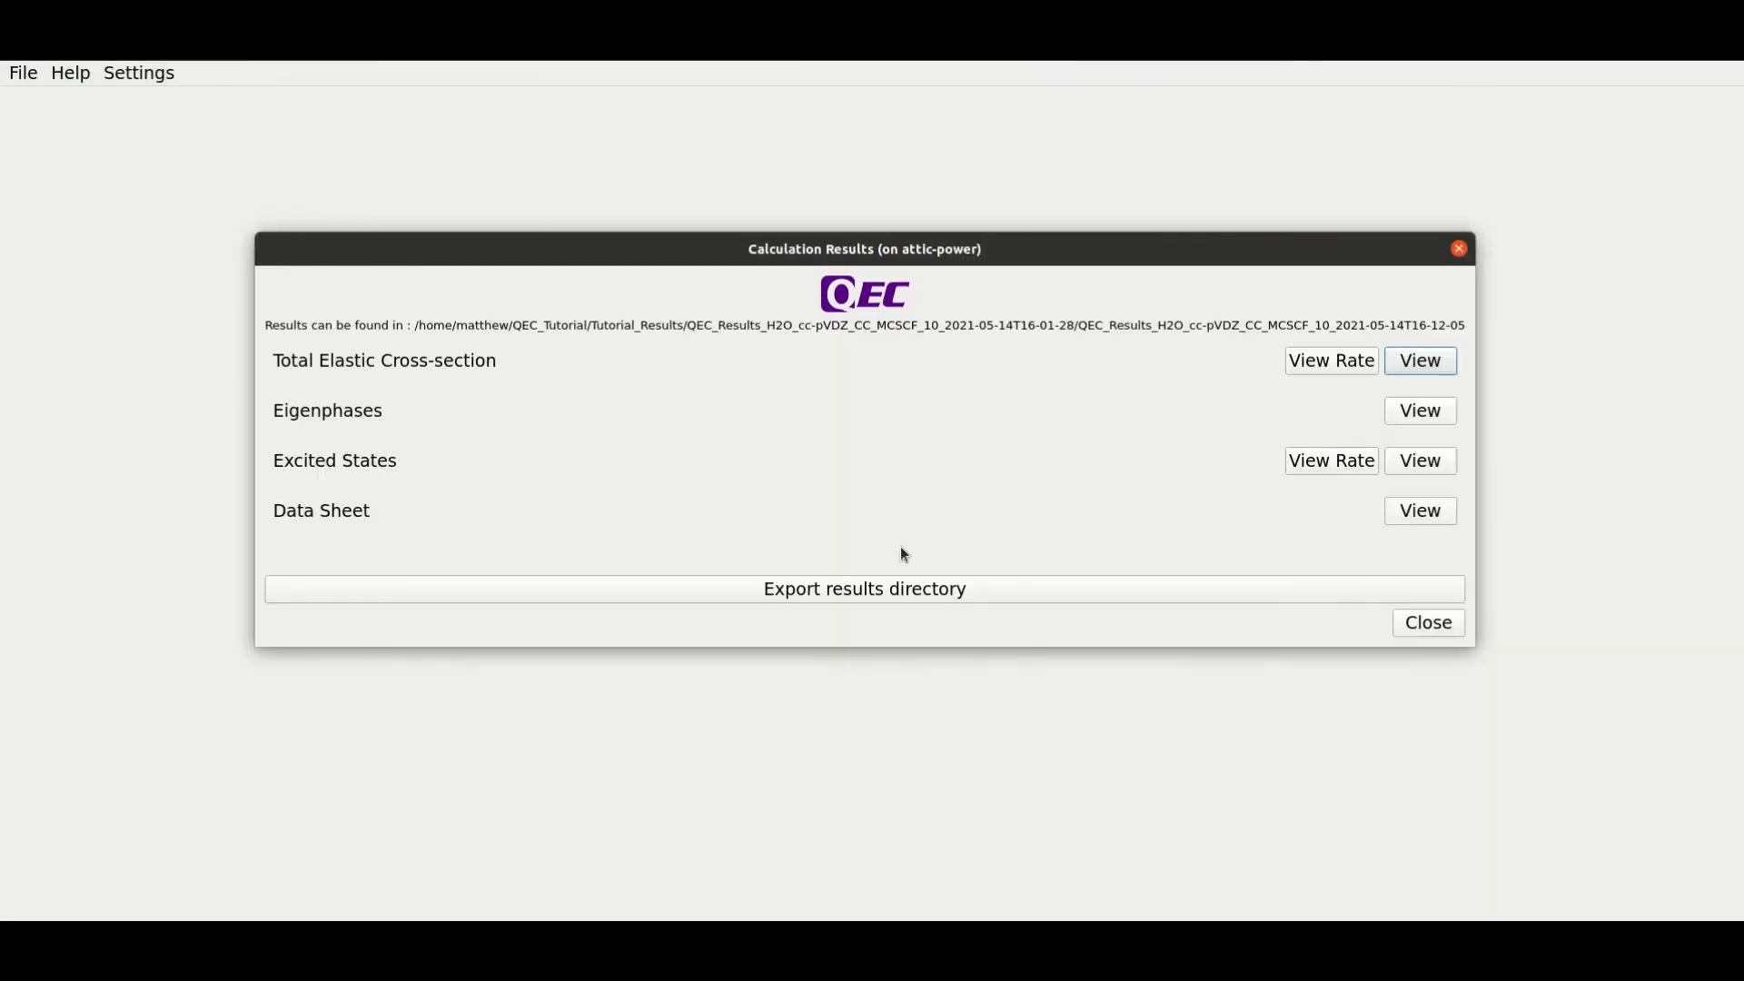
{"action": "mouse_move", "coordinate": [1451, 459]}
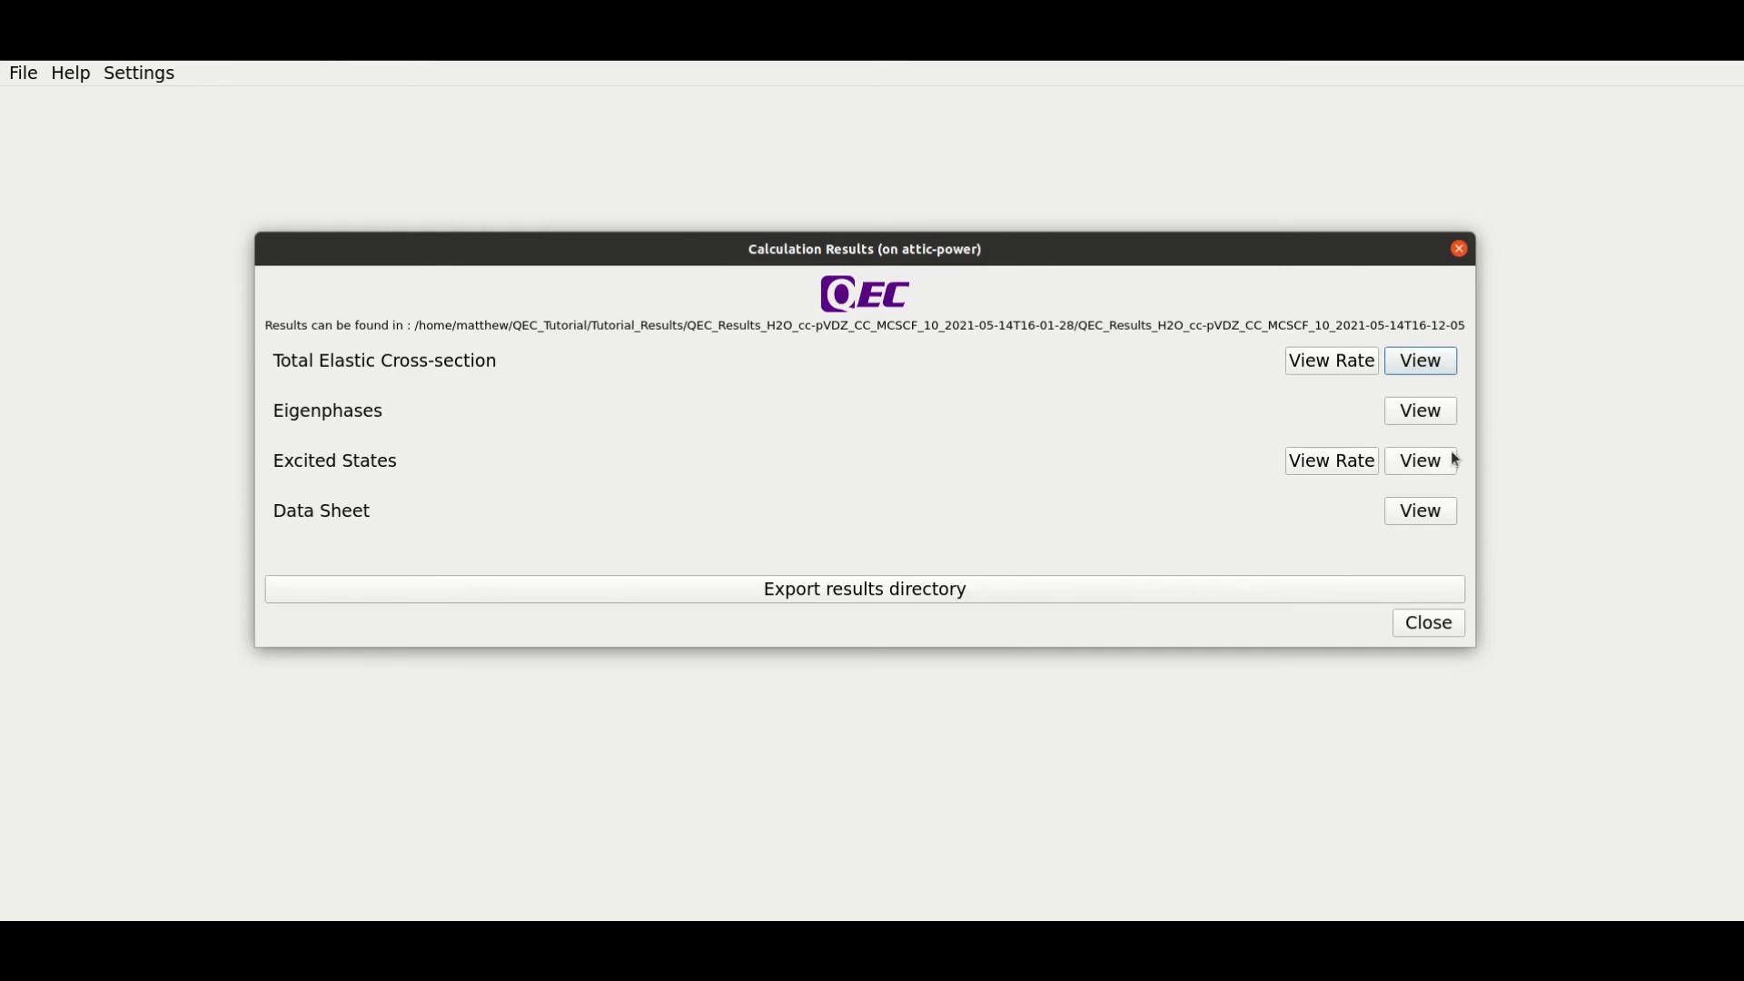
{"action": "mouse_move", "coordinate": [1564, 525]}
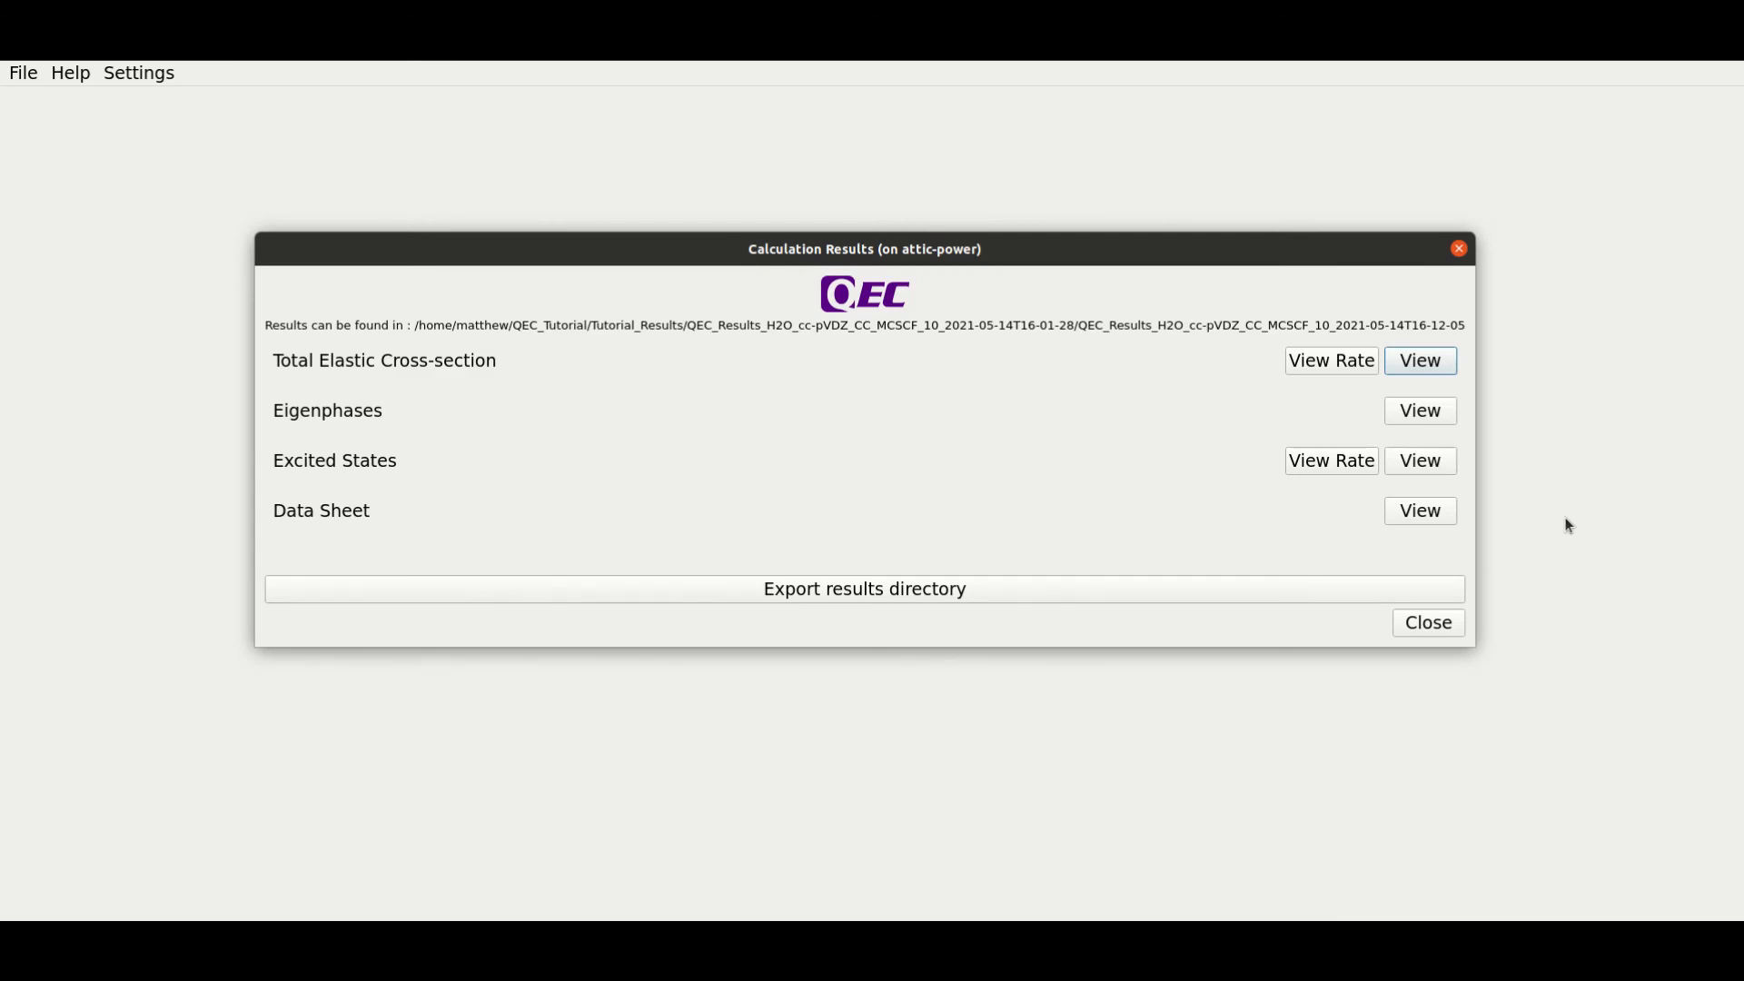
{"action": "mouse_move", "coordinate": [1497, 482]}
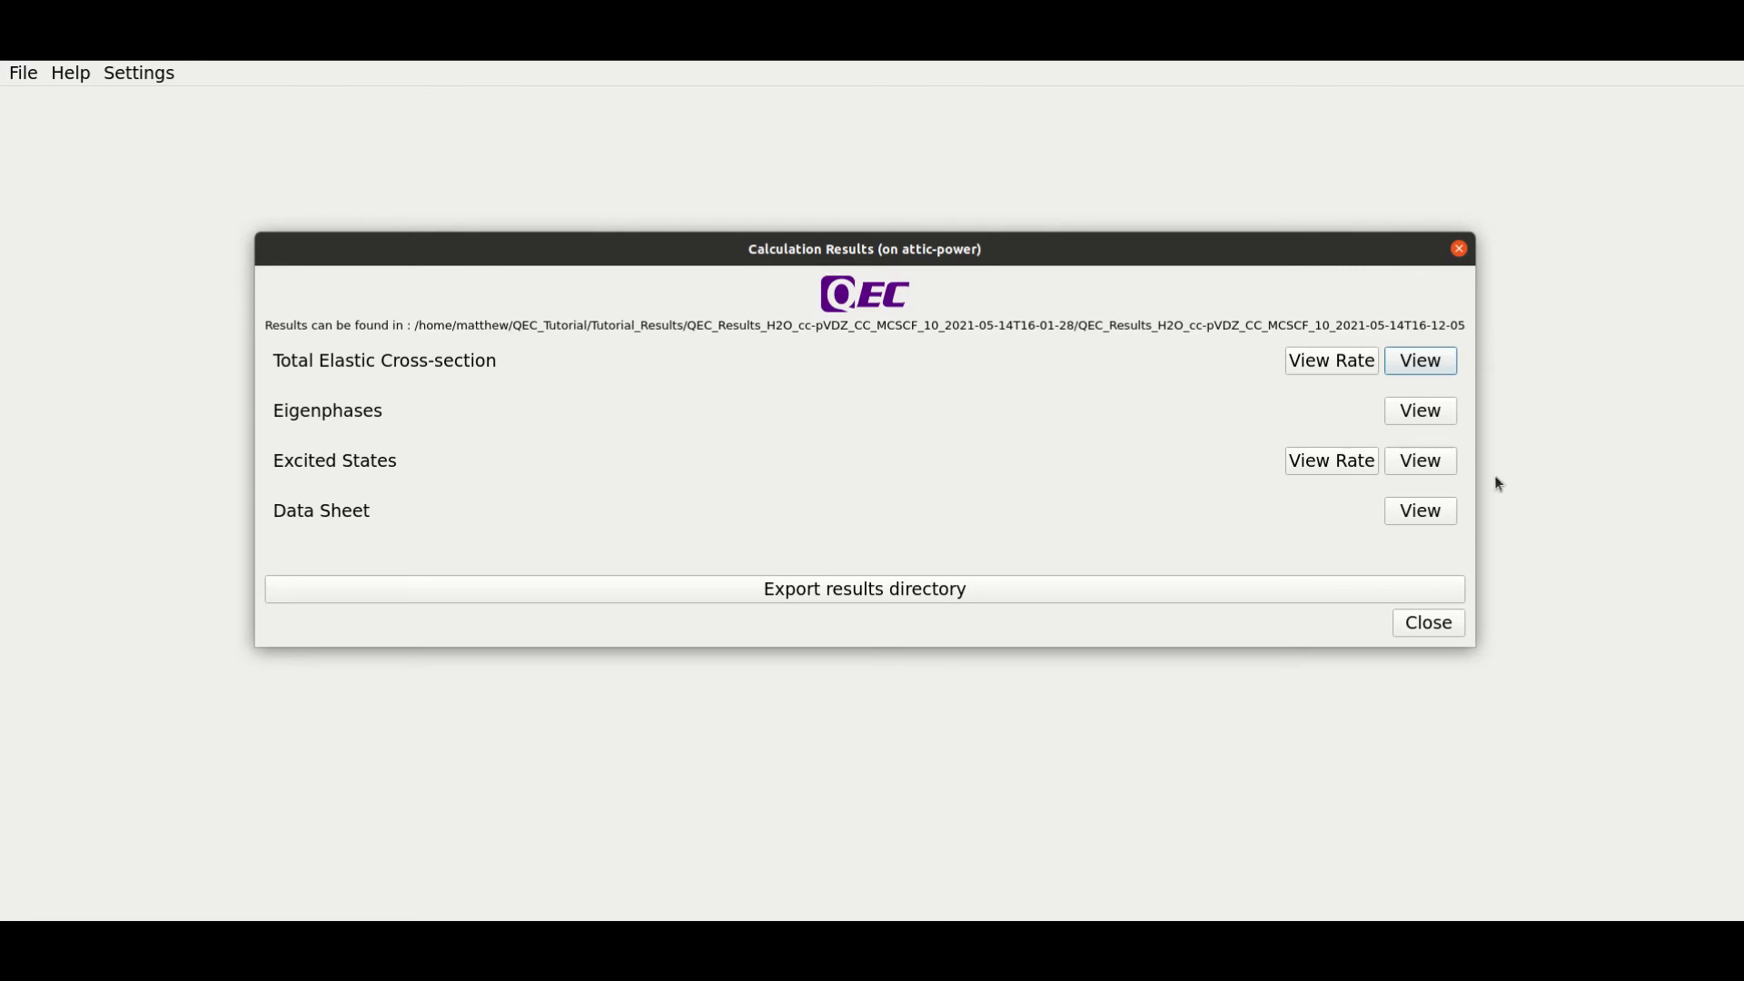